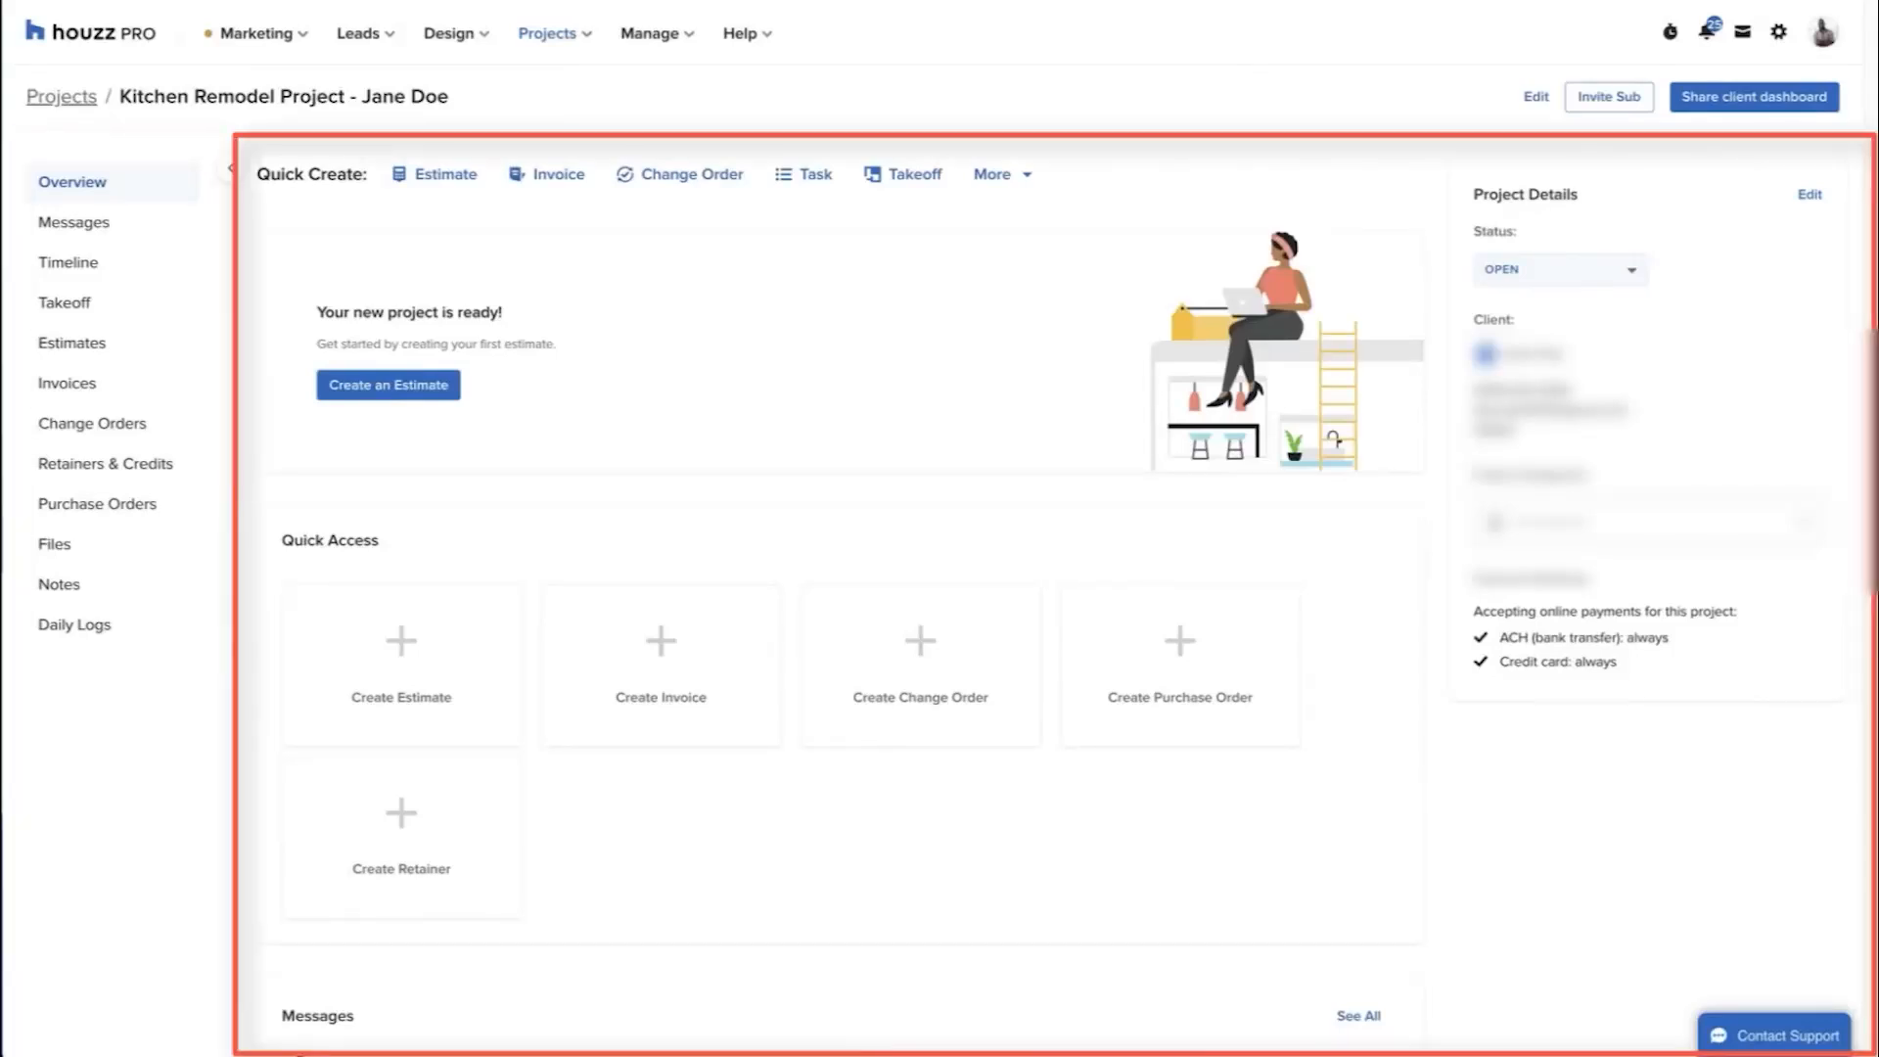
Add a cabinetry-supplier follow-up task due May 24, 2022, noting to confirm samples are in stock
{"action": "left_click", "coordinate": [71, 181]}
{"action": "type", "text": "Follow up with"}
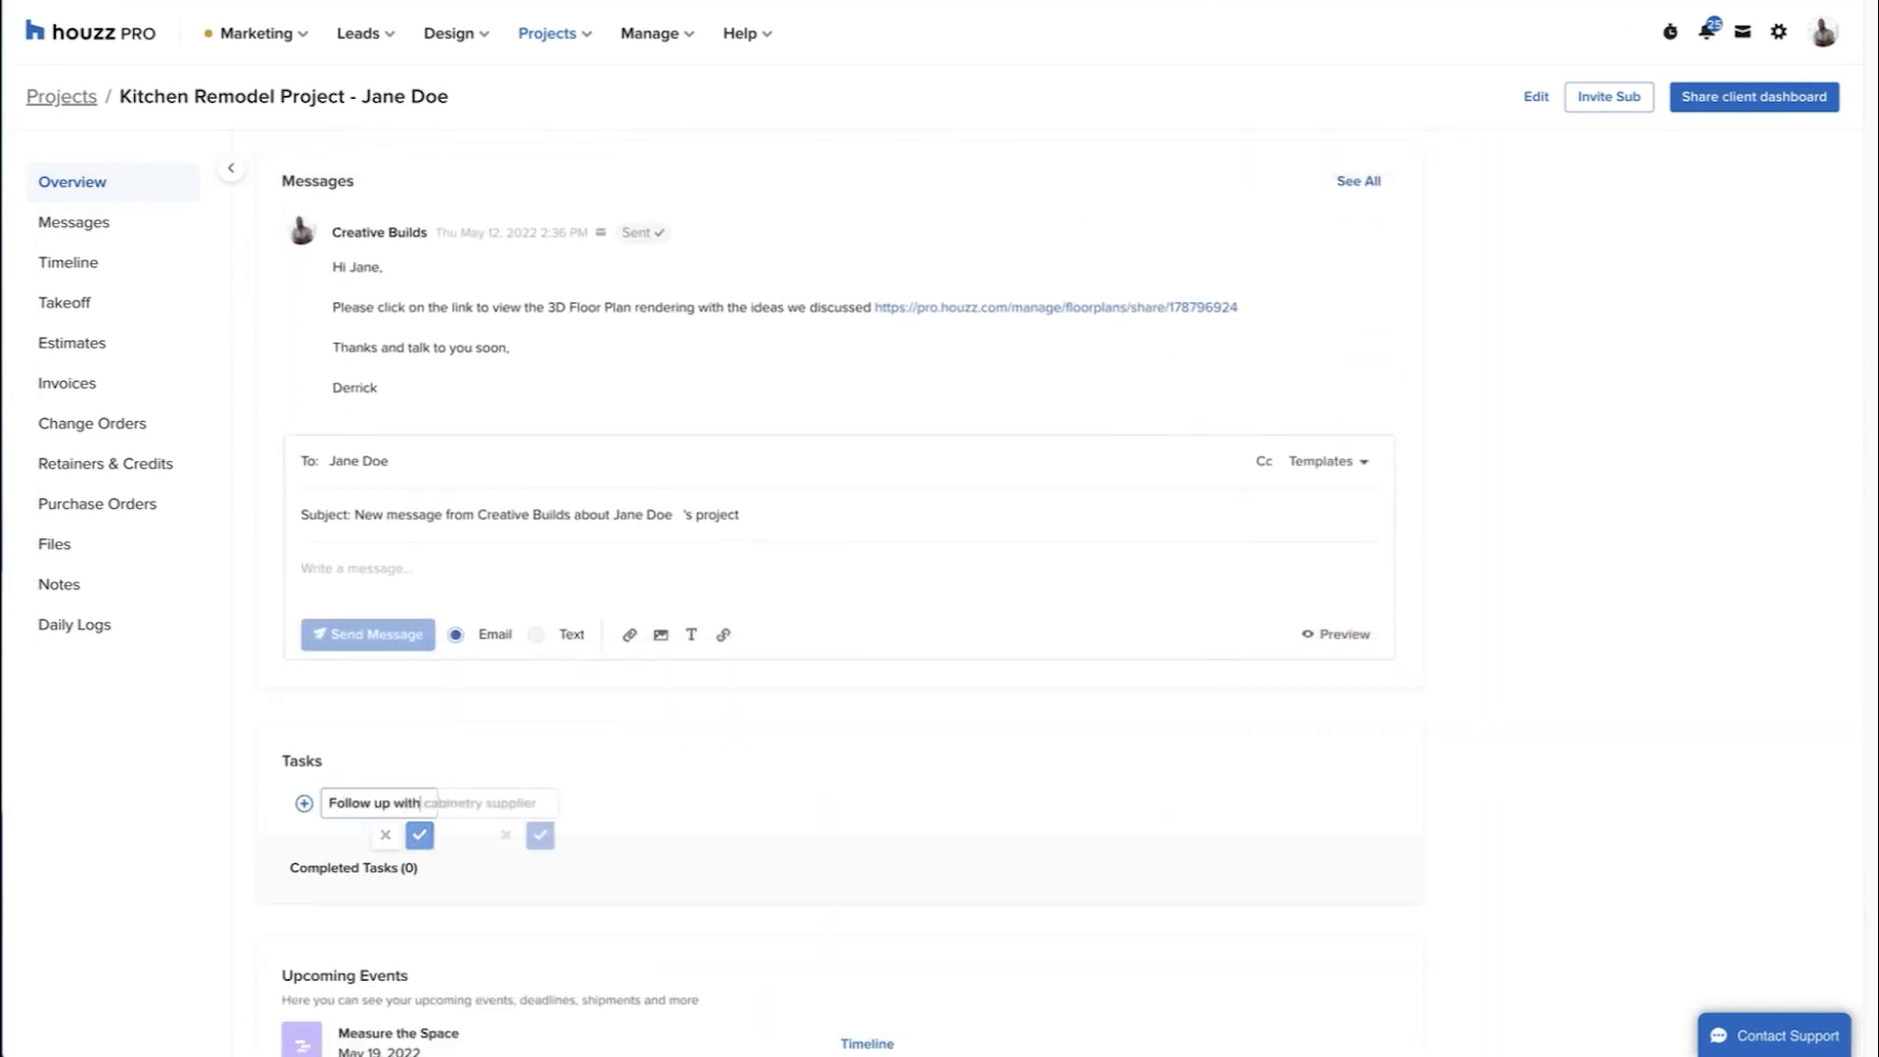
{"action": "left_click", "coordinate": [420, 833]}
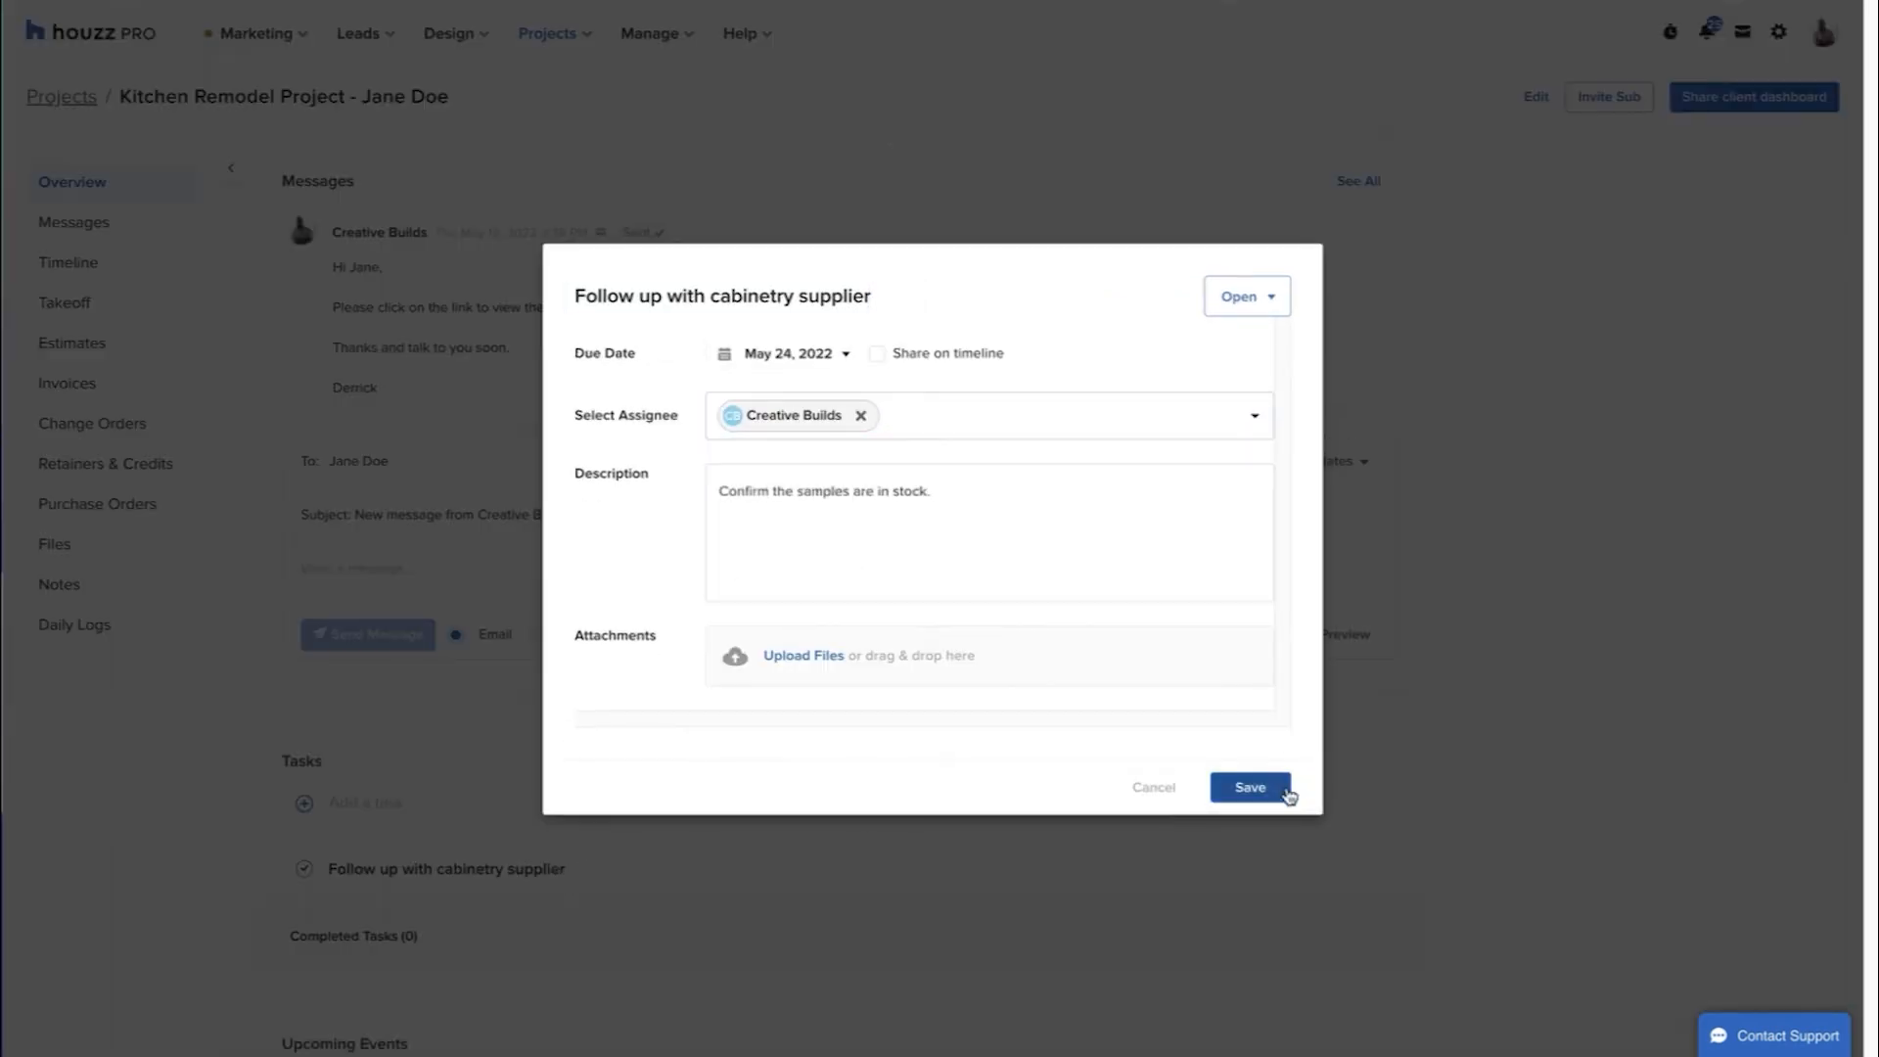
{"action": "left_click", "coordinate": [1249, 787]}
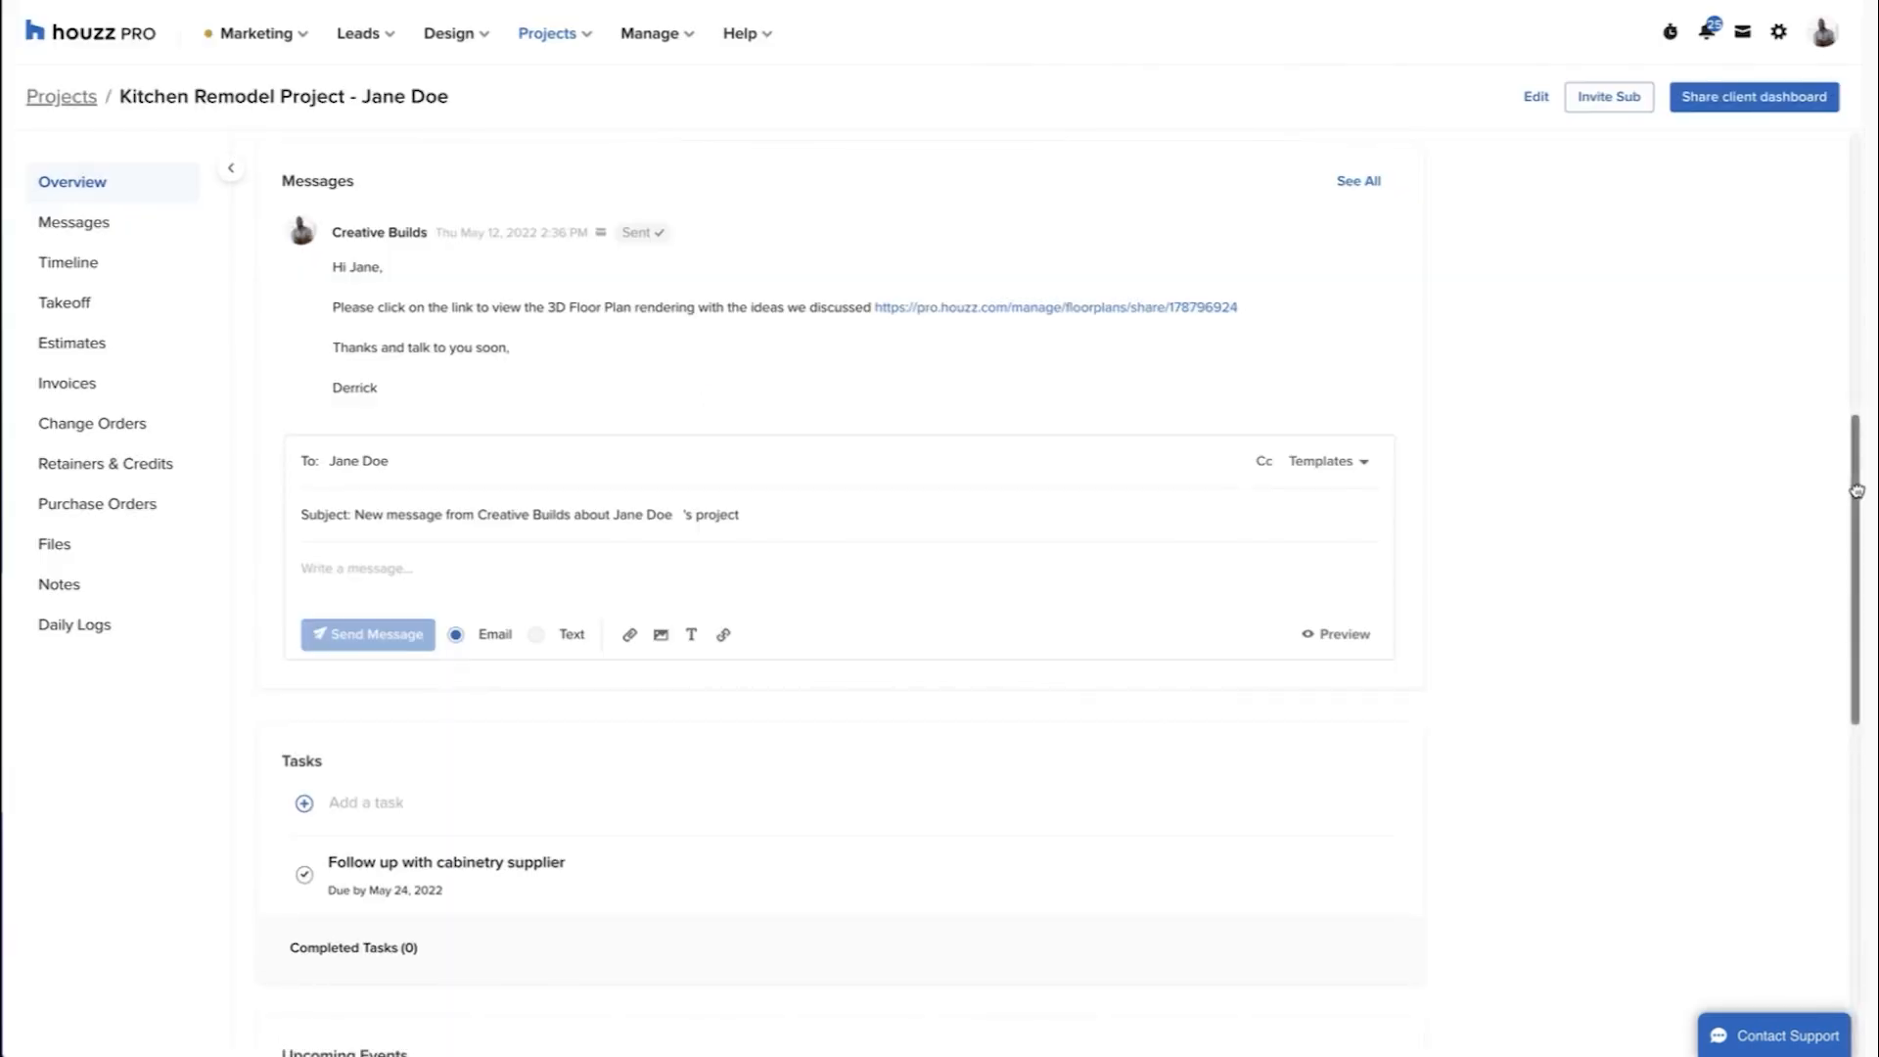
{"action": "scroll", "scroll_direction": "down", "scroll_amount": 3}
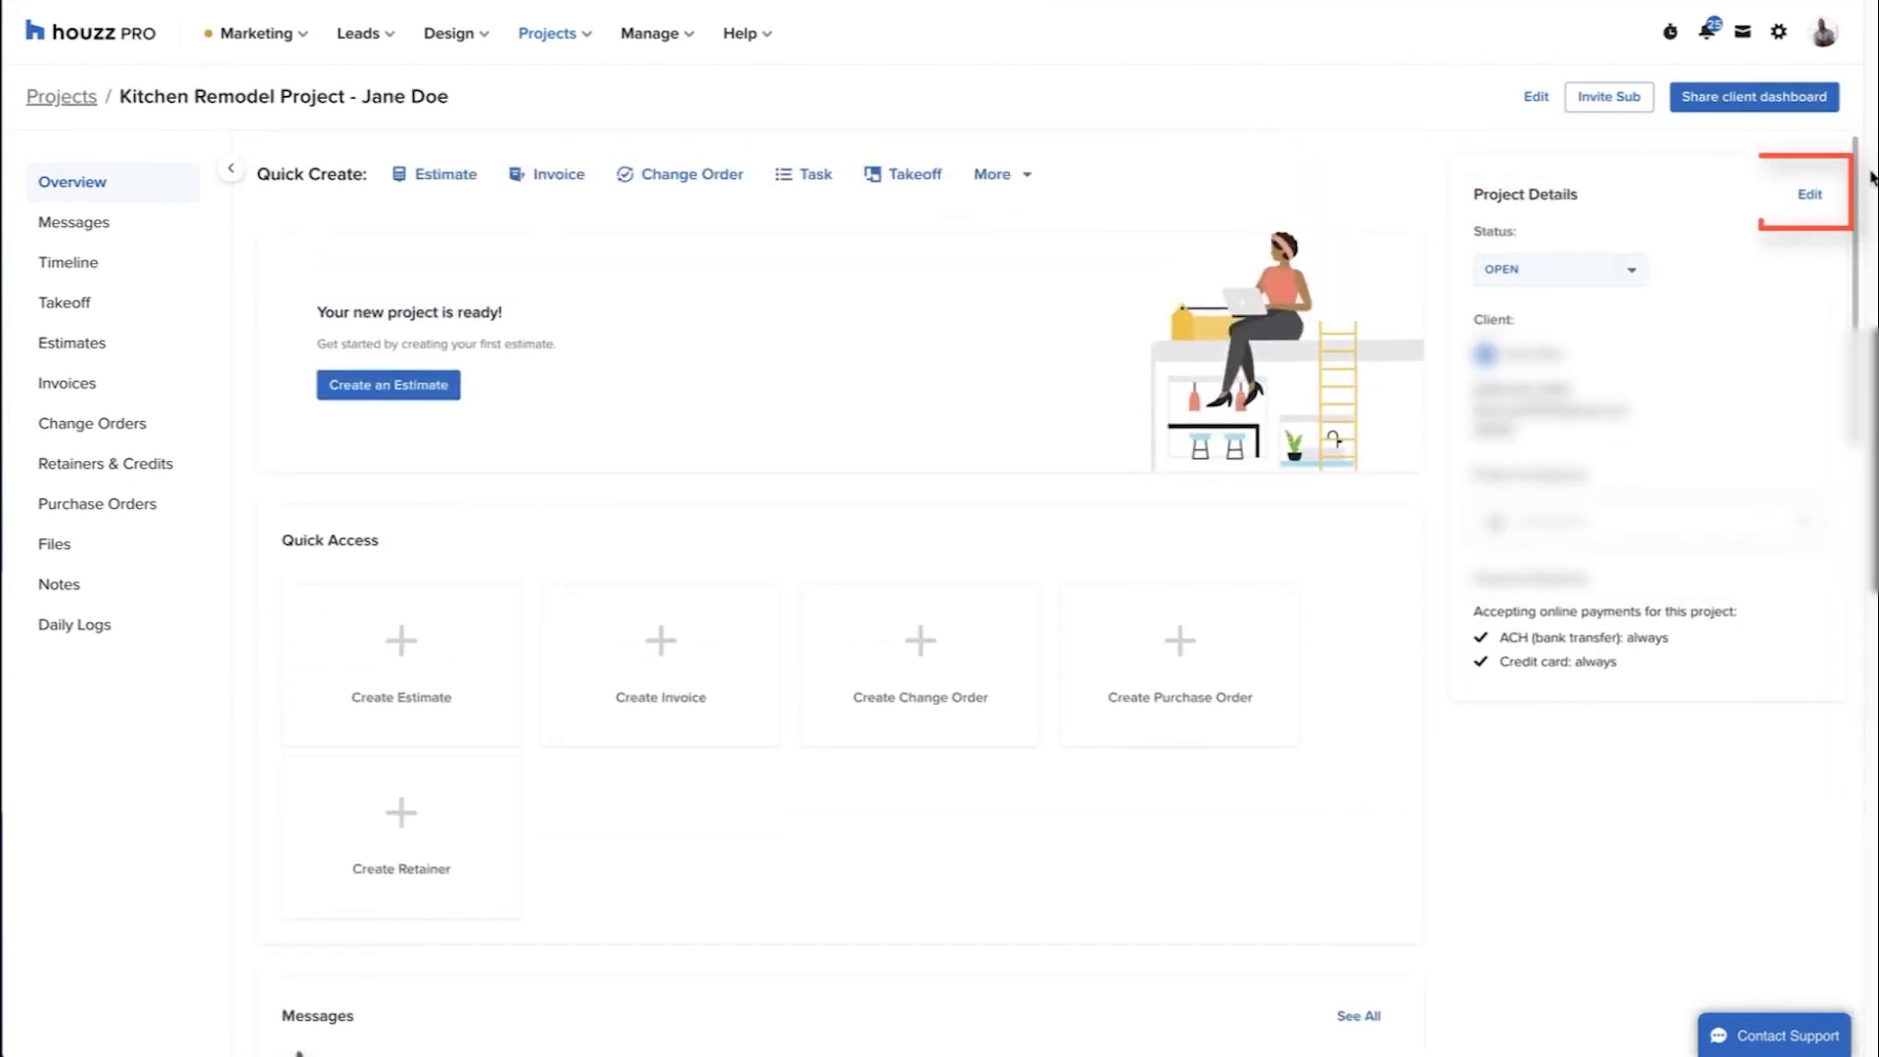
Browse project messages, then view the four-stage timeline and give the client detailed timeline access
{"action": "left_click", "coordinate": [1558, 268]}
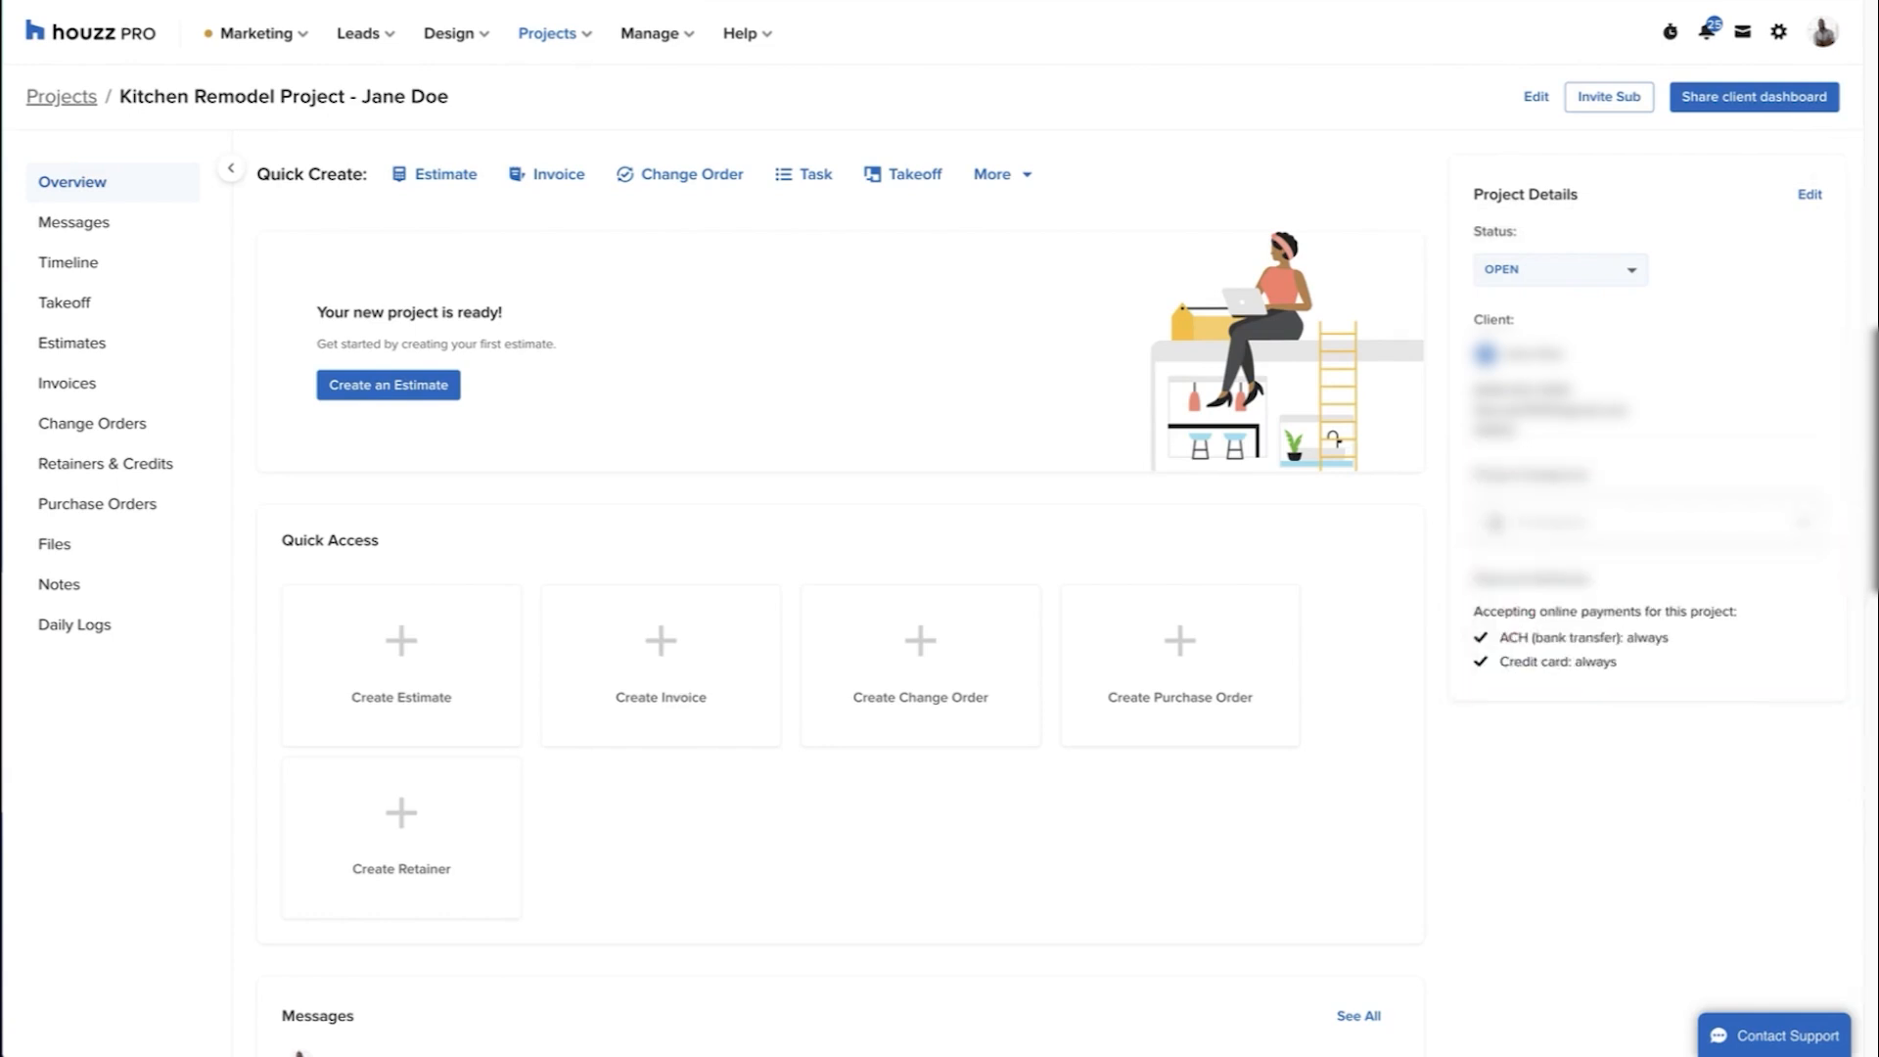
{"action": "left_click", "coordinate": [75, 222]}
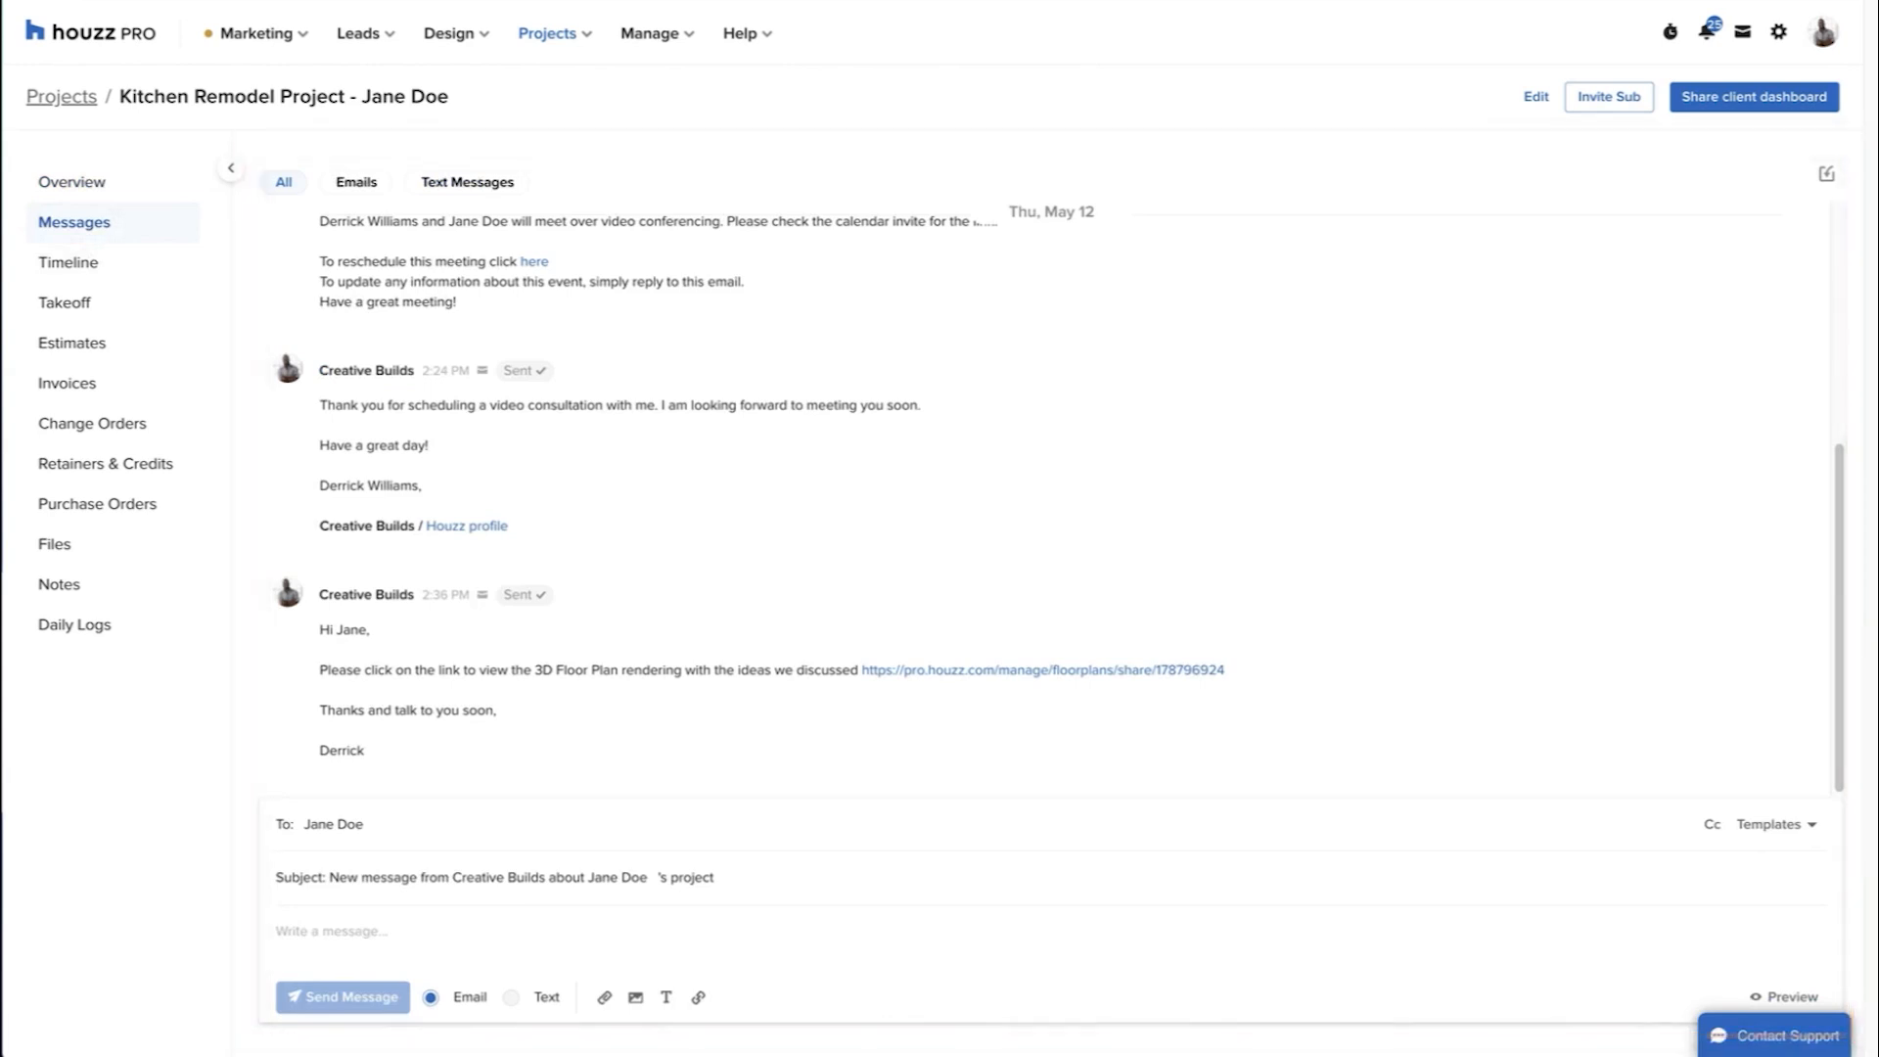
{"action": "left_click", "coordinate": [74, 222]}
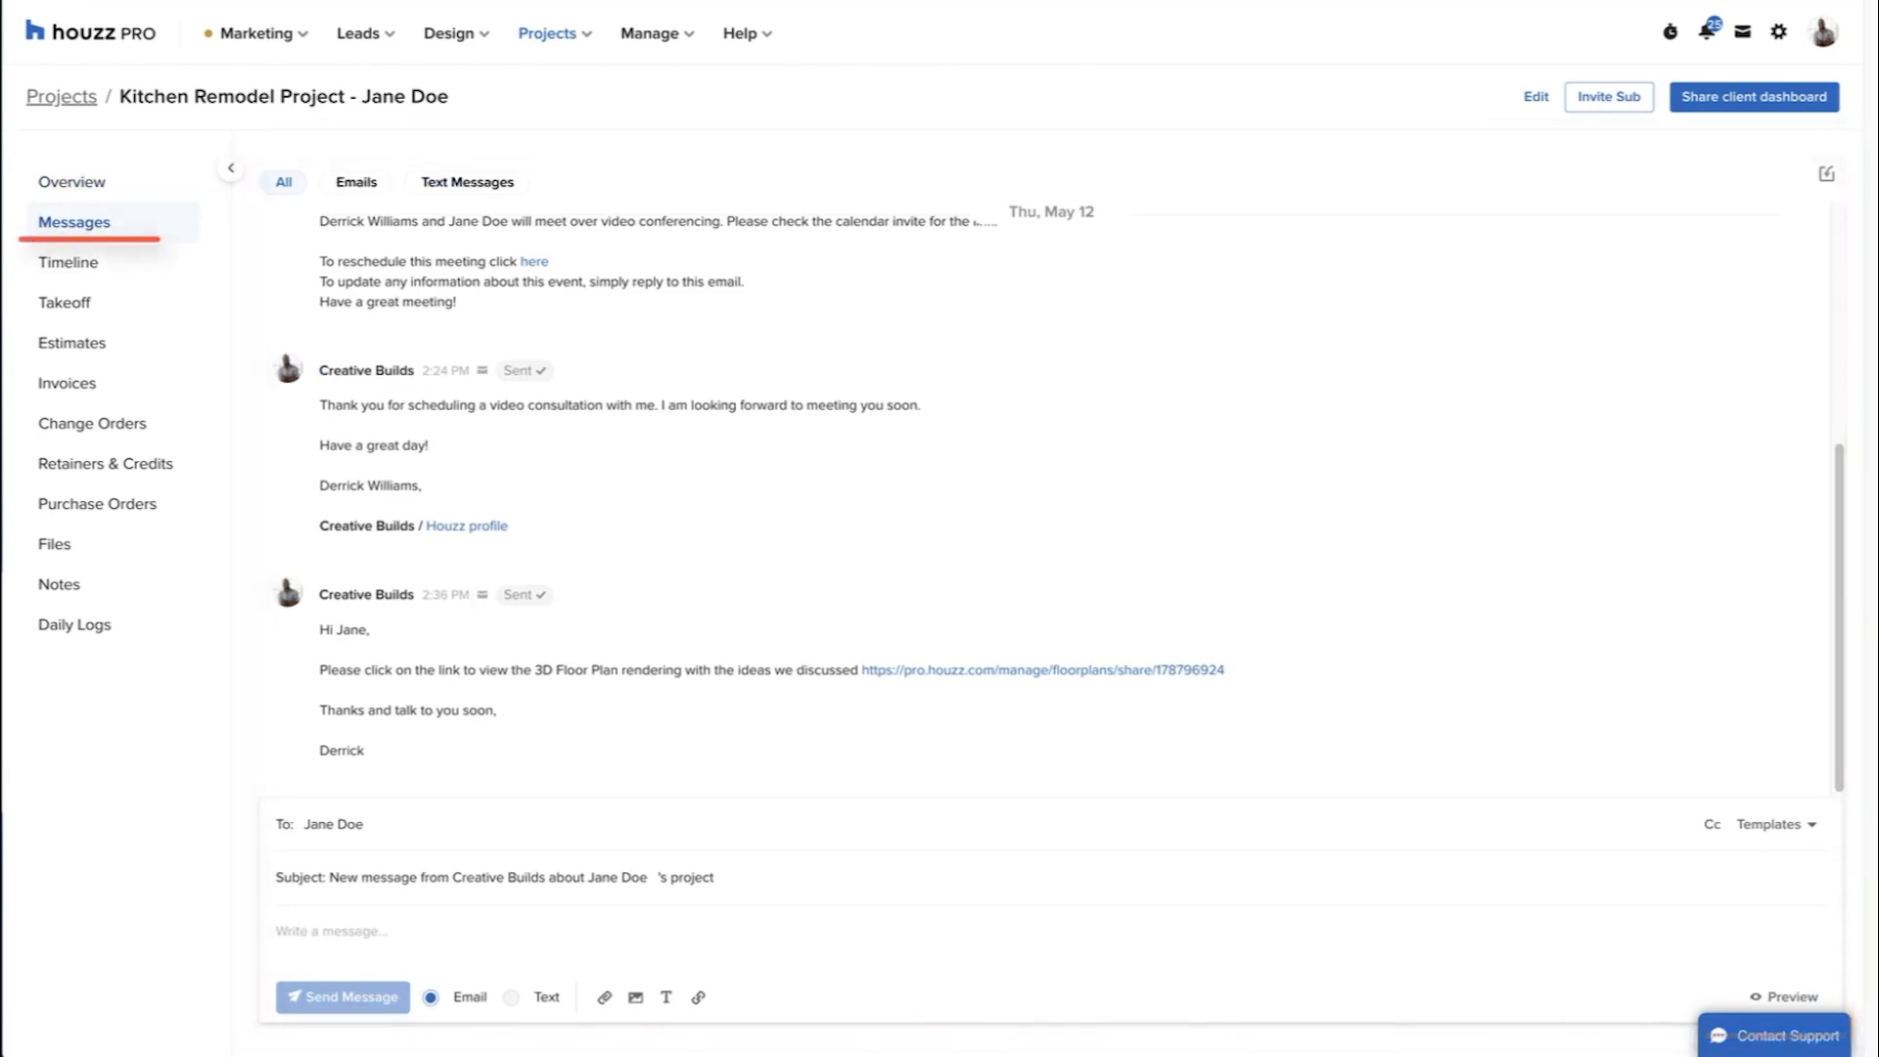
{"action": "left_click", "coordinate": [68, 261]}
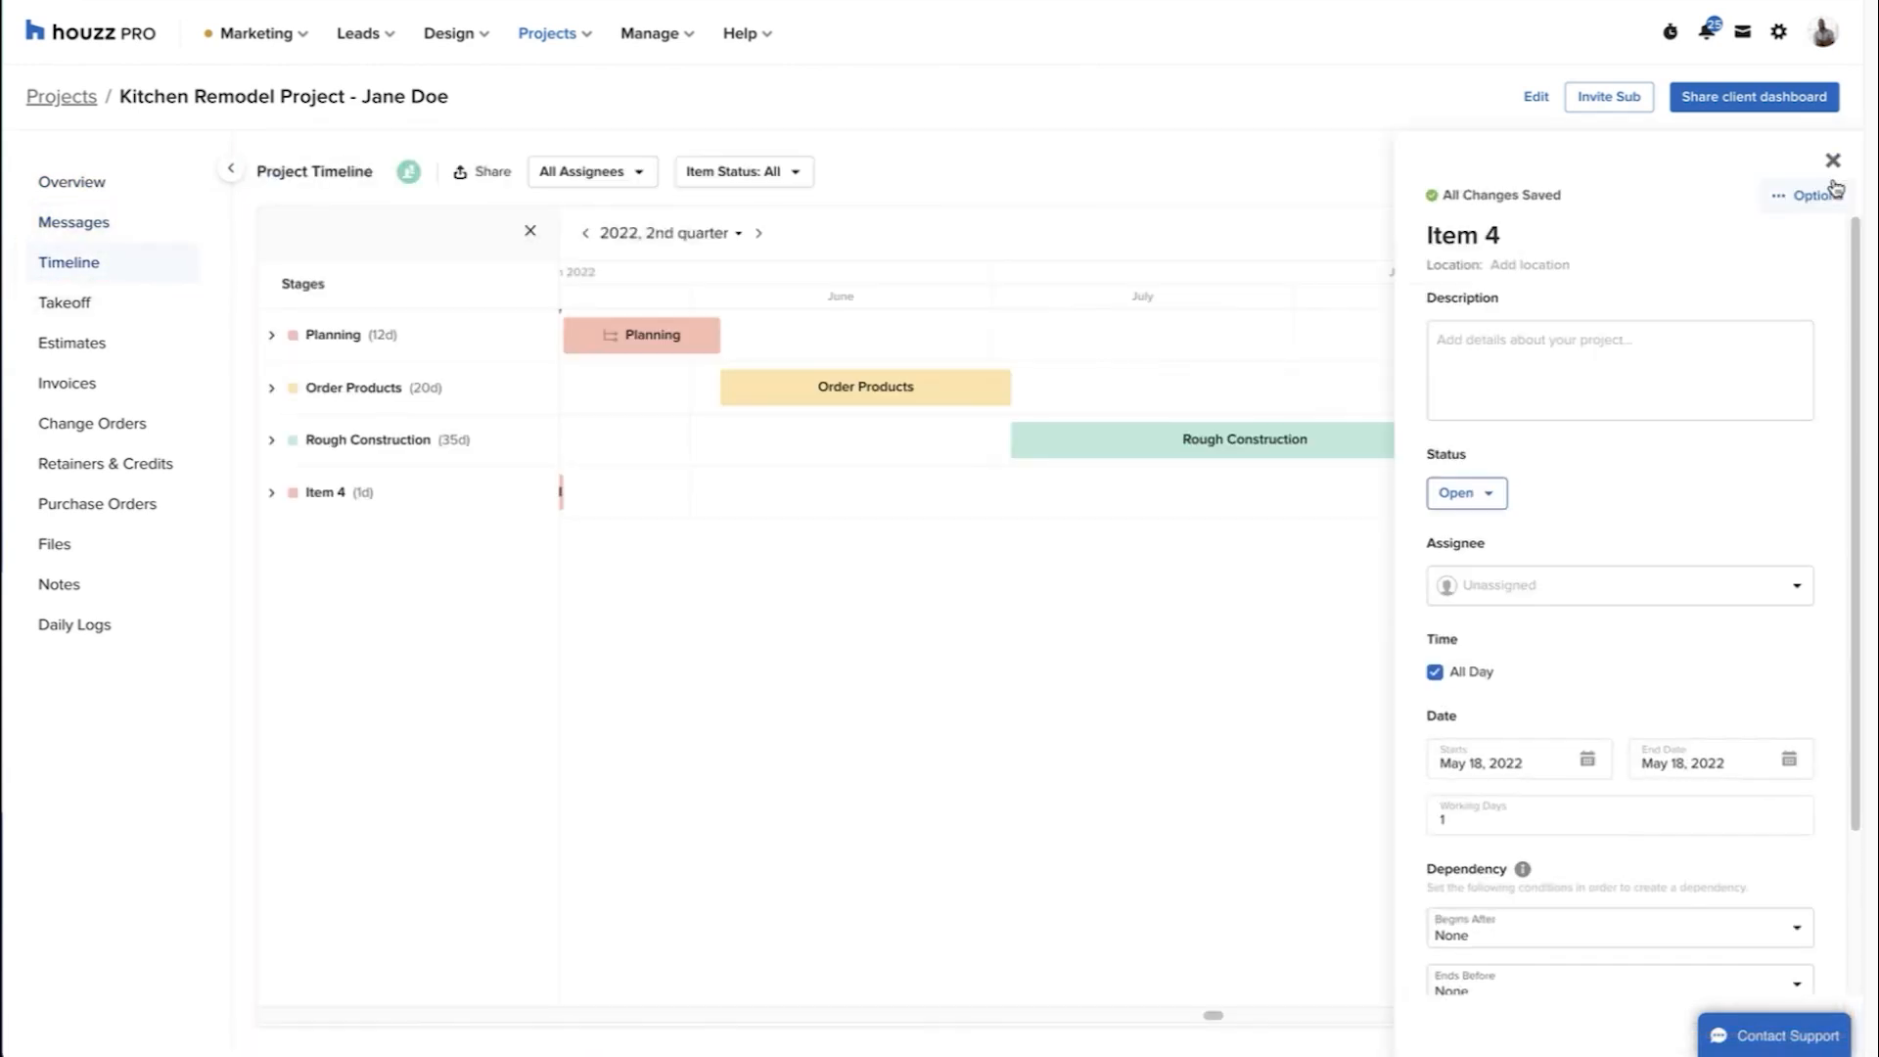
{"action": "left_click", "coordinate": [1832, 160]}
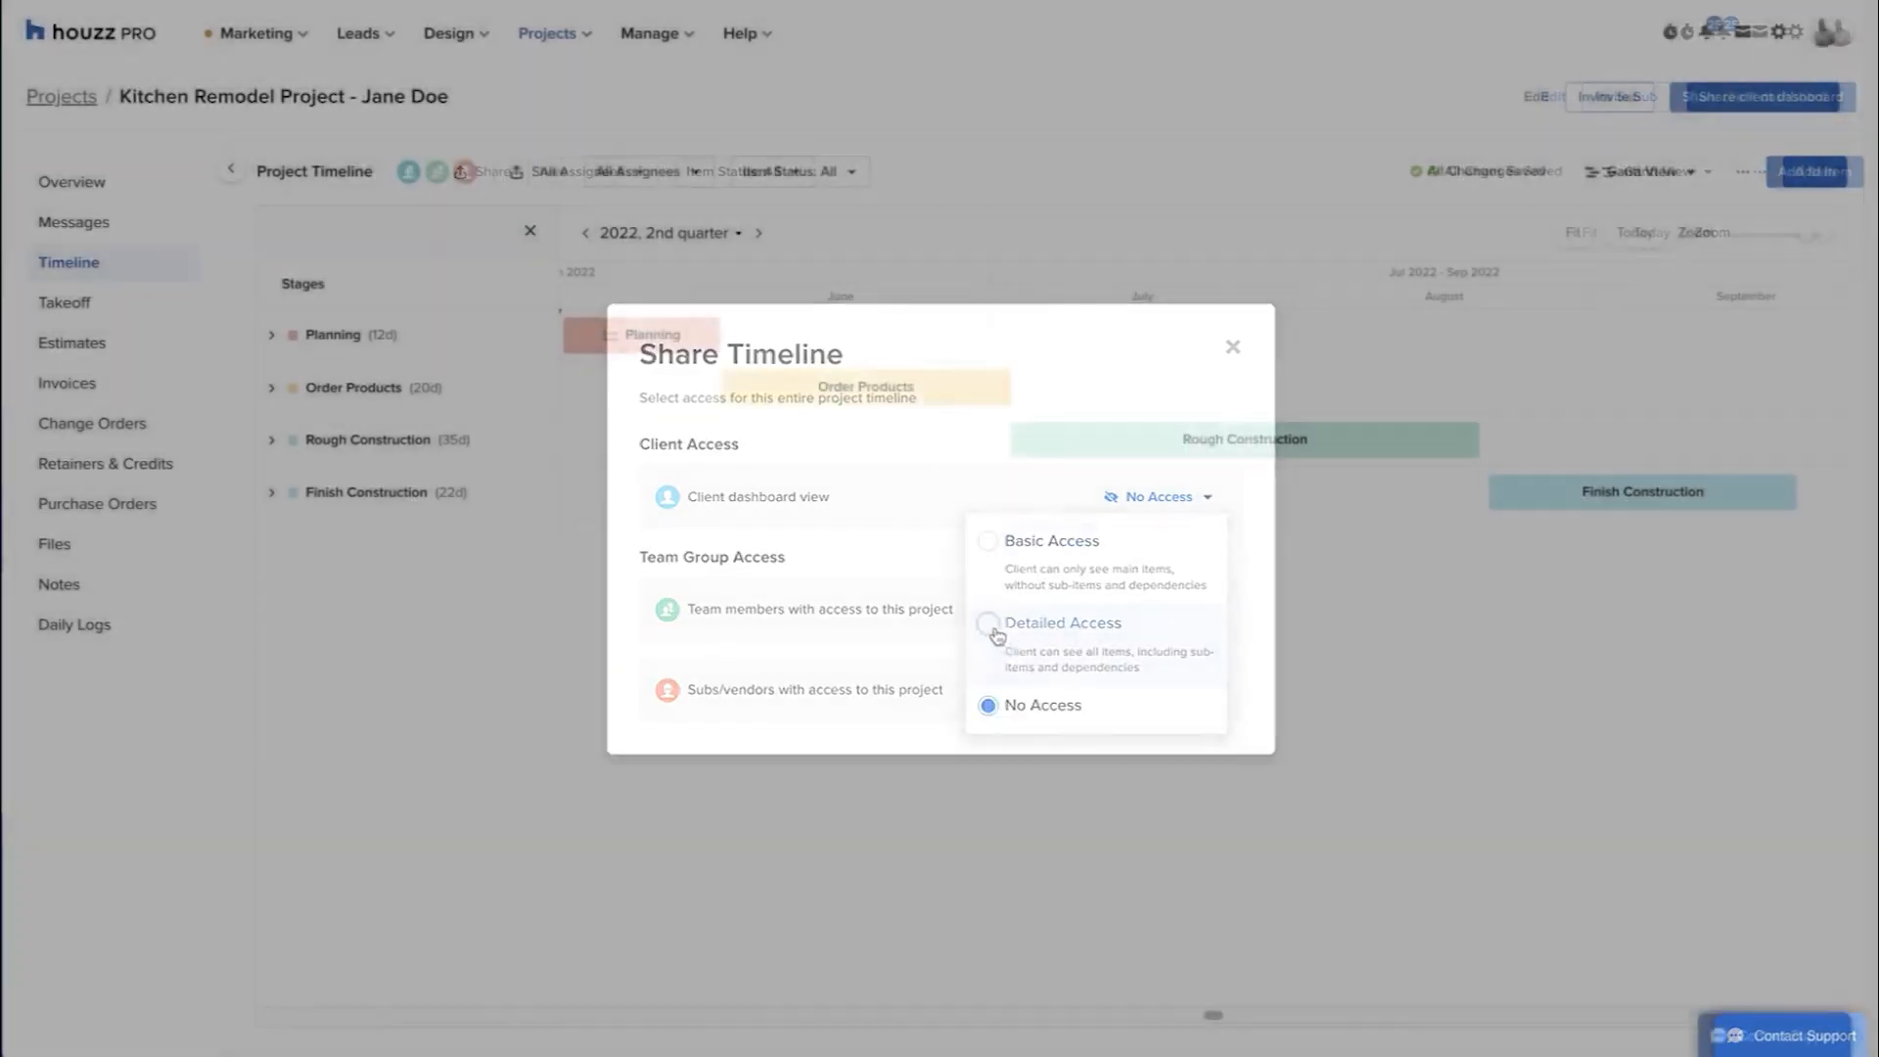
{"action": "left_click", "coordinate": [1233, 346]}
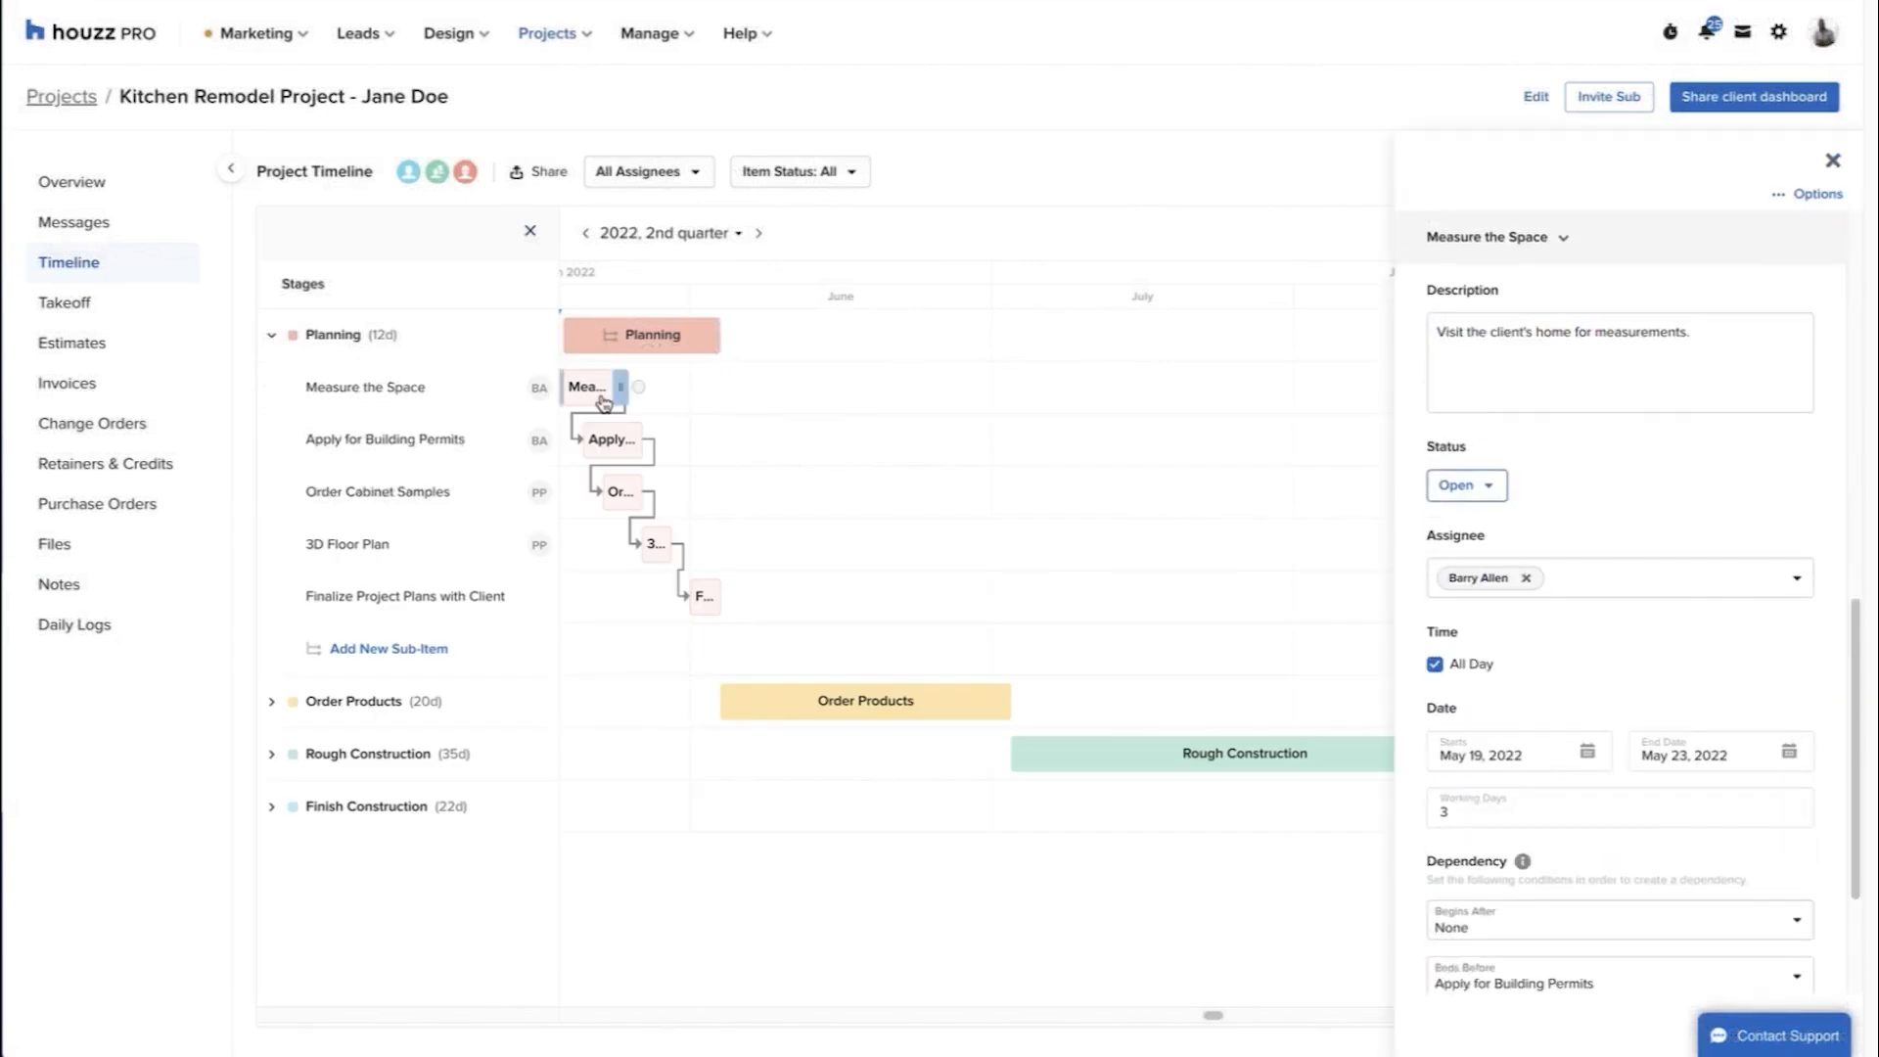
{"action": "left_click", "coordinate": [1751, 97]}
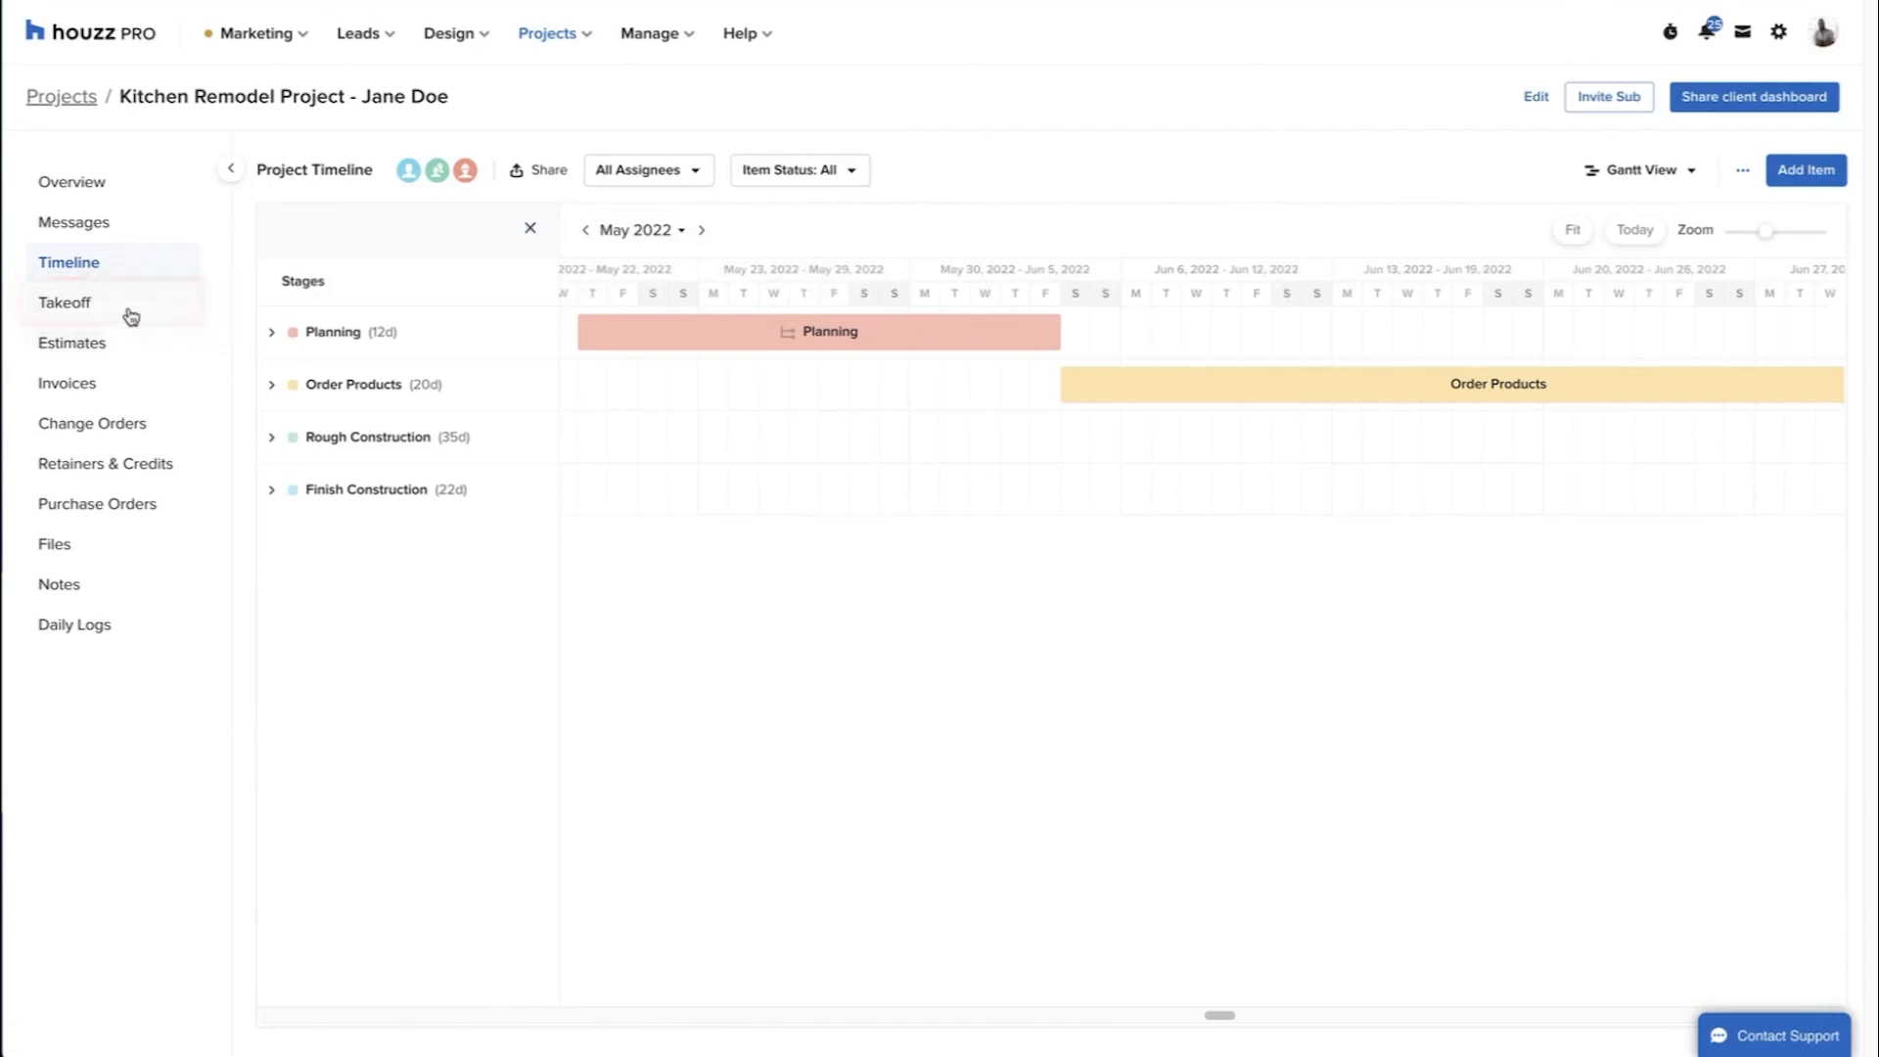
Review the kitchen image, consultation note and sample daily log, then go back to Overview
{"action": "left_click", "coordinate": [64, 302]}
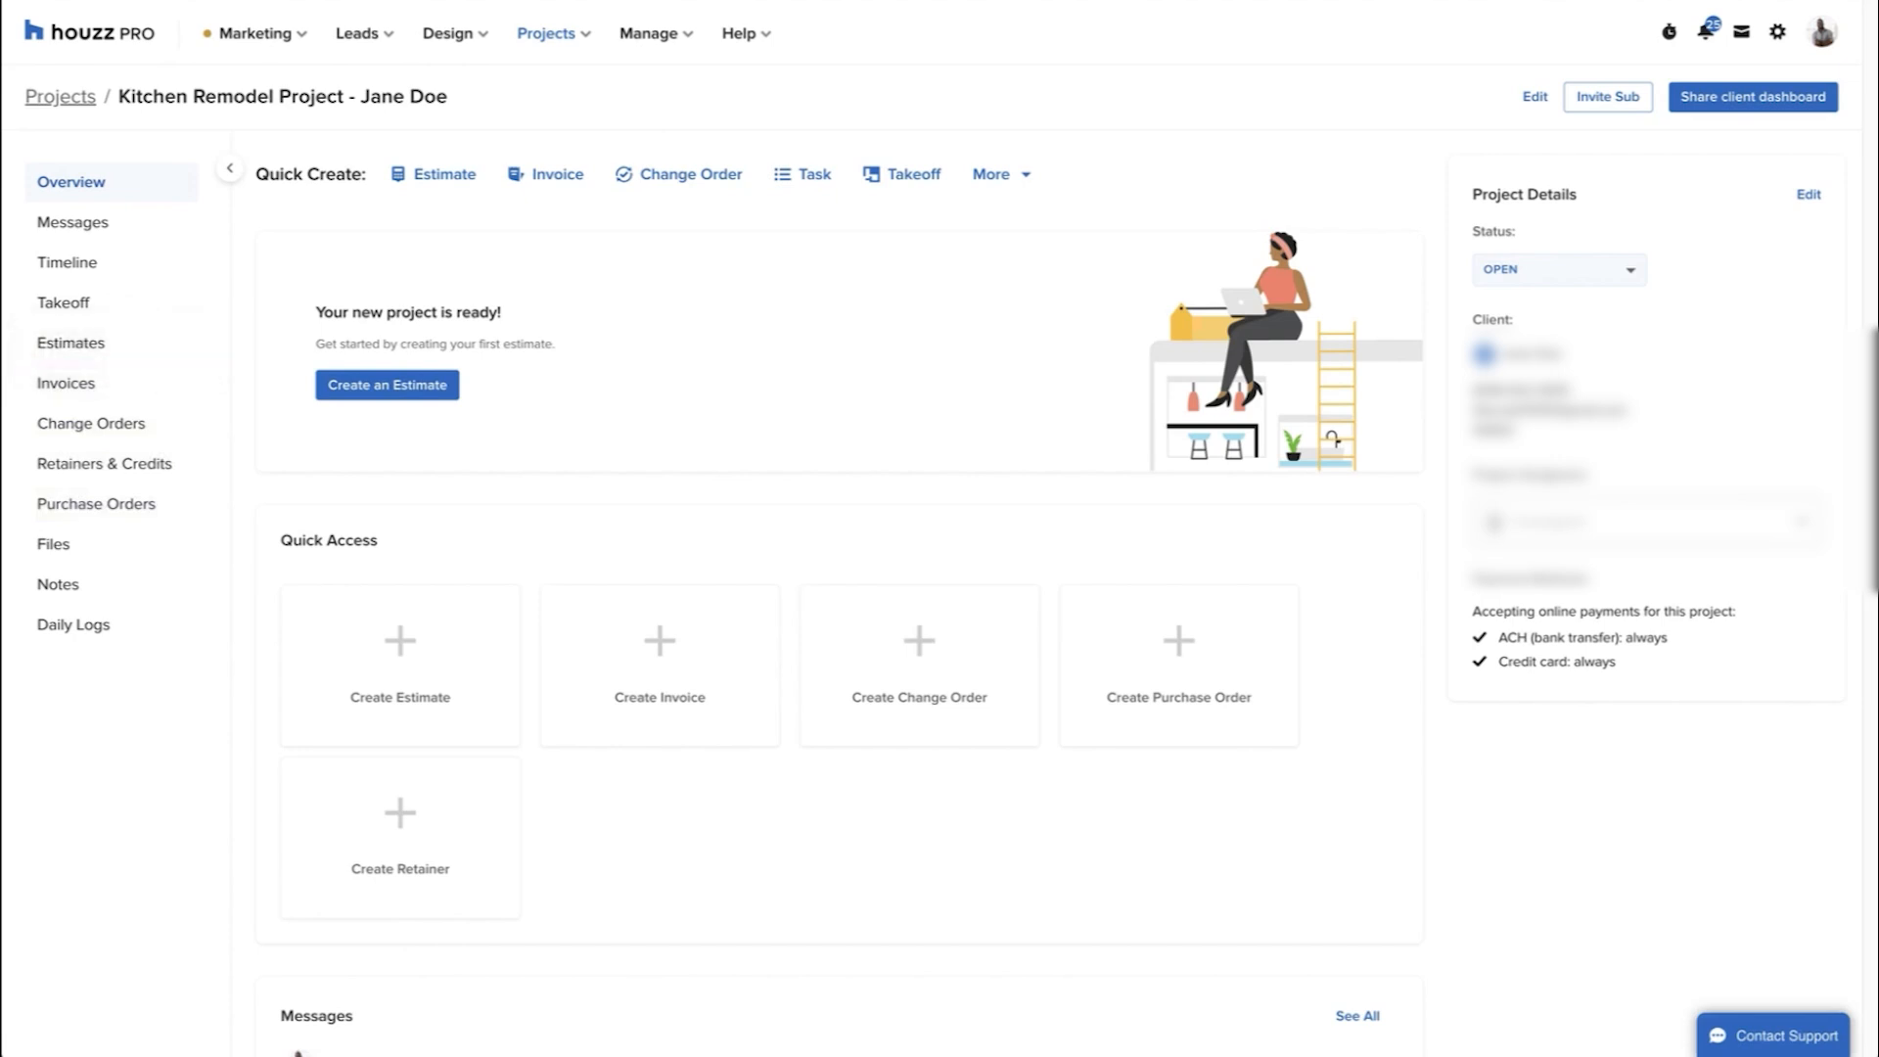
{"action": "left_click", "coordinate": [54, 544]}
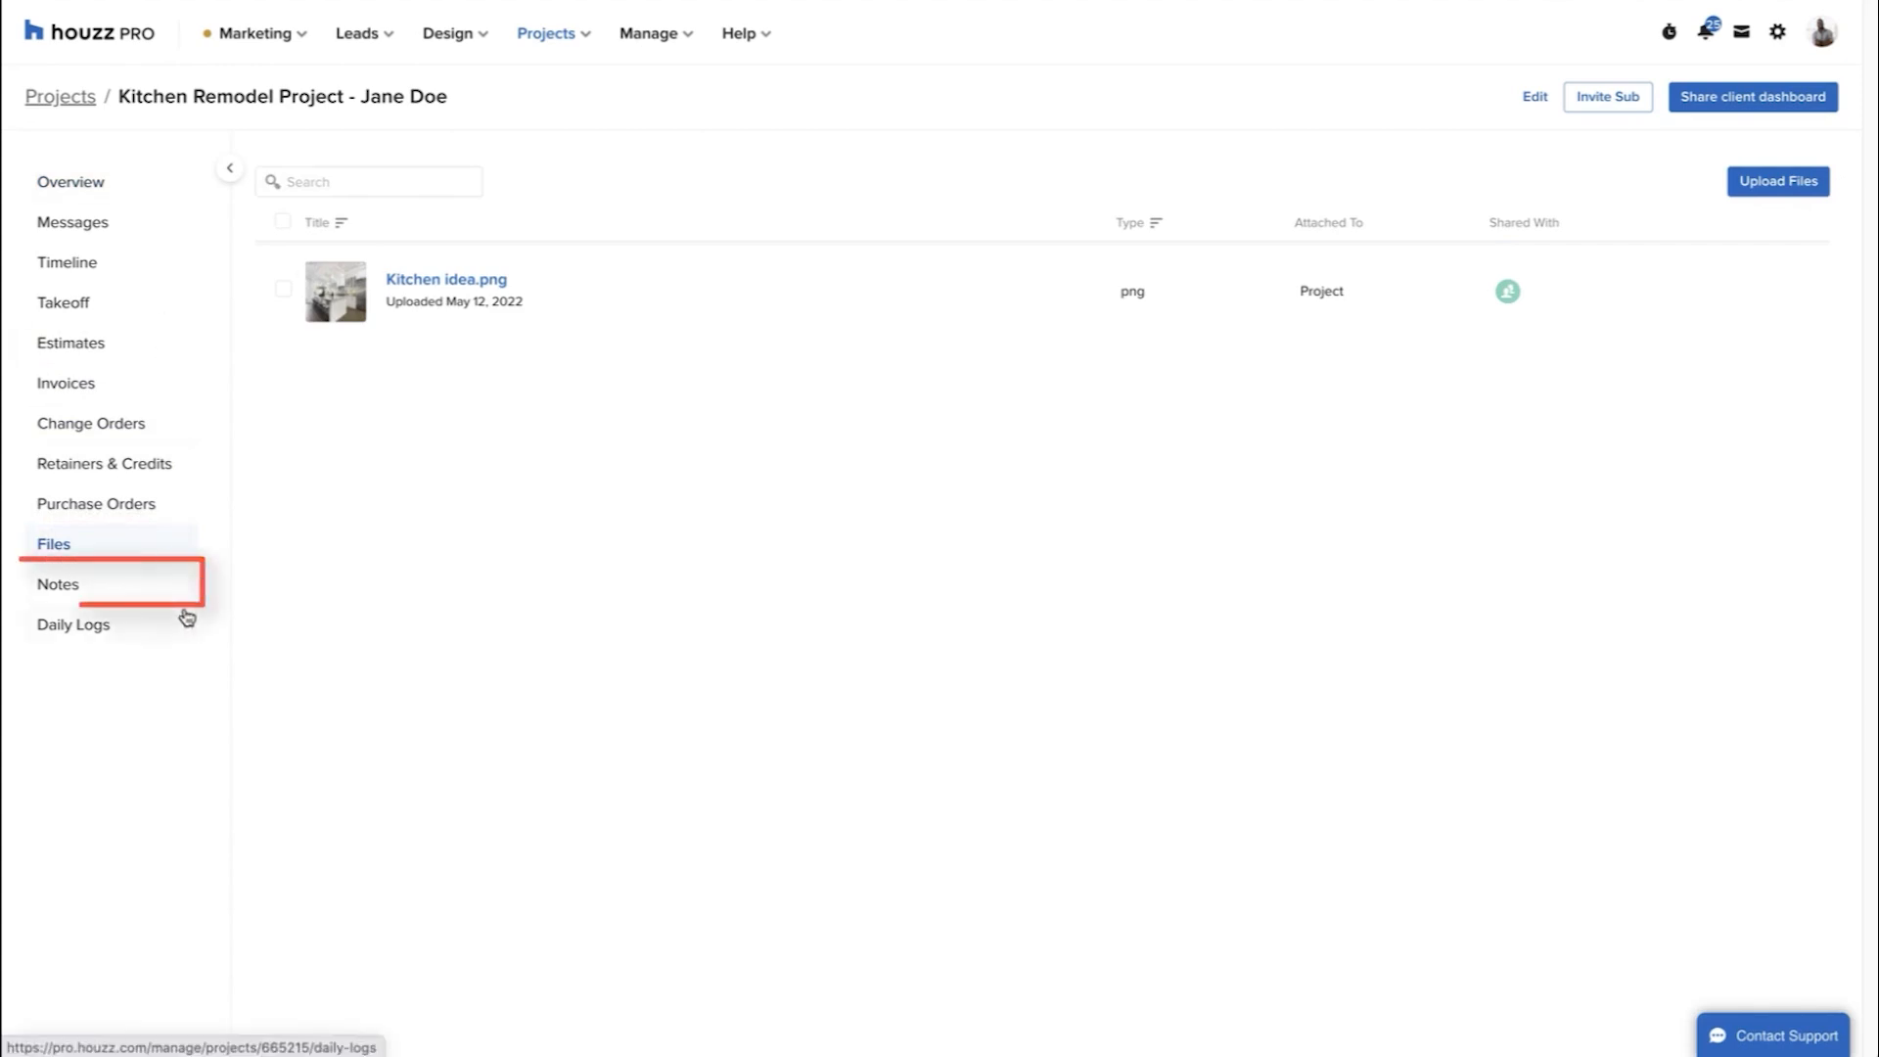
{"action": "left_click", "coordinate": [58, 584]}
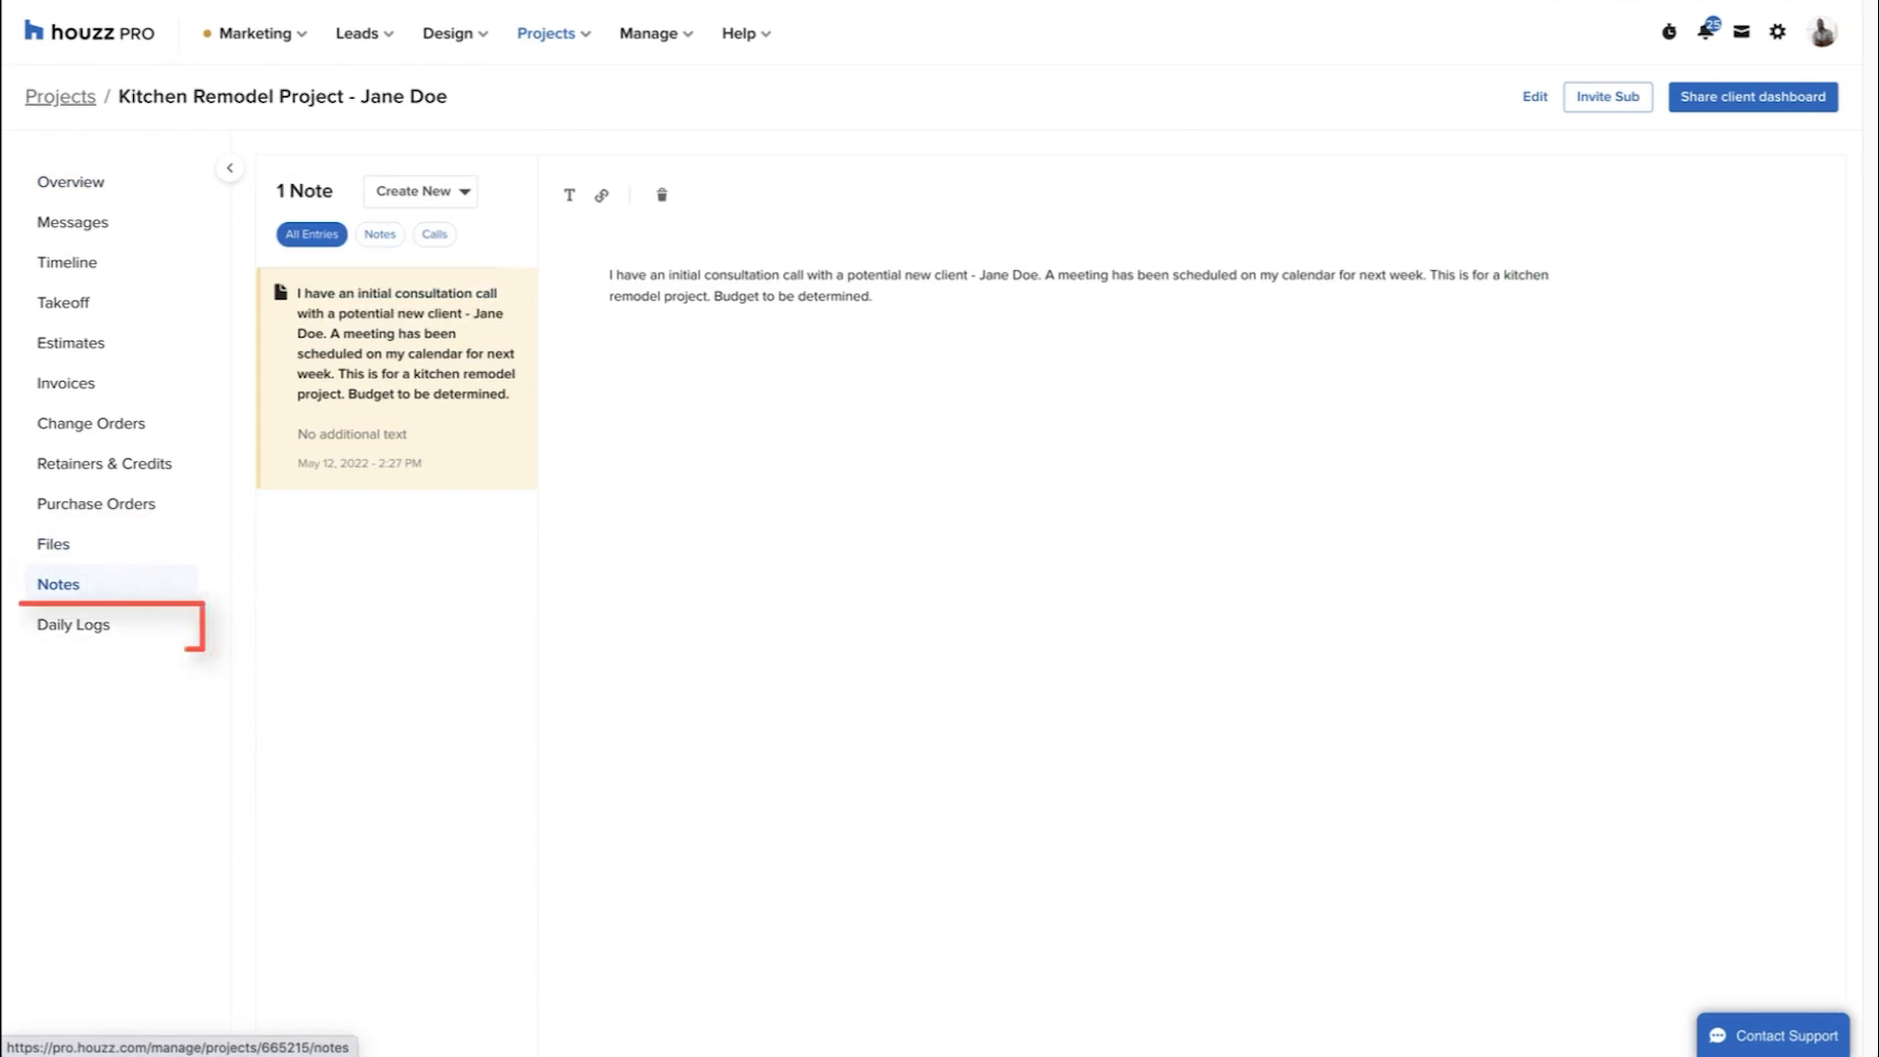
{"action": "left_click", "coordinate": [73, 623]}
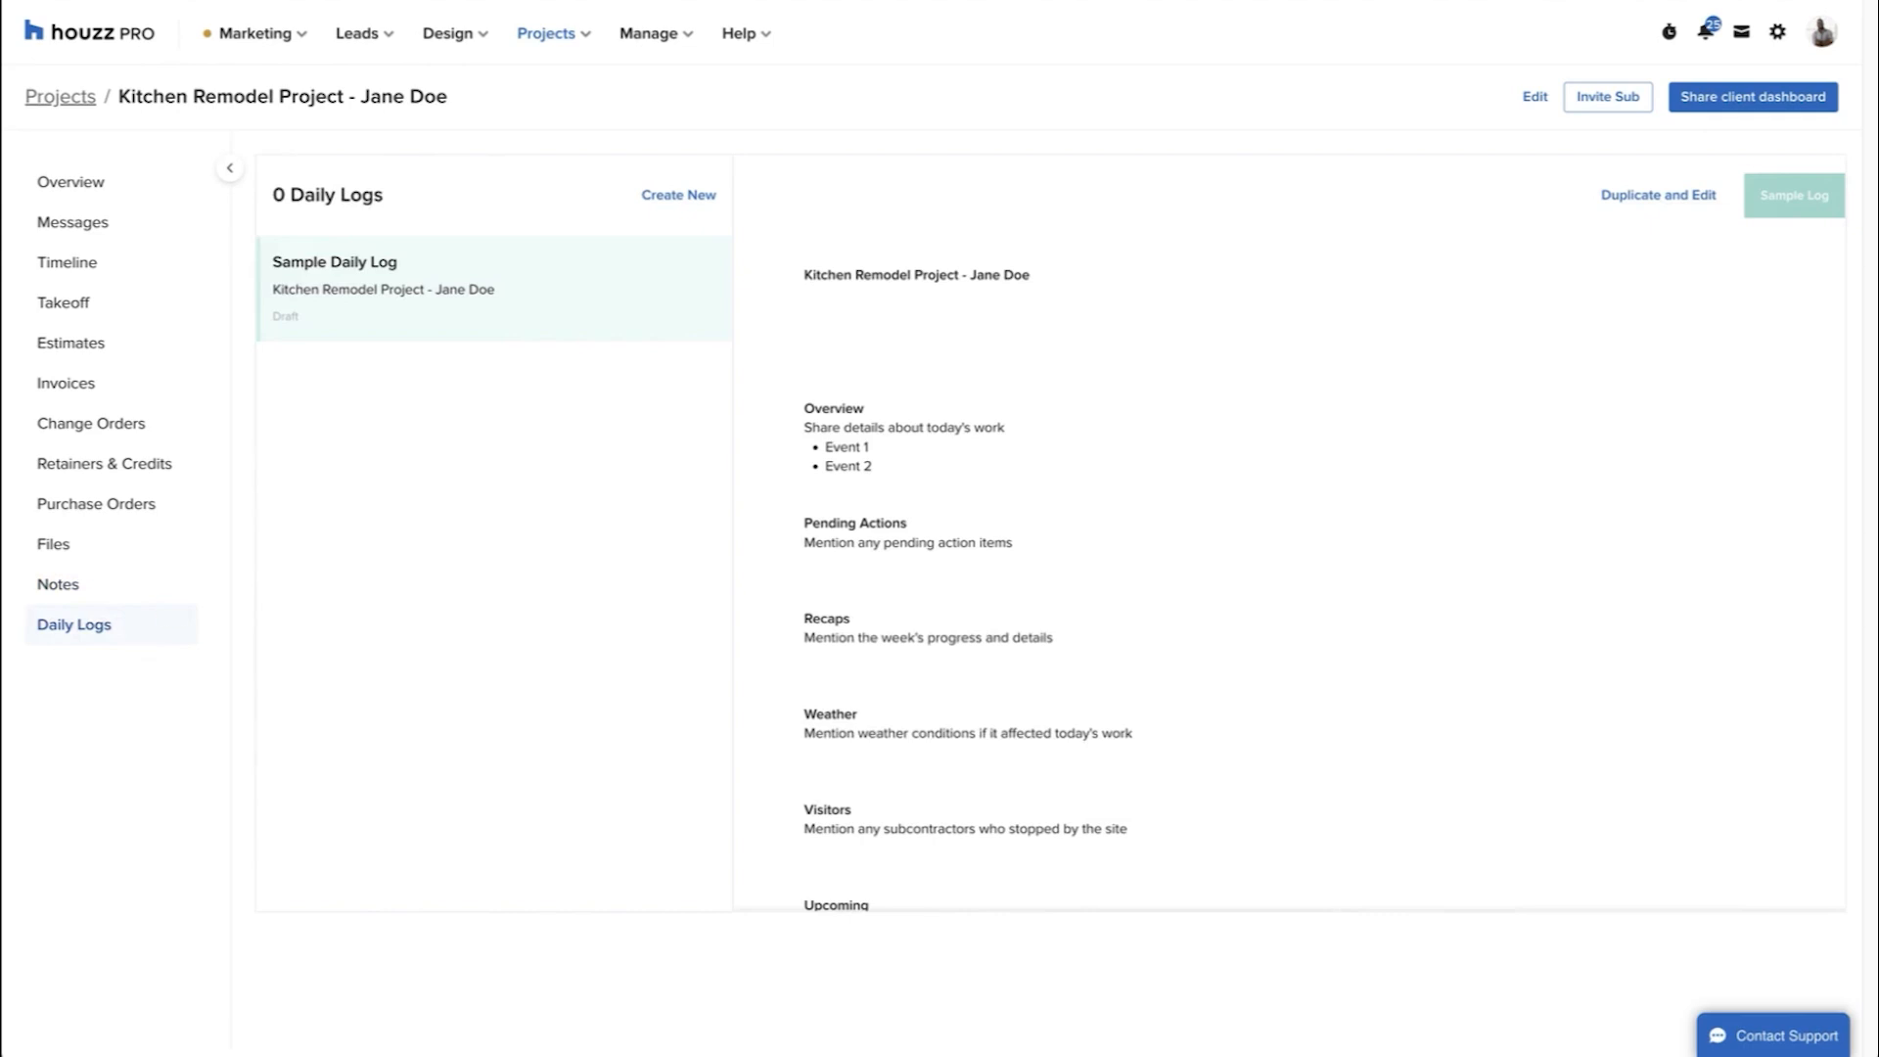
{"action": "left_click", "coordinate": [70, 185]}
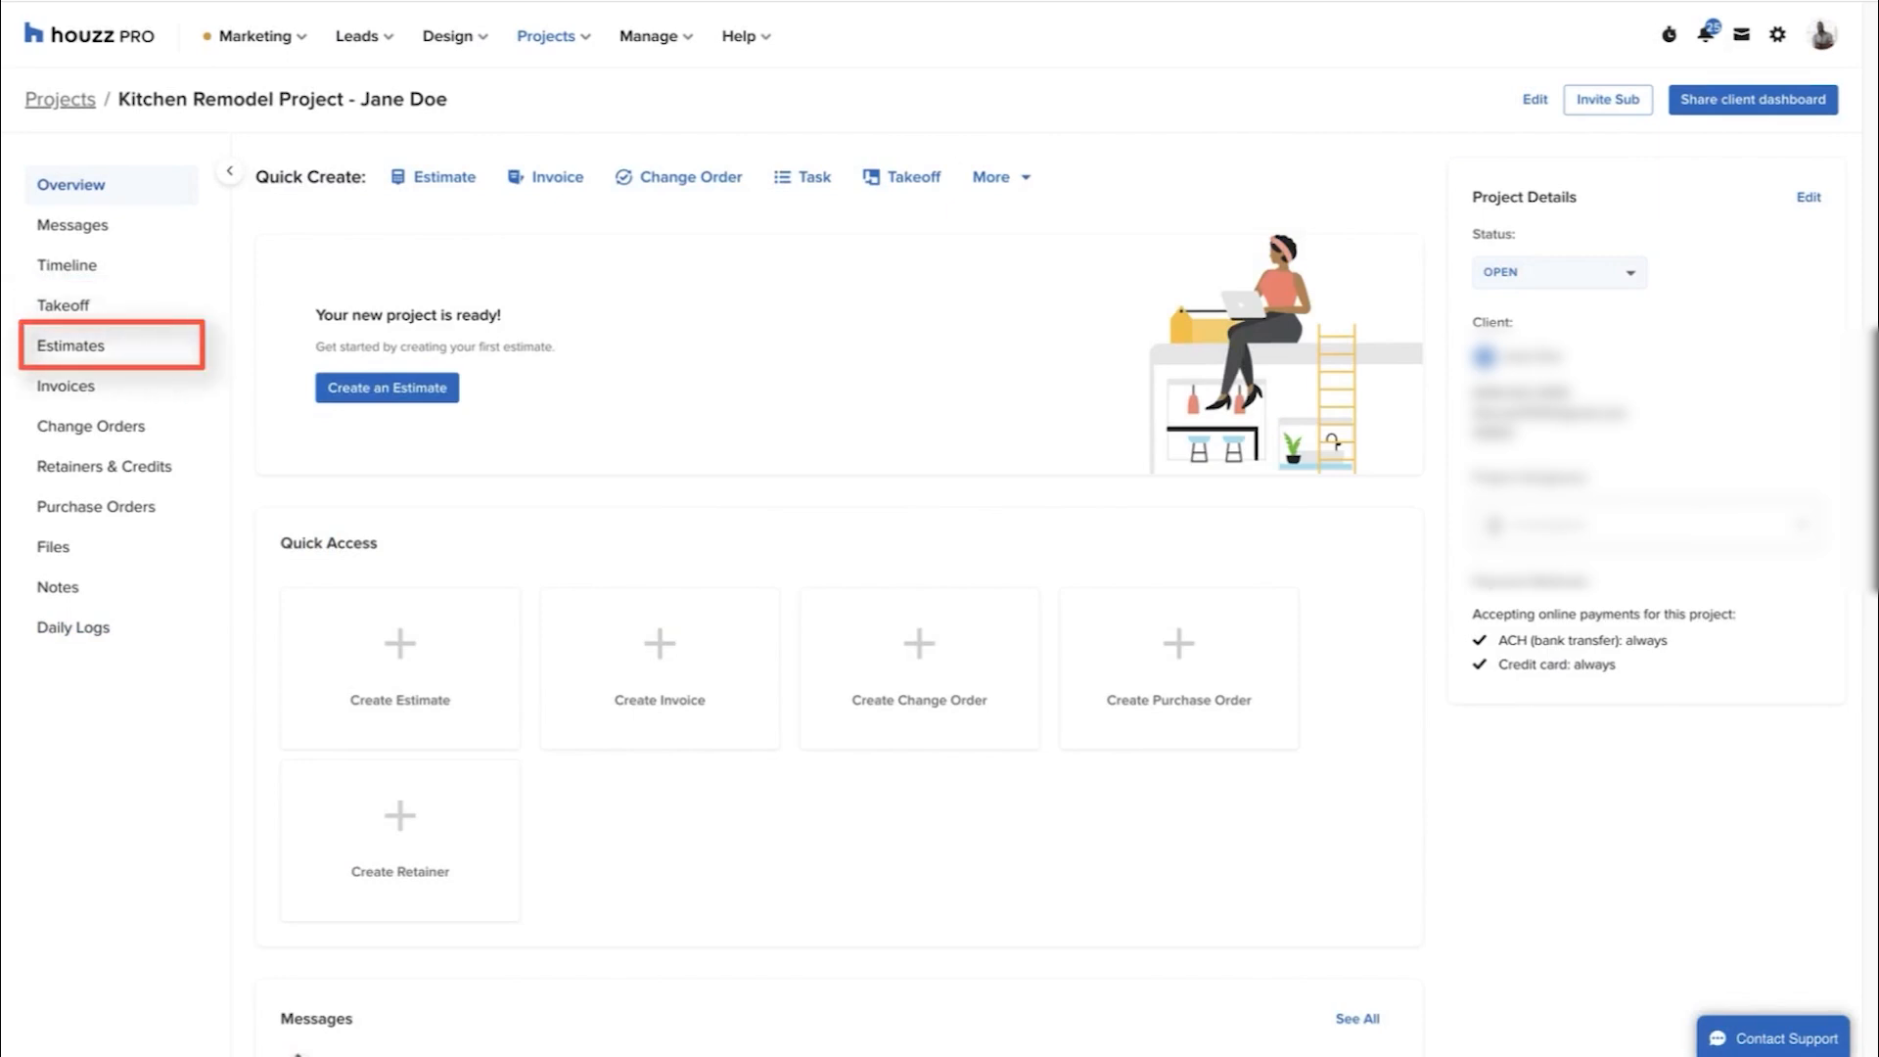
Start new estimate ES-10081 and add appliance line items from the parts list
{"action": "left_click", "coordinate": [70, 346]}
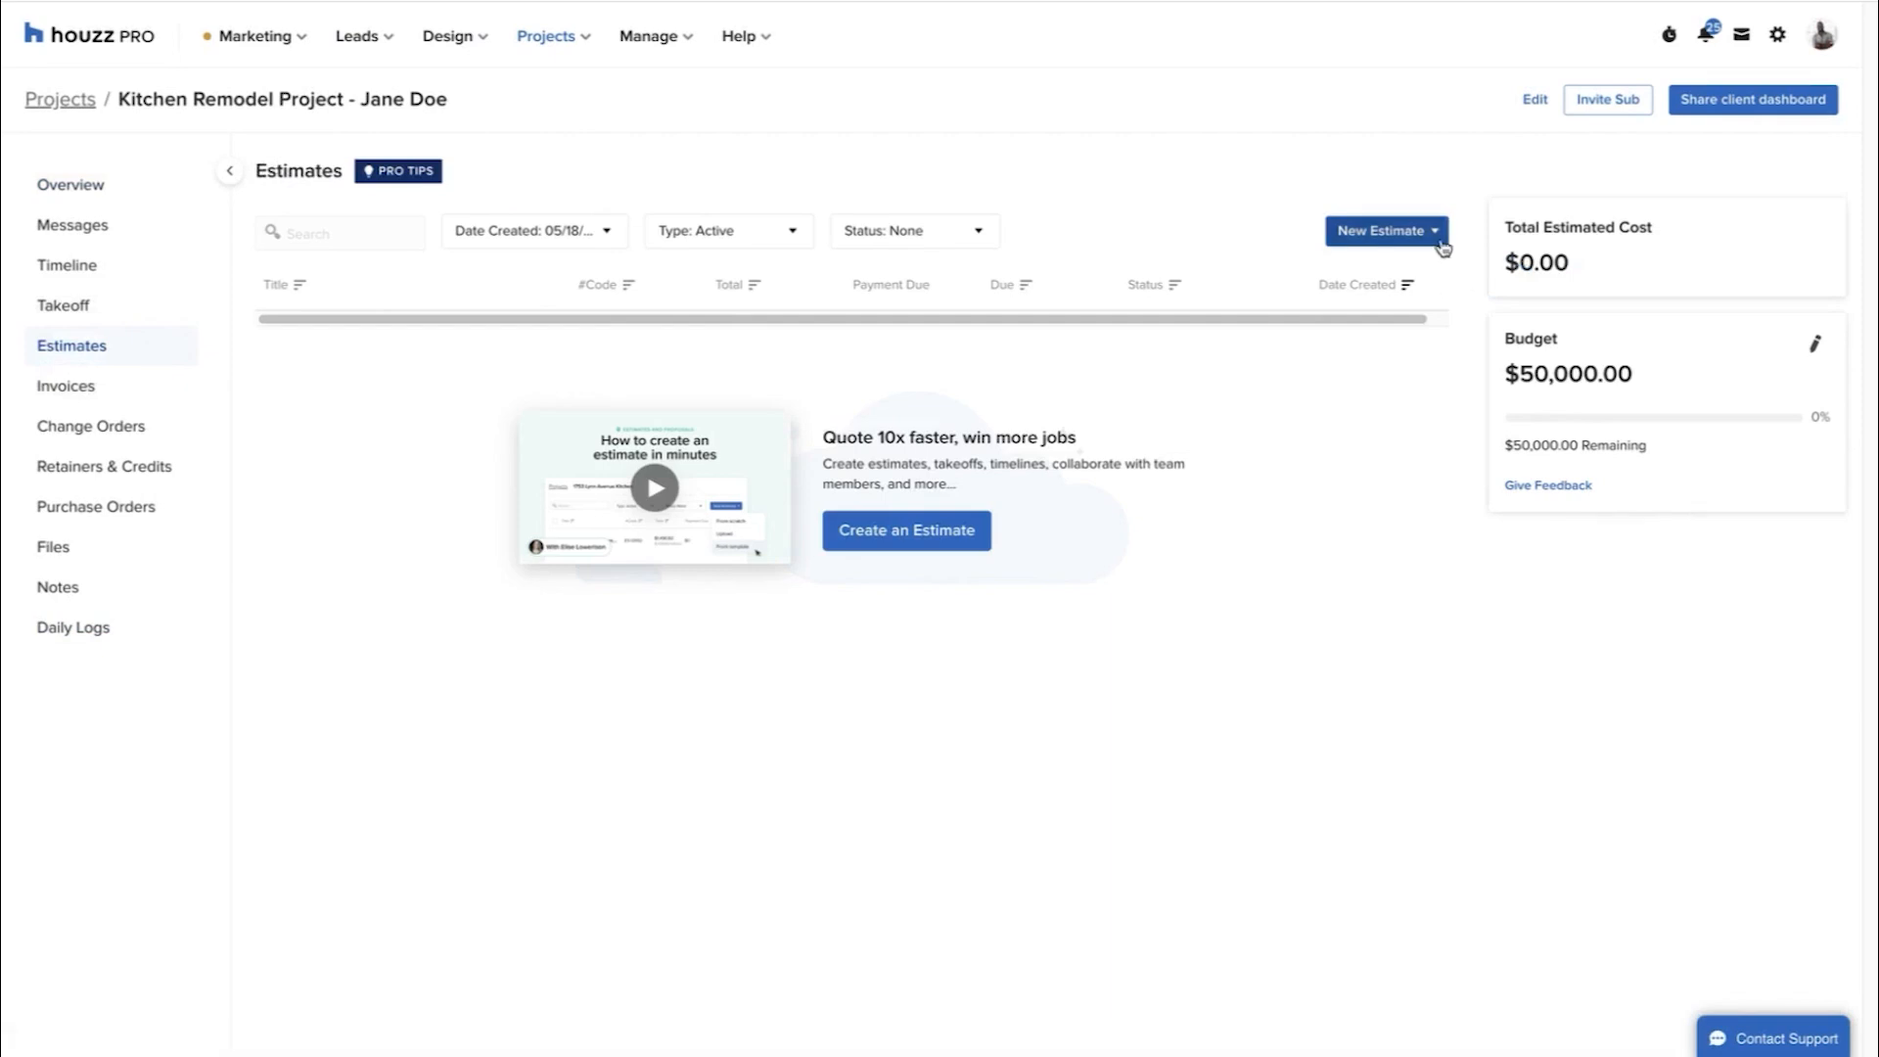
{"action": "left_click", "coordinate": [1384, 229]}
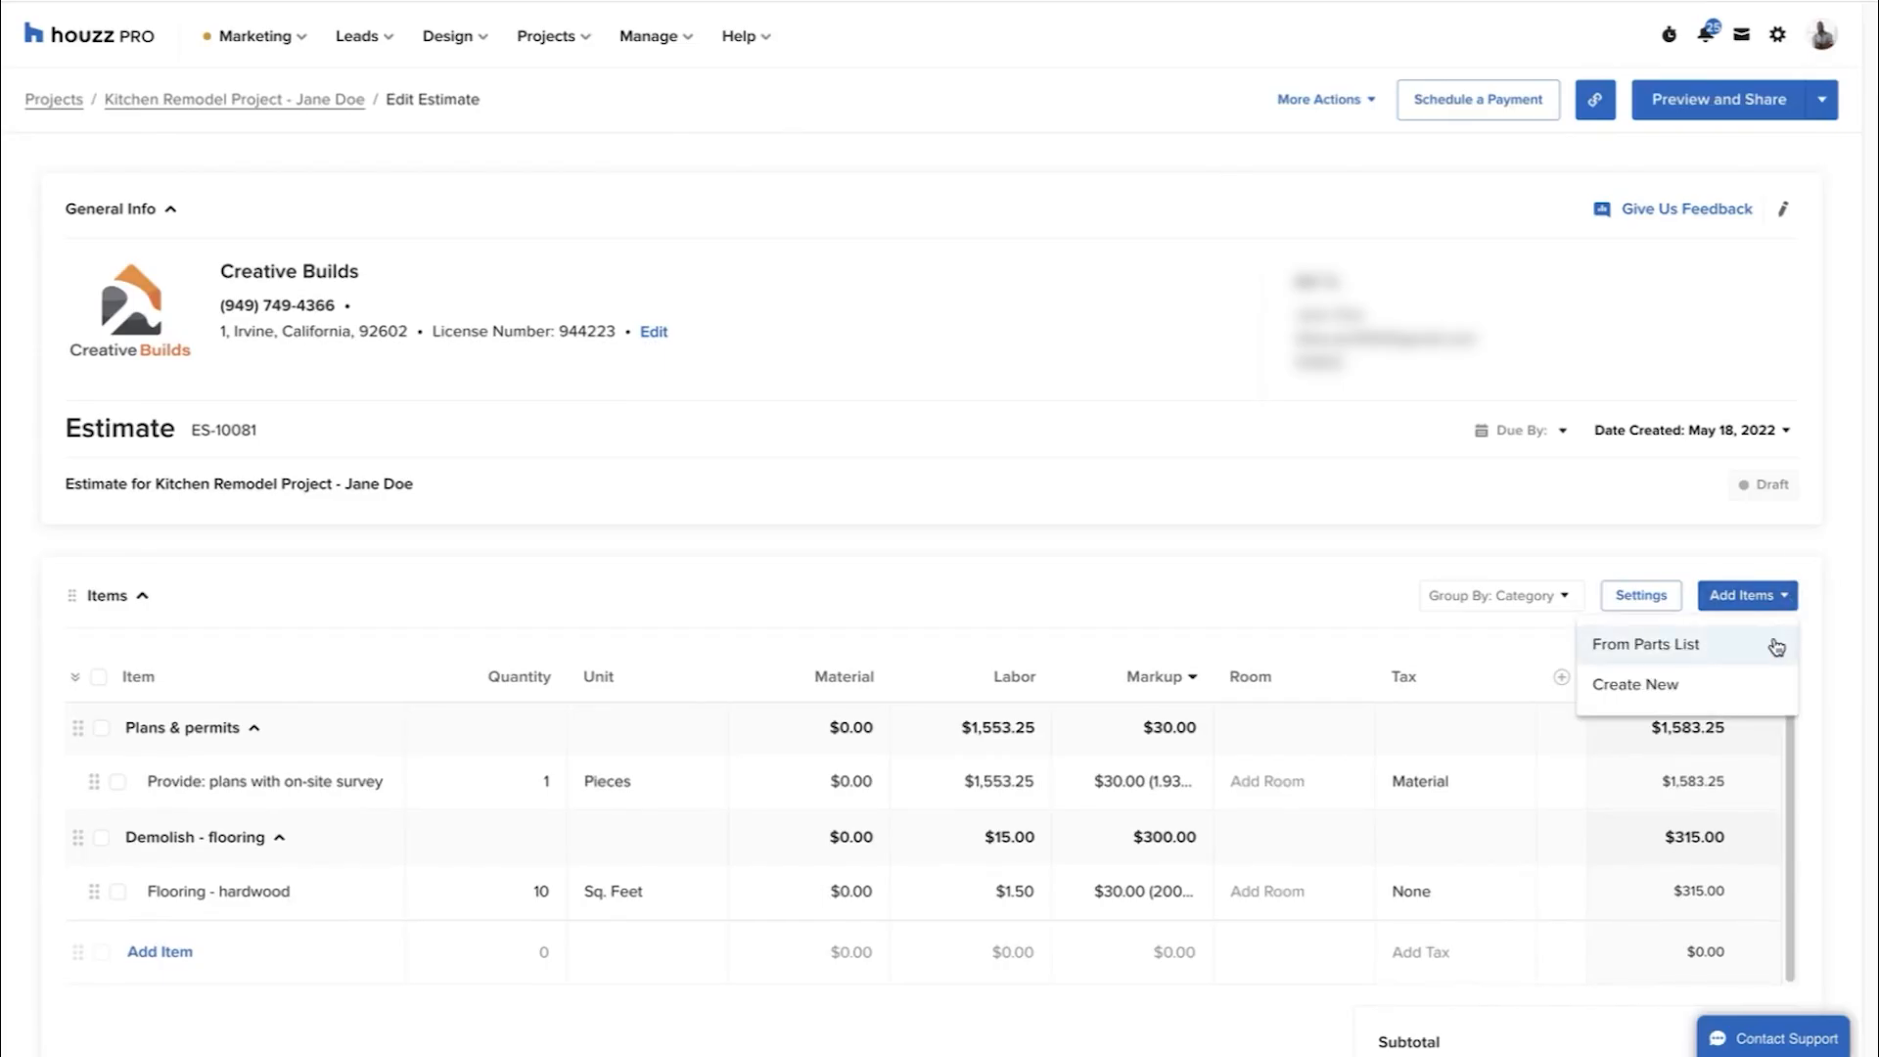
{"action": "left_click", "coordinate": [1645, 644]}
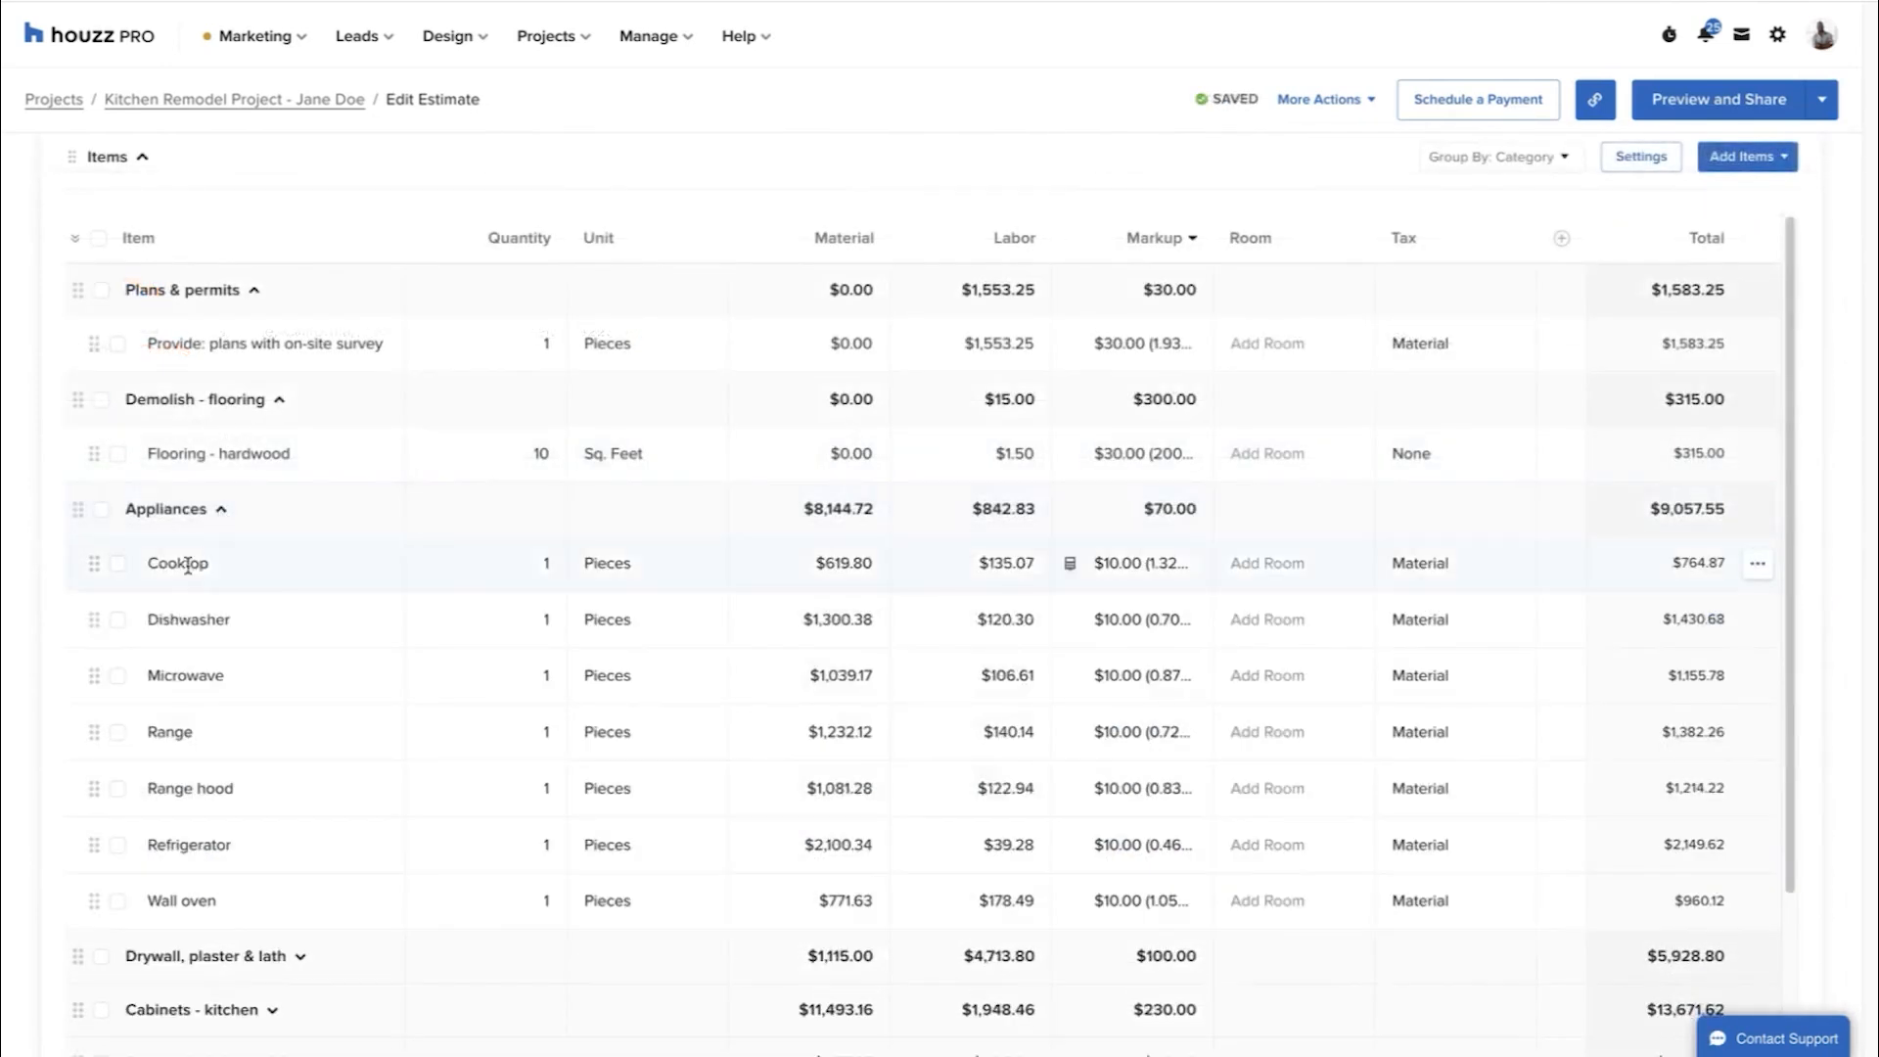
{"action": "left_click", "coordinate": [225, 508]}
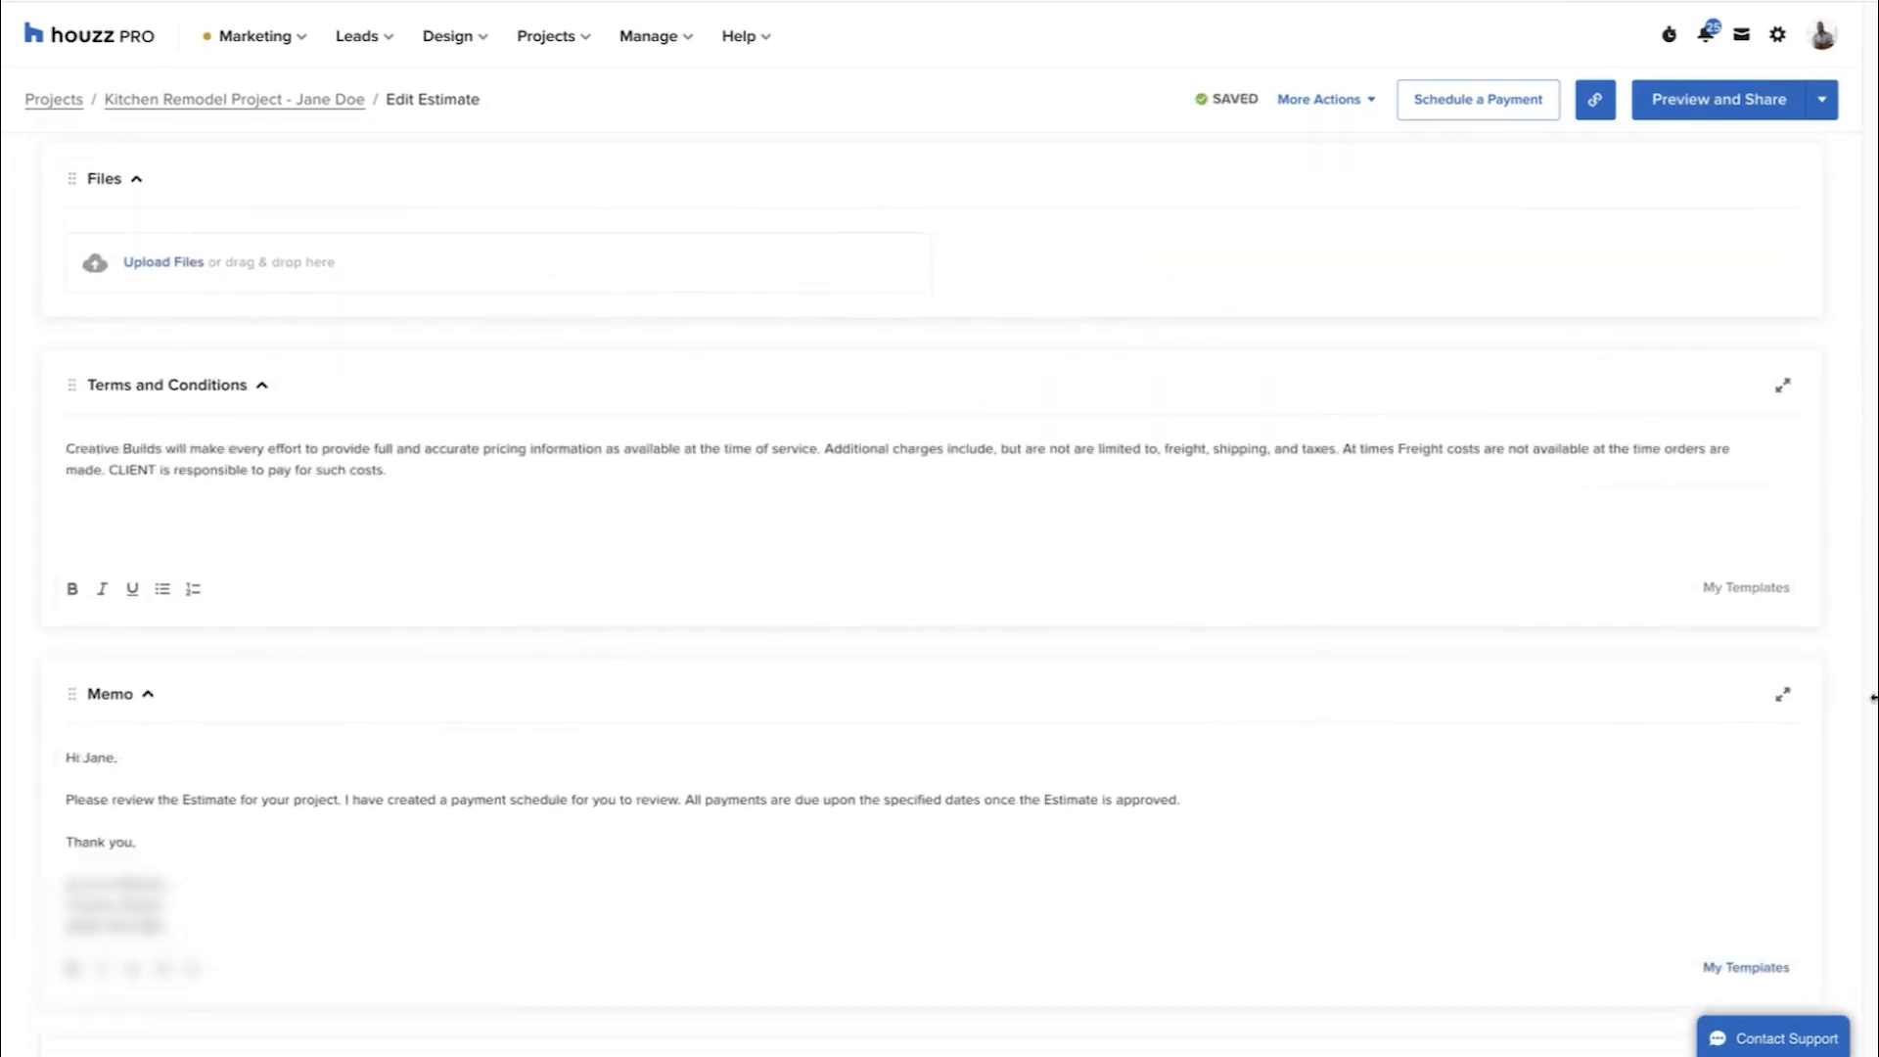
Schedule a deposit plus three further payments through August 15, 2022
{"action": "left_click", "coordinate": [1319, 98]}
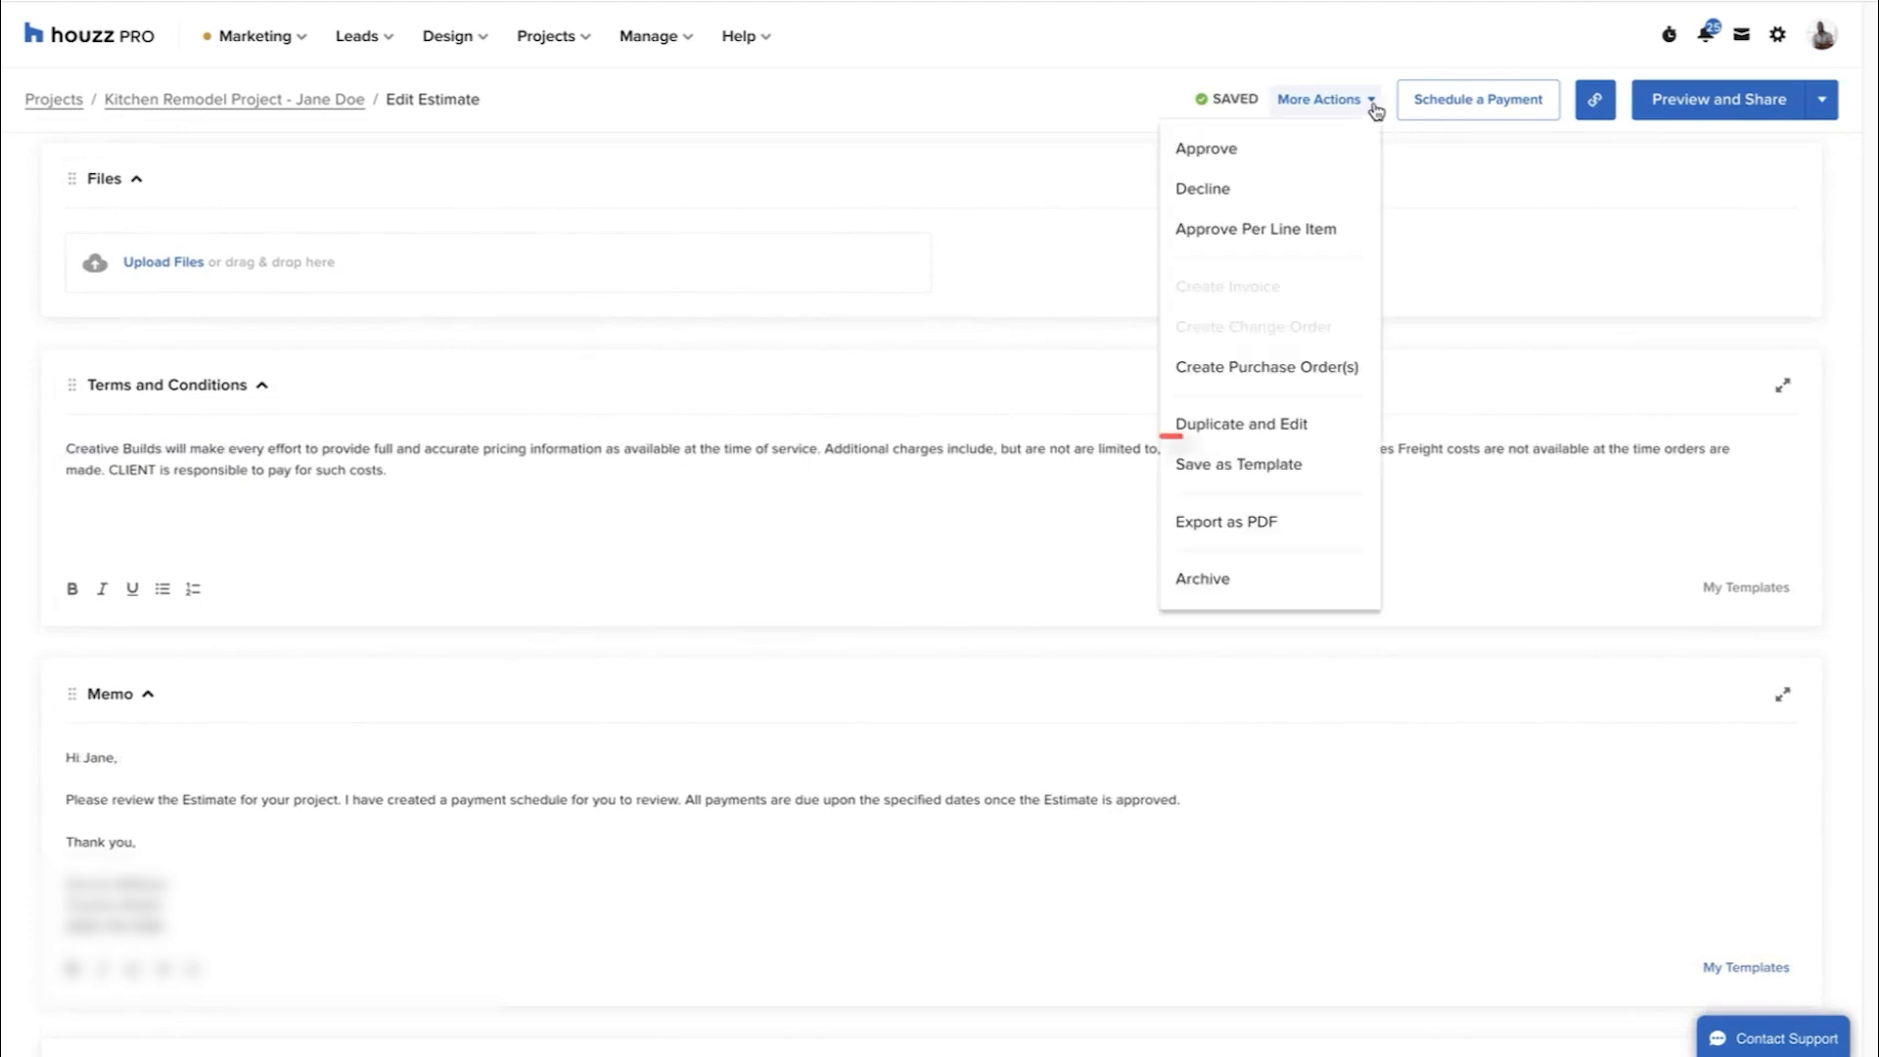
{"action": "mouse_move", "coordinate": [1238, 465]}
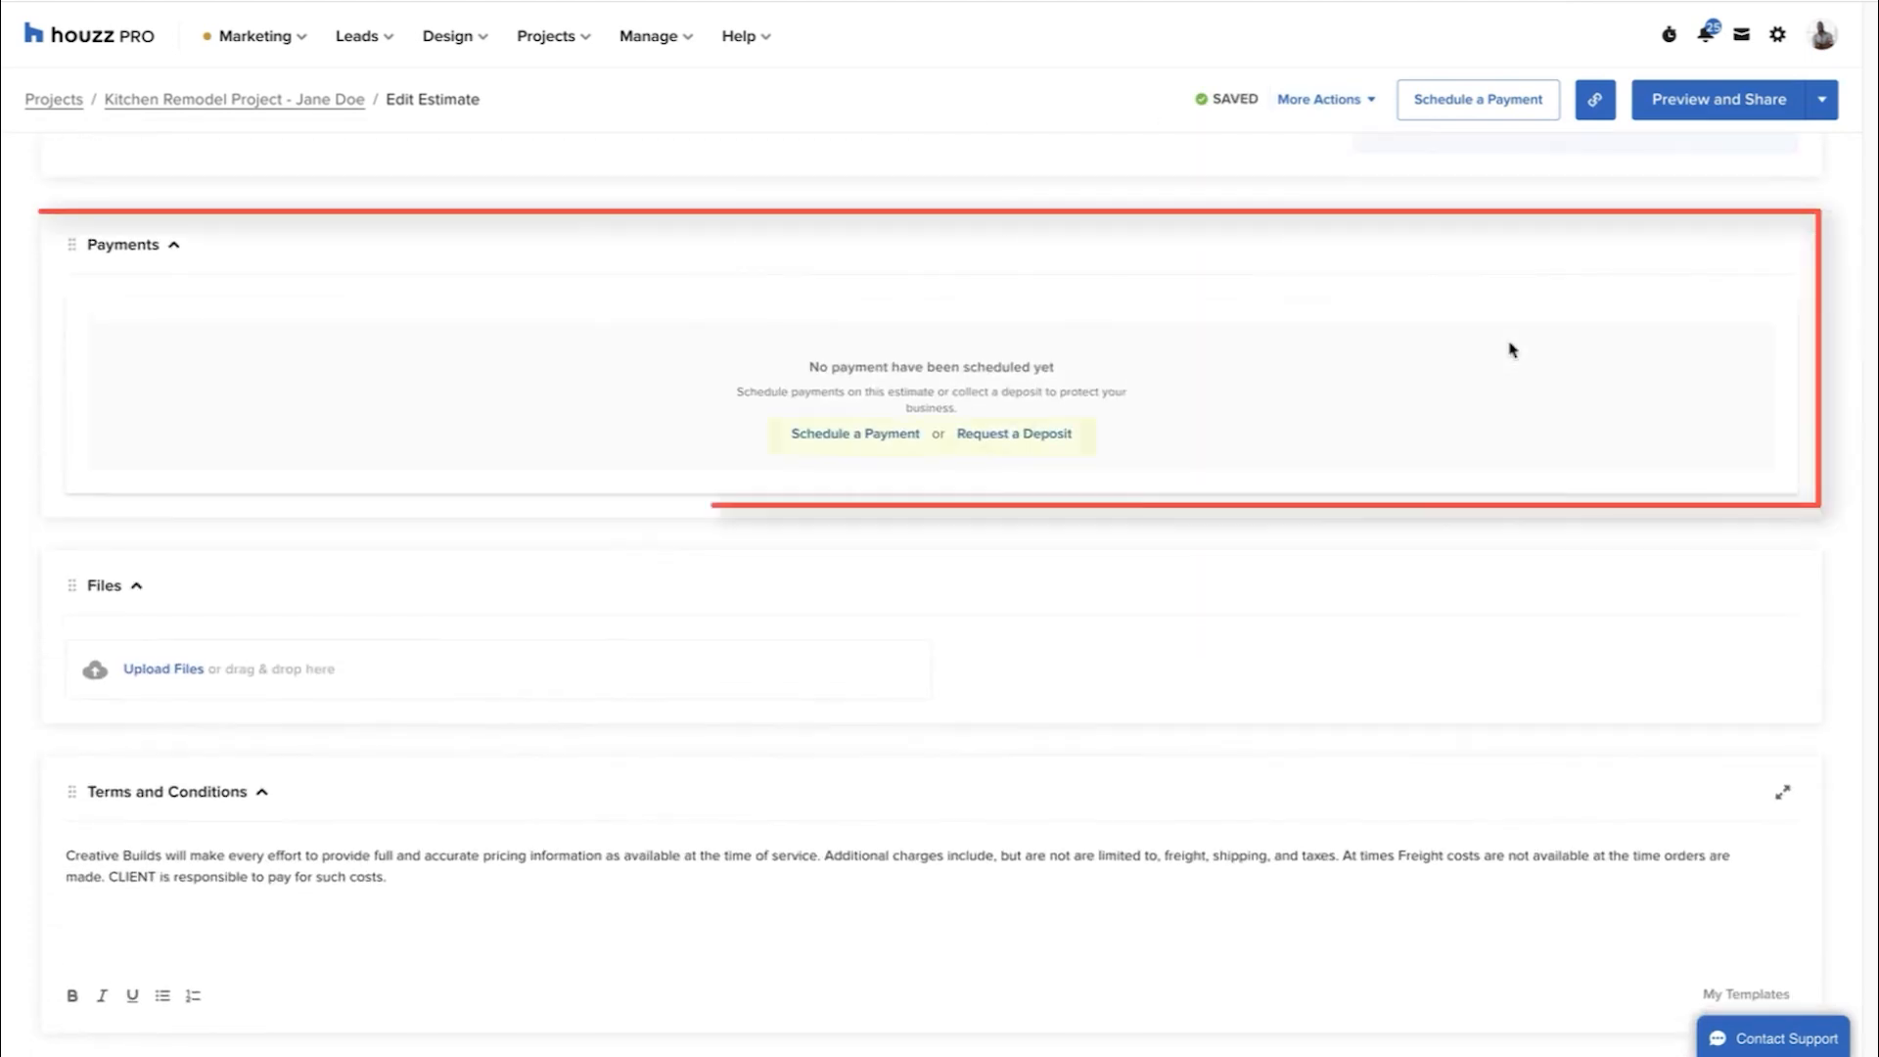
{"action": "left_click", "coordinate": [1013, 434]}
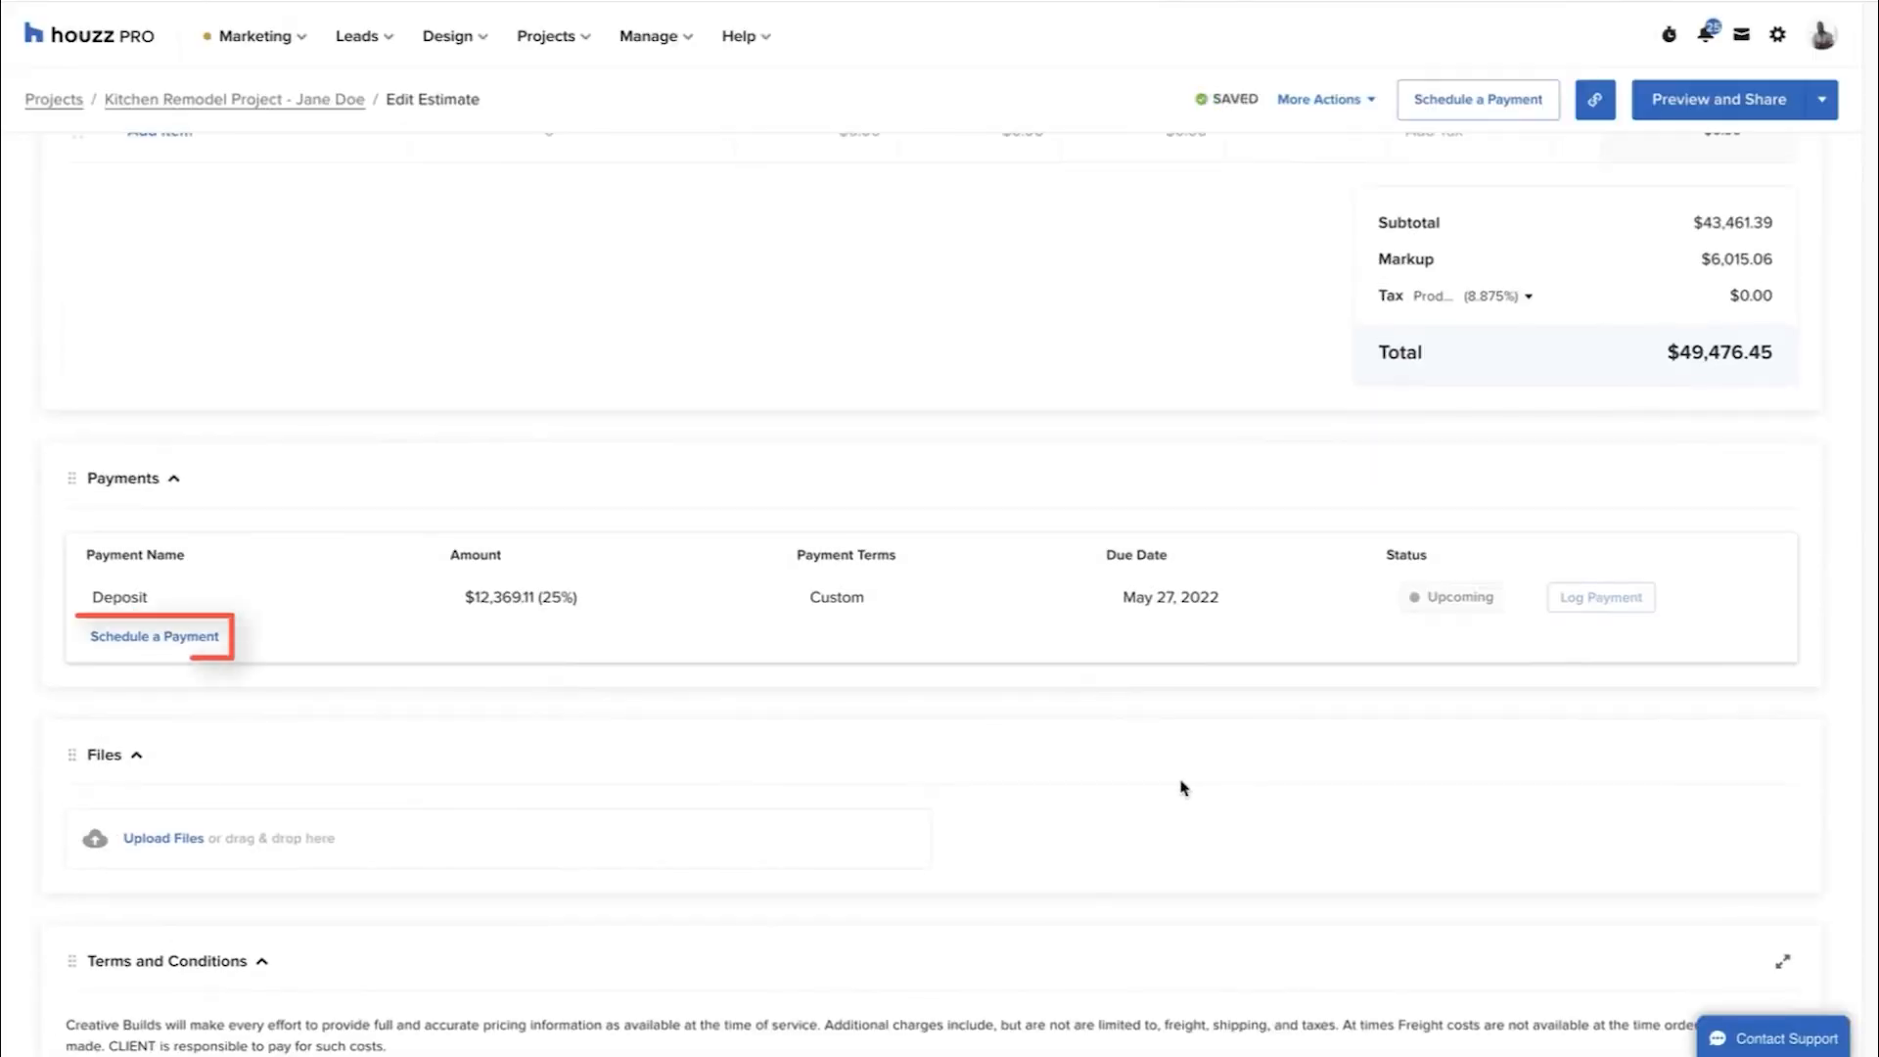
{"action": "left_click", "coordinate": [154, 636]}
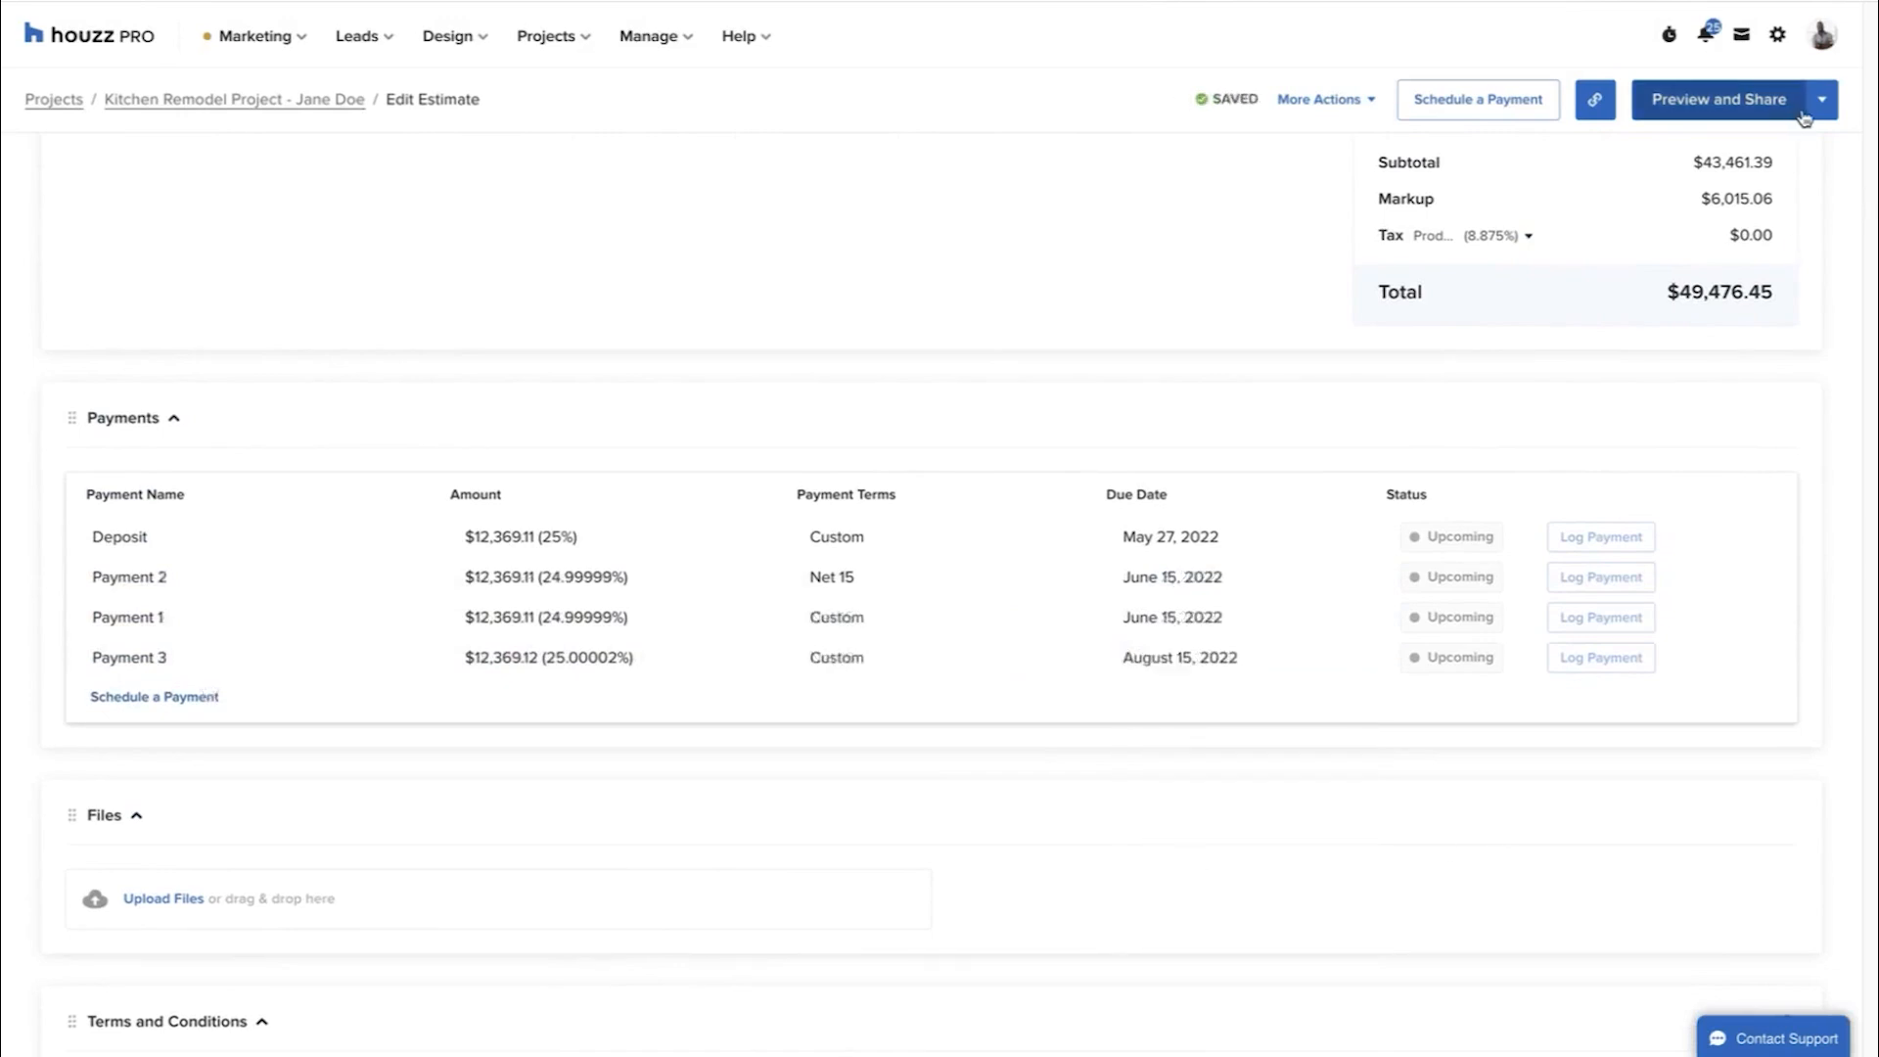
Preview estimate ES-10081, copy its share link, and send it to the client
{"action": "left_click", "coordinate": [1718, 100]}
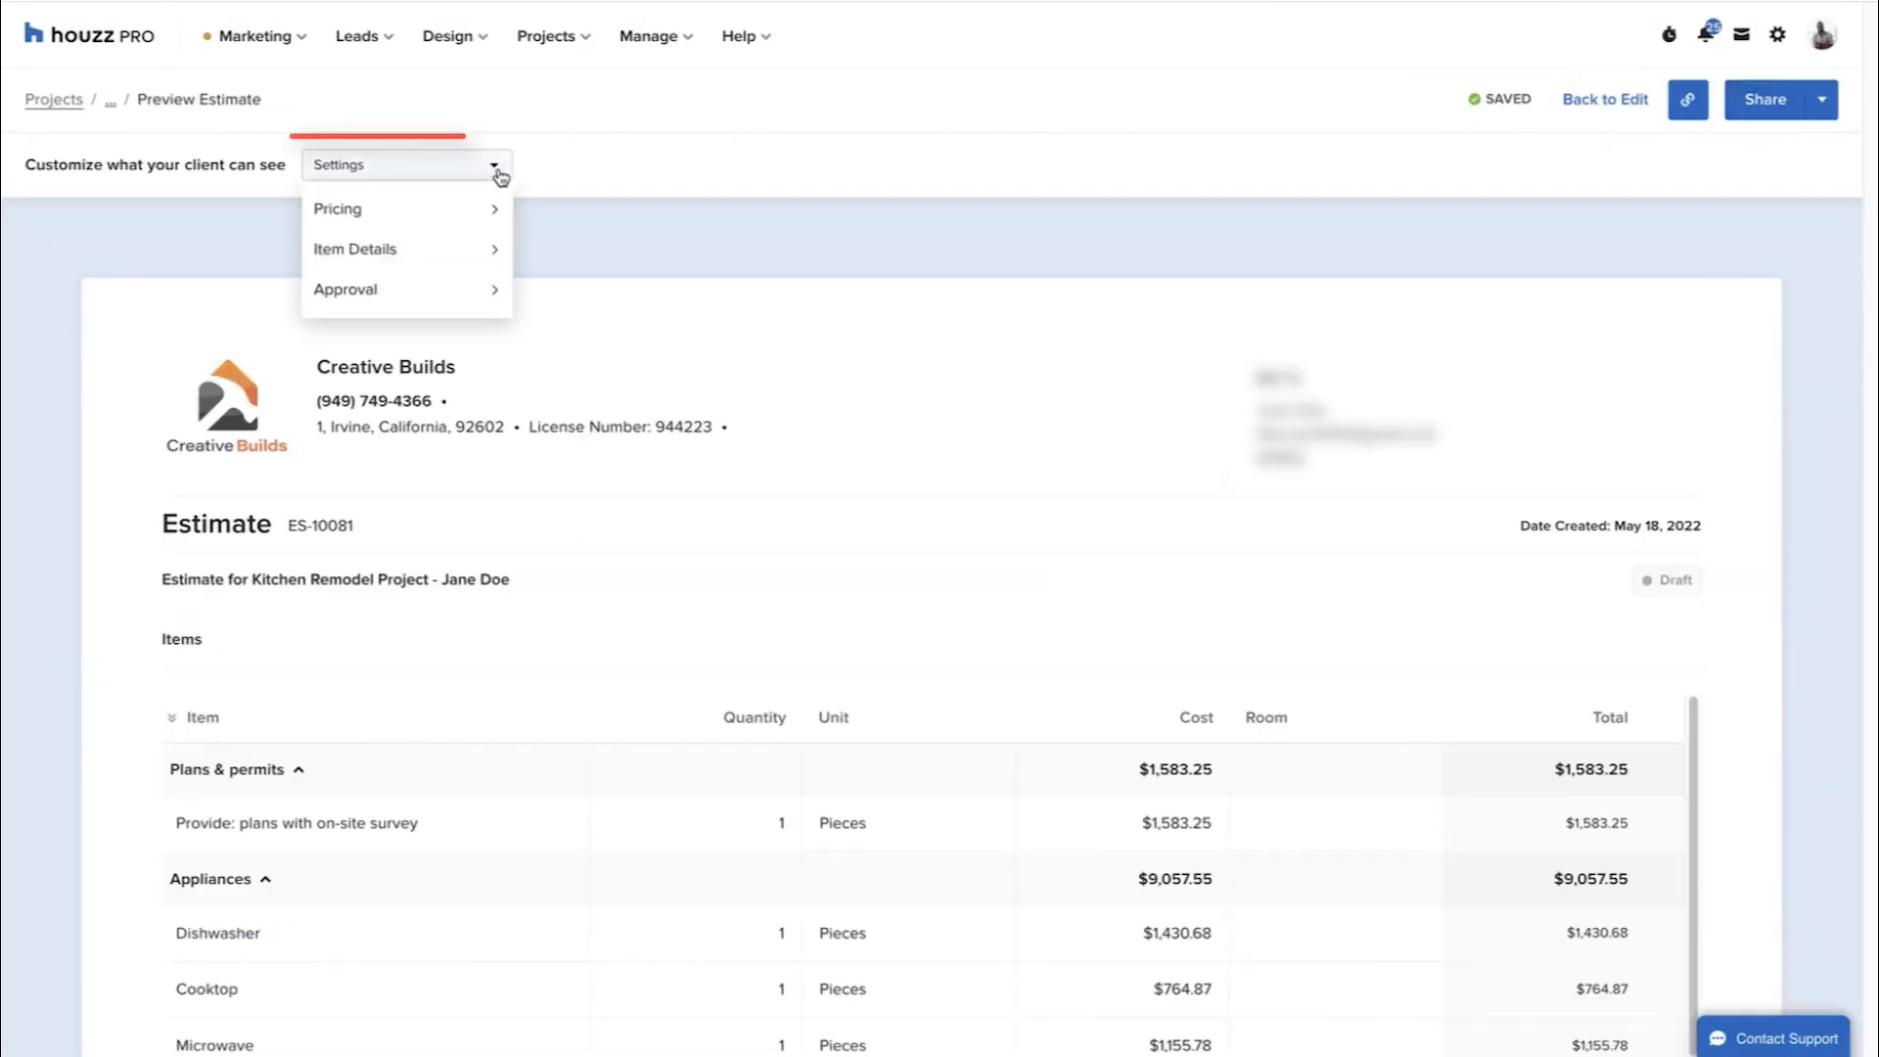
{"action": "mouse_move", "coordinate": [354, 249]}
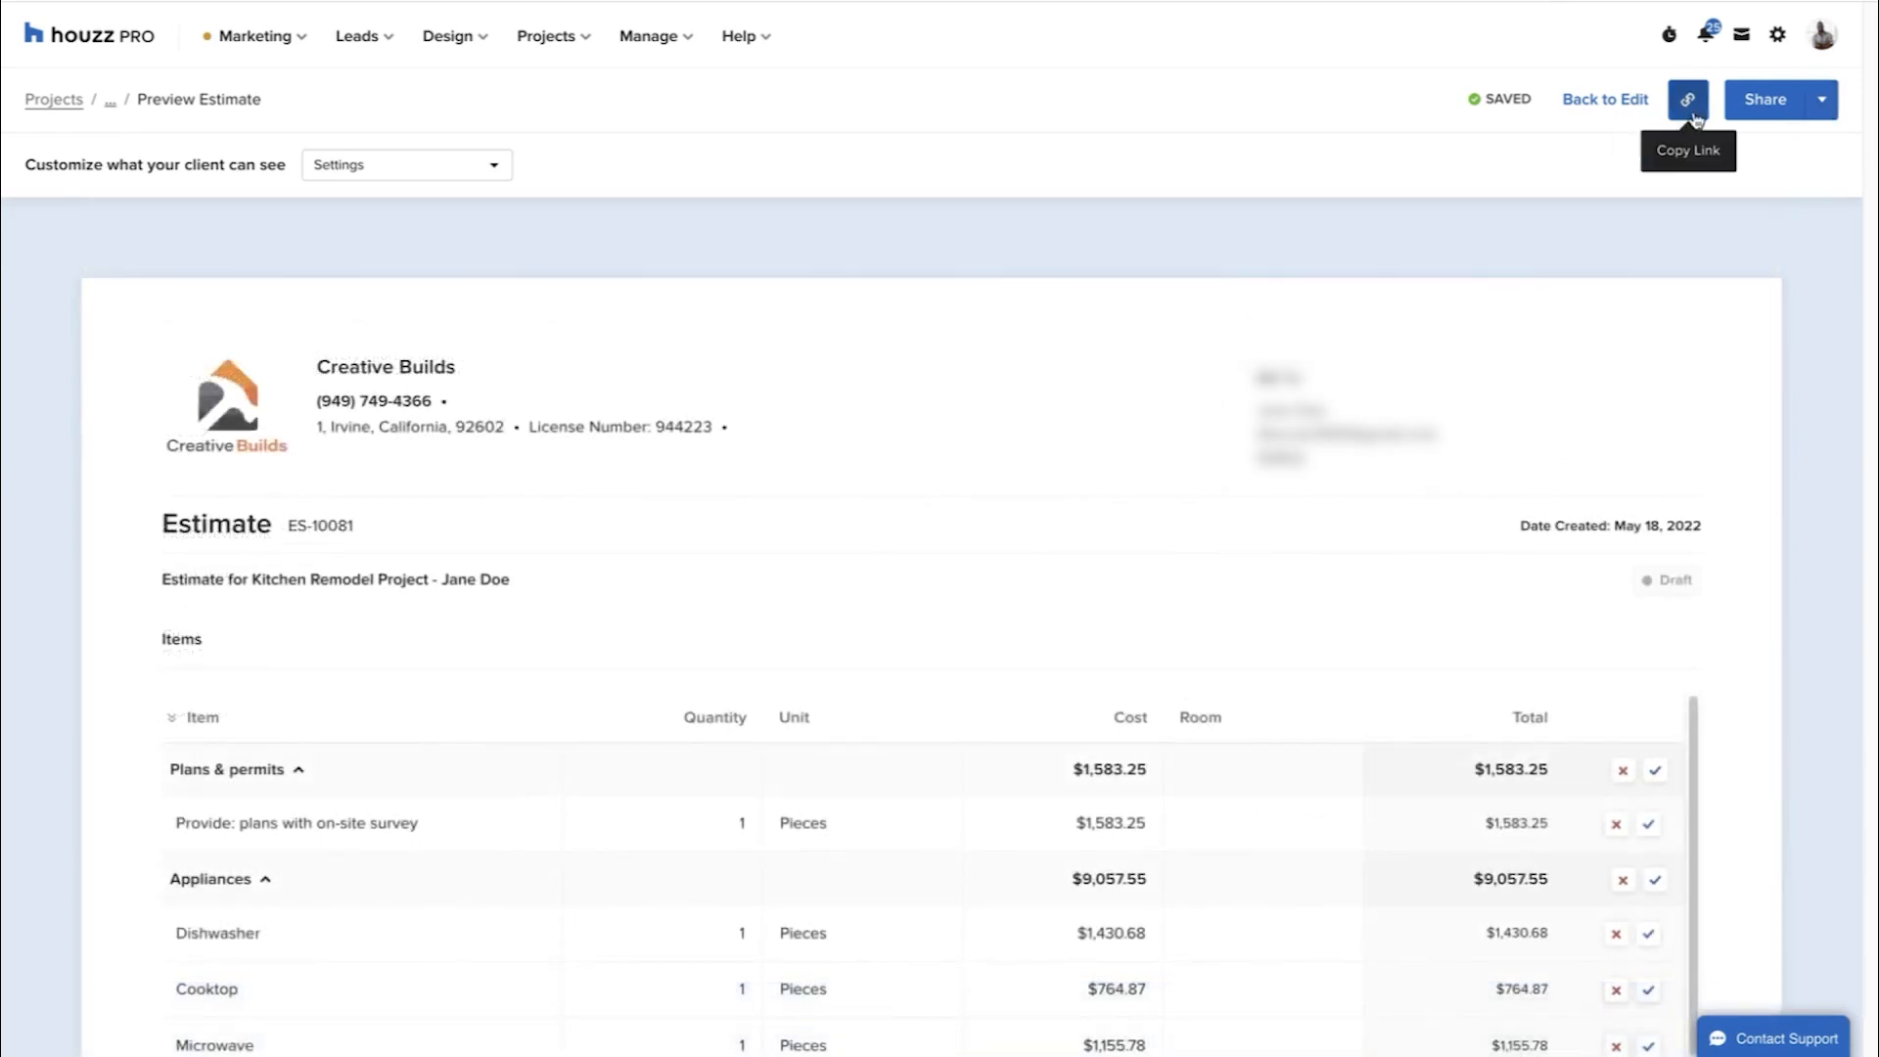
{"action": "left_click", "coordinate": [1764, 100]}
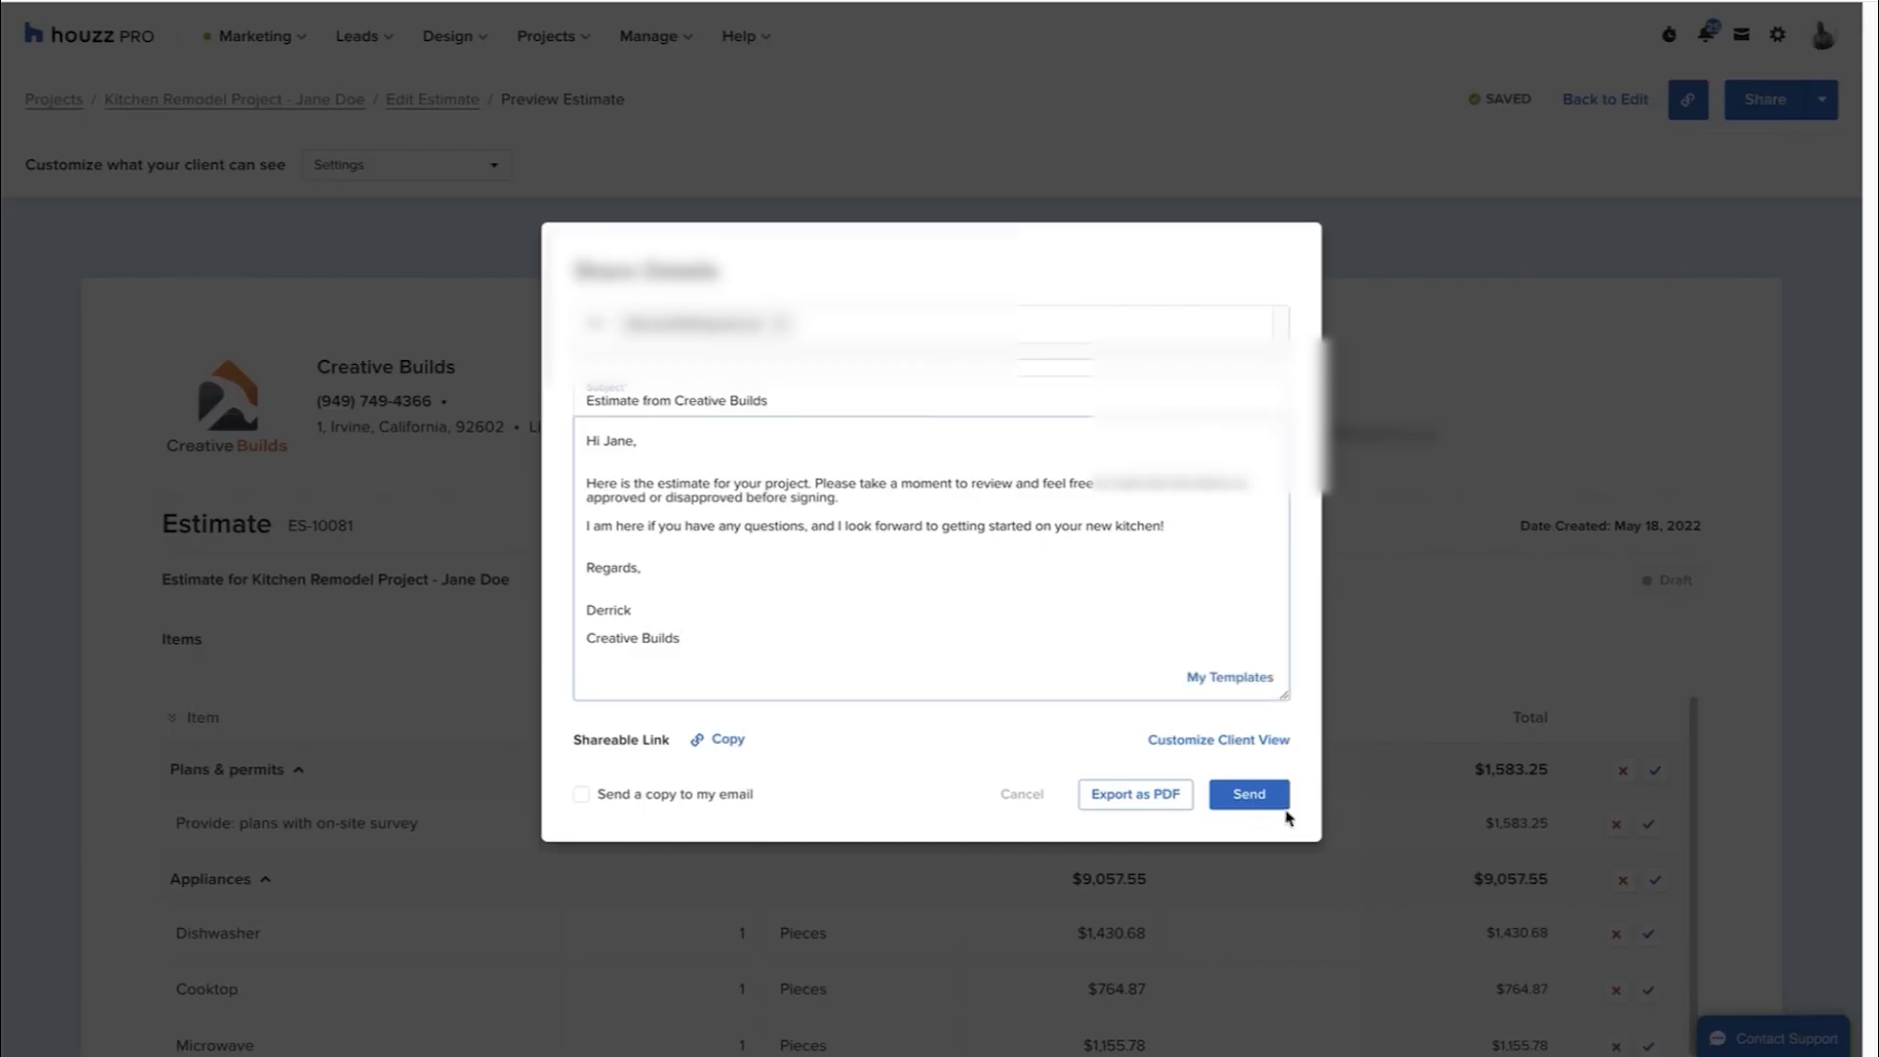
{"action": "left_click", "coordinate": [1247, 793]}
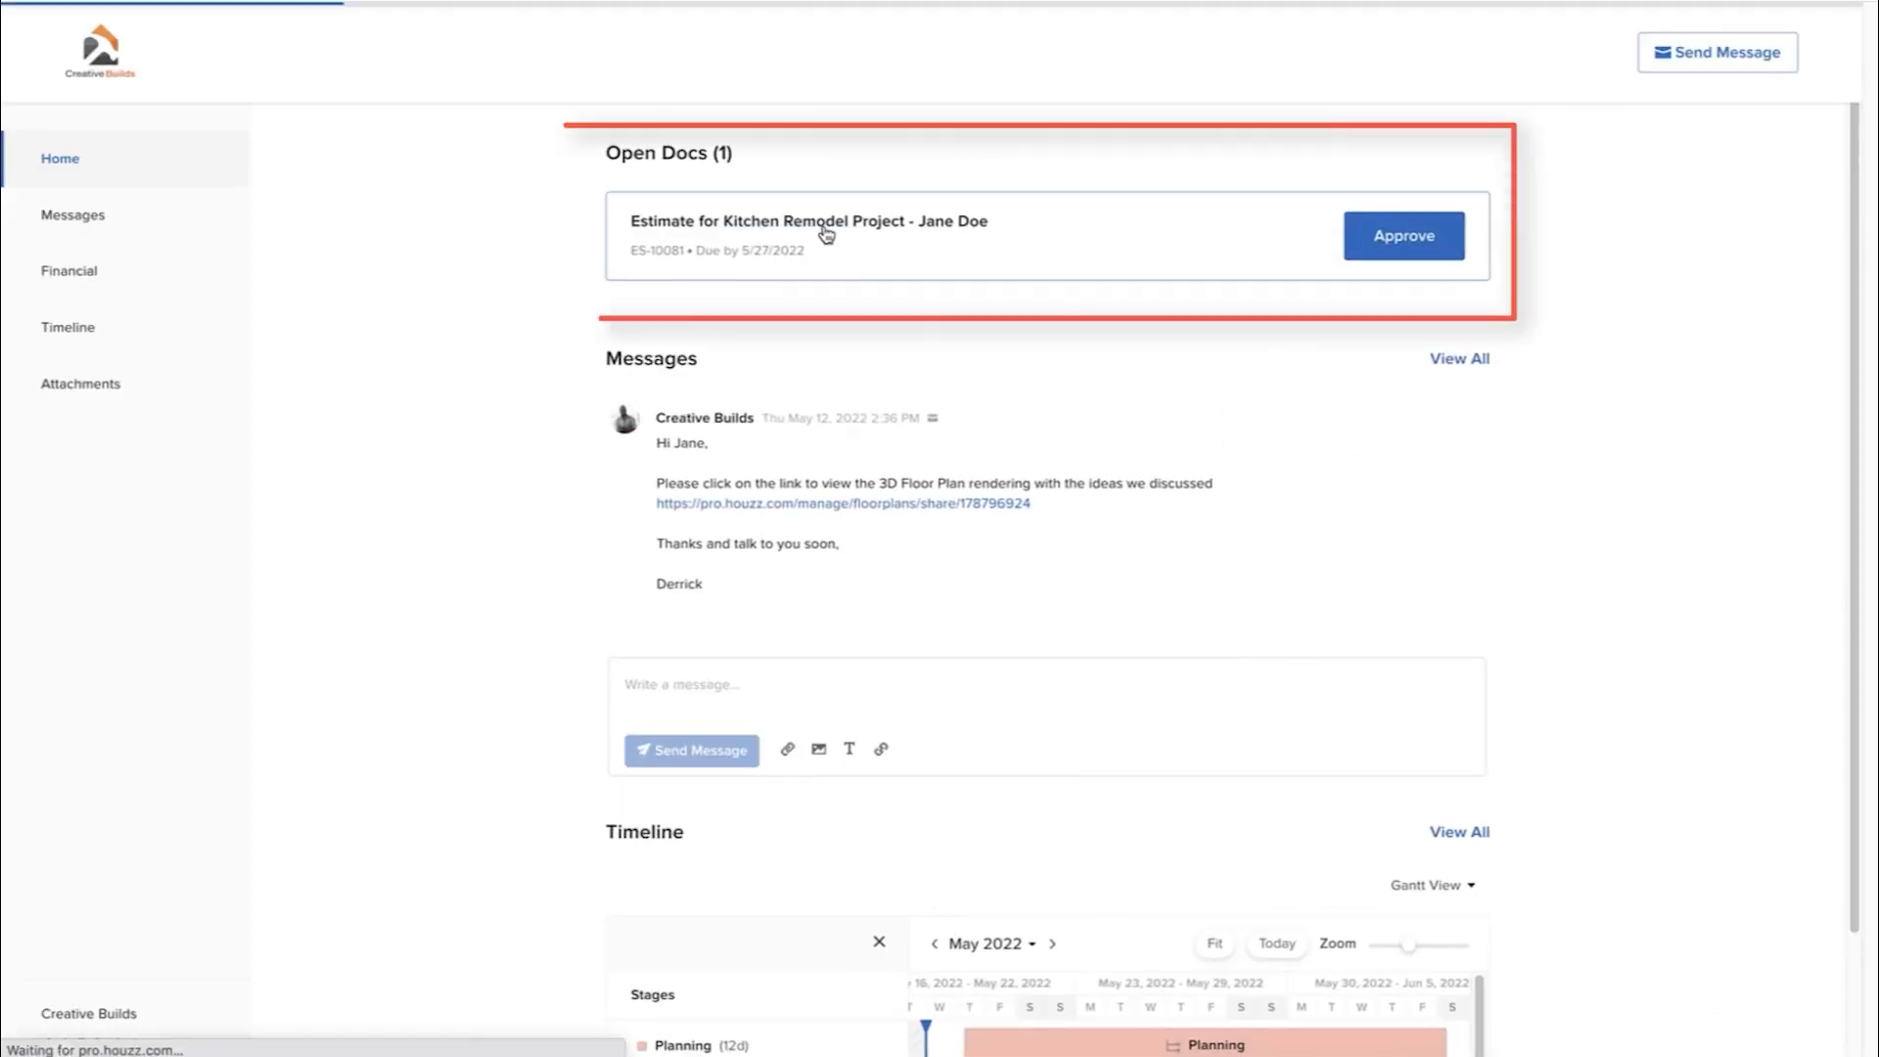
Approve the Appliances items on ES-10081, then view the Creative Builds messages in the portal
{"action": "left_click", "coordinate": [810, 220]}
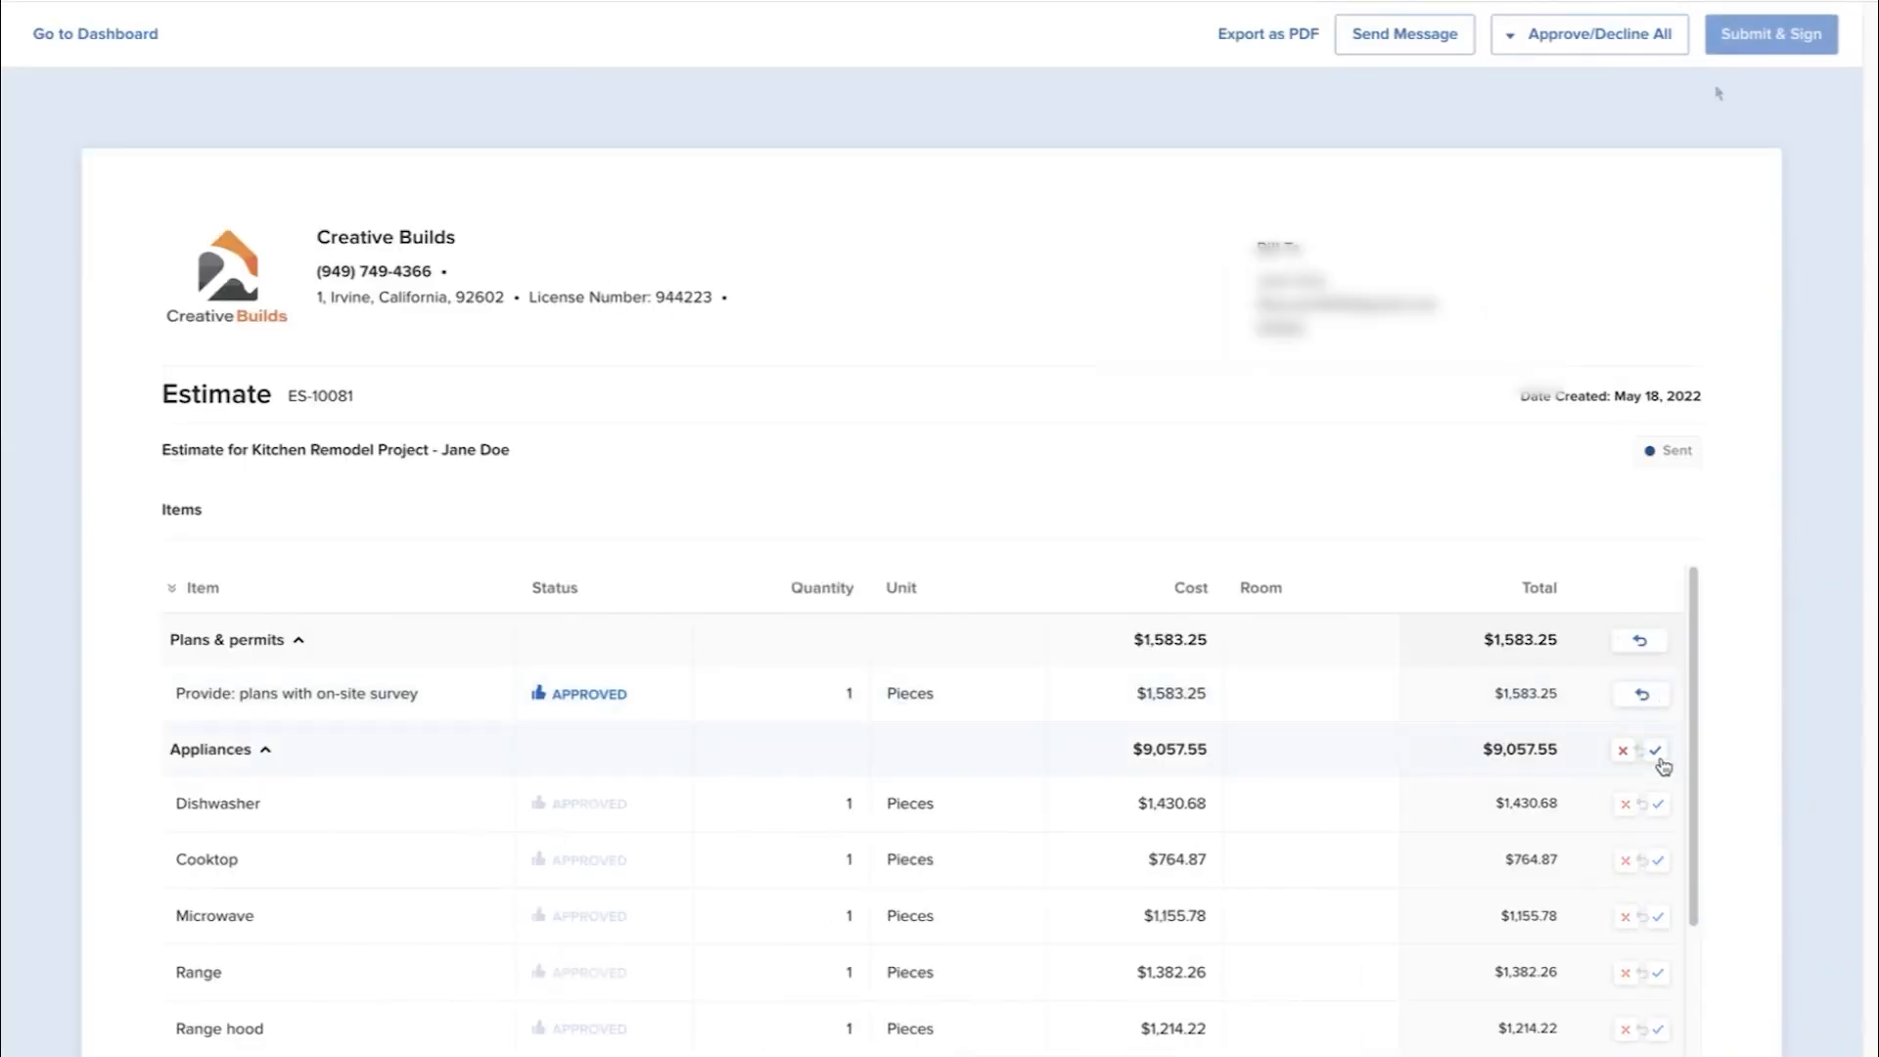
{"action": "left_click", "coordinate": [1771, 34]}
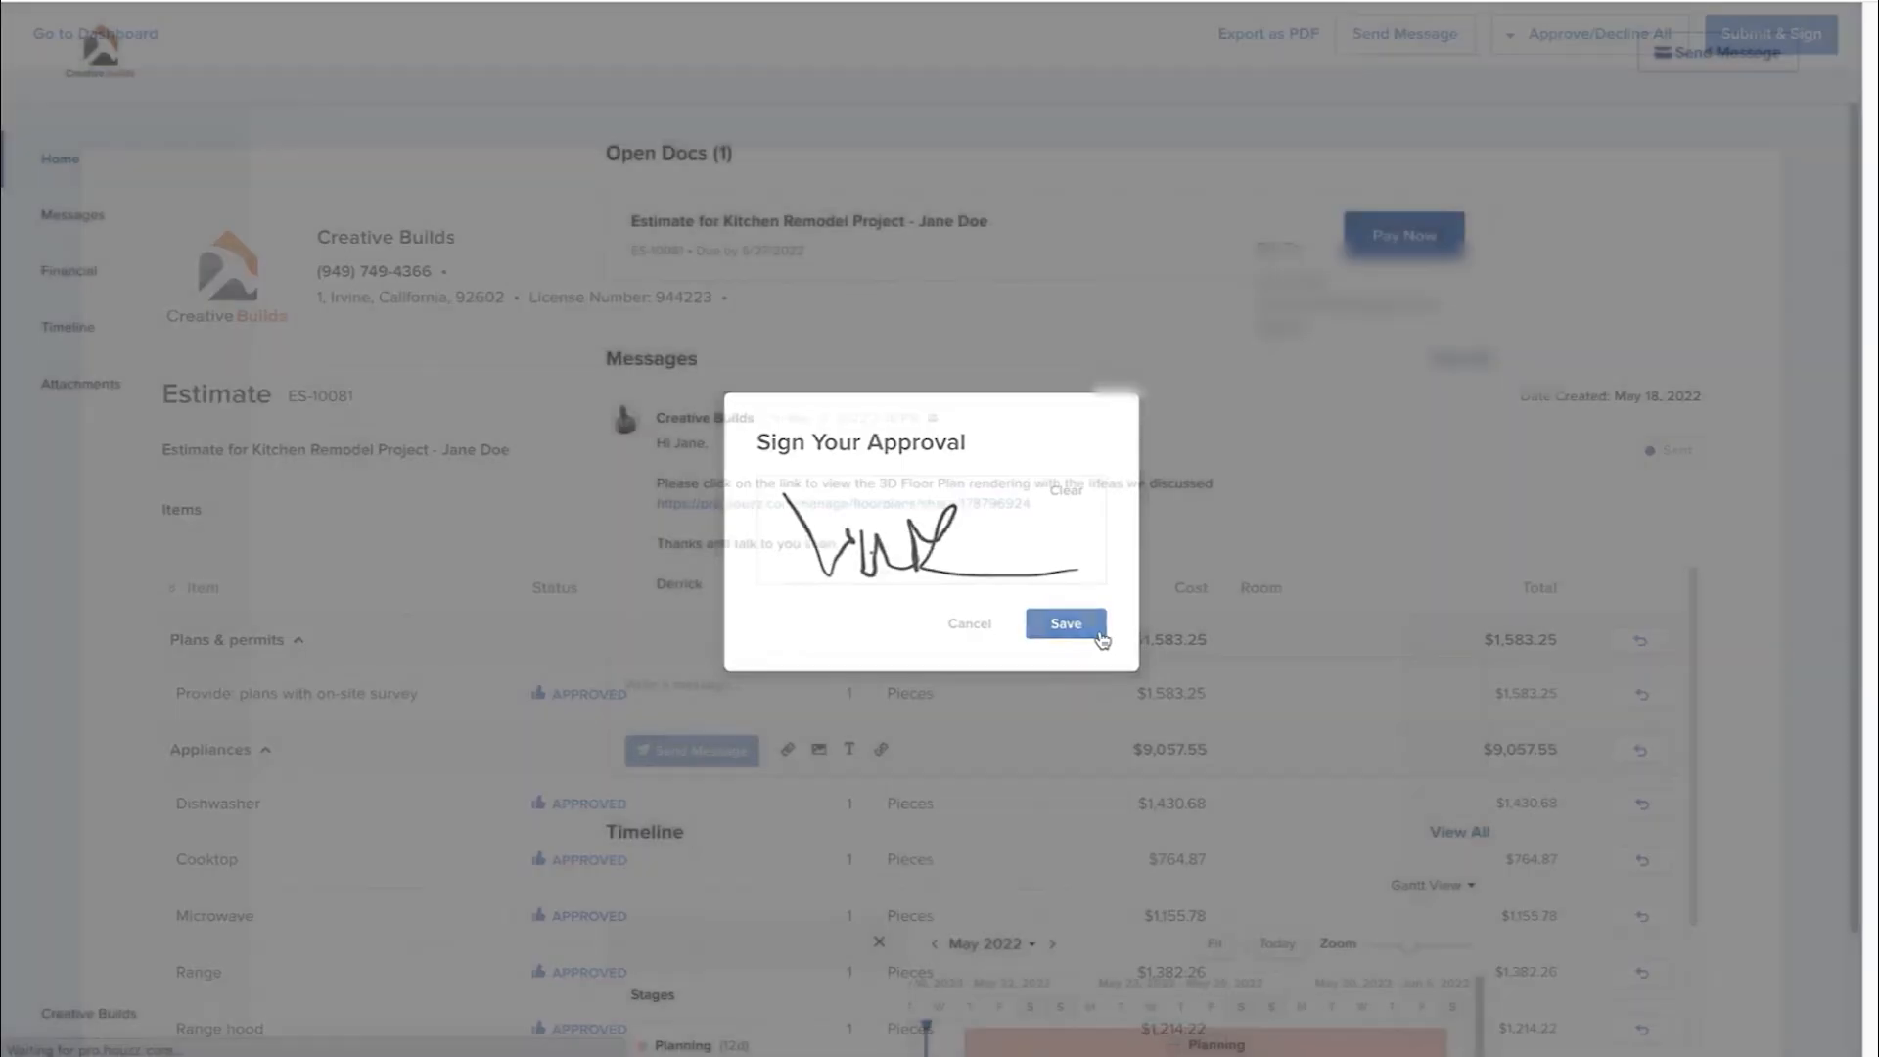
{"action": "left_click", "coordinate": [1064, 623]}
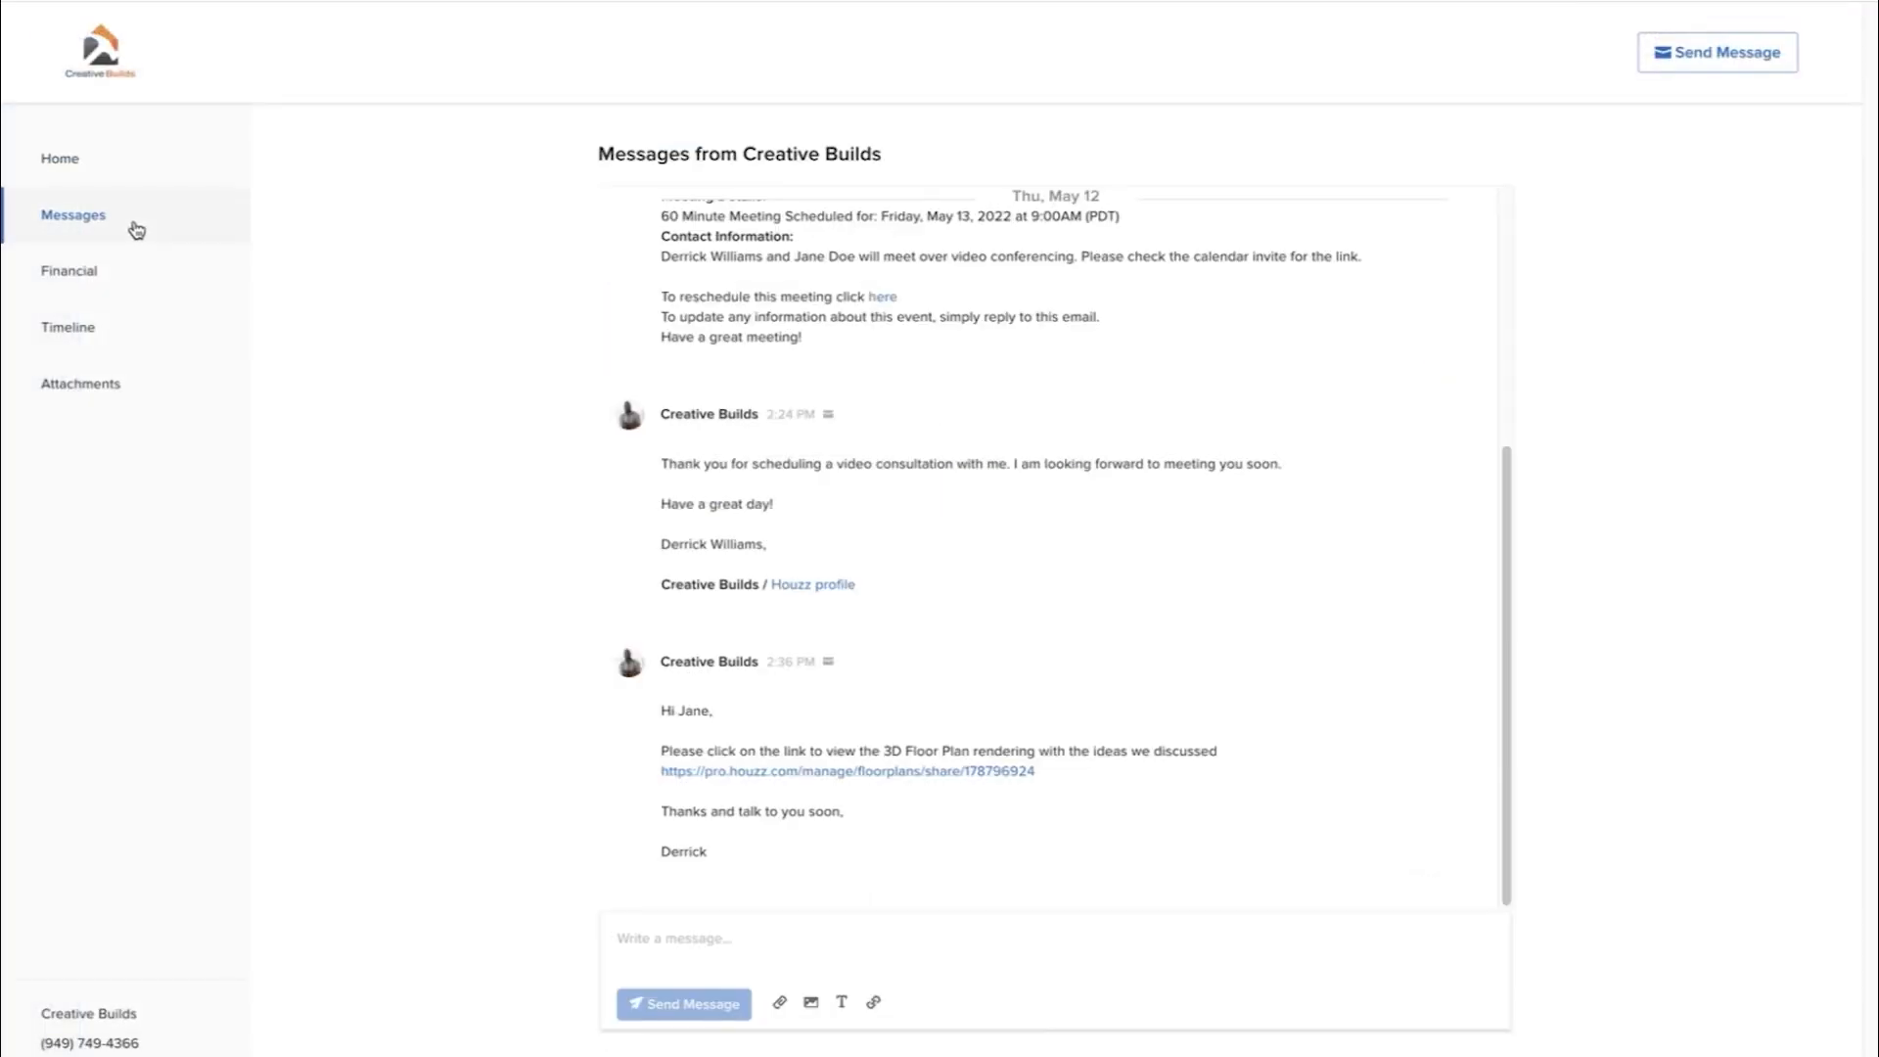
{"action": "left_click", "coordinate": [68, 271]}
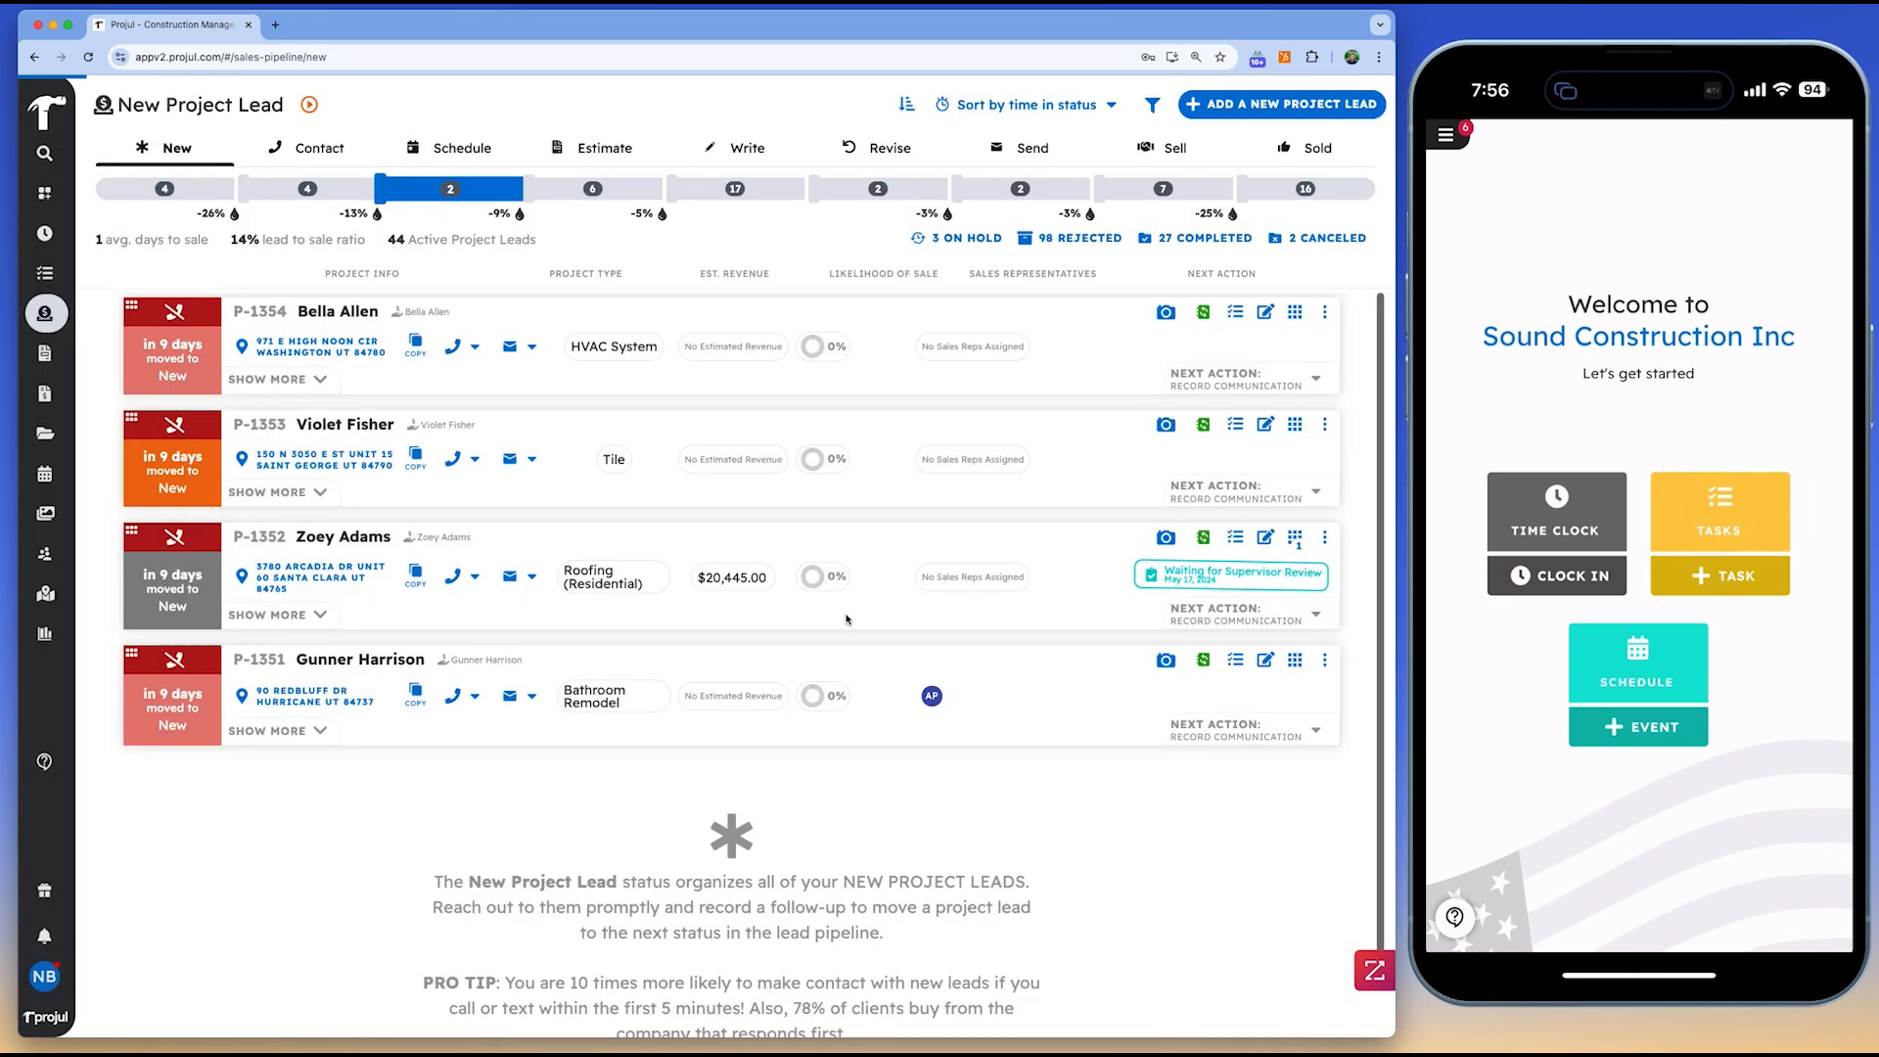
{"action": "left_click", "coordinate": [747, 148]}
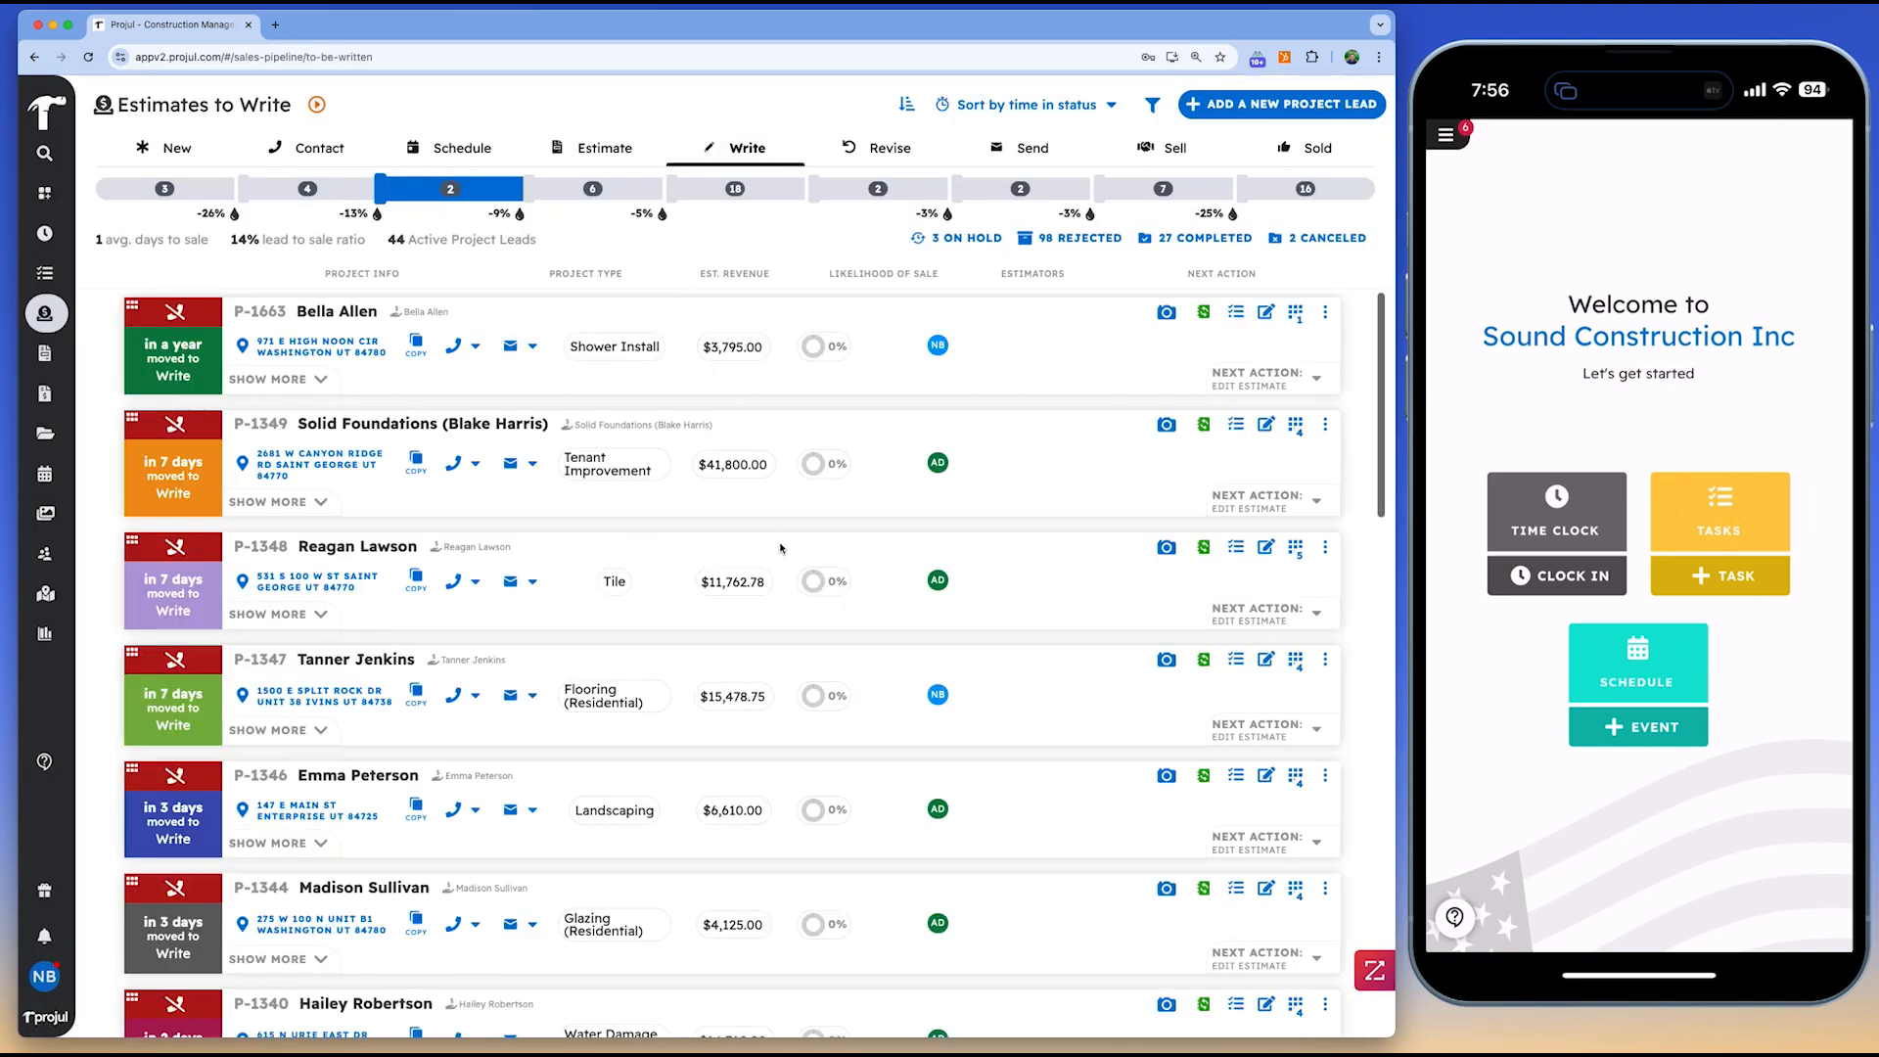
{"action": "scroll", "scroll_direction": "down", "scroll_amount": 3}
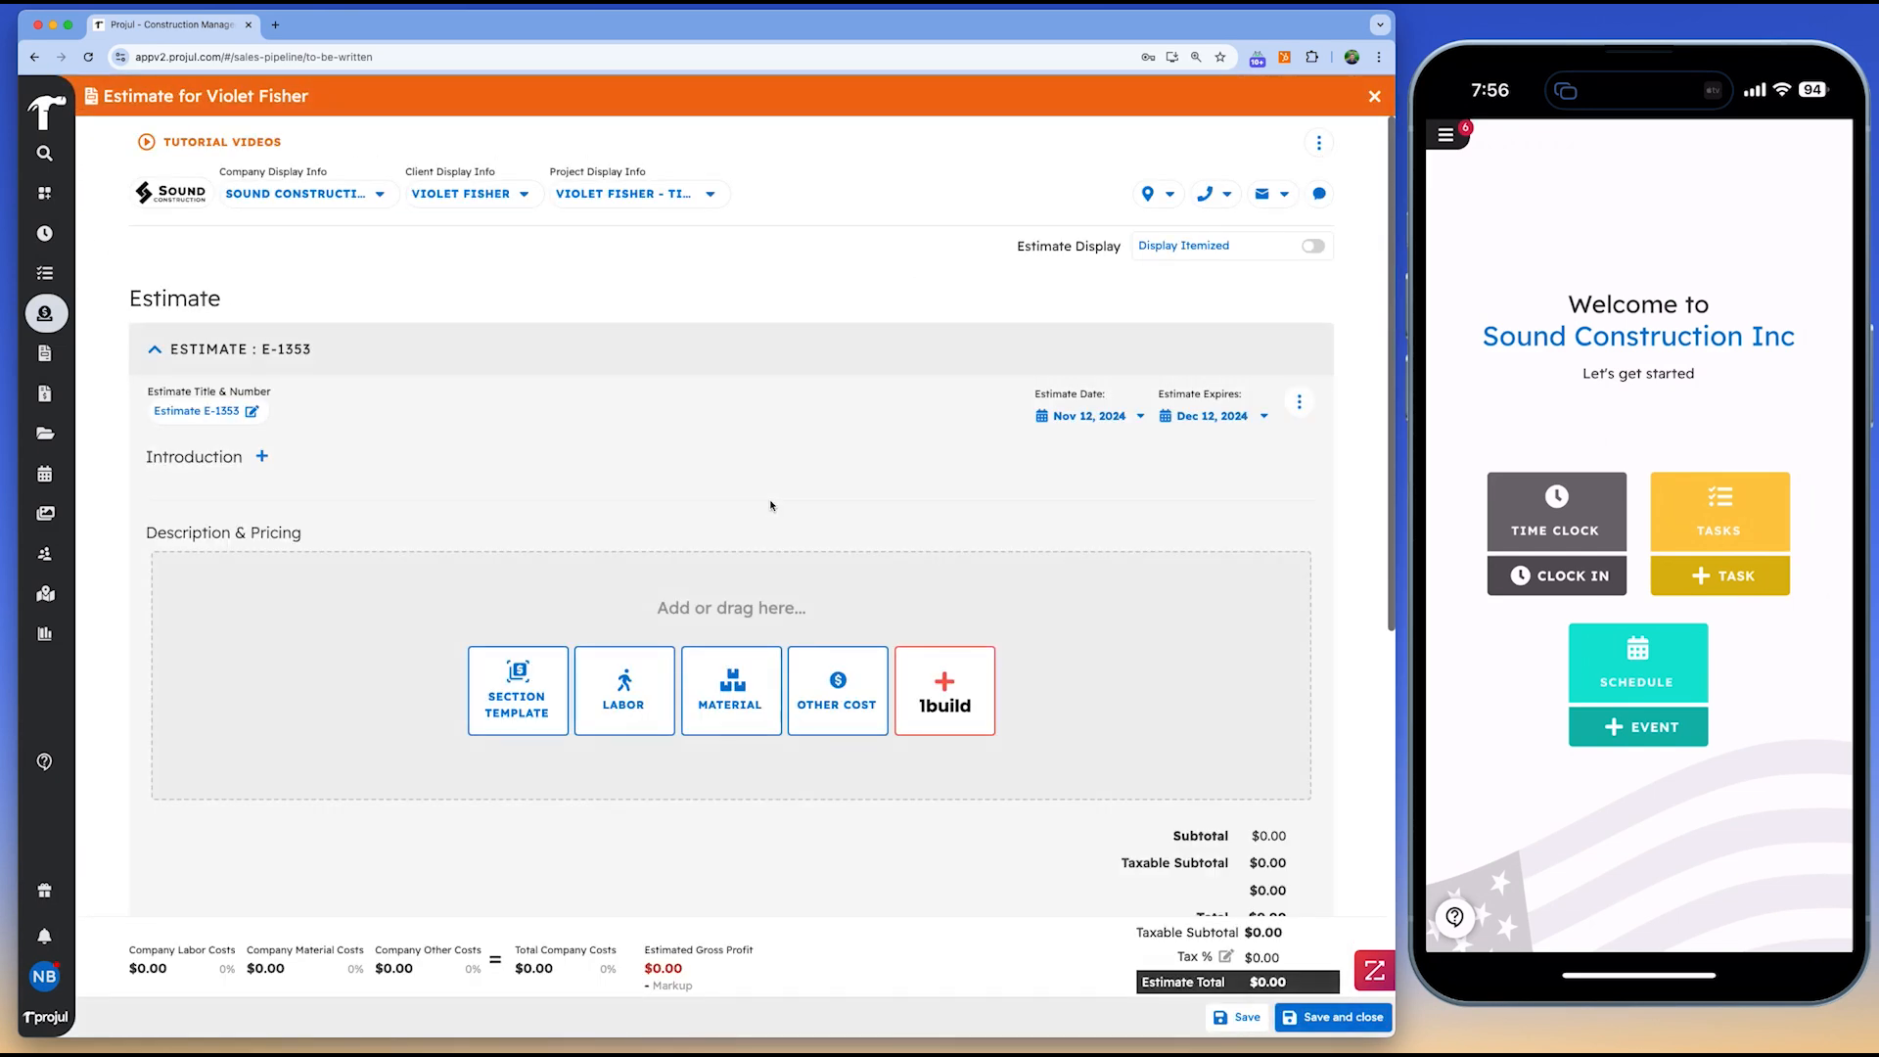
{"action": "left_click", "coordinate": [1318, 142]}
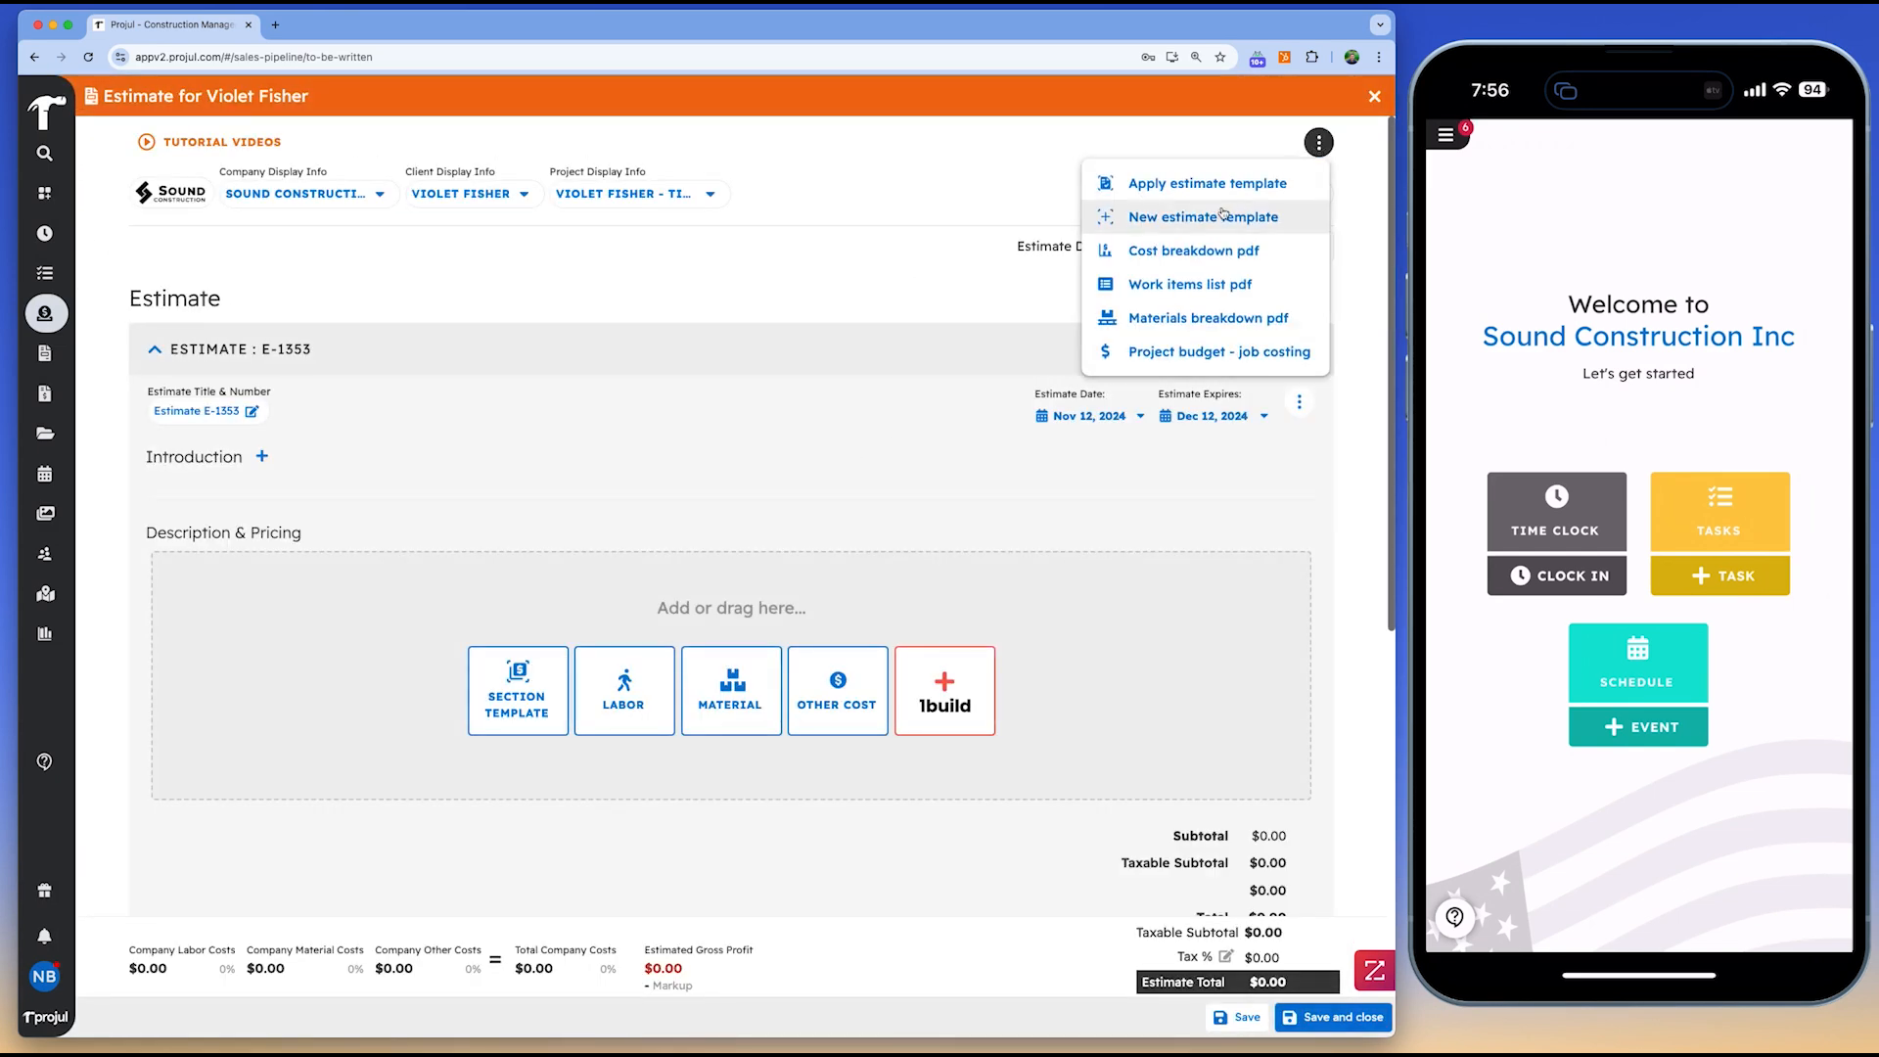
{"action": "left_click", "coordinate": [1206, 182]}
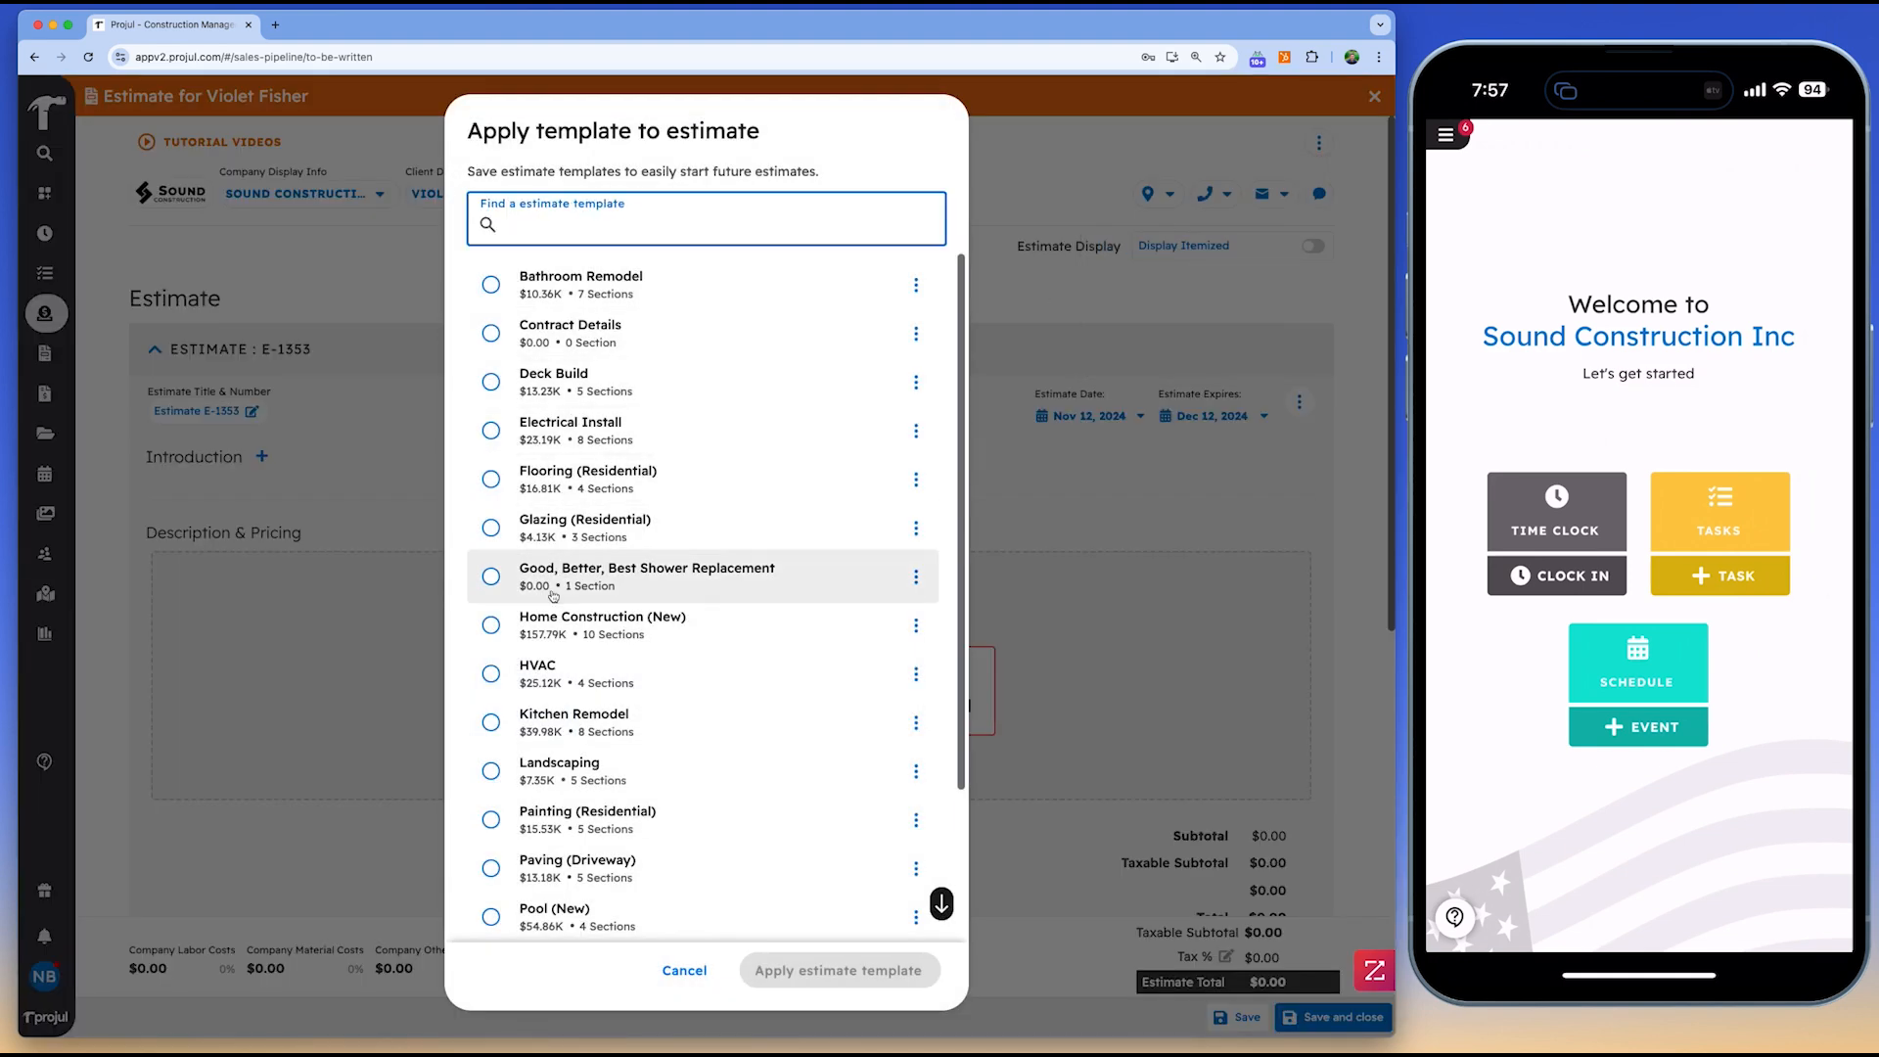
Apply the Kitchen Remodel template, add a granite Counter Tops section, and save at $46,488.25
{"action": "scroll", "scroll_direction": "down", "scroll_amount": 3}
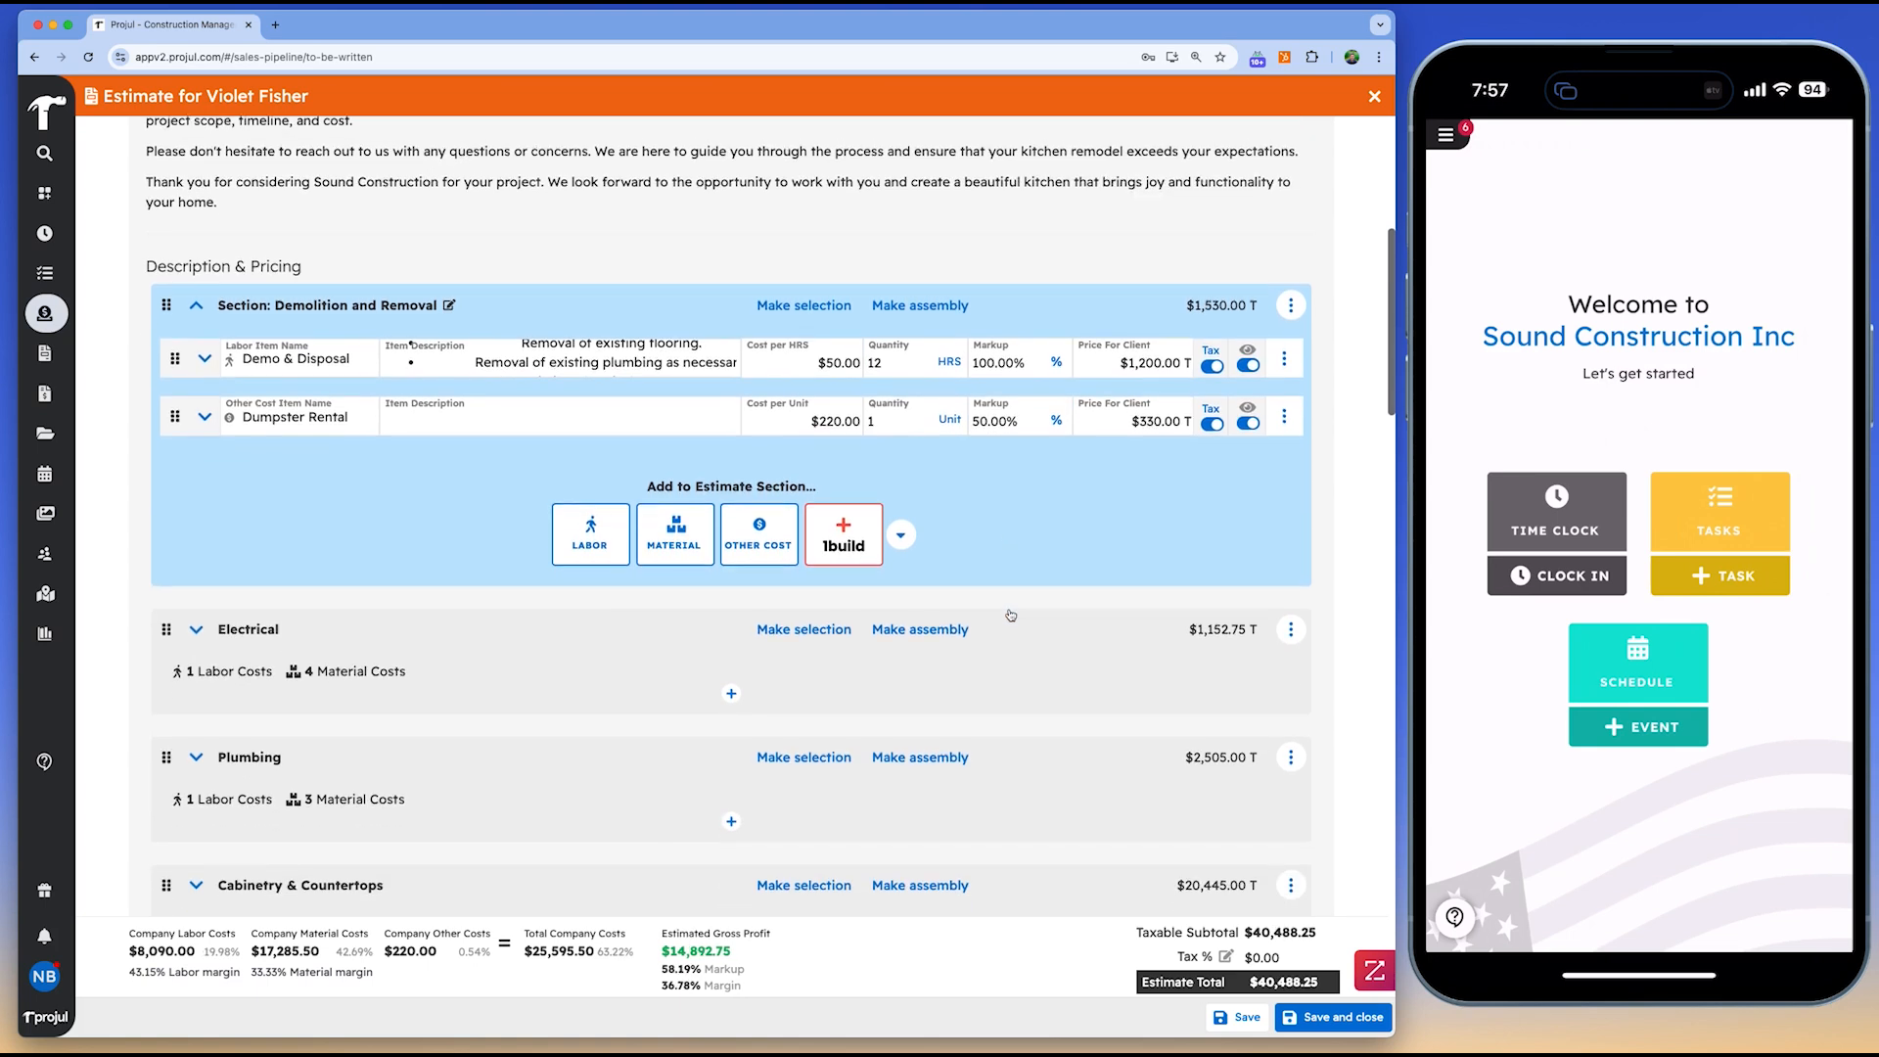
{"action": "scroll", "scroll_direction": "down", "scroll_amount": 3}
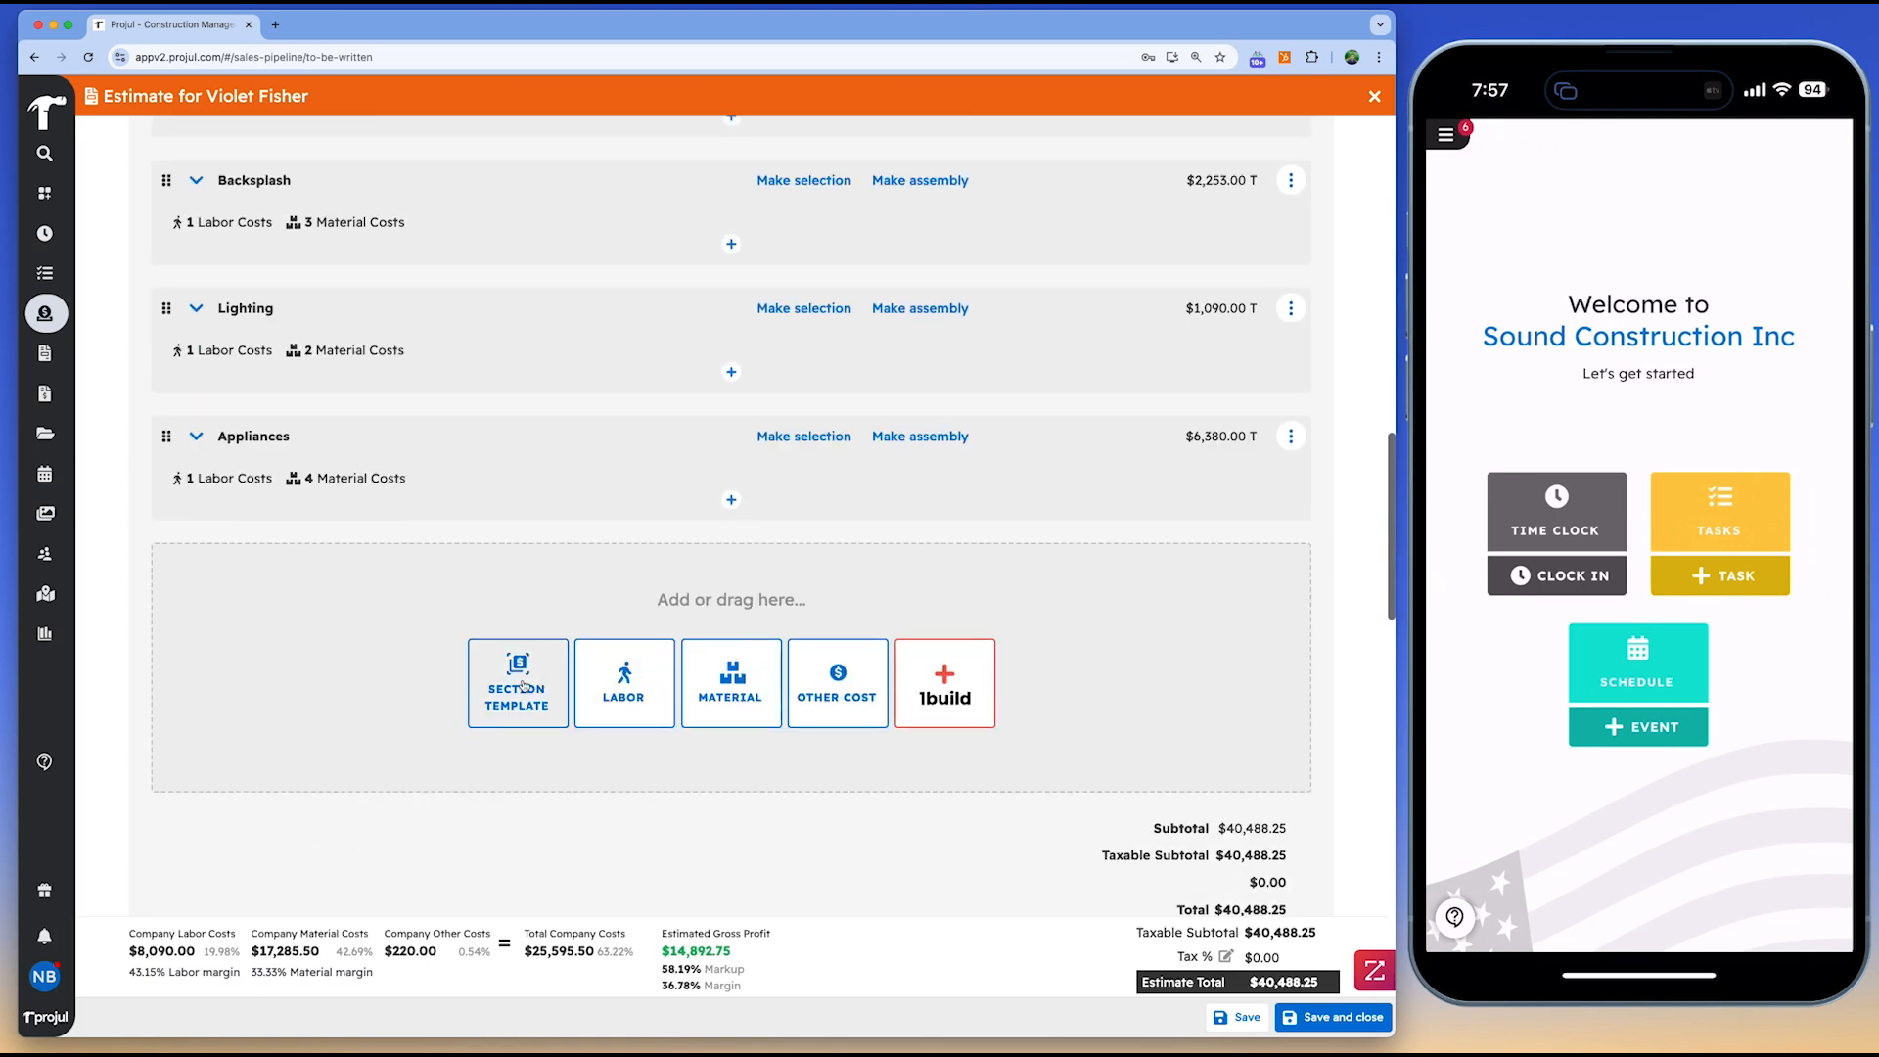
{"action": "left_click", "coordinate": [517, 683]}
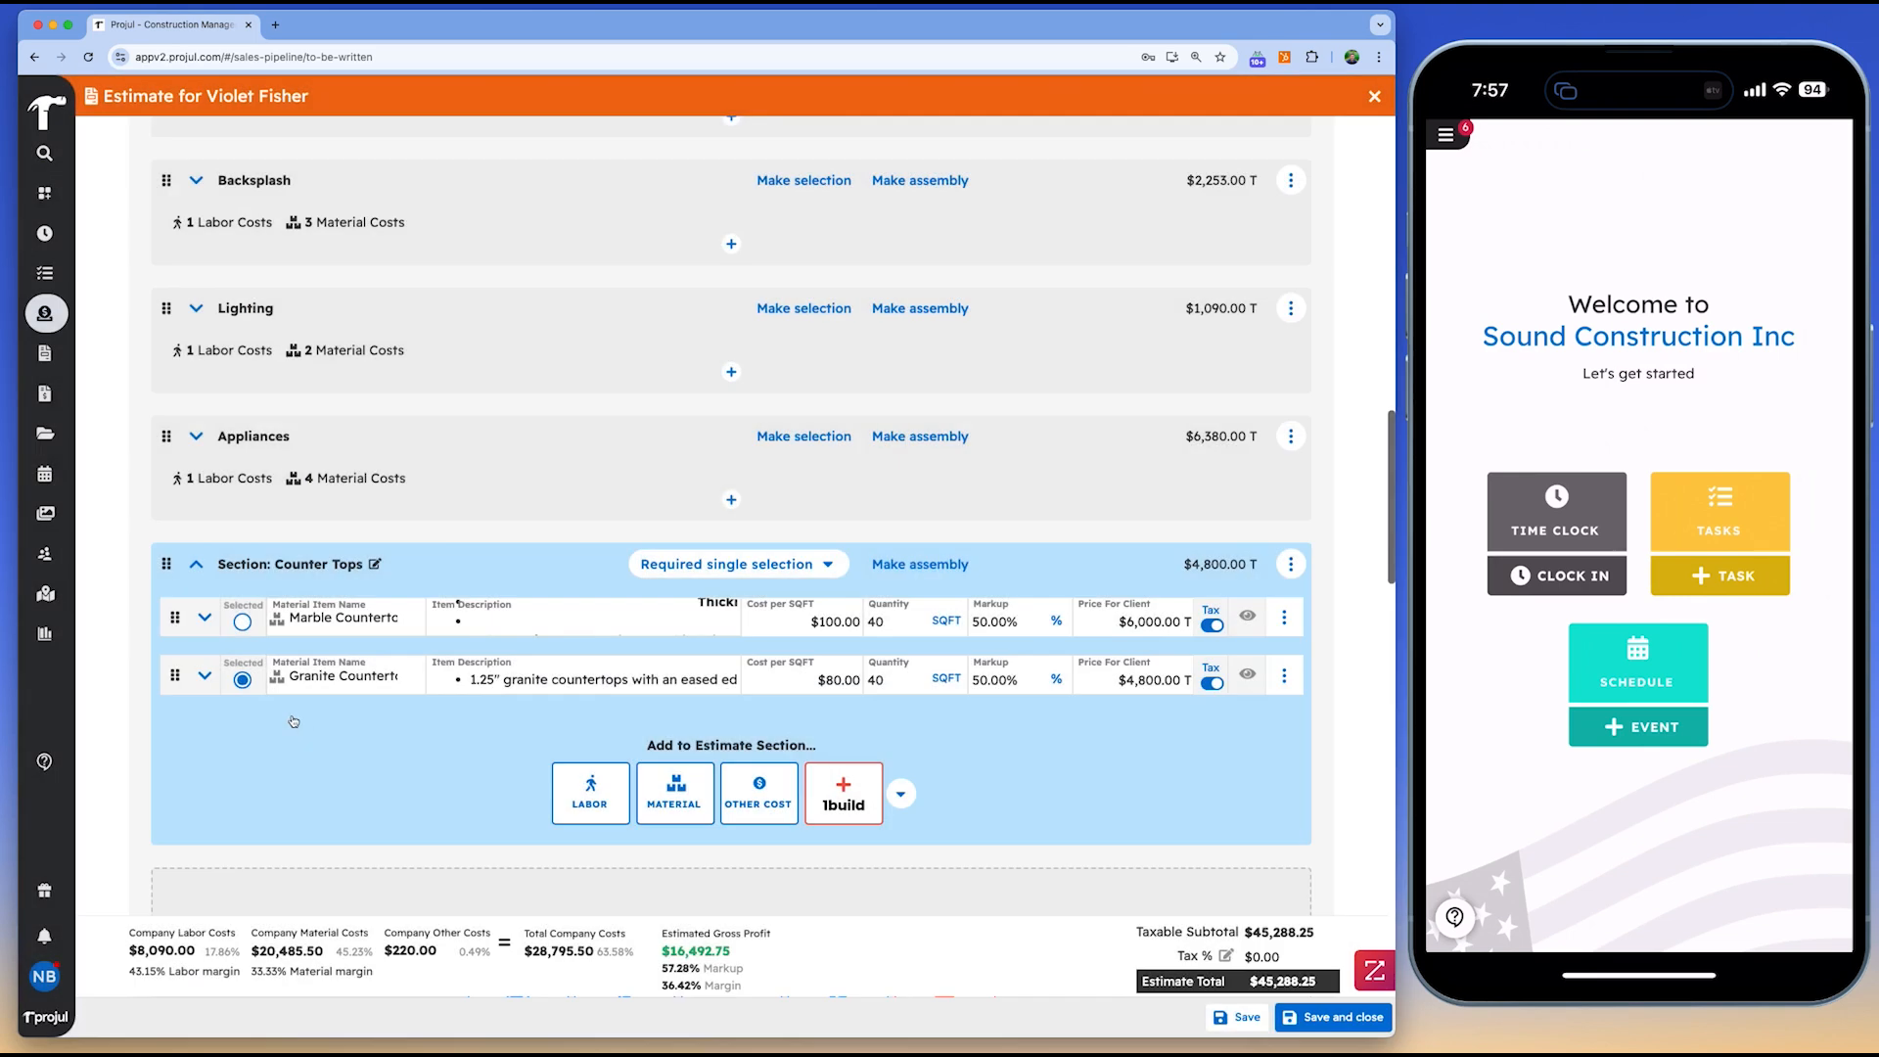
{"action": "scroll", "scroll_direction": "down", "scroll_amount": 3}
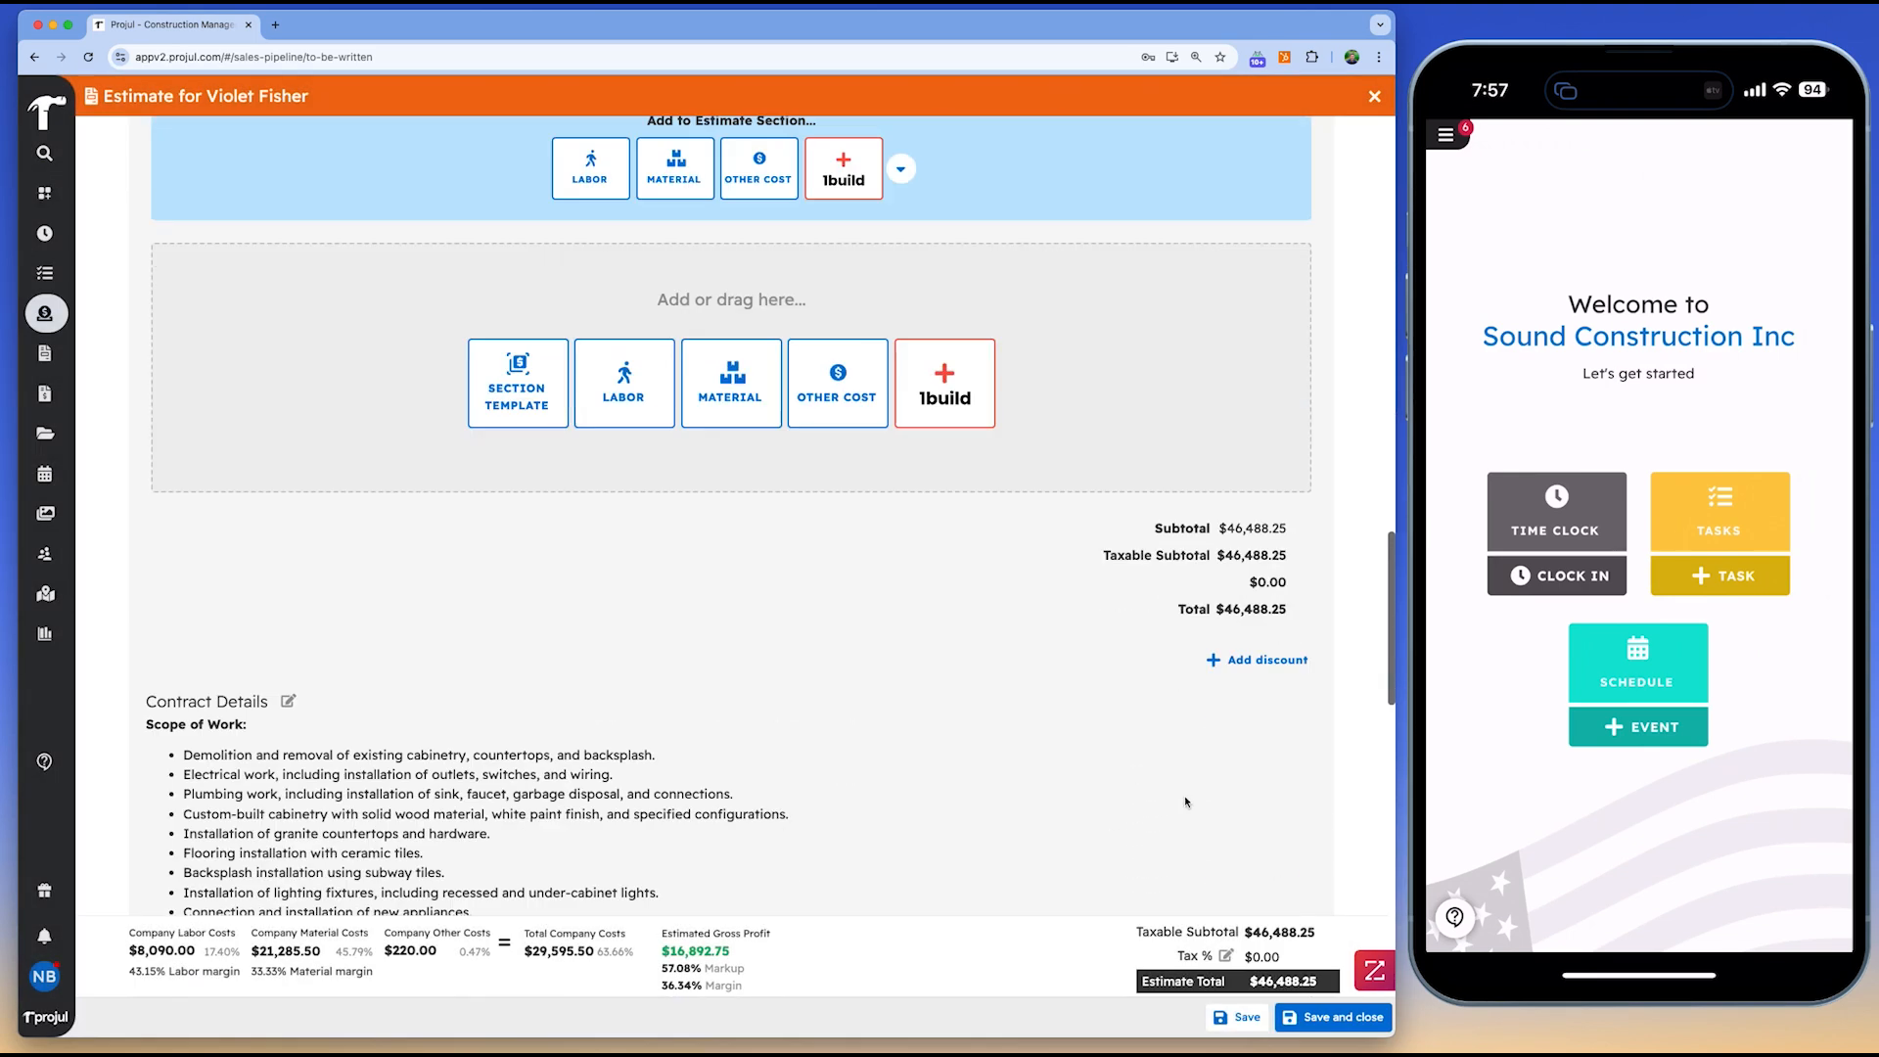
{"action": "scroll", "scroll_direction": "down", "scroll_amount": 3}
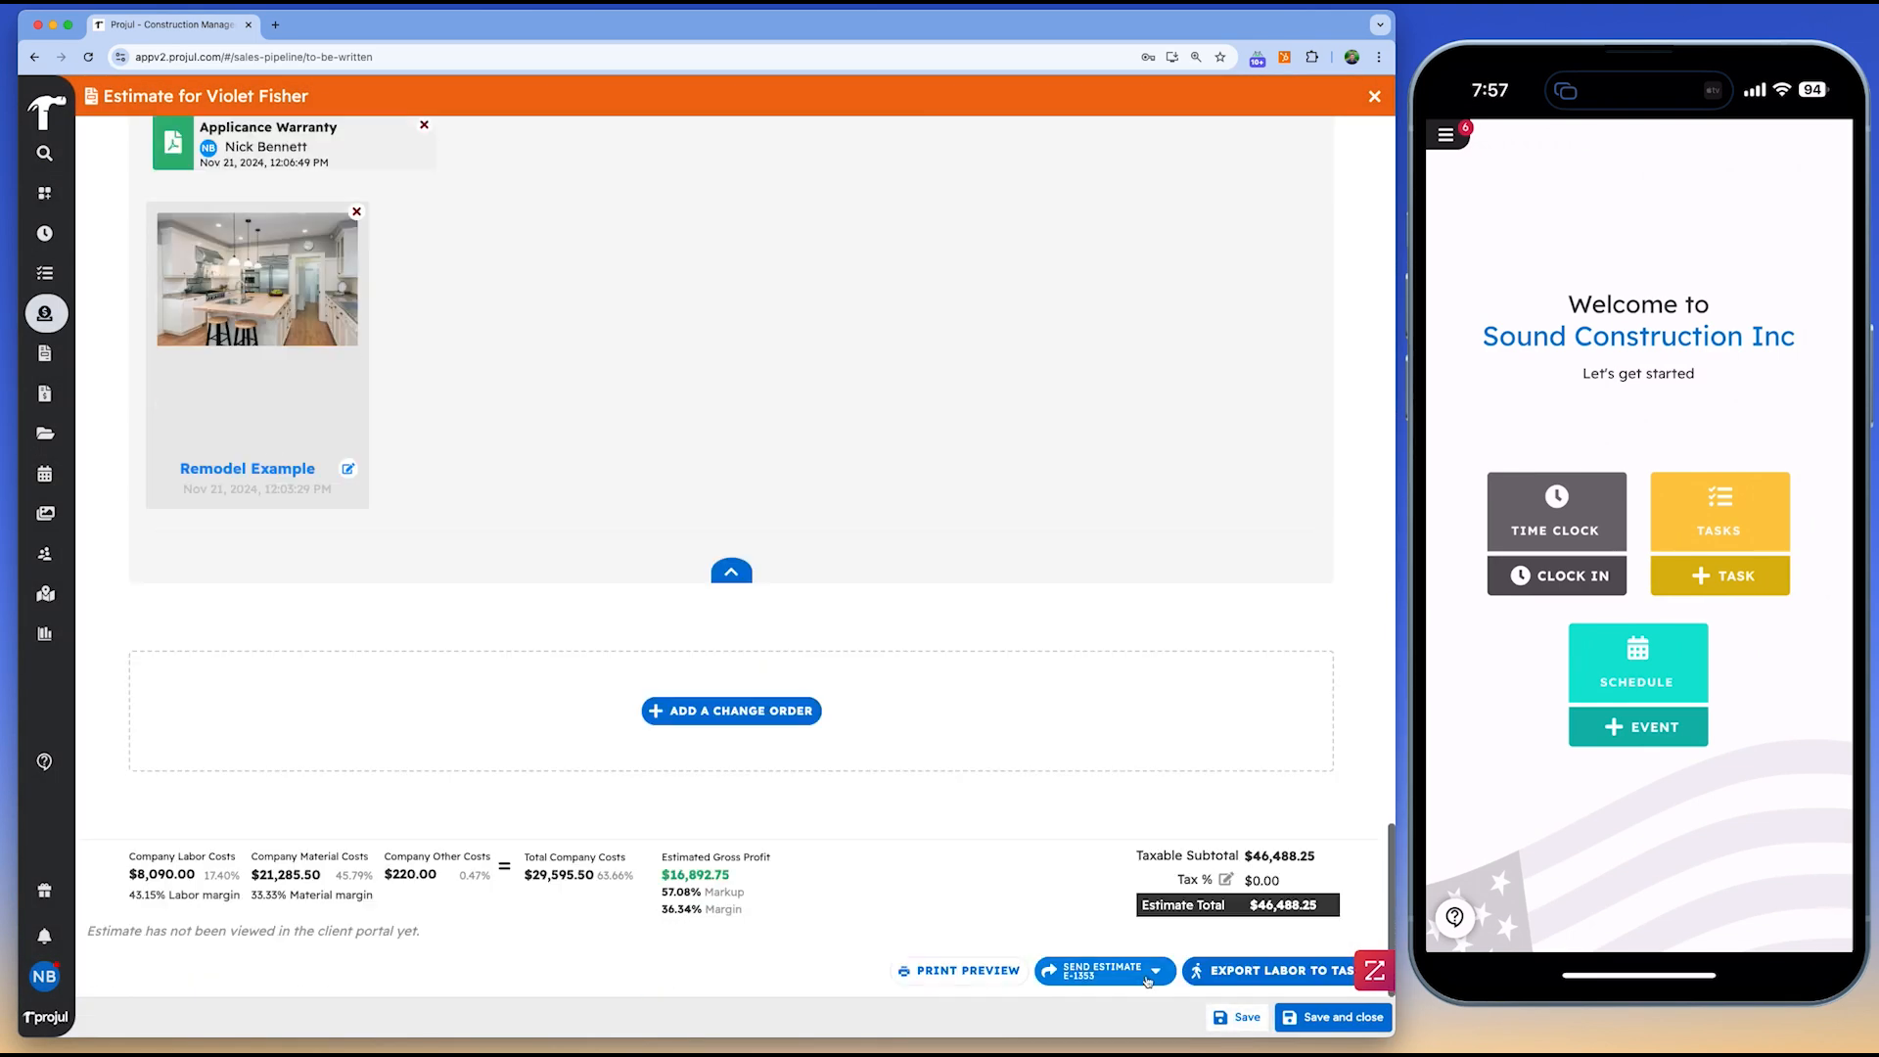
{"action": "left_click", "coordinate": [1098, 971]}
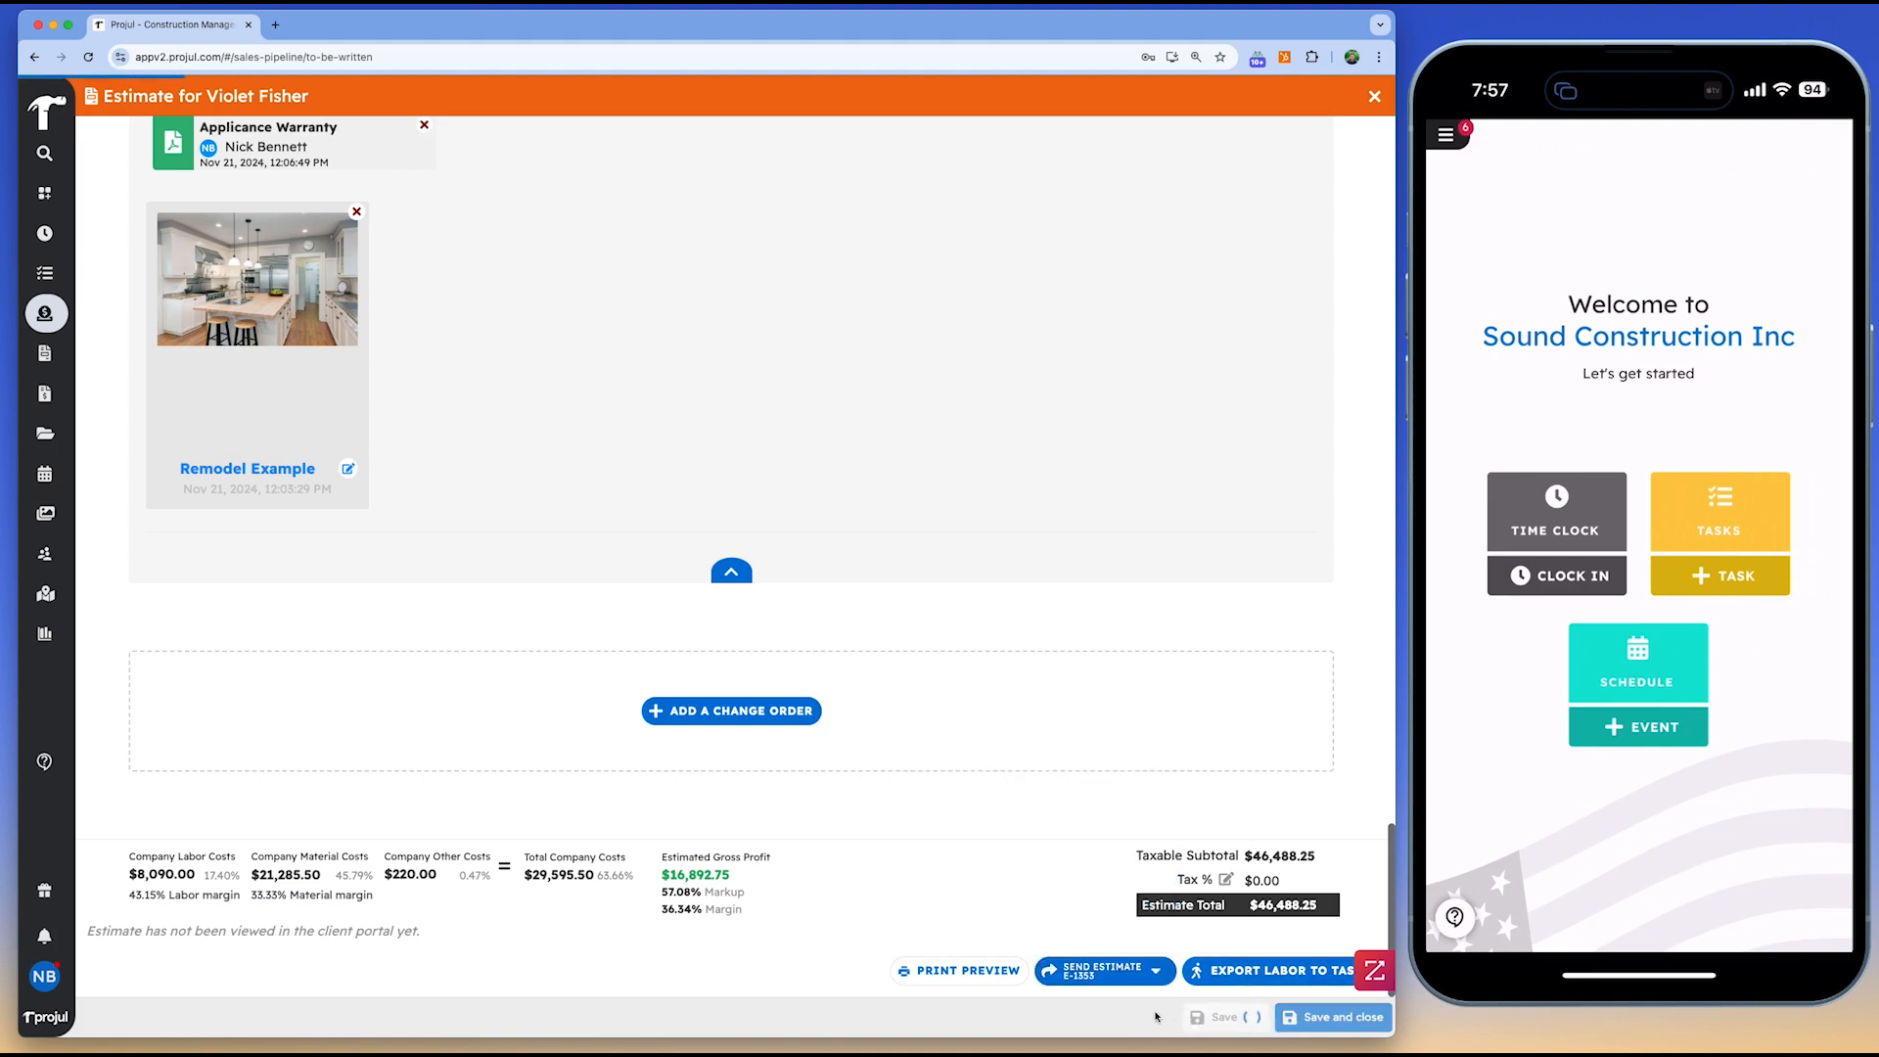
Preview estimate E-1353 as the client, then accept and sign it
{"action": "left_click", "coordinate": [967, 970]}
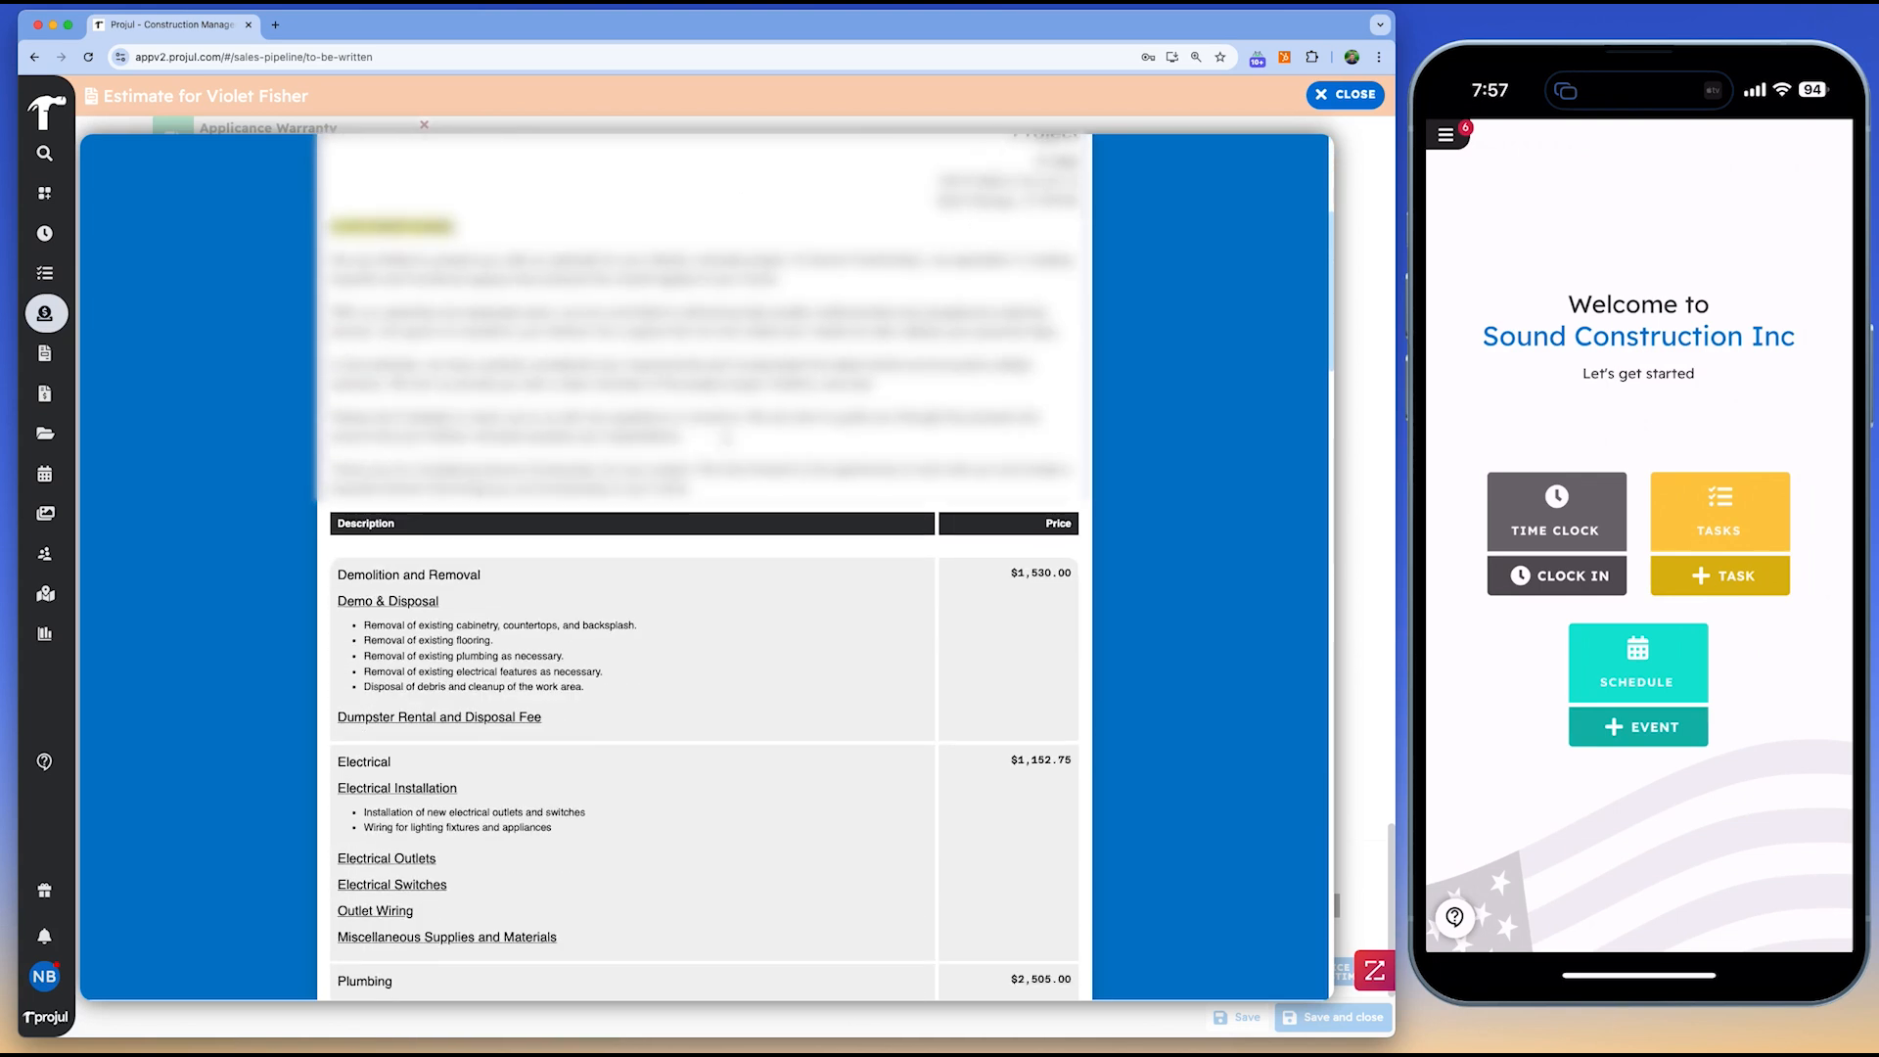
{"action": "scroll", "scroll_direction": "down", "scroll_amount": 3}
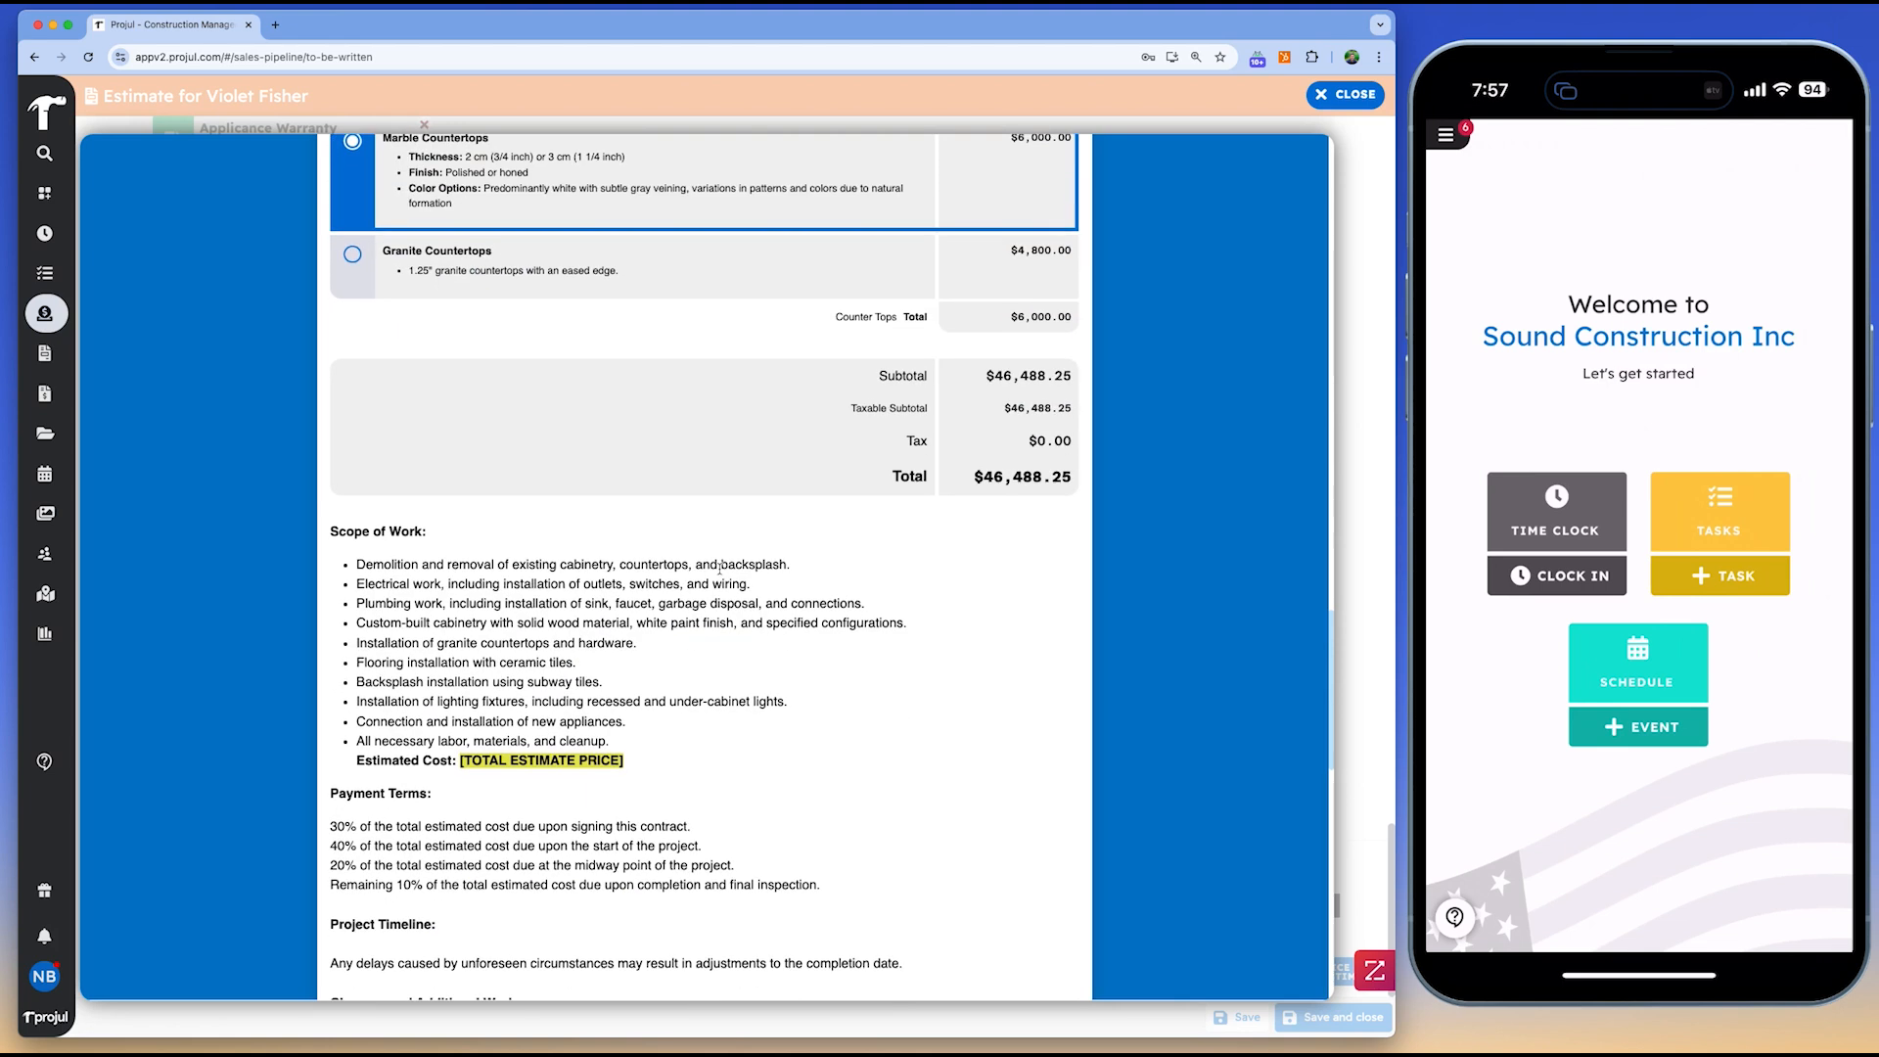
{"action": "scroll", "scroll_direction": "down", "scroll_amount": 3}
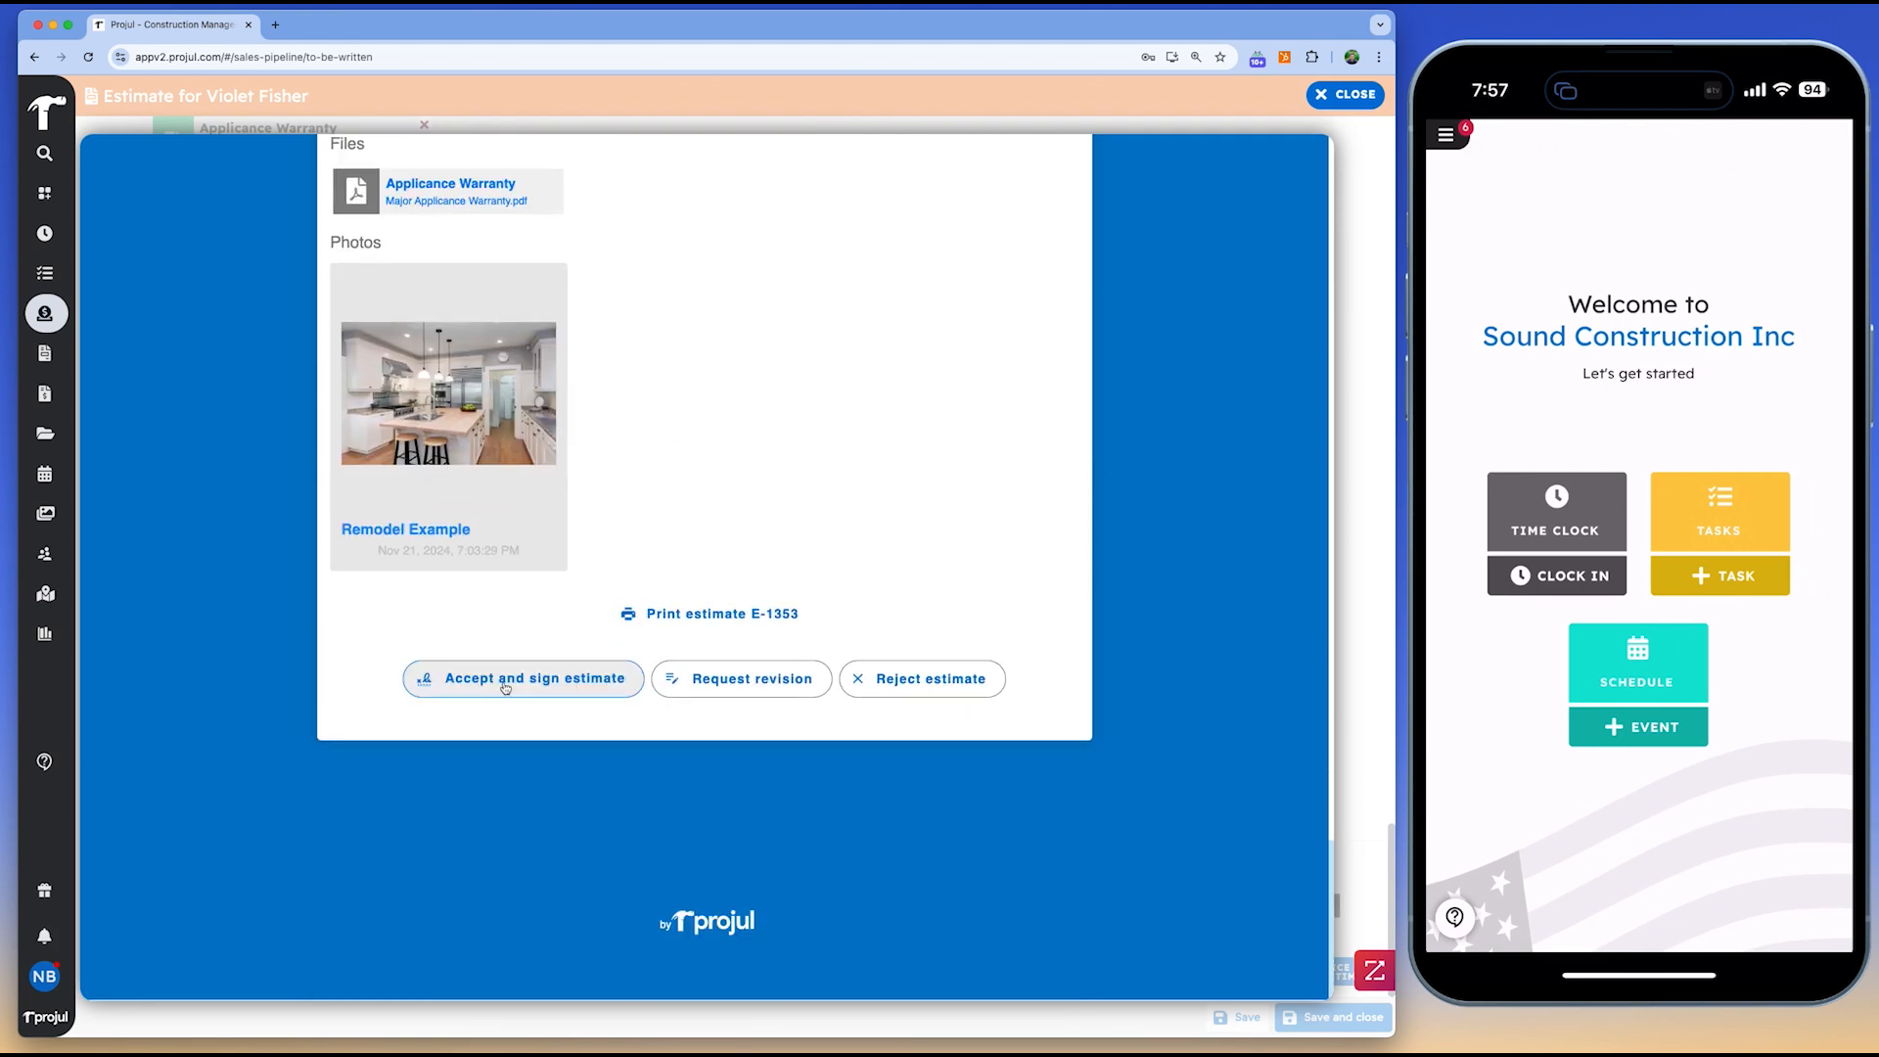
{"action": "left_click", "coordinate": [536, 678]}
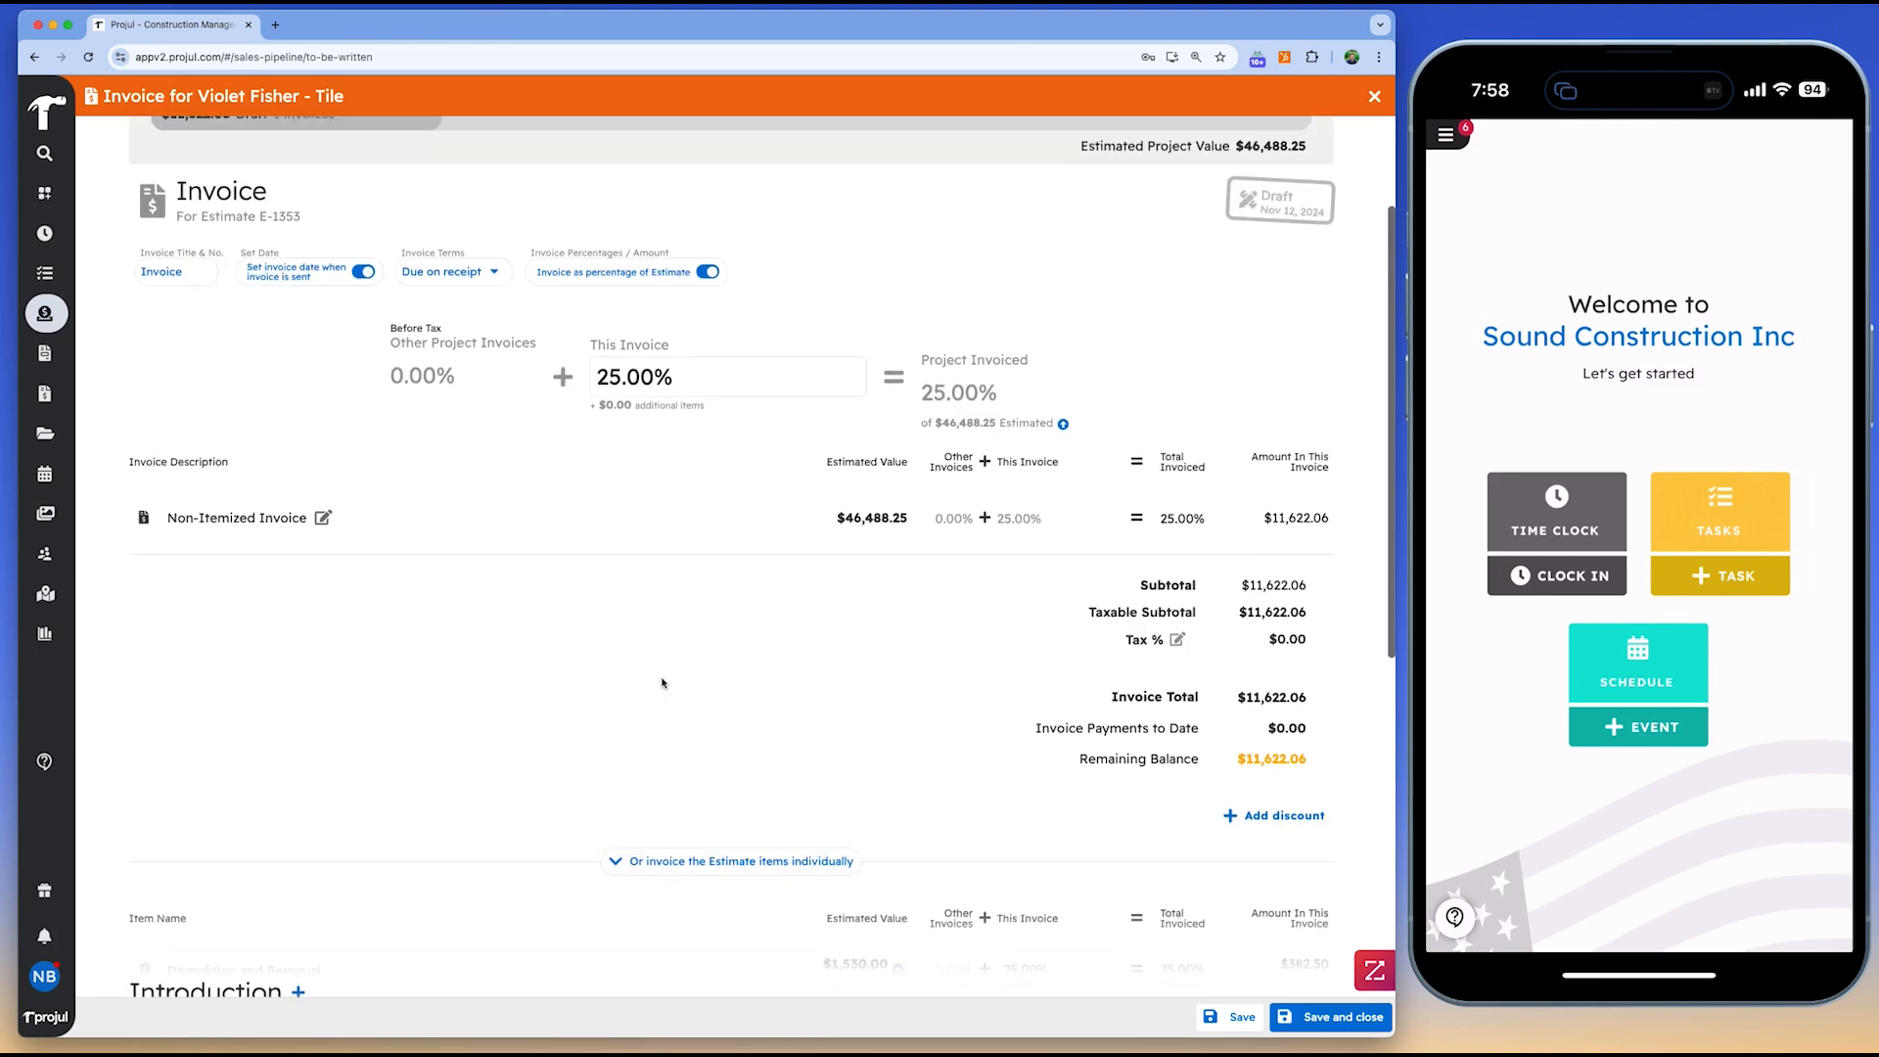
Invoice the estimate items individually at 25% and attach a photo to the invoice
{"action": "left_click", "coordinate": [740, 860]}
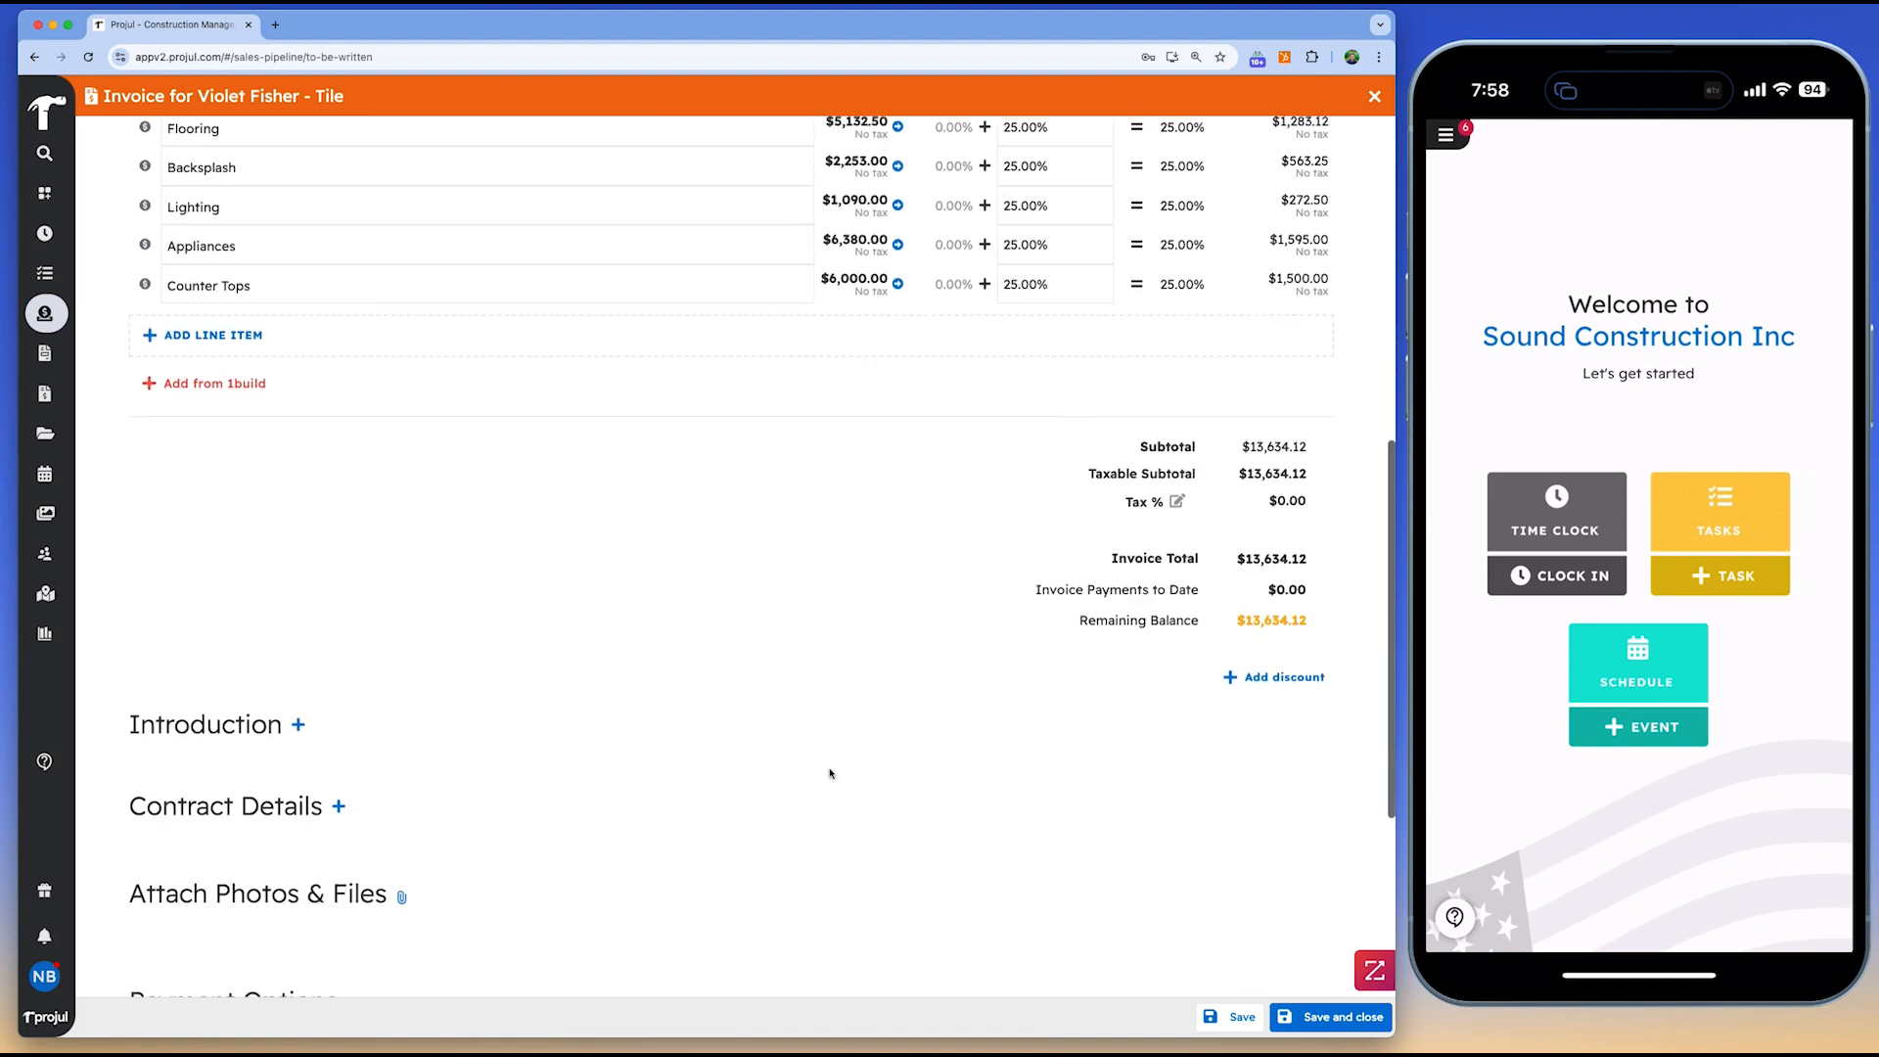
{"action": "left_click", "coordinate": [400, 896]}
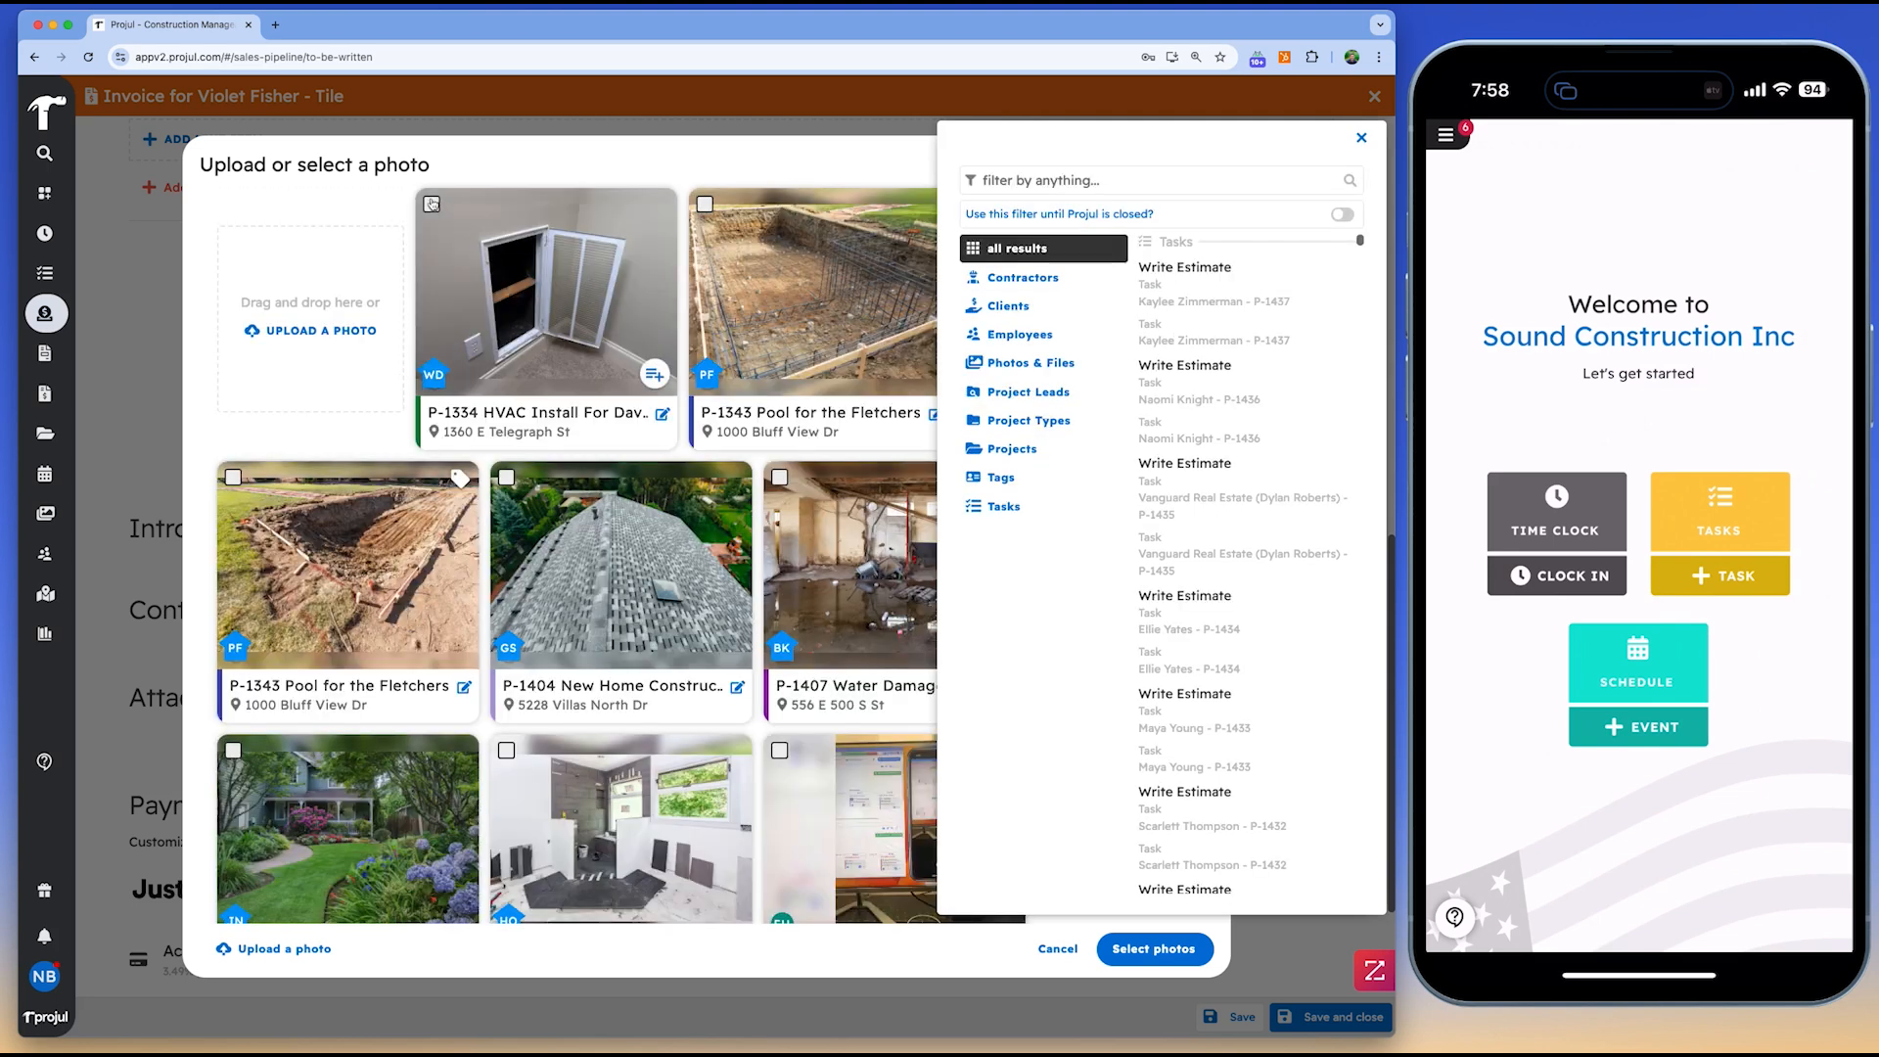
{"action": "left_click", "coordinate": [1152, 949]}
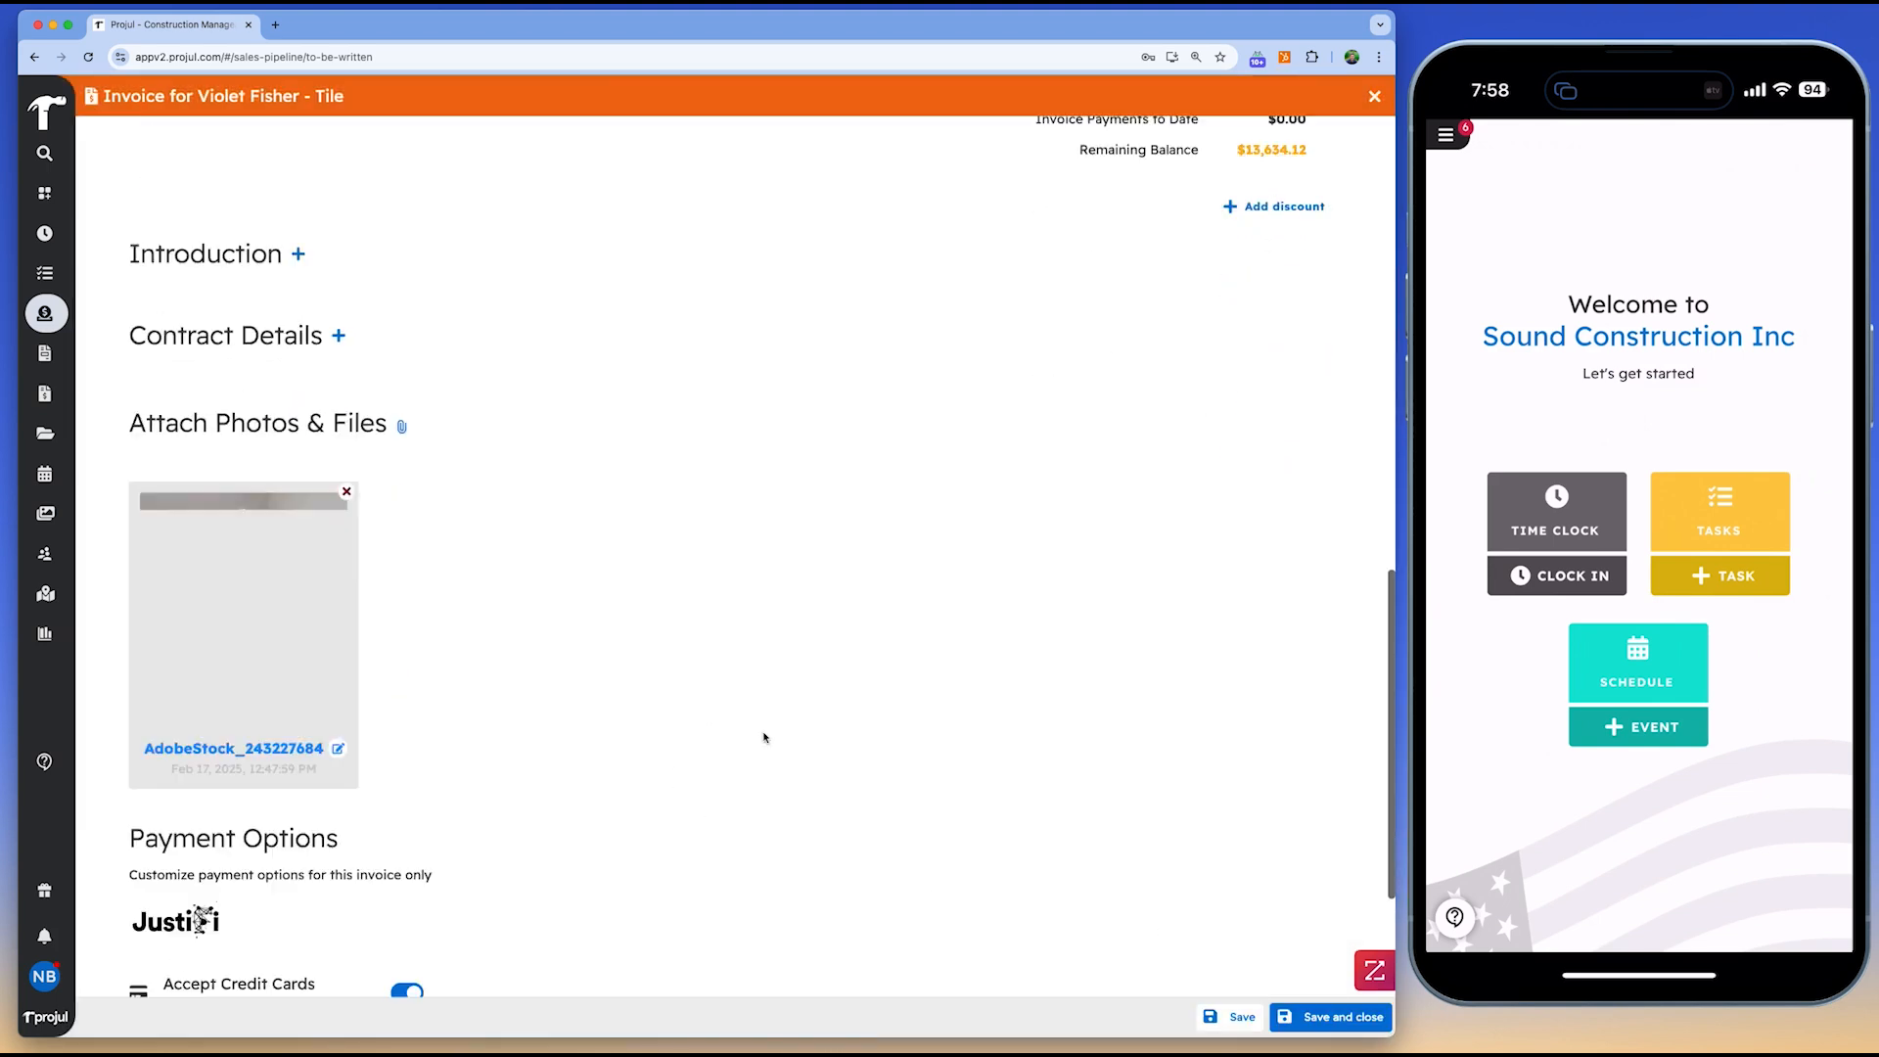
{"action": "scroll", "scroll_direction": "down", "scroll_amount": 3}
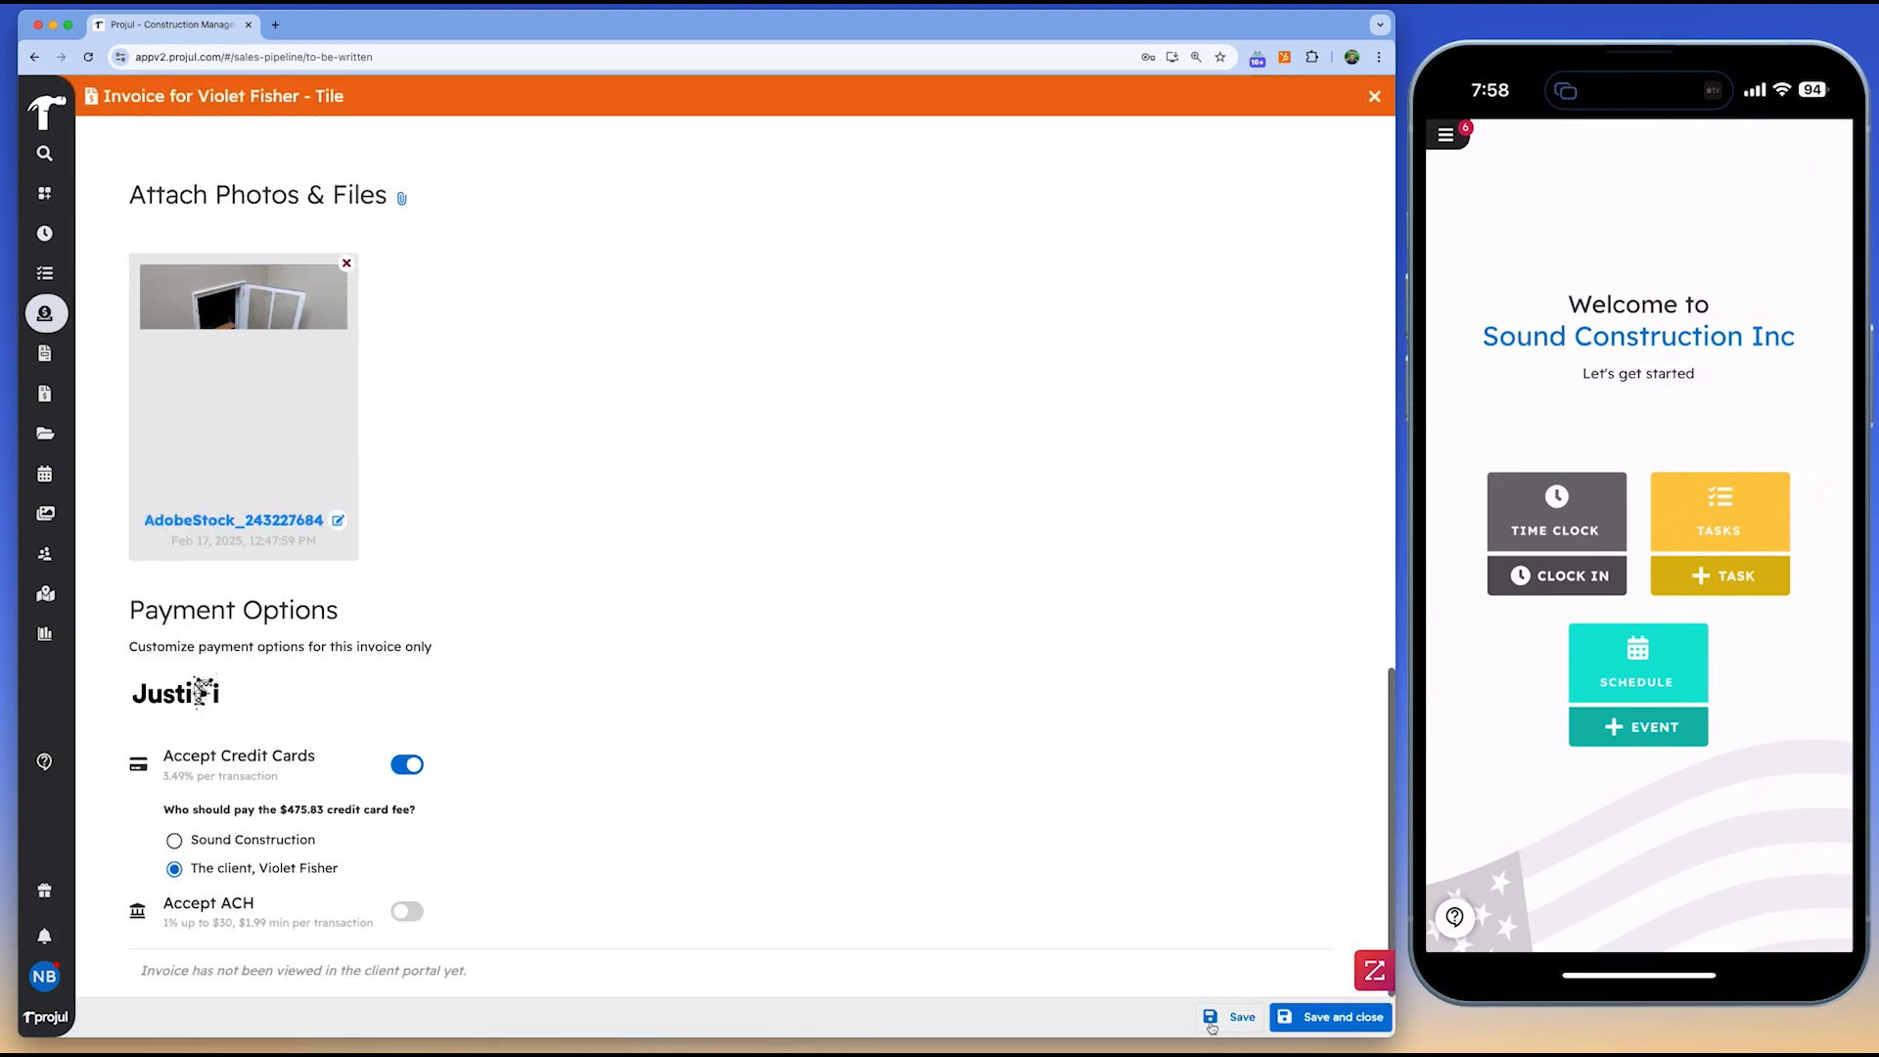
Mark invoice INV-1353-1 ready to send and review its $14,109.95 client card payment page
{"action": "left_click", "coordinate": [1259, 967]}
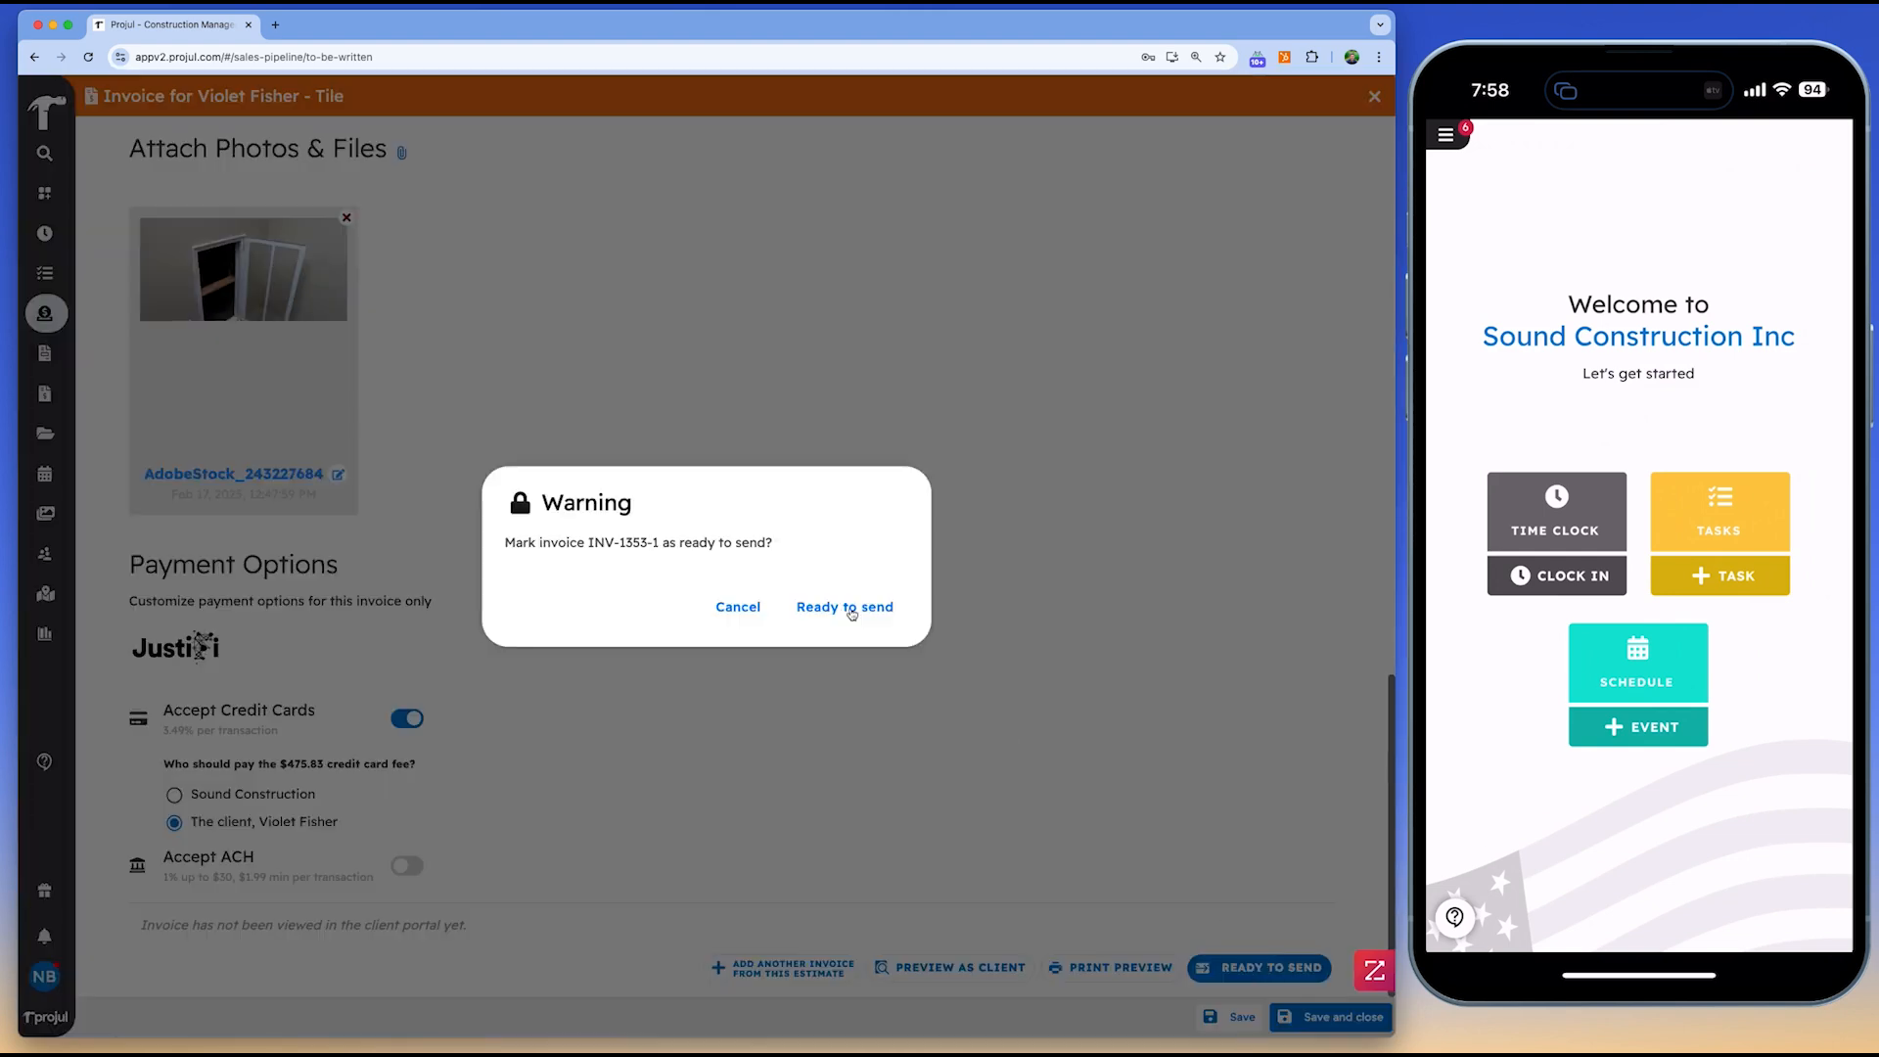
{"action": "left_click", "coordinate": [843, 607]}
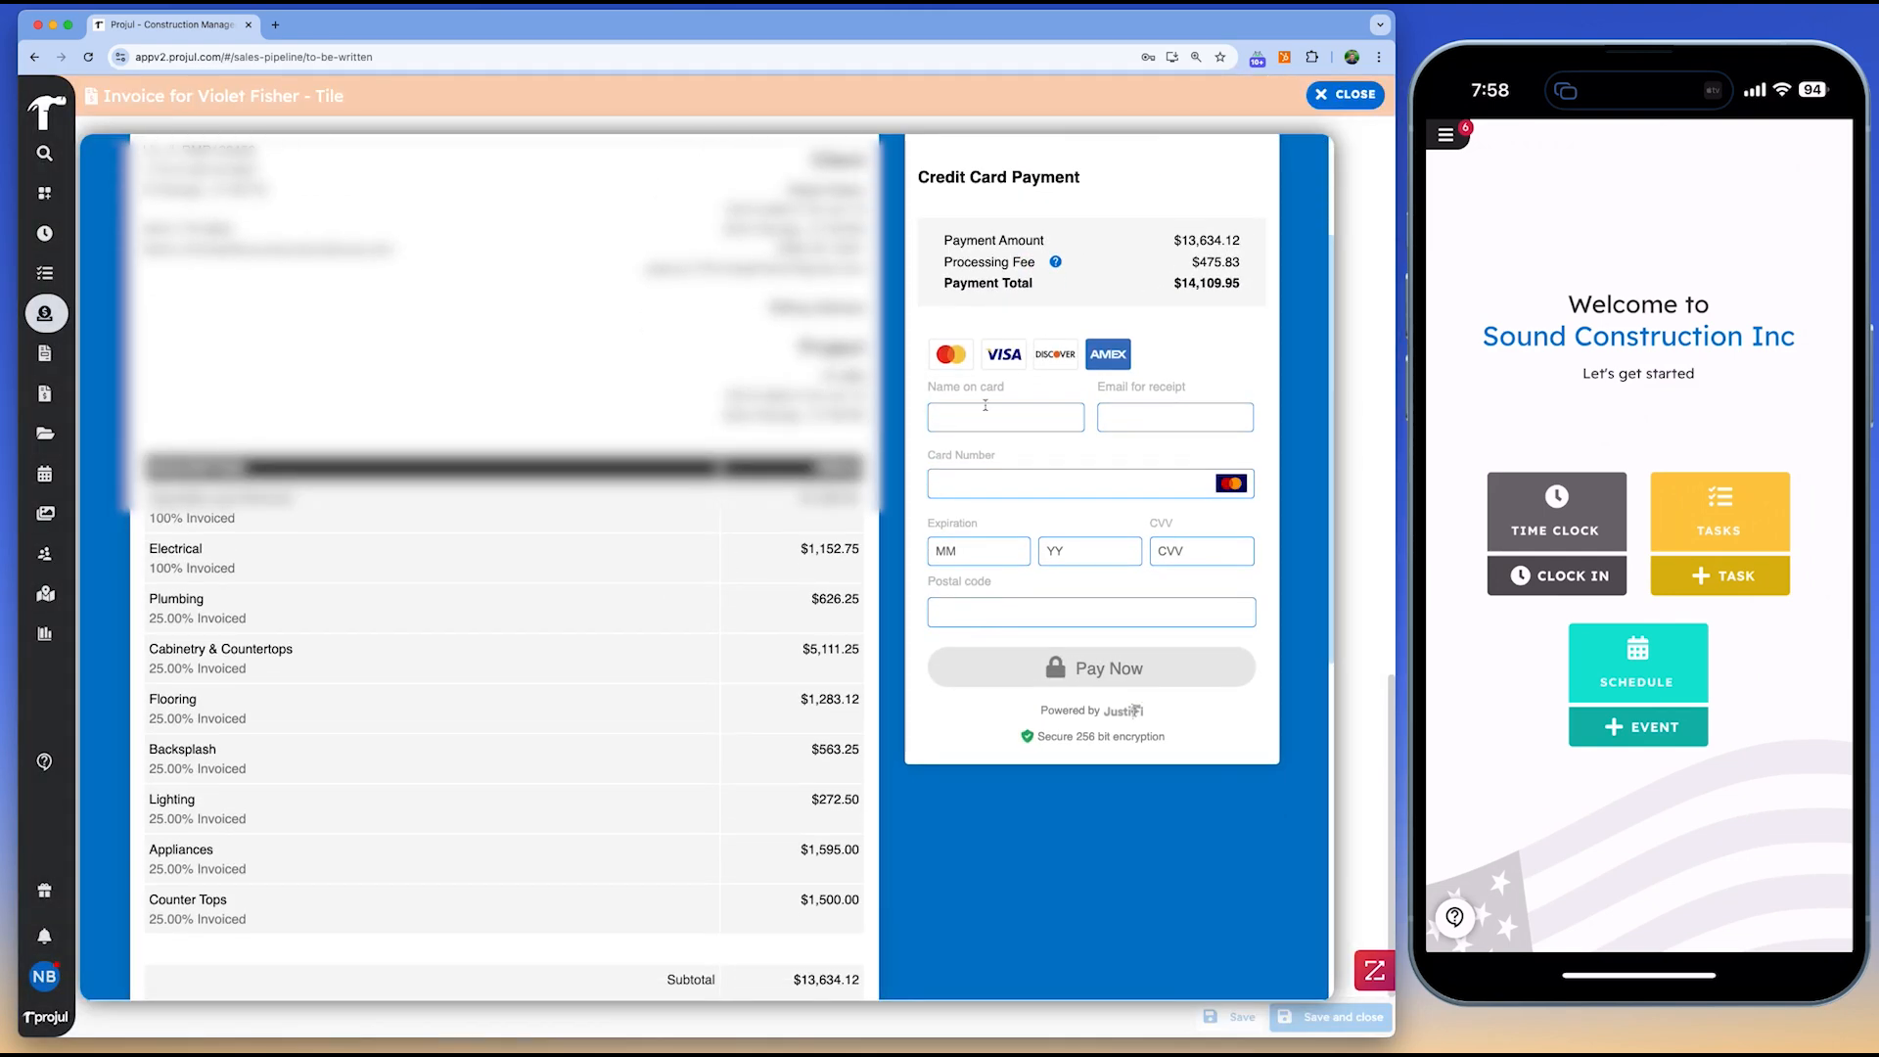
{"action": "scroll", "scroll_direction": "down", "scroll_amount": 3}
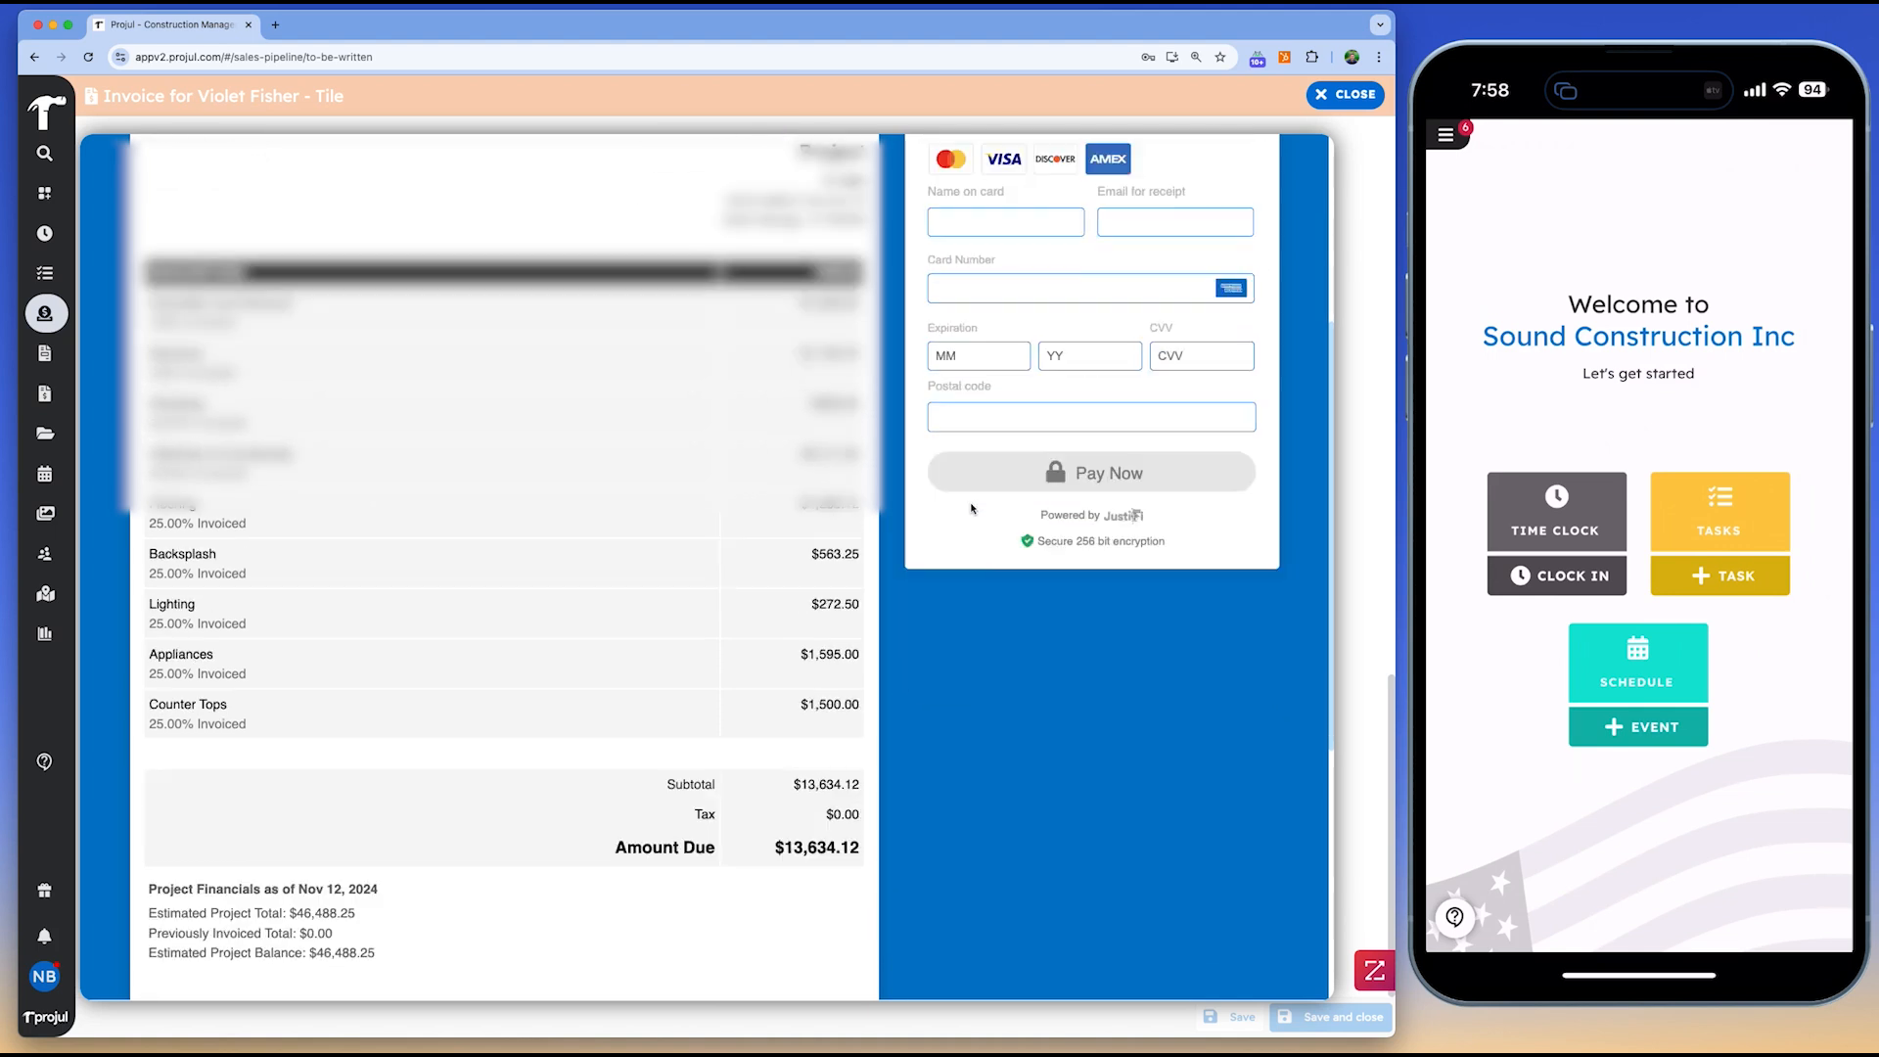
{"action": "scroll", "scroll_direction": "down", "scroll_amount": 3}
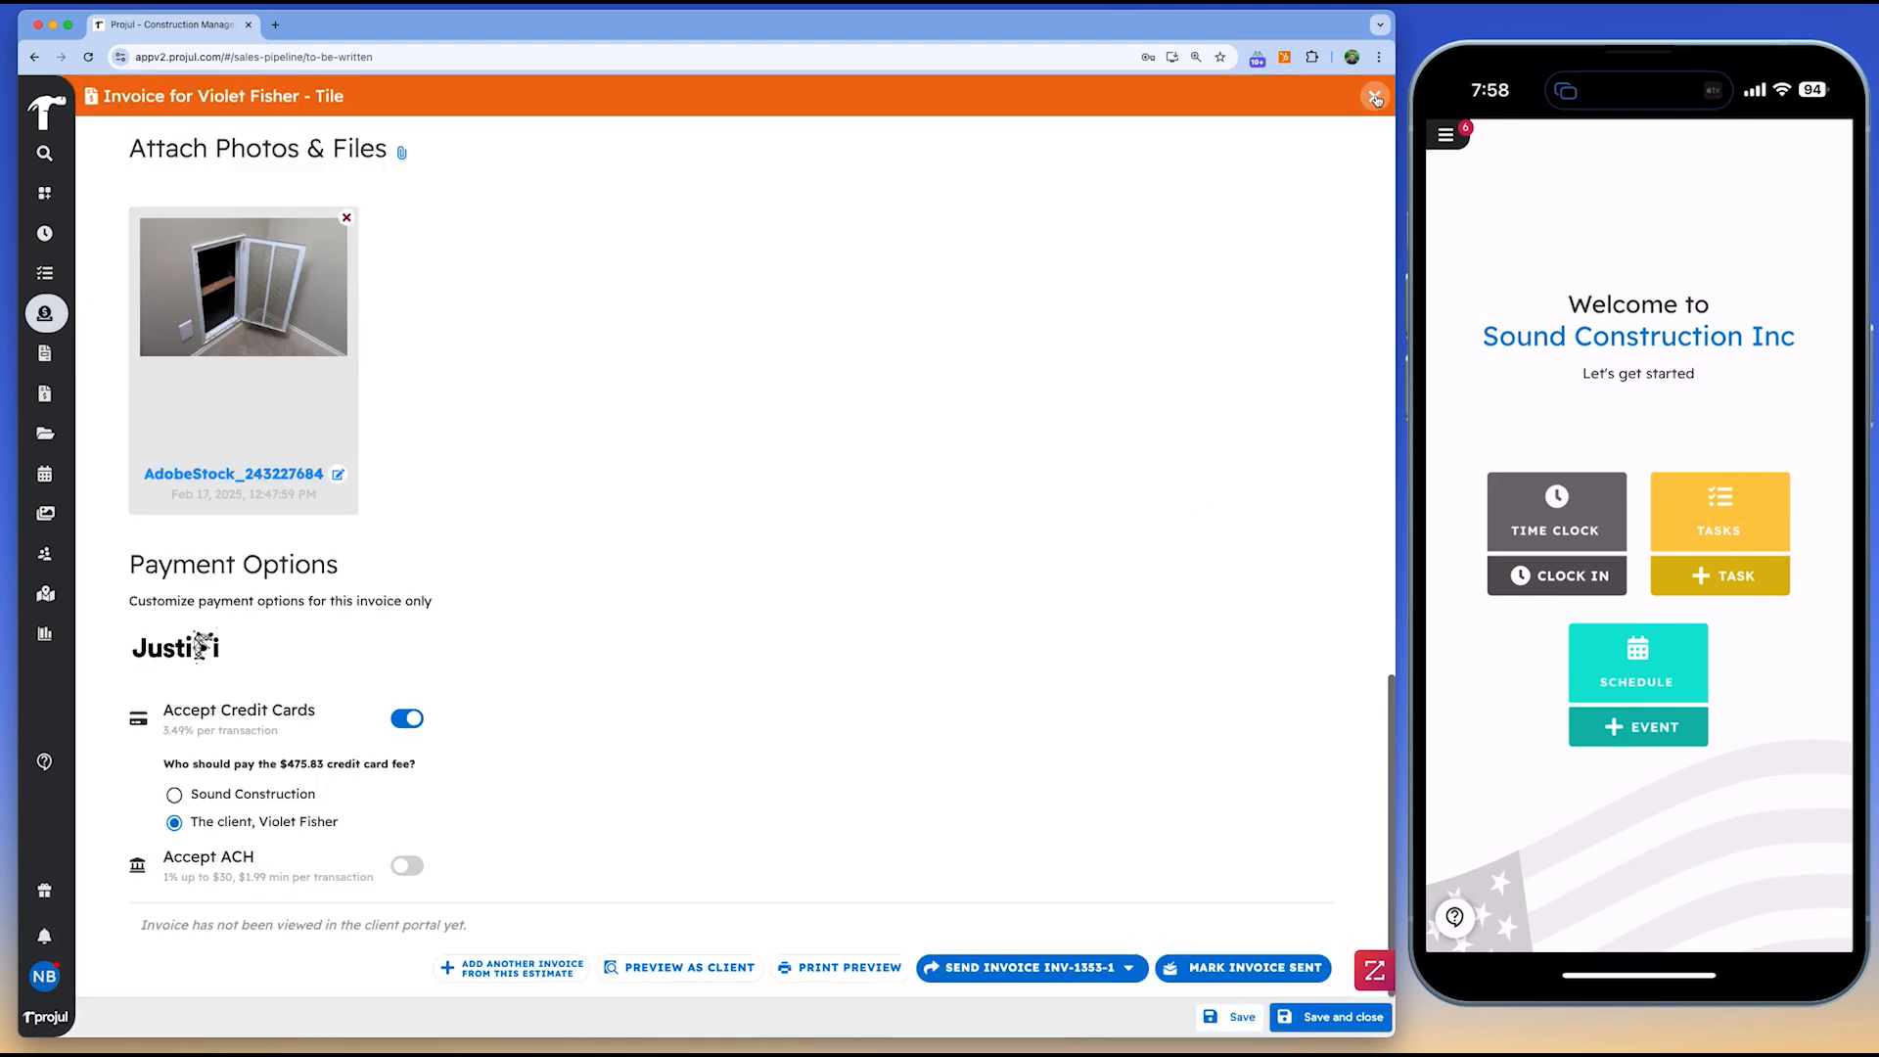
{"action": "left_click", "coordinate": [1374, 96]}
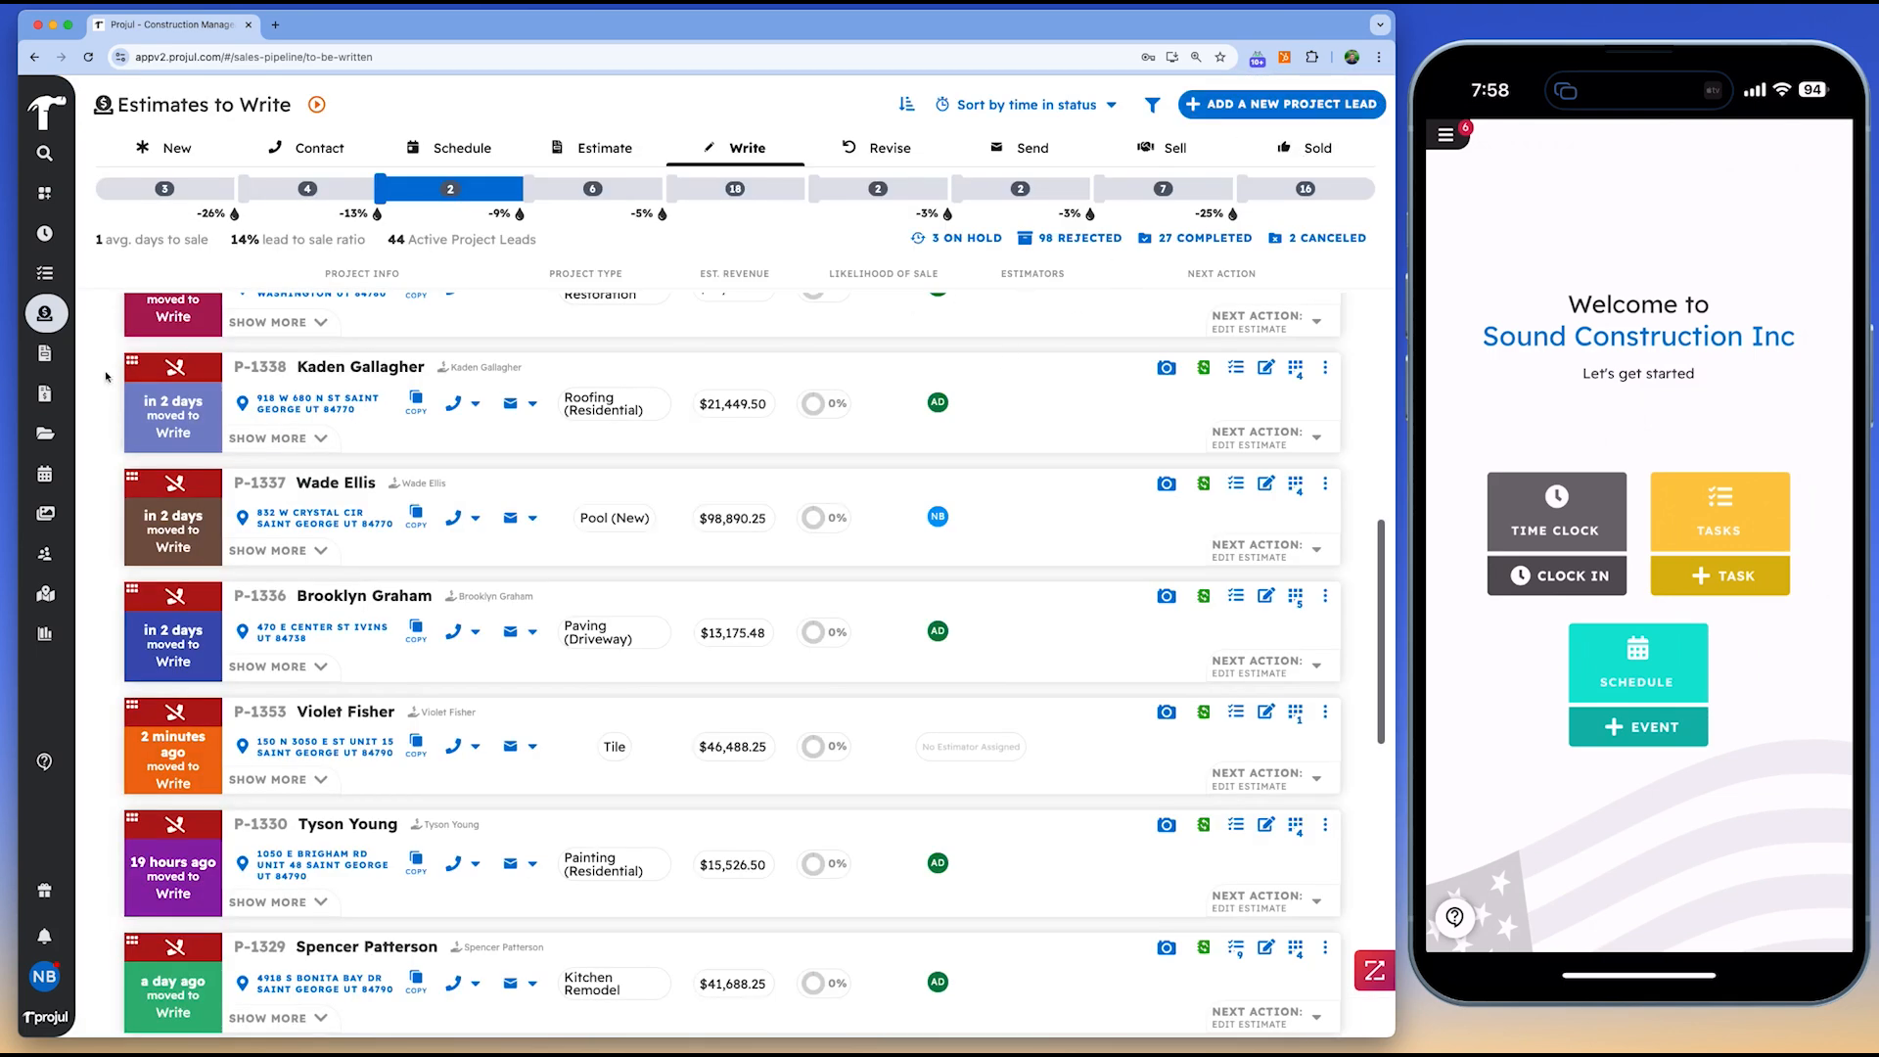
{"action": "left_click", "coordinate": [44, 433]}
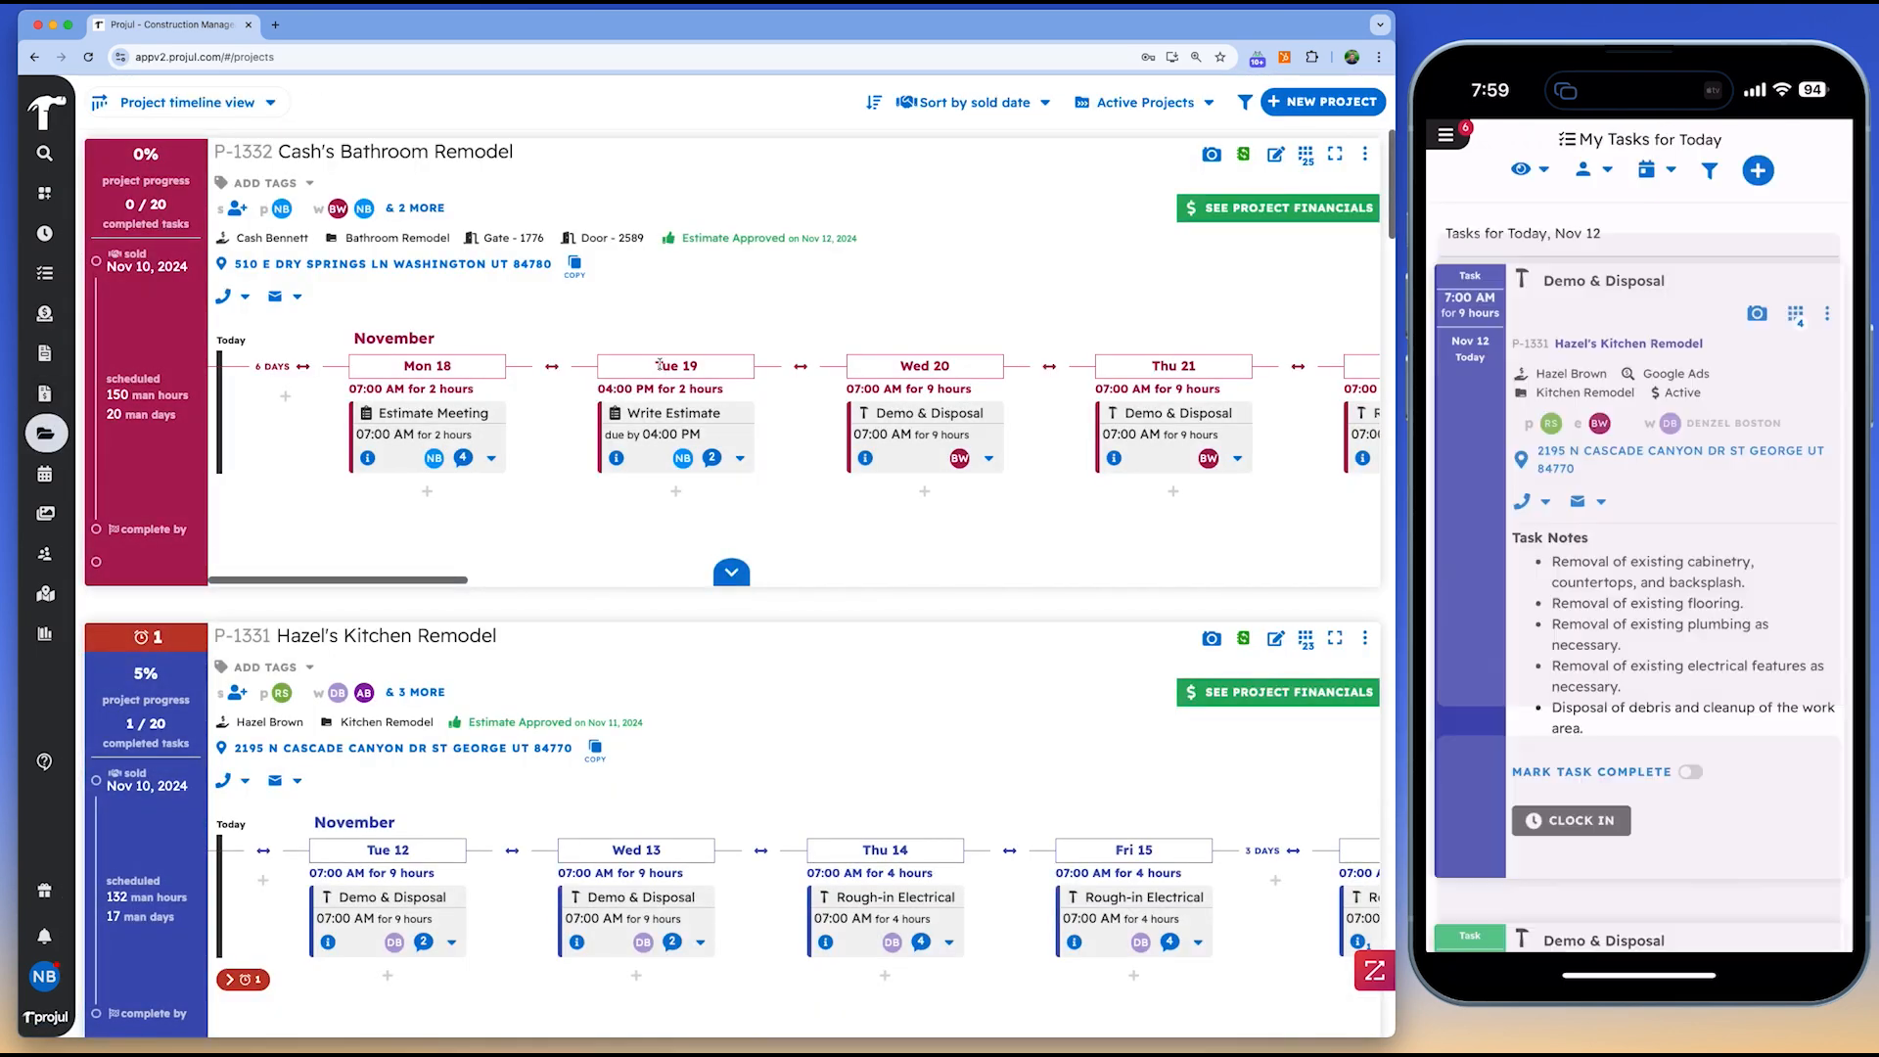
{"action": "scroll", "scroll_direction": "down", "scroll_amount": 3}
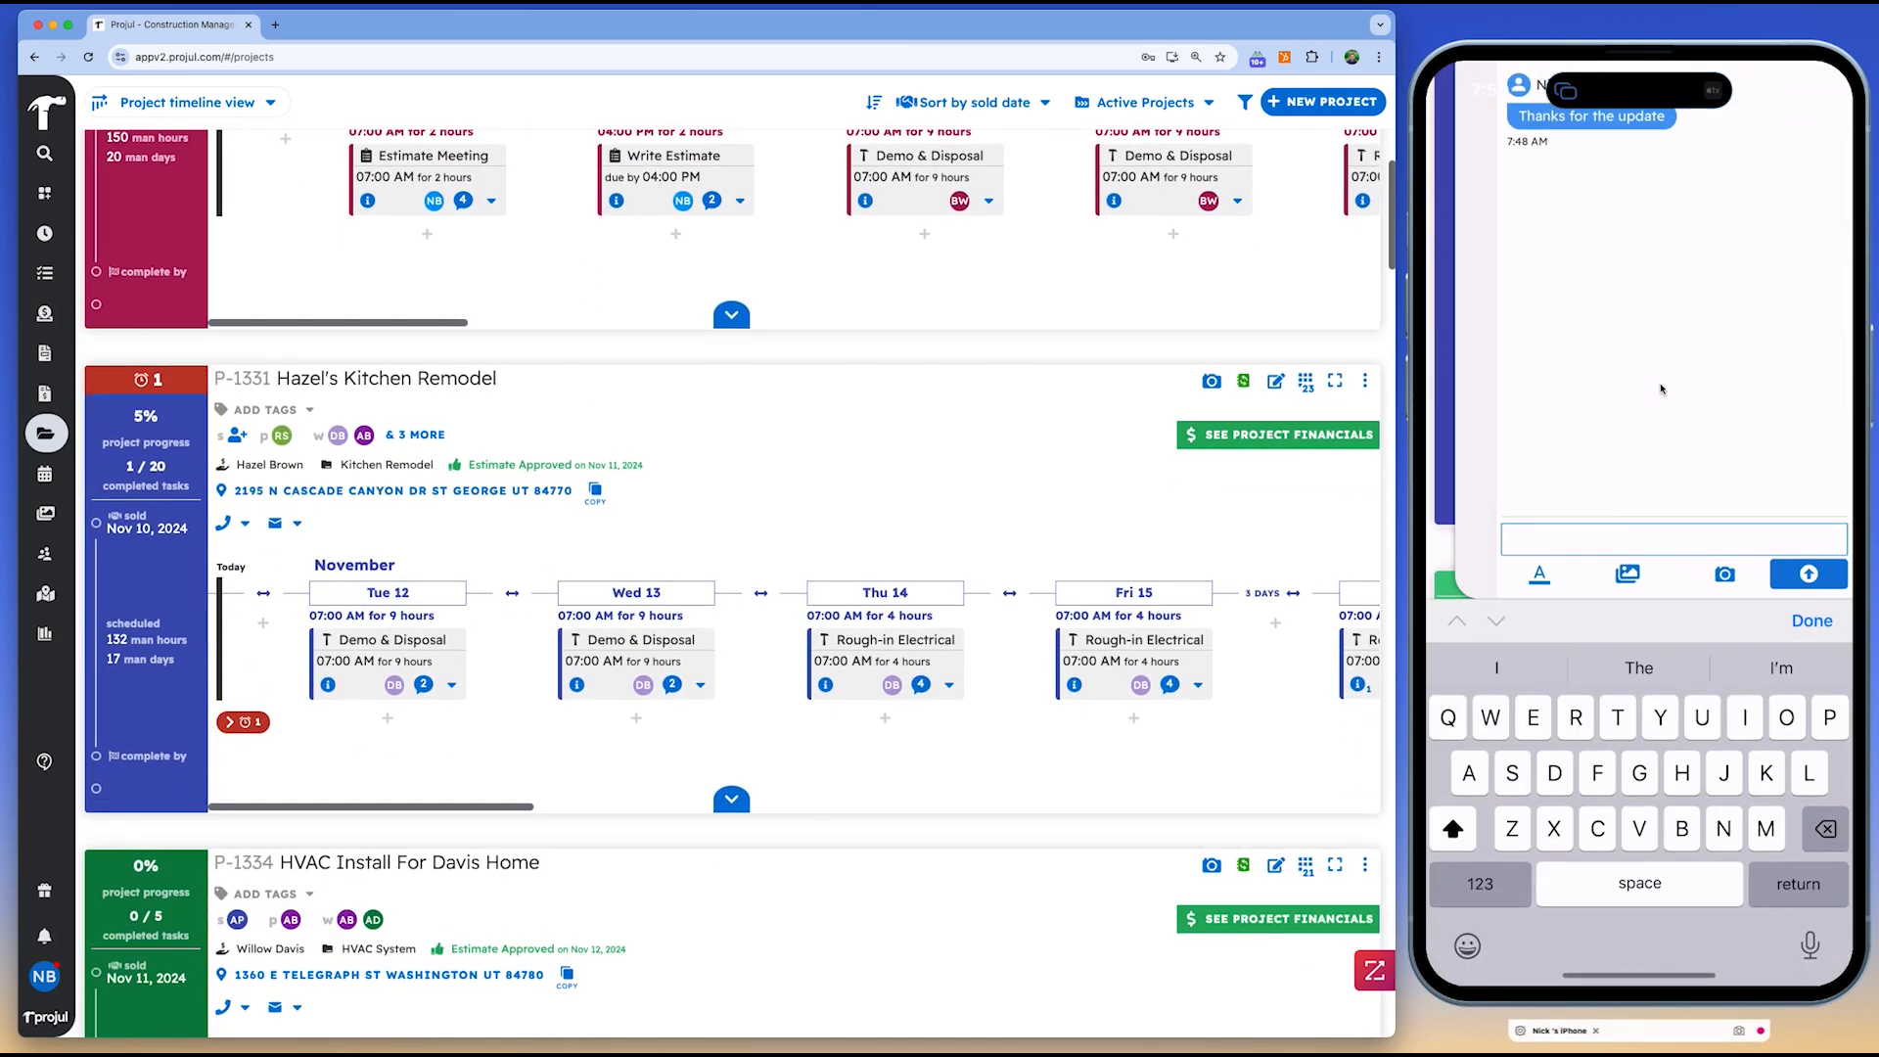
Post a dry rot report and a change-order reply in the Demo & Disposal task thread
{"action": "type", "text": "We found dry"}
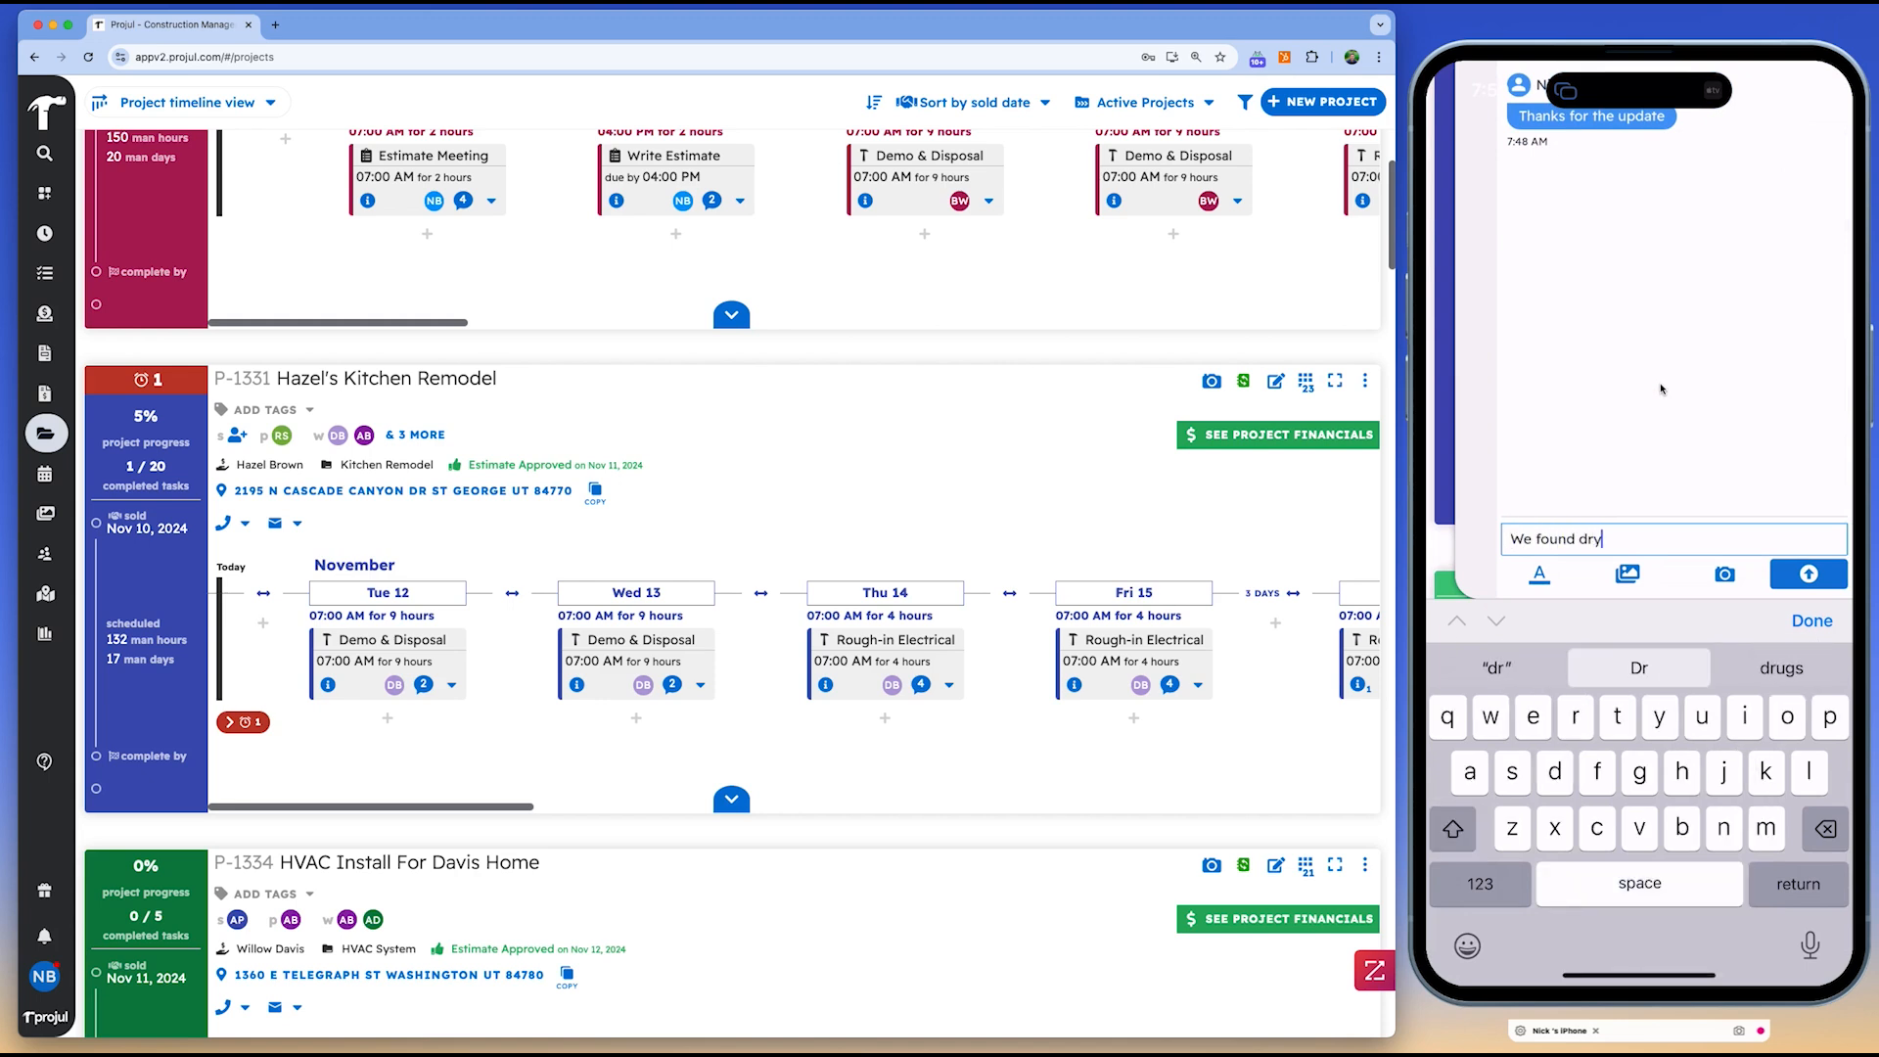
{"action": "key", "text": "backspace"}
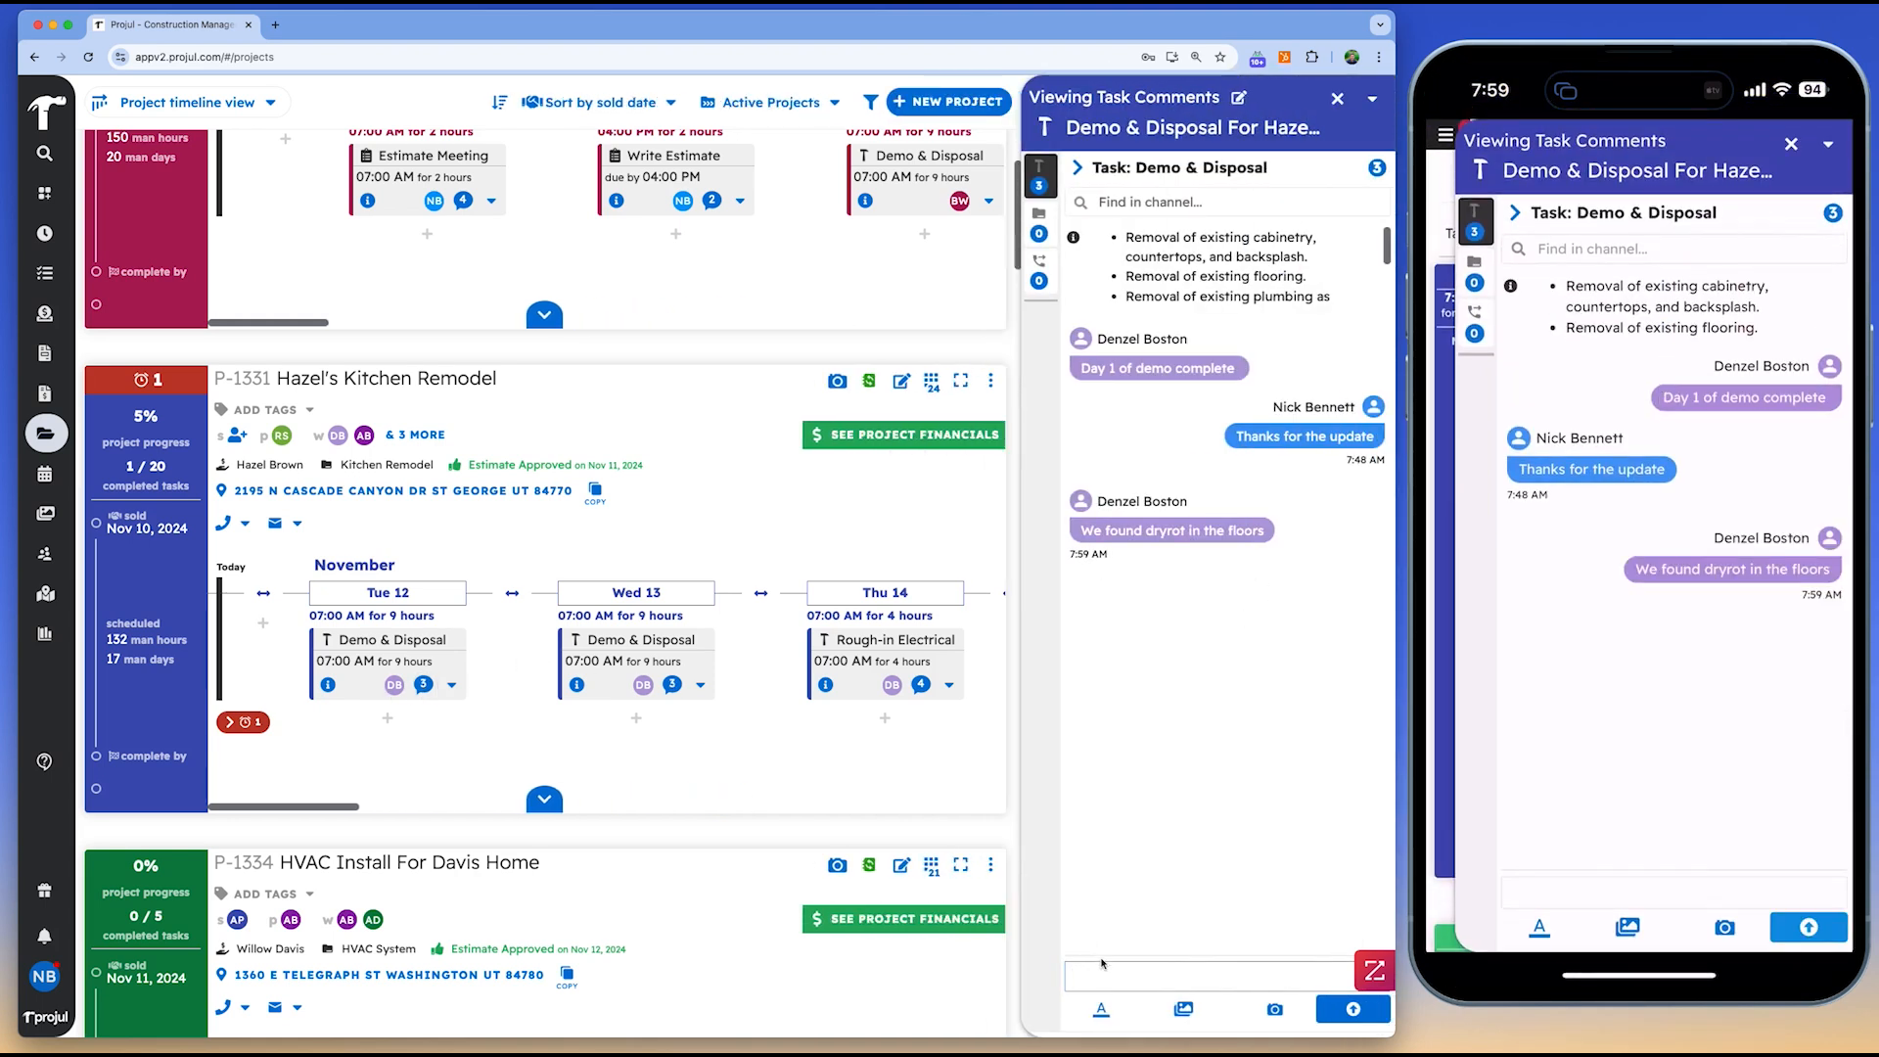
{"action": "type", "text": "I will create a change order for another day o"}
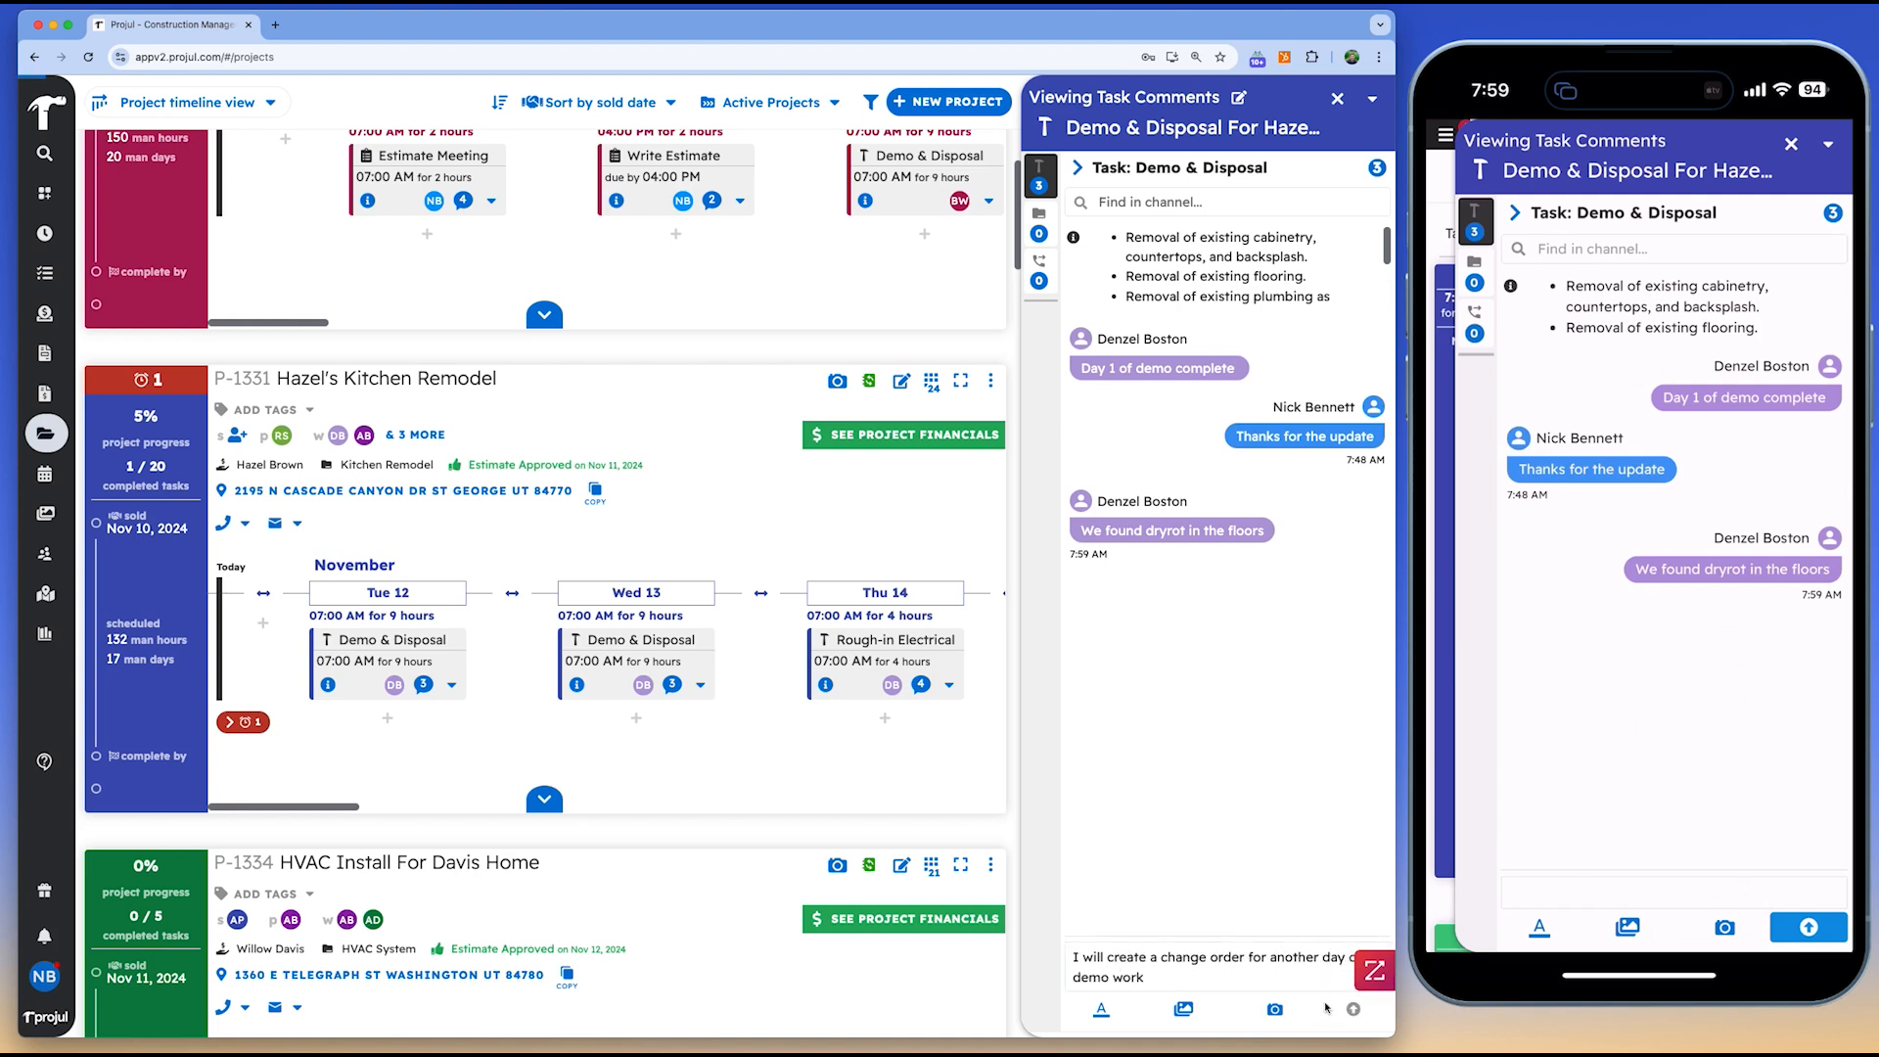
{"action": "left_click", "coordinate": [1352, 1008]}
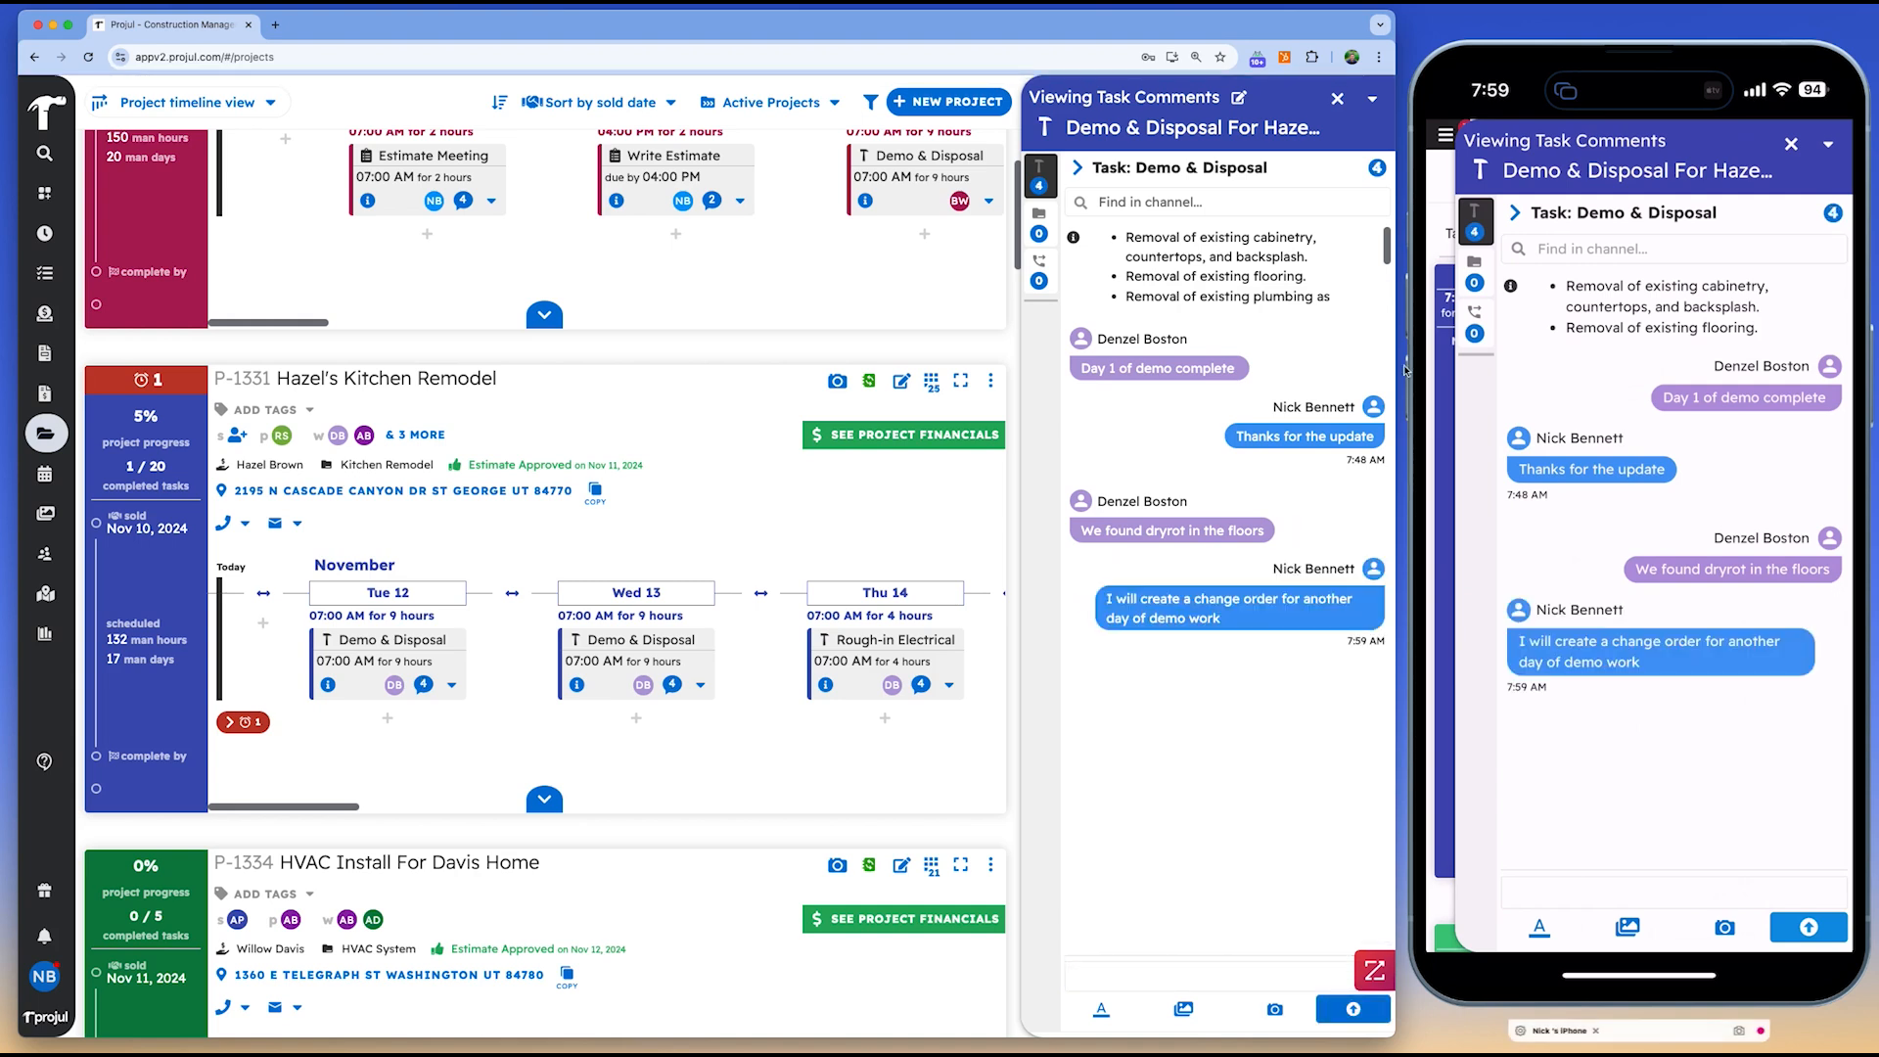
{"action": "left_click", "coordinate": [1338, 97]}
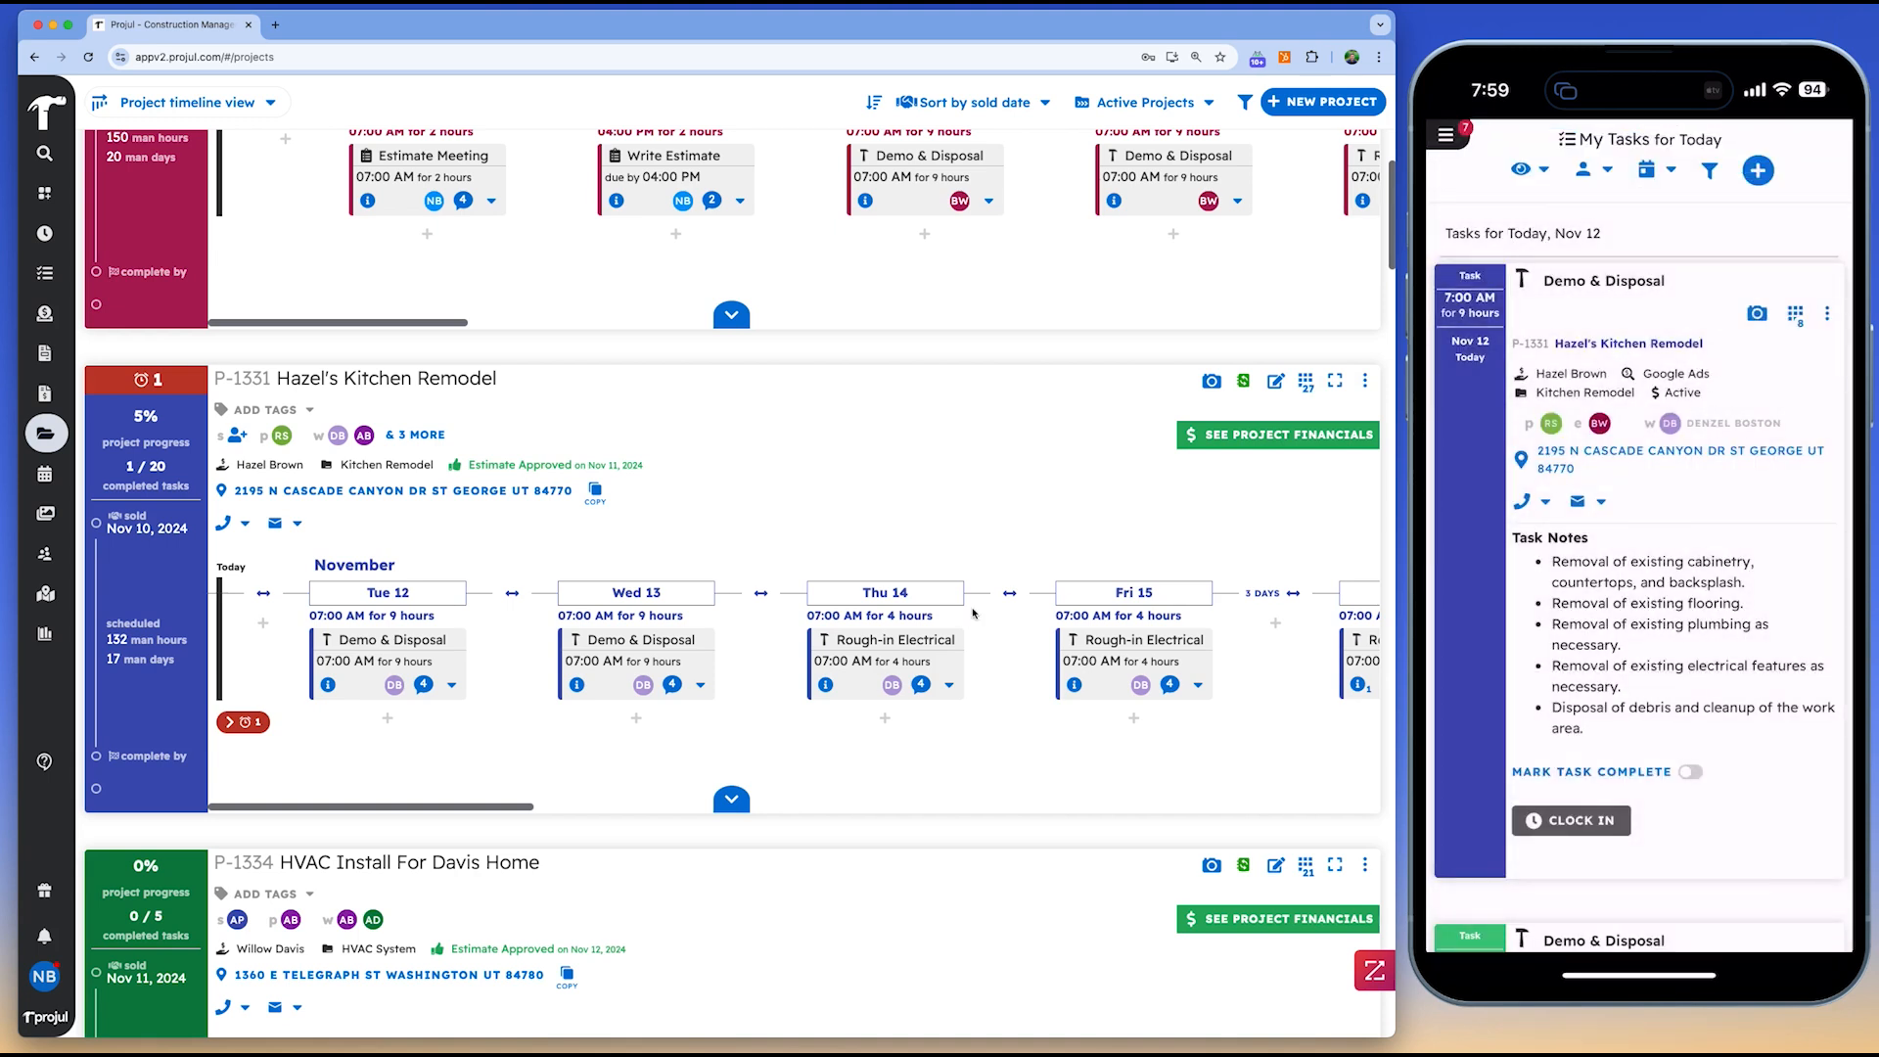
Clock in to the Demo & Disposal task and open the Schedule page
{"action": "left_click", "coordinate": [1570, 820]}
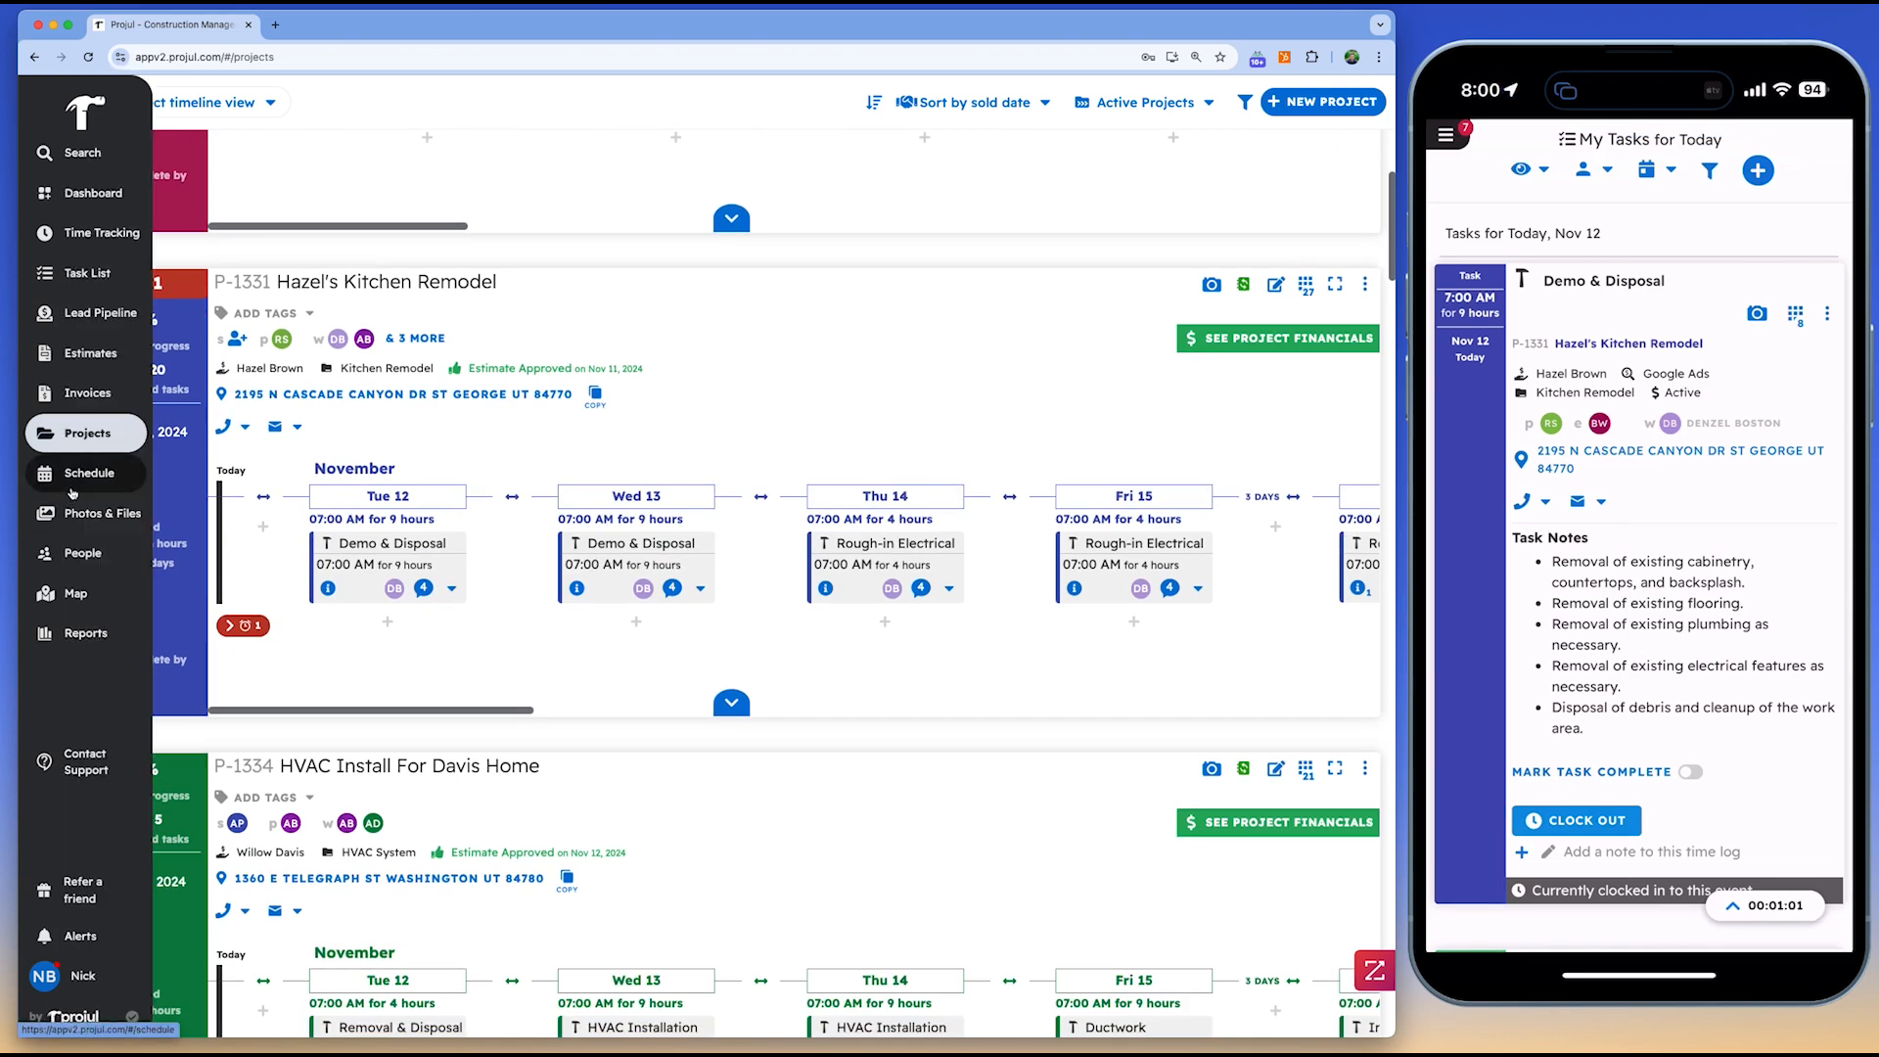
{"action": "left_click", "coordinate": [87, 472]}
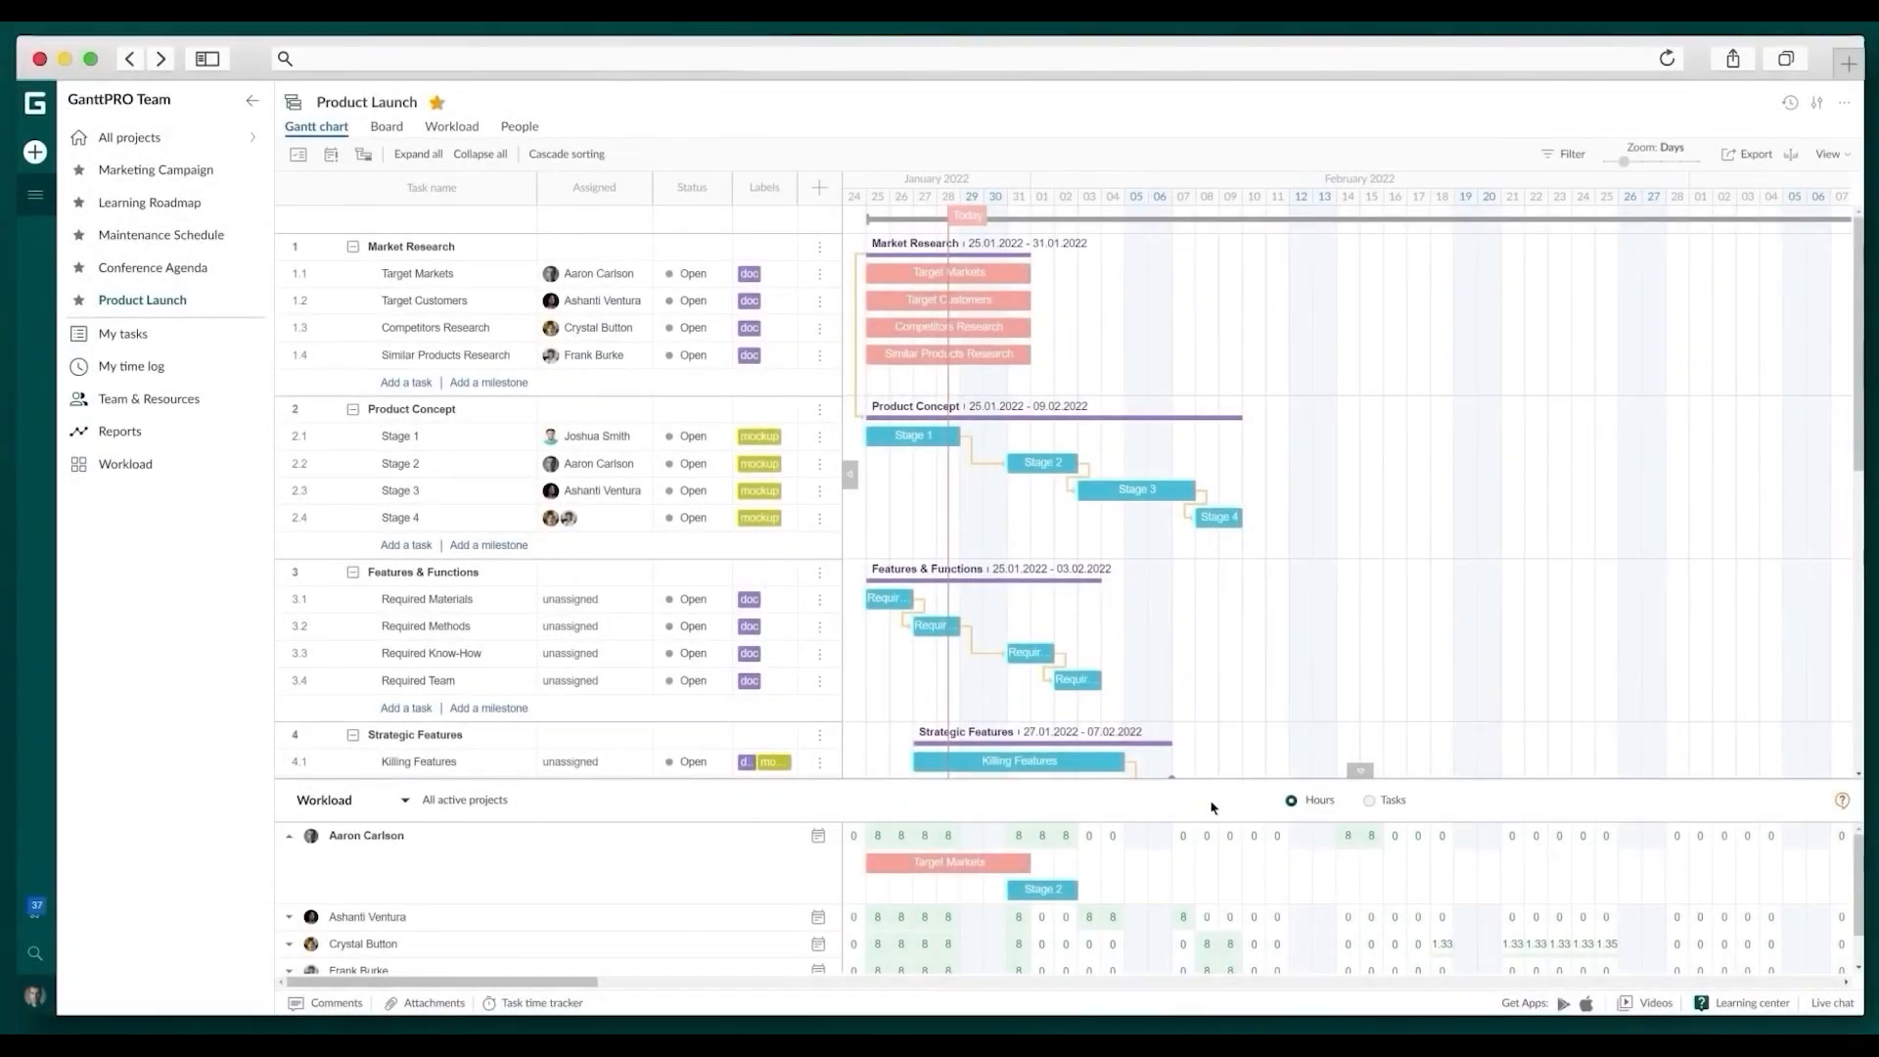
Inspect Stage 1 on the team Workload page, then return to the Product Launch Gantt chart
{"action": "left_click", "coordinate": [127, 464]}
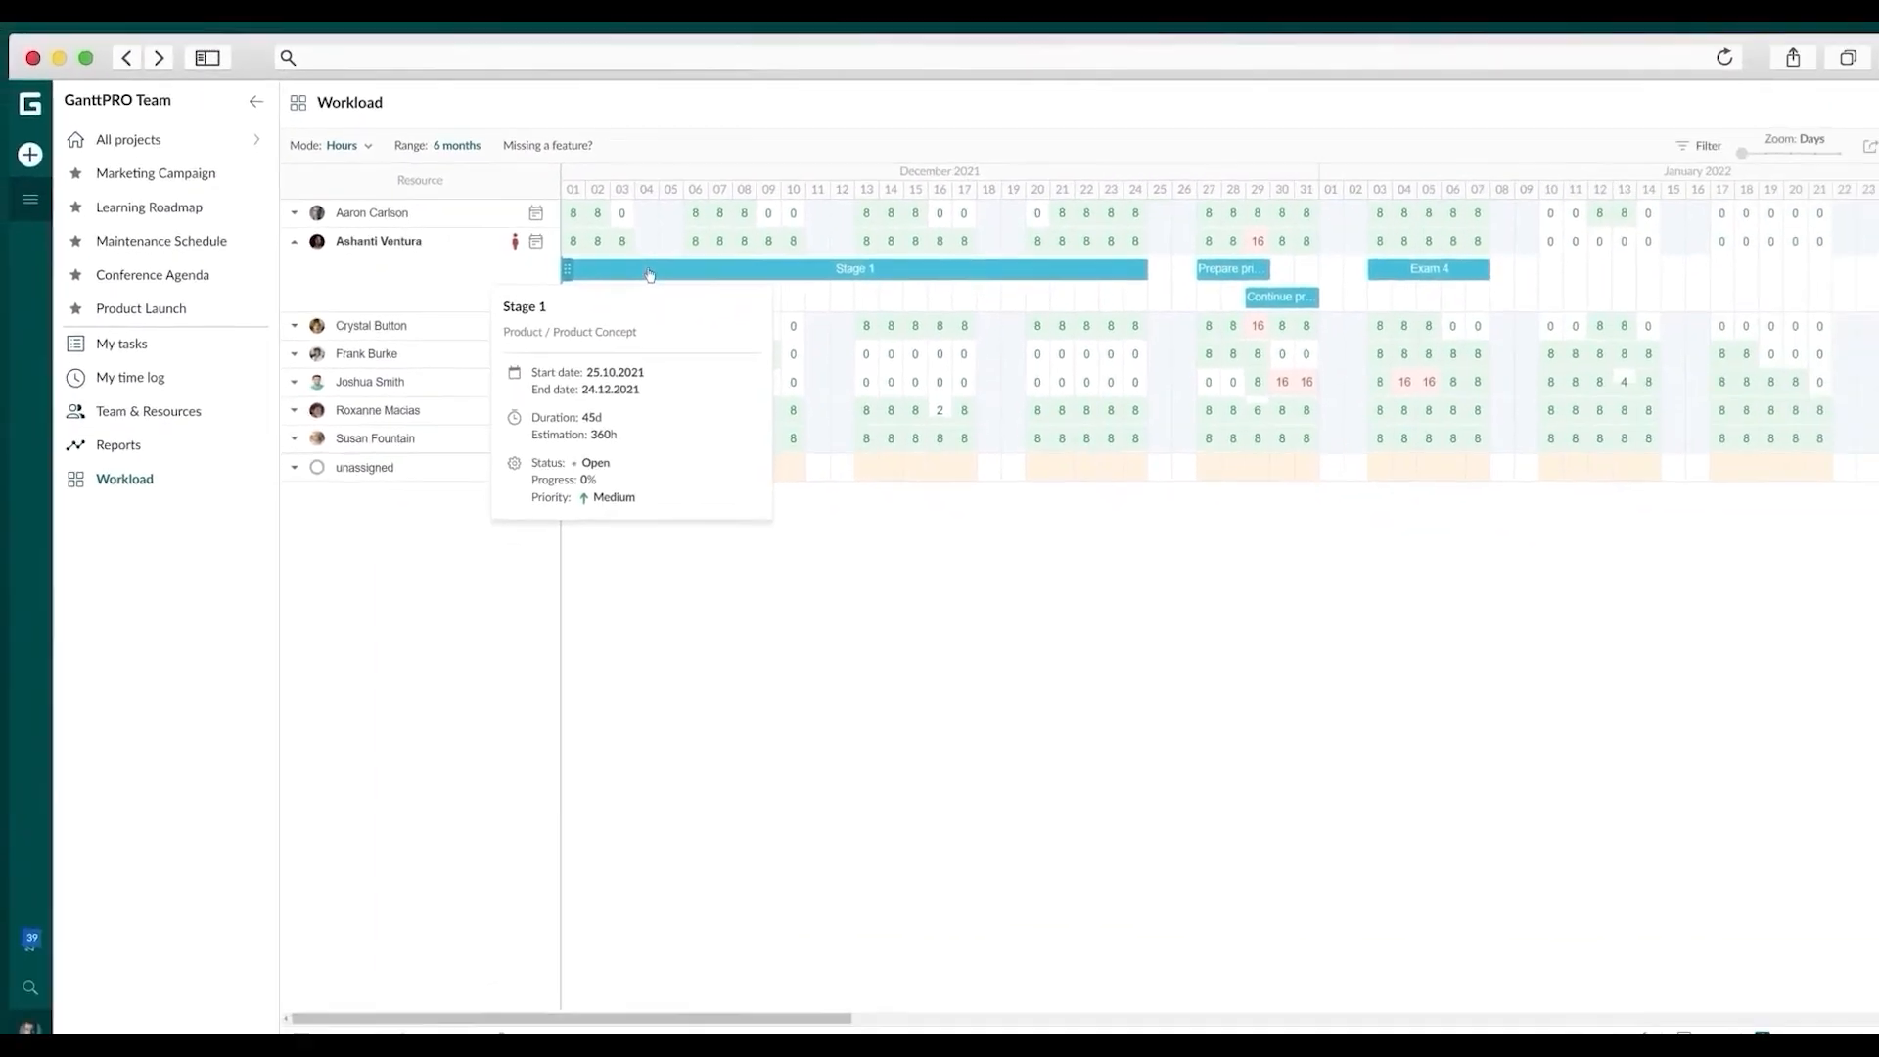
{"action": "left_click", "coordinate": [141, 300]}
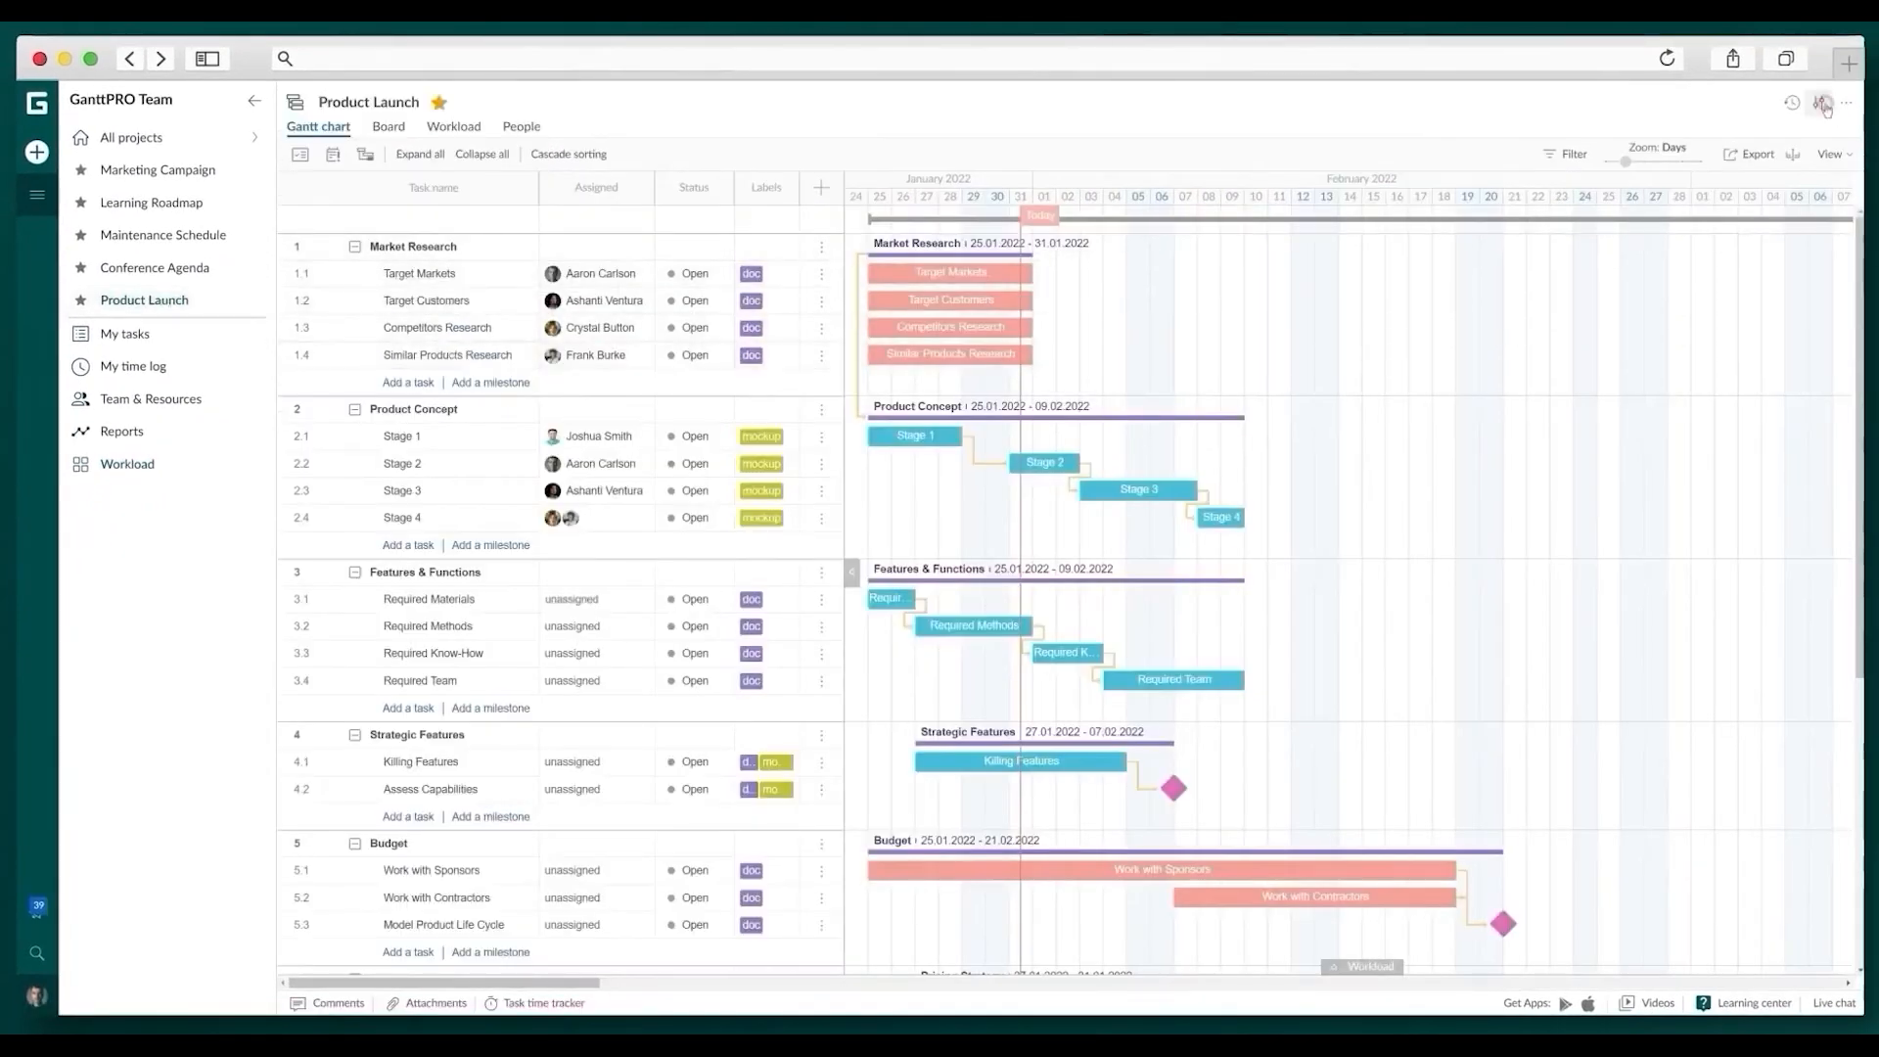
Add a 'Day off' exception for 24.02.2022 to the Product Launch working-week calendar
{"action": "left_click", "coordinate": [1816, 102]}
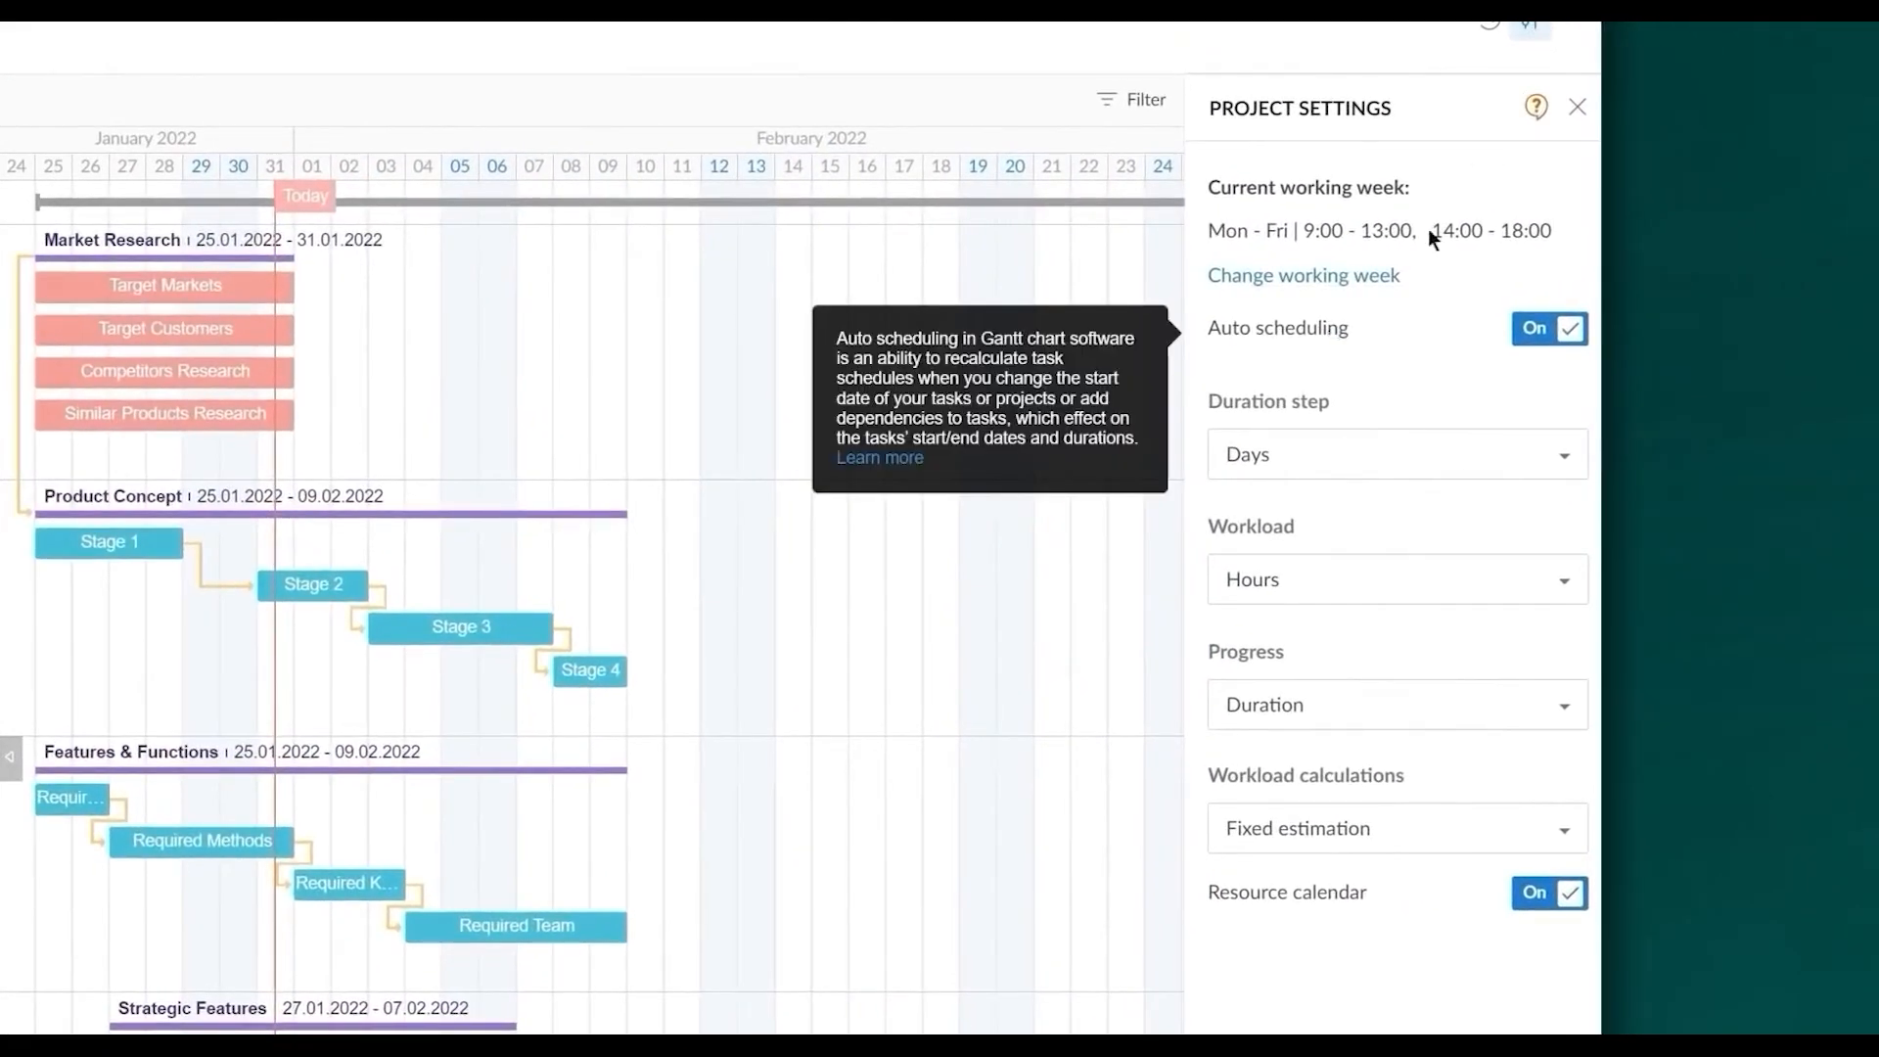
{"action": "left_click", "coordinate": [1577, 107]}
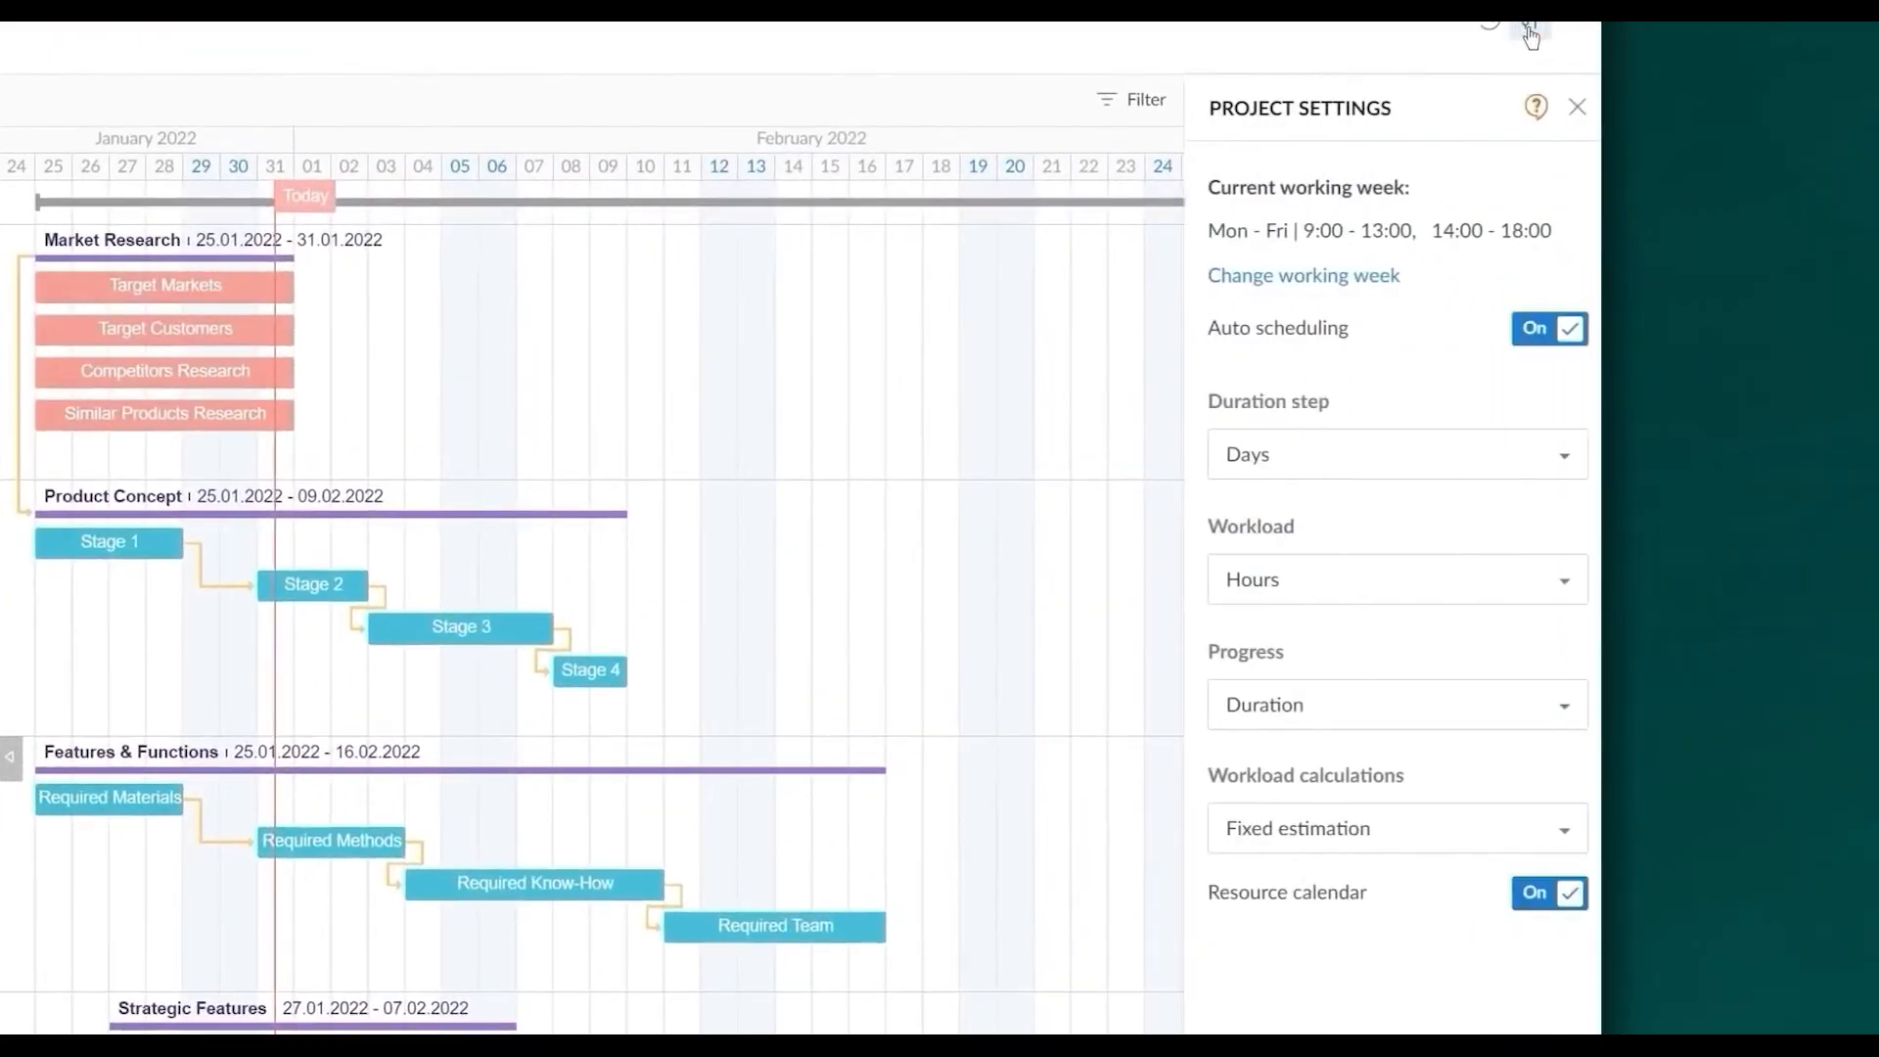
{"action": "mouse_move", "coordinate": [1303, 276]}
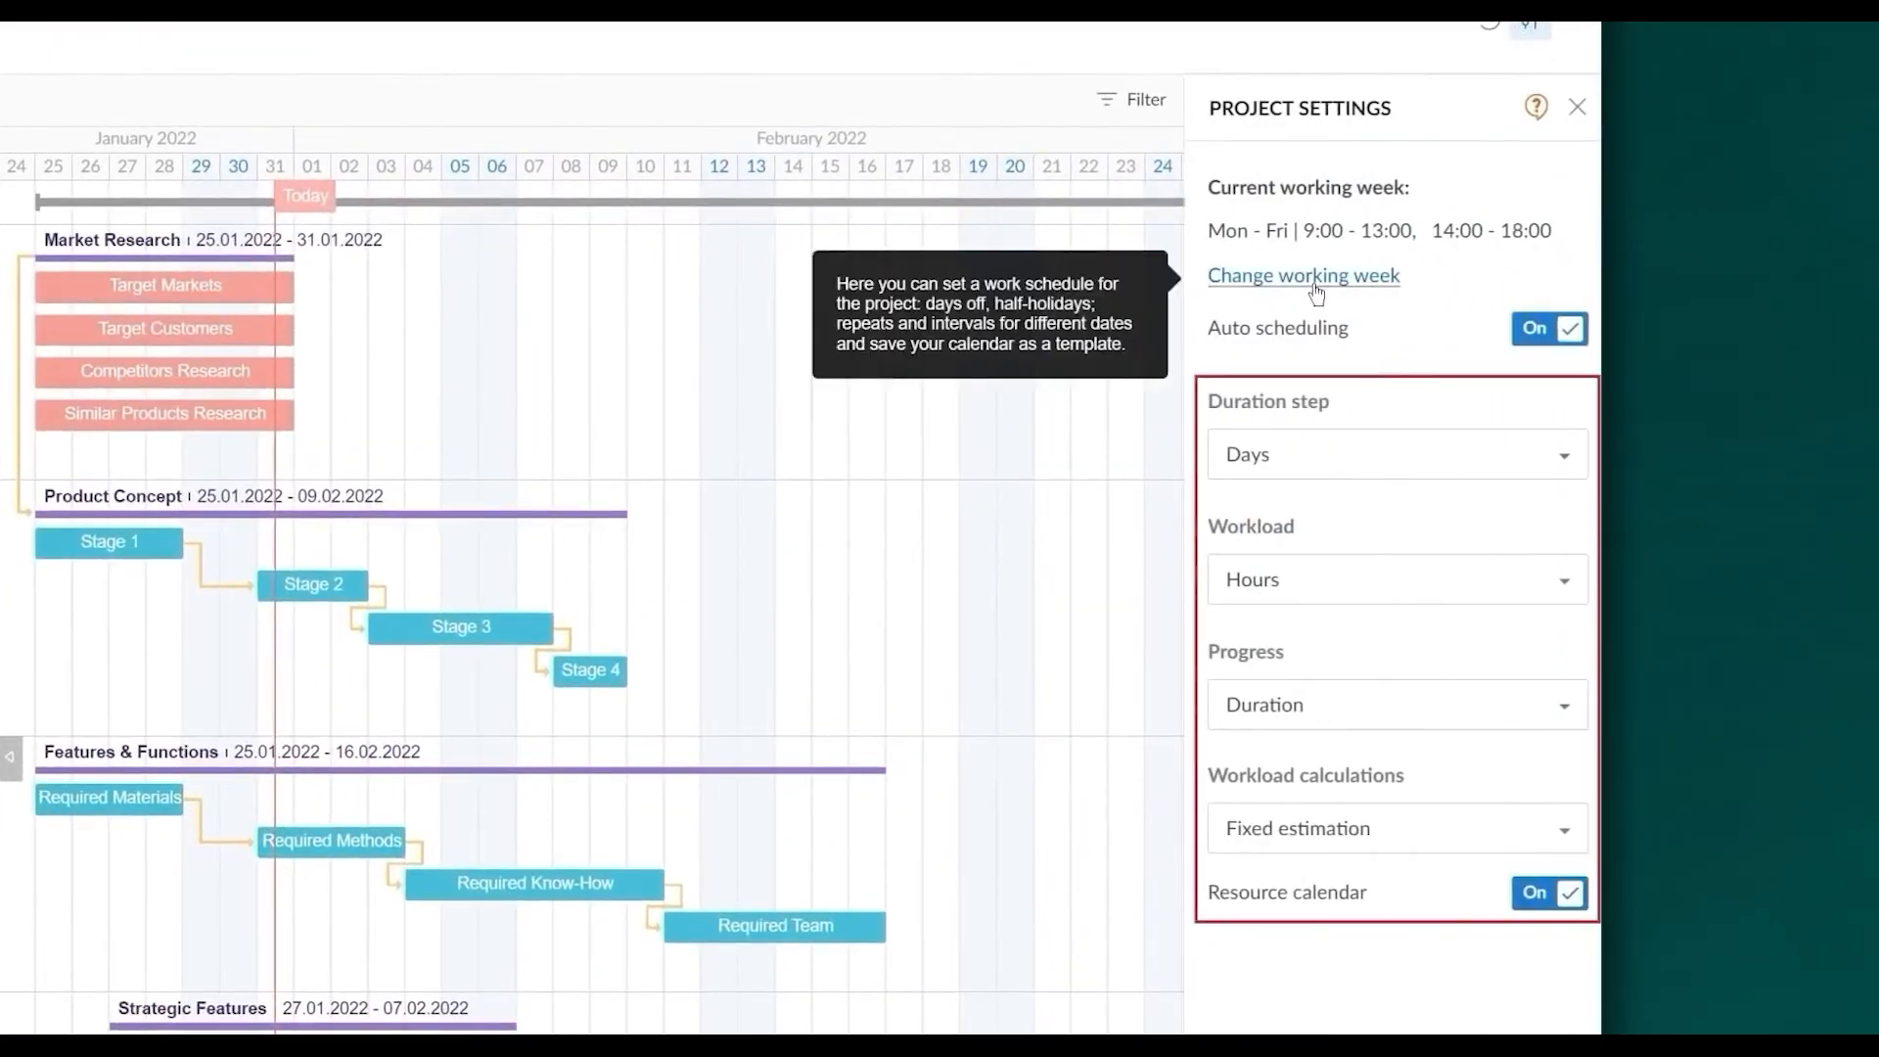
{"action": "left_click", "coordinate": [1303, 276]}
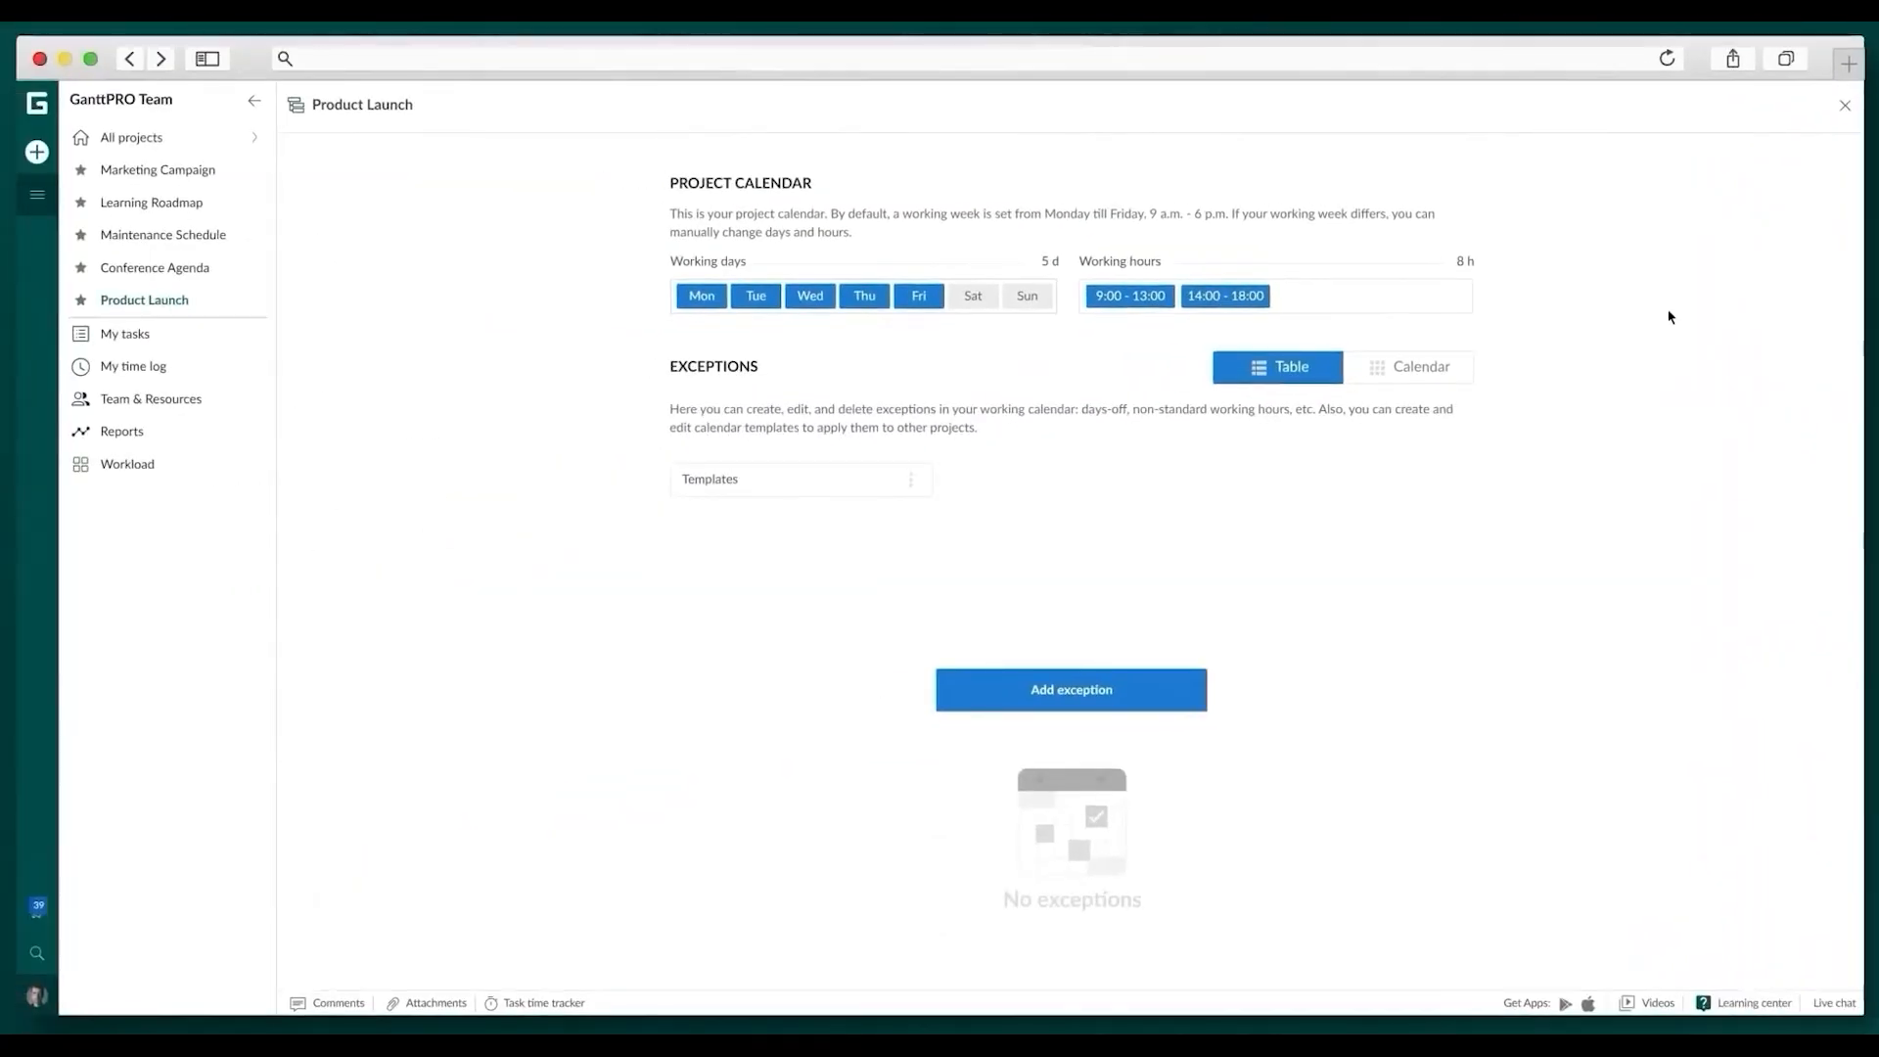
{"action": "left_click", "coordinate": [1411, 365]}
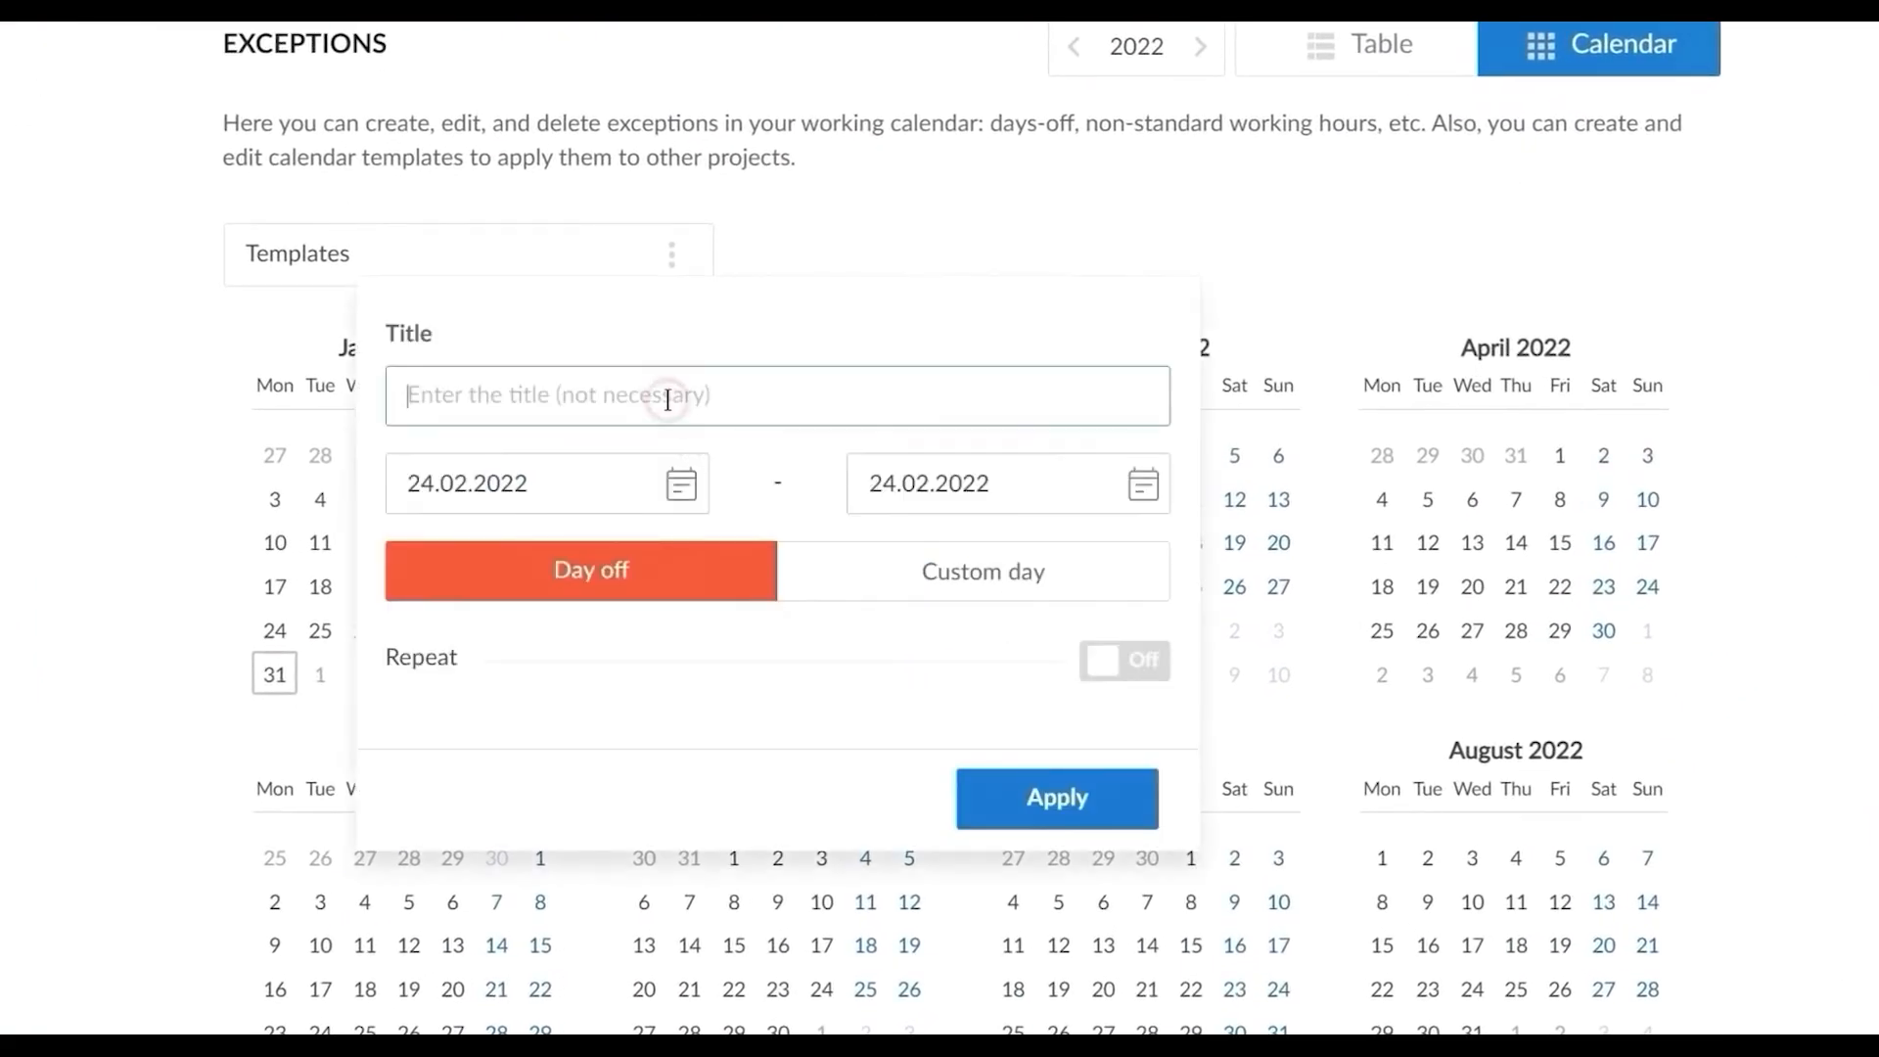
{"action": "type", "text": "Day off"}
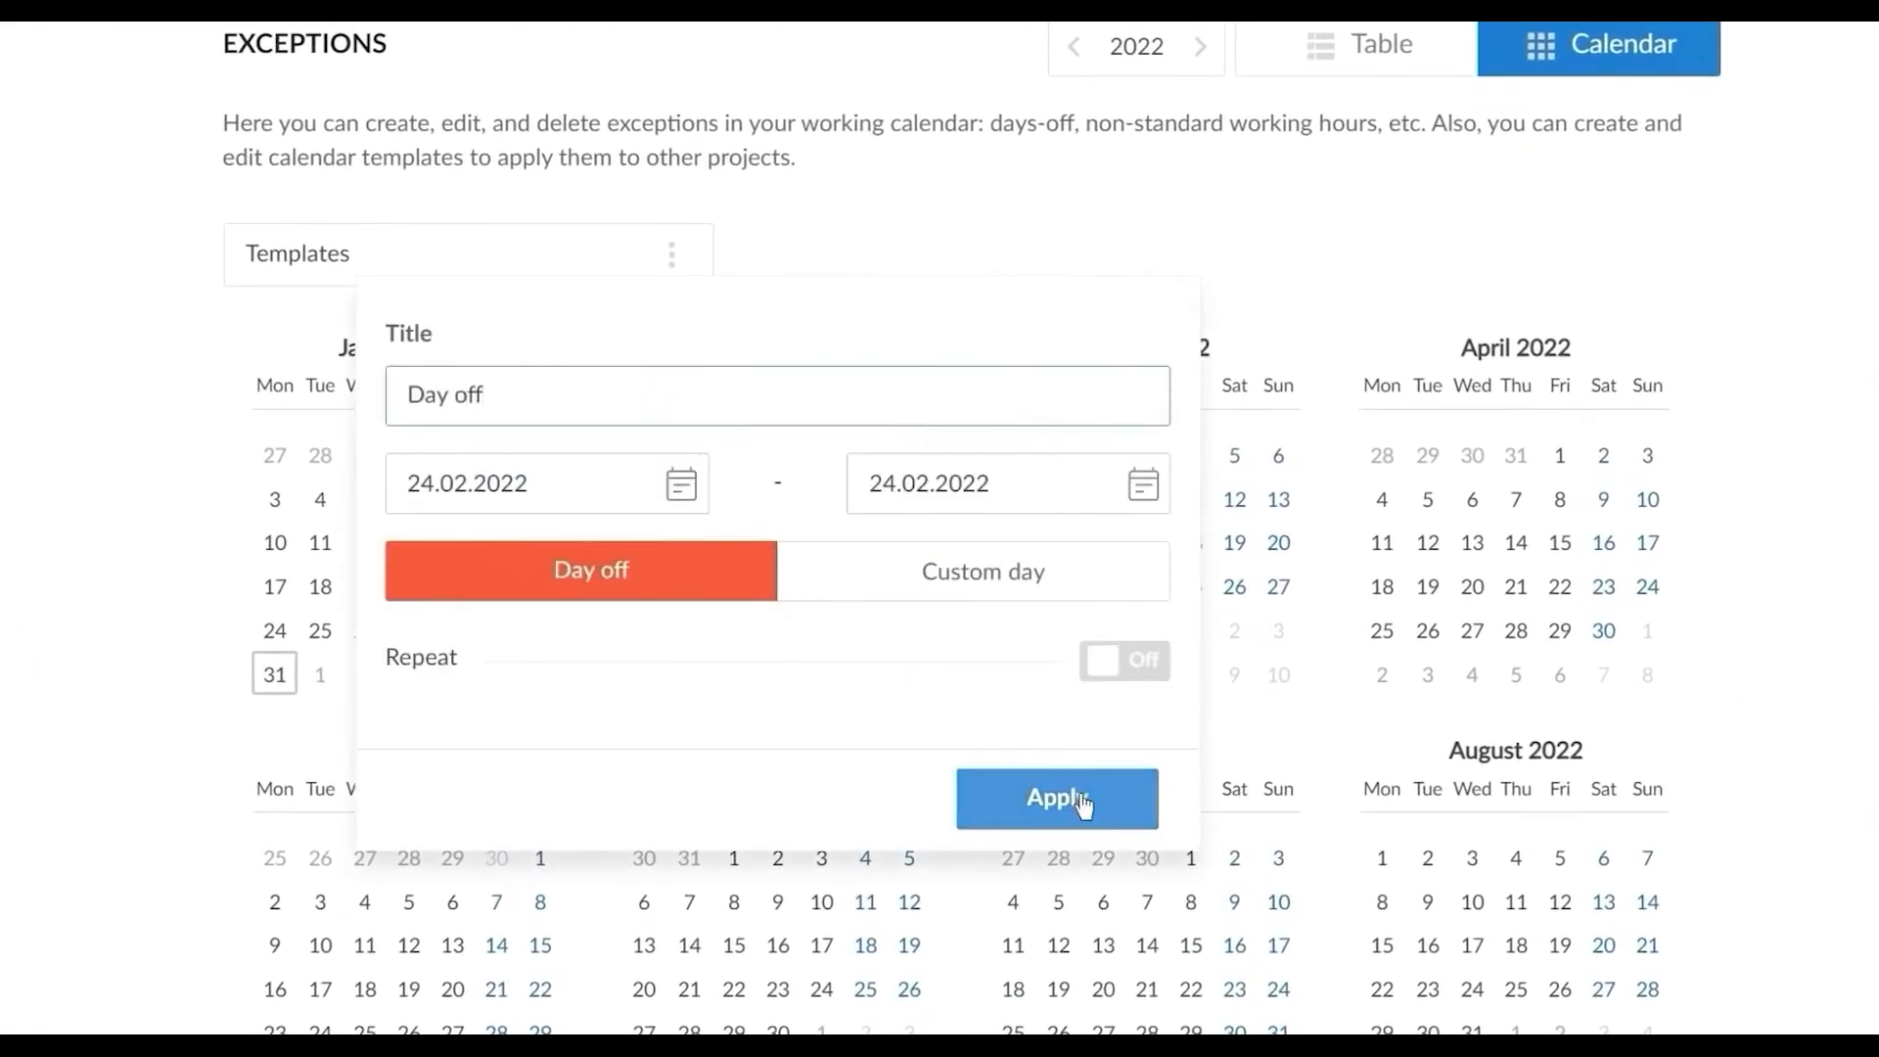
{"action": "left_click", "coordinate": [1056, 798]}
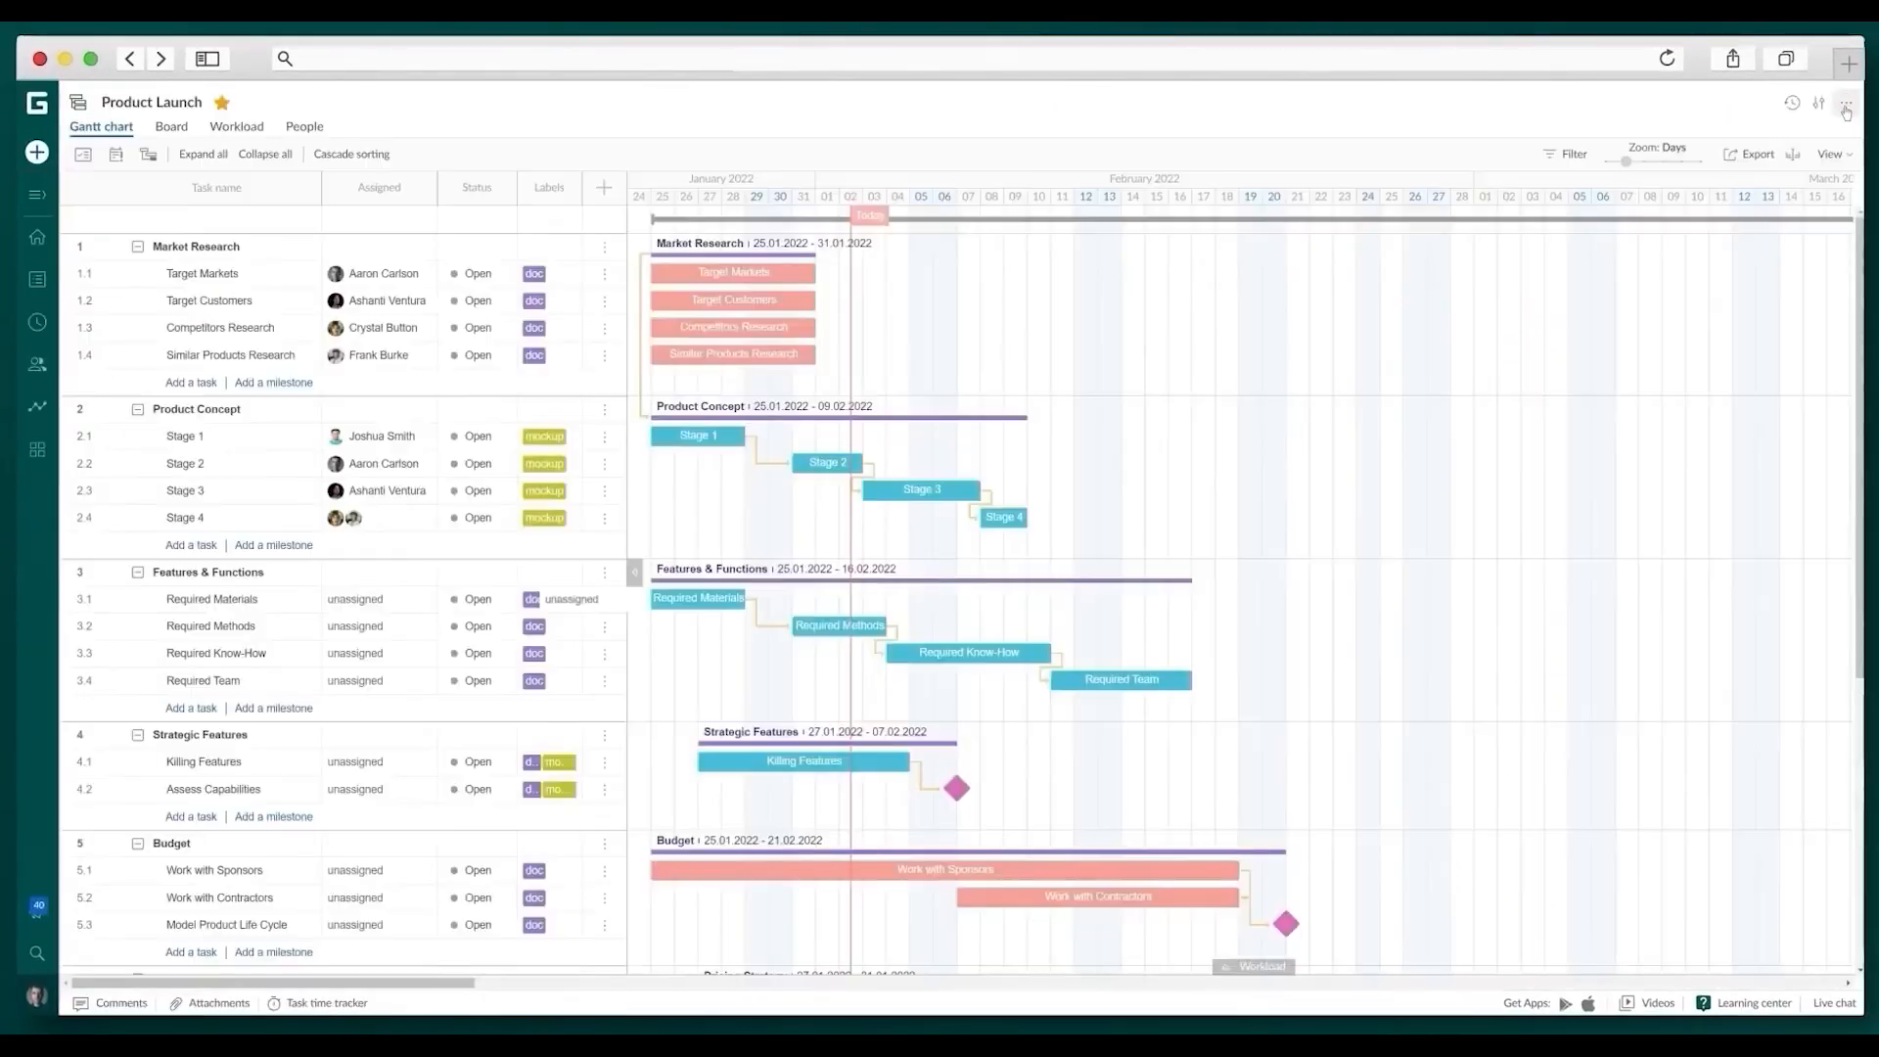
Assign two team members to Required Materials and enter members' hourly costs on the People tab
{"action": "left_click", "coordinate": [1816, 105]}
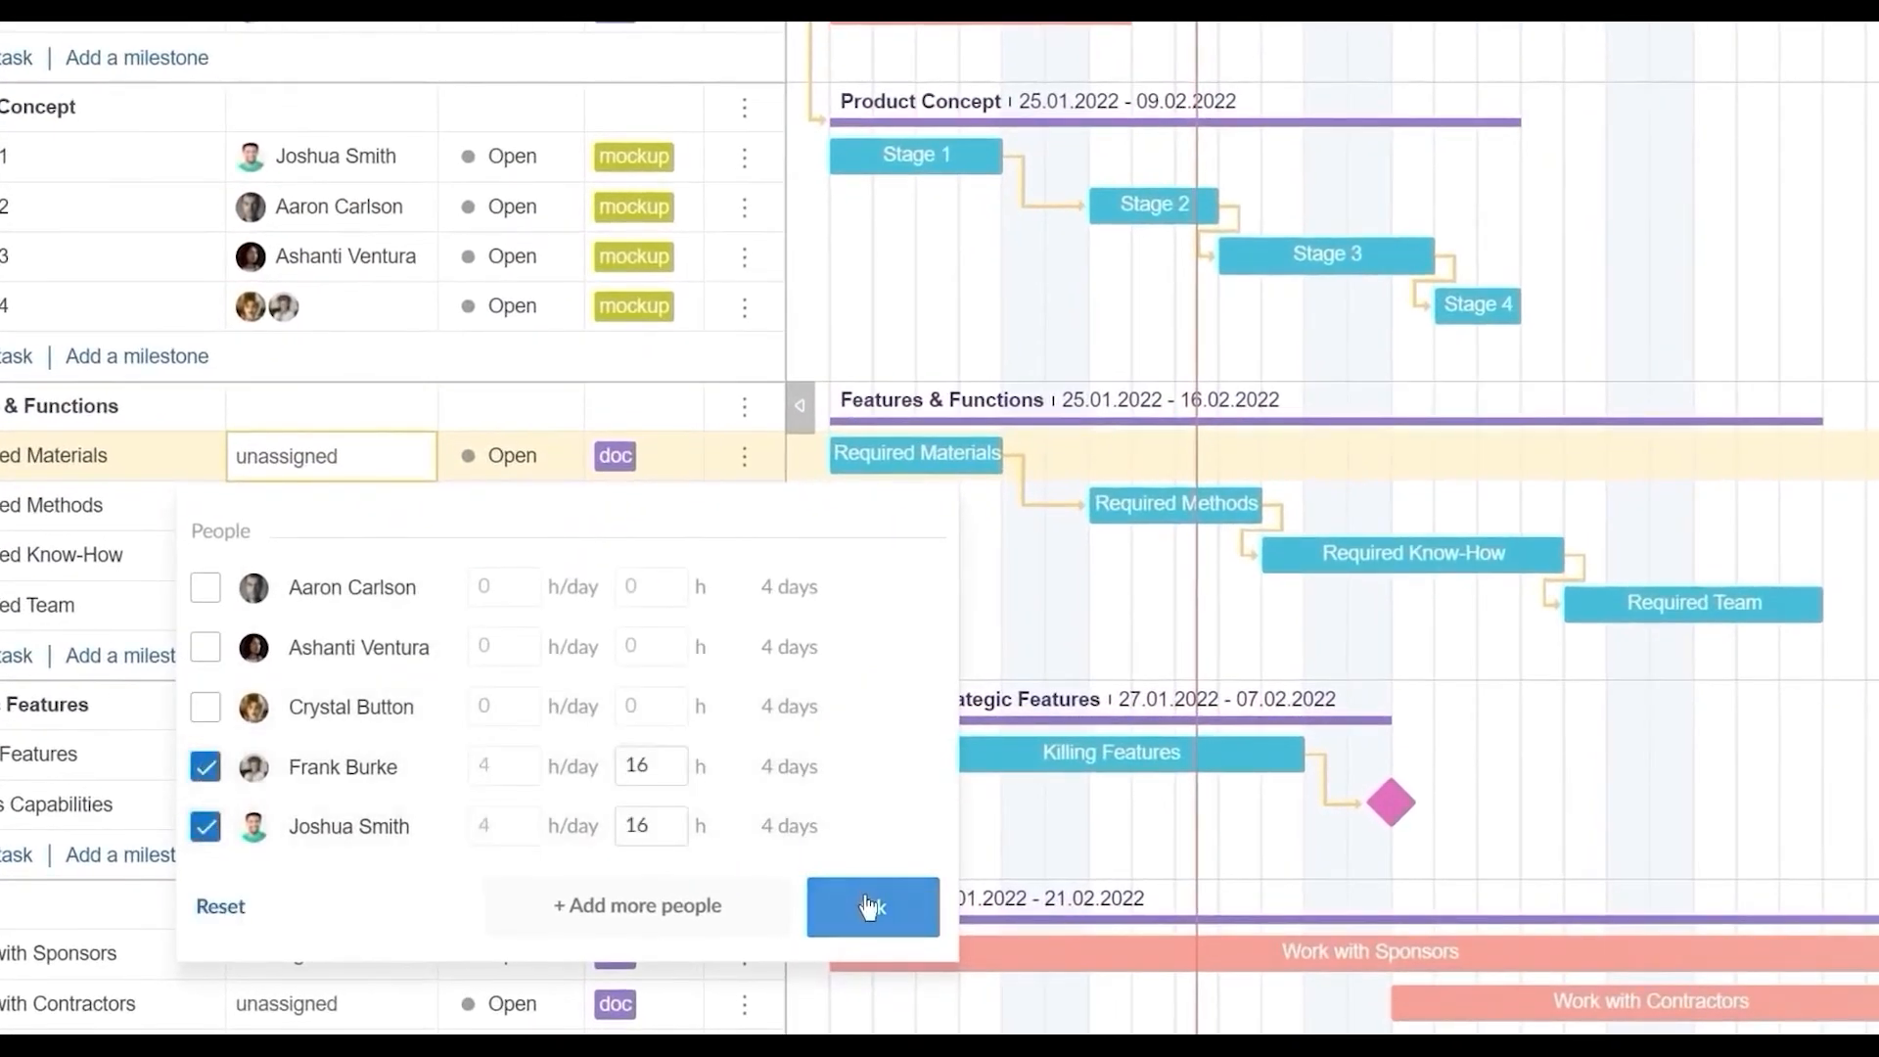
{"action": "left_click", "coordinate": [871, 907]}
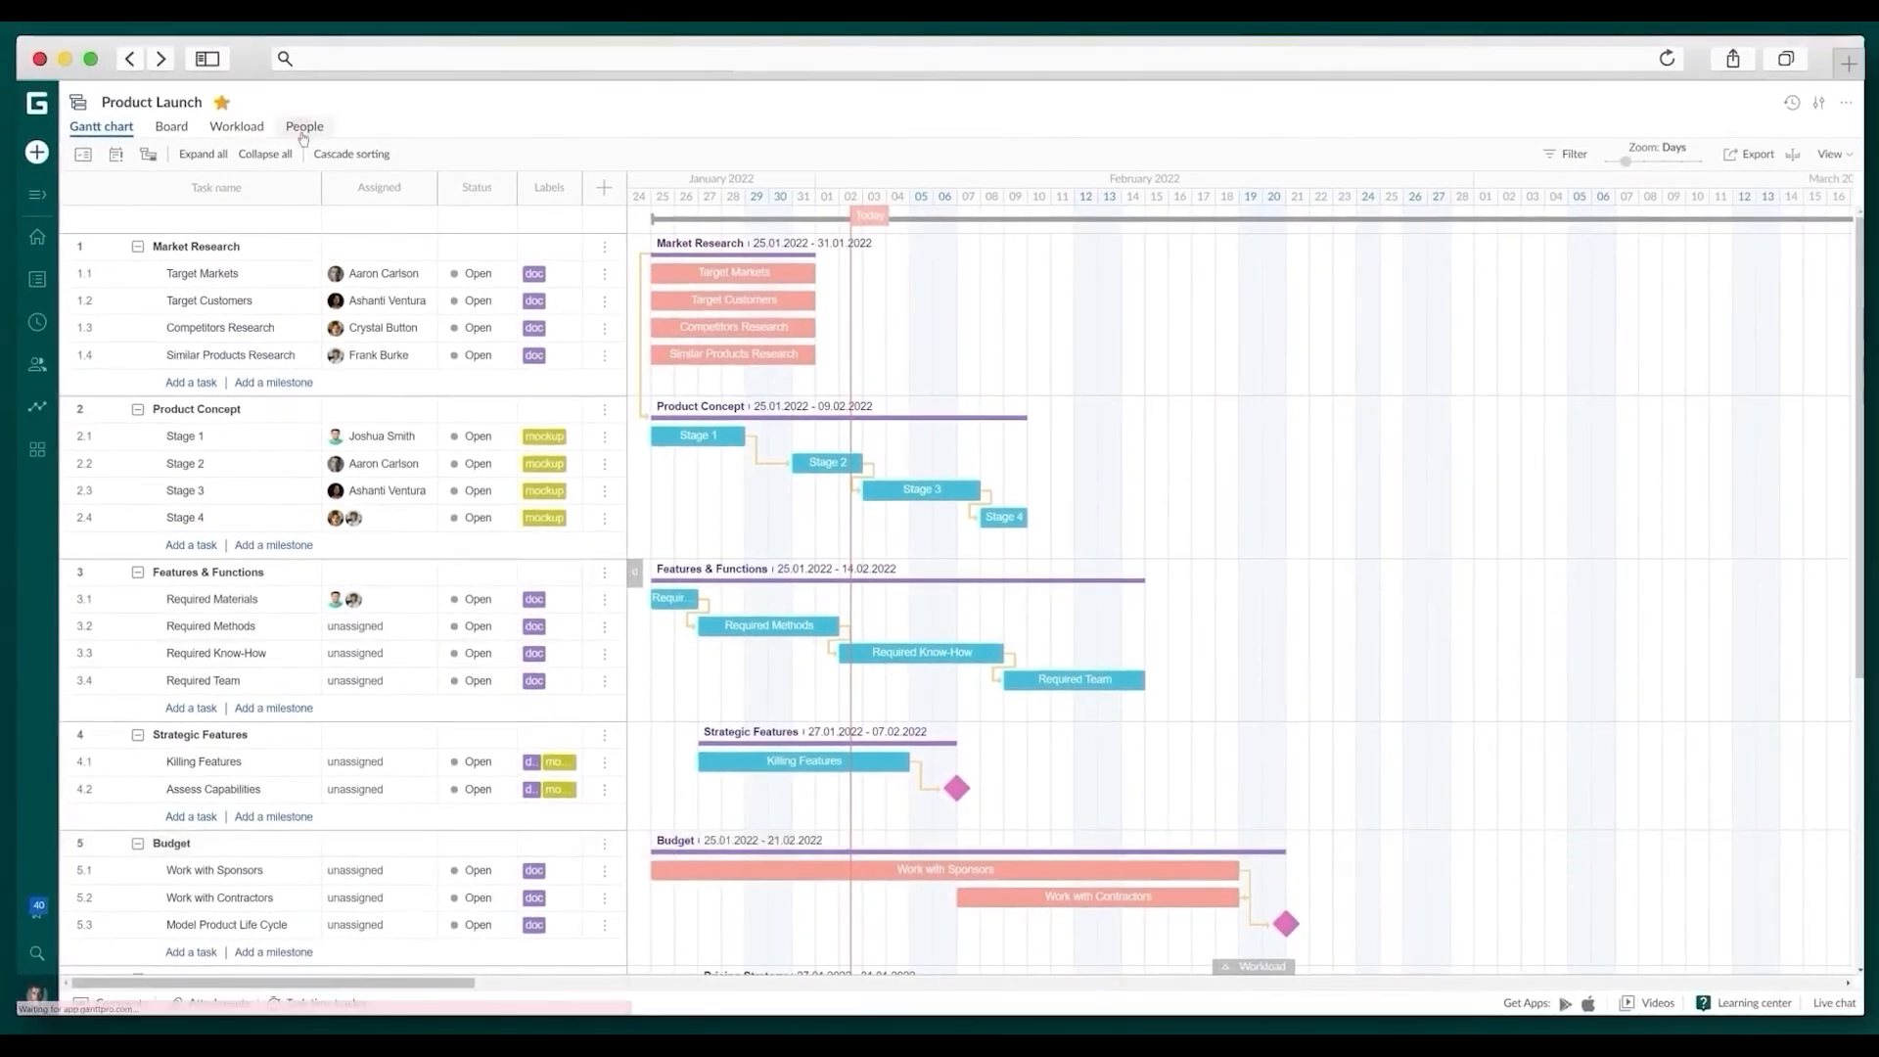
{"action": "left_click", "coordinate": [303, 126]}
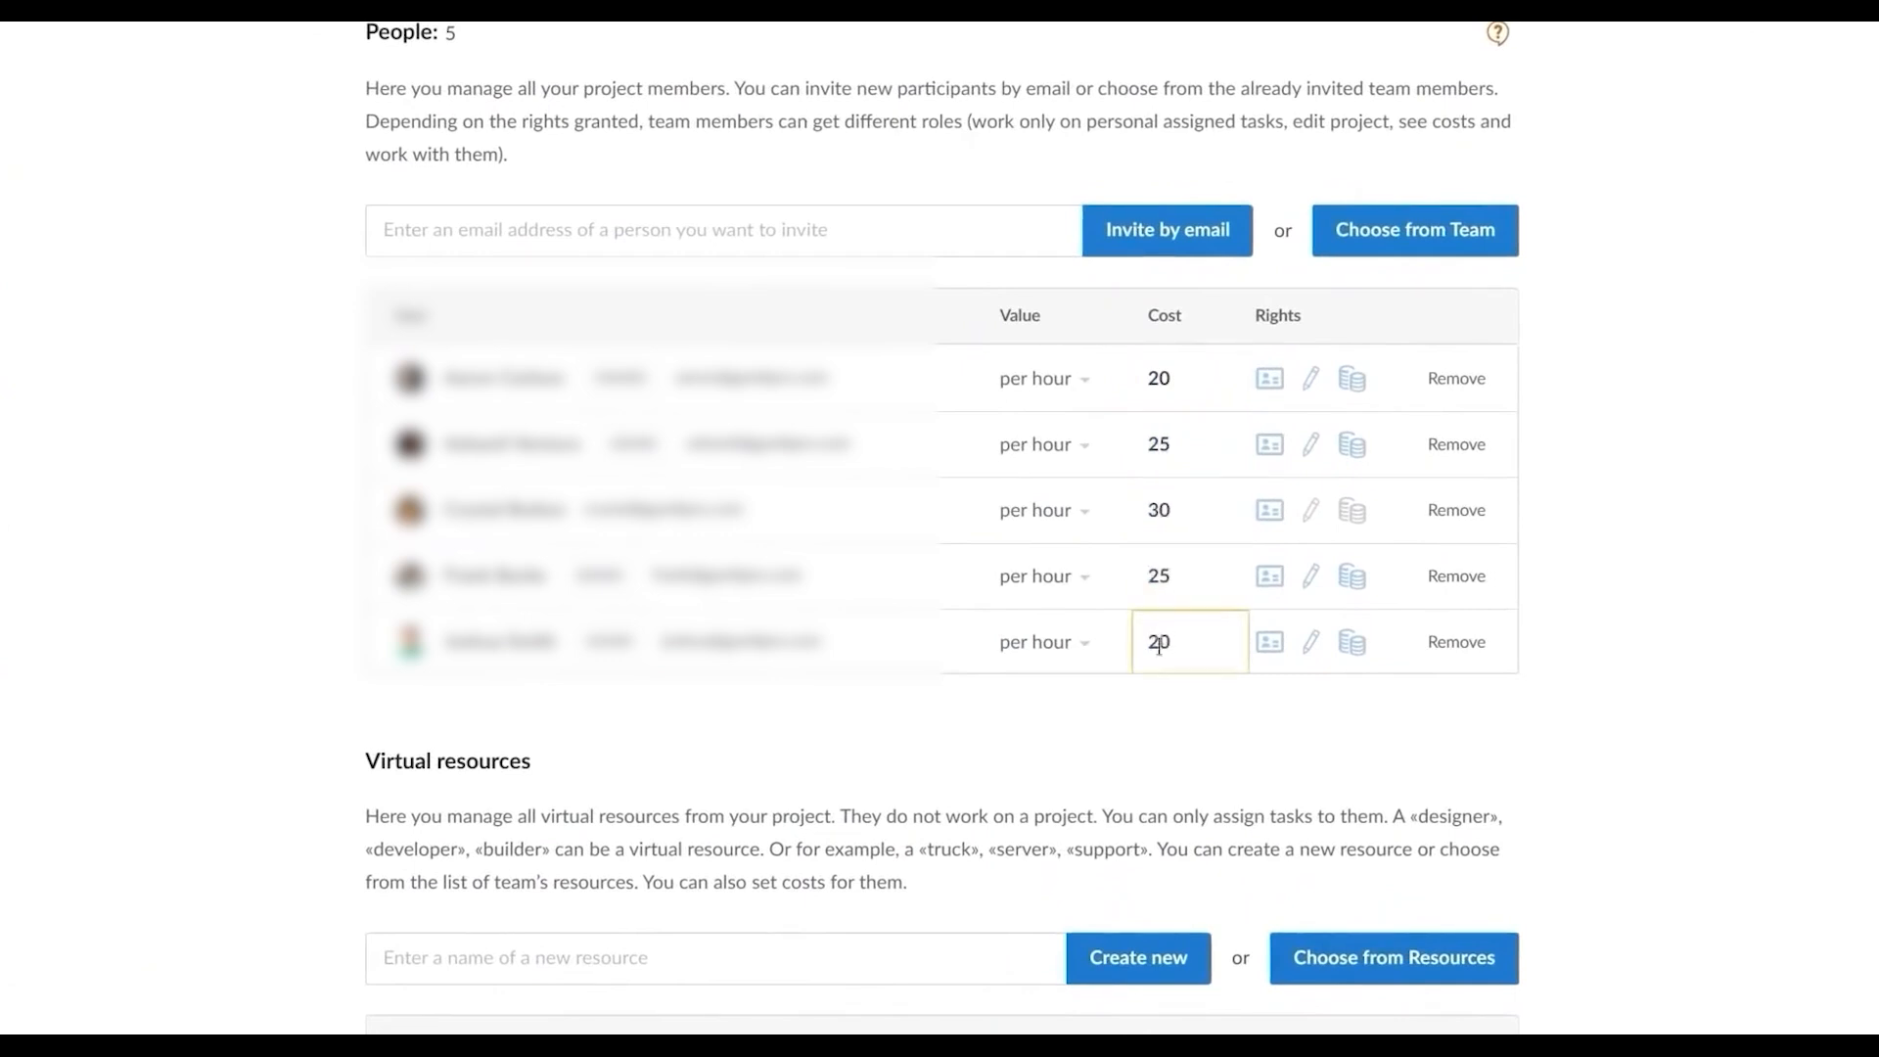
{"action": "left_click", "coordinate": [101, 126]}
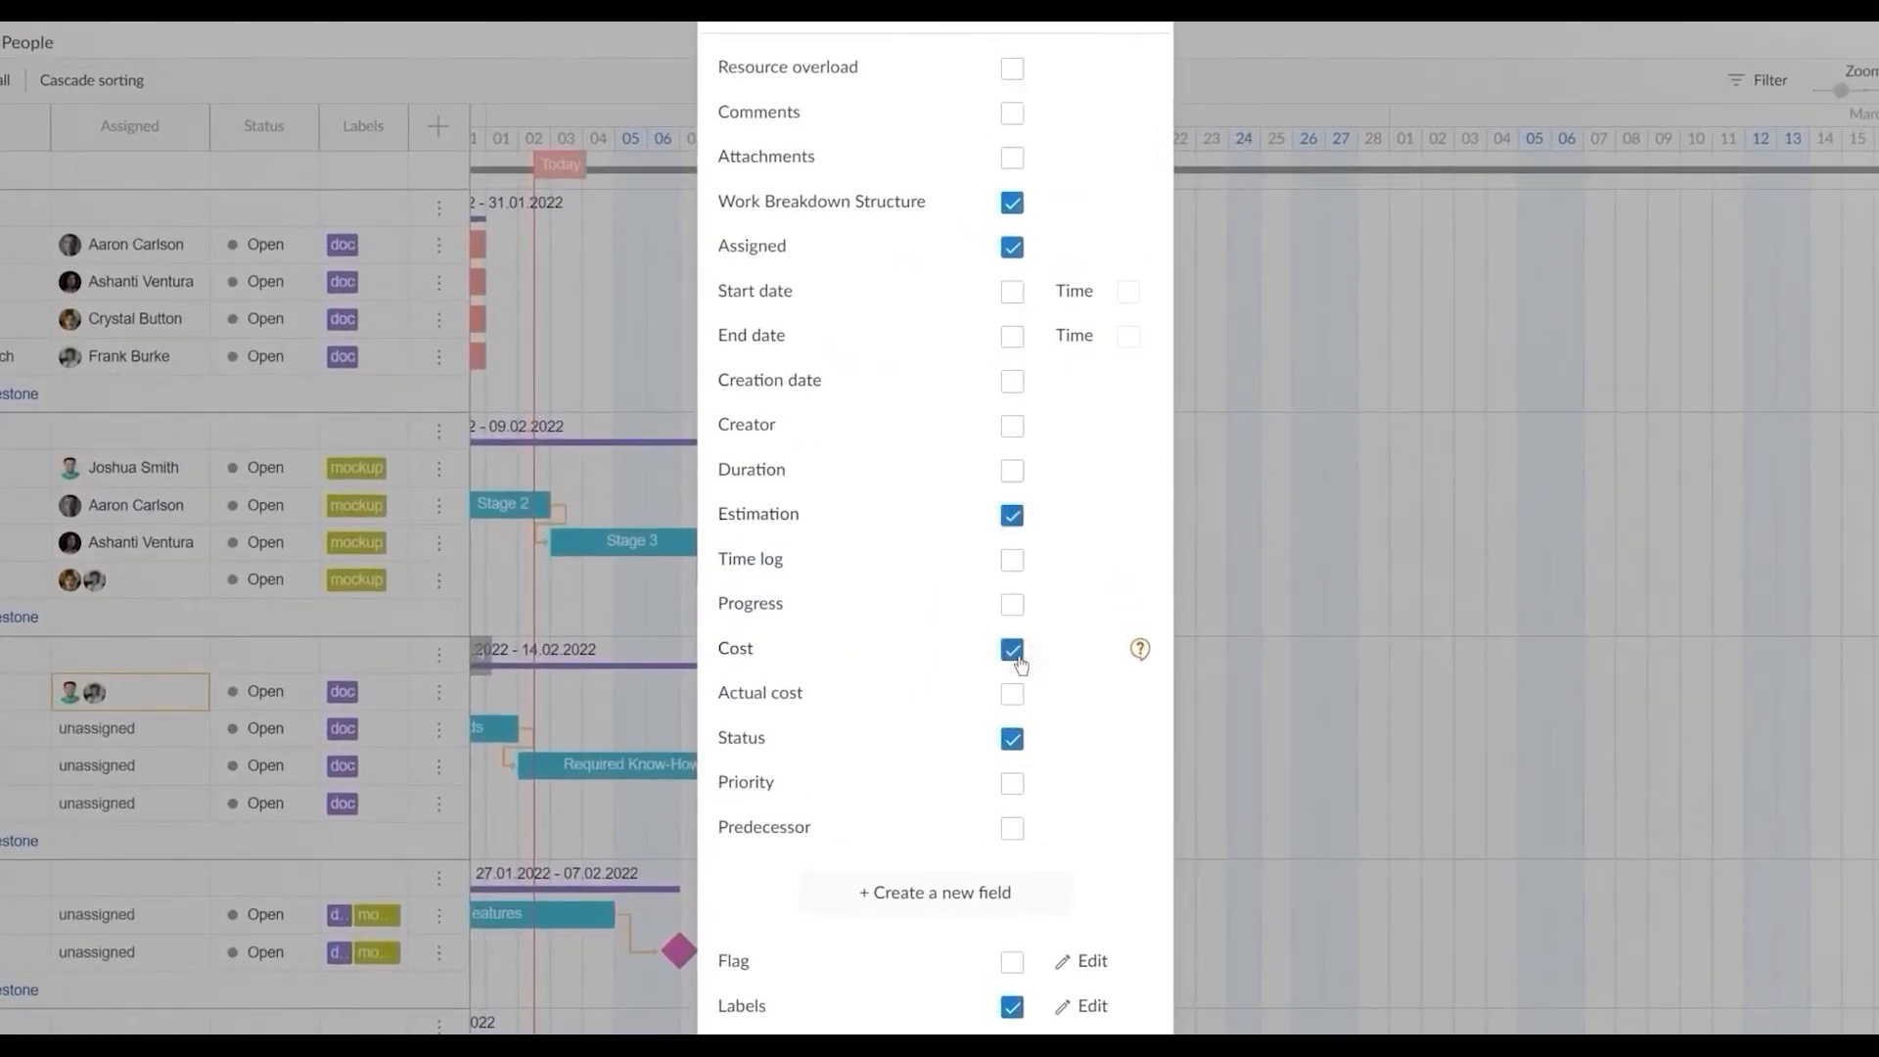
Show the Cost column in the task list, then hide it again
{"action": "left_click", "coordinate": [1013, 650]}
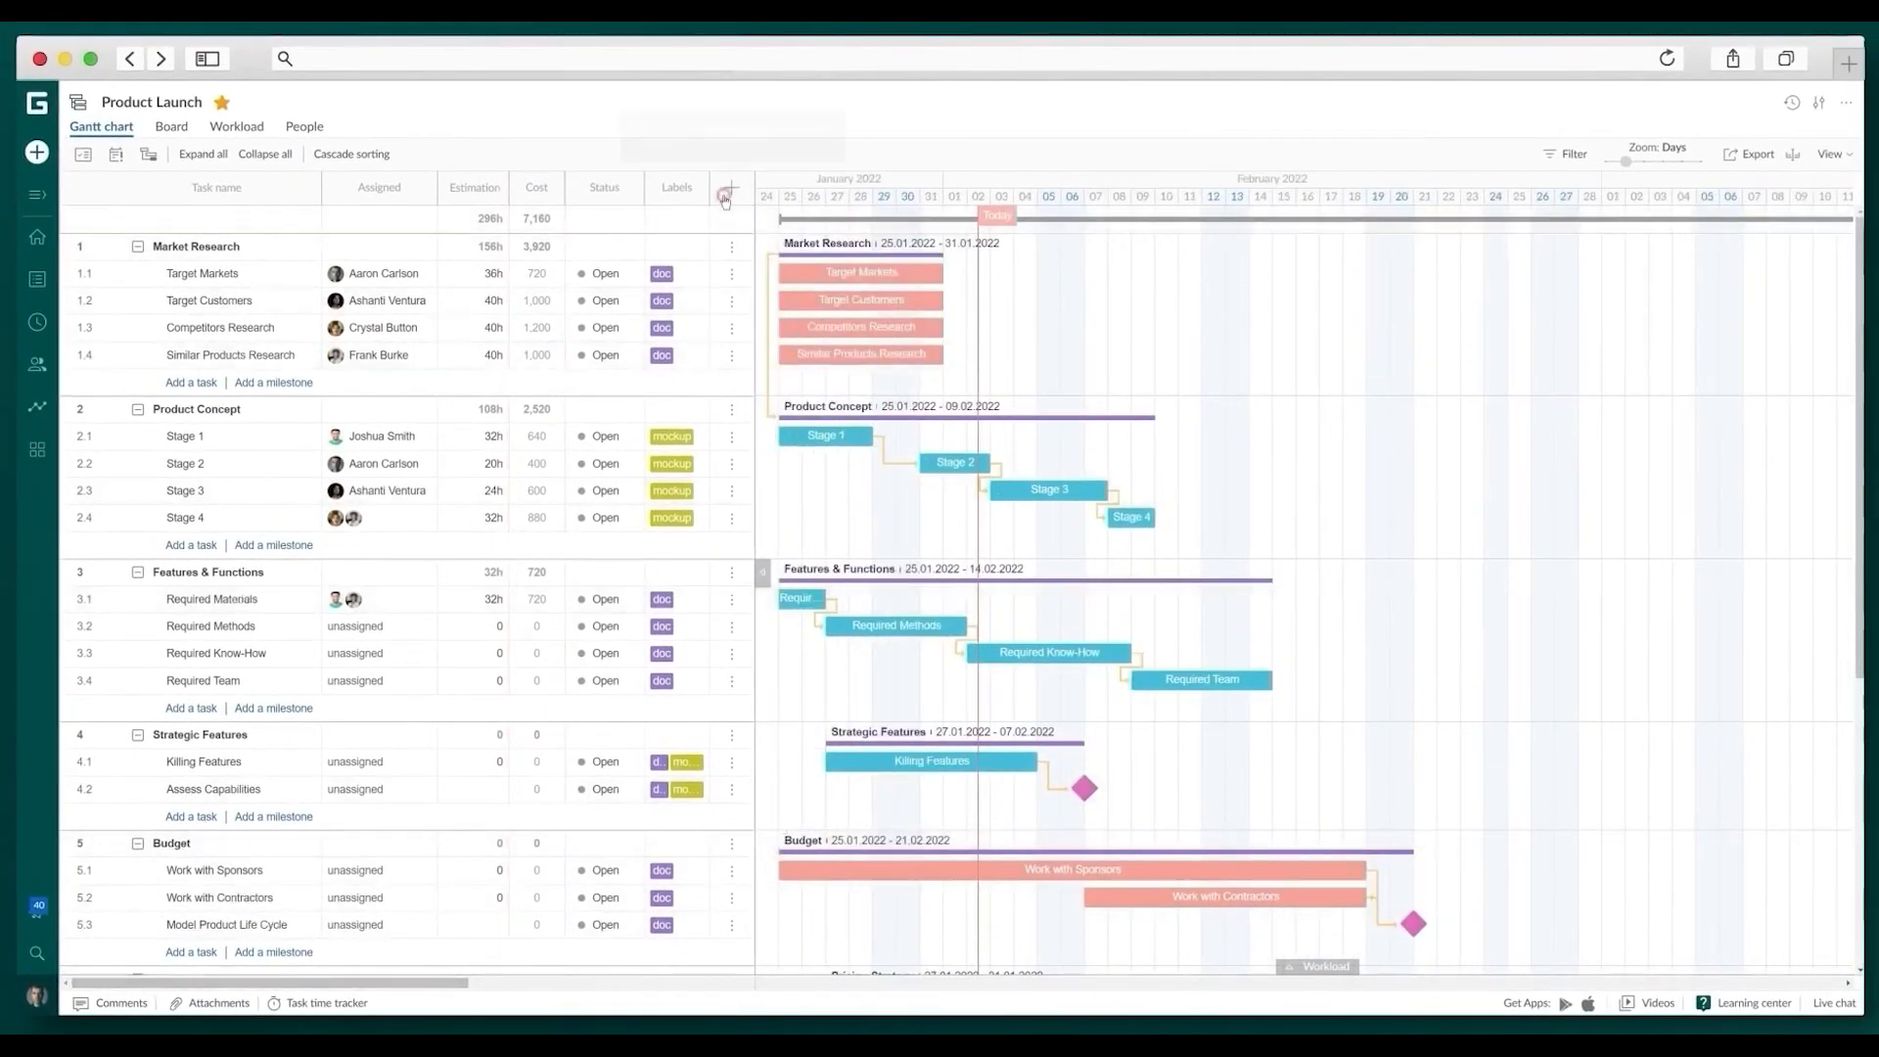
{"action": "left_click", "coordinate": [728, 199]}
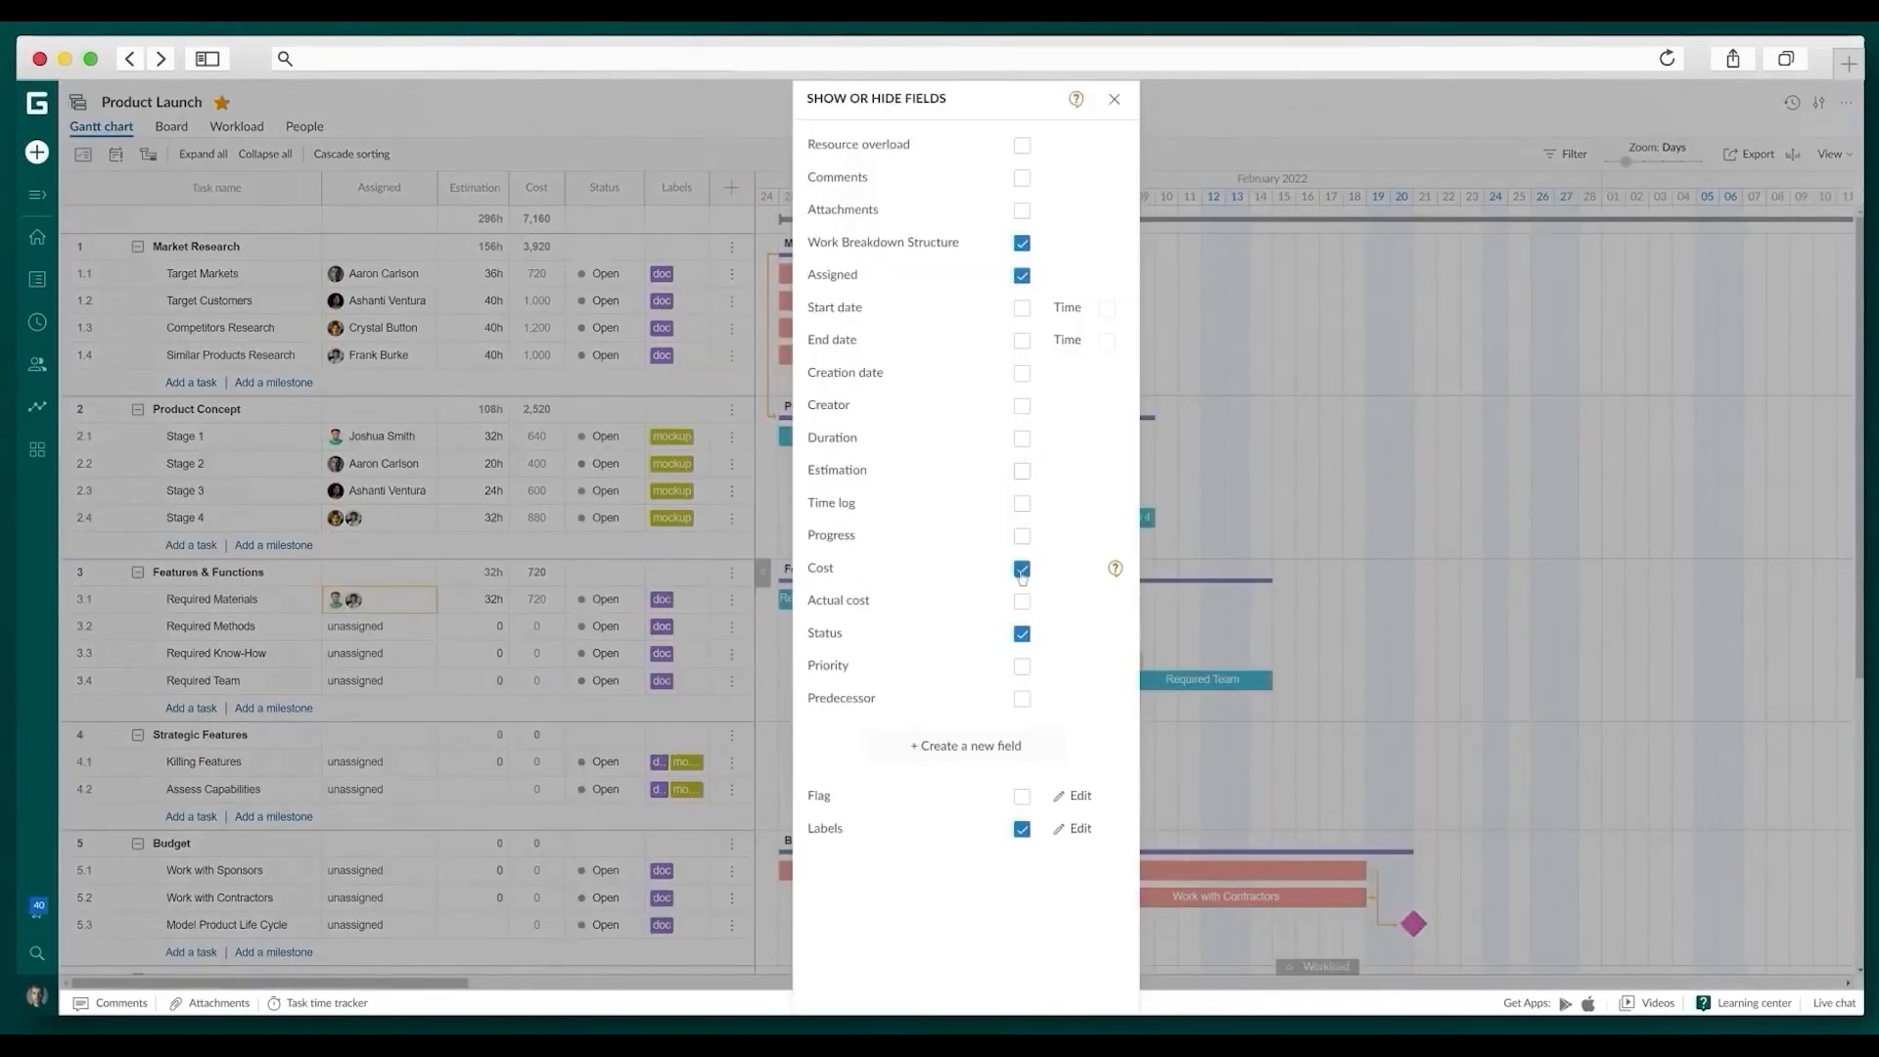
{"action": "left_click", "coordinate": [1114, 98]}
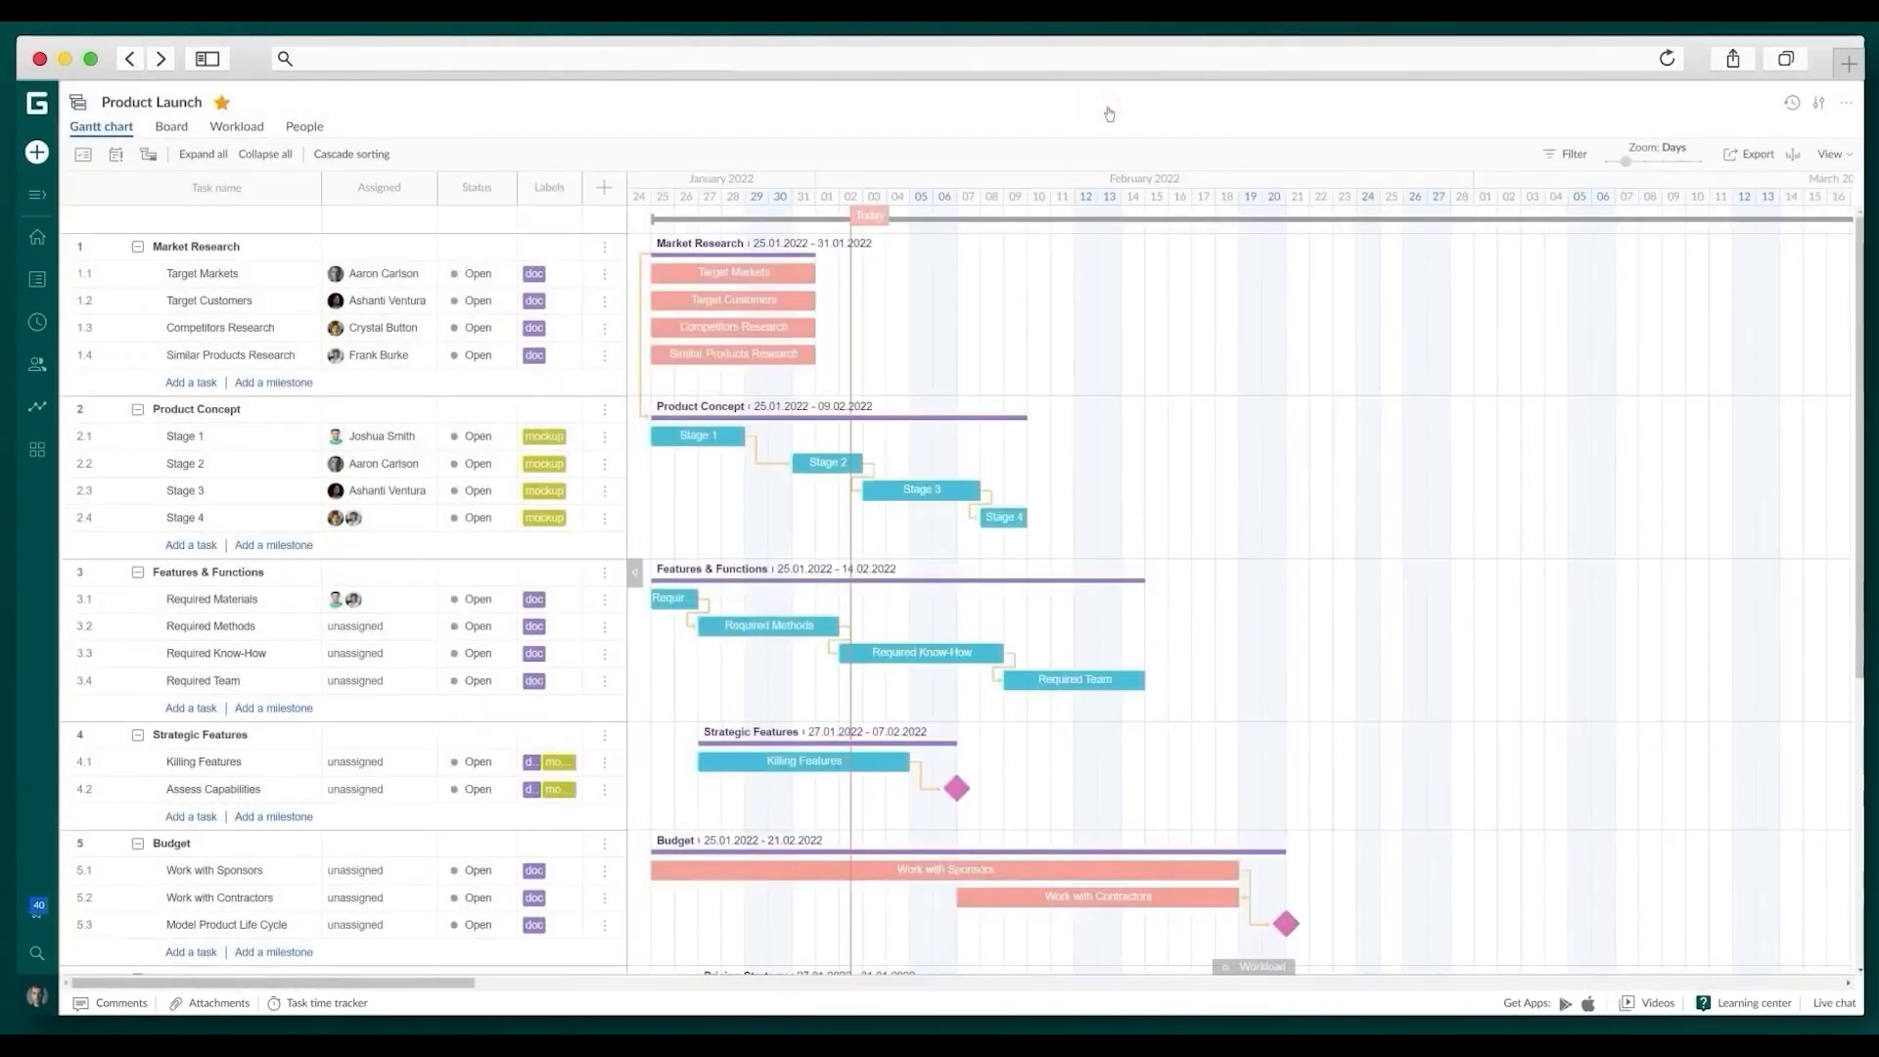
Set a 16.02.2022 deadline on the Required Team task and show the projects list
{"action": "left_click", "coordinate": [203, 679]}
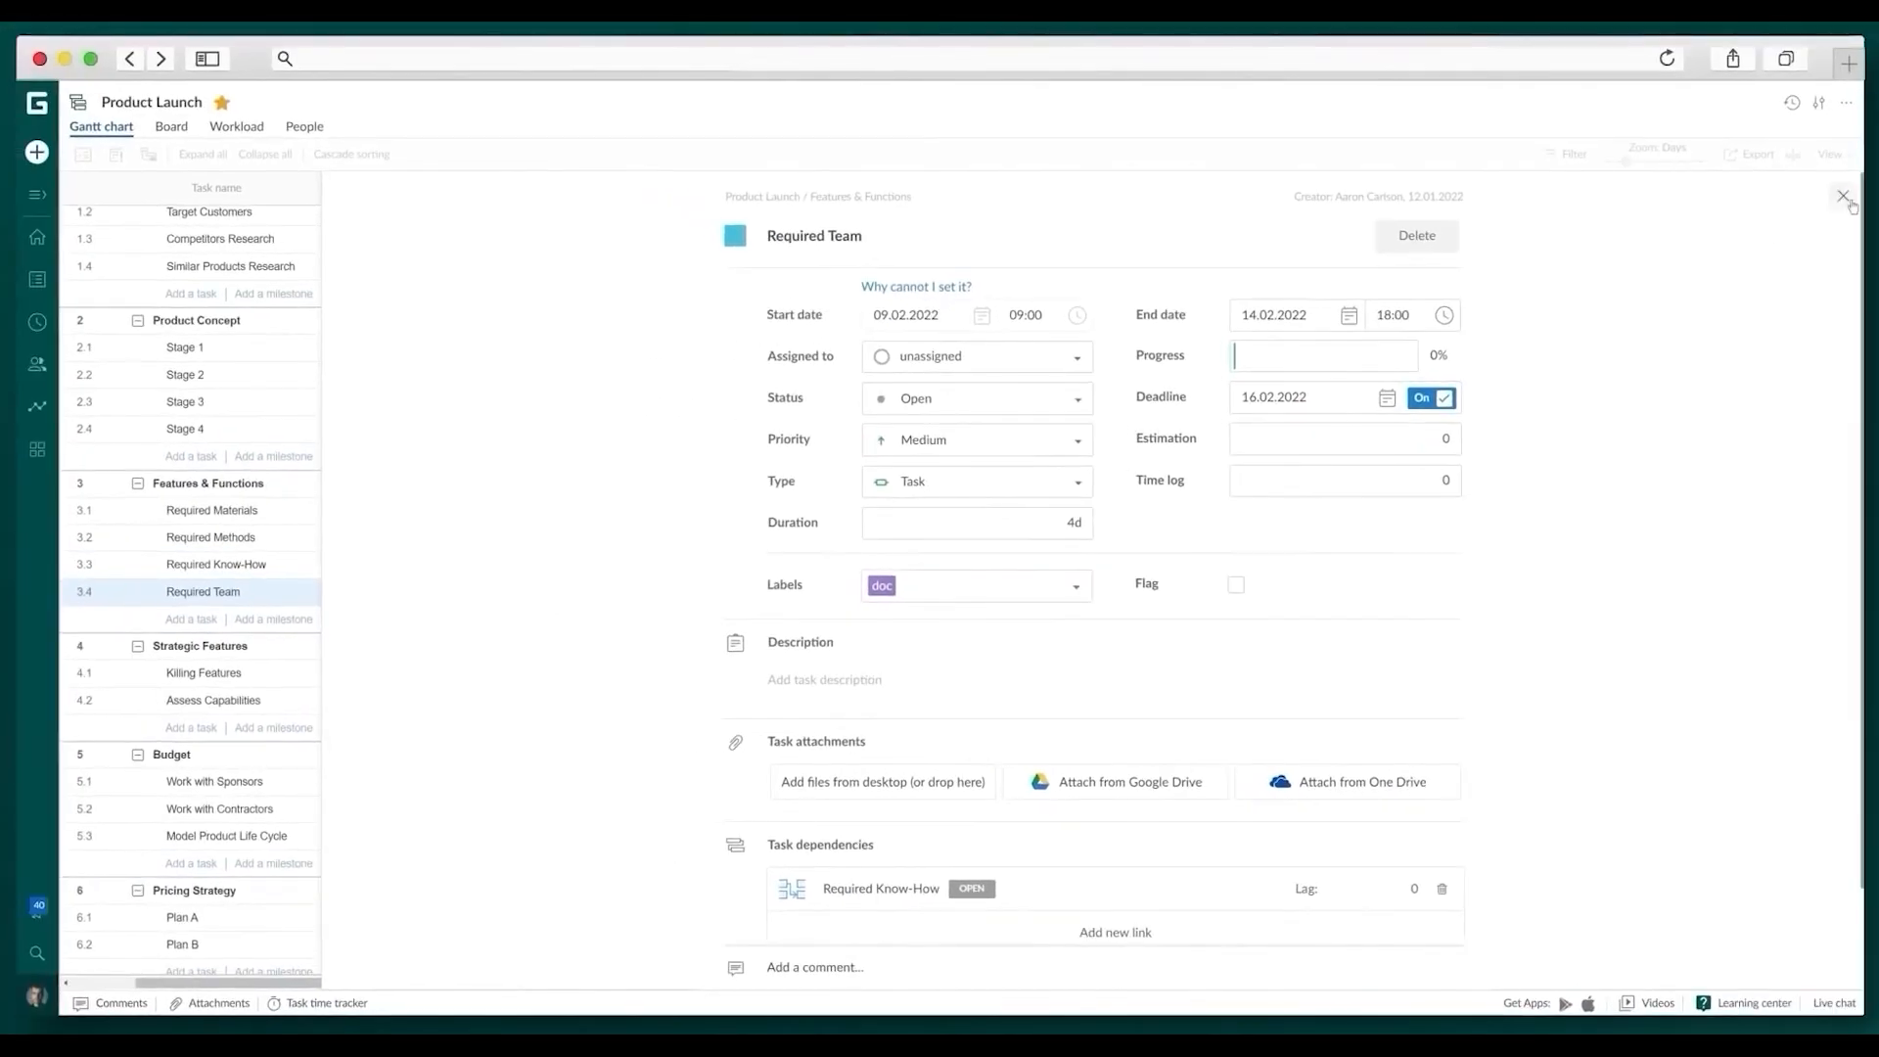
{"action": "left_click", "coordinate": [1843, 196]}
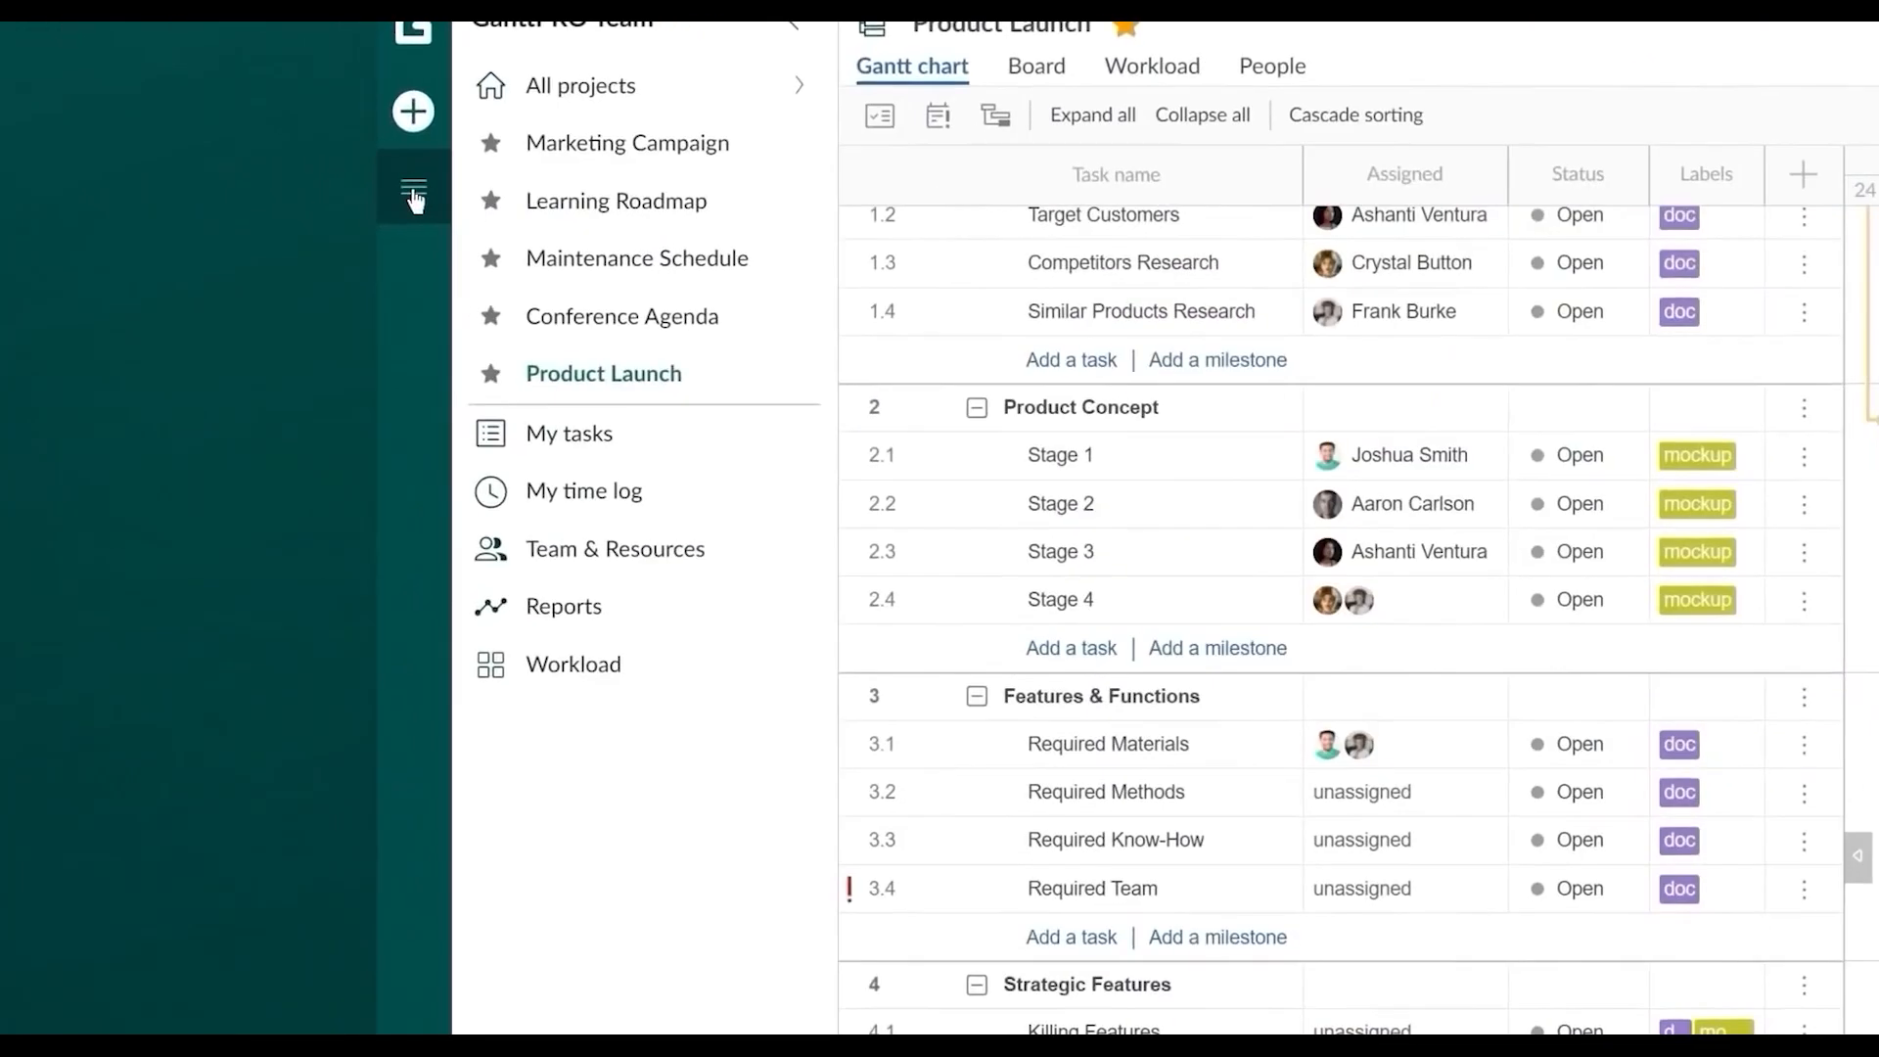
{"action": "left_click", "coordinate": [628, 142]}
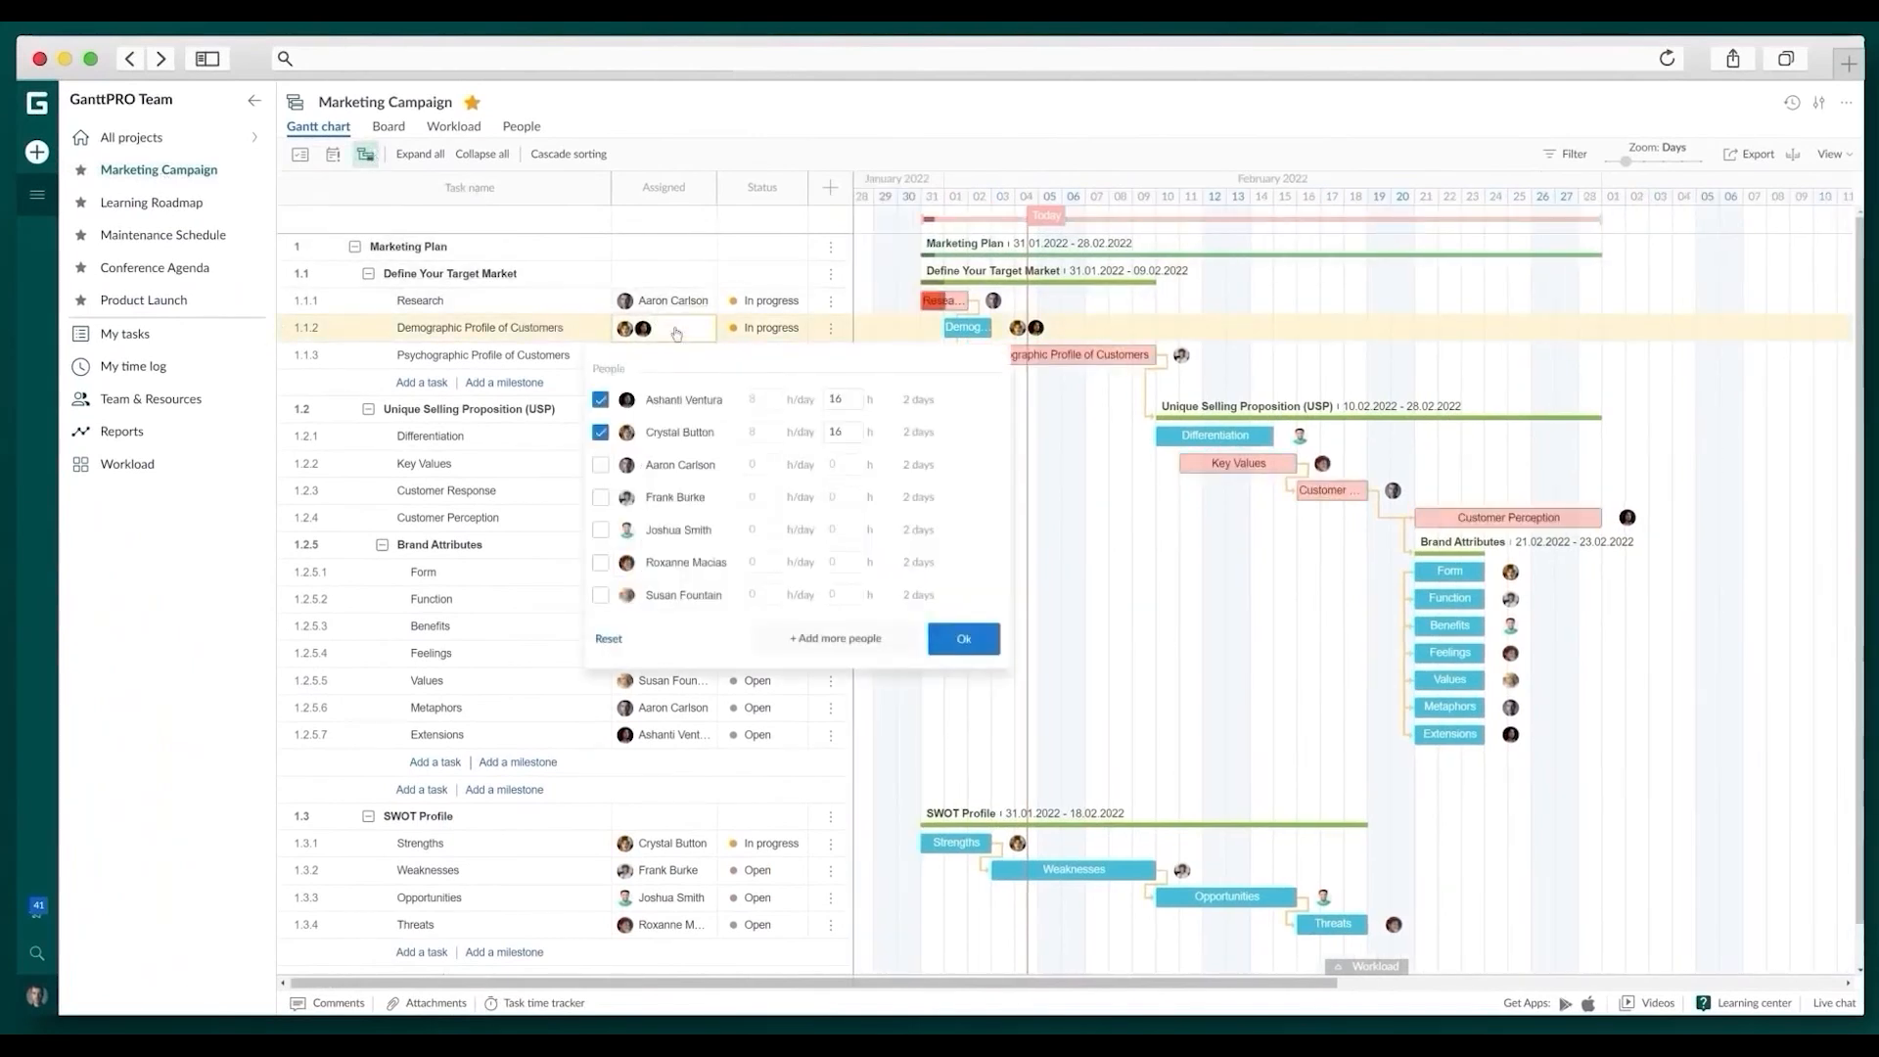
Leave Demographic Profile of Customers one assignee; swap Assigned/Status columns for Duration/Estimation
{"action": "left_click", "coordinate": [600, 431]}
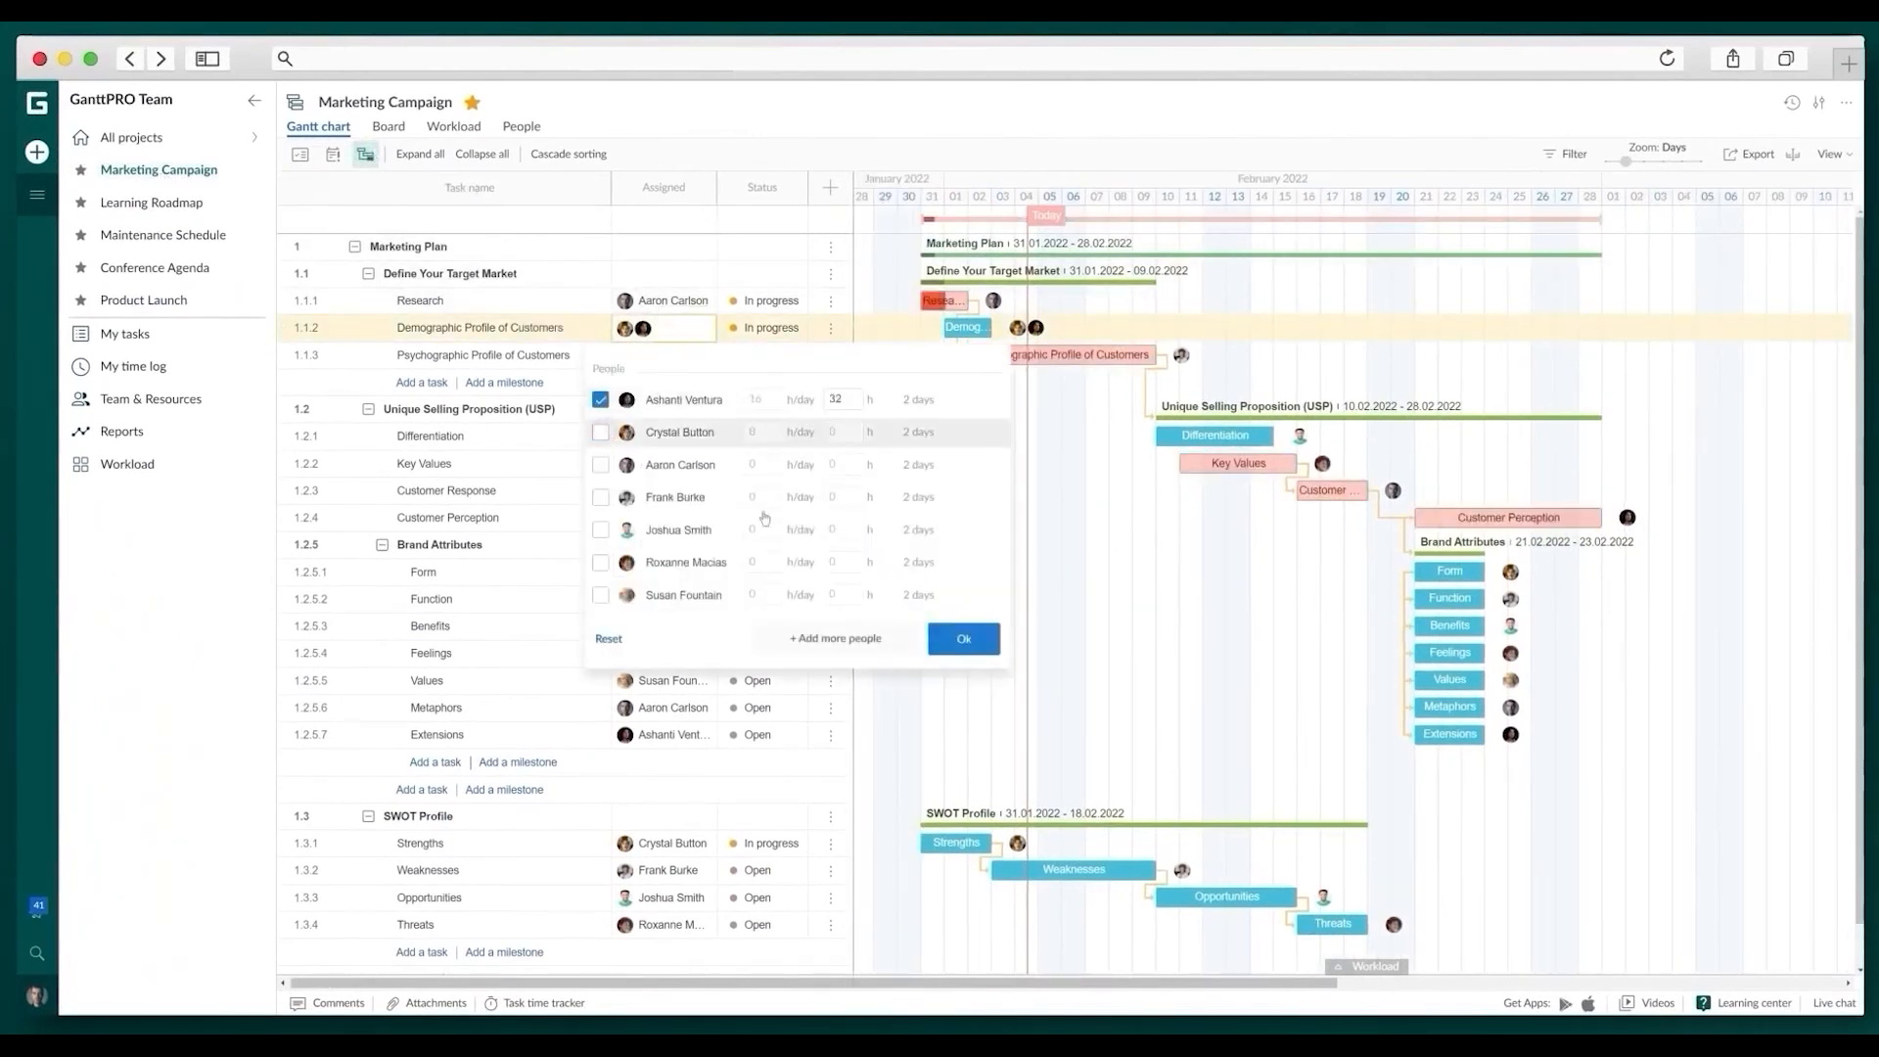
{"action": "left_click", "coordinate": [662, 354]}
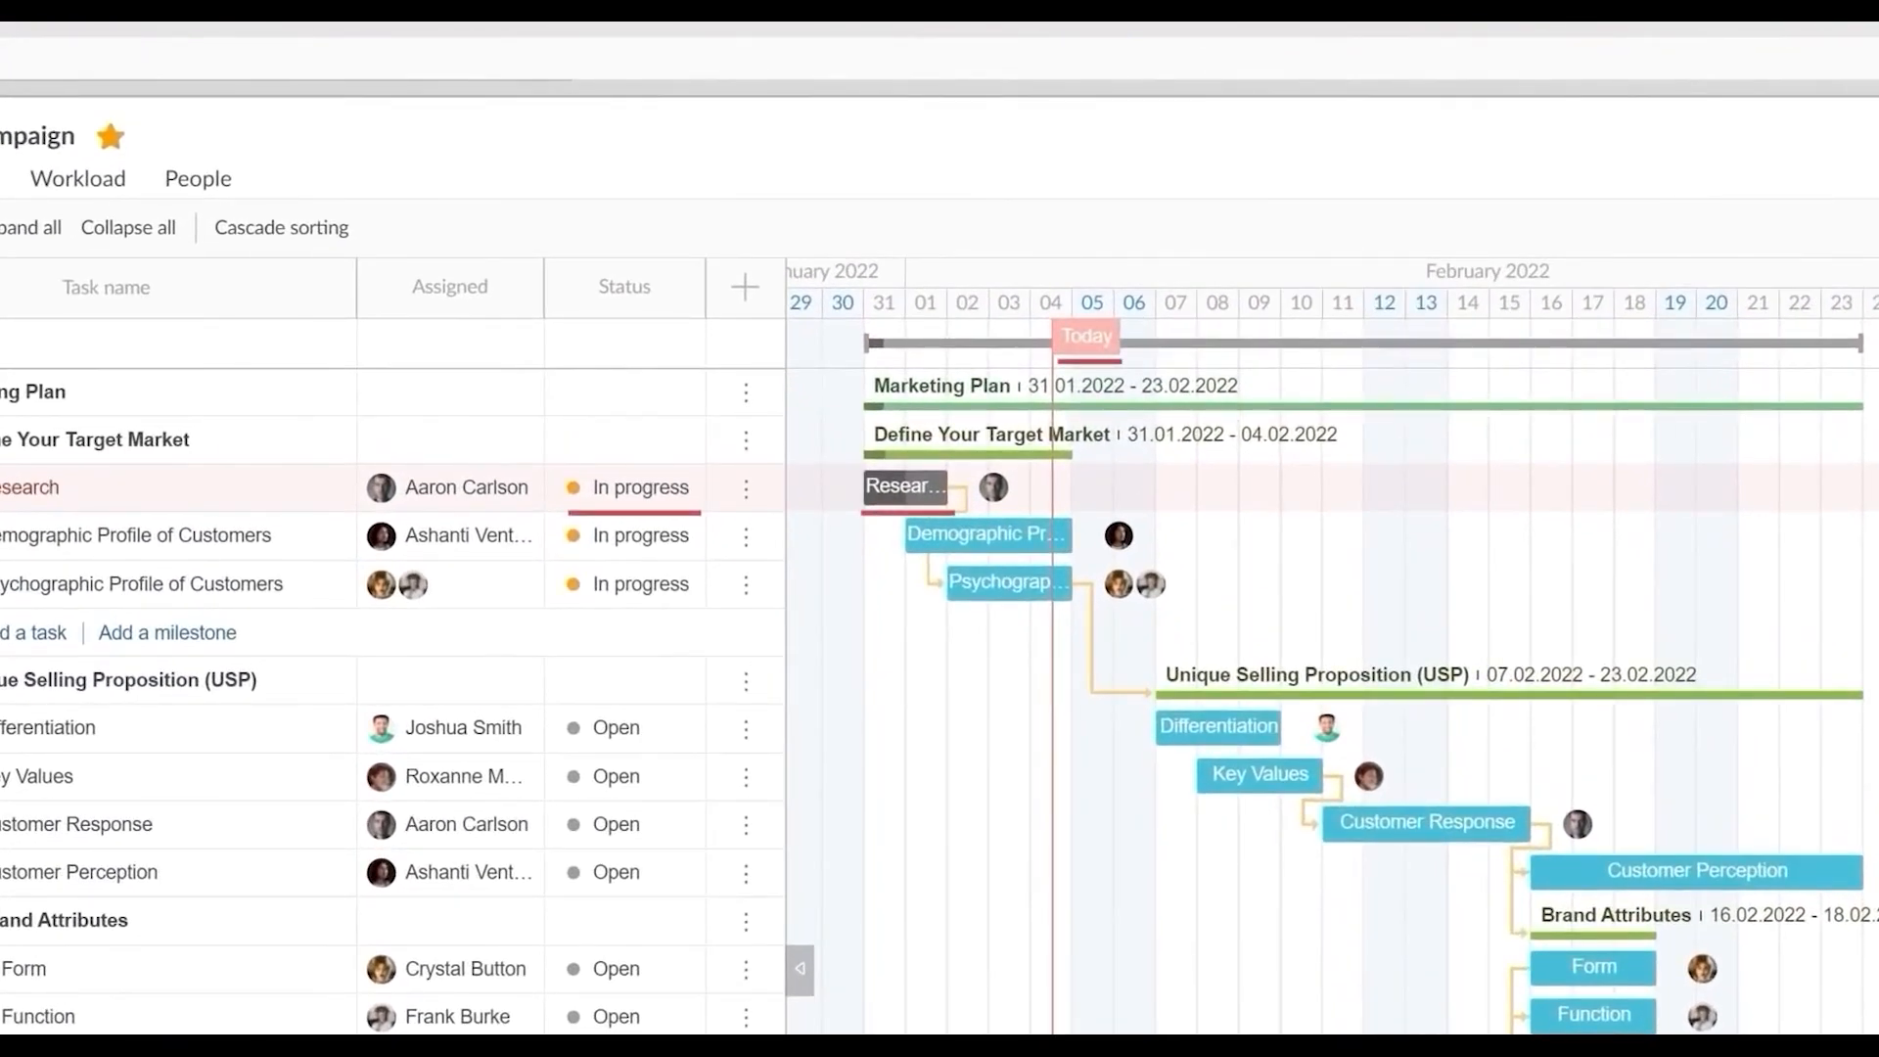
{"action": "scroll", "scroll_direction": "down", "scroll_amount": 3}
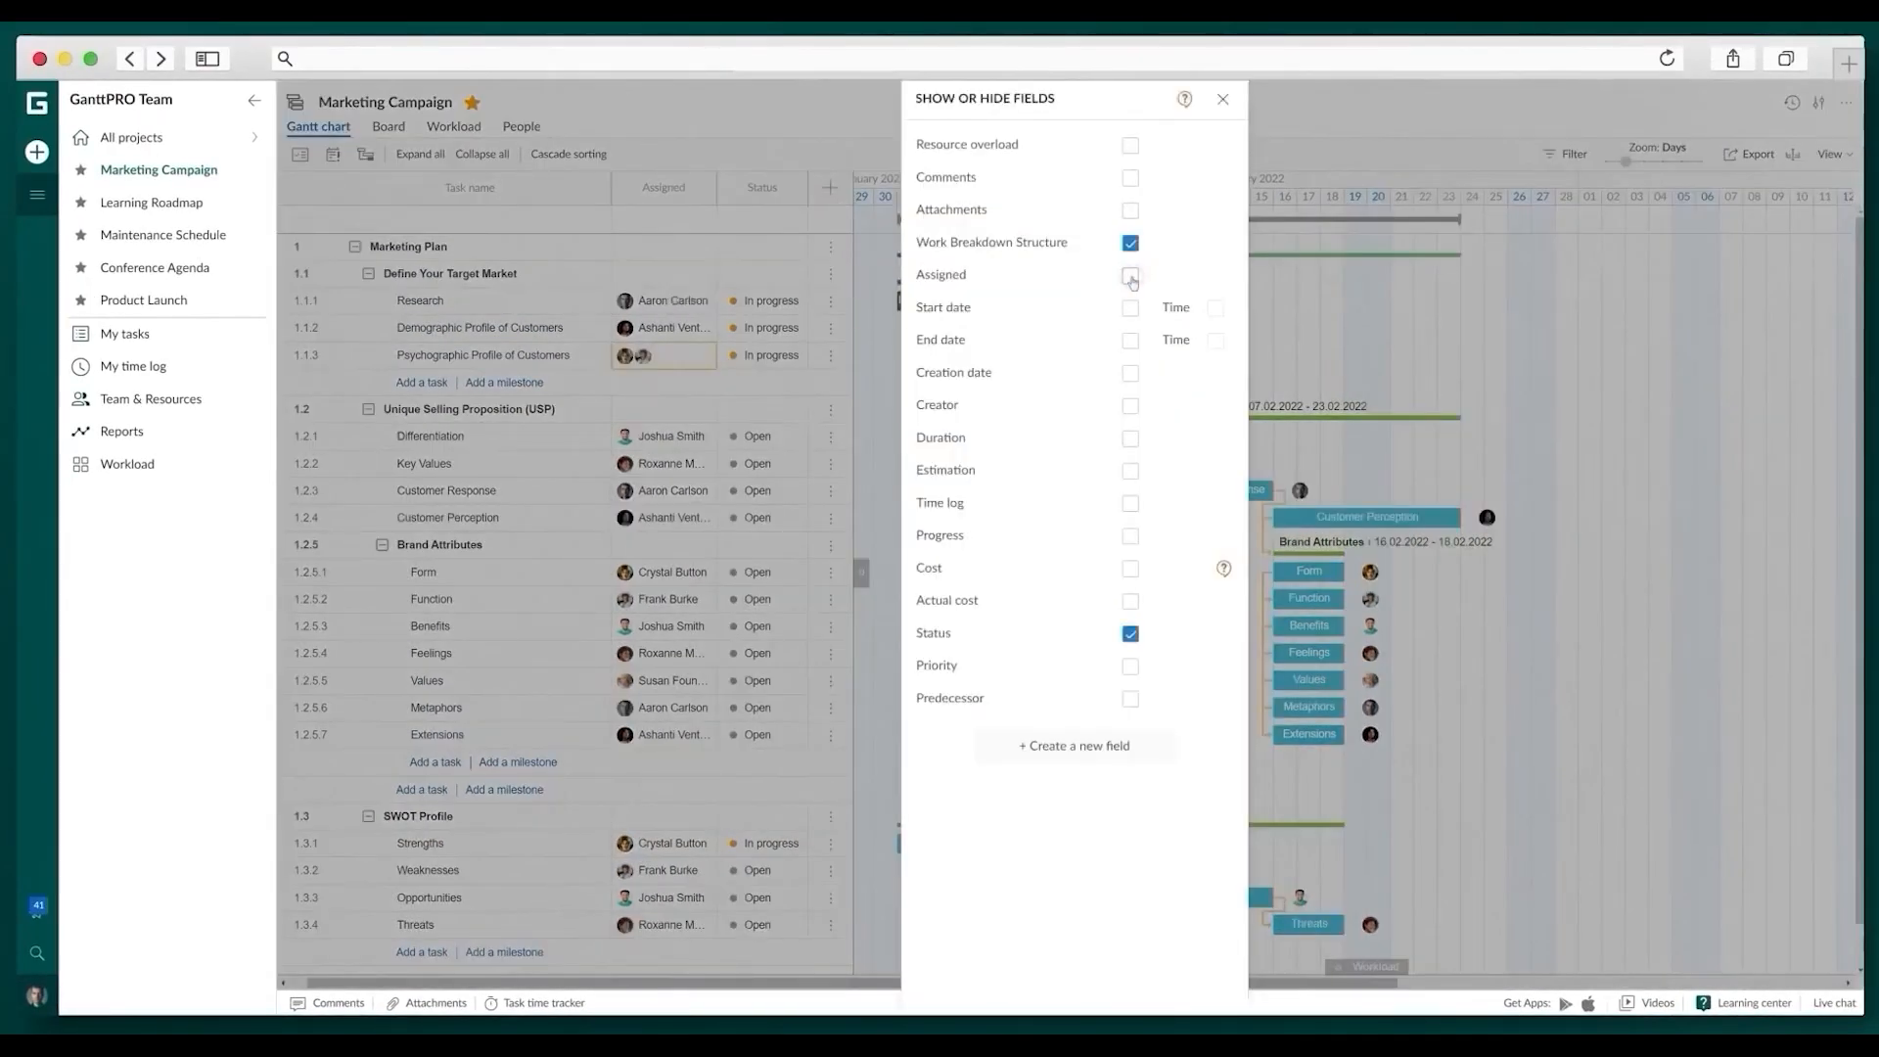
{"action": "left_click", "coordinate": [1127, 438]}
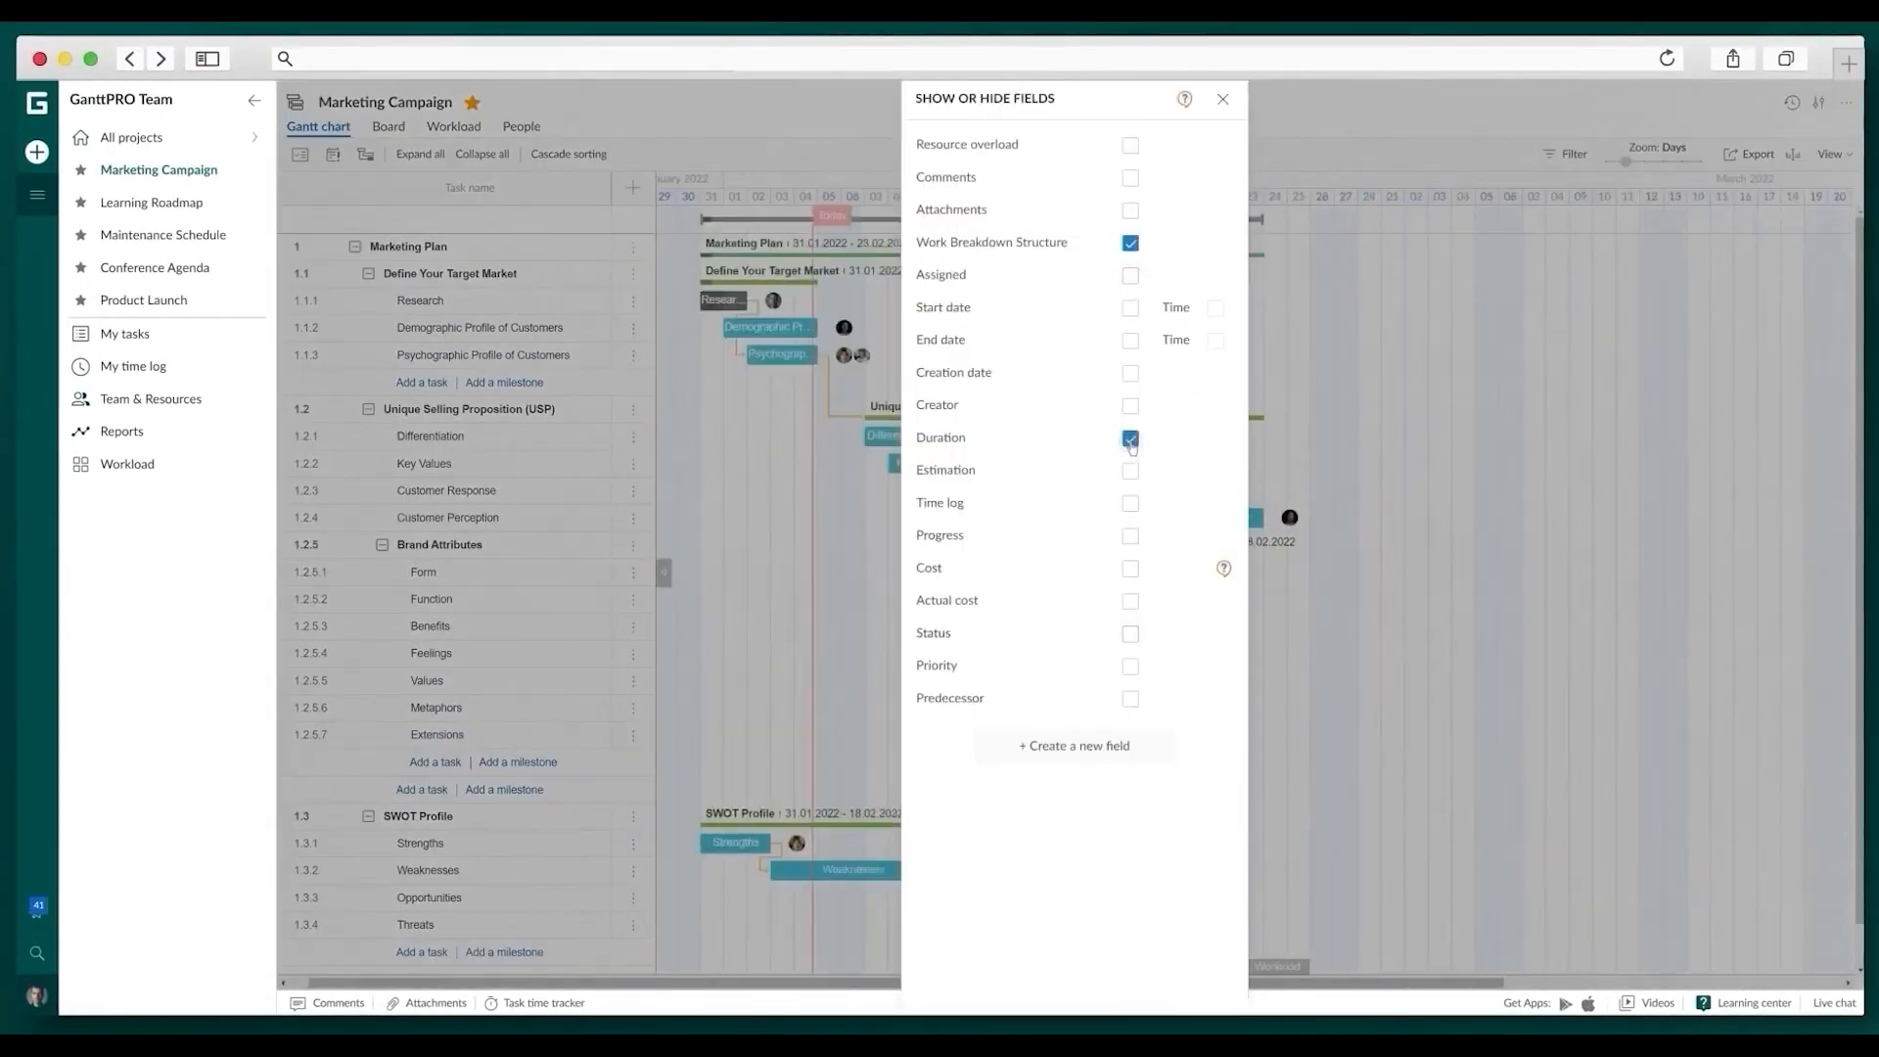
{"action": "left_click", "coordinate": [1223, 98]}
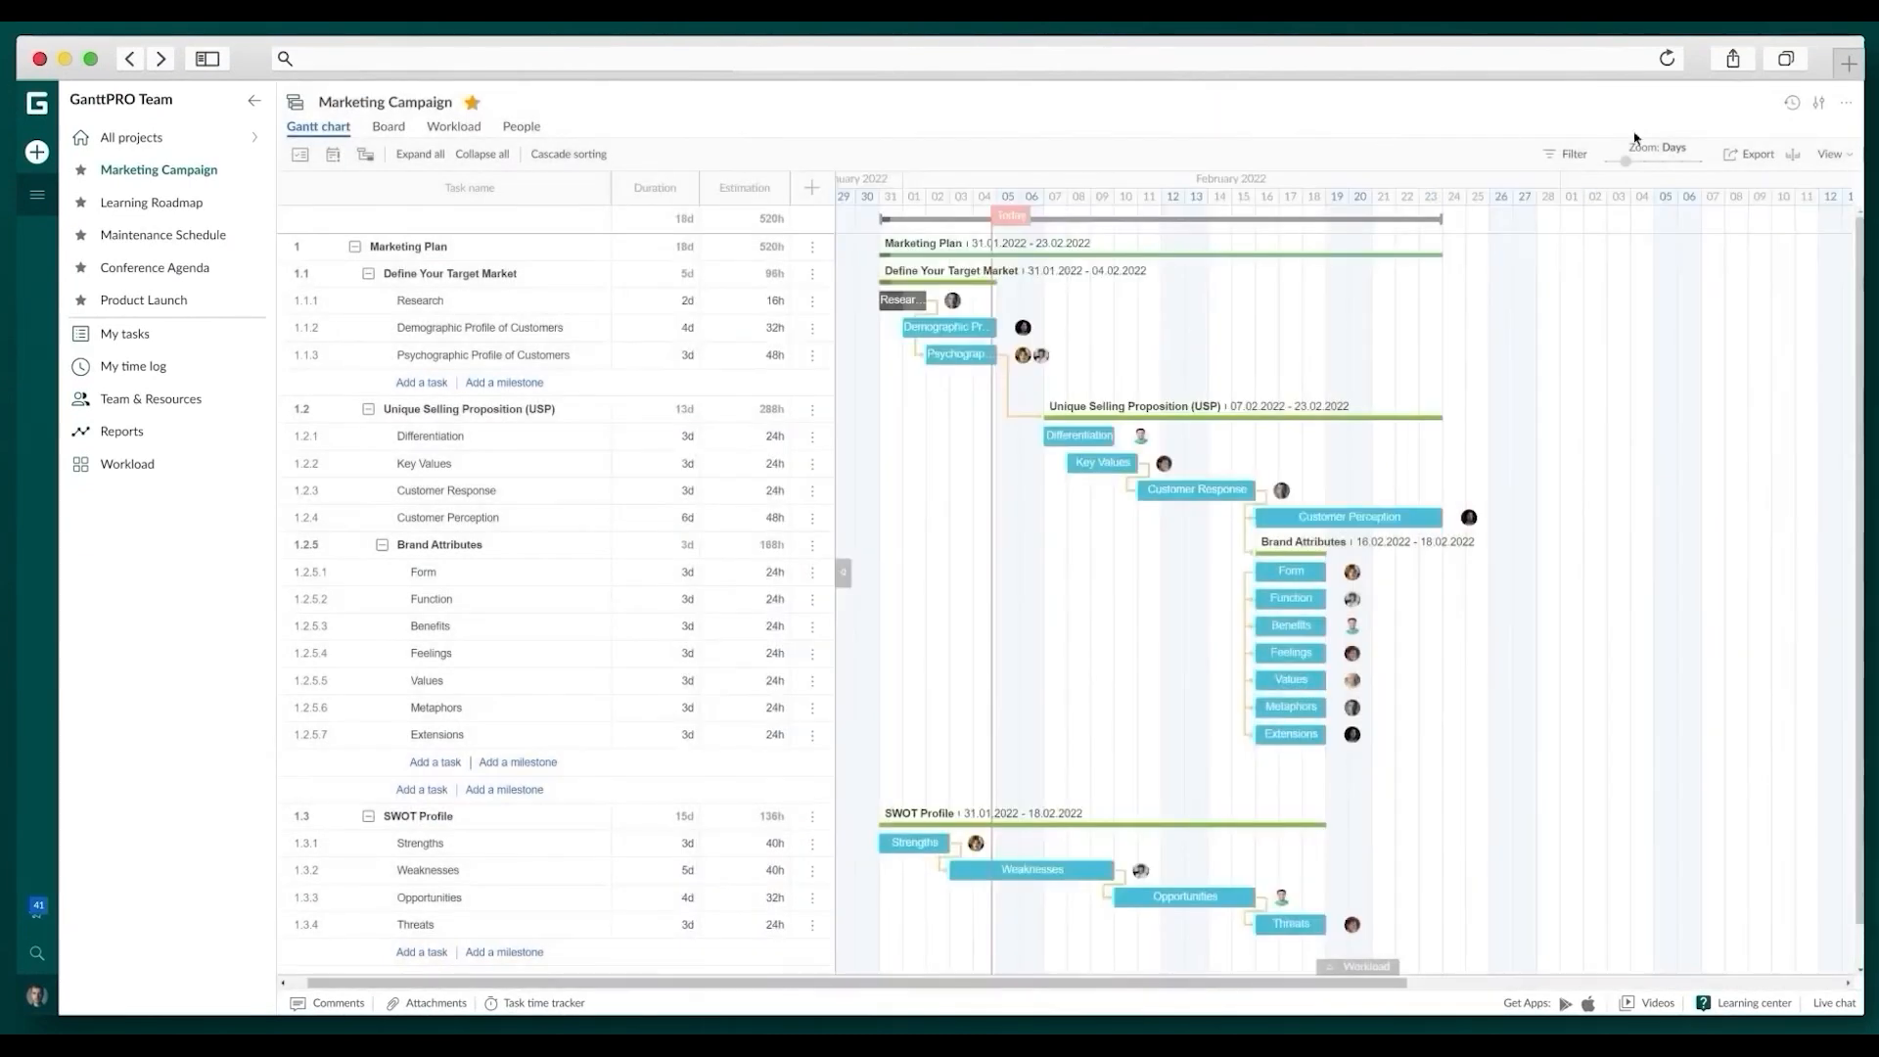
Show the saved schedule baseline on the chart and open the project change history
{"action": "left_click", "coordinate": [1819, 103]}
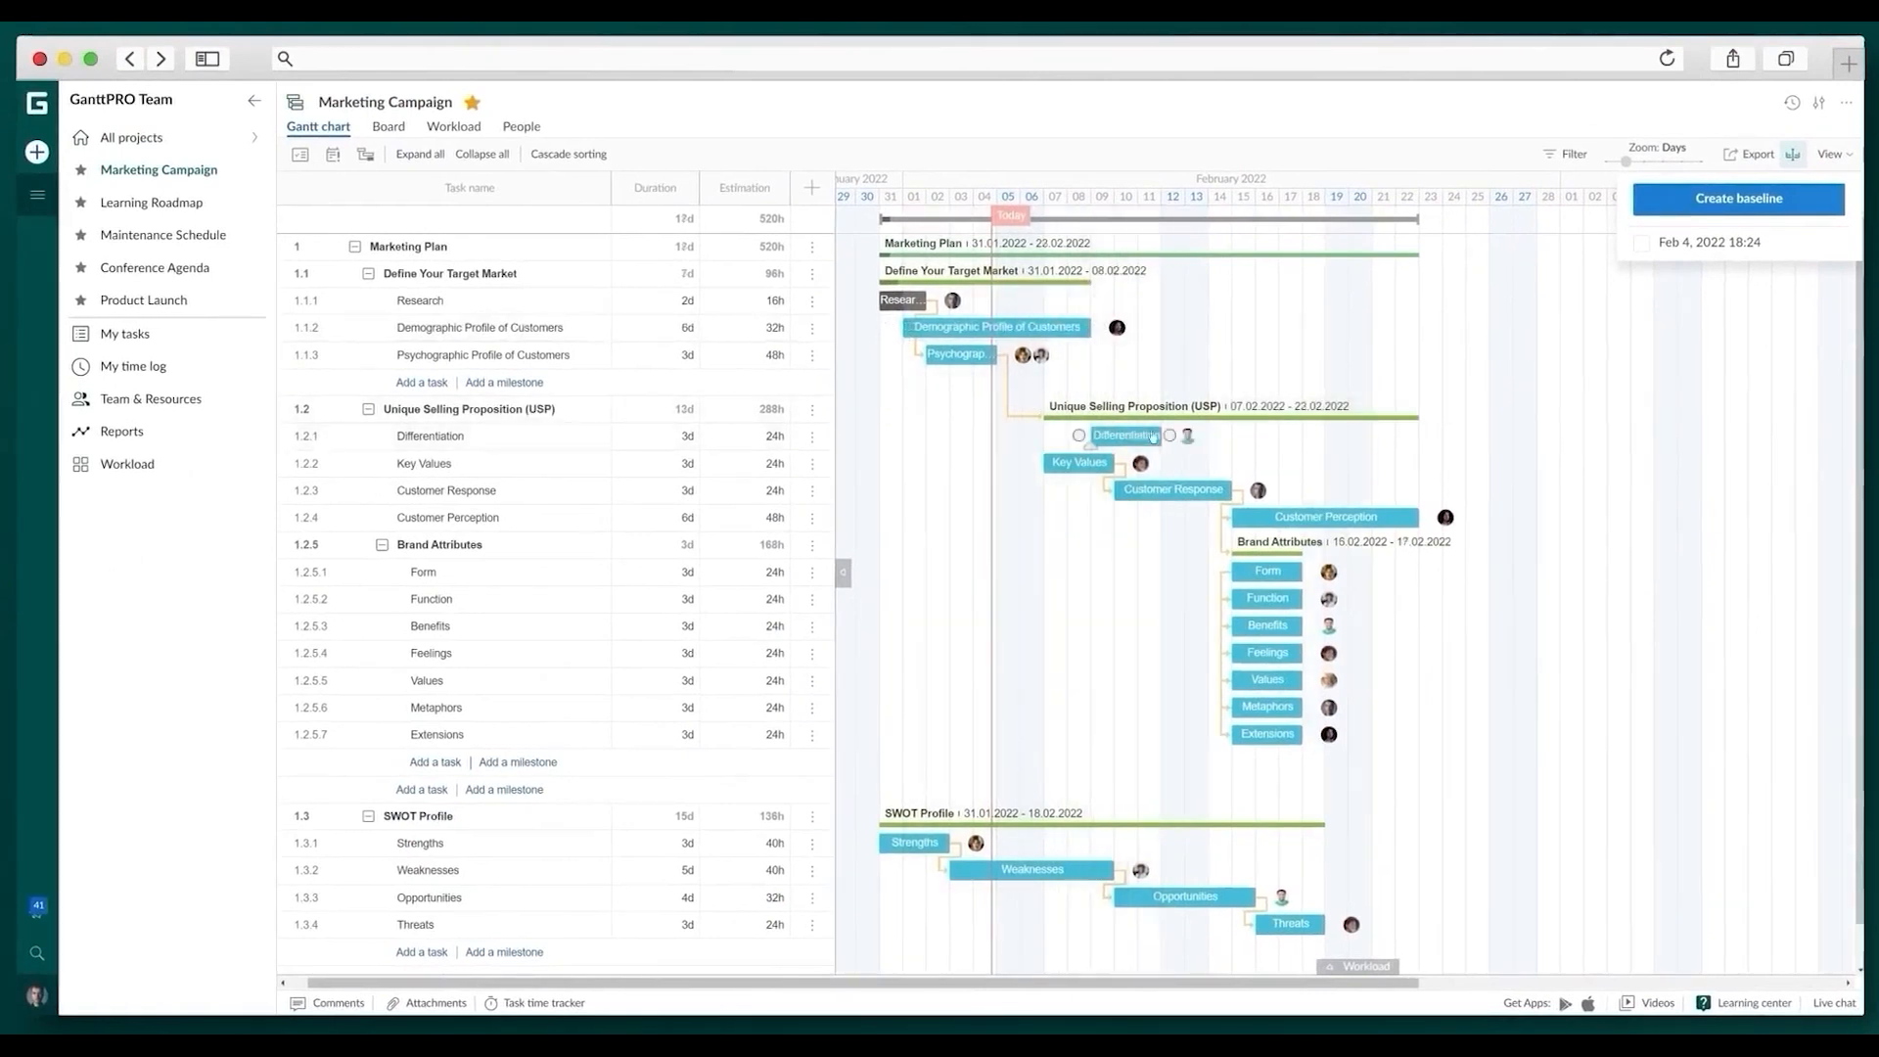
{"action": "left_click", "coordinate": [1739, 199]}
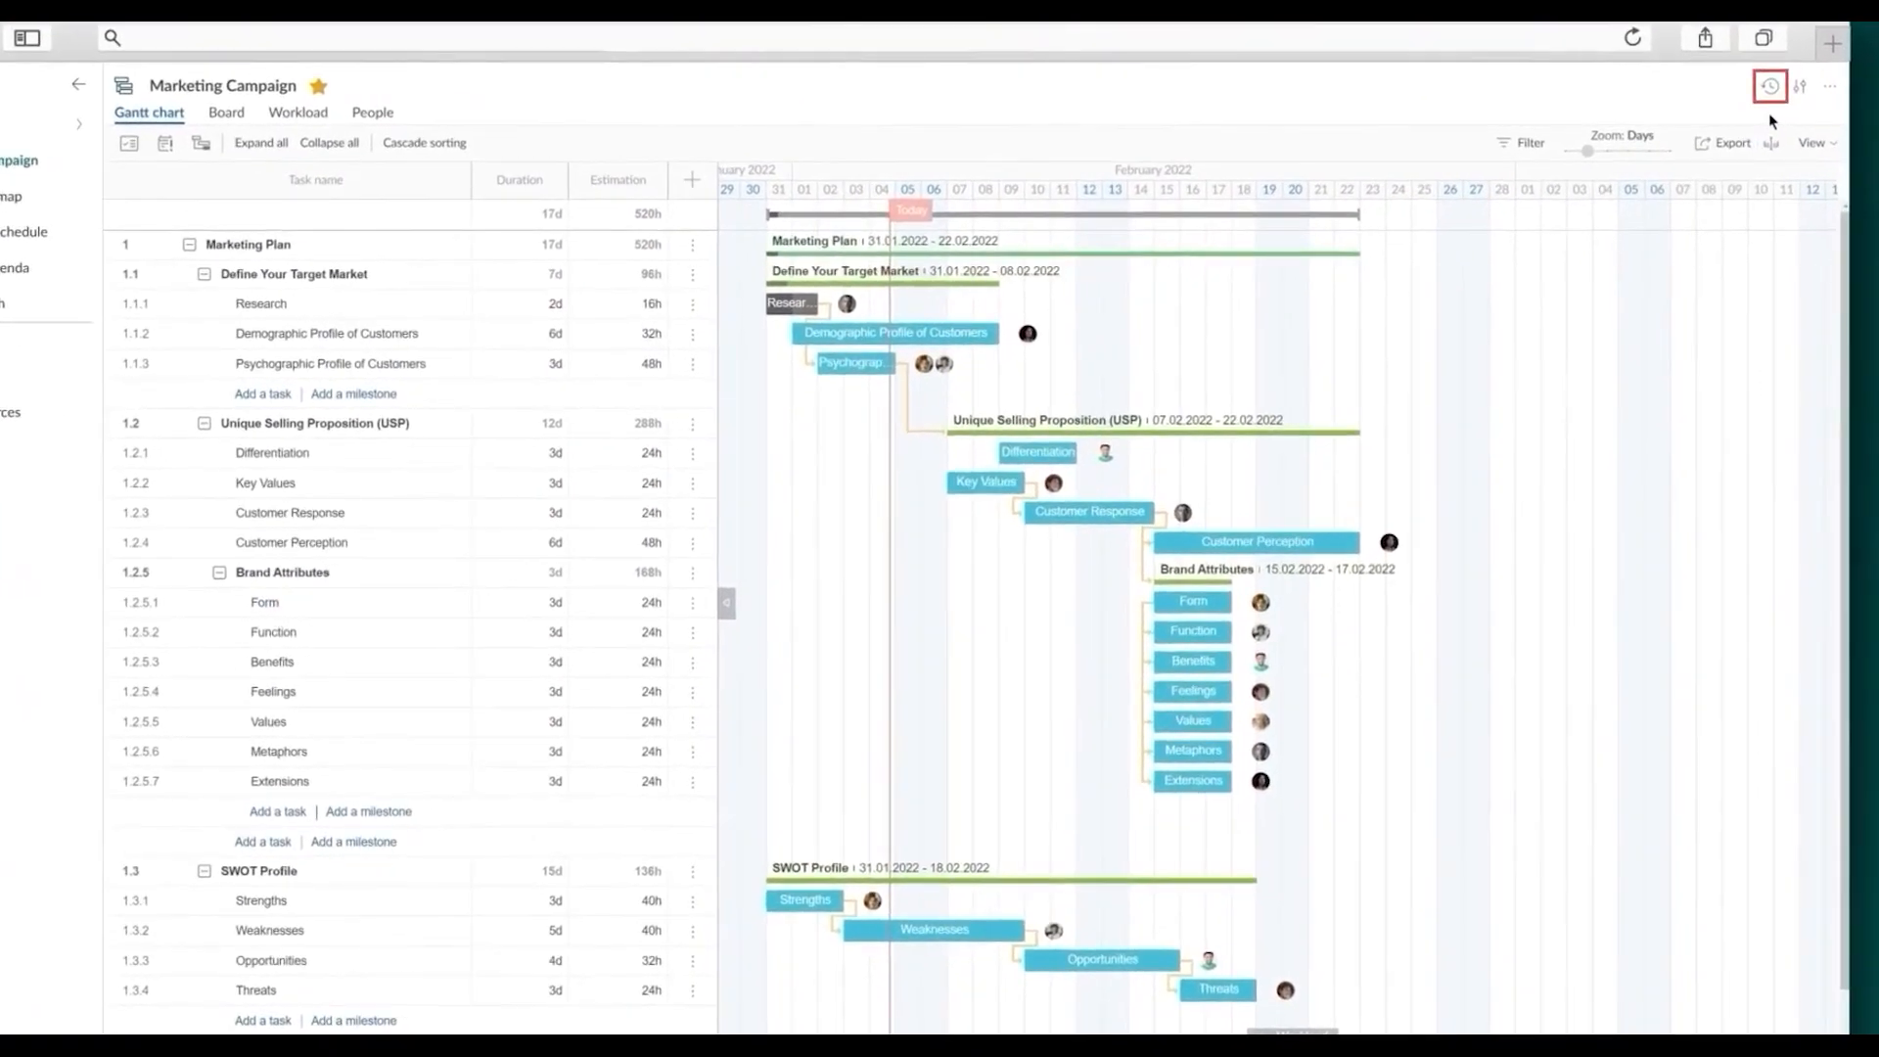
{"action": "left_click", "coordinate": [1770, 85]}
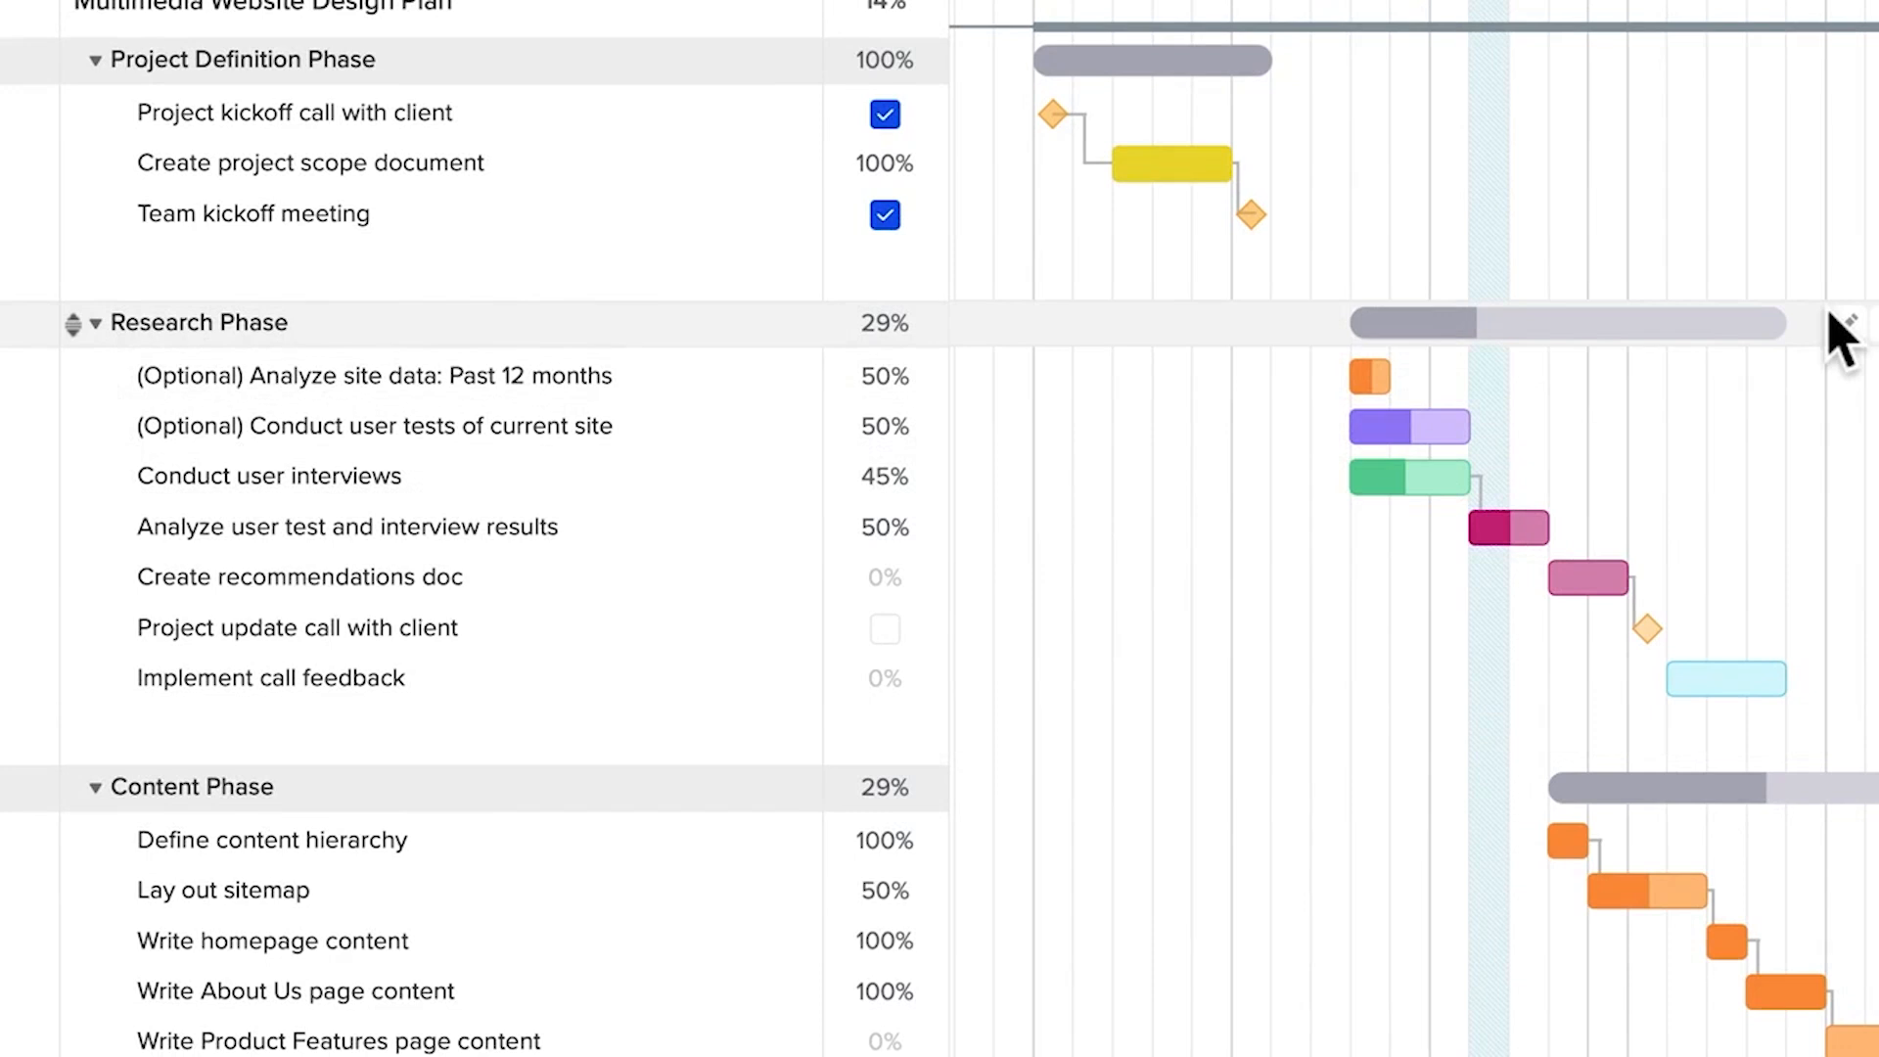
Add a new group of tasks below the Research Phase of the website design plan
{"action": "scroll", "scroll_direction": "down", "scroll_amount": 3}
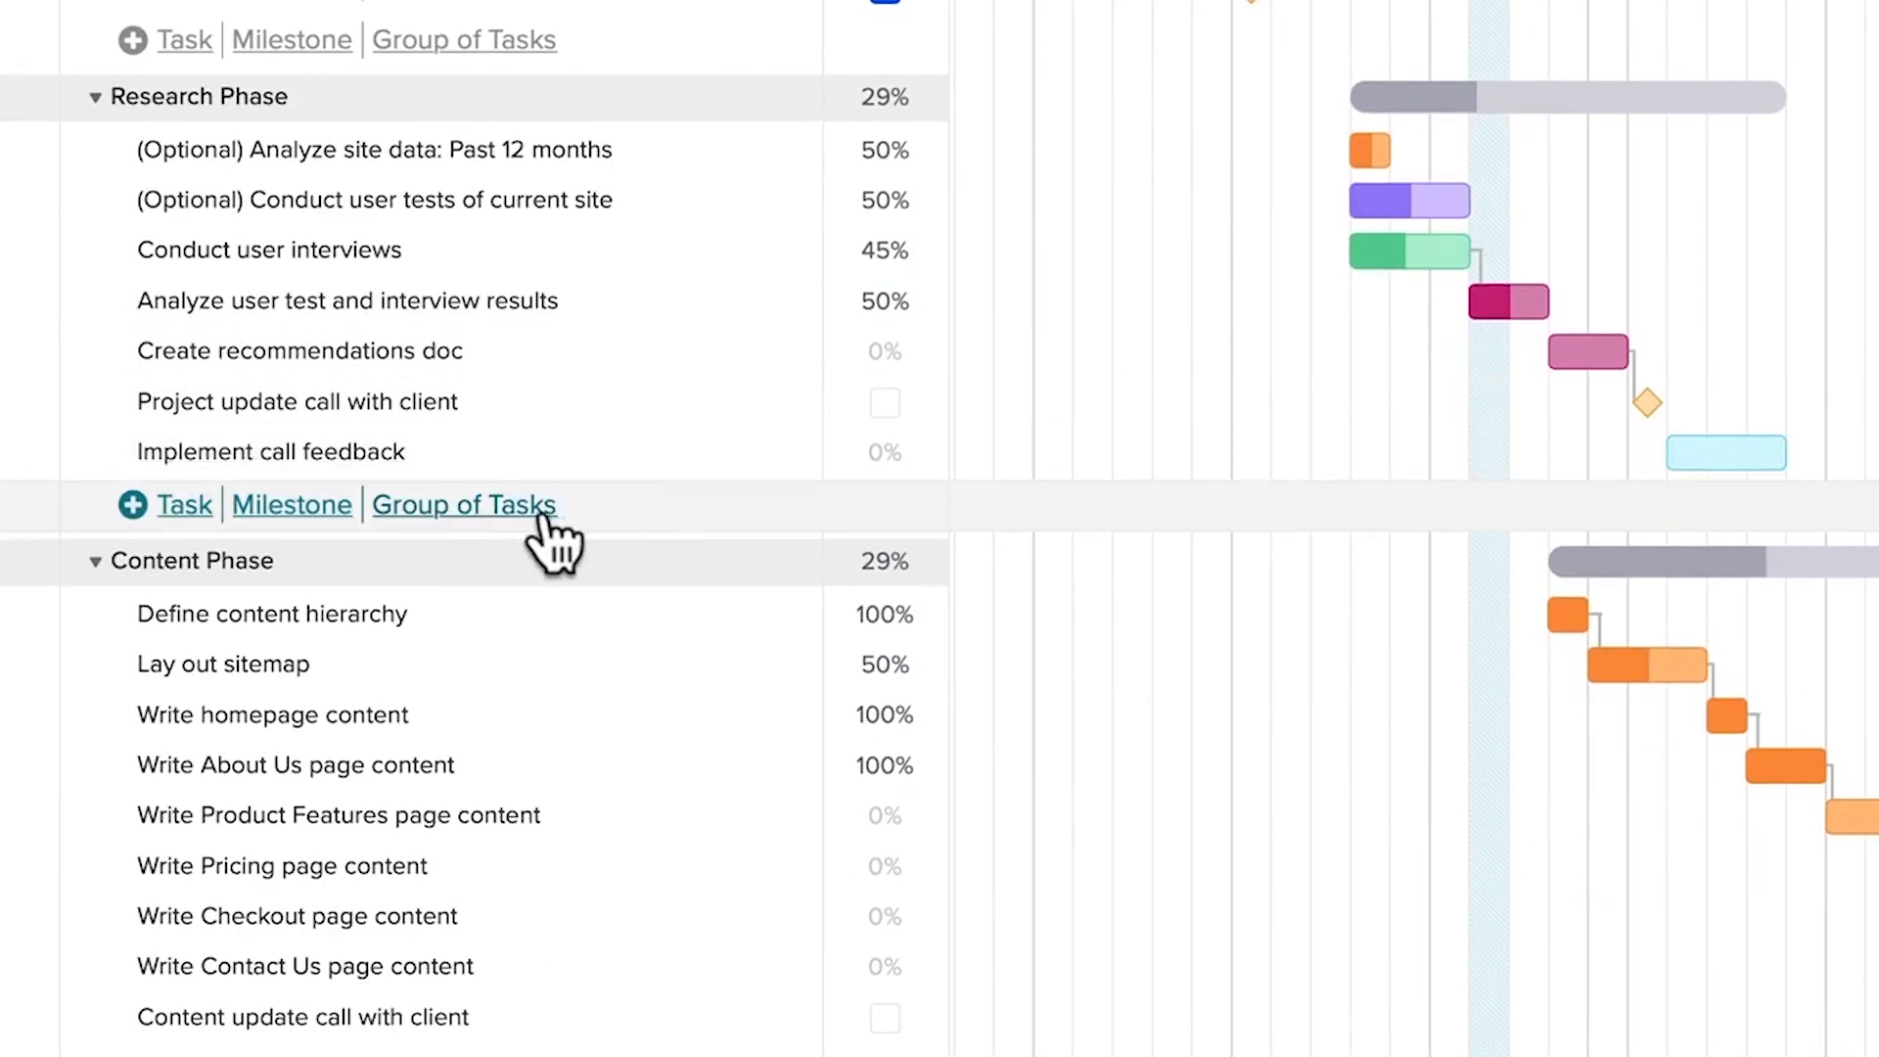
{"action": "left_click", "coordinate": [464, 505]}
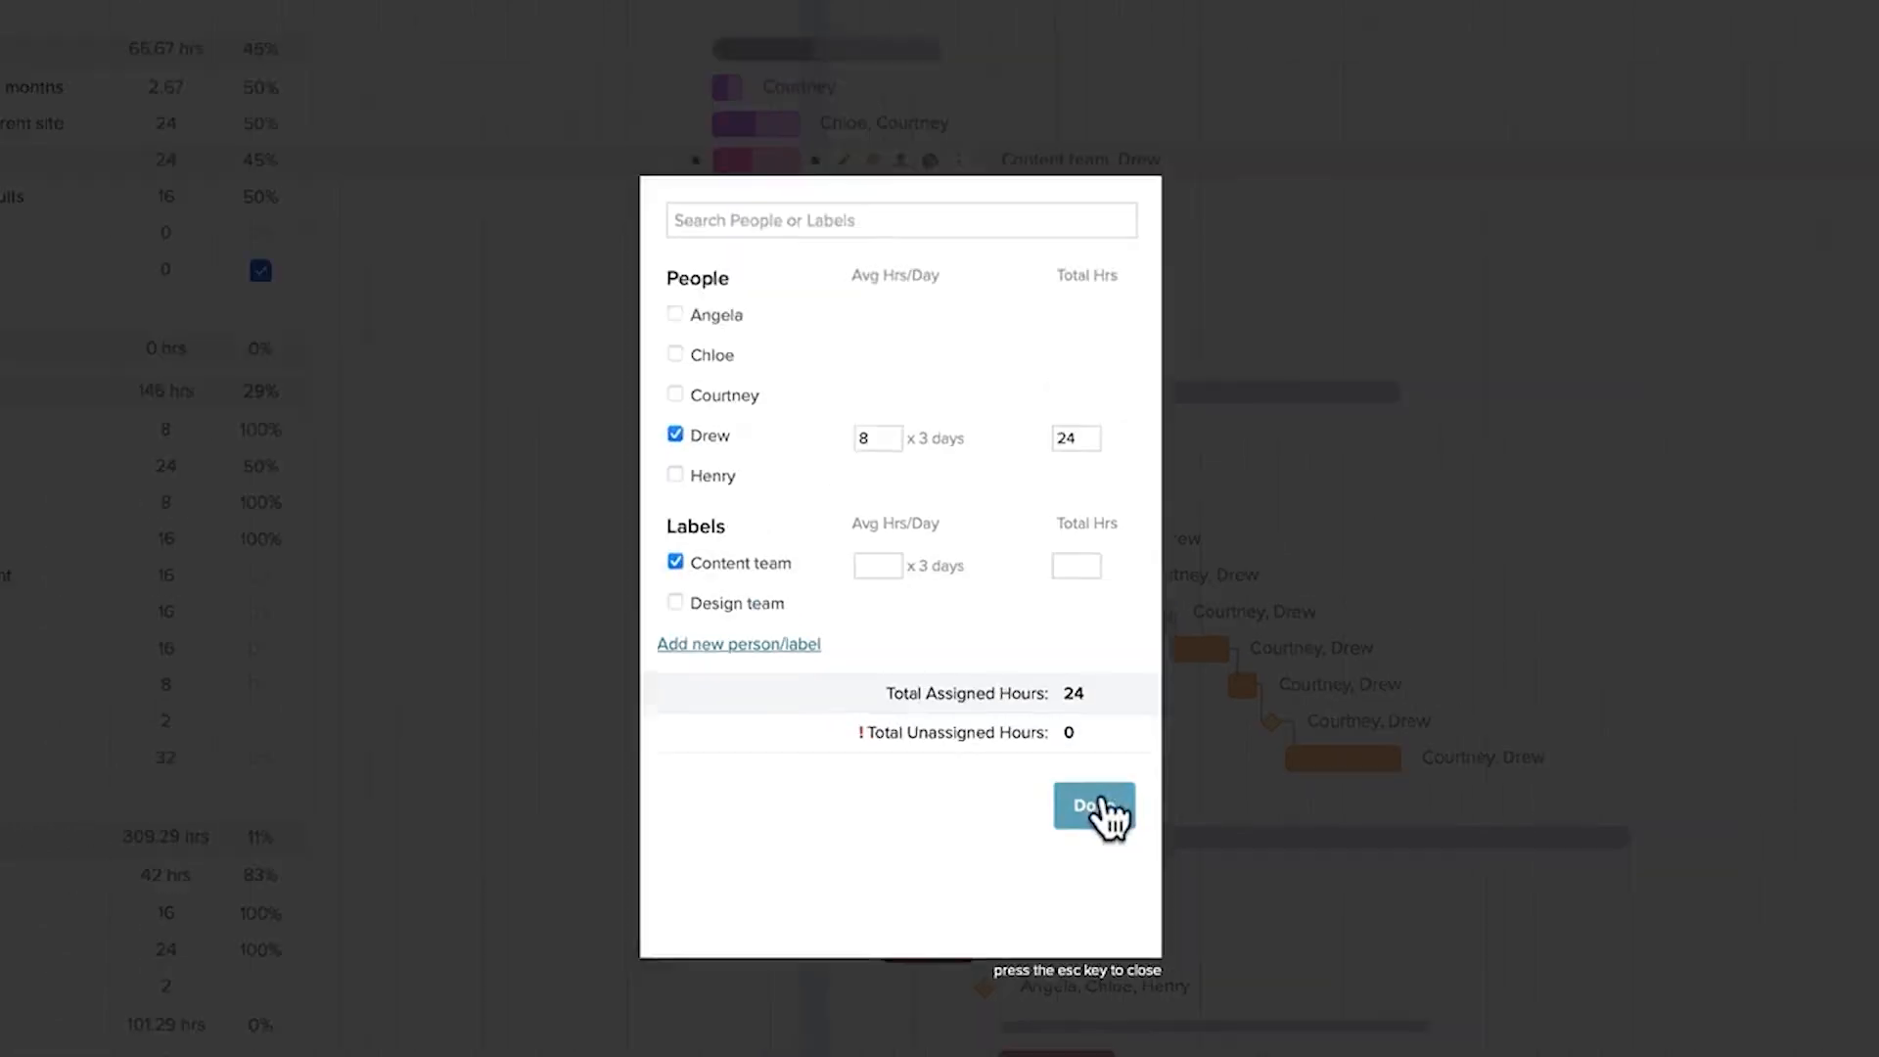
Confirm the assignment of Drew at 8 hours a day and the Content team
{"action": "left_click", "coordinate": [1093, 805]}
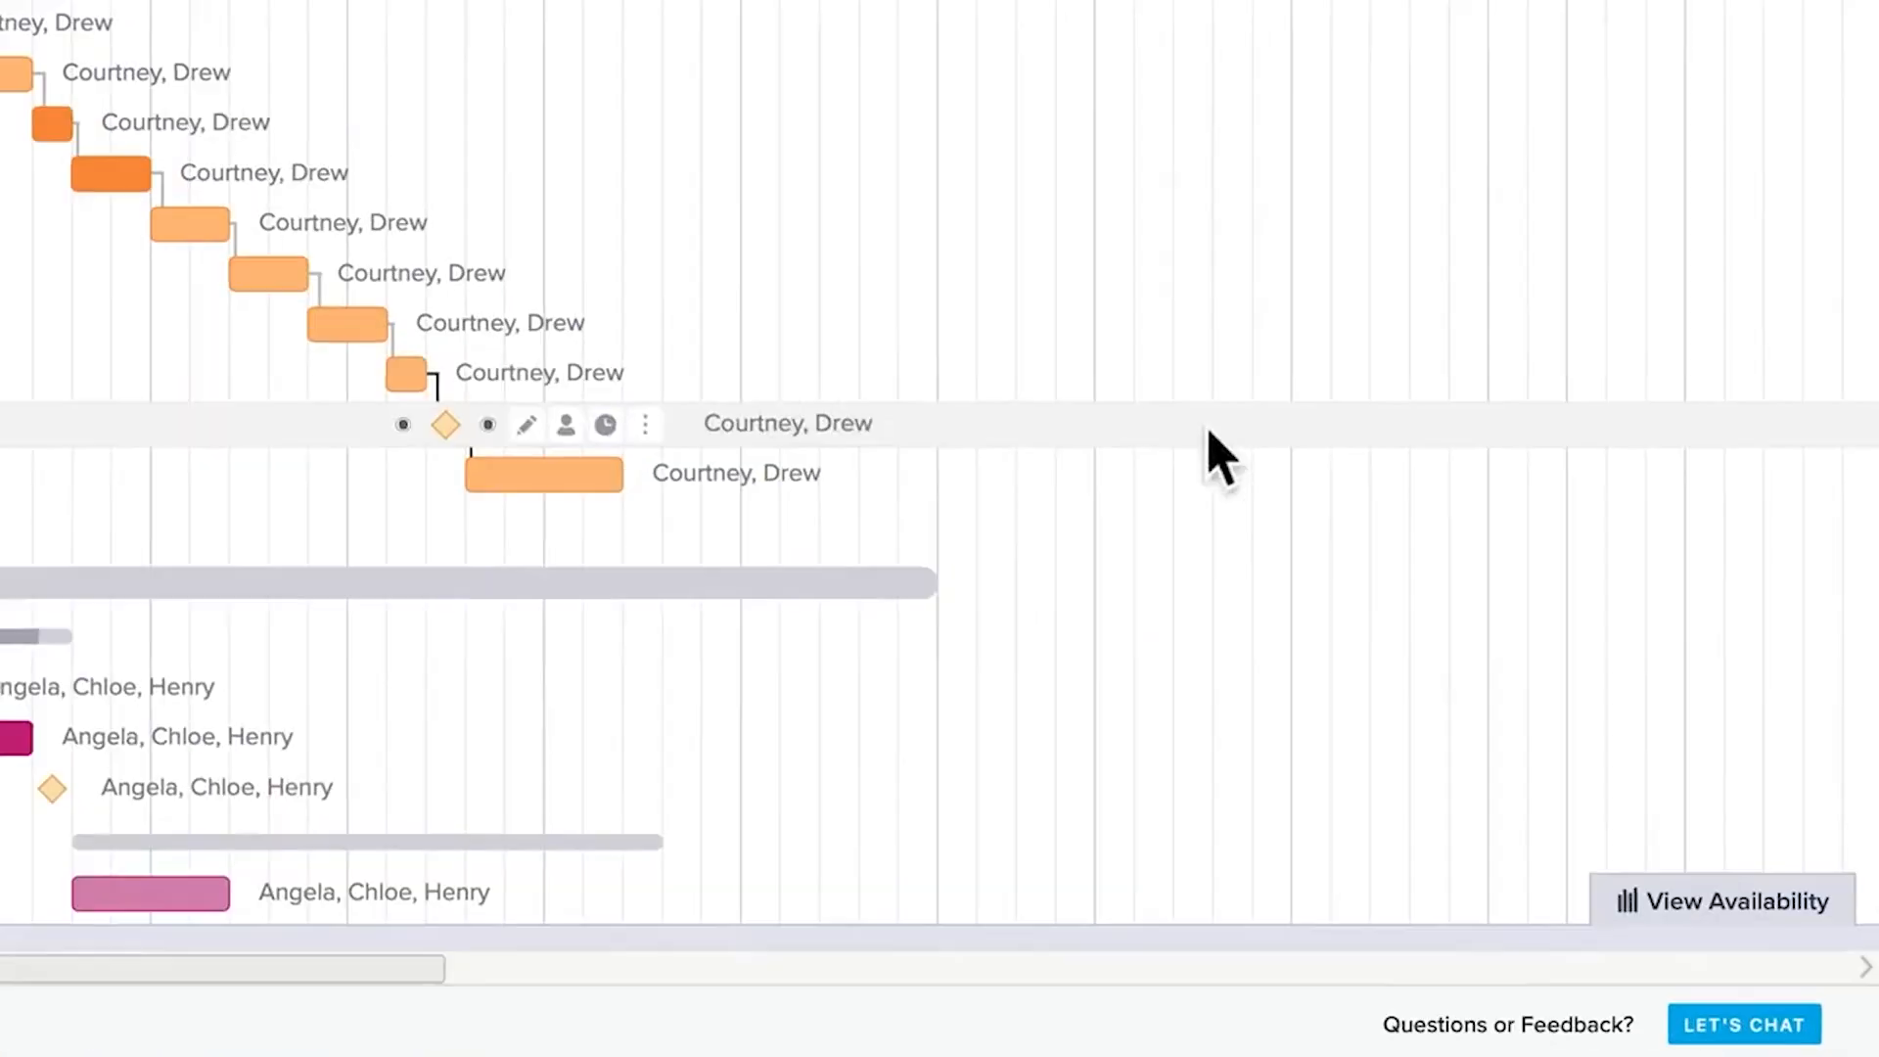
{"action": "left_click", "coordinate": [1720, 902]}
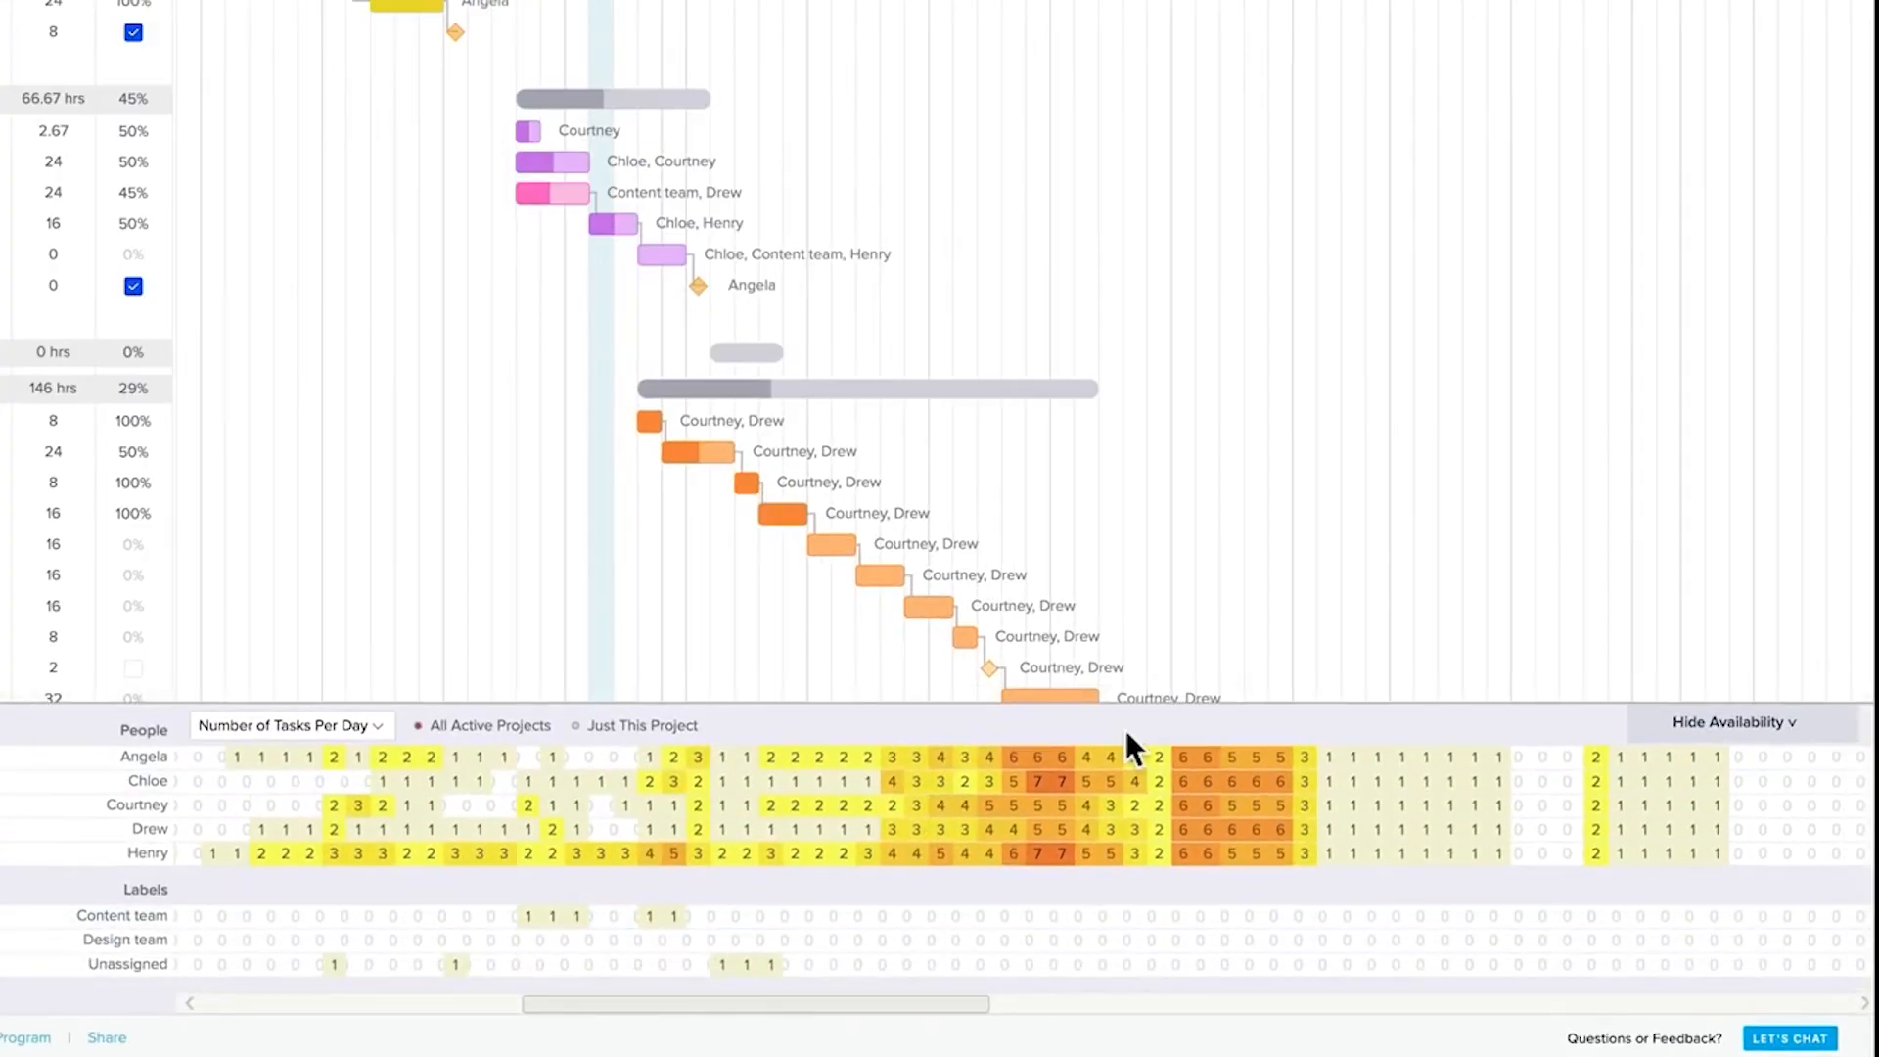
{"action": "left_click", "coordinate": [288, 725]}
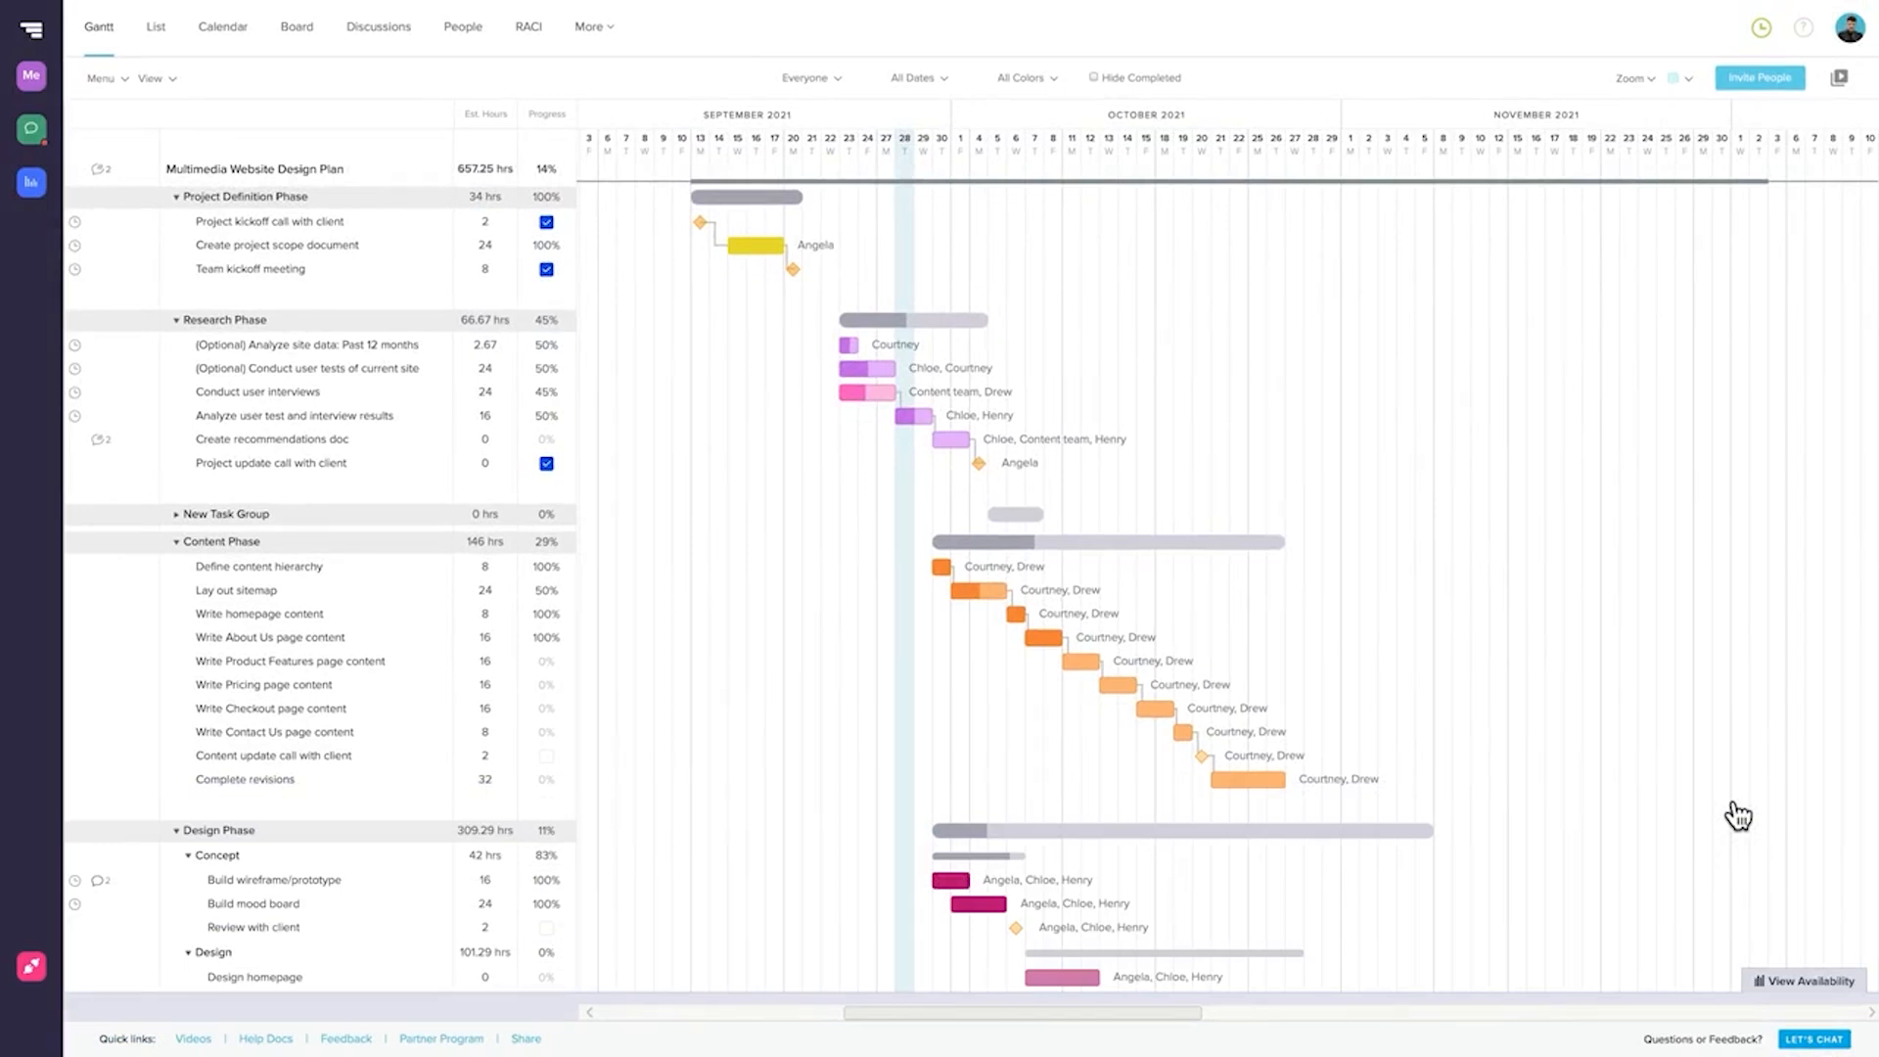
{"action": "left_click", "coordinate": [271, 438]}
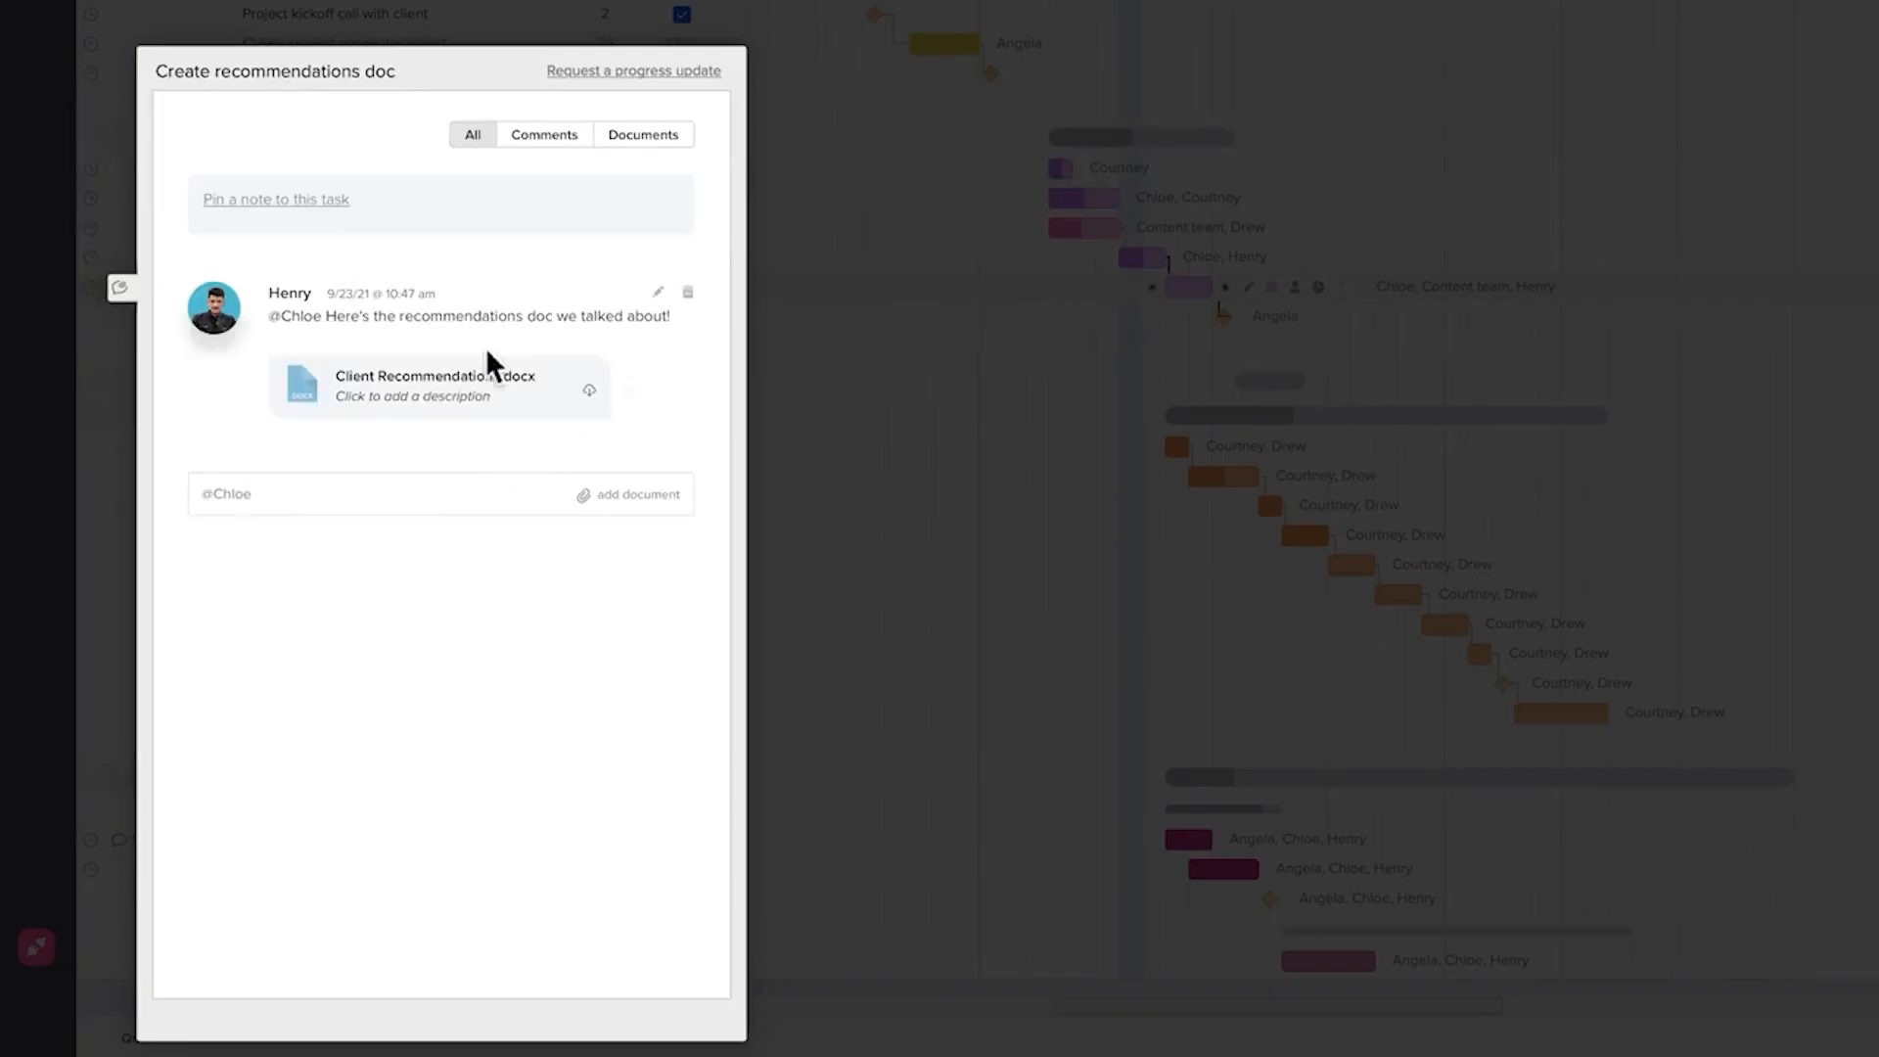
{"action": "mouse_move", "coordinate": [508, 199]}
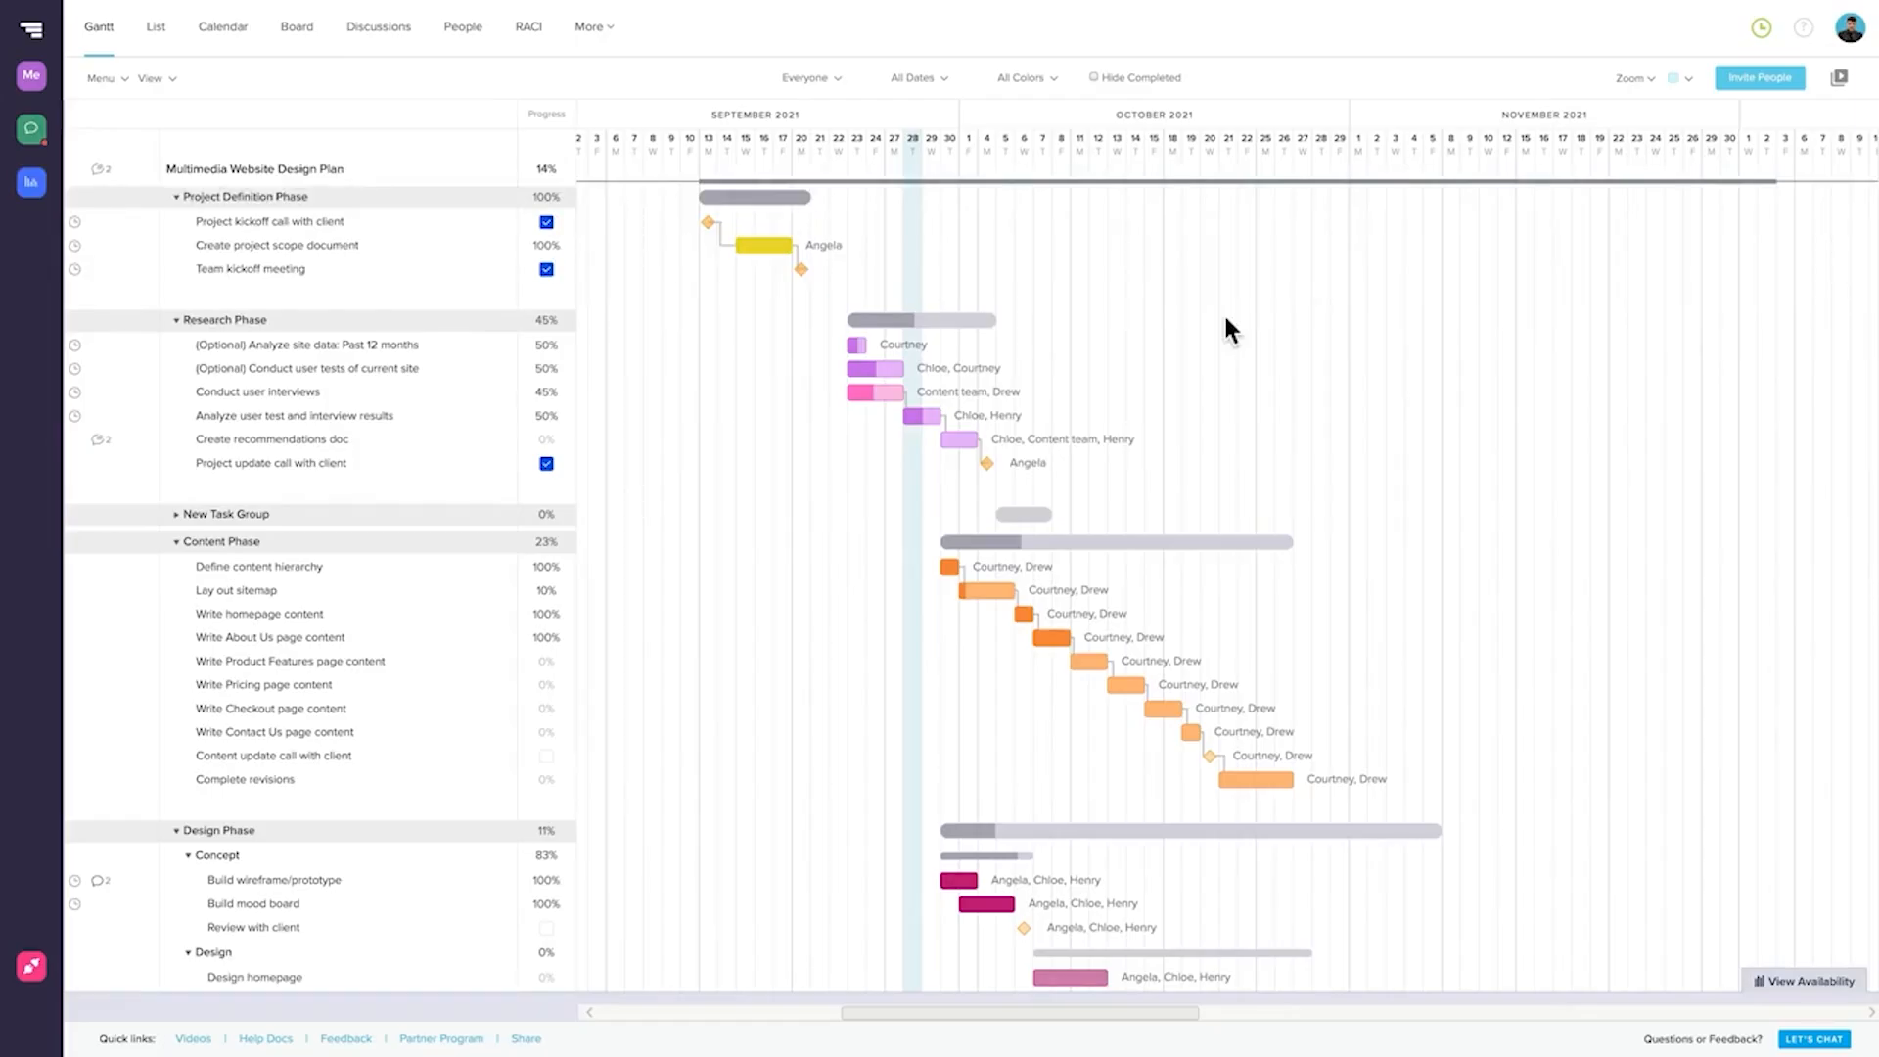
View tasks on a calendar filtered to Me, then as a board, then return to Gantt
{"action": "left_click", "coordinate": [222, 26]}
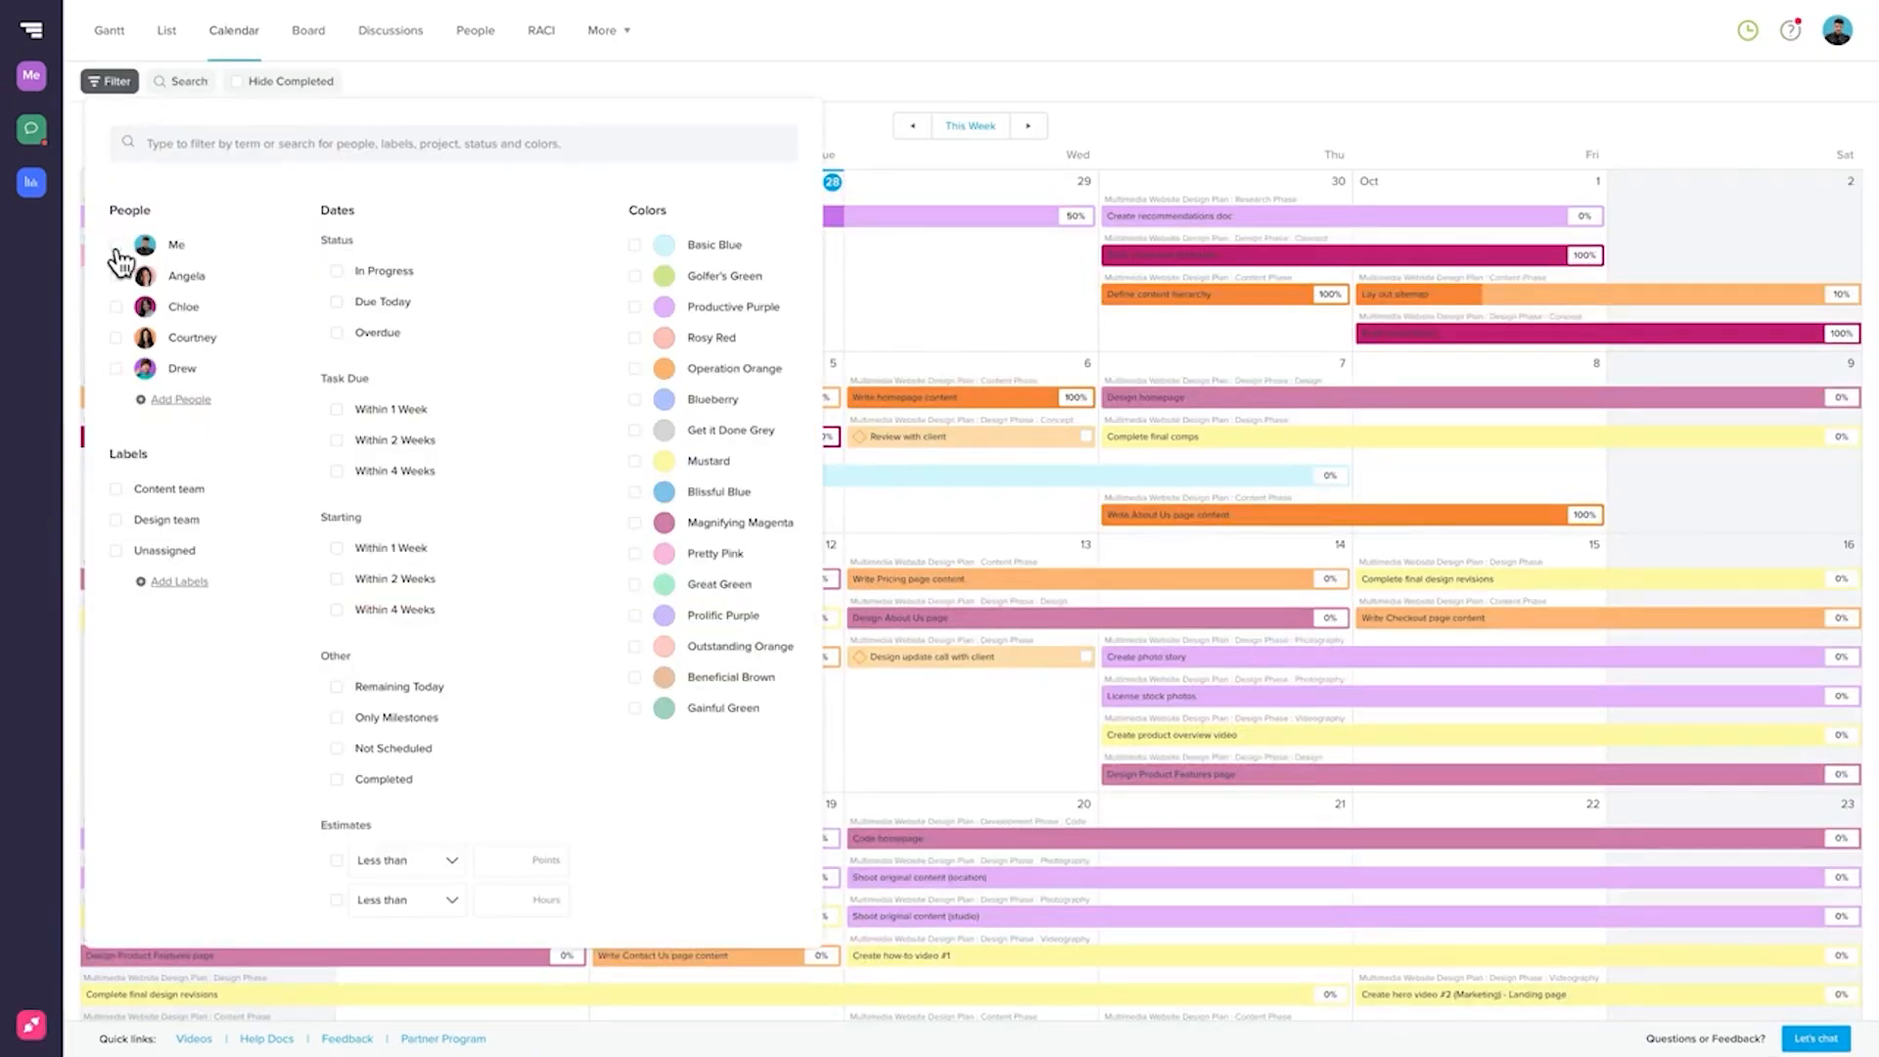
{"action": "left_click", "coordinate": [177, 244]}
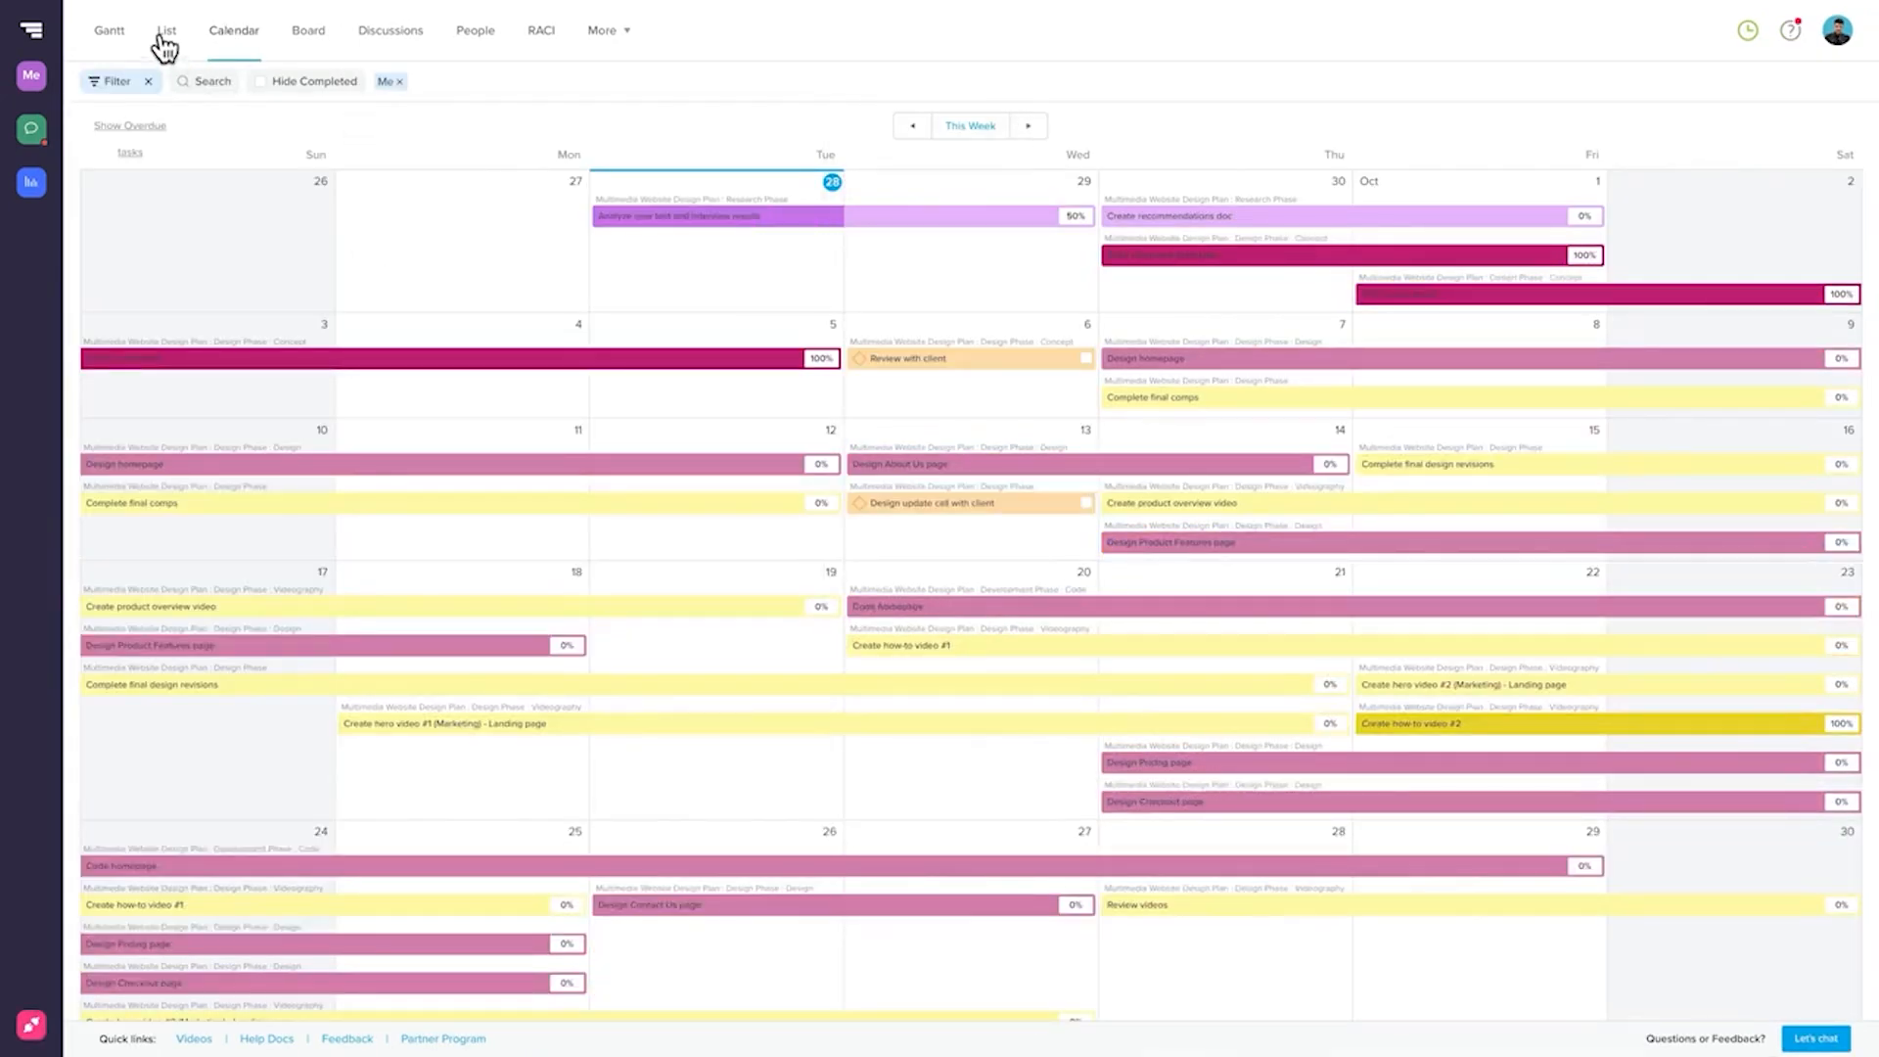
{"action": "left_click", "coordinate": [308, 31]}
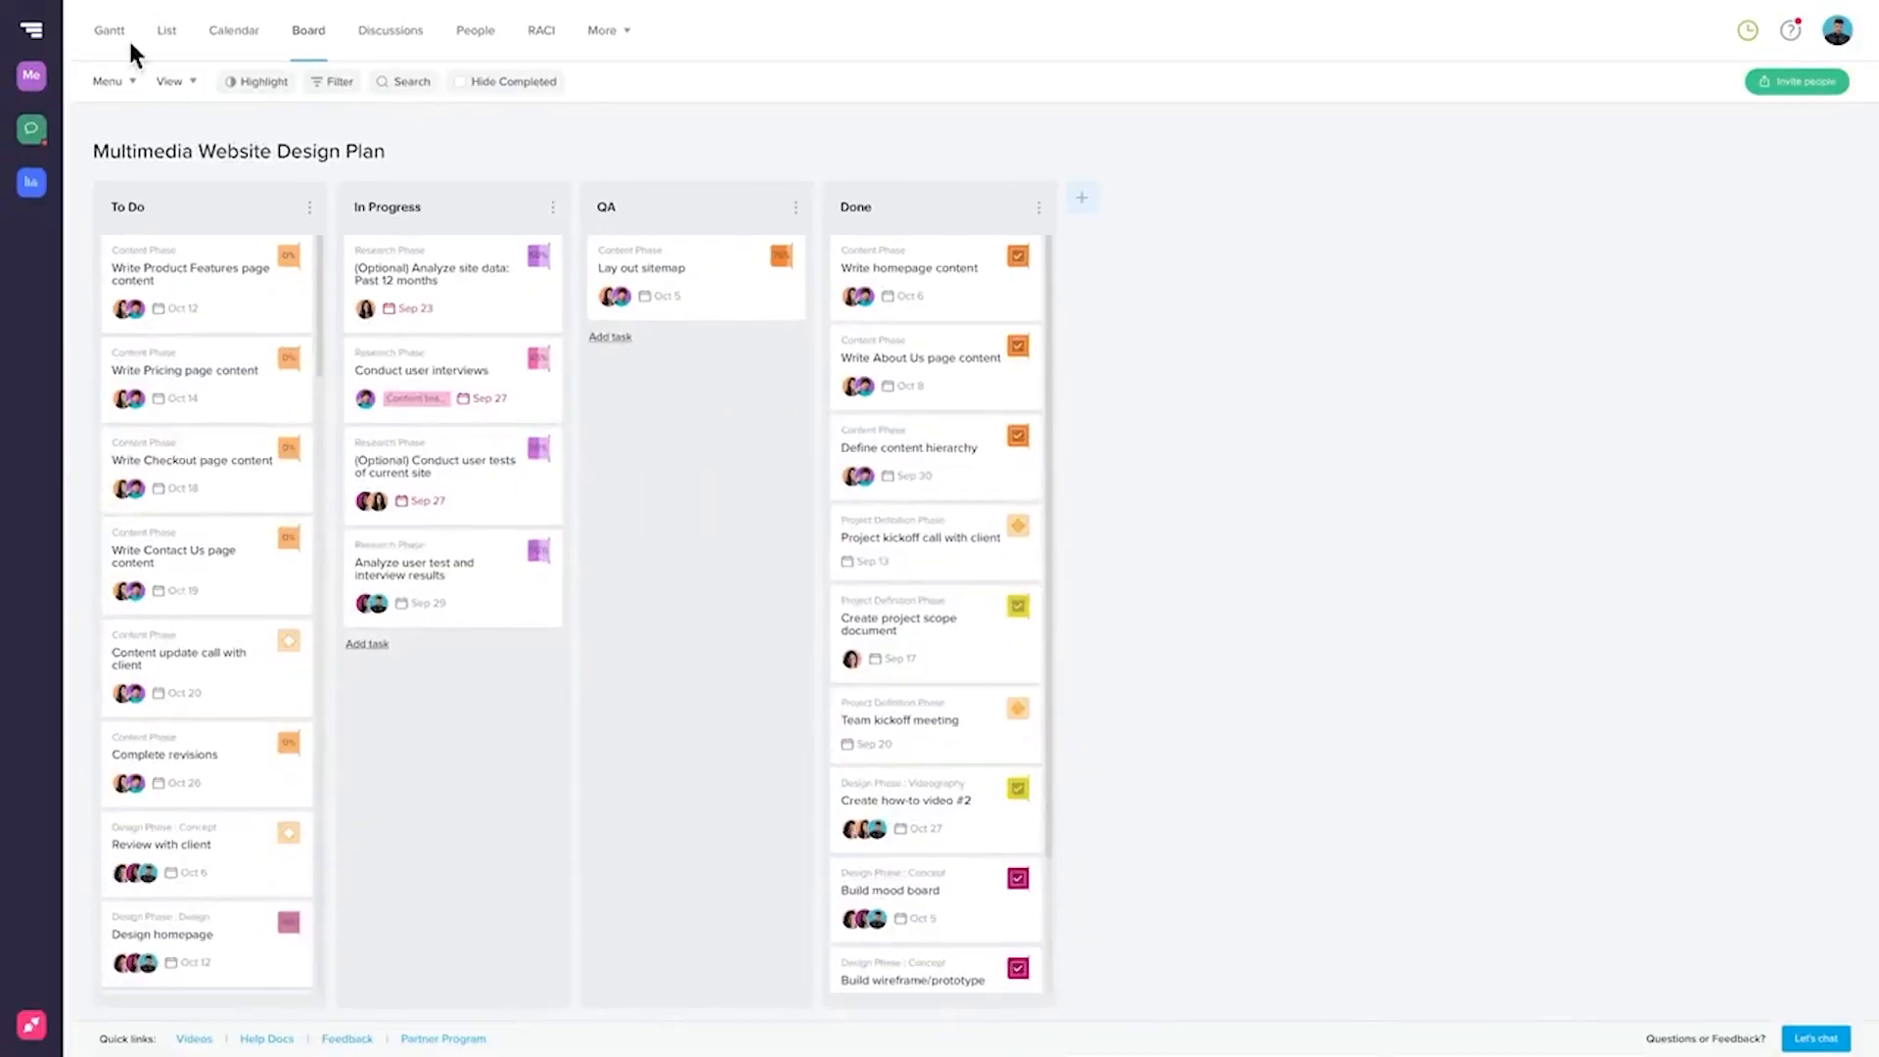
{"action": "left_click", "coordinate": [108, 31]}
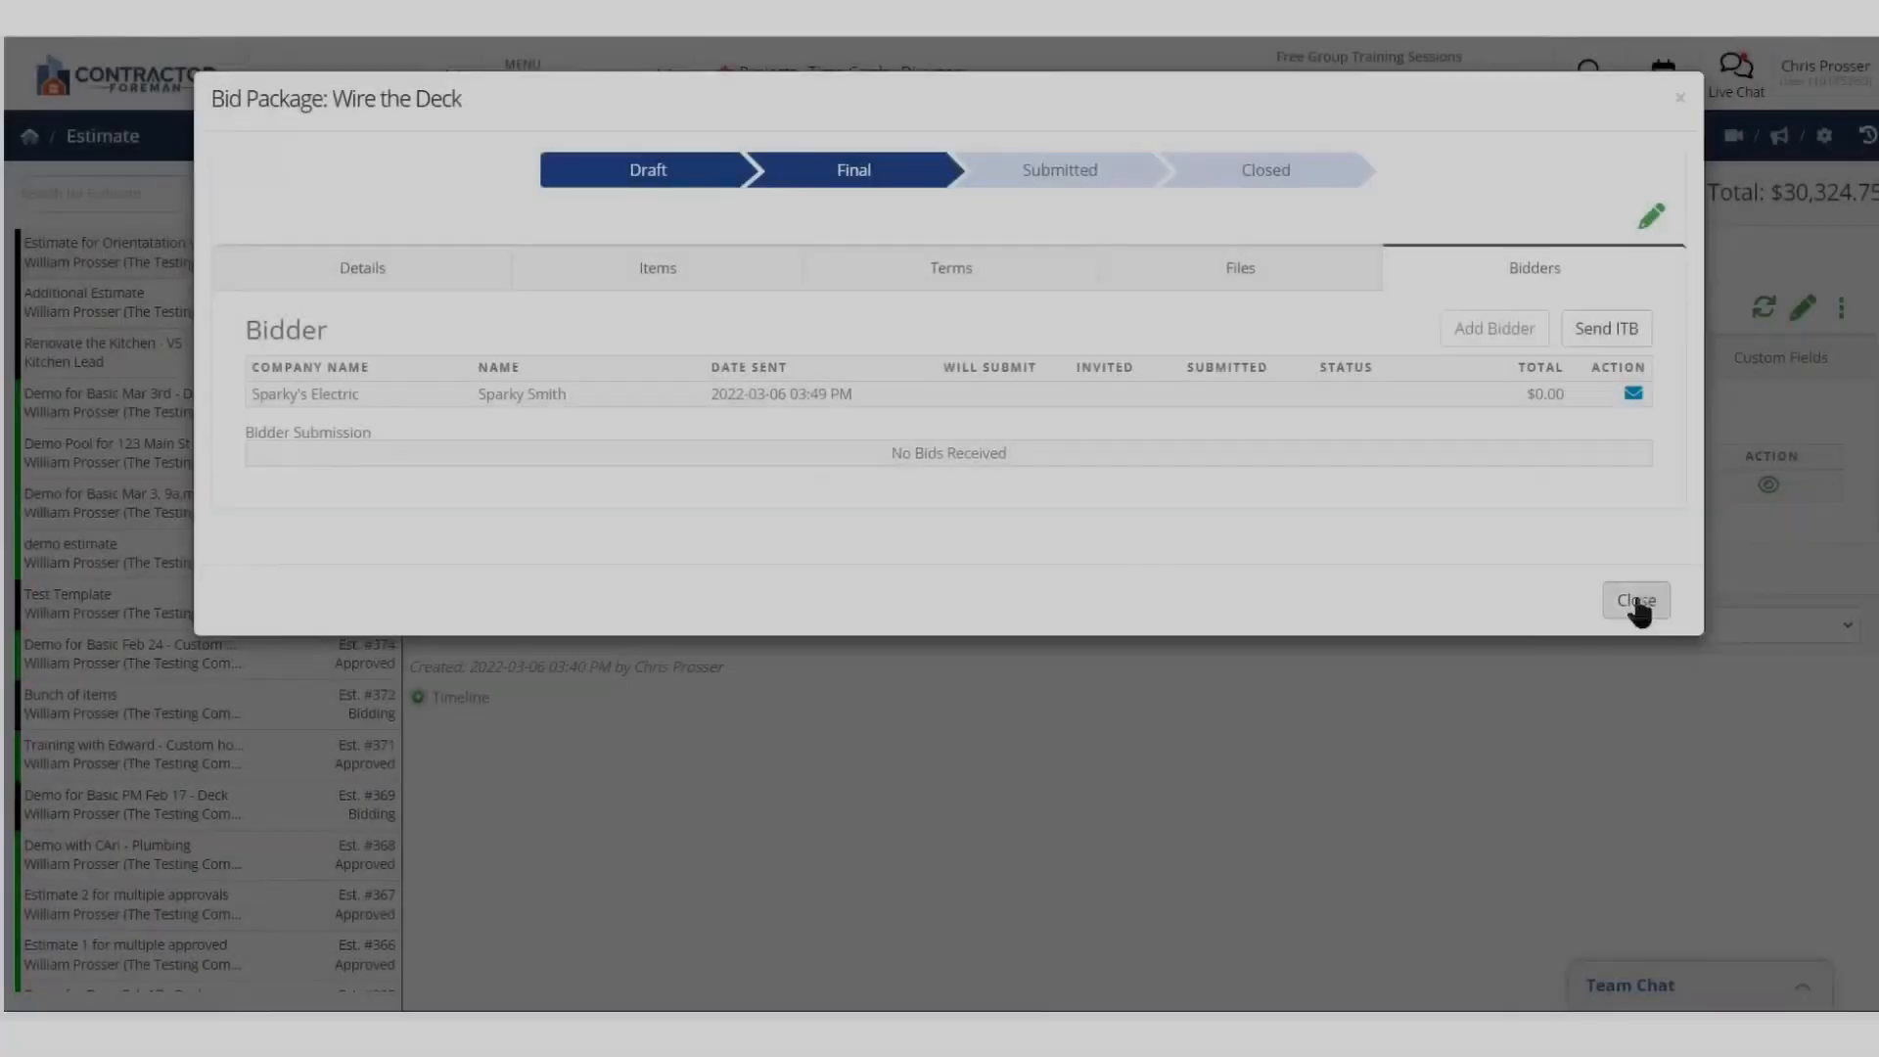
Close the Wire the Deck bid package and convert estimate #383 into a procurement-enabled project
{"action": "left_click", "coordinate": [1634, 600]}
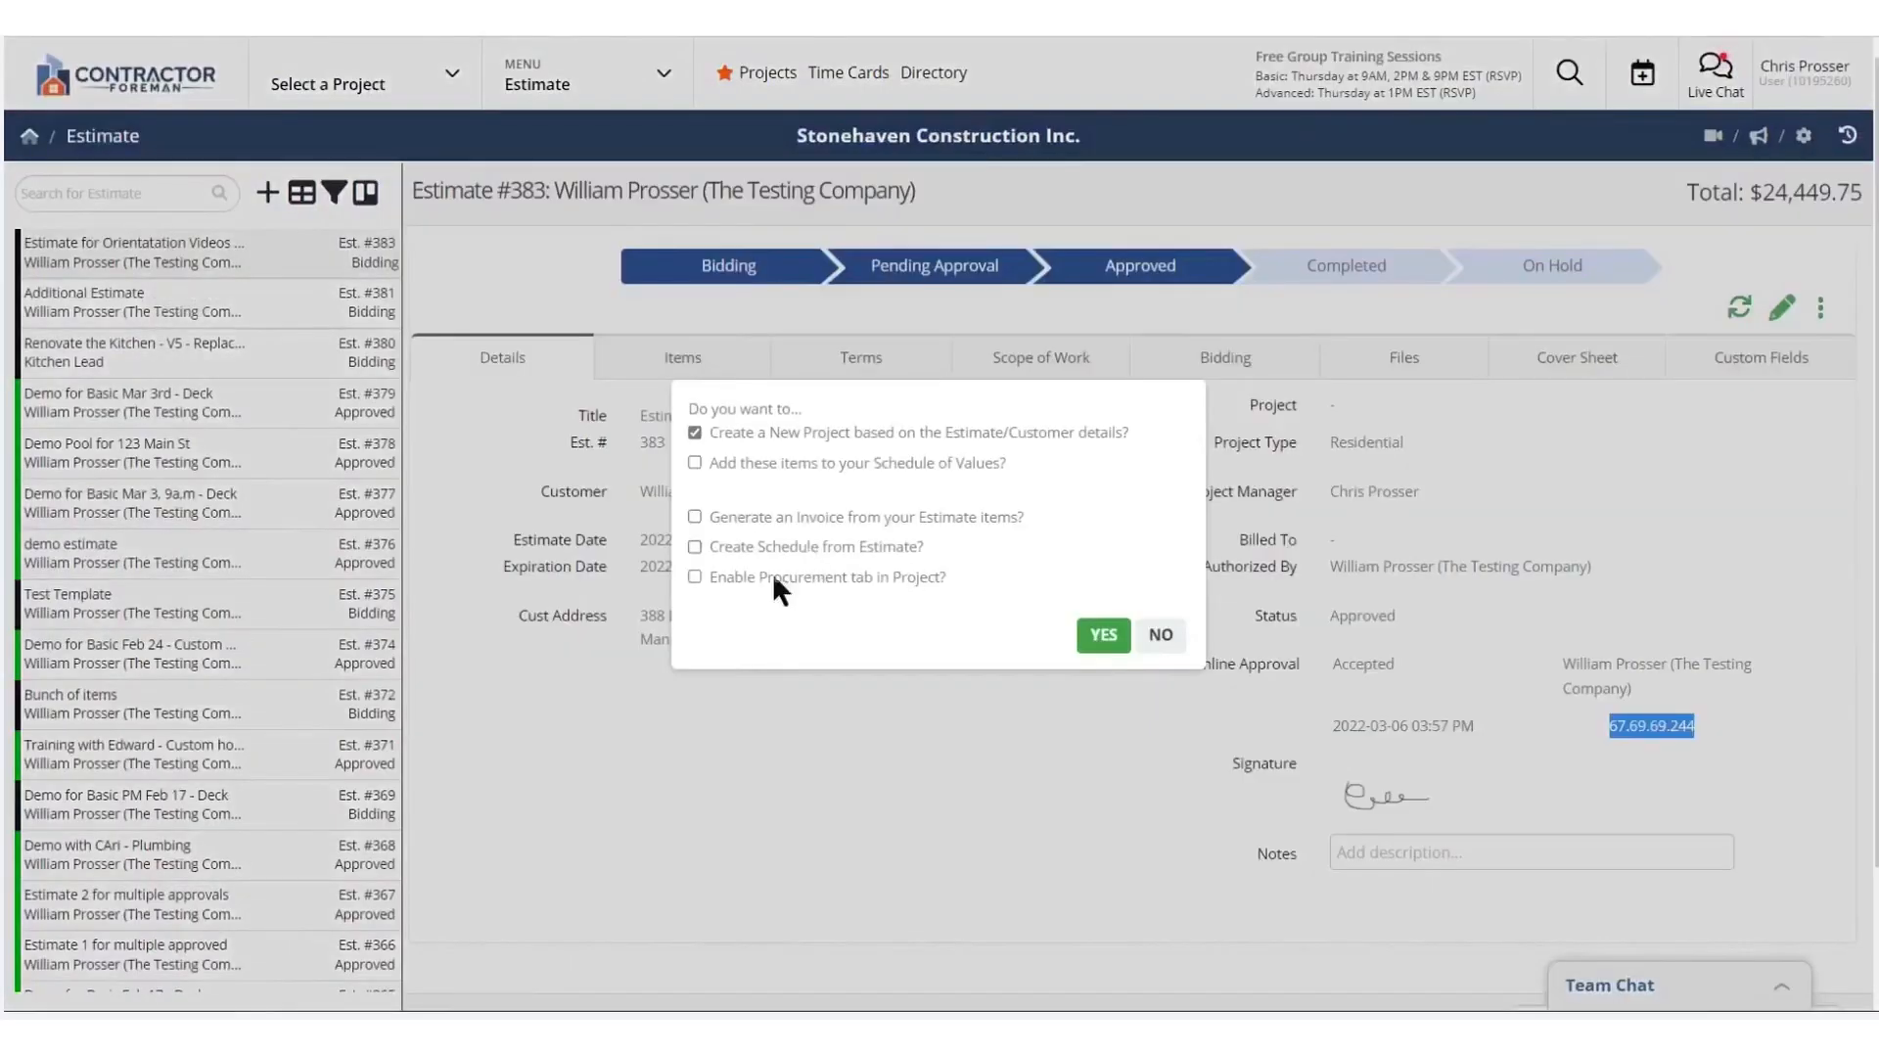
{"action": "left_click", "coordinate": [694, 577]}
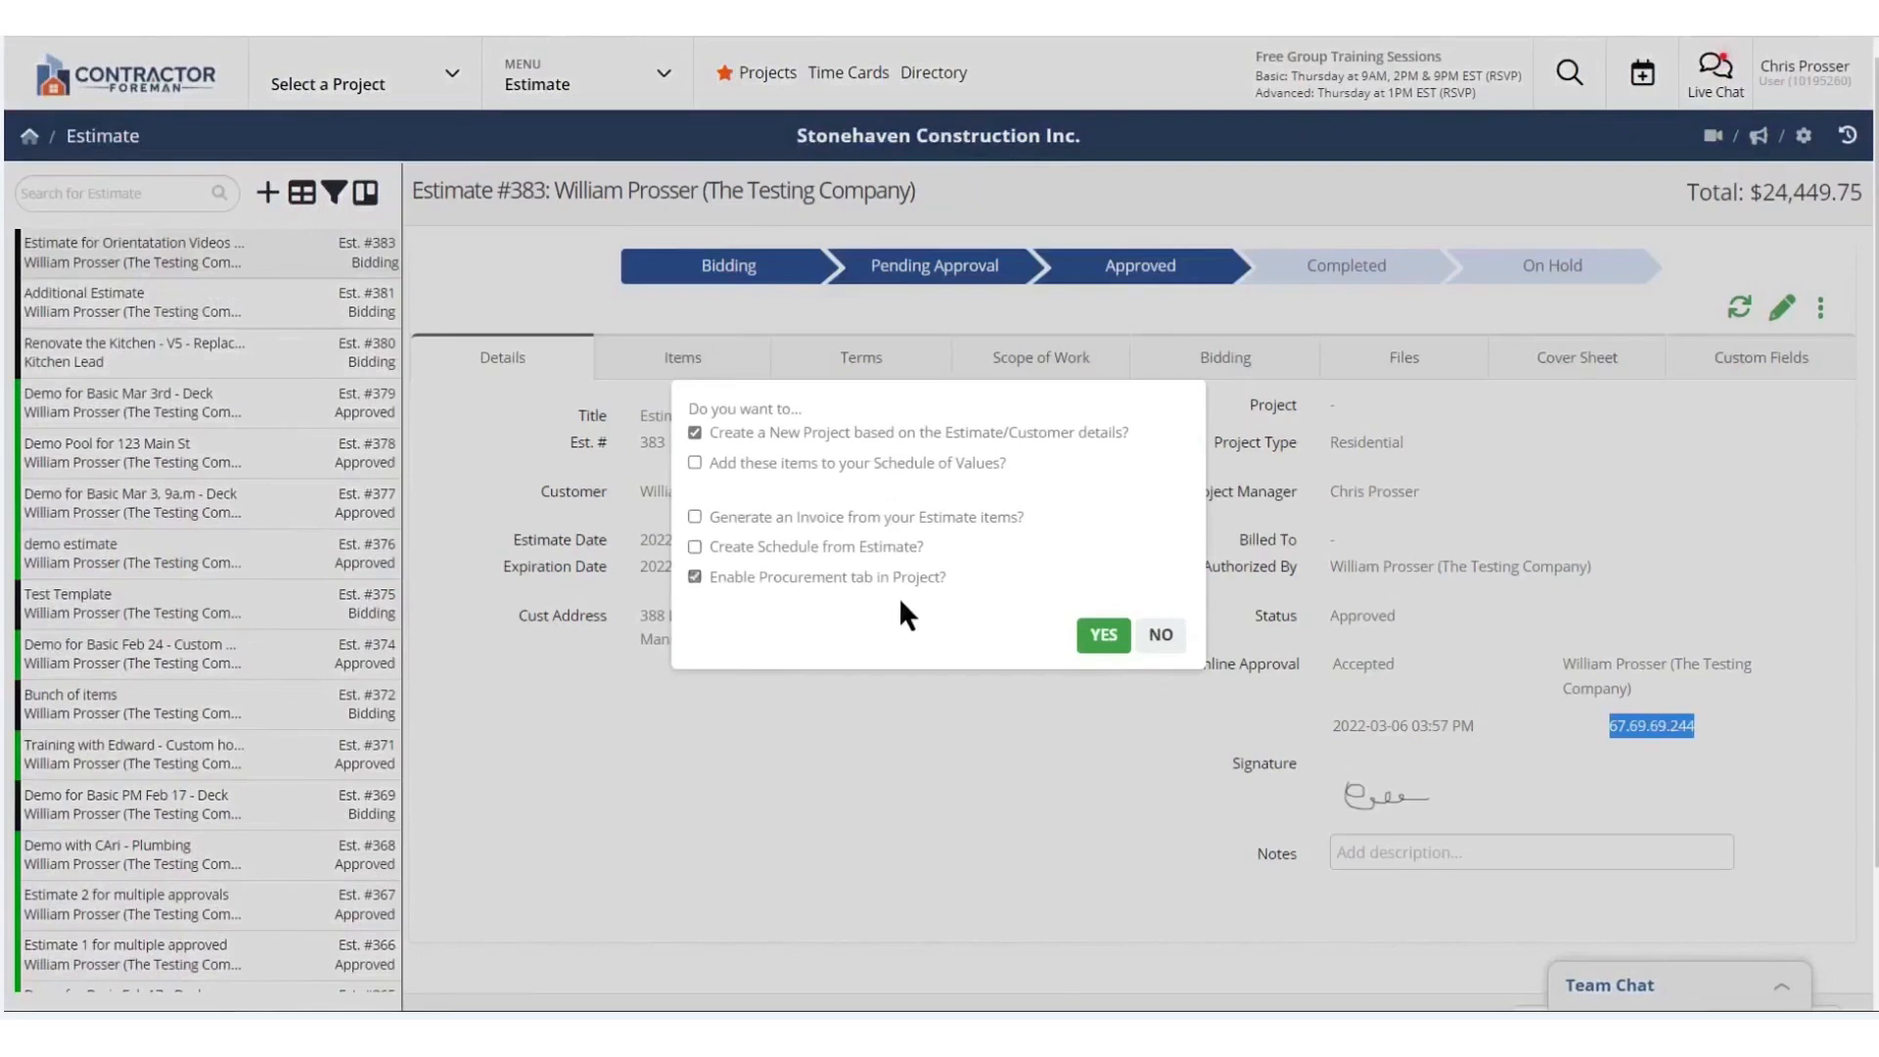
{"action": "left_click", "coordinate": [1100, 635]}
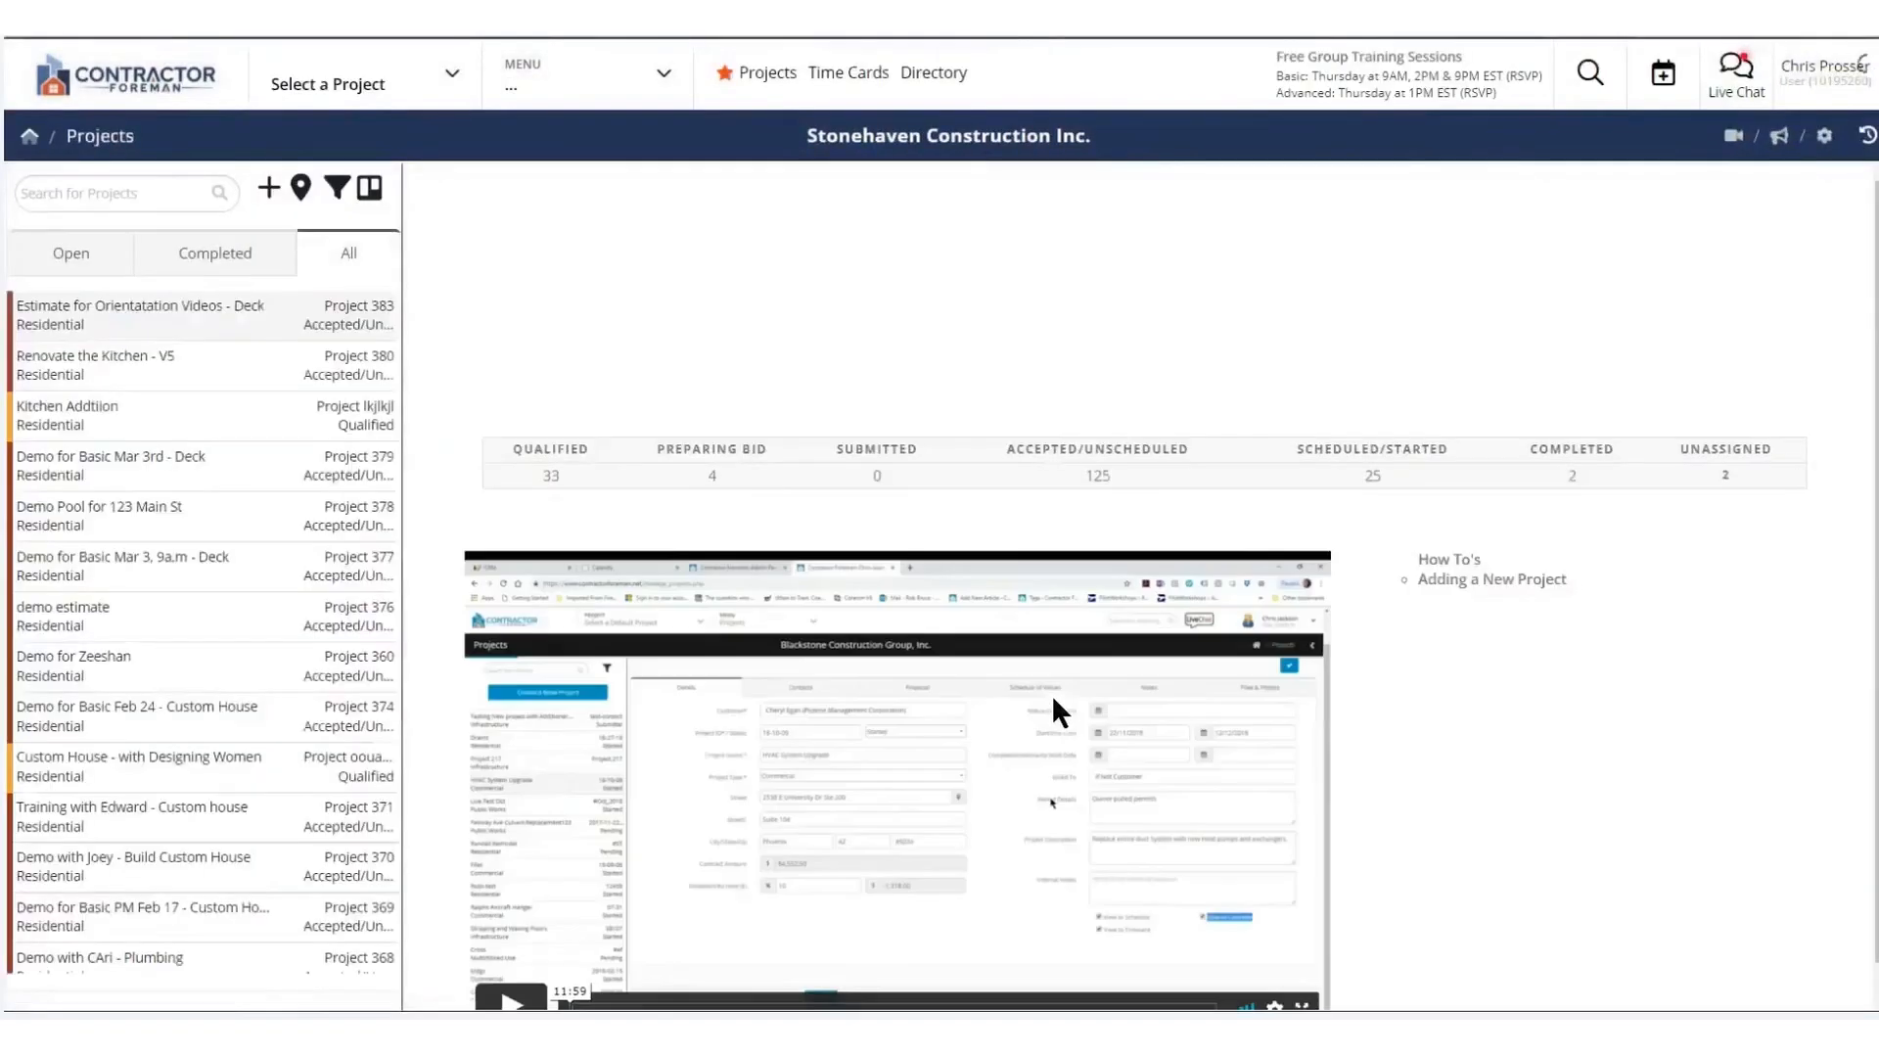
Open the new deck project and show its Financial summary
{"action": "left_click", "coordinate": [139, 314]}
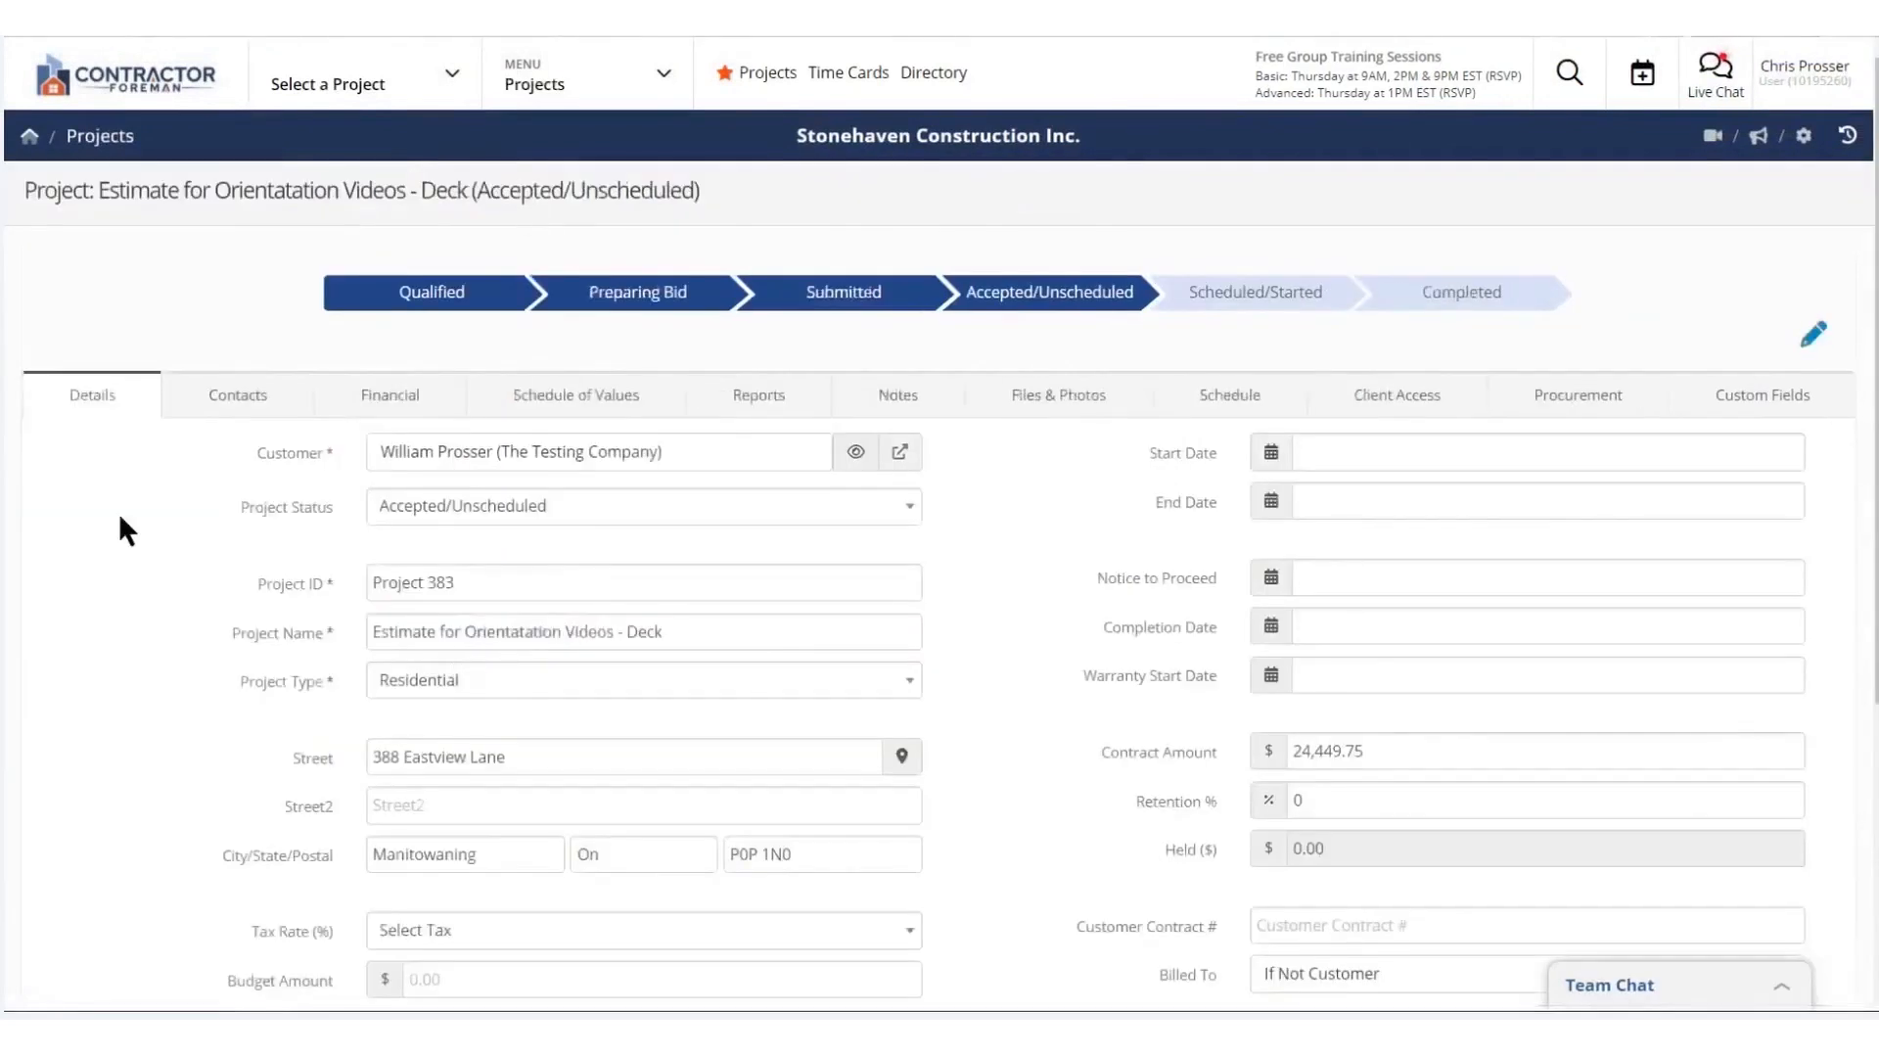
{"action": "scroll", "scroll_direction": "down", "scroll_amount": 3}
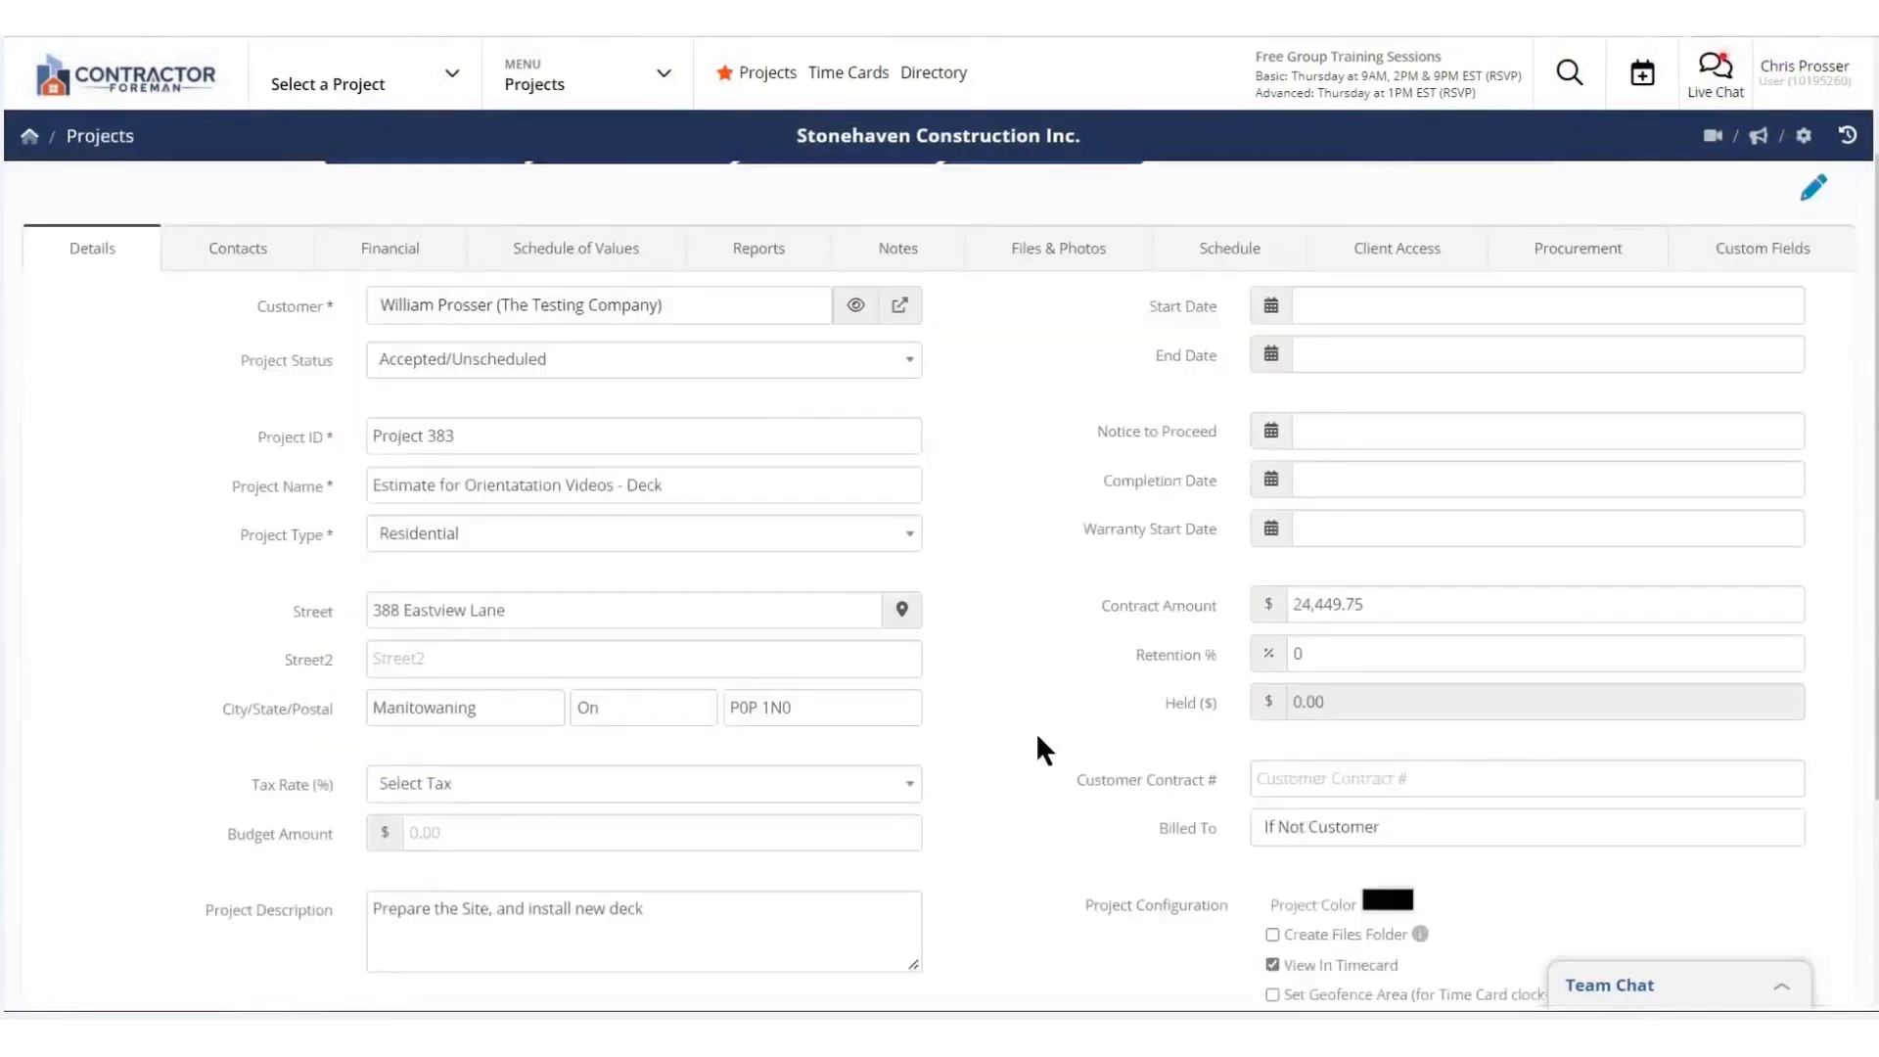
{"action": "left_click", "coordinate": [389, 247]}
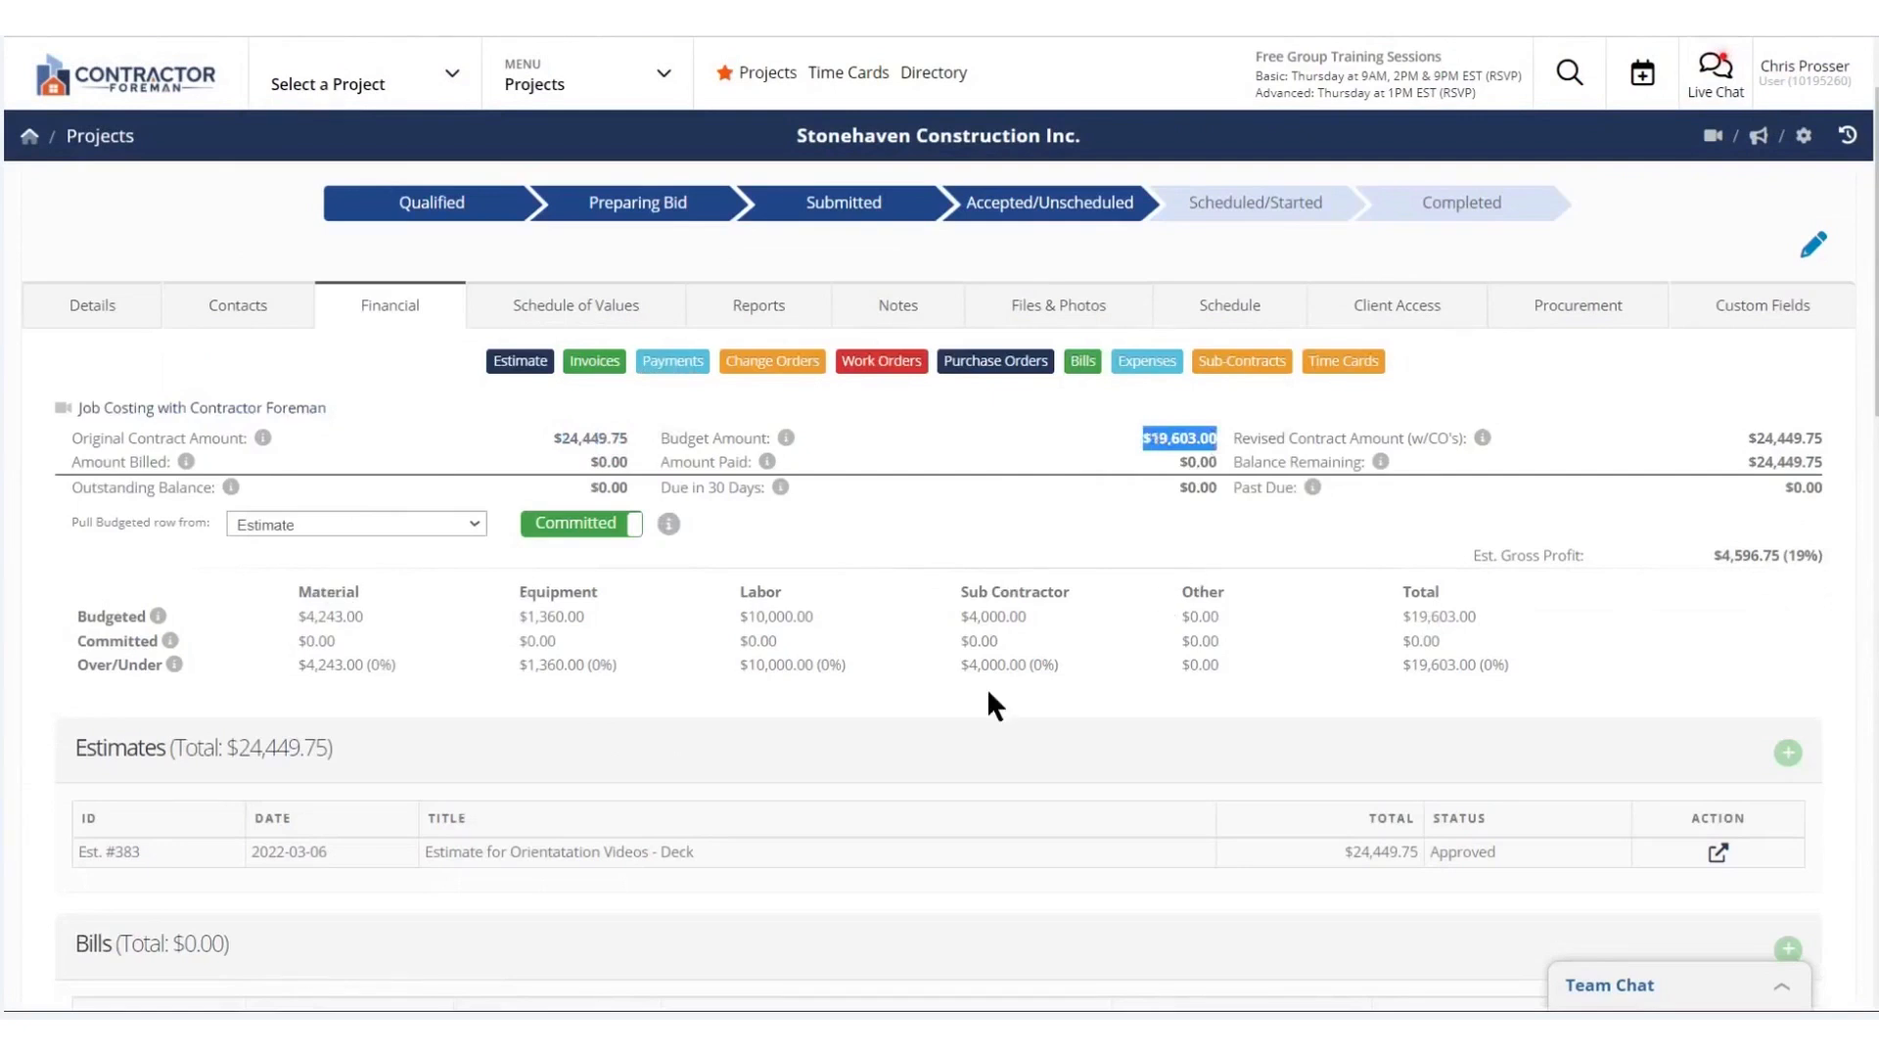
Switch job costing from Committed to Actual and review cost sections down to work orders
{"action": "scroll", "scroll_direction": "down", "scroll_amount": 3}
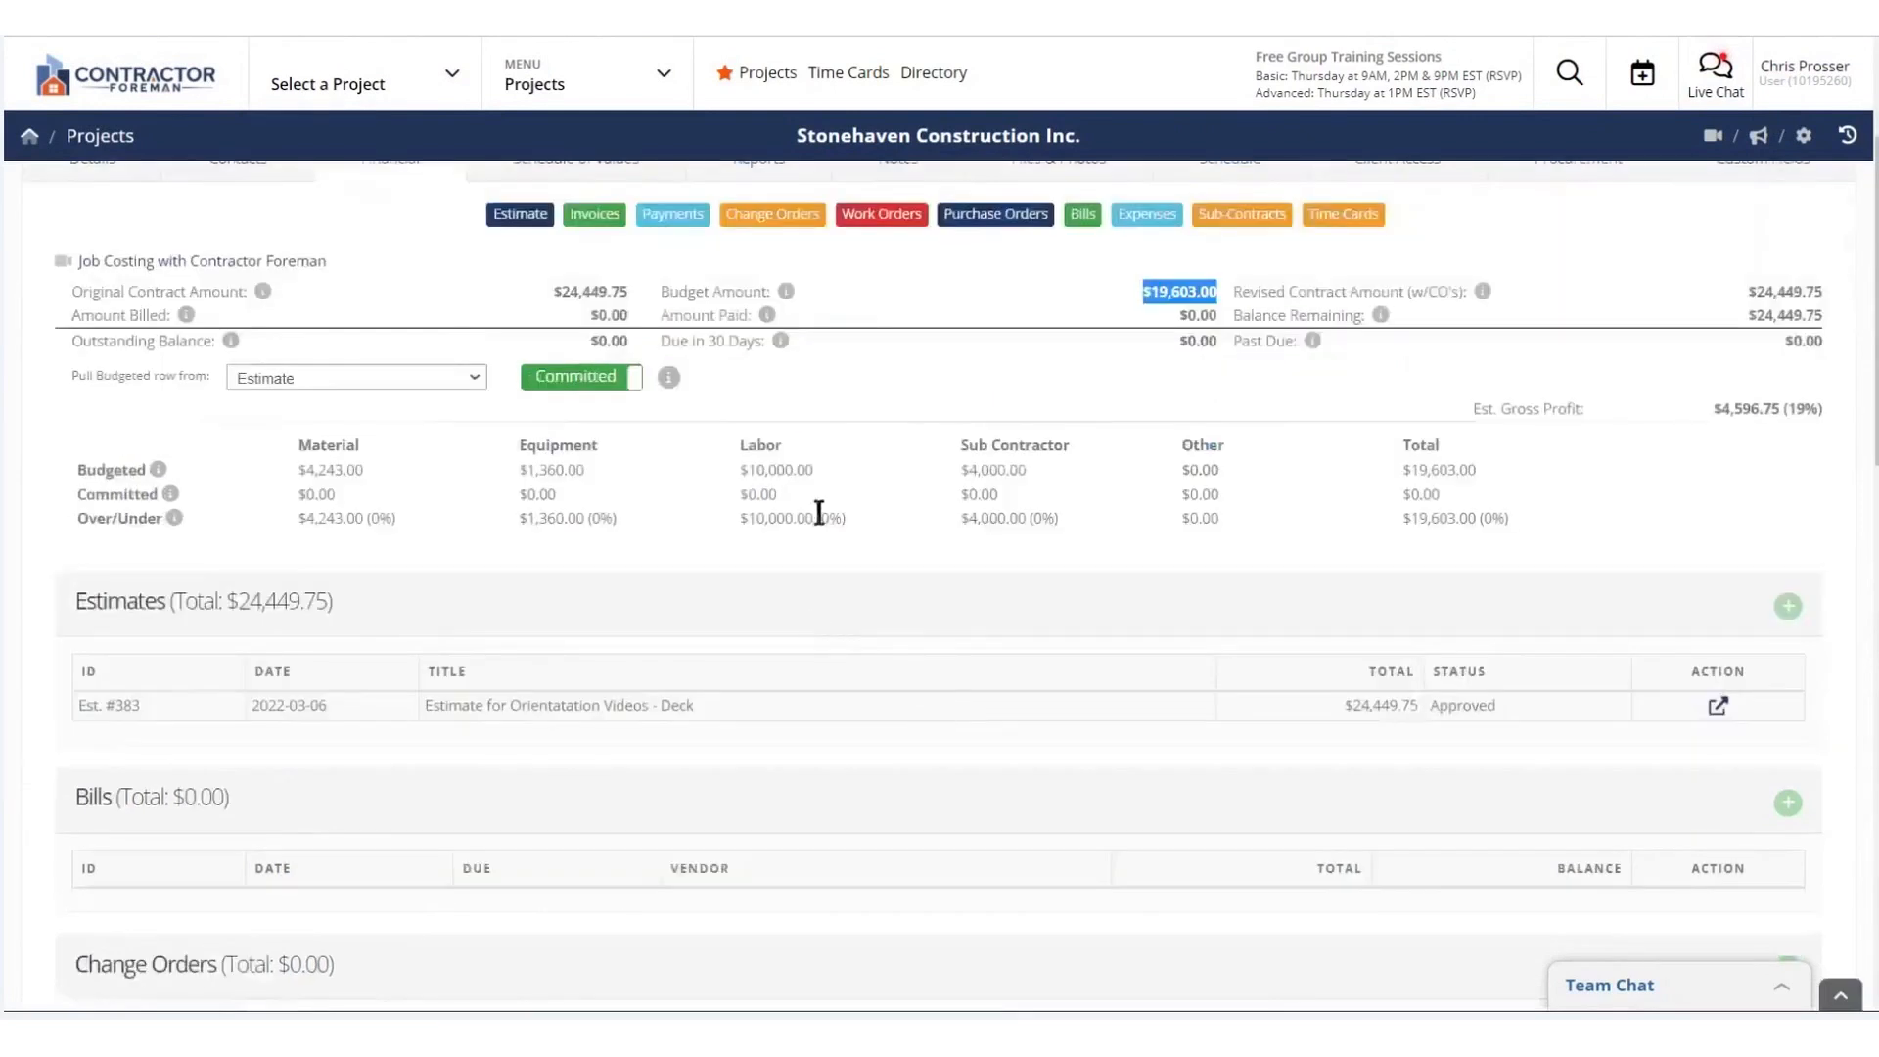
{"action": "left_click", "coordinate": [580, 376]}
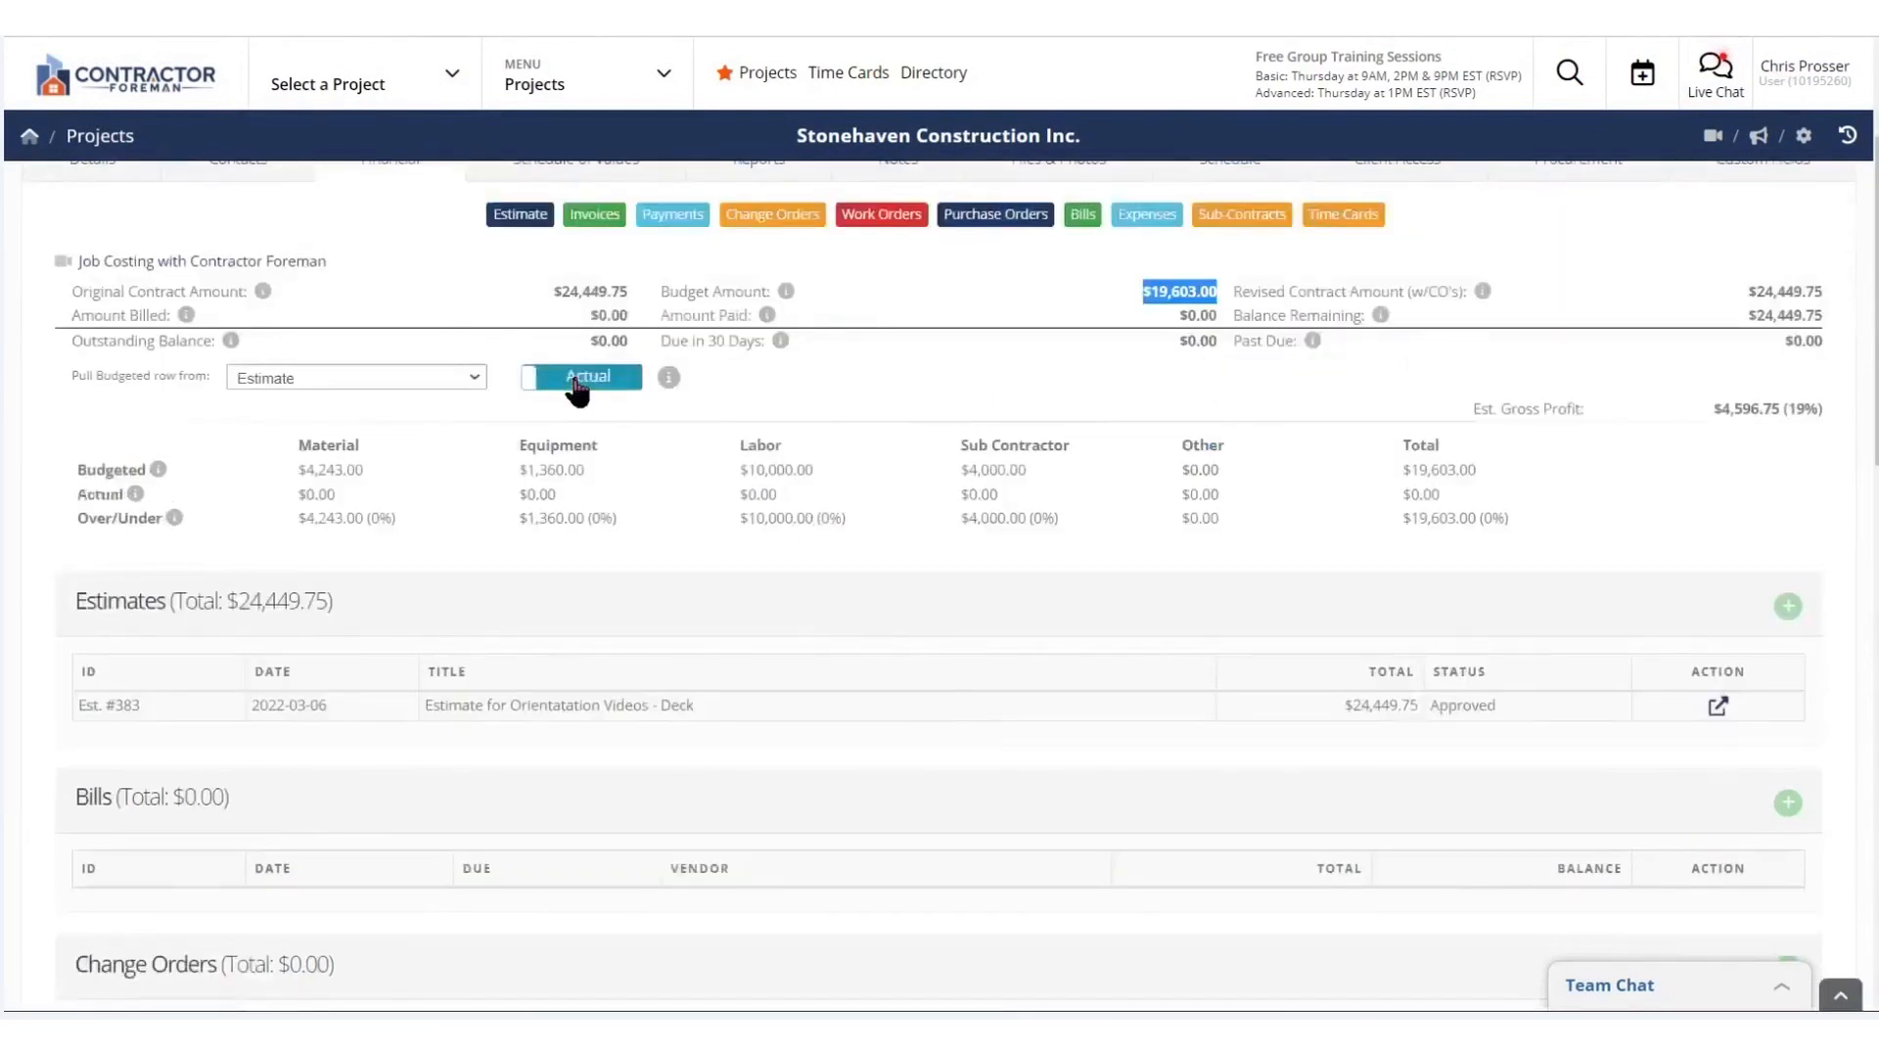
{"action": "left_click", "coordinate": [581, 376]}
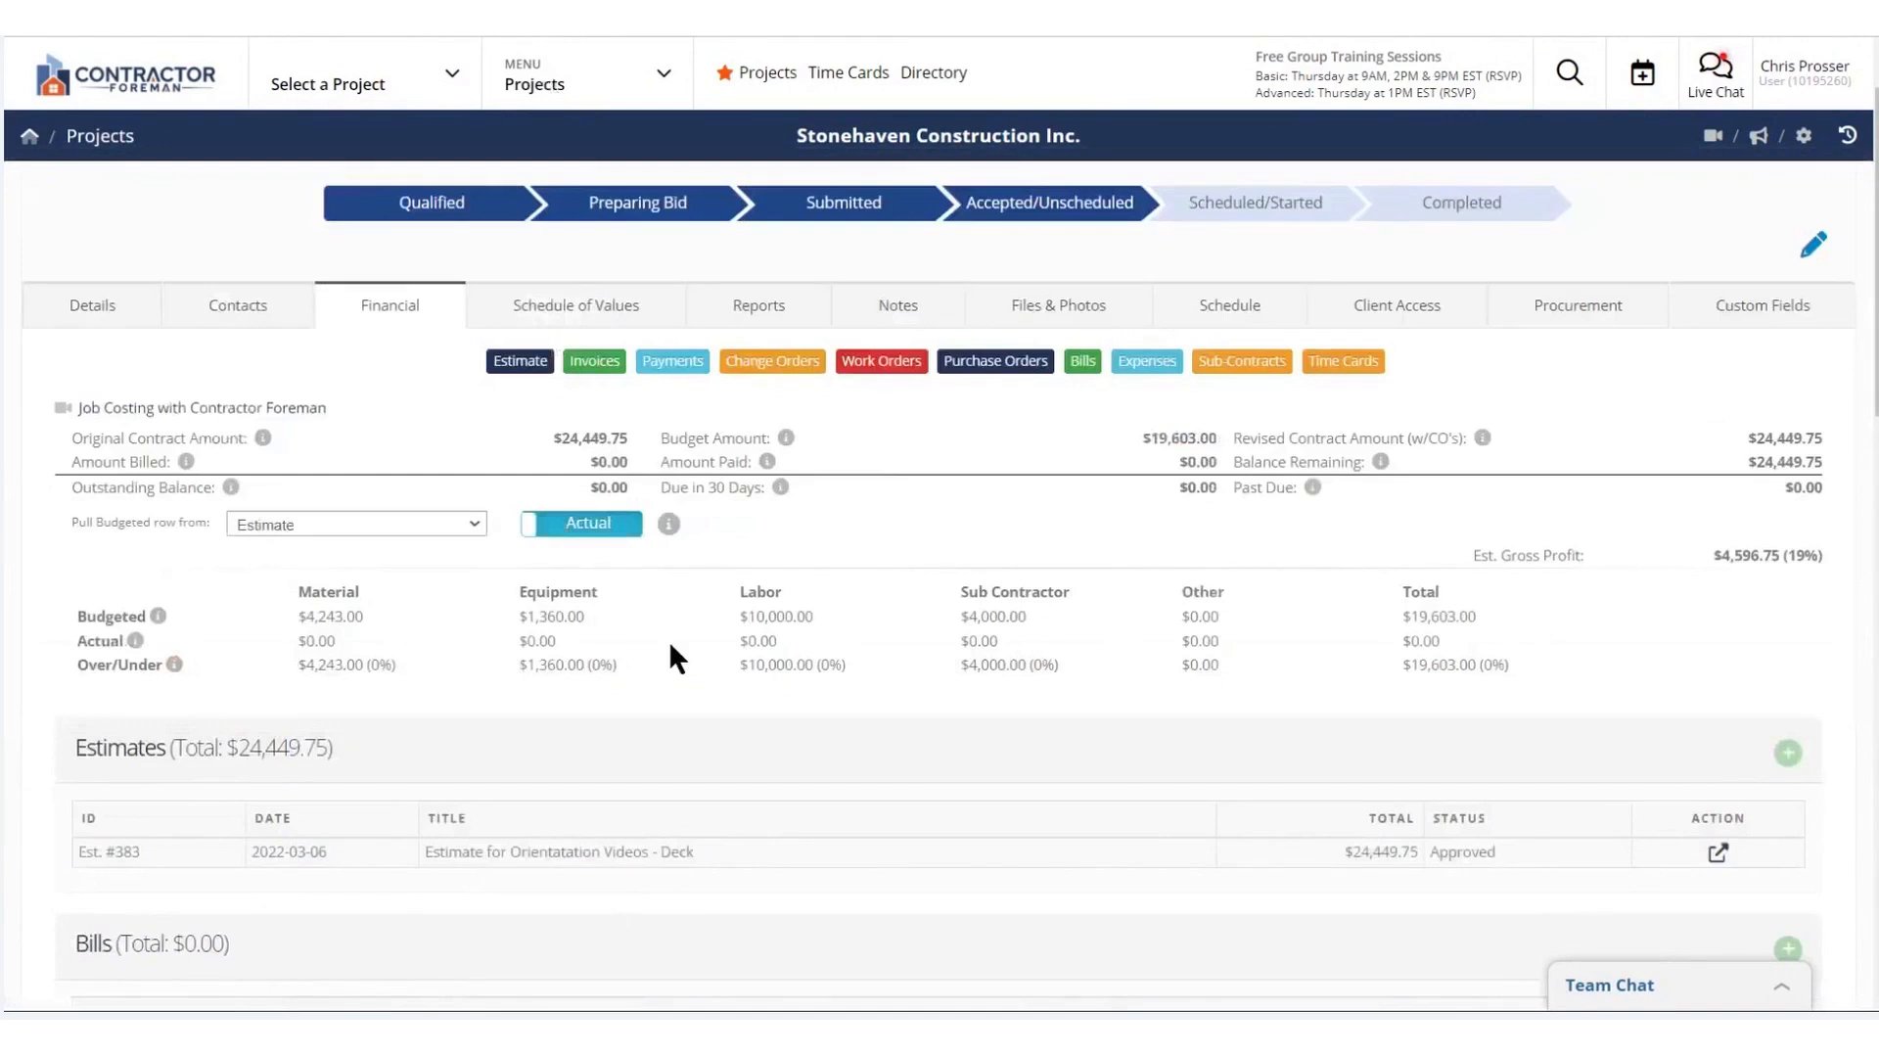
{"action": "mouse_move", "coordinate": [791, 646]}
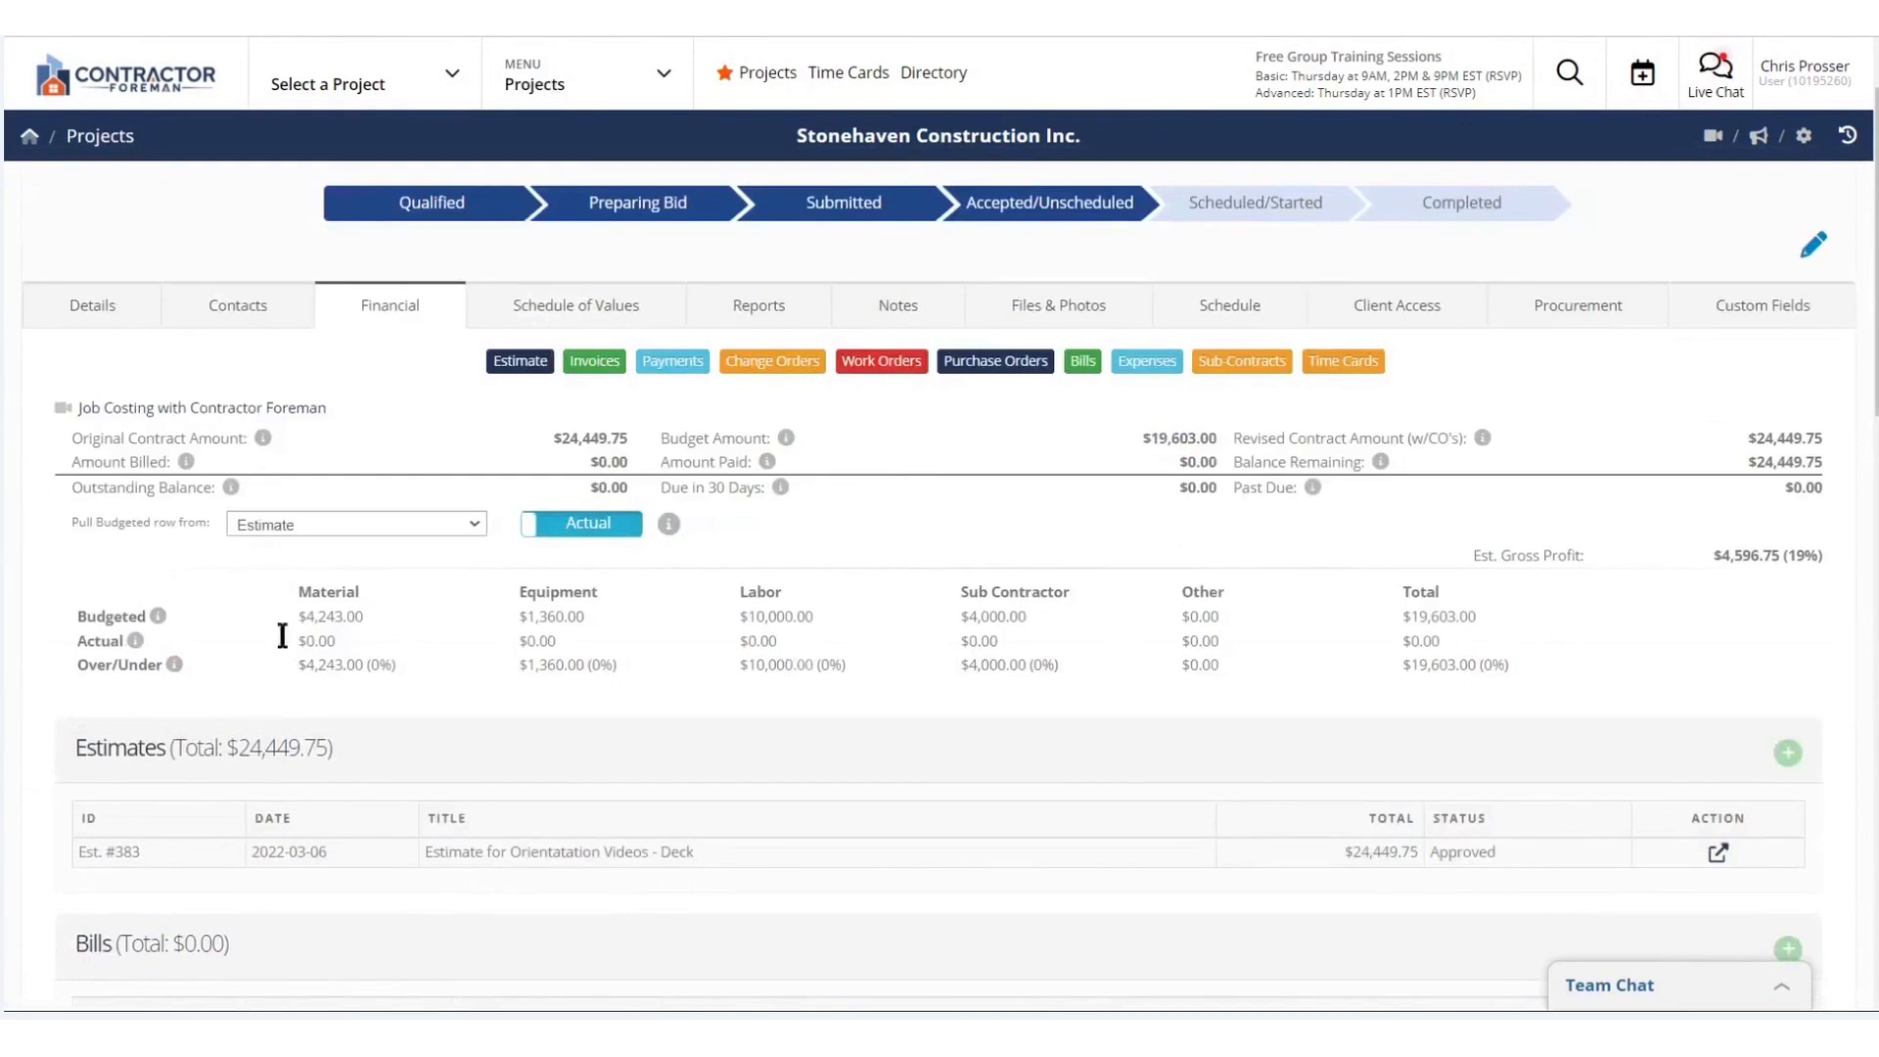
{"action": "scroll", "scroll_direction": "down", "scroll_amount": 3}
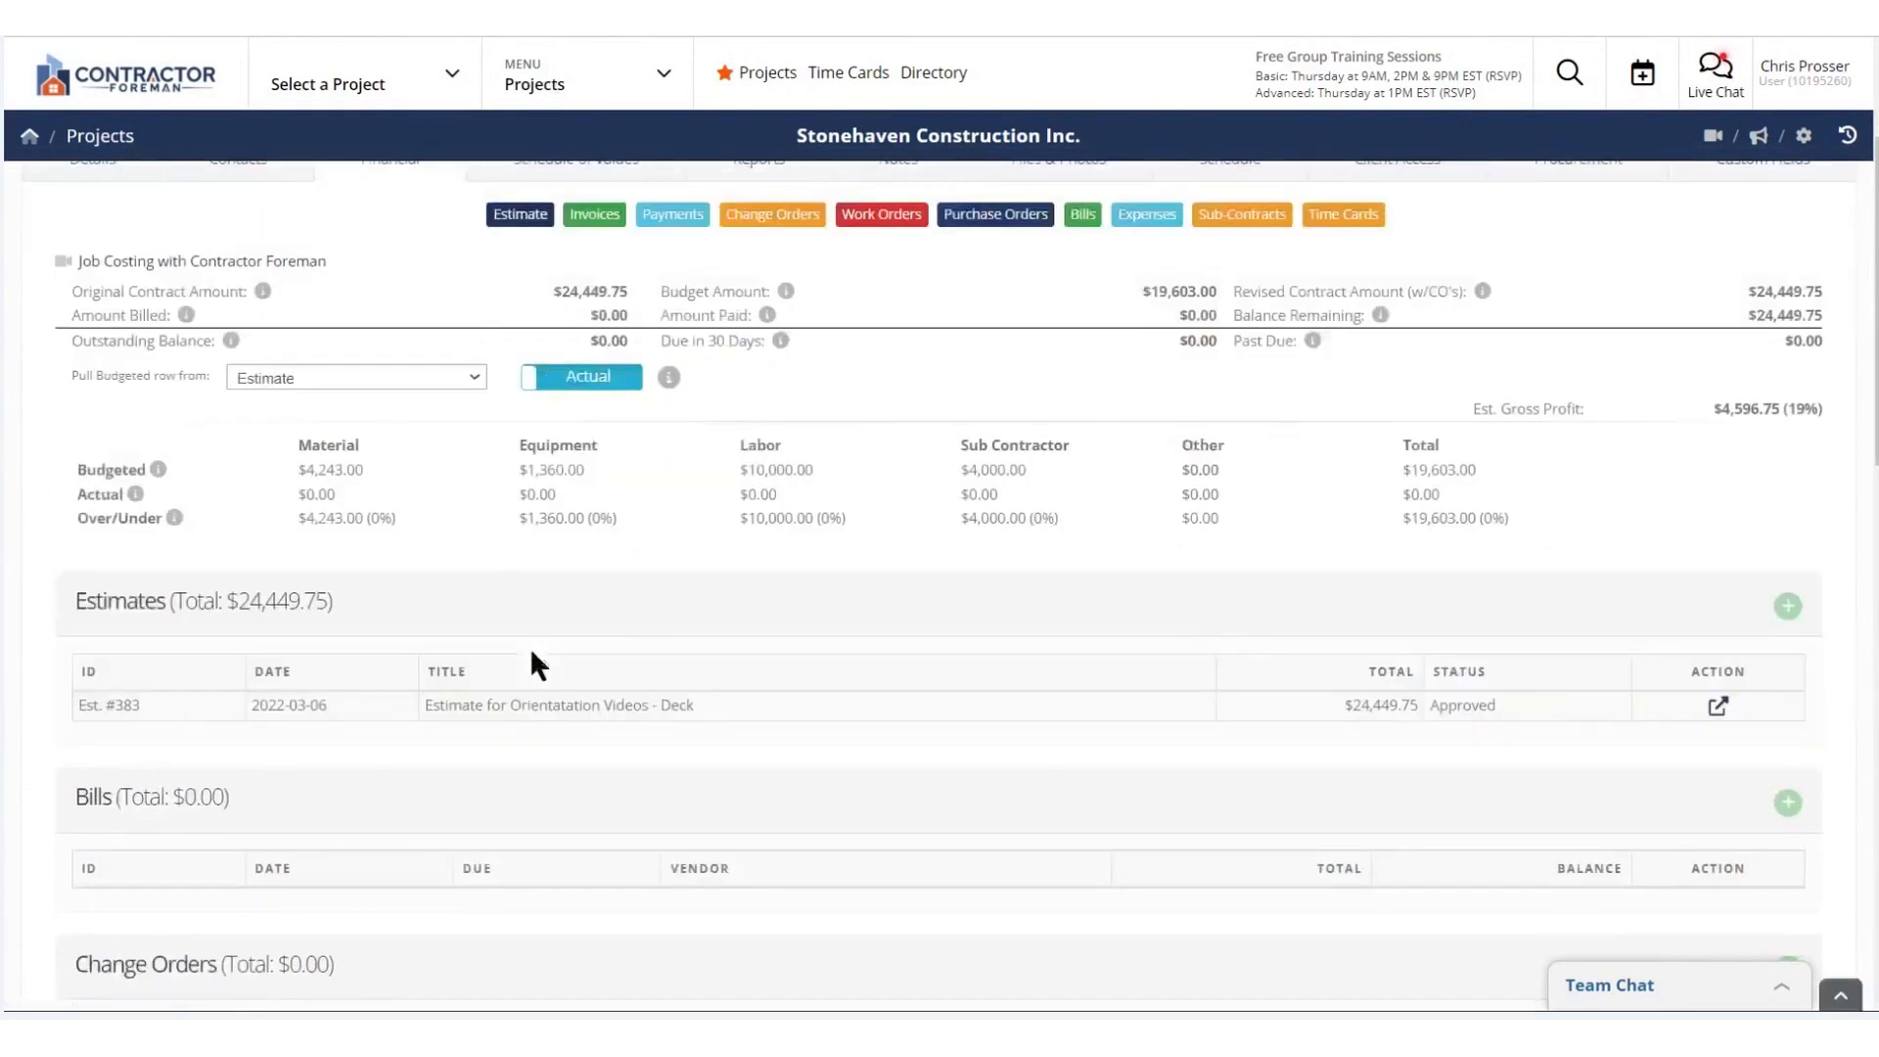
{"action": "mouse_move", "coordinate": [1218, 537]}
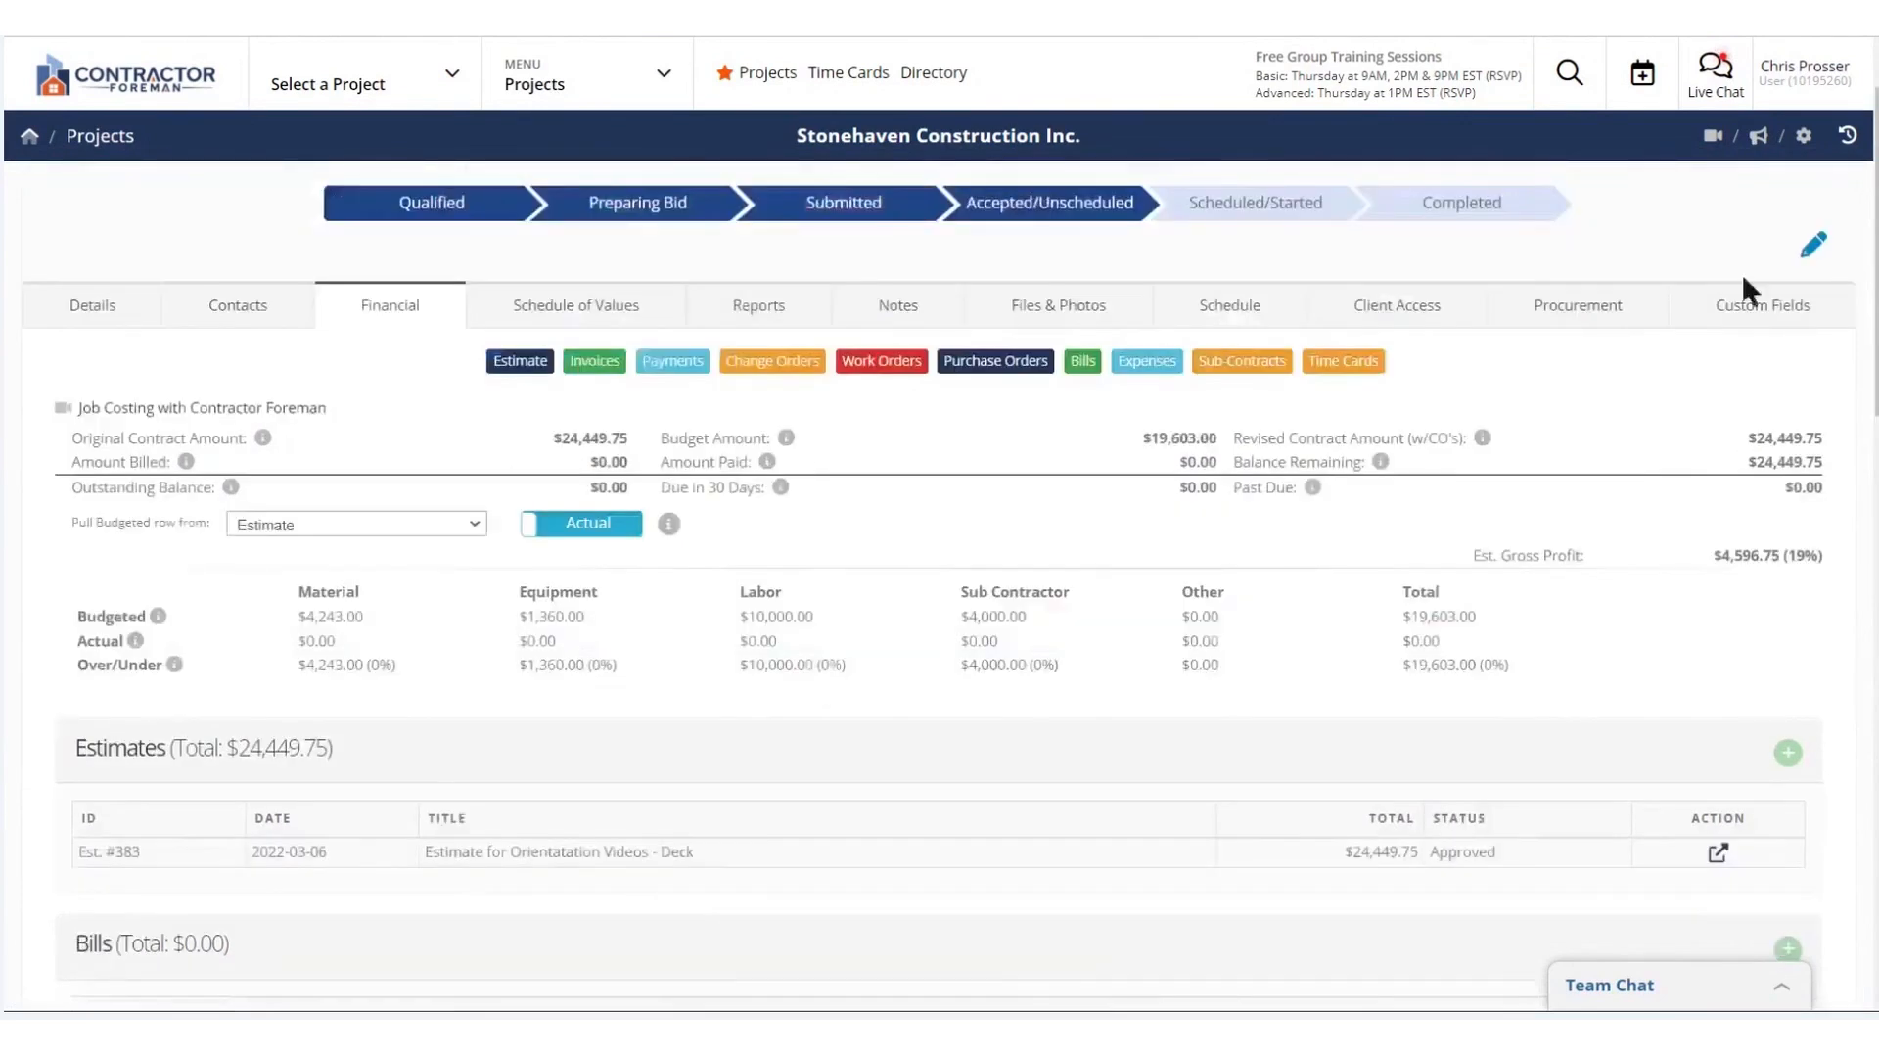
{"action": "mouse_move", "coordinate": [1342, 372]}
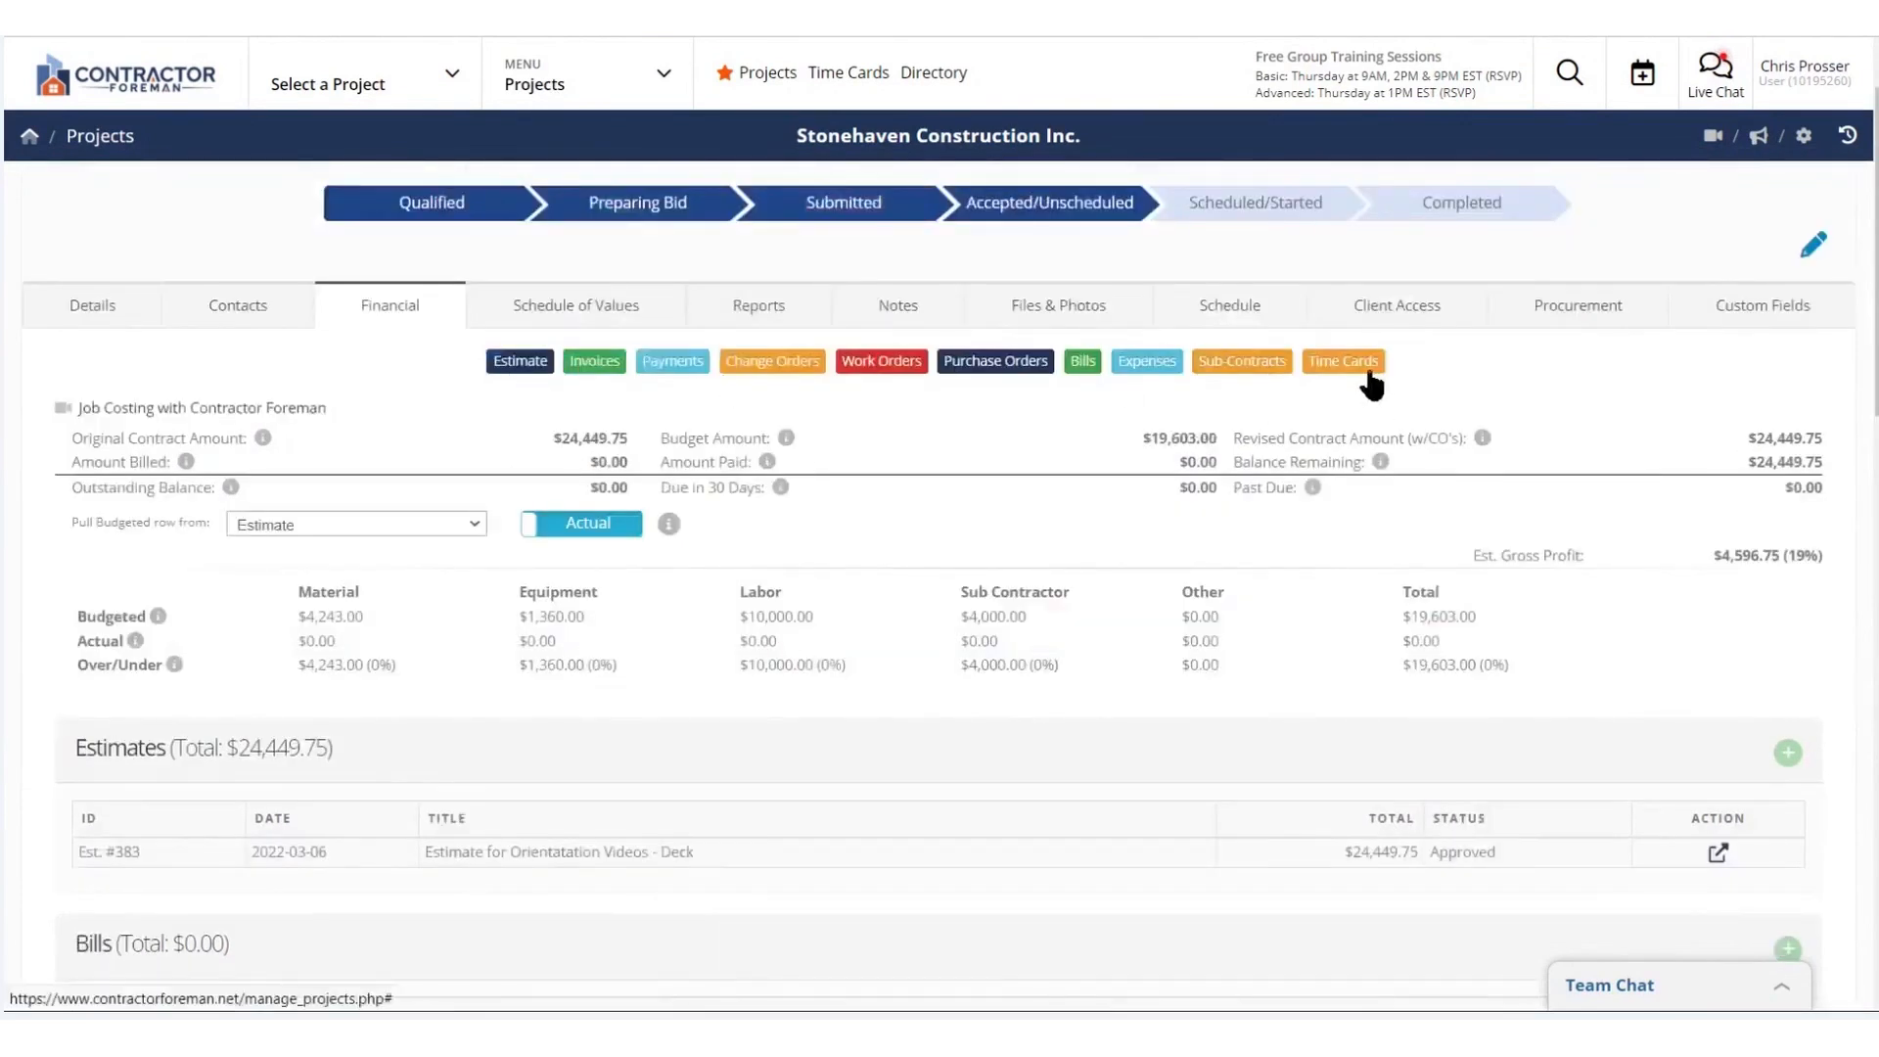
{"action": "scroll", "scroll_direction": "down", "scroll_amount": 3}
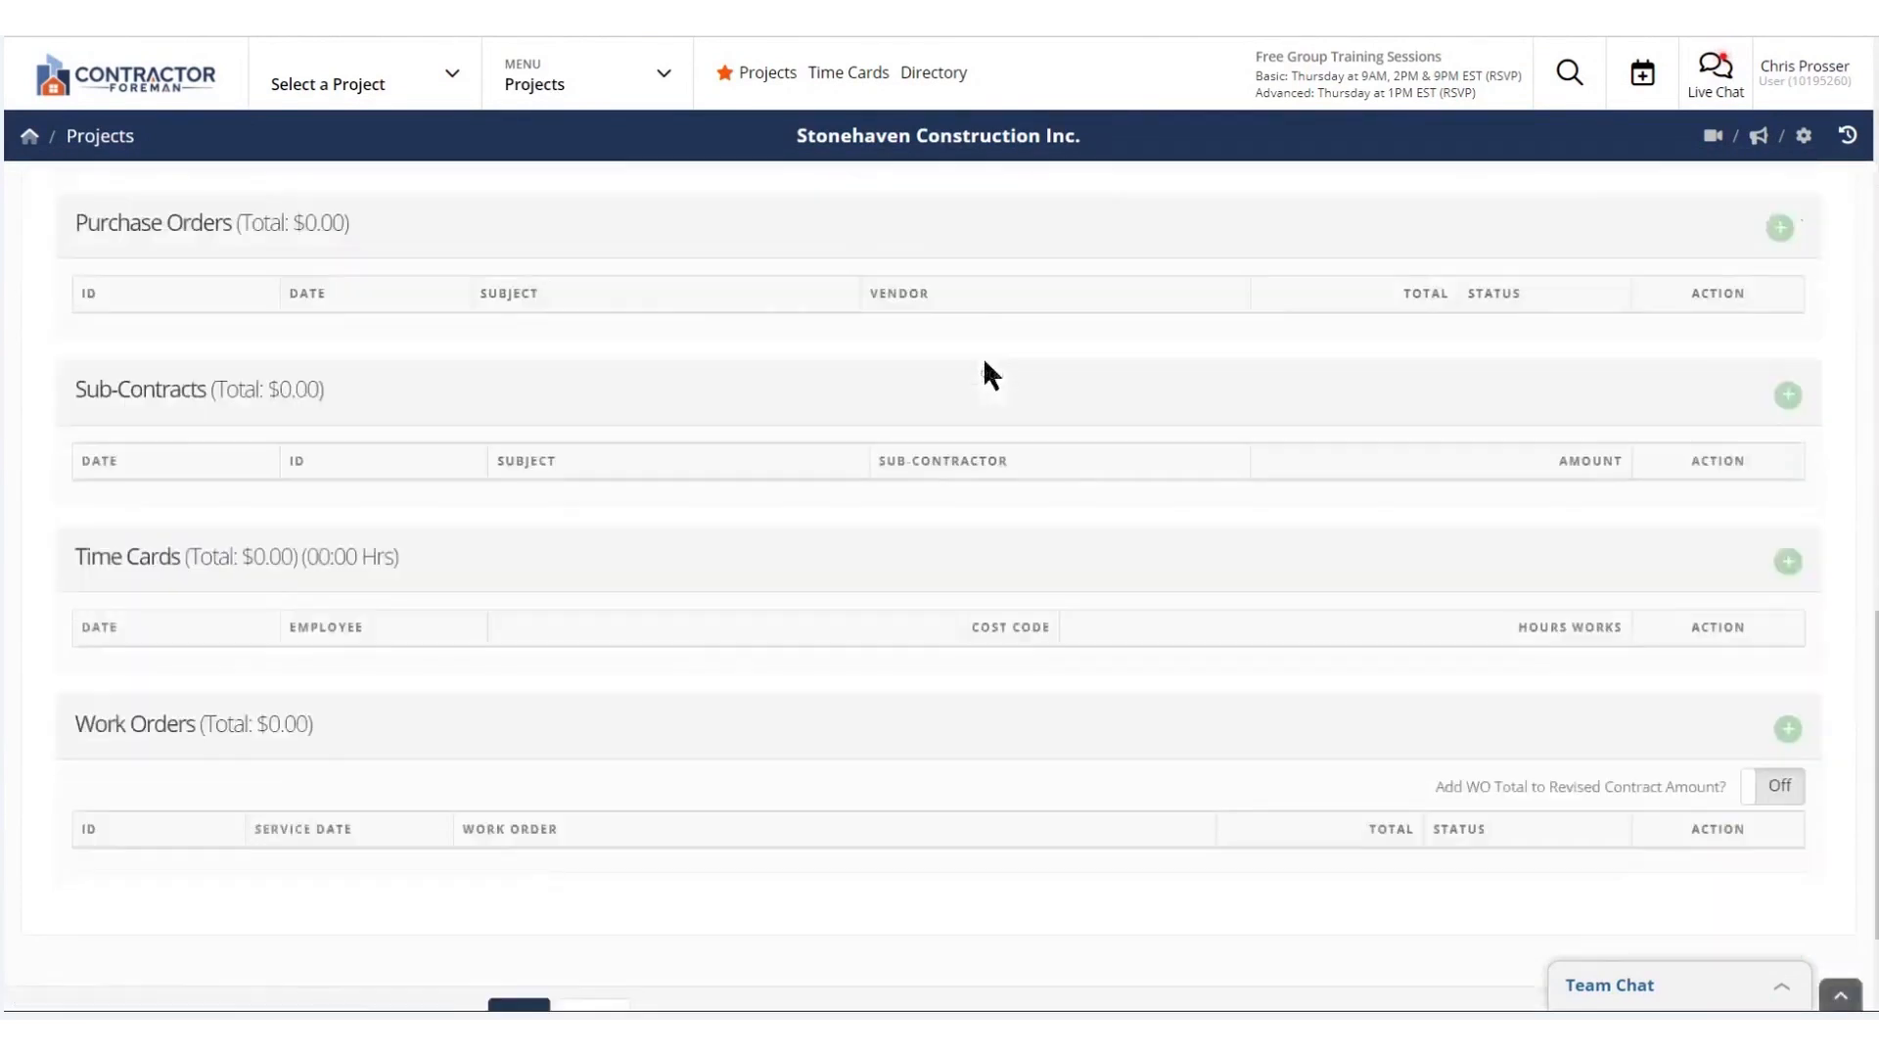
{"action": "scroll", "scroll_direction": "down", "scroll_amount": 3}
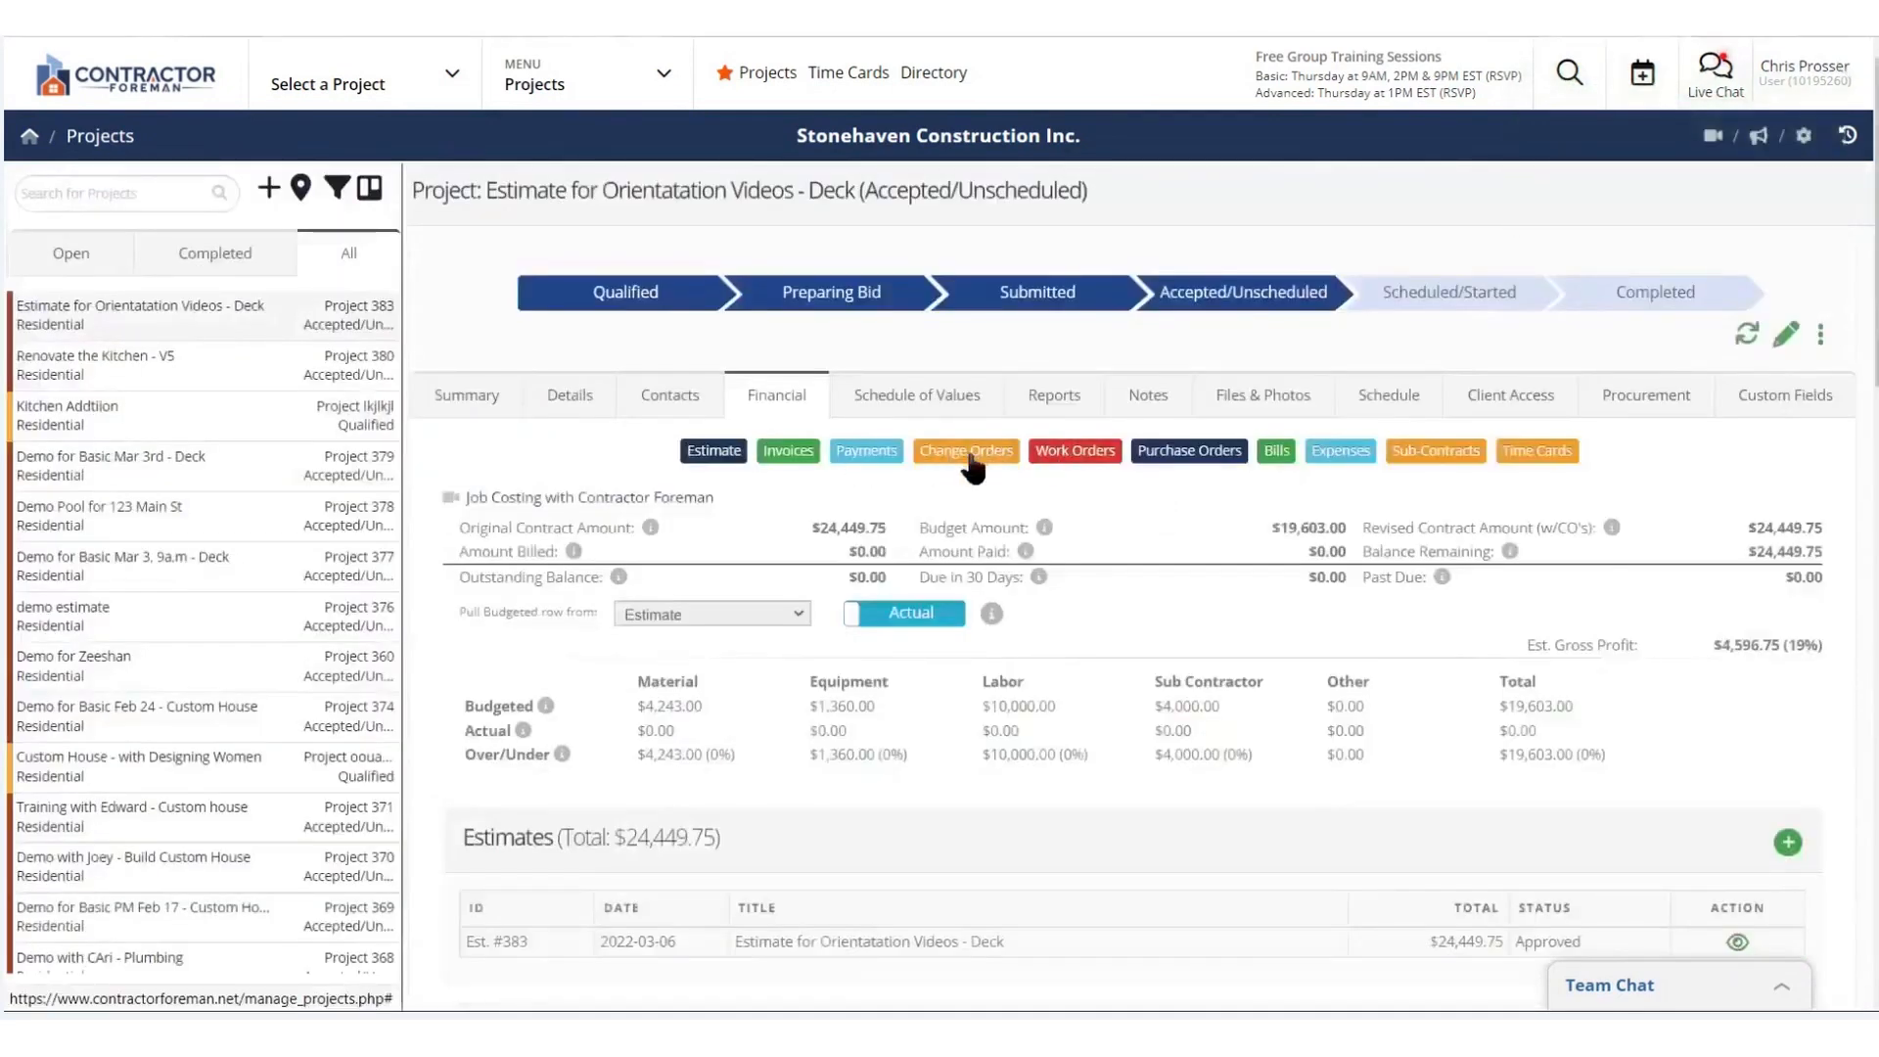
Draft a Manitowaning Mill purchase order with the four estimate materials, totaling $4,243.00
{"action": "left_click", "coordinate": [1189, 449]}
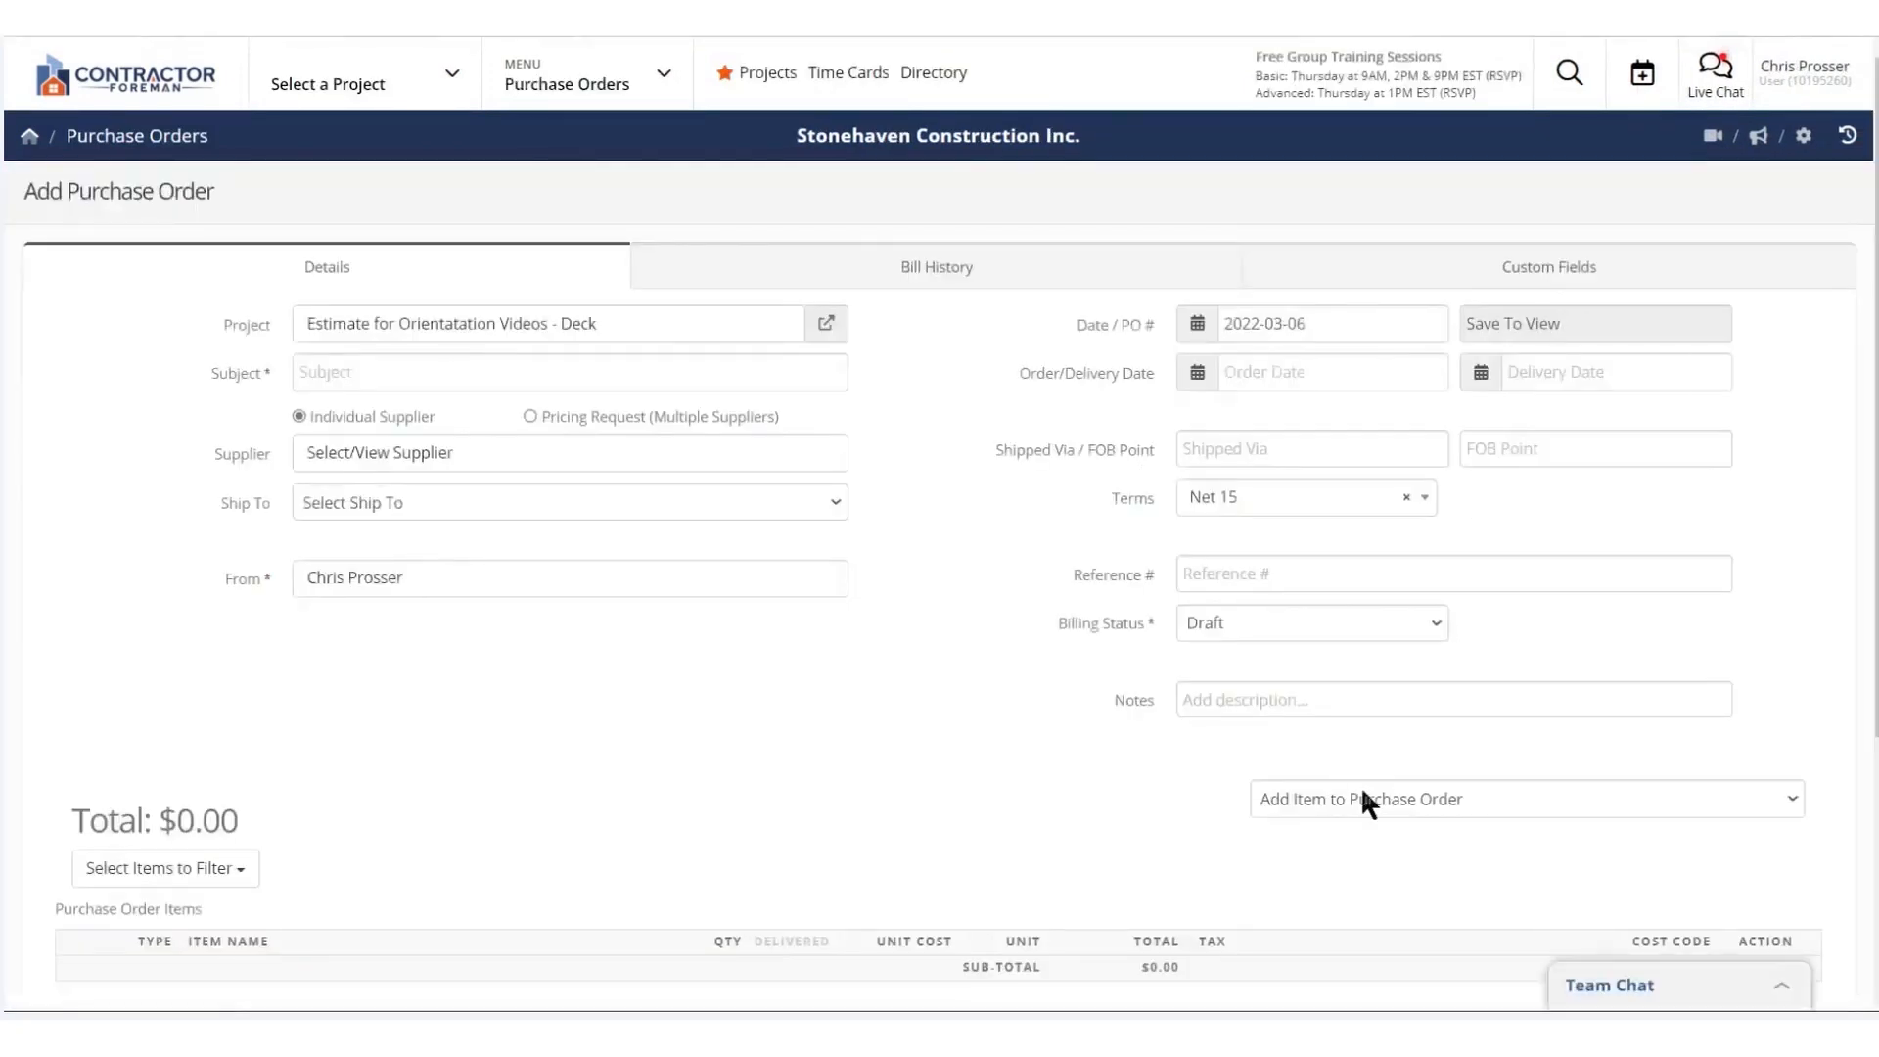
{"action": "scroll", "scroll_direction": "down", "scroll_amount": 3}
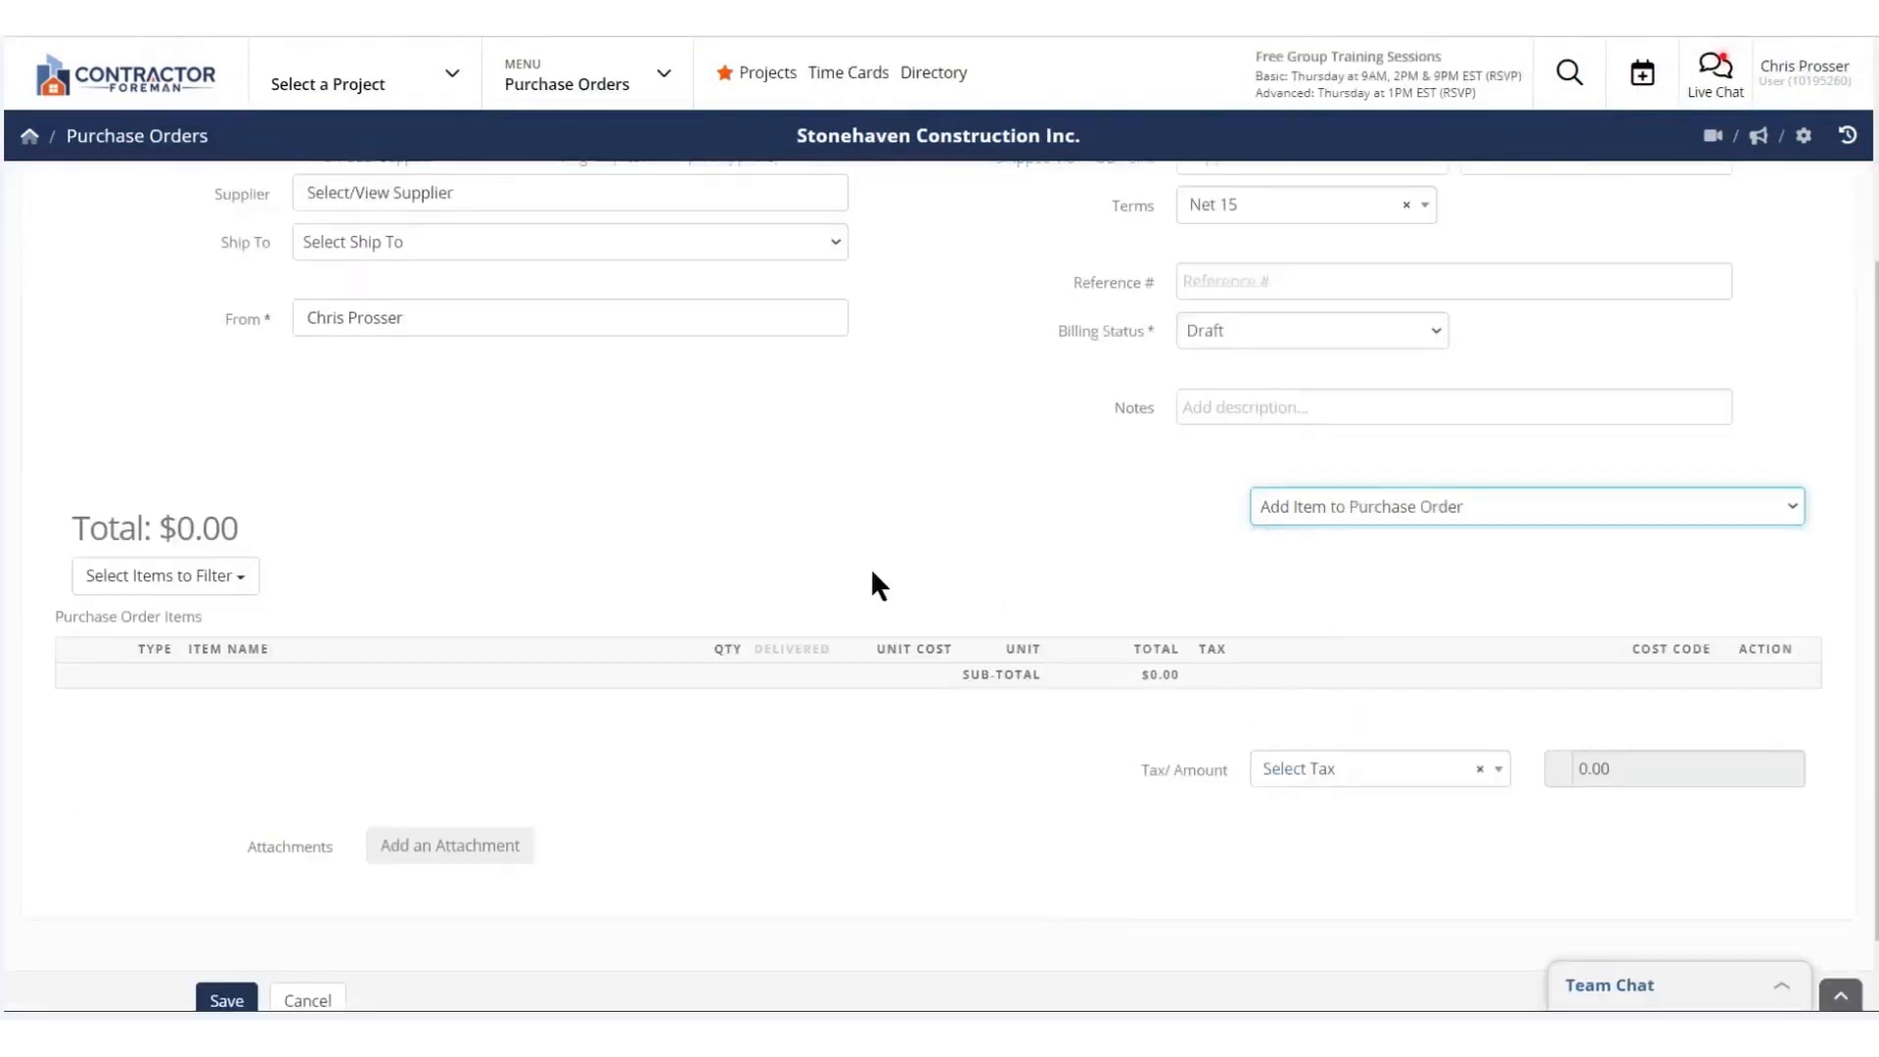
{"action": "type", "text": "Buy M"}
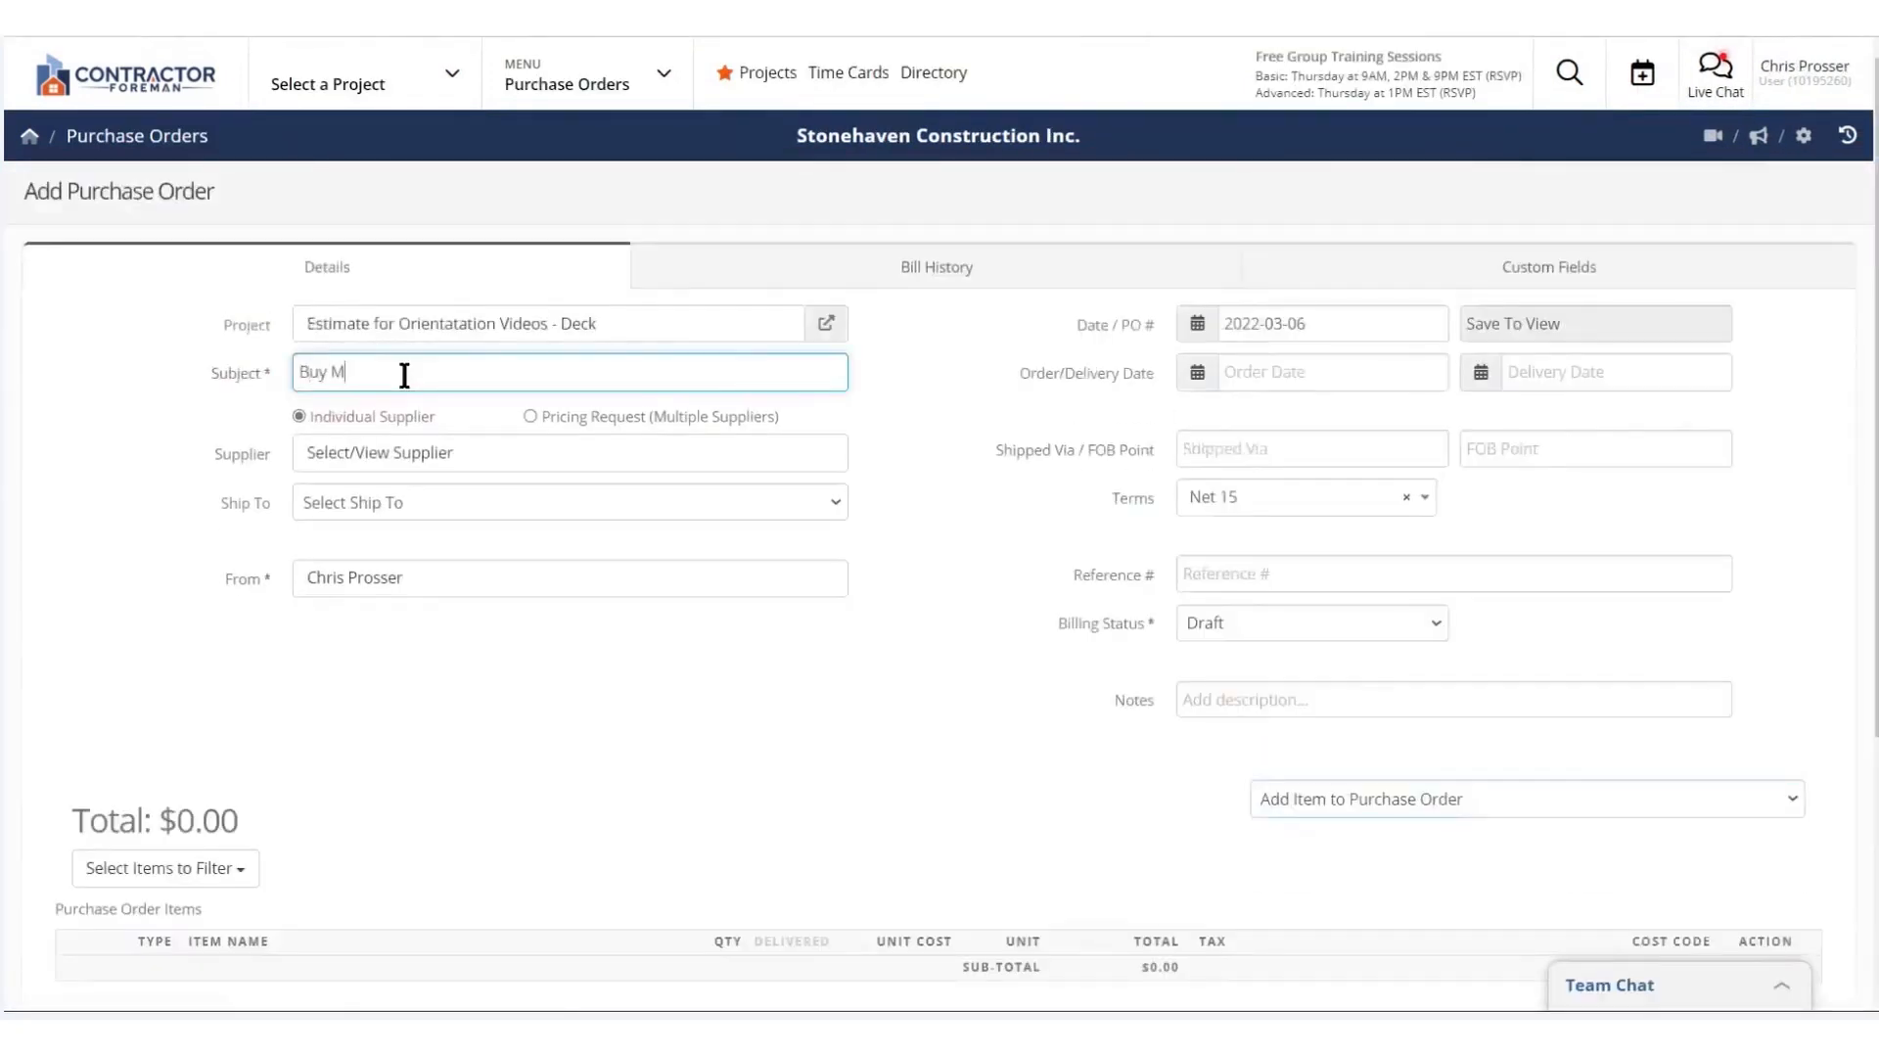
{"action": "left_click", "coordinate": [570, 452]}
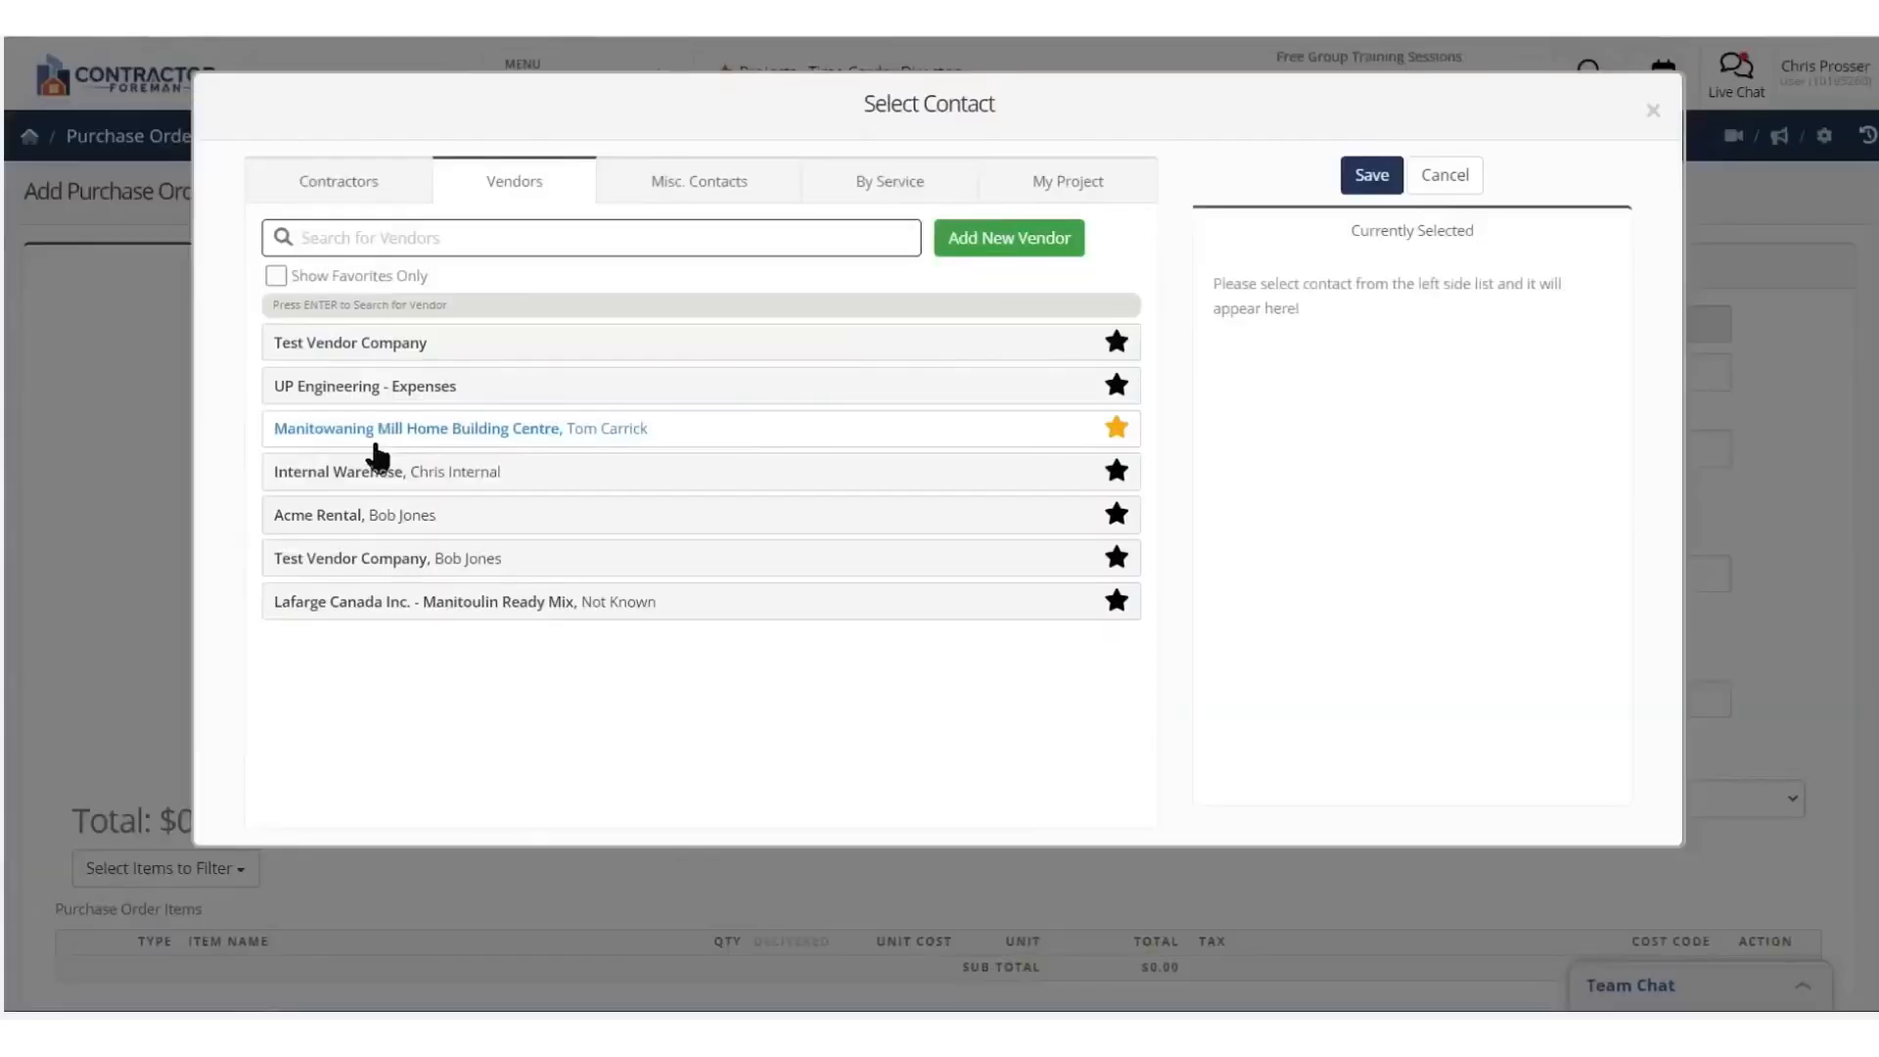
{"action": "left_click", "coordinate": [1371, 175]}
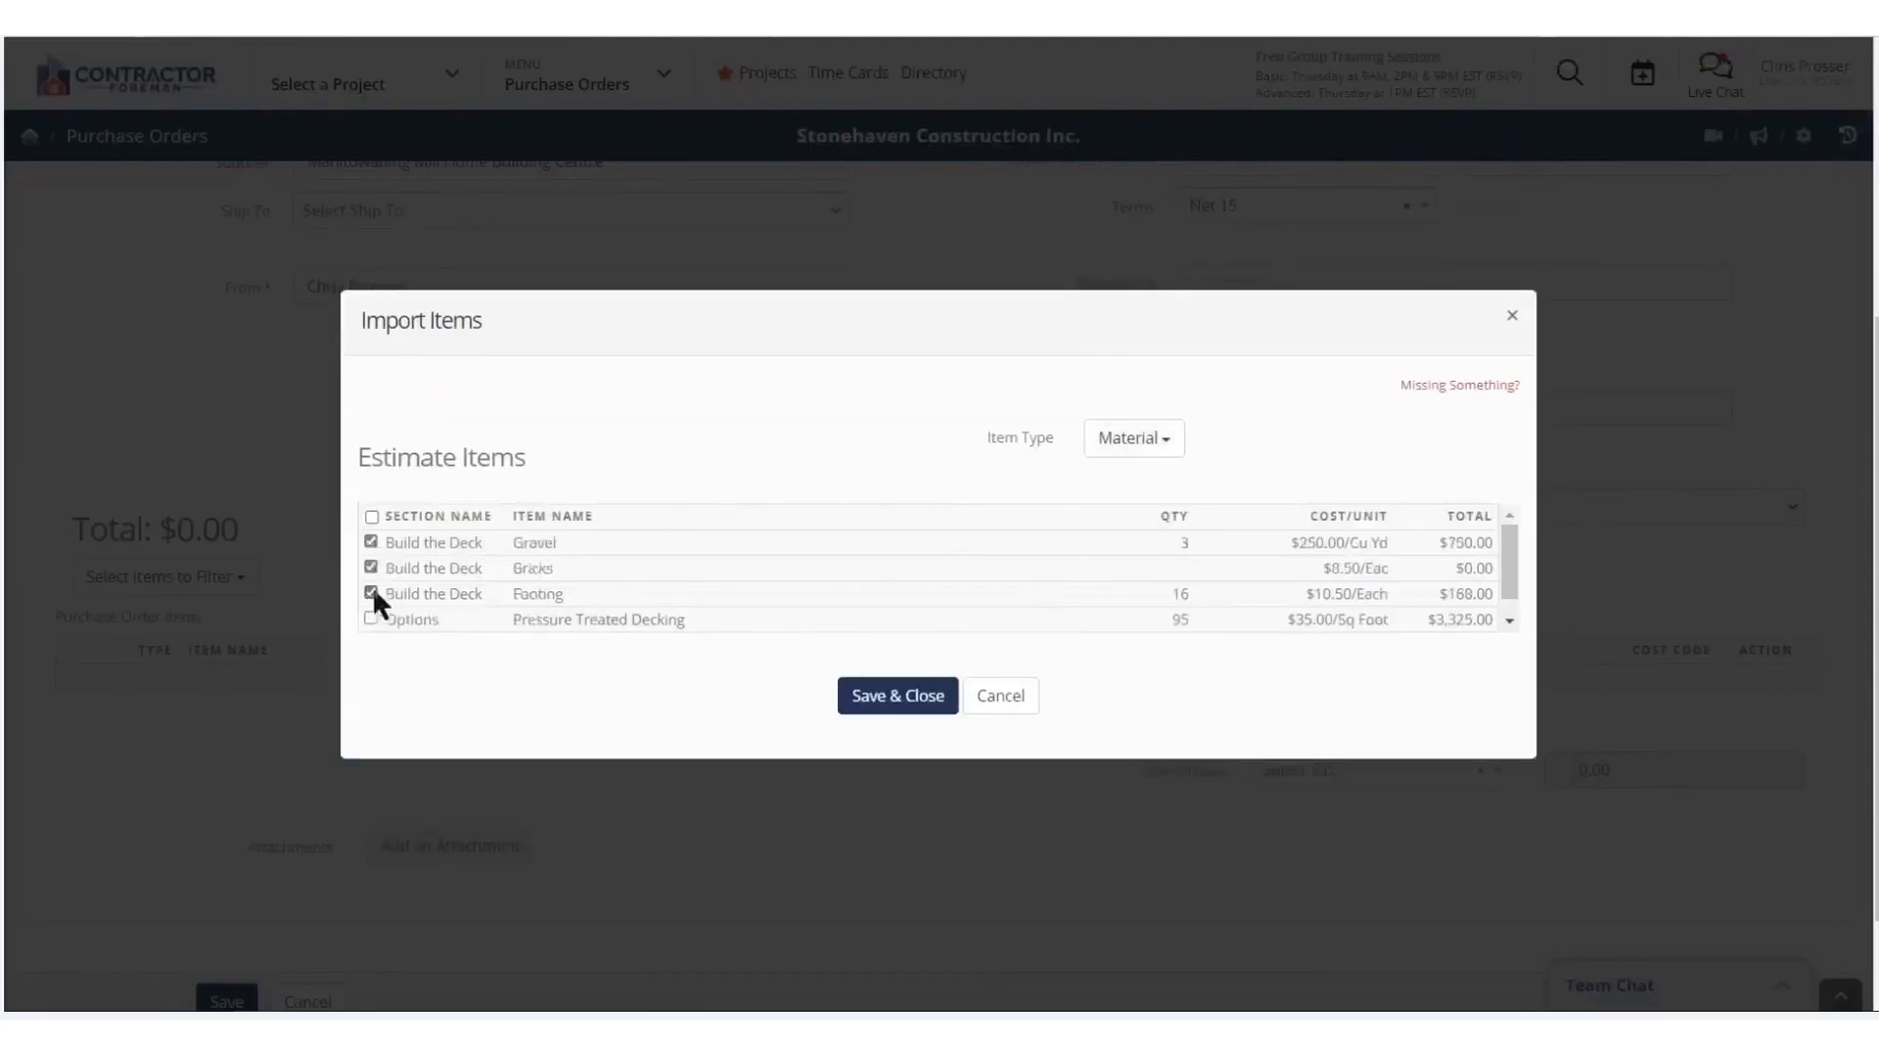
{"action": "left_click", "coordinate": [897, 695]}
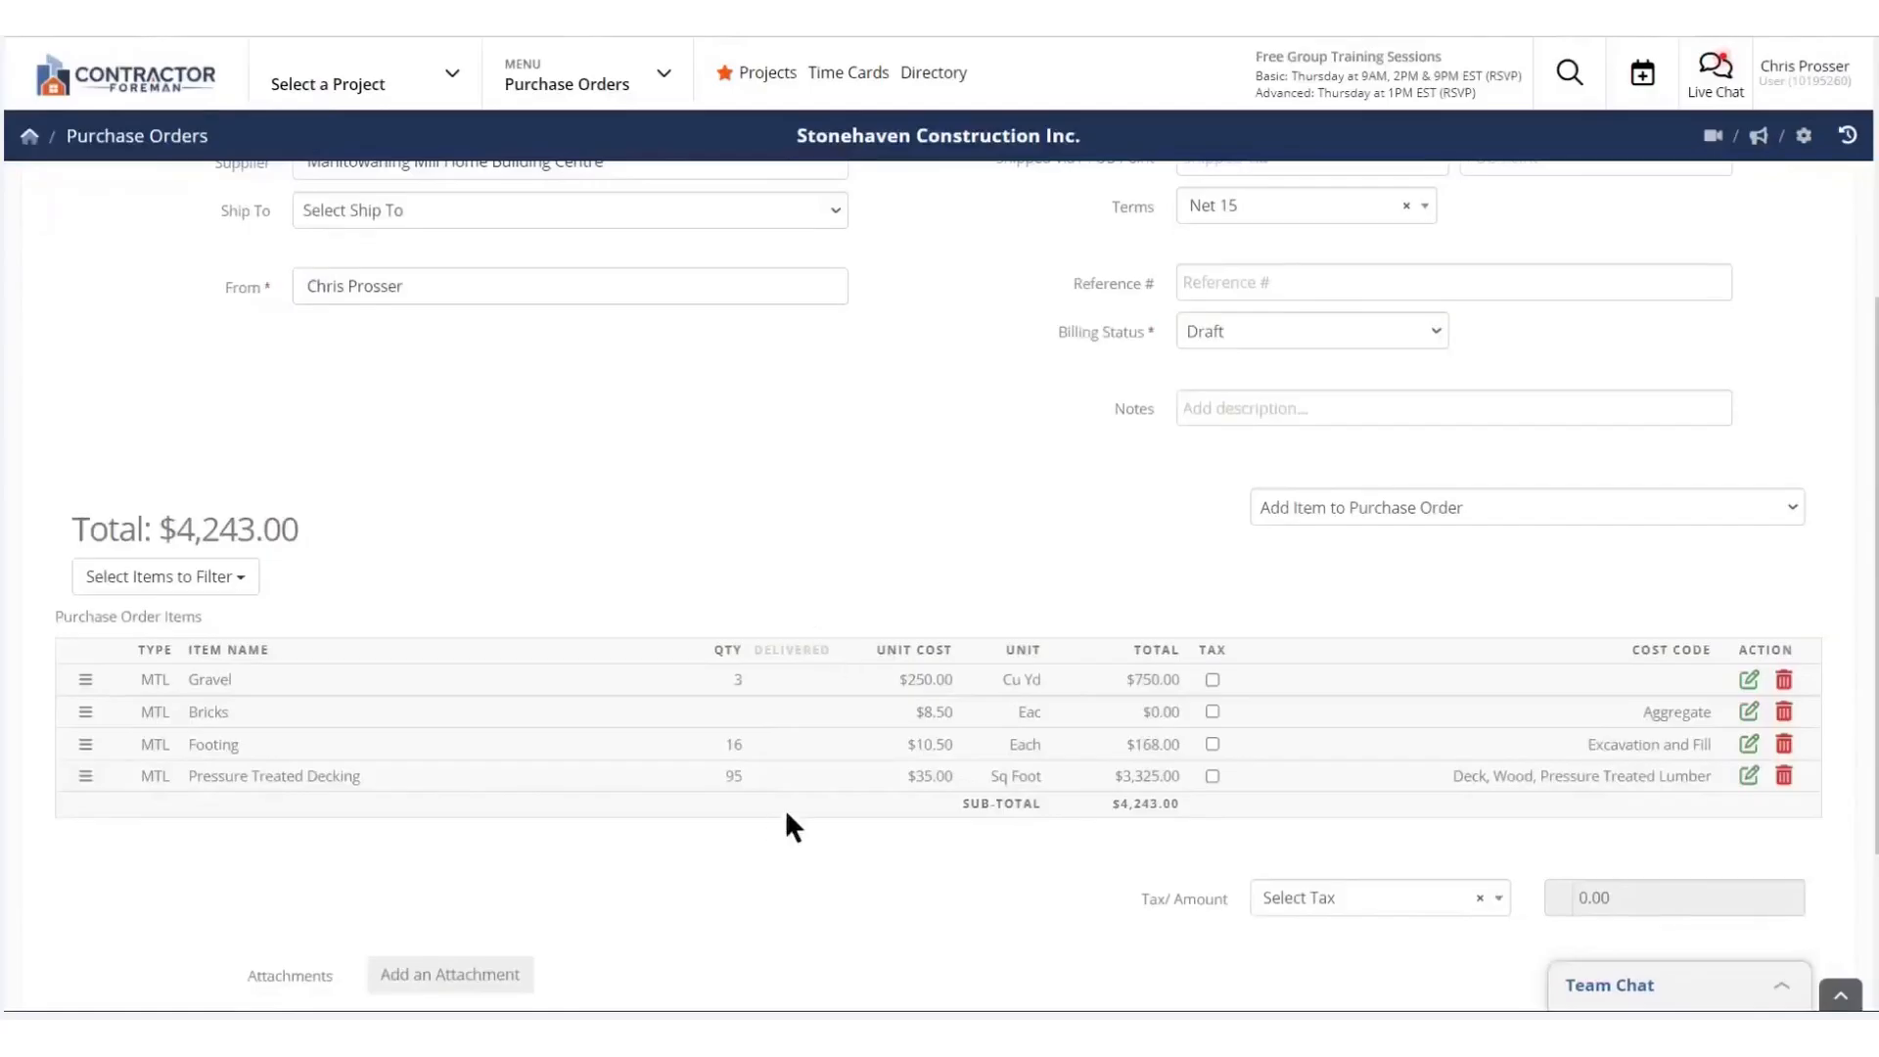
{"action": "mouse_move", "coordinate": [728, 736]}
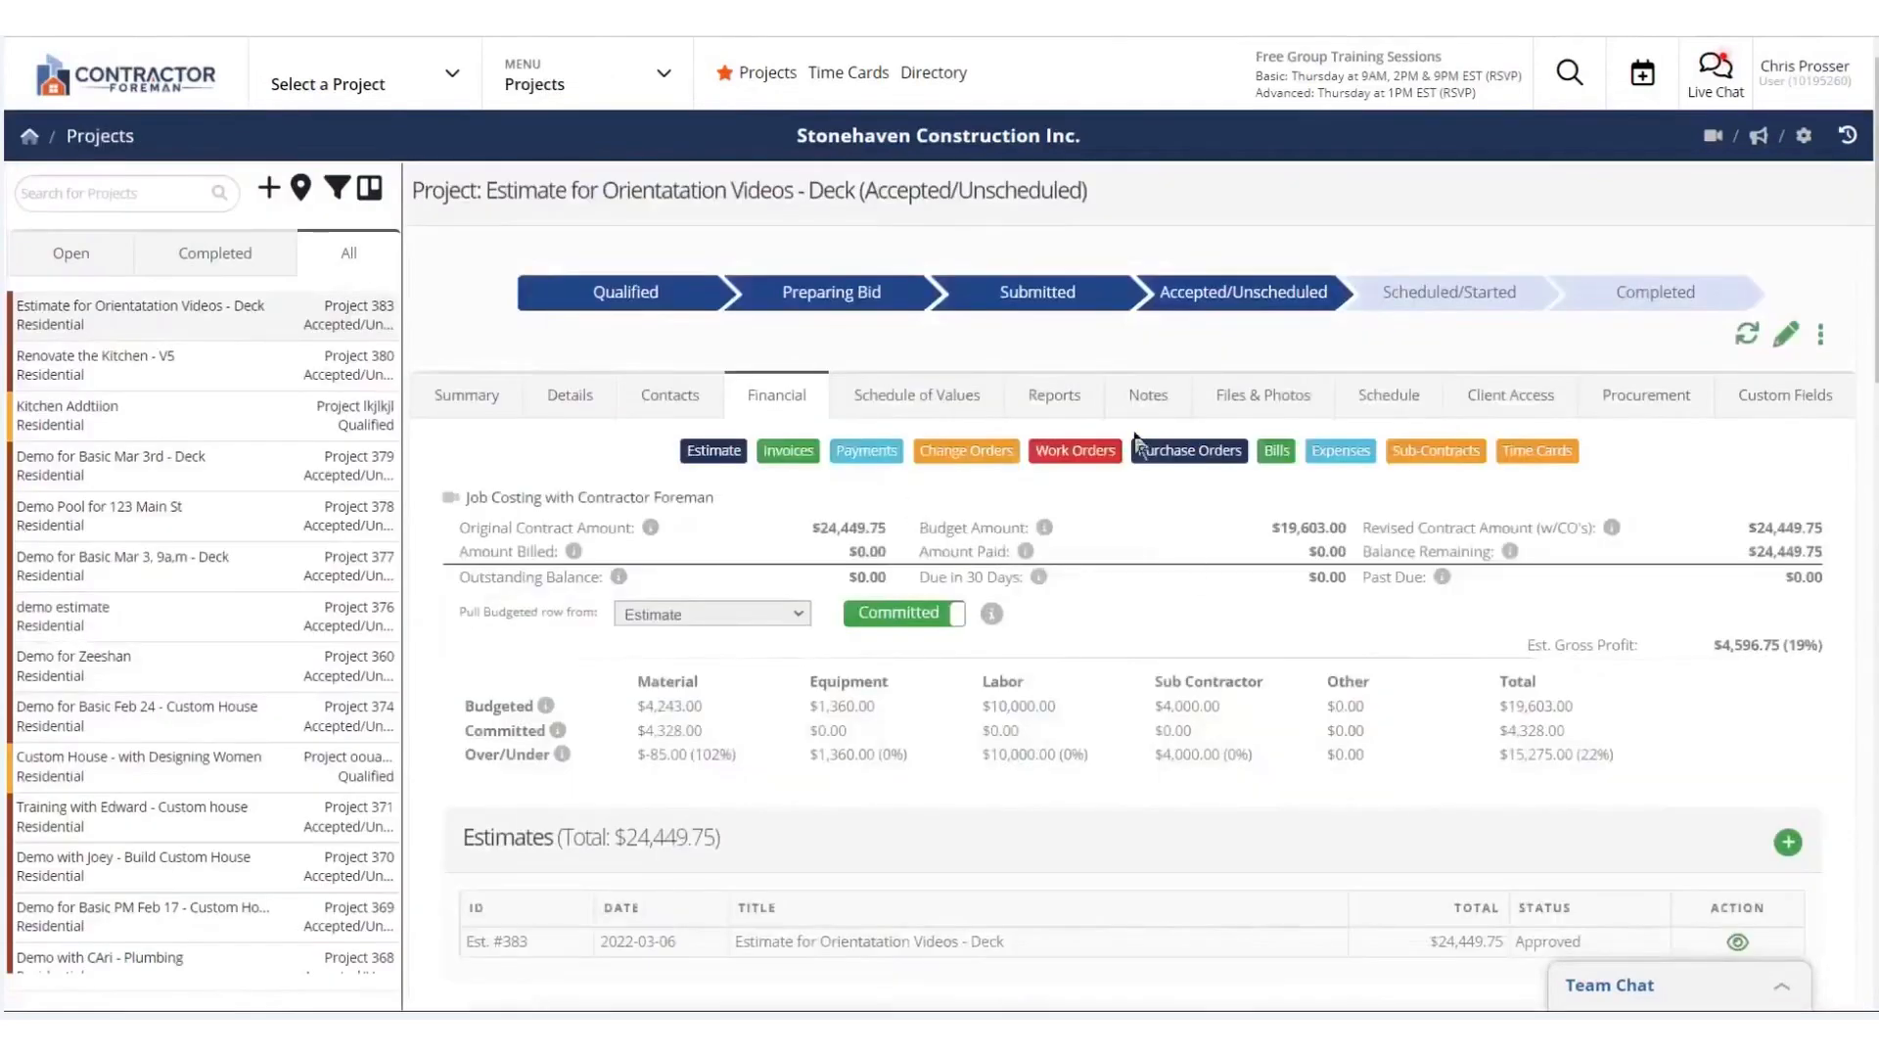
{"action": "mouse_move", "coordinate": [1402, 764]}
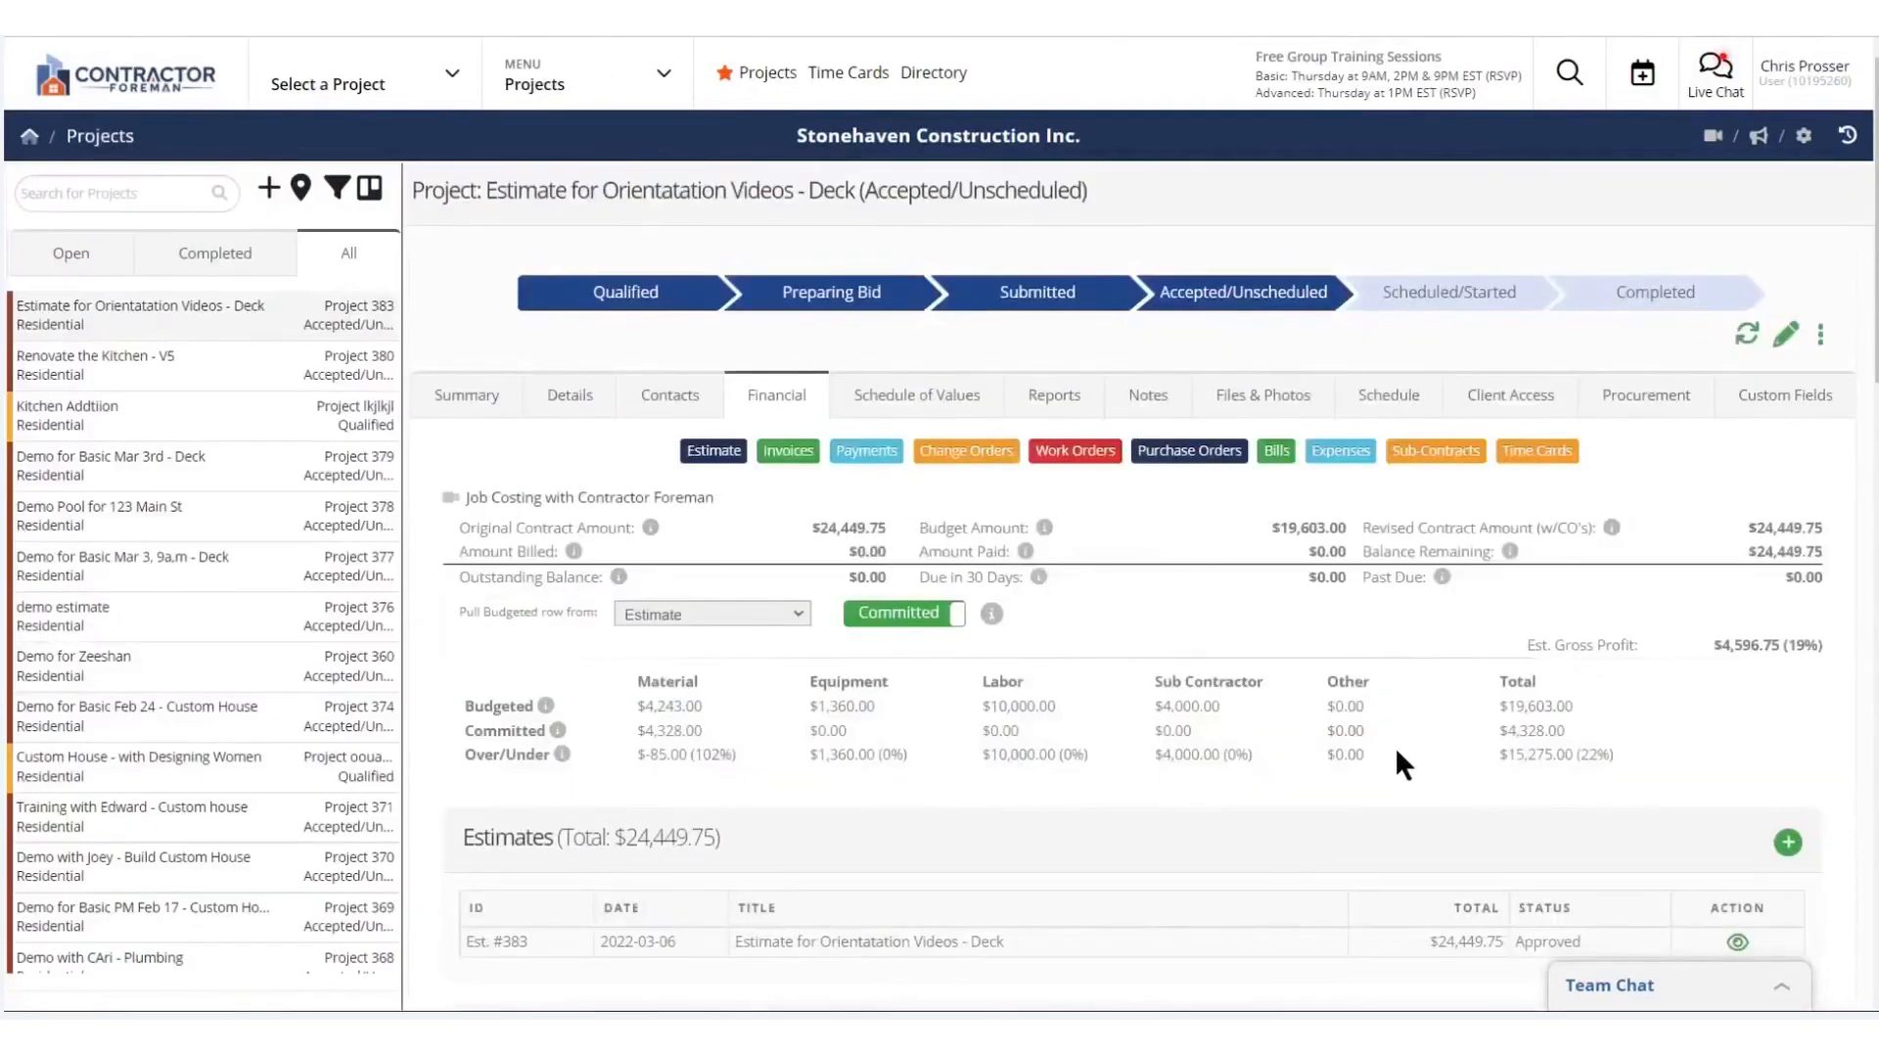
Save the Deck project's schedule of values and start a new invoice
{"action": "left_click", "coordinate": [917, 394]}
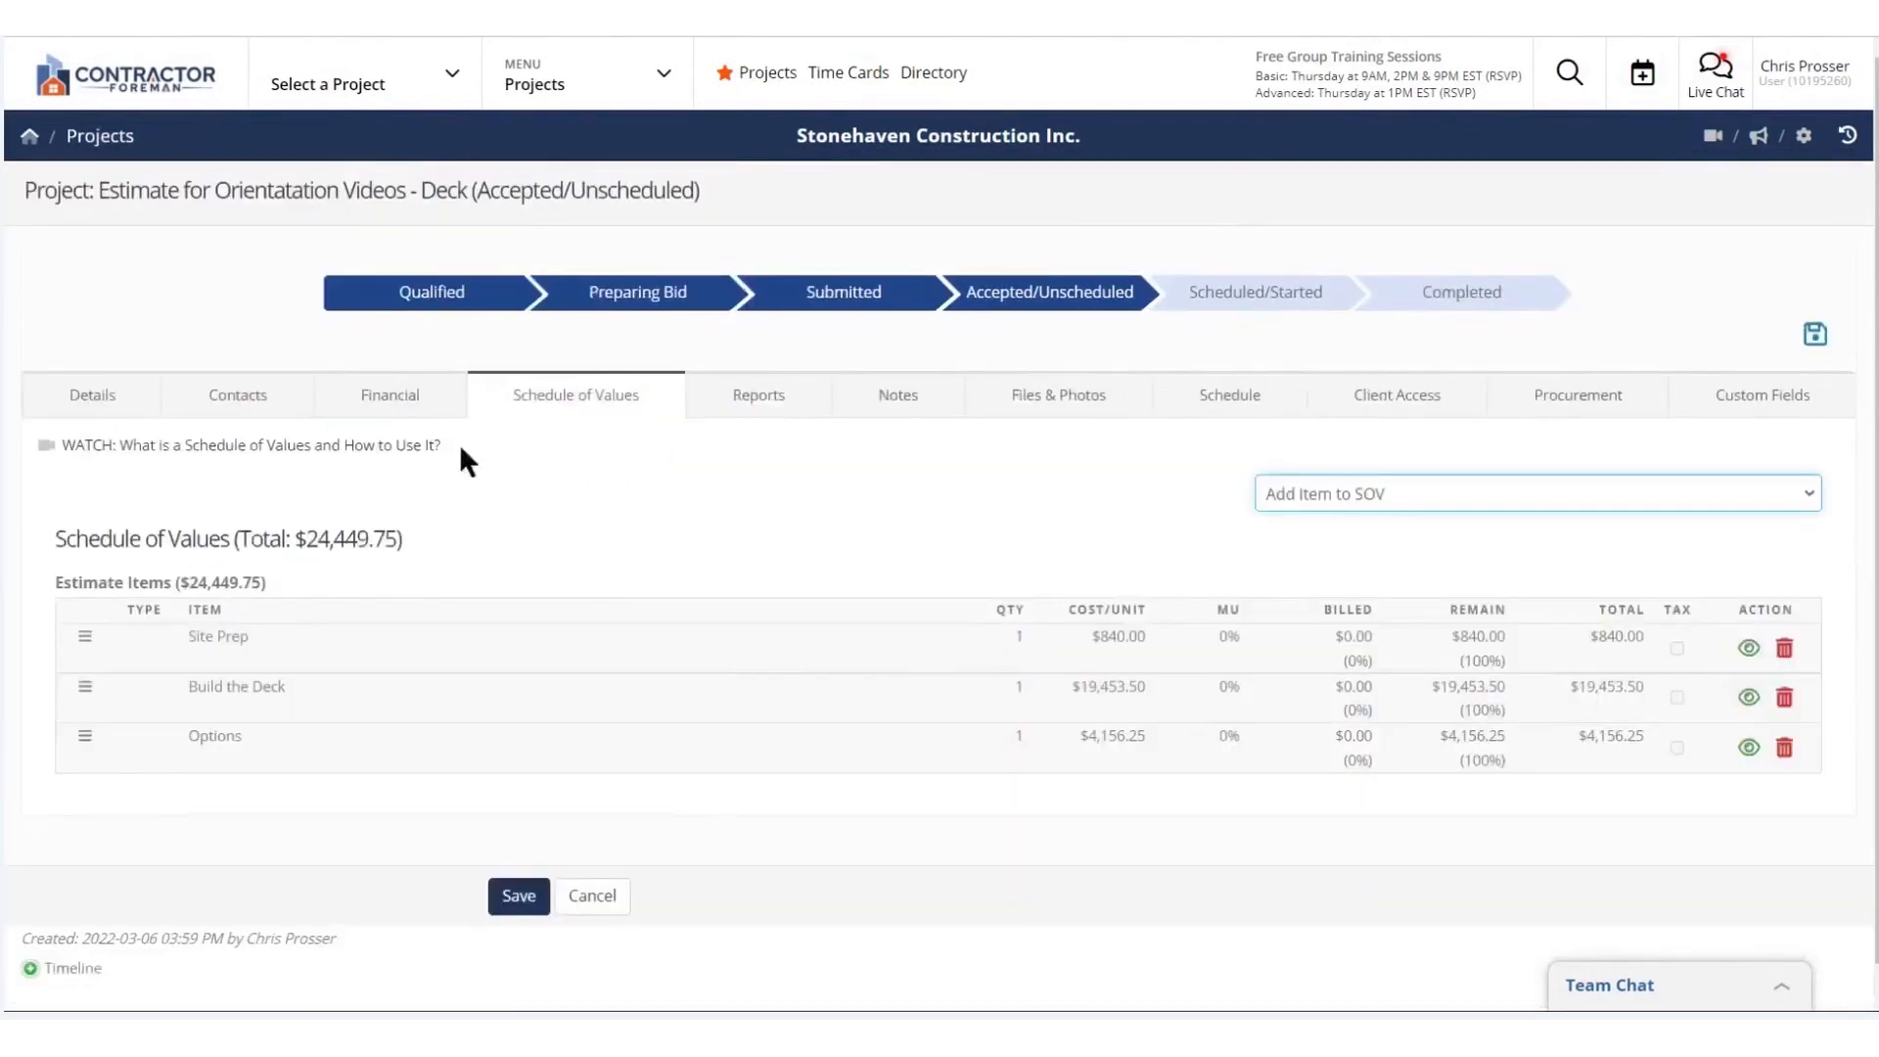
{"action": "left_click", "coordinate": [517, 896]}
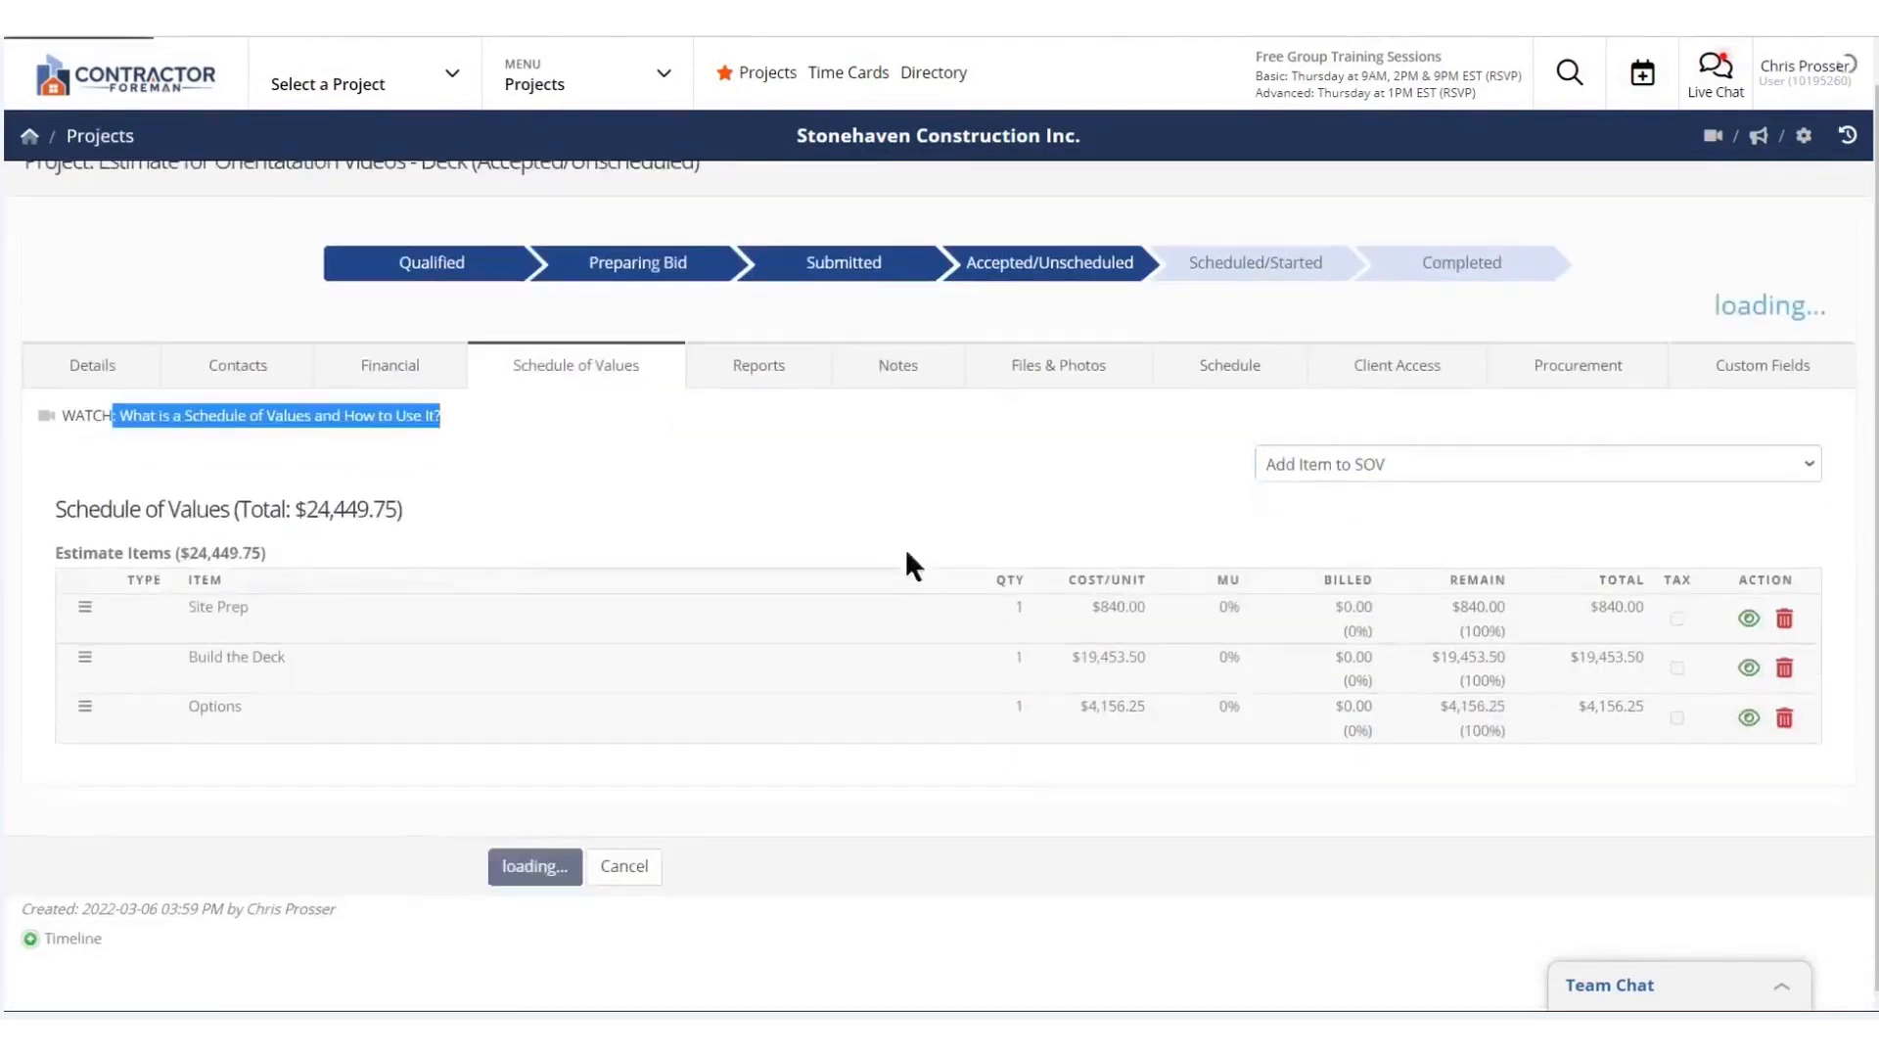
{"action": "left_click", "coordinate": [1842, 333]}
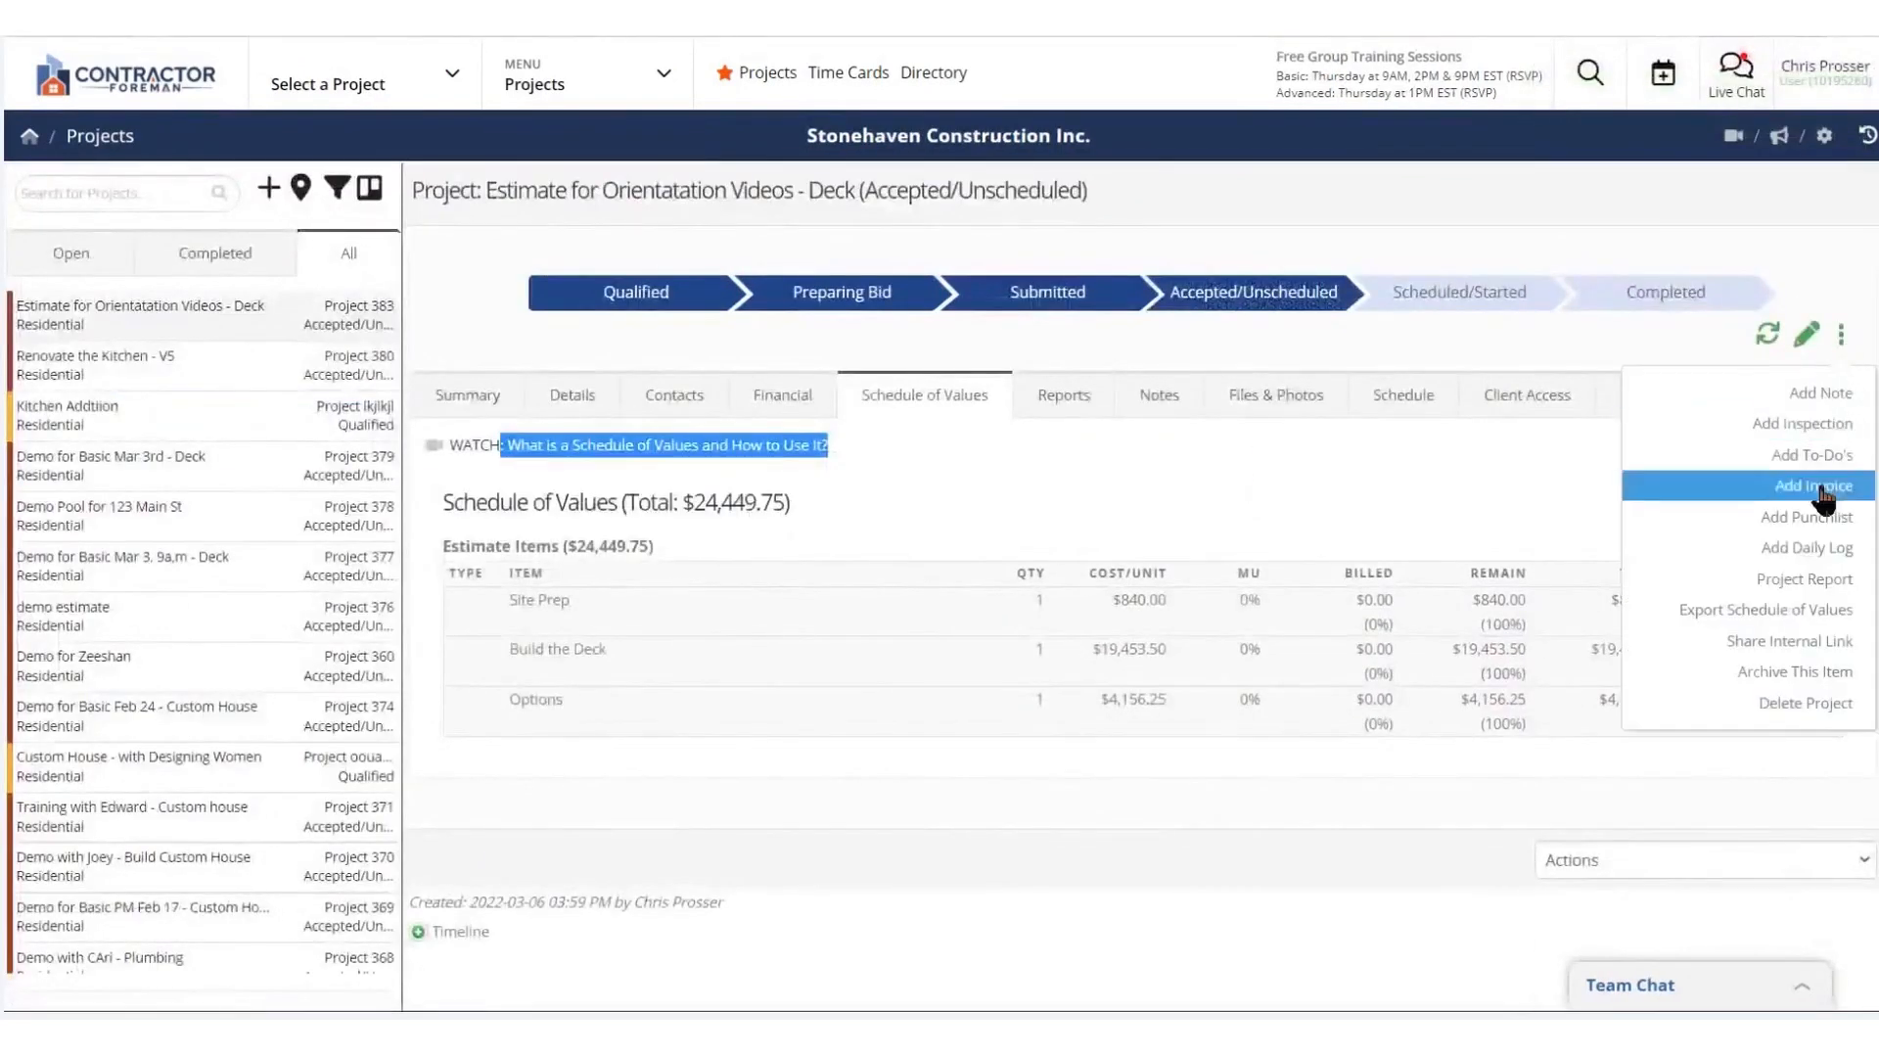
{"action": "left_click", "coordinate": [1811, 485]}
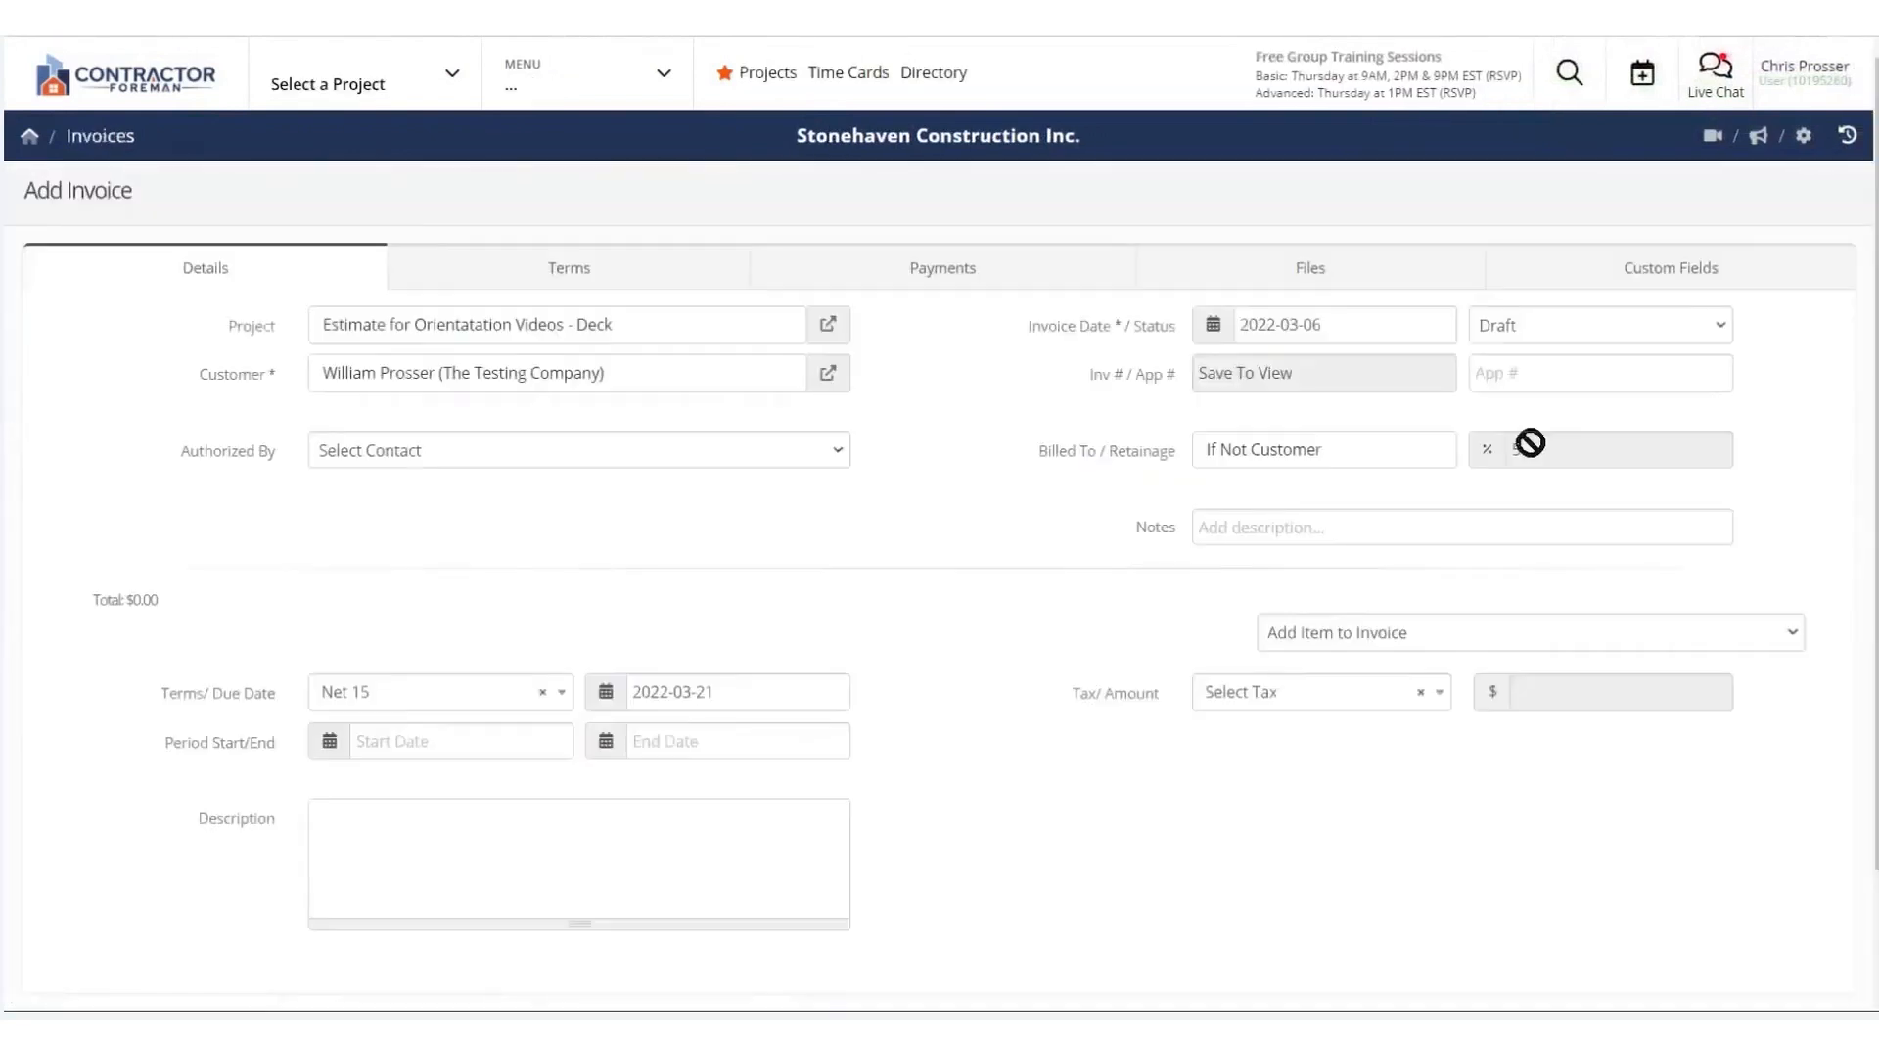
Import Site Prep from the schedule of values into invoice 291, leaving $798.00 due
{"action": "left_click", "coordinate": [1527, 633]}
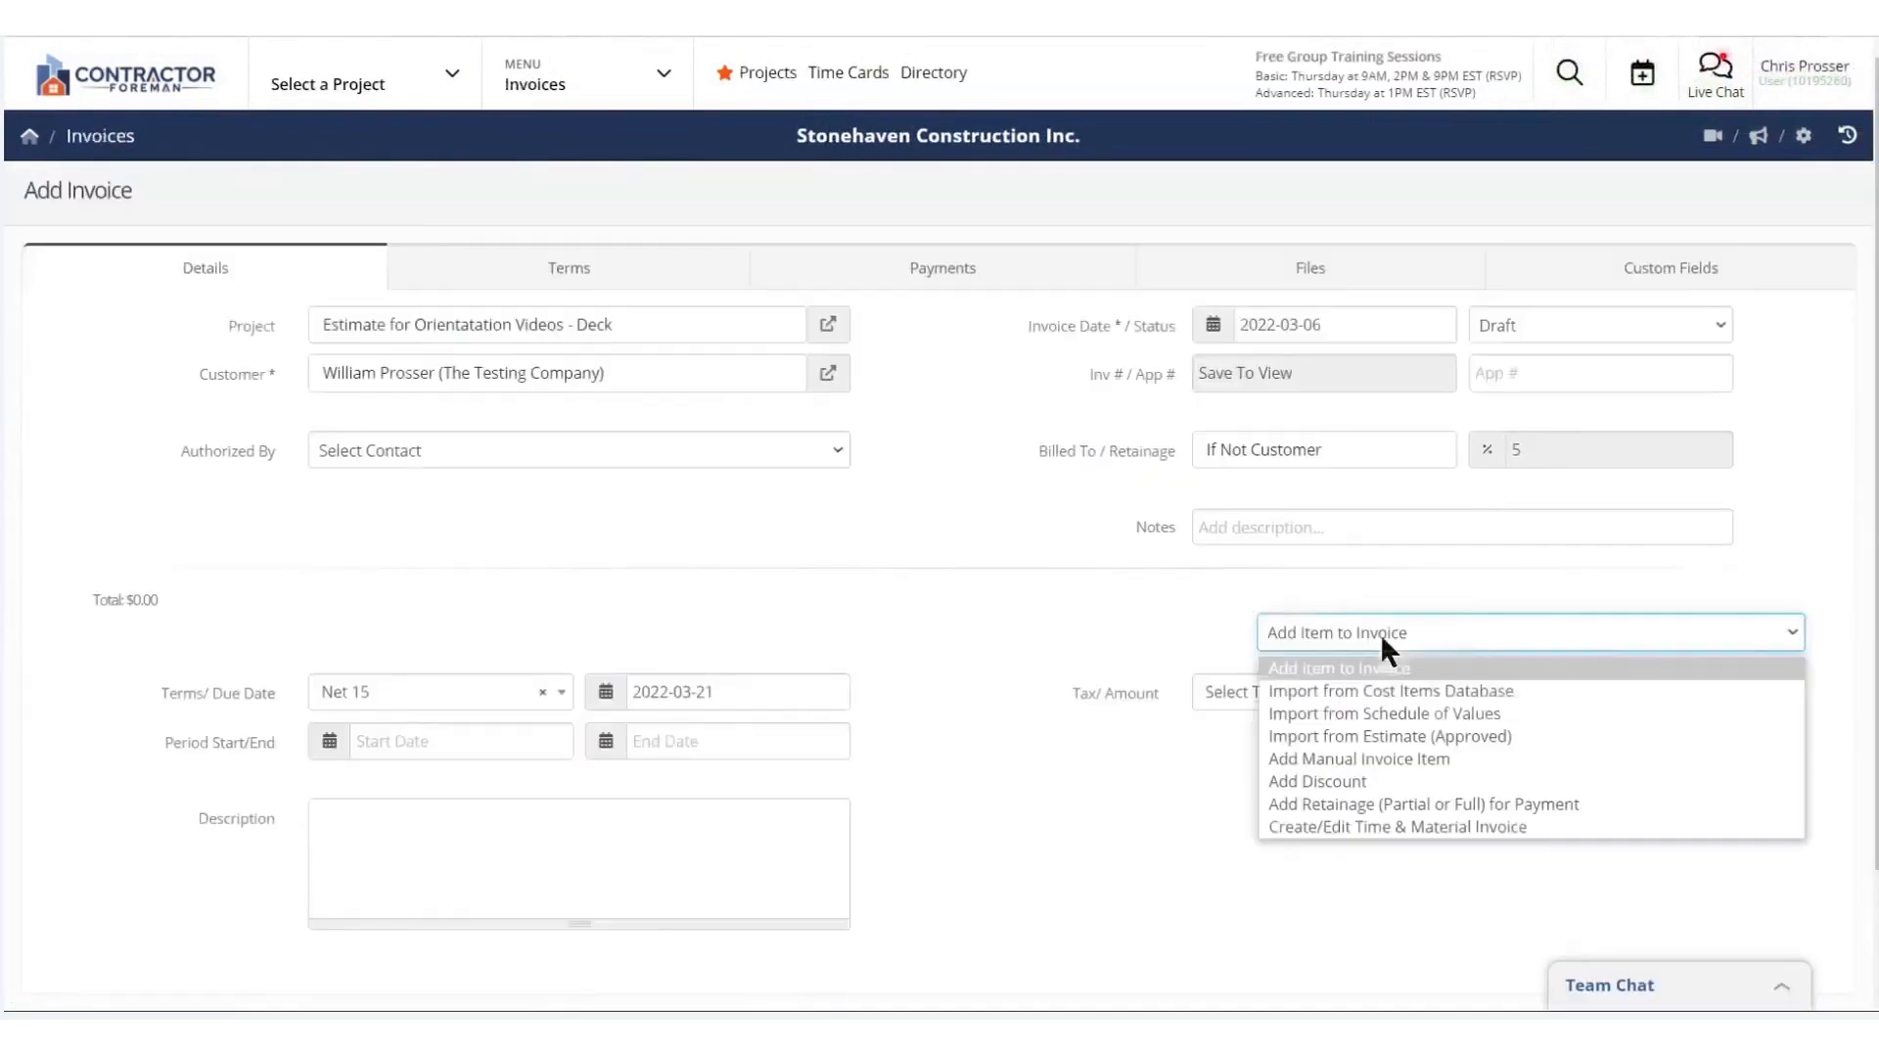
{"action": "left_click", "coordinate": [1381, 713]}
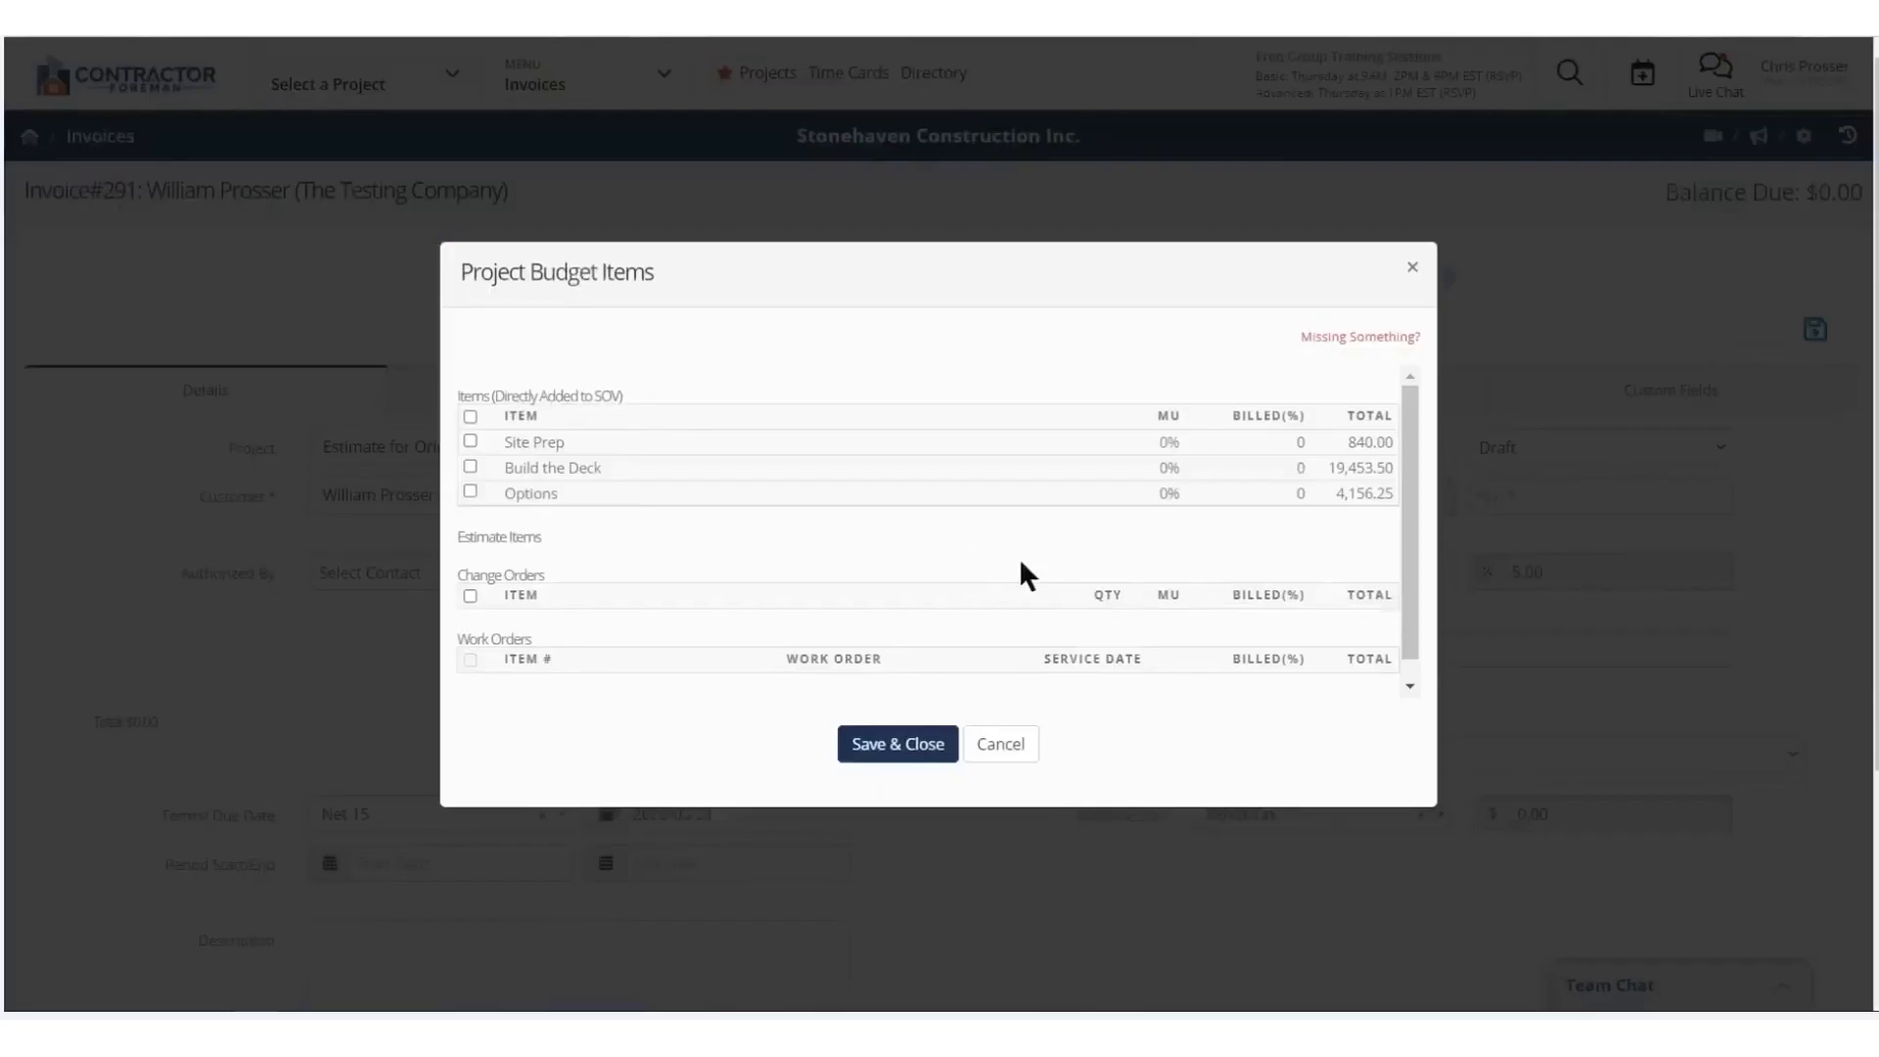
{"action": "left_click", "coordinate": [470, 441]}
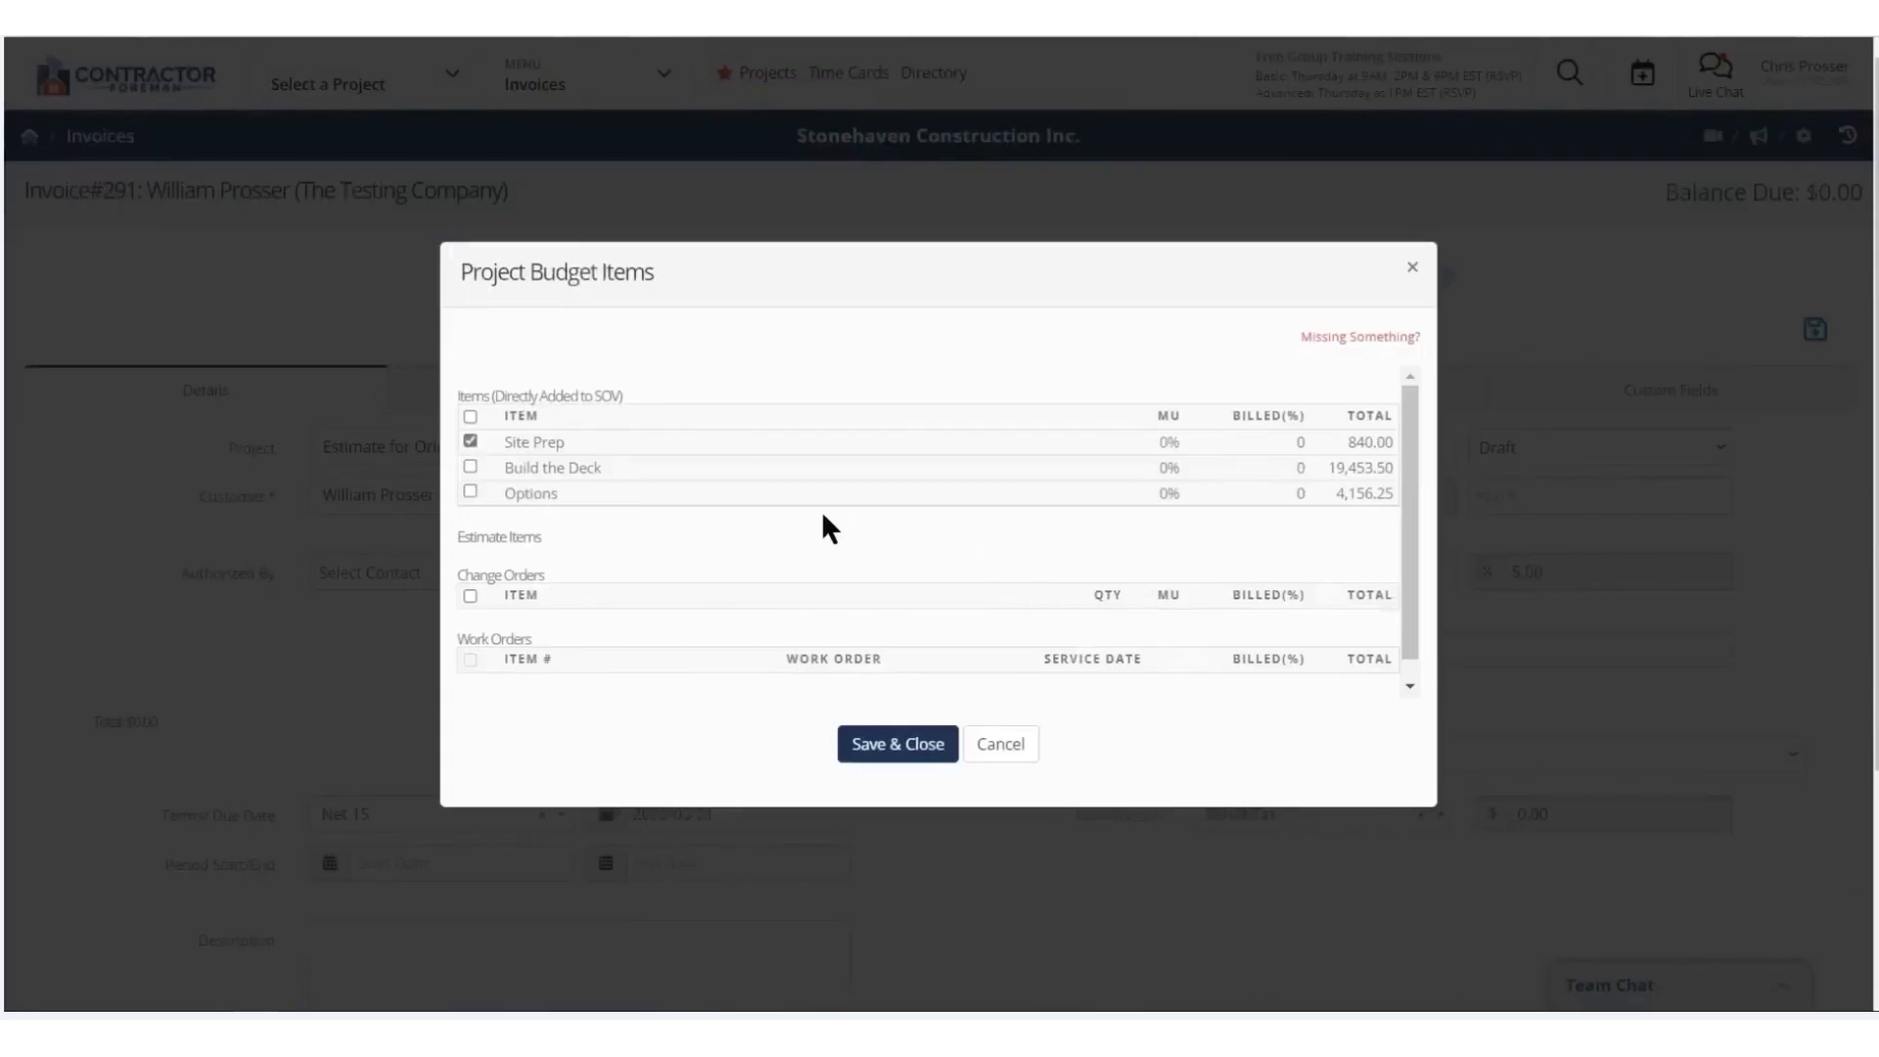
{"action": "left_click", "coordinate": [897, 743]}
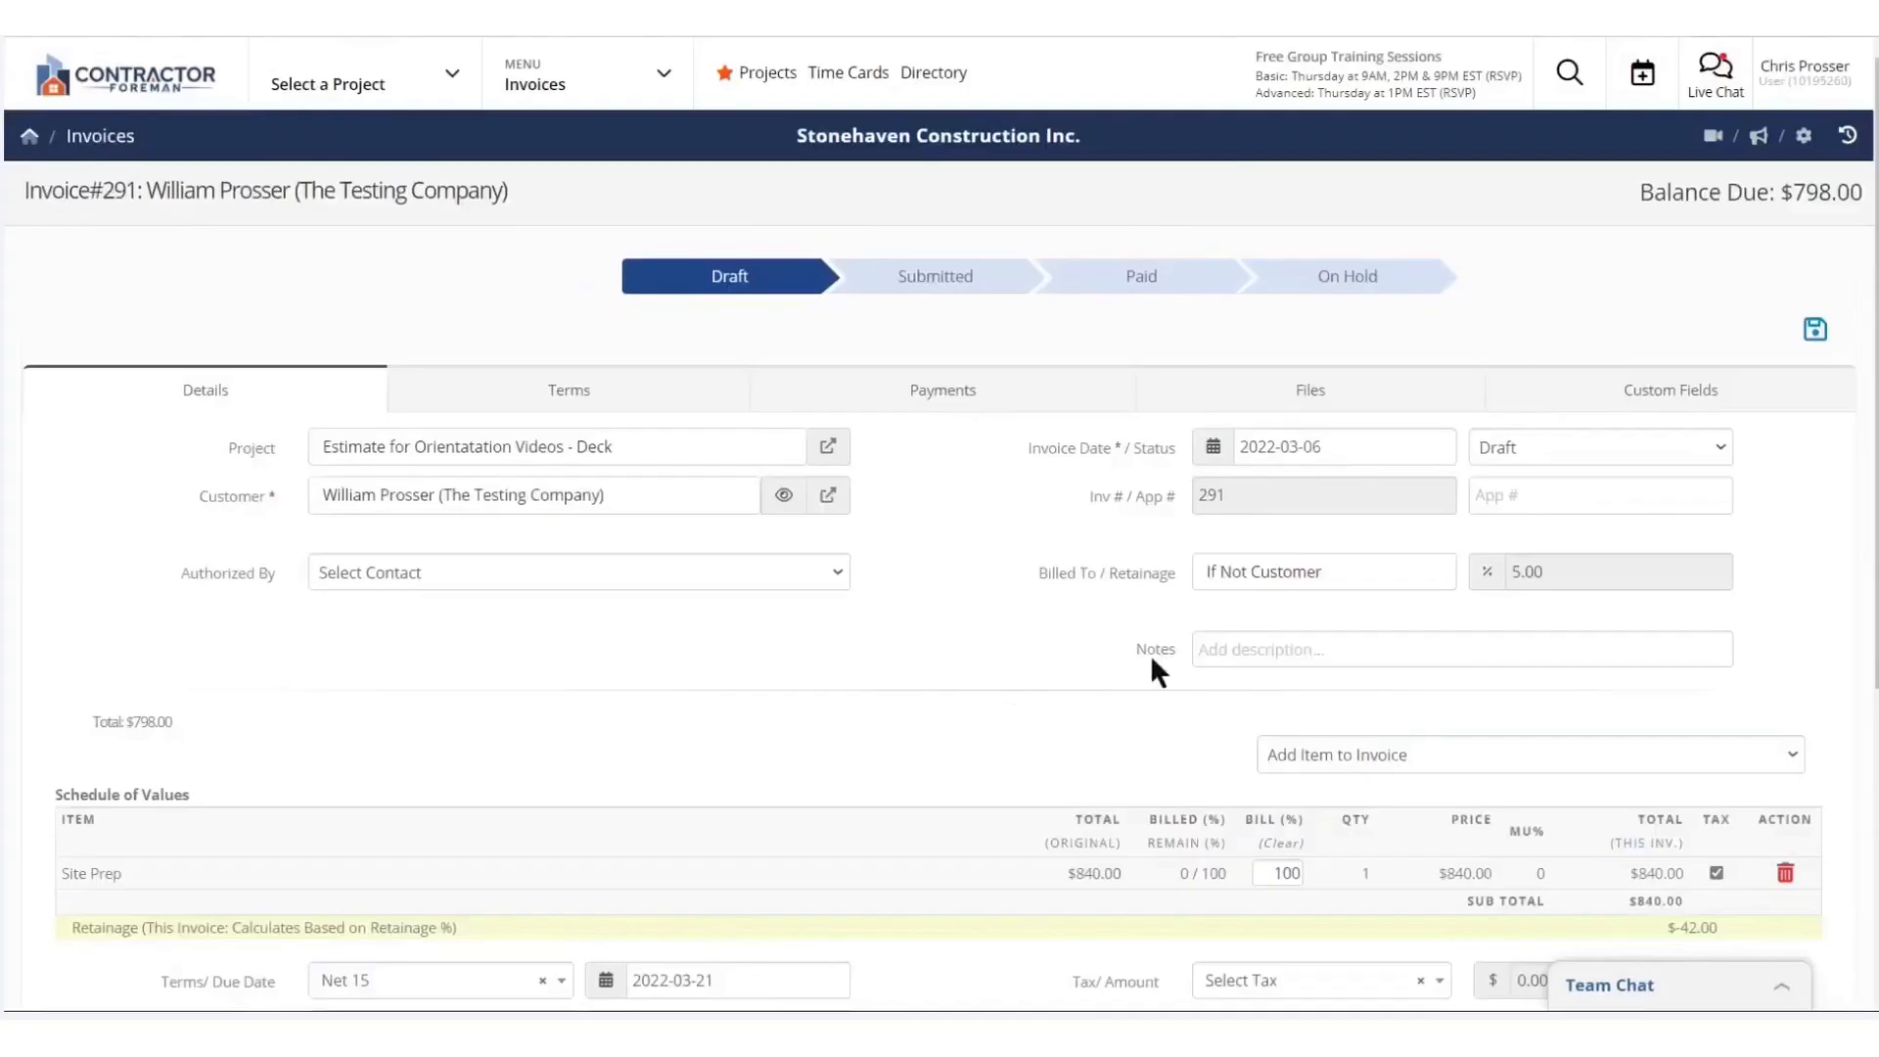
{"action": "scroll", "scroll_direction": "down", "scroll_amount": 3}
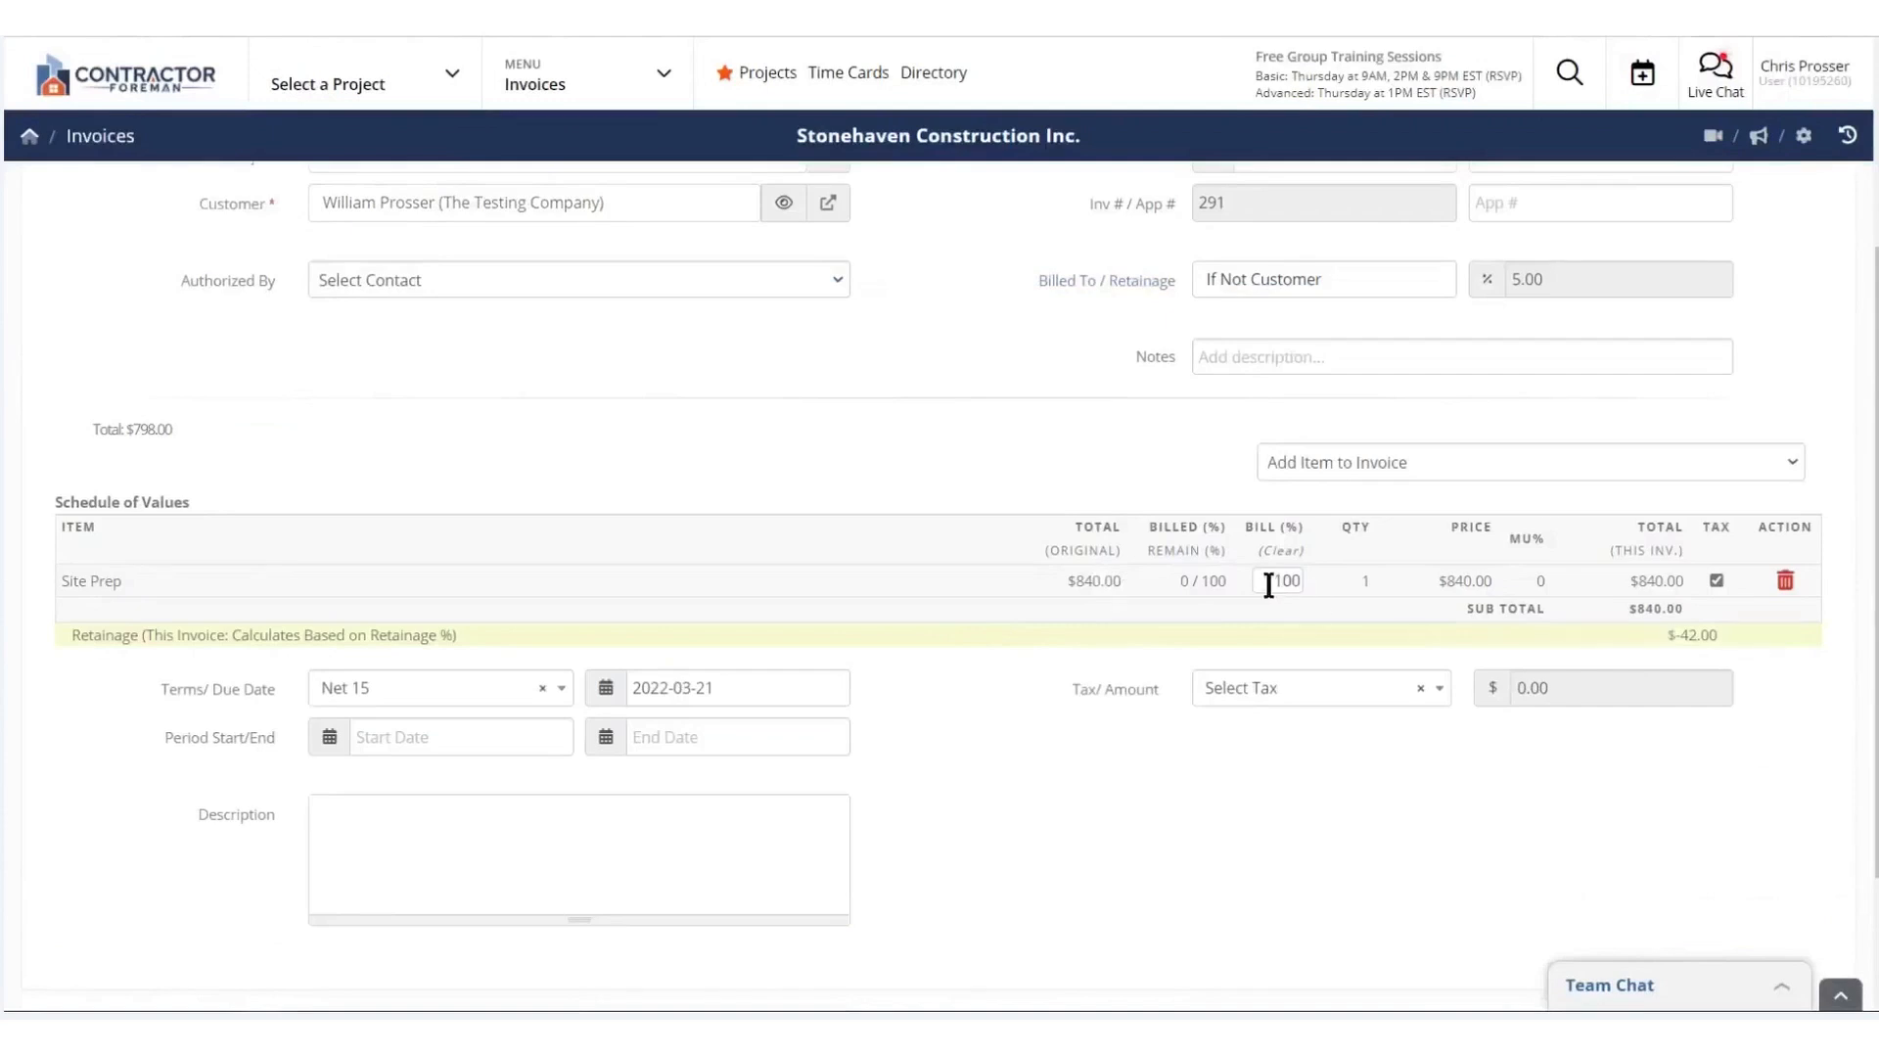
{"action": "scroll", "scroll_direction": "down", "scroll_amount": 3}
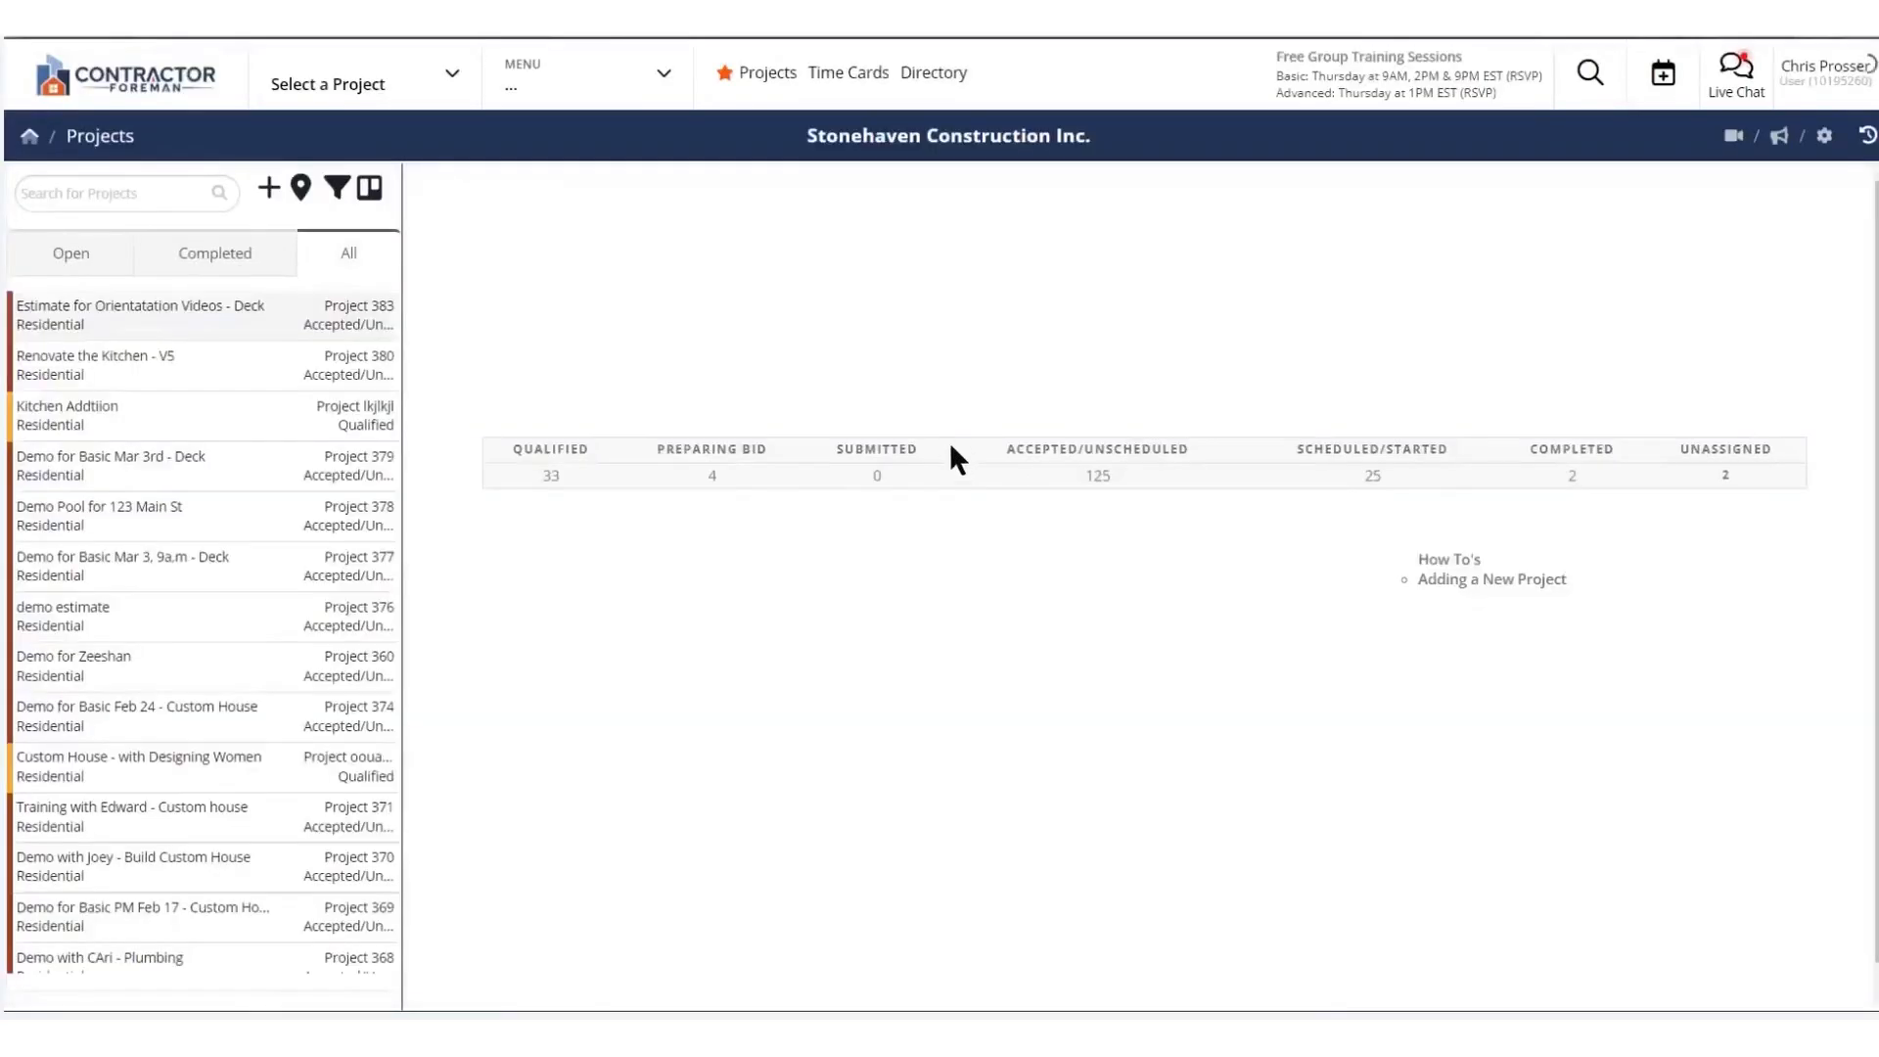
Reopen the Deck project and list its six job-cost and billing reports
{"action": "left_click", "coordinate": [138, 315]}
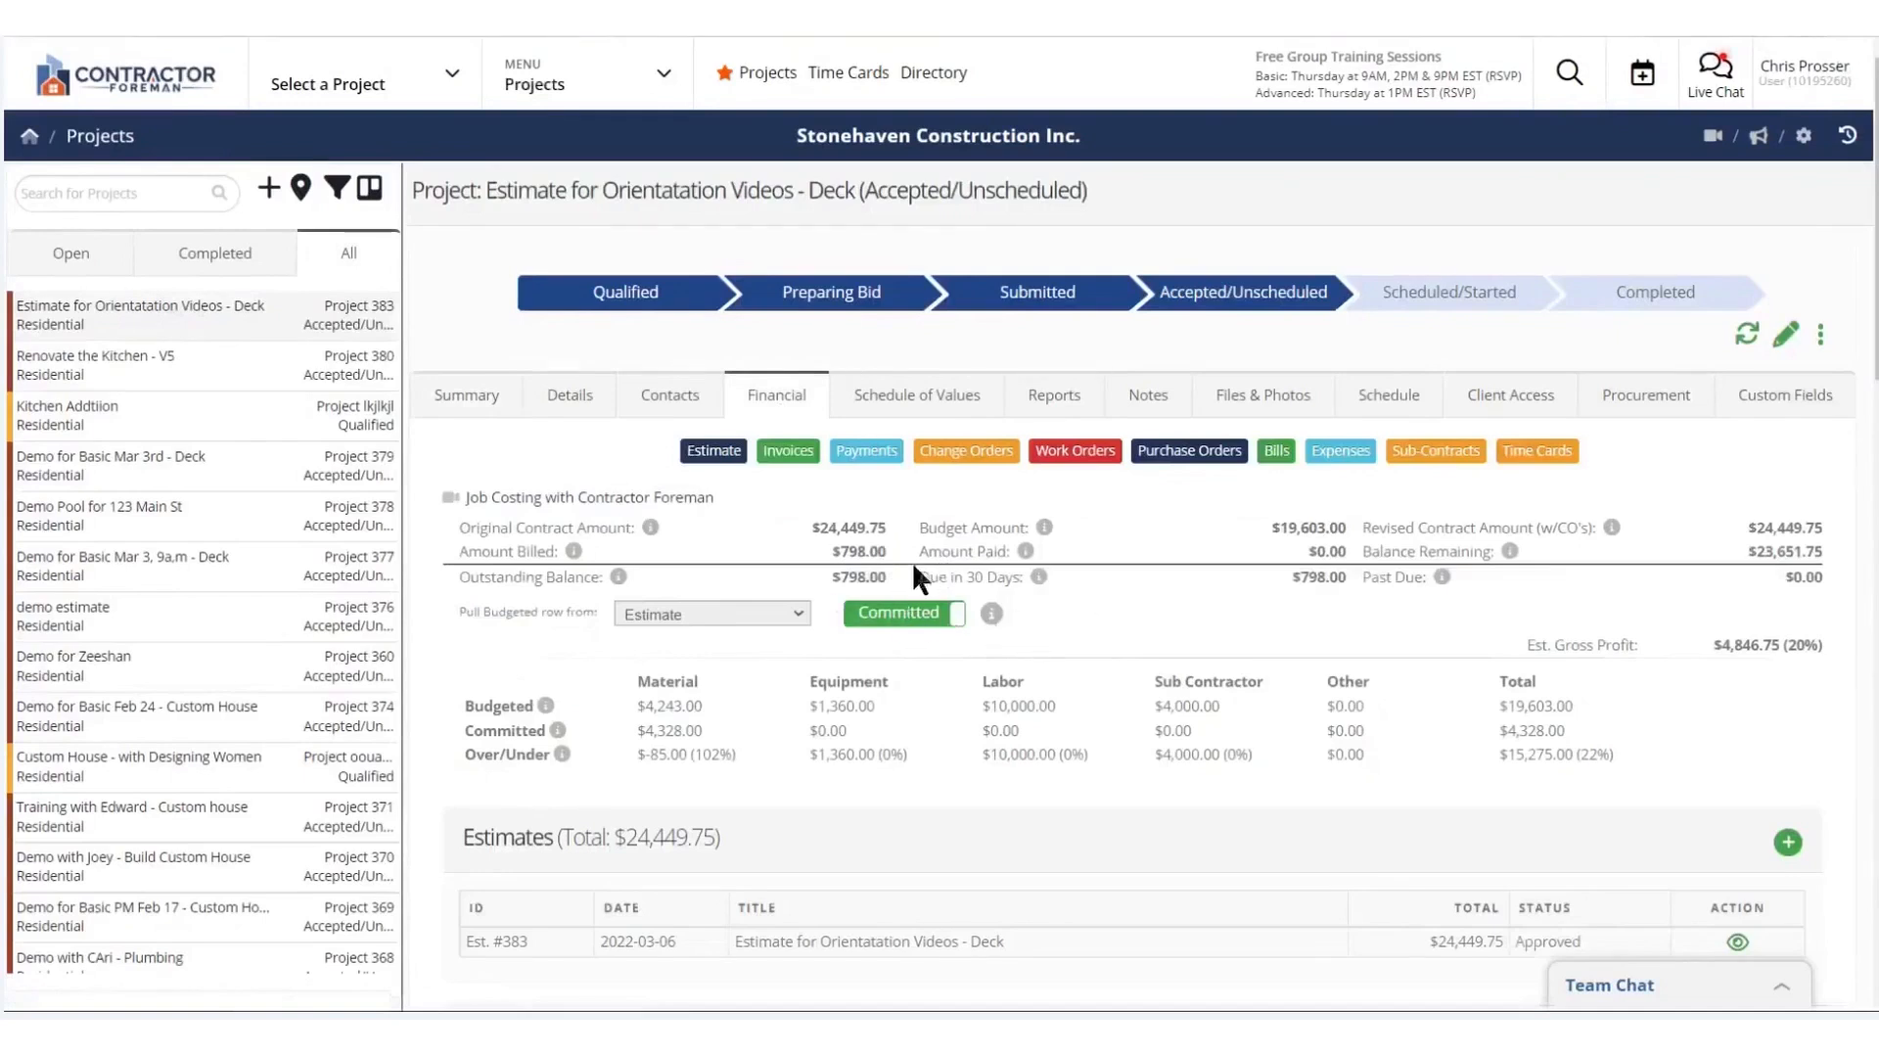
{"action": "mouse_move", "coordinate": [1099, 501]}
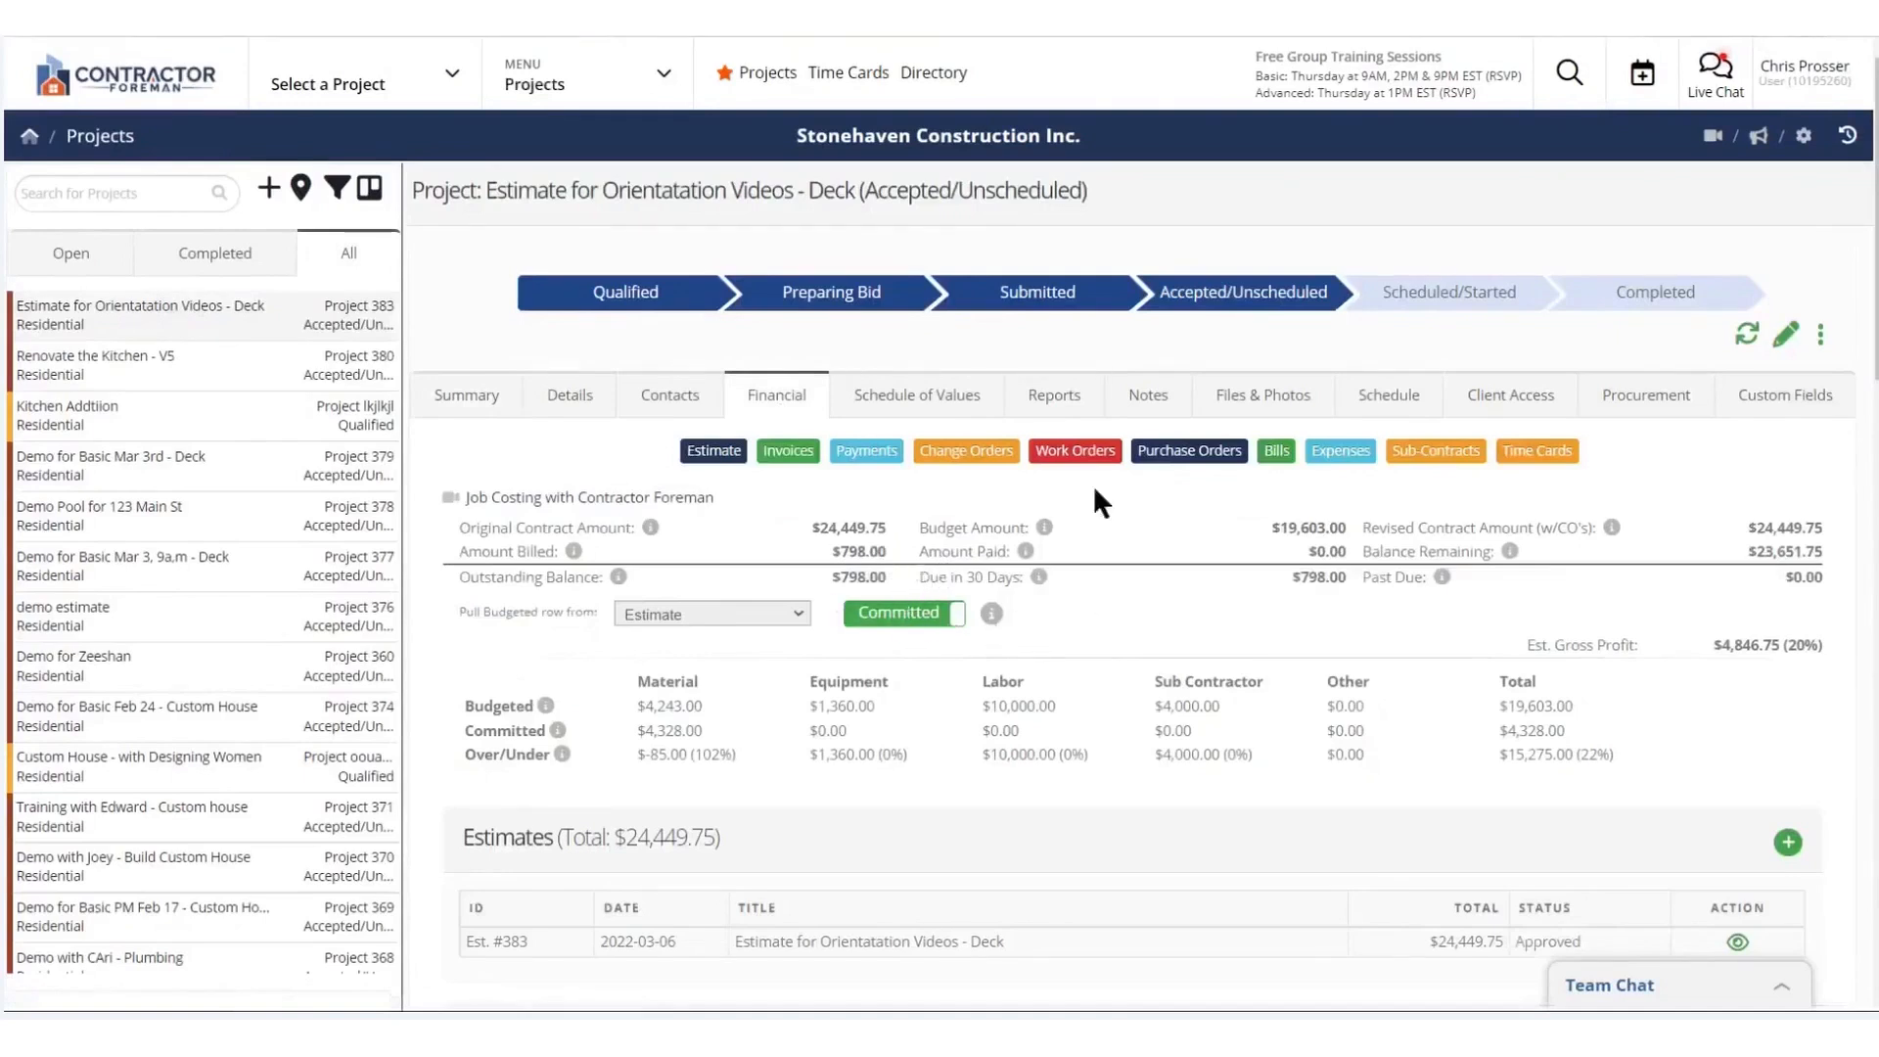
{"action": "left_click", "coordinate": [1063, 395]}
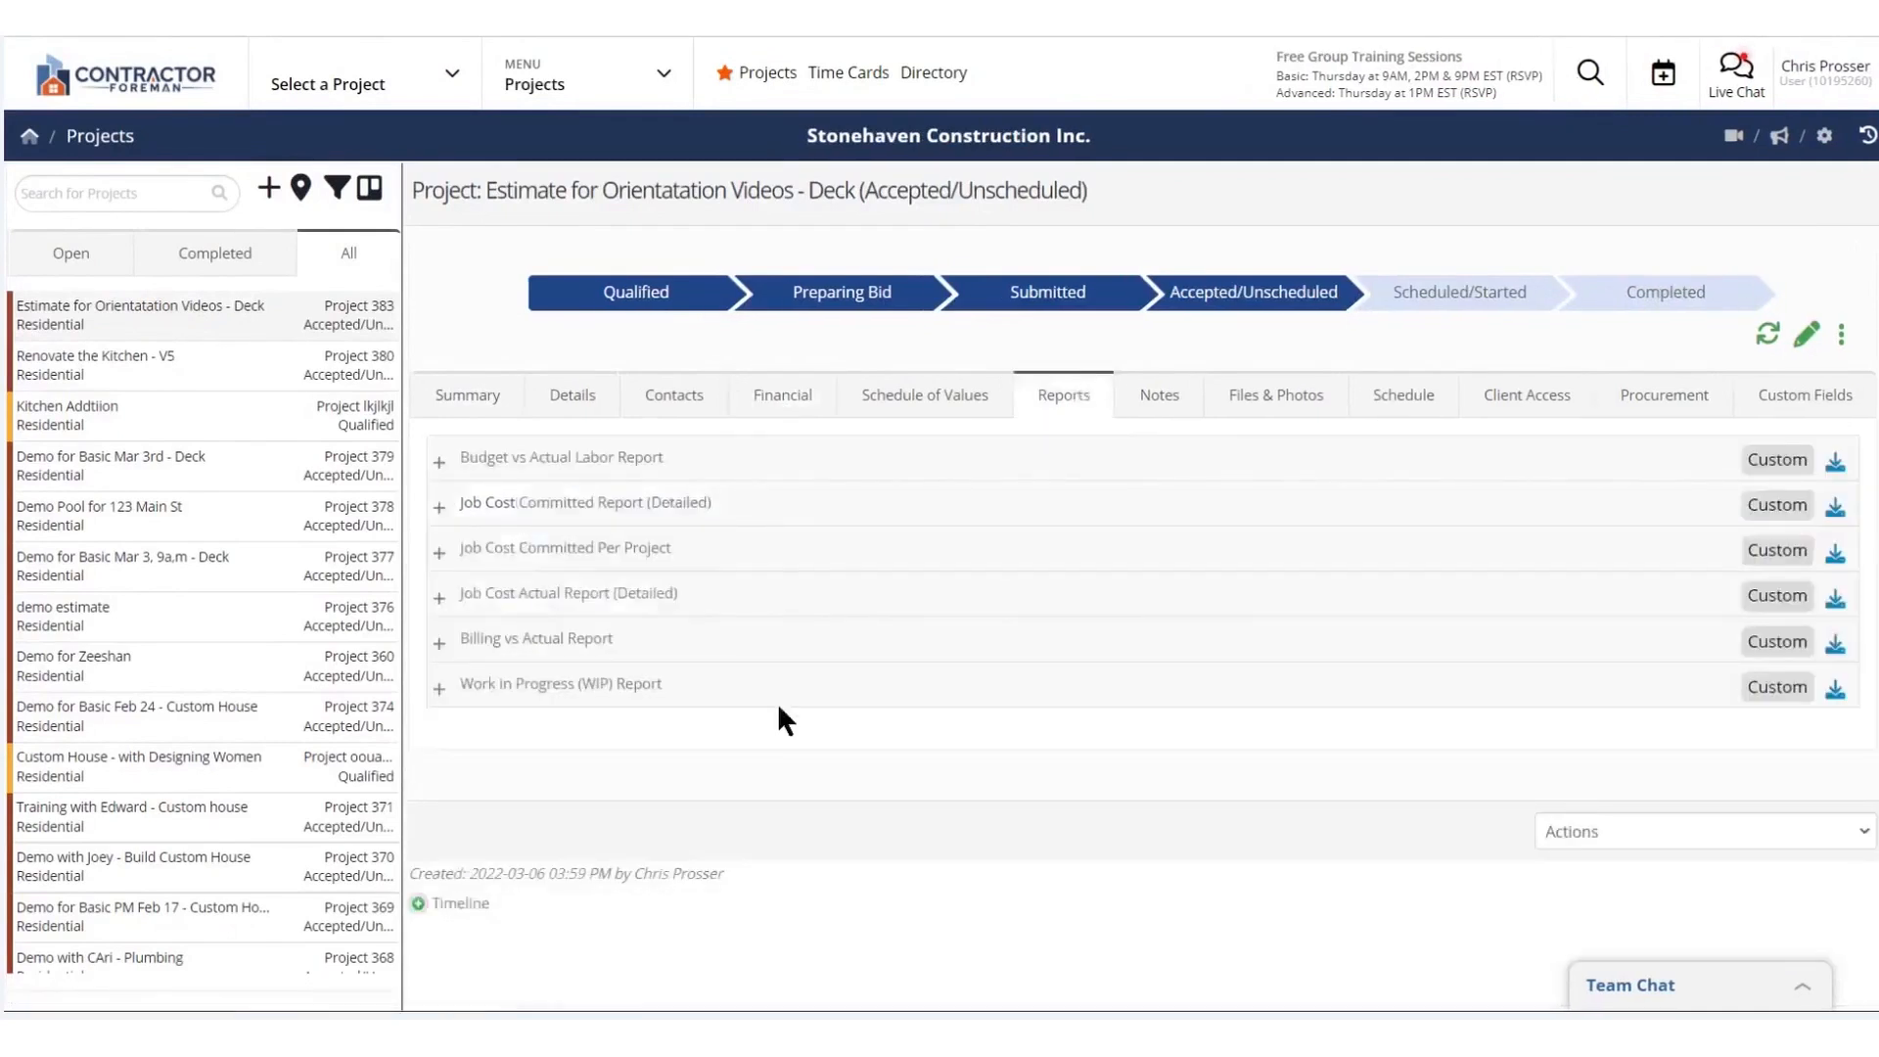
{"action": "mouse_move", "coordinate": [802, 622]}
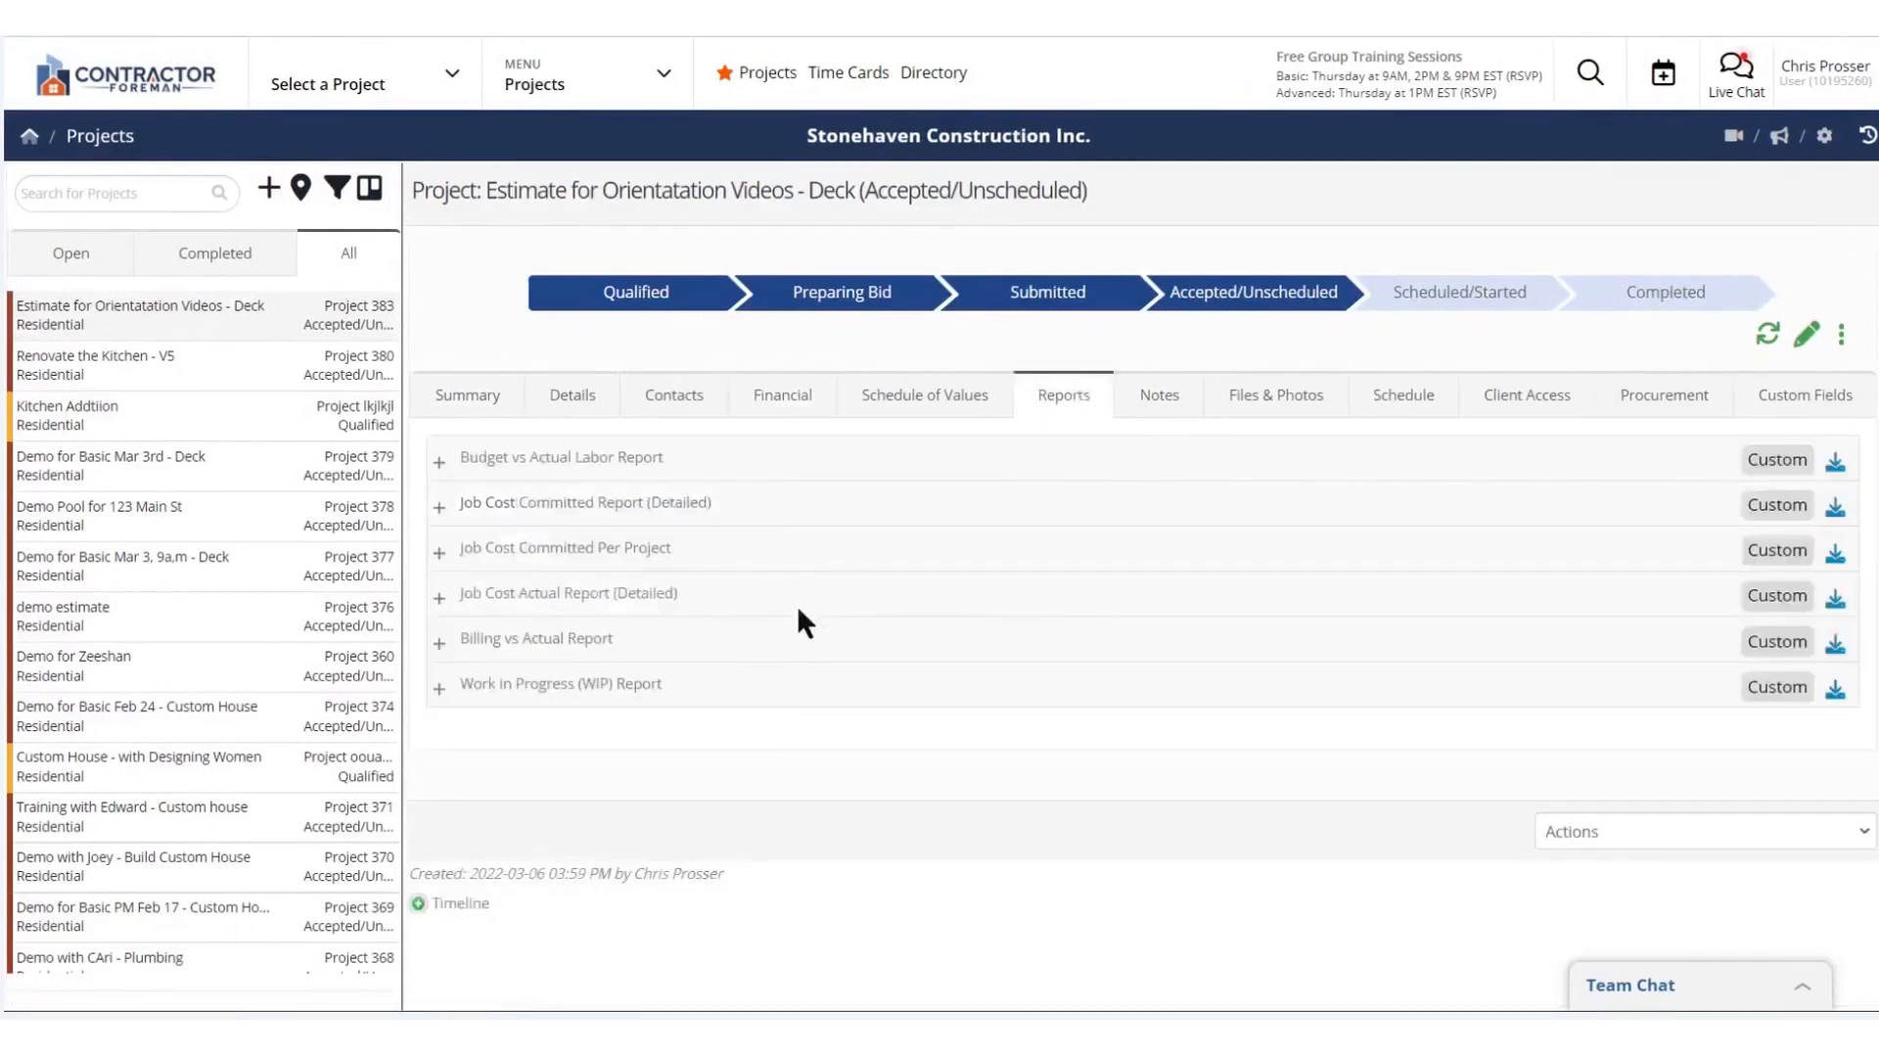
{"action": "mouse_move", "coordinate": [927, 618]}
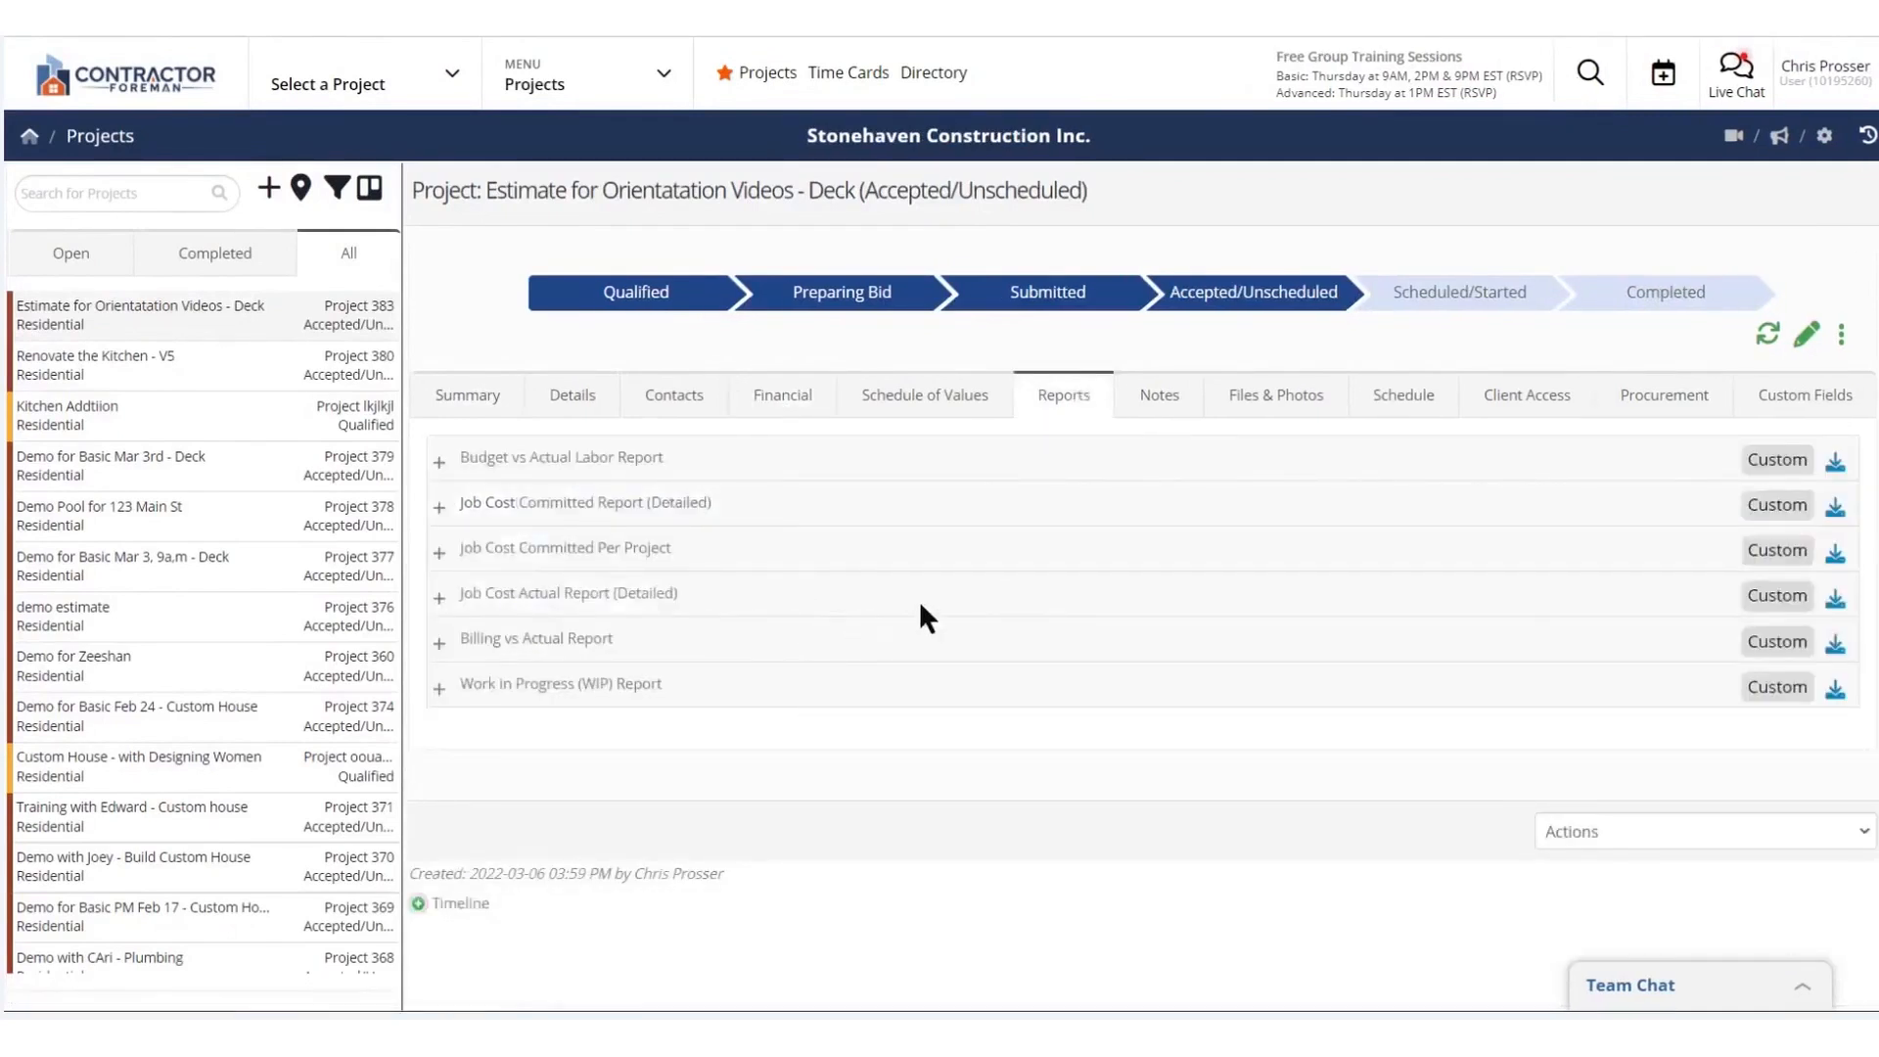
Show the Deck project's Notes page, browse the module menu, and hover Add Daily Log
{"action": "left_click", "coordinate": [1147, 394]}
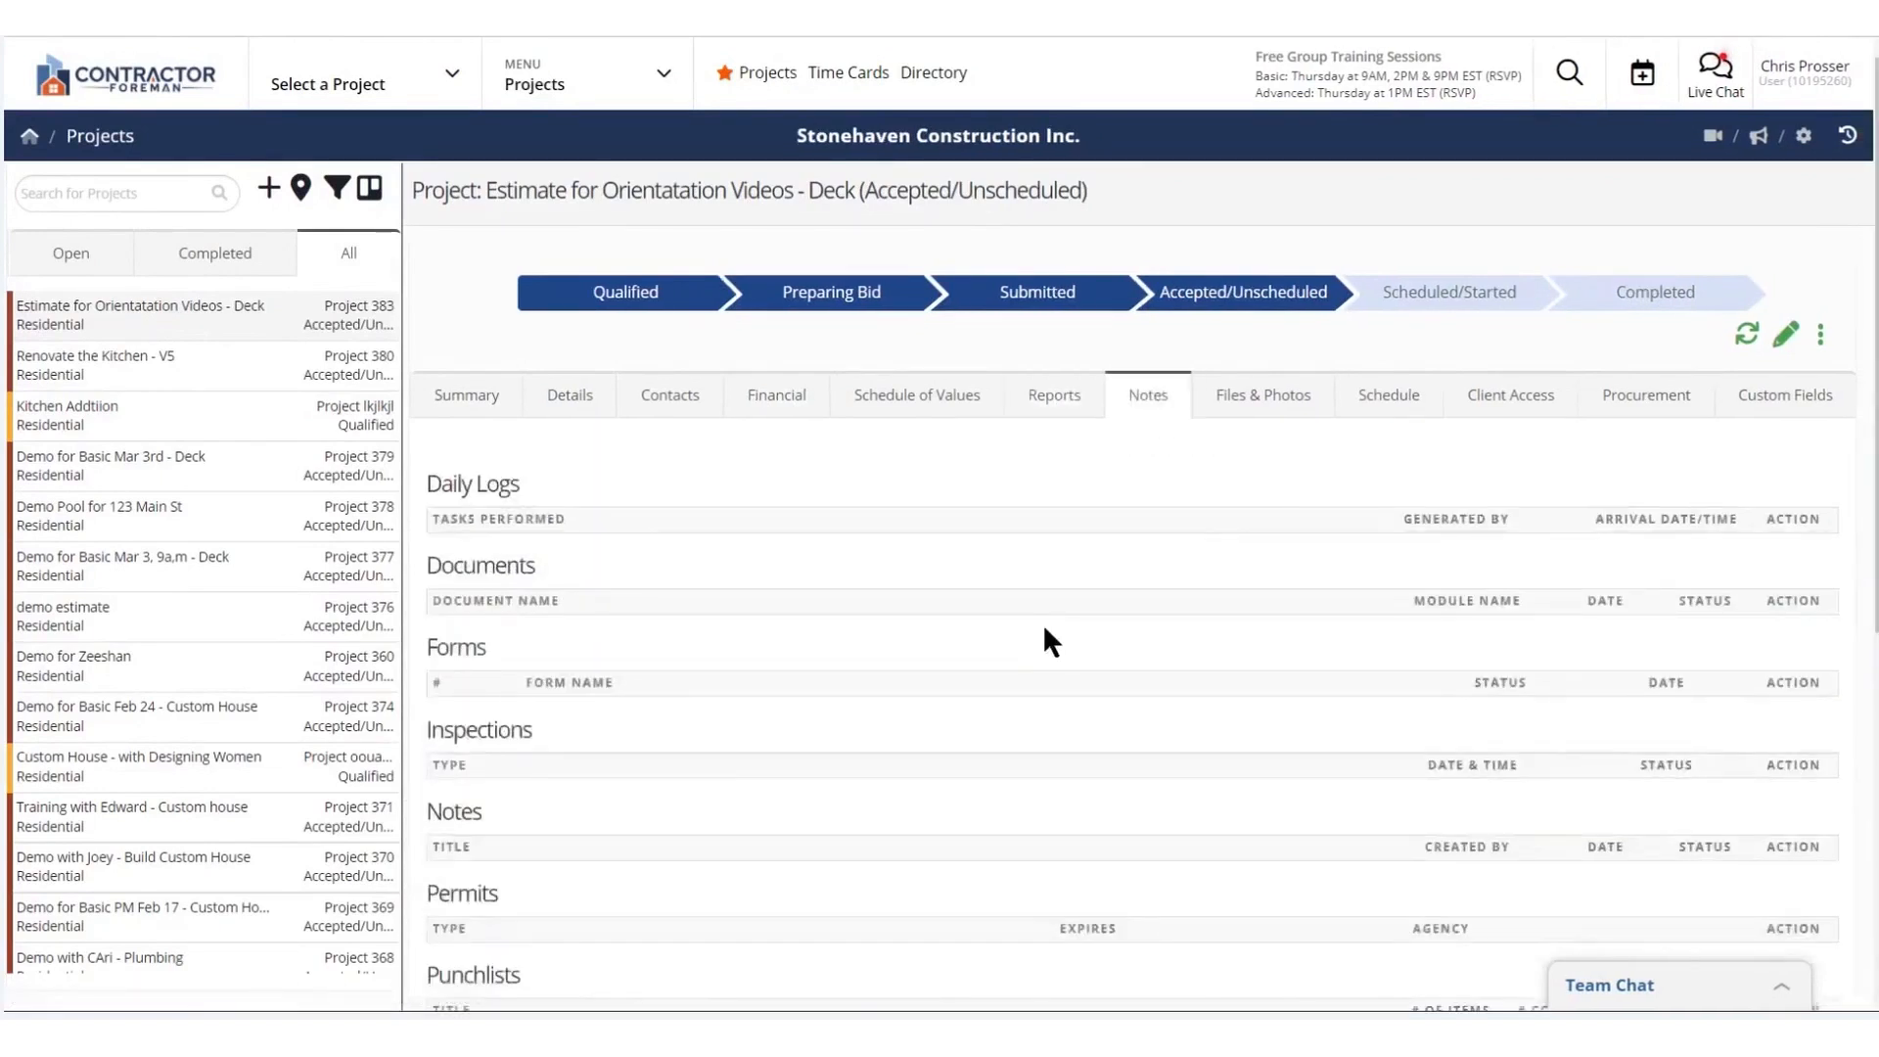
{"action": "mouse_move", "coordinate": [569, 96]}
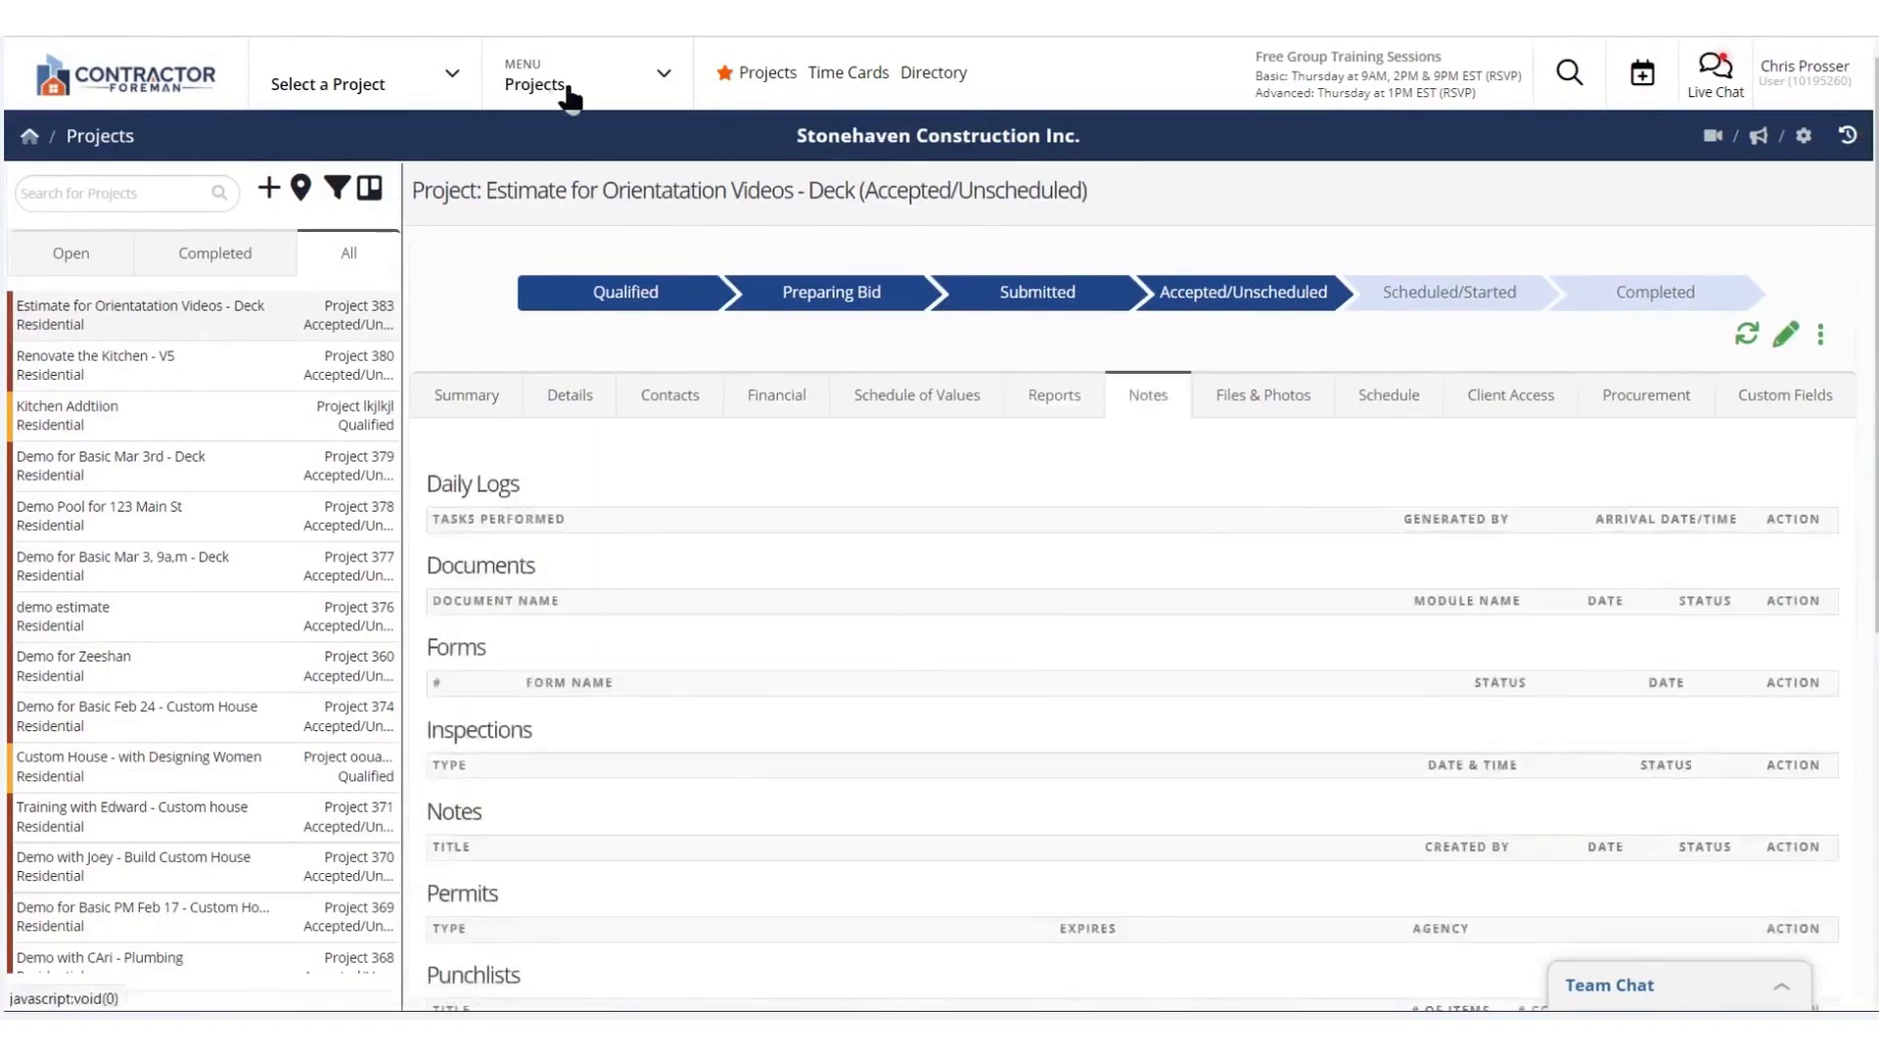
{"action": "left_click", "coordinate": [534, 72]}
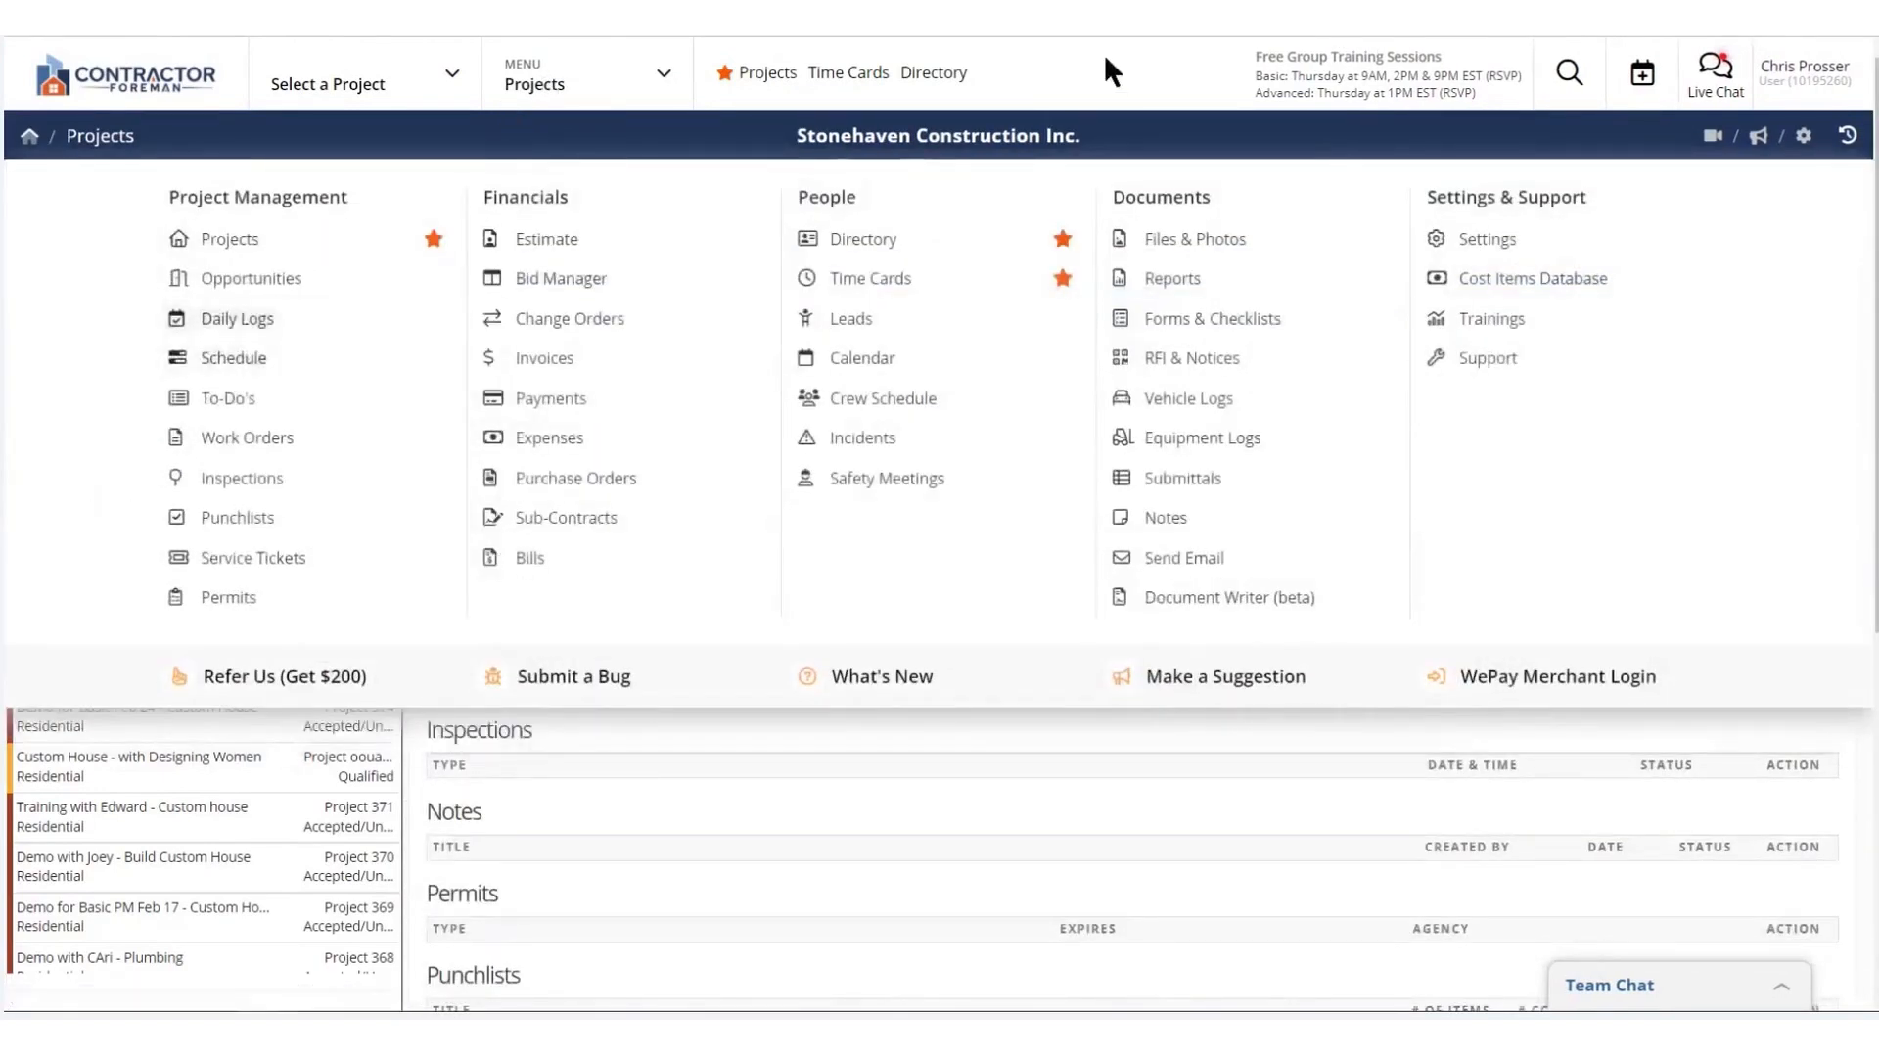
{"action": "left_click", "coordinate": [1820, 334]}
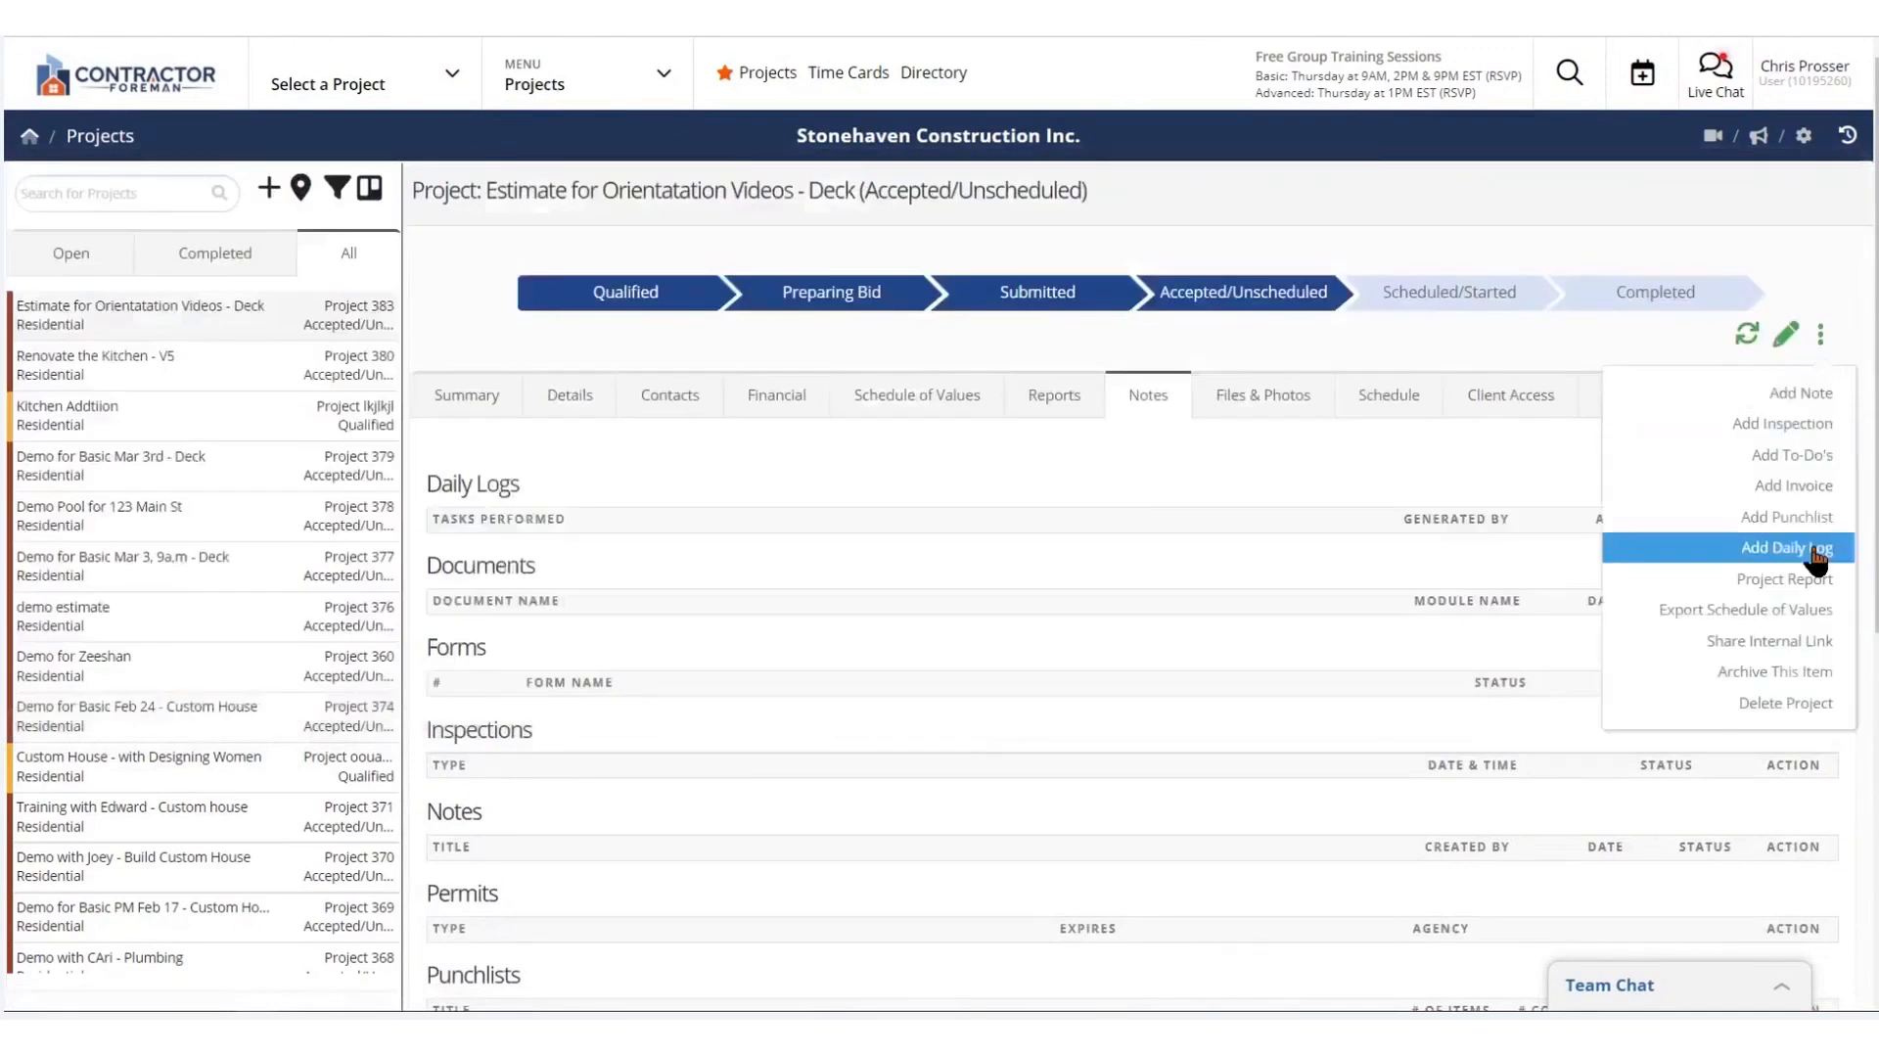
{"action": "left_click", "coordinate": [1260, 395]}
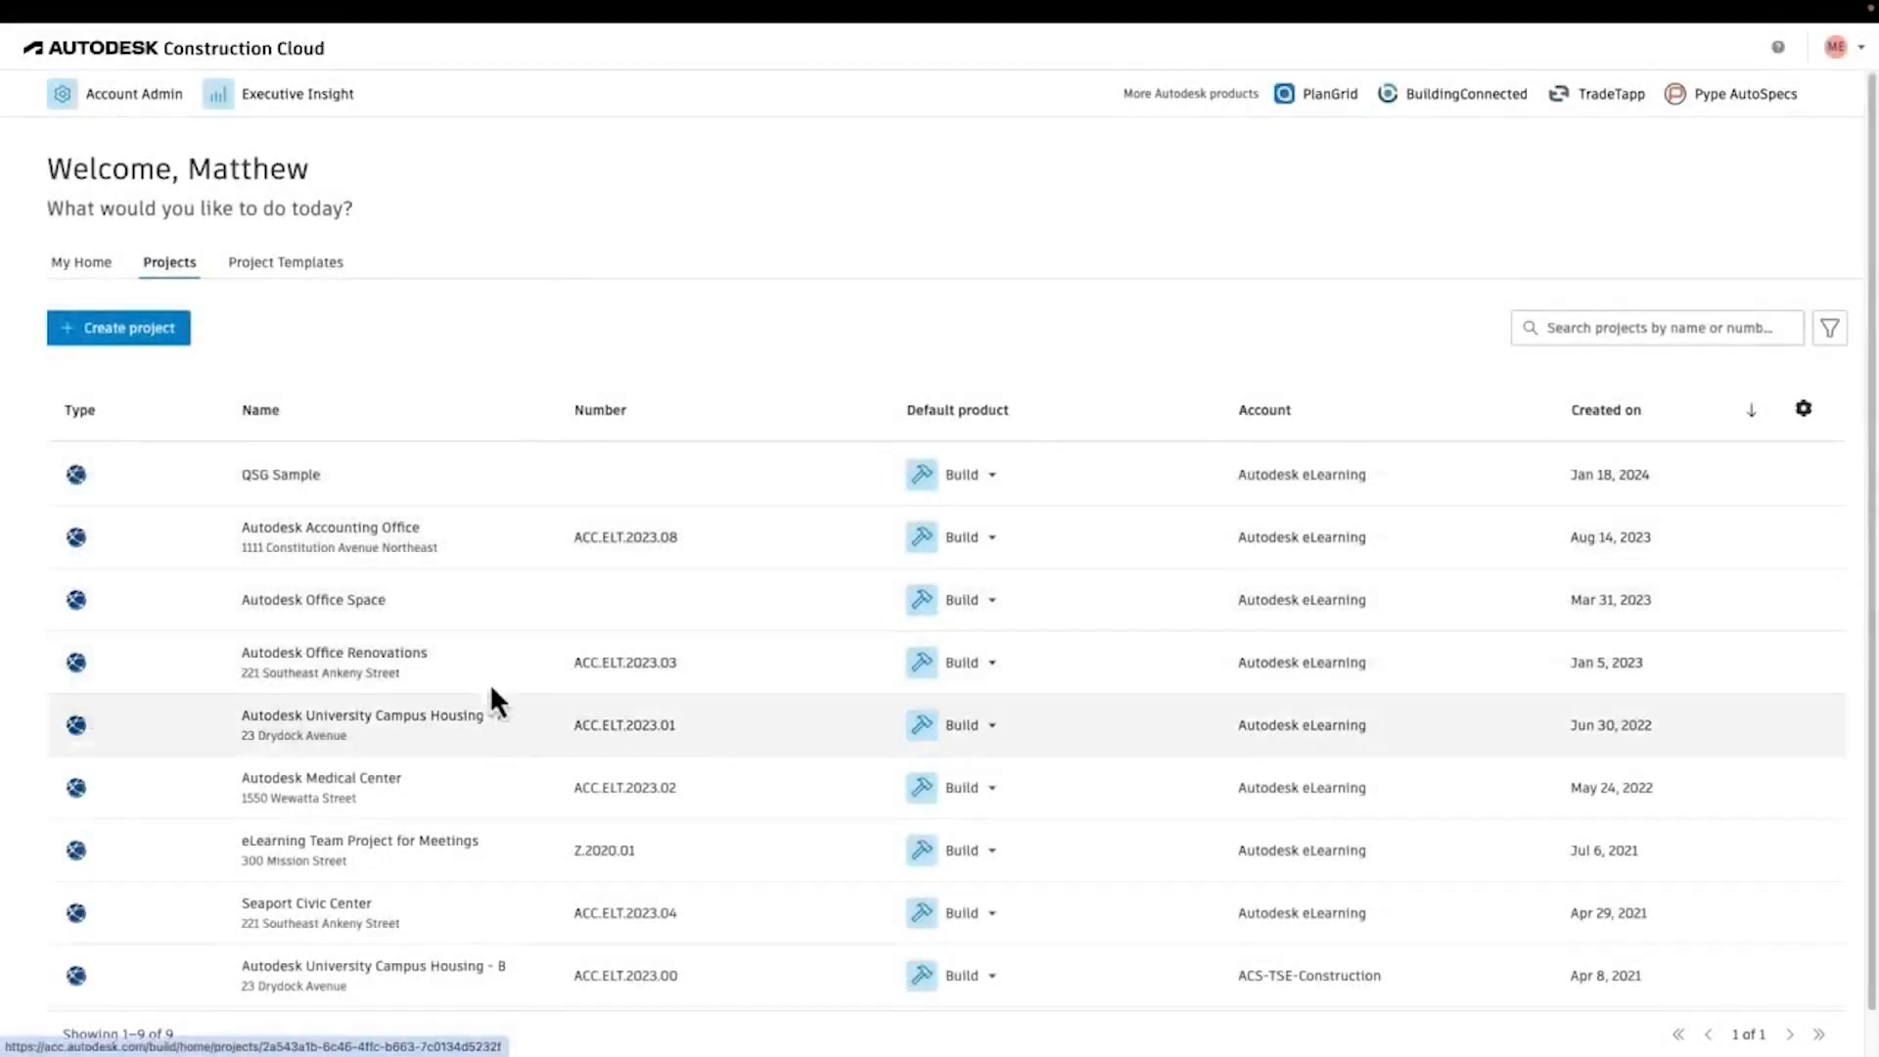
Open Campus Housing - A, toggle the sidebar labels, and browse the project picker templates
{"action": "left_click", "coordinate": [361, 714]}
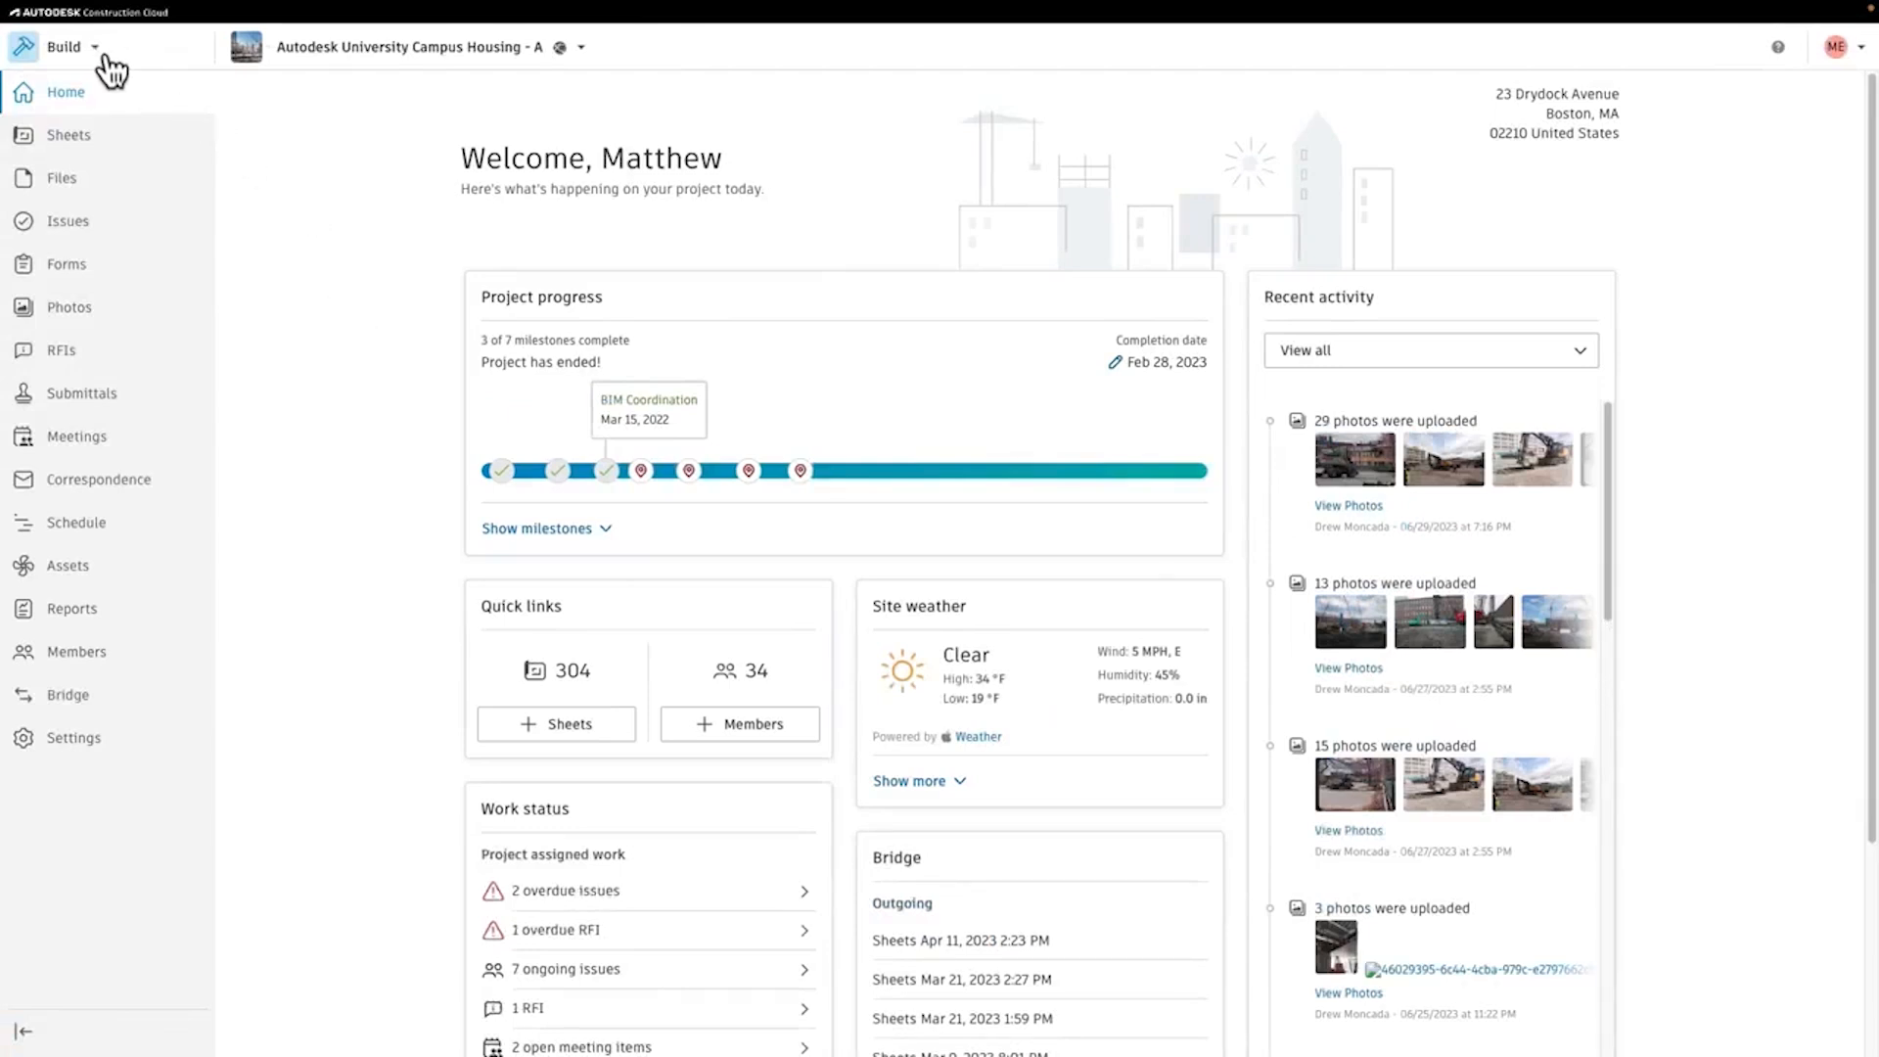
{"action": "left_click", "coordinate": [65, 47]}
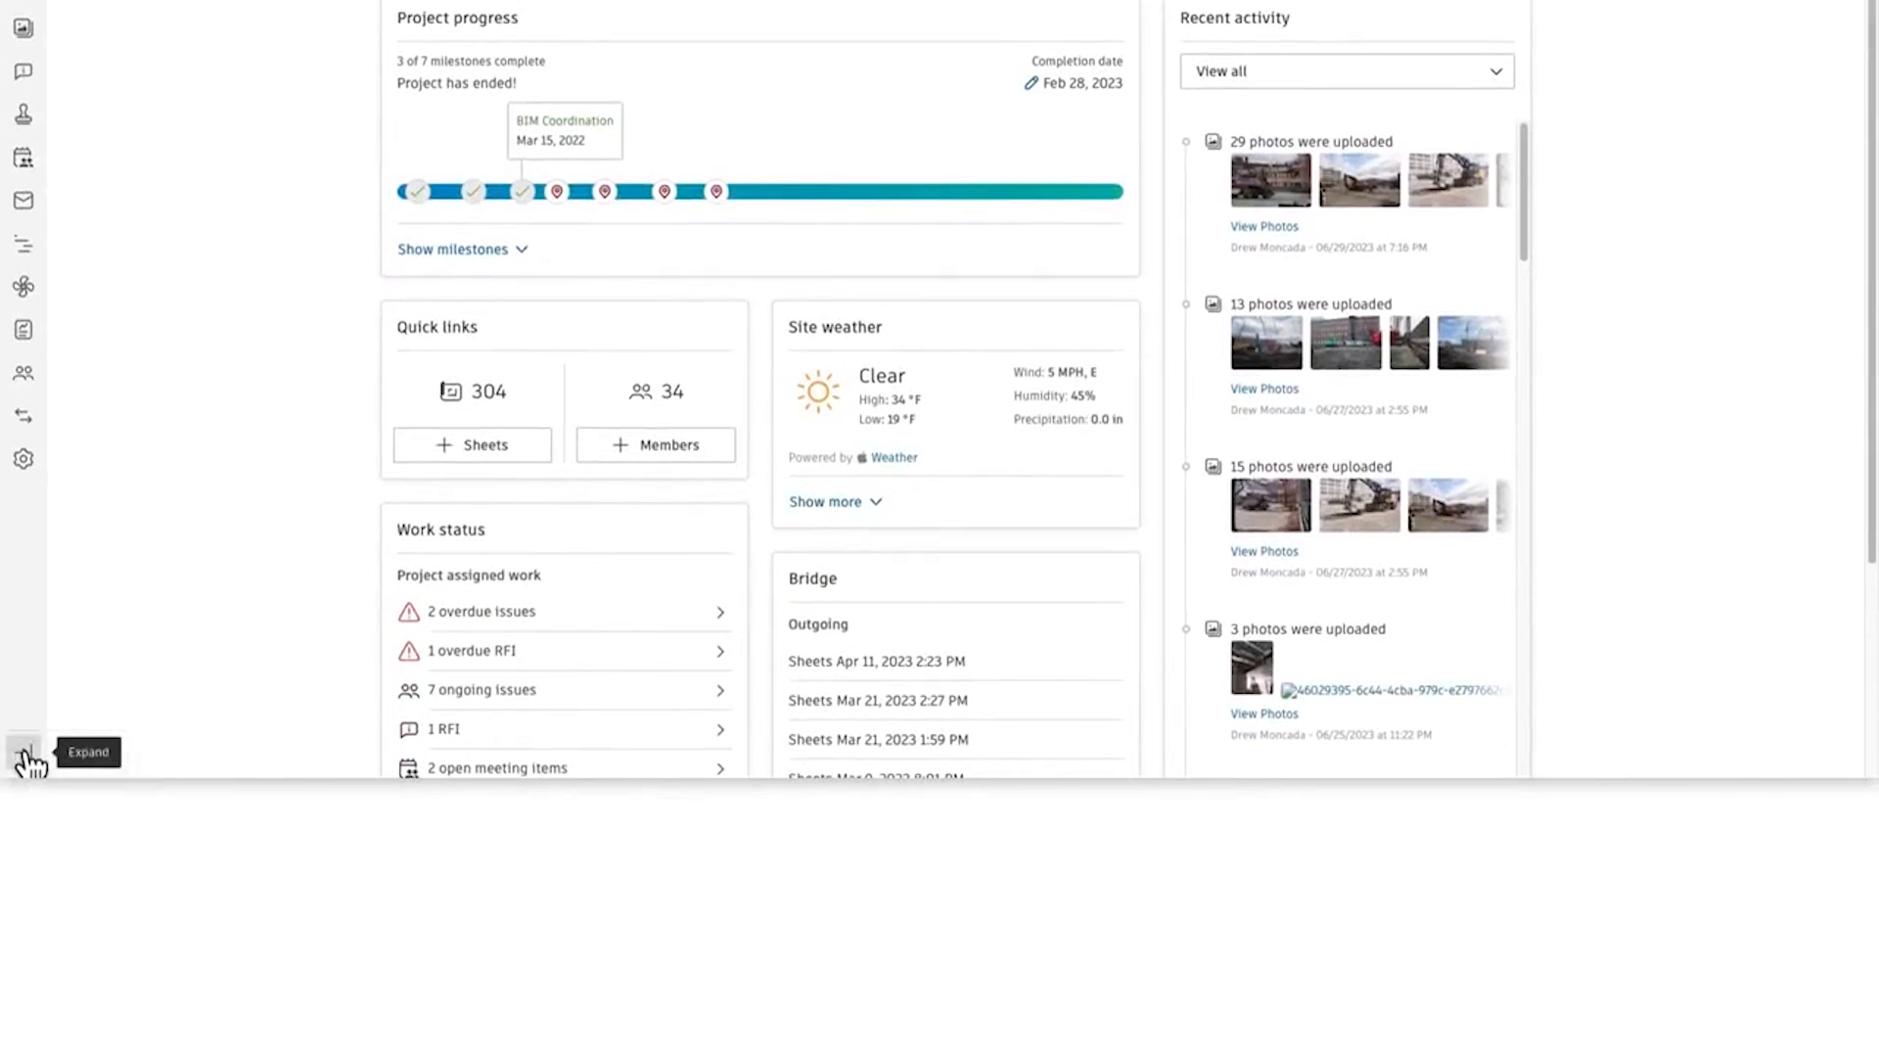
{"action": "left_click", "coordinate": [22, 757]}
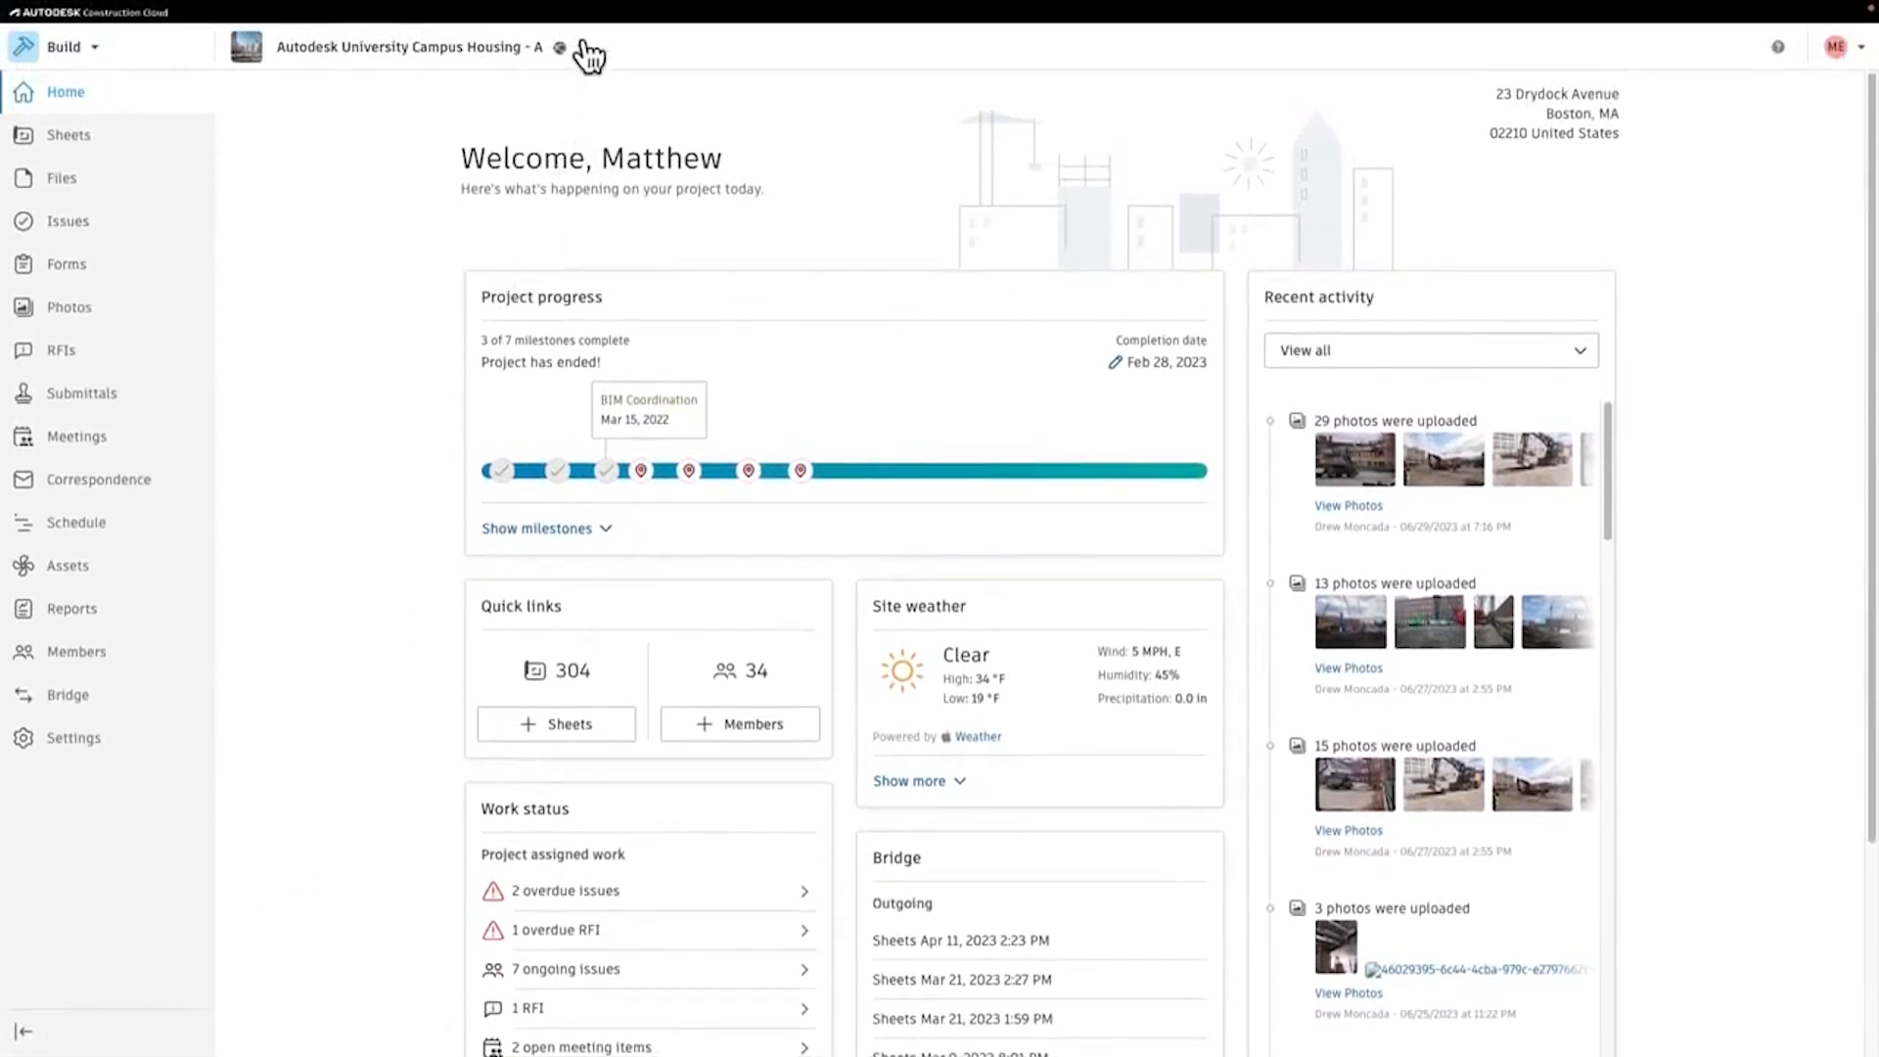
{"action": "left_click", "coordinate": [559, 47]}
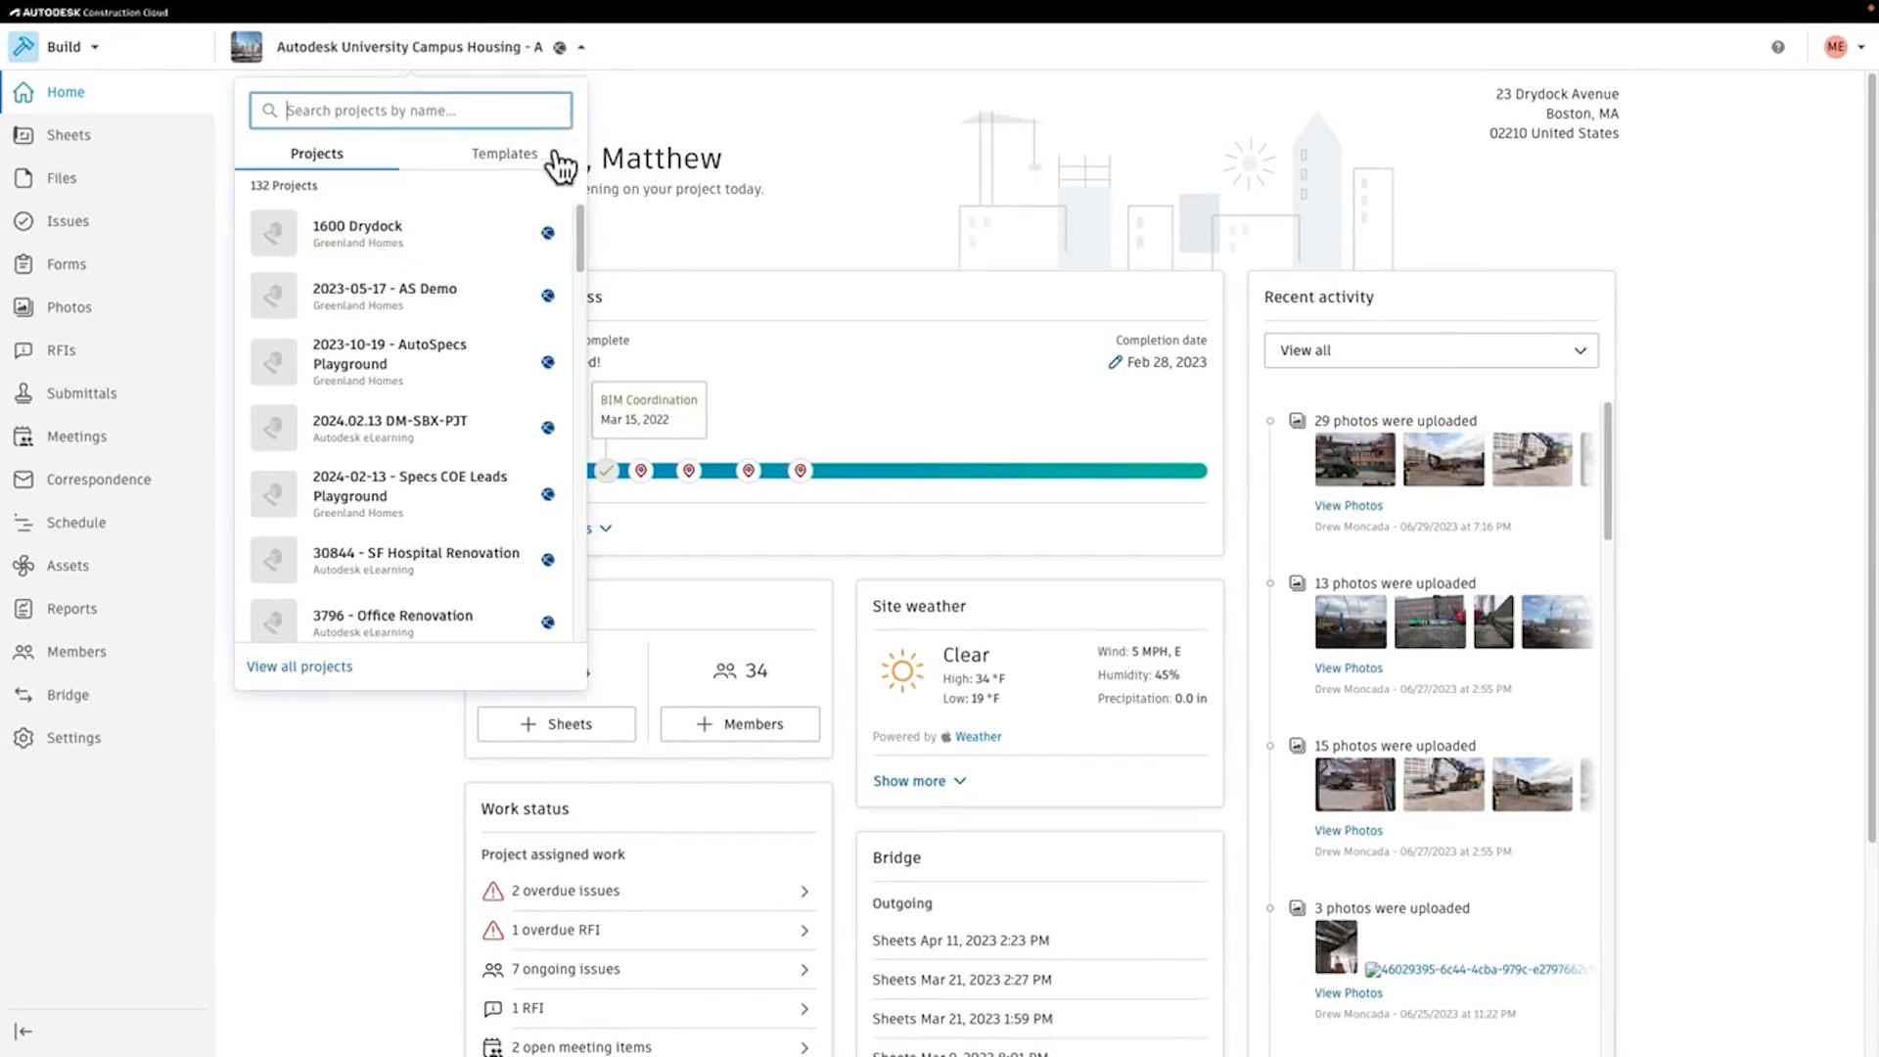
{"action": "left_click", "coordinate": [505, 153]}
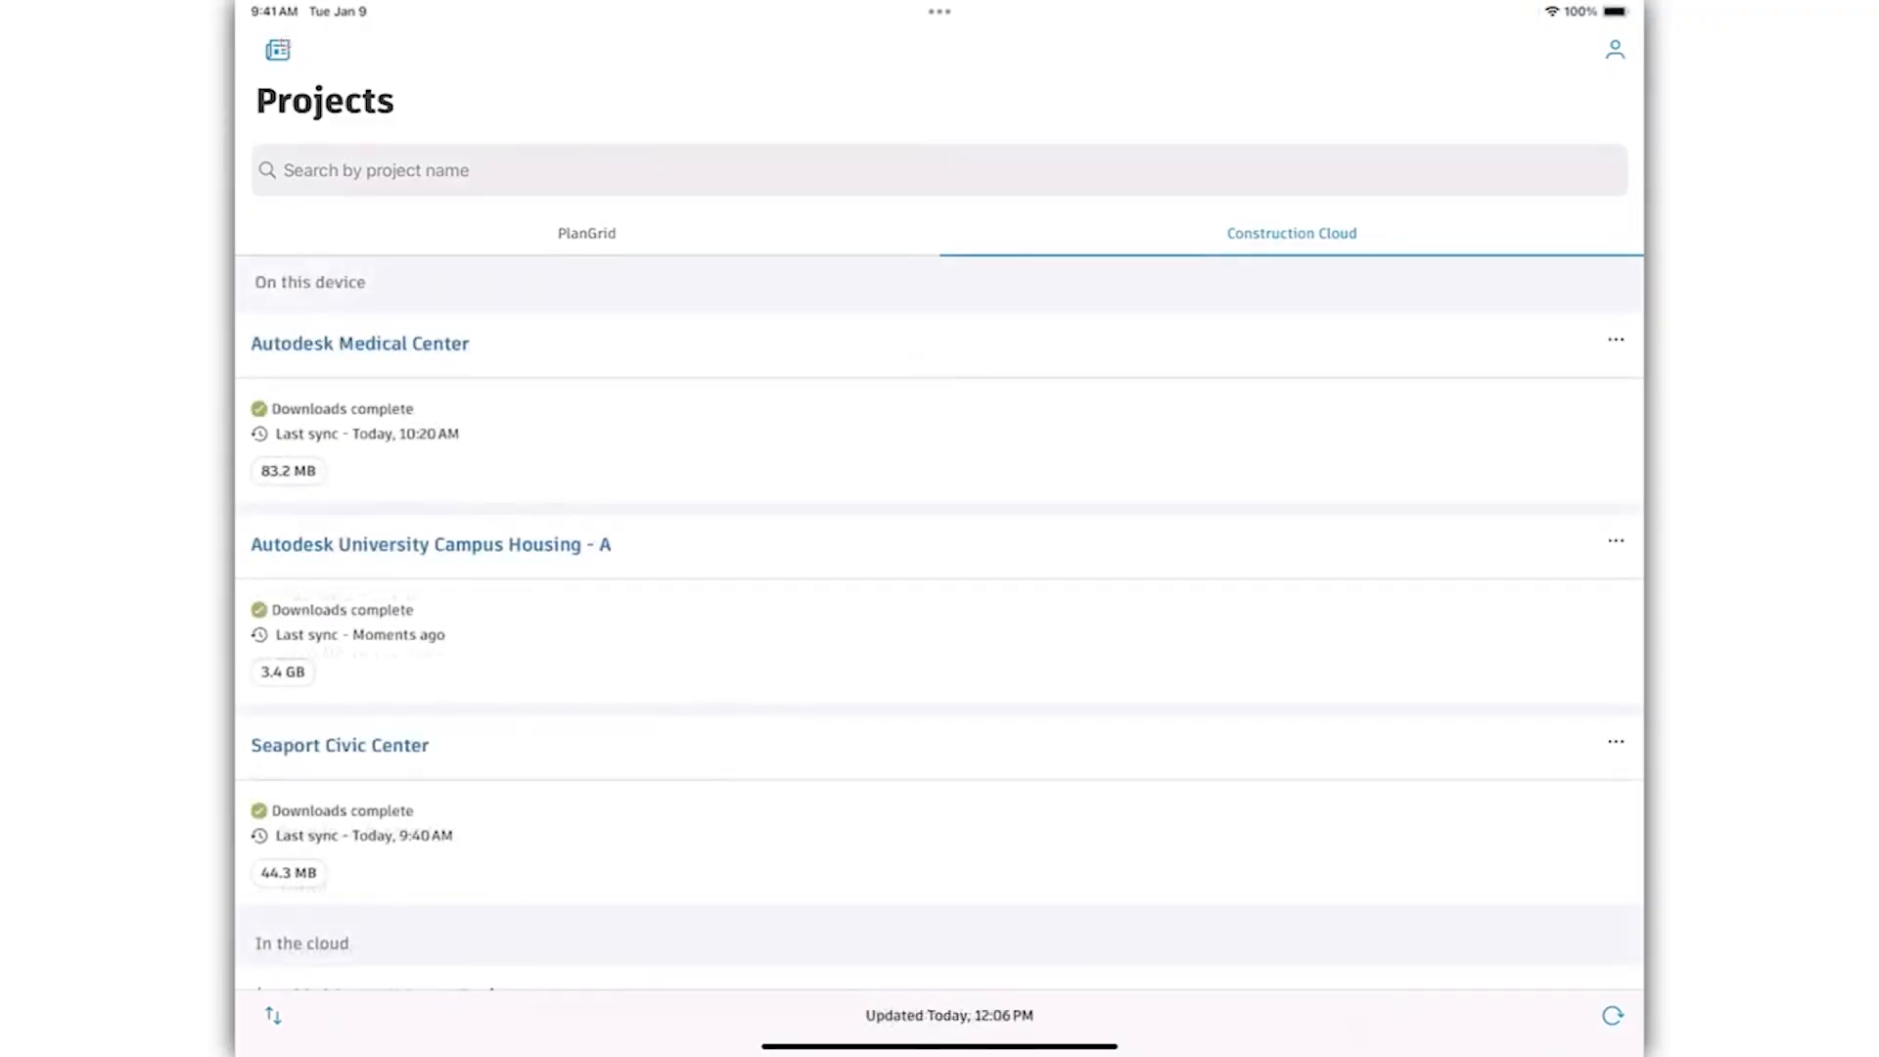
Browse adding a library photo to Campus Housing - A, then close sheet A-103B
{"action": "left_click", "coordinate": [428, 544]}
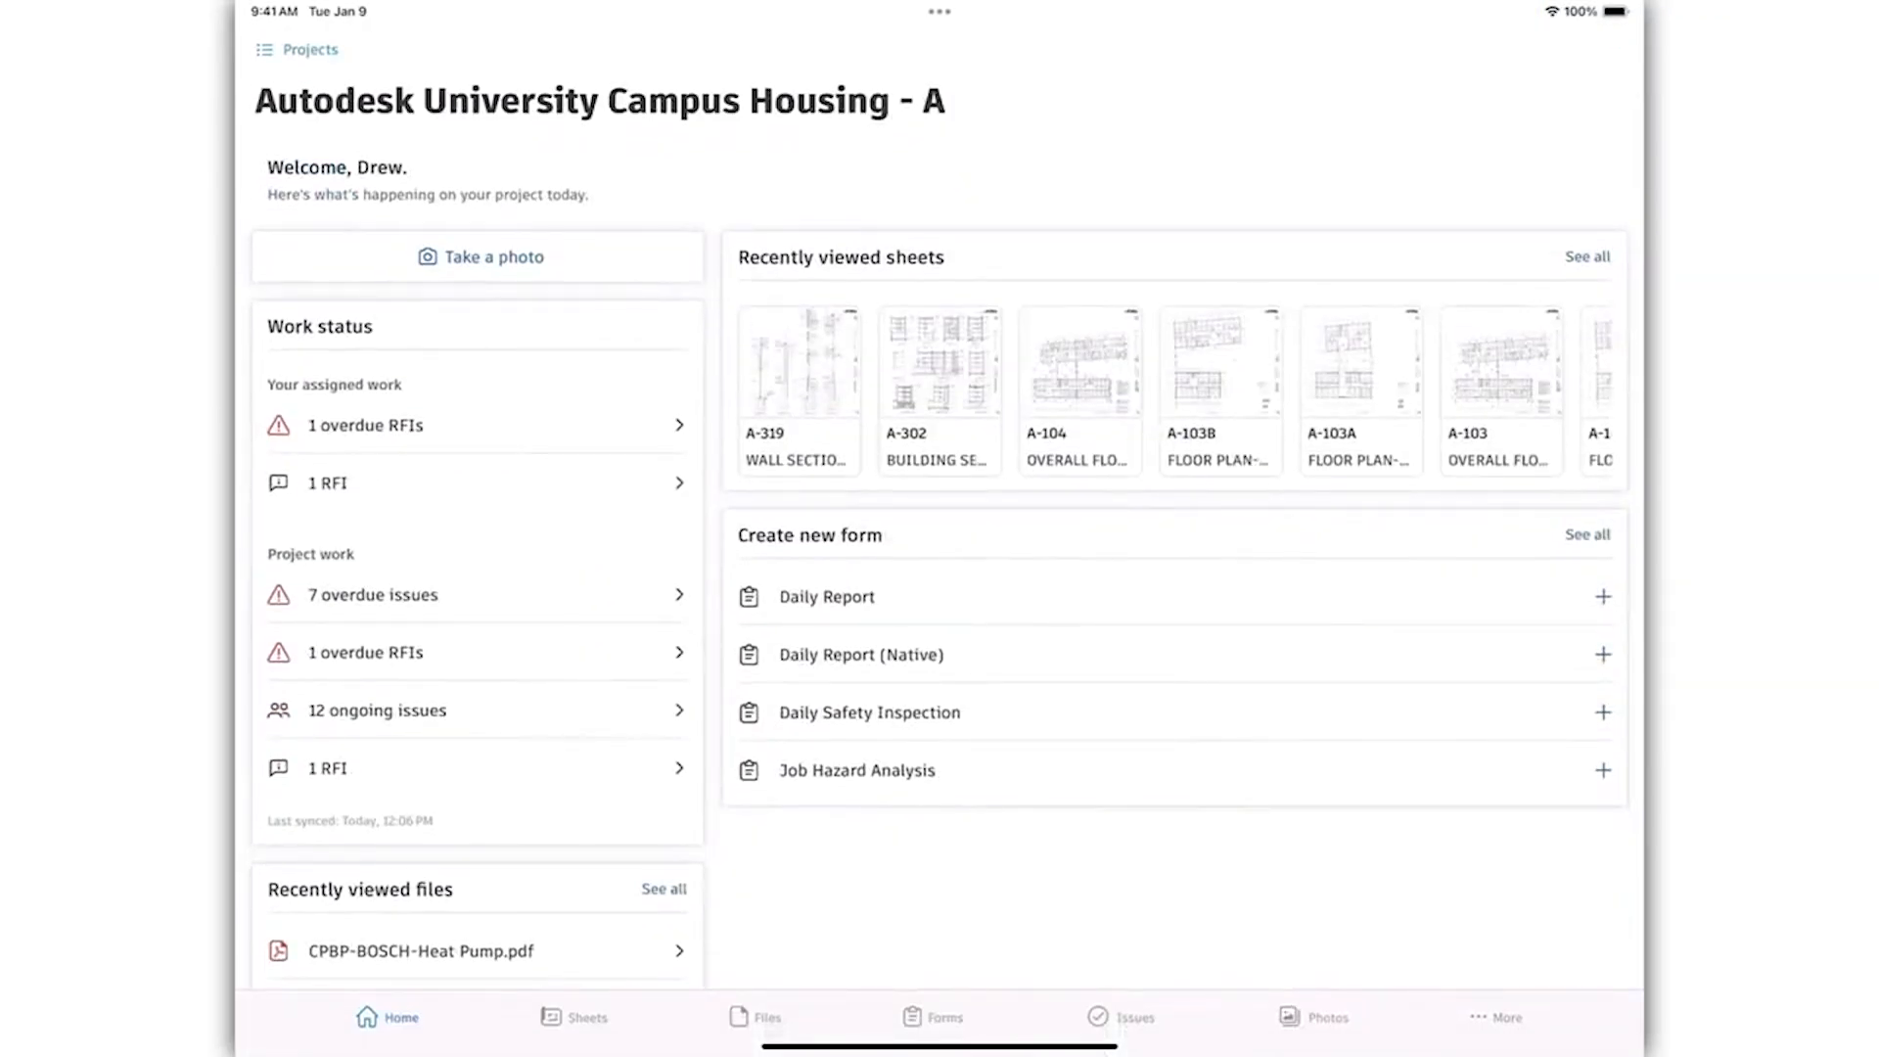
{"action": "scroll", "scroll_direction": "down", "scroll_amount": 3}
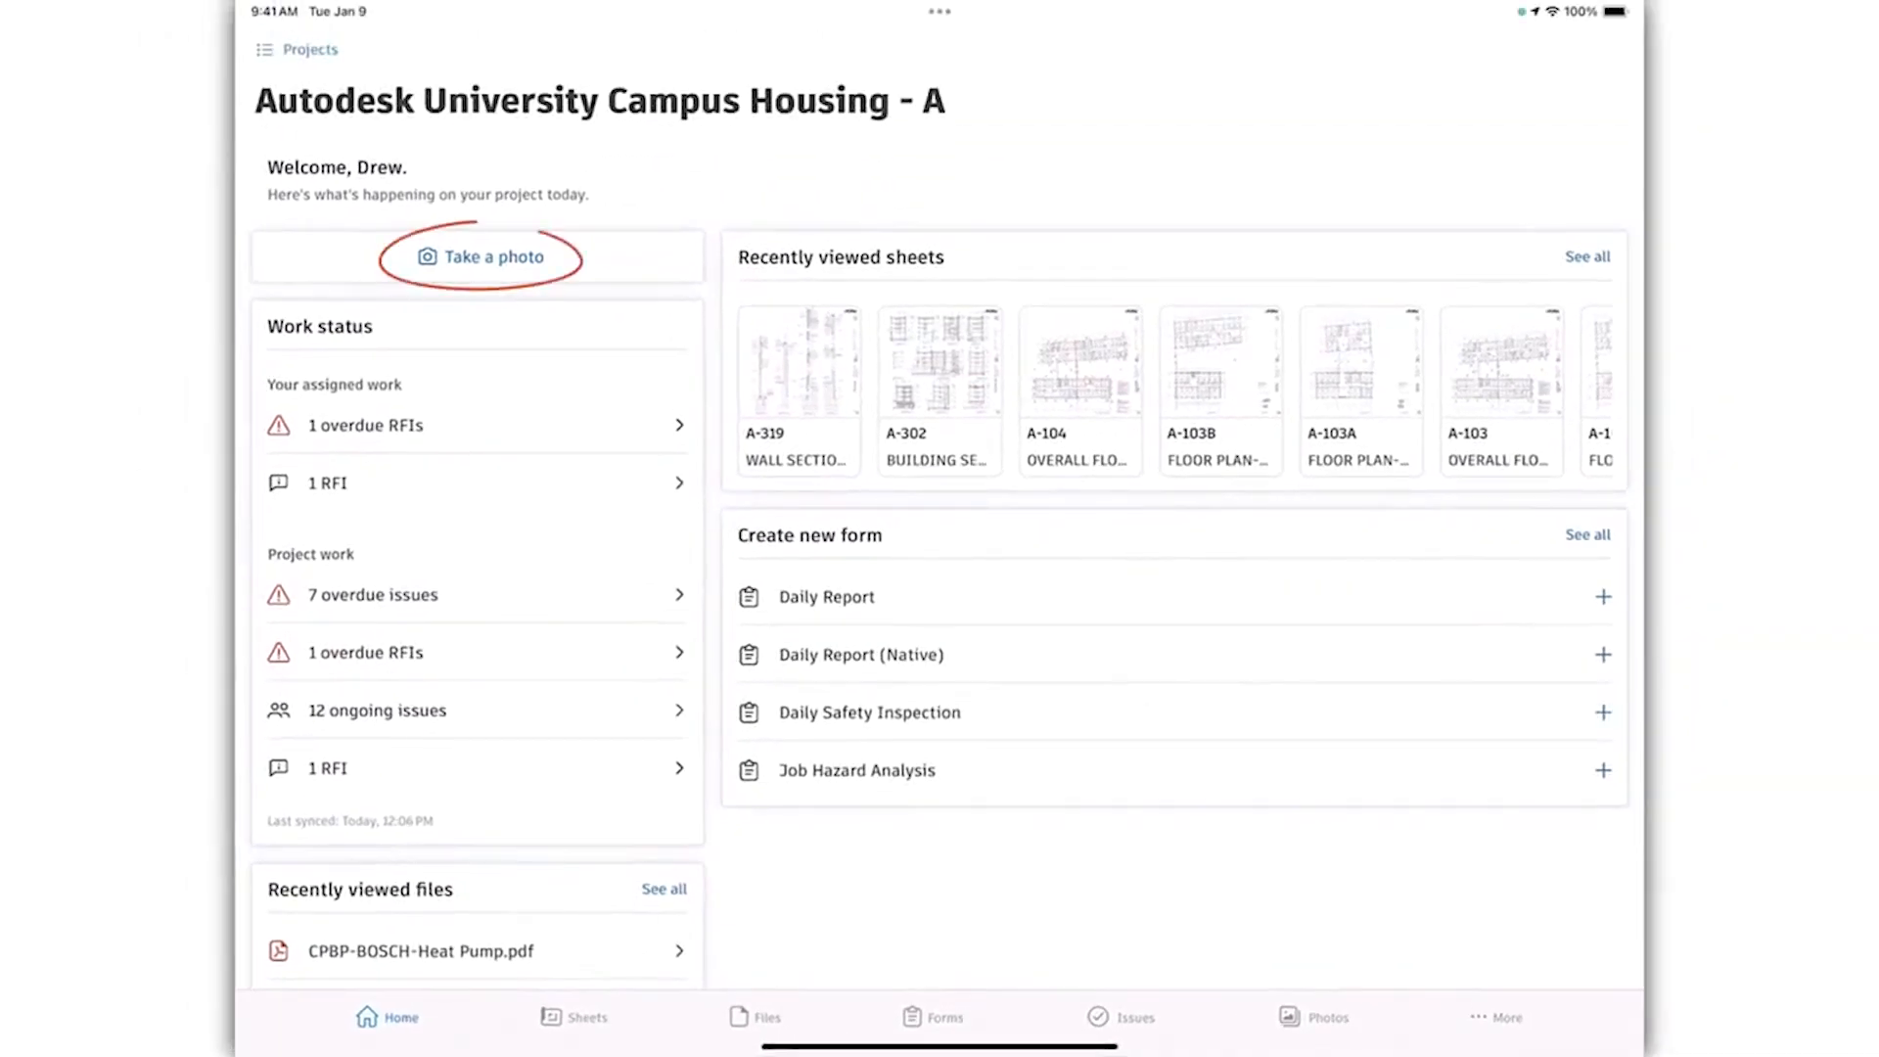
{"action": "left_click", "coordinate": [481, 257]}
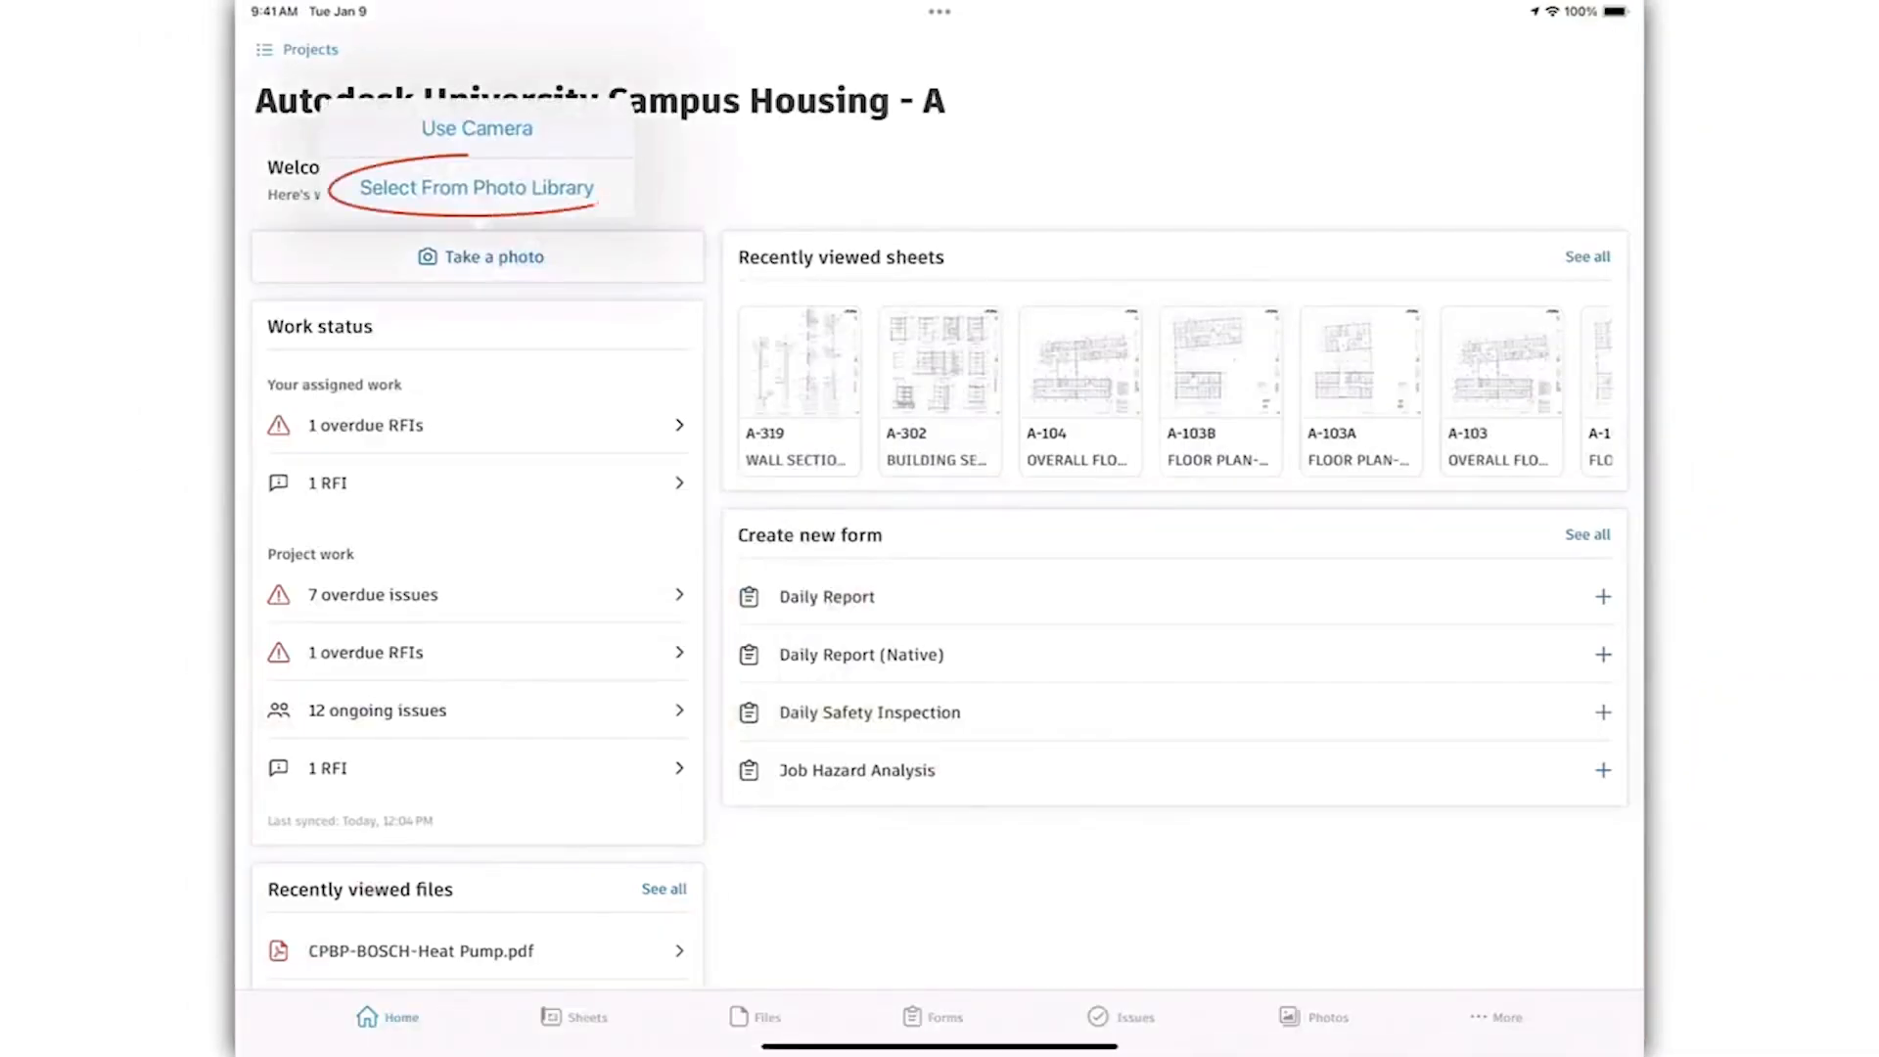
{"action": "left_click", "coordinate": [474, 188]}
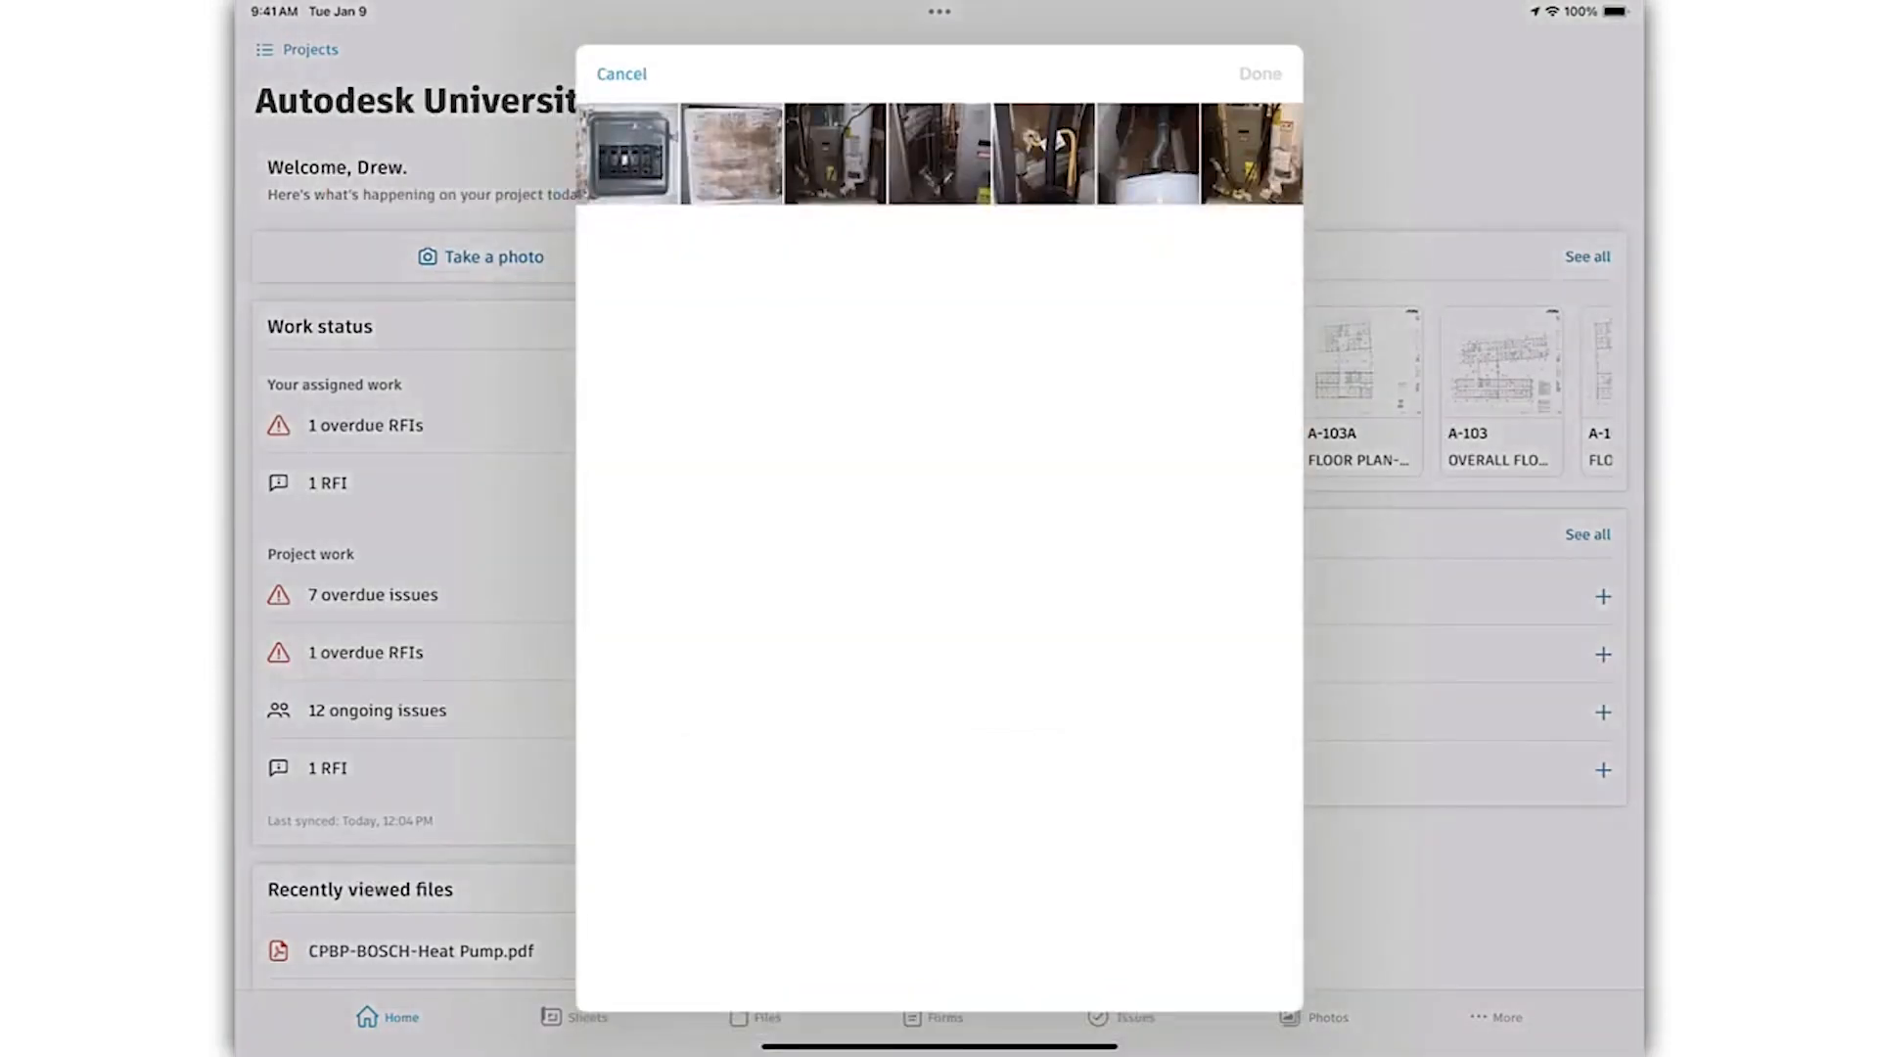
{"action": "left_click", "coordinate": [621, 73]}
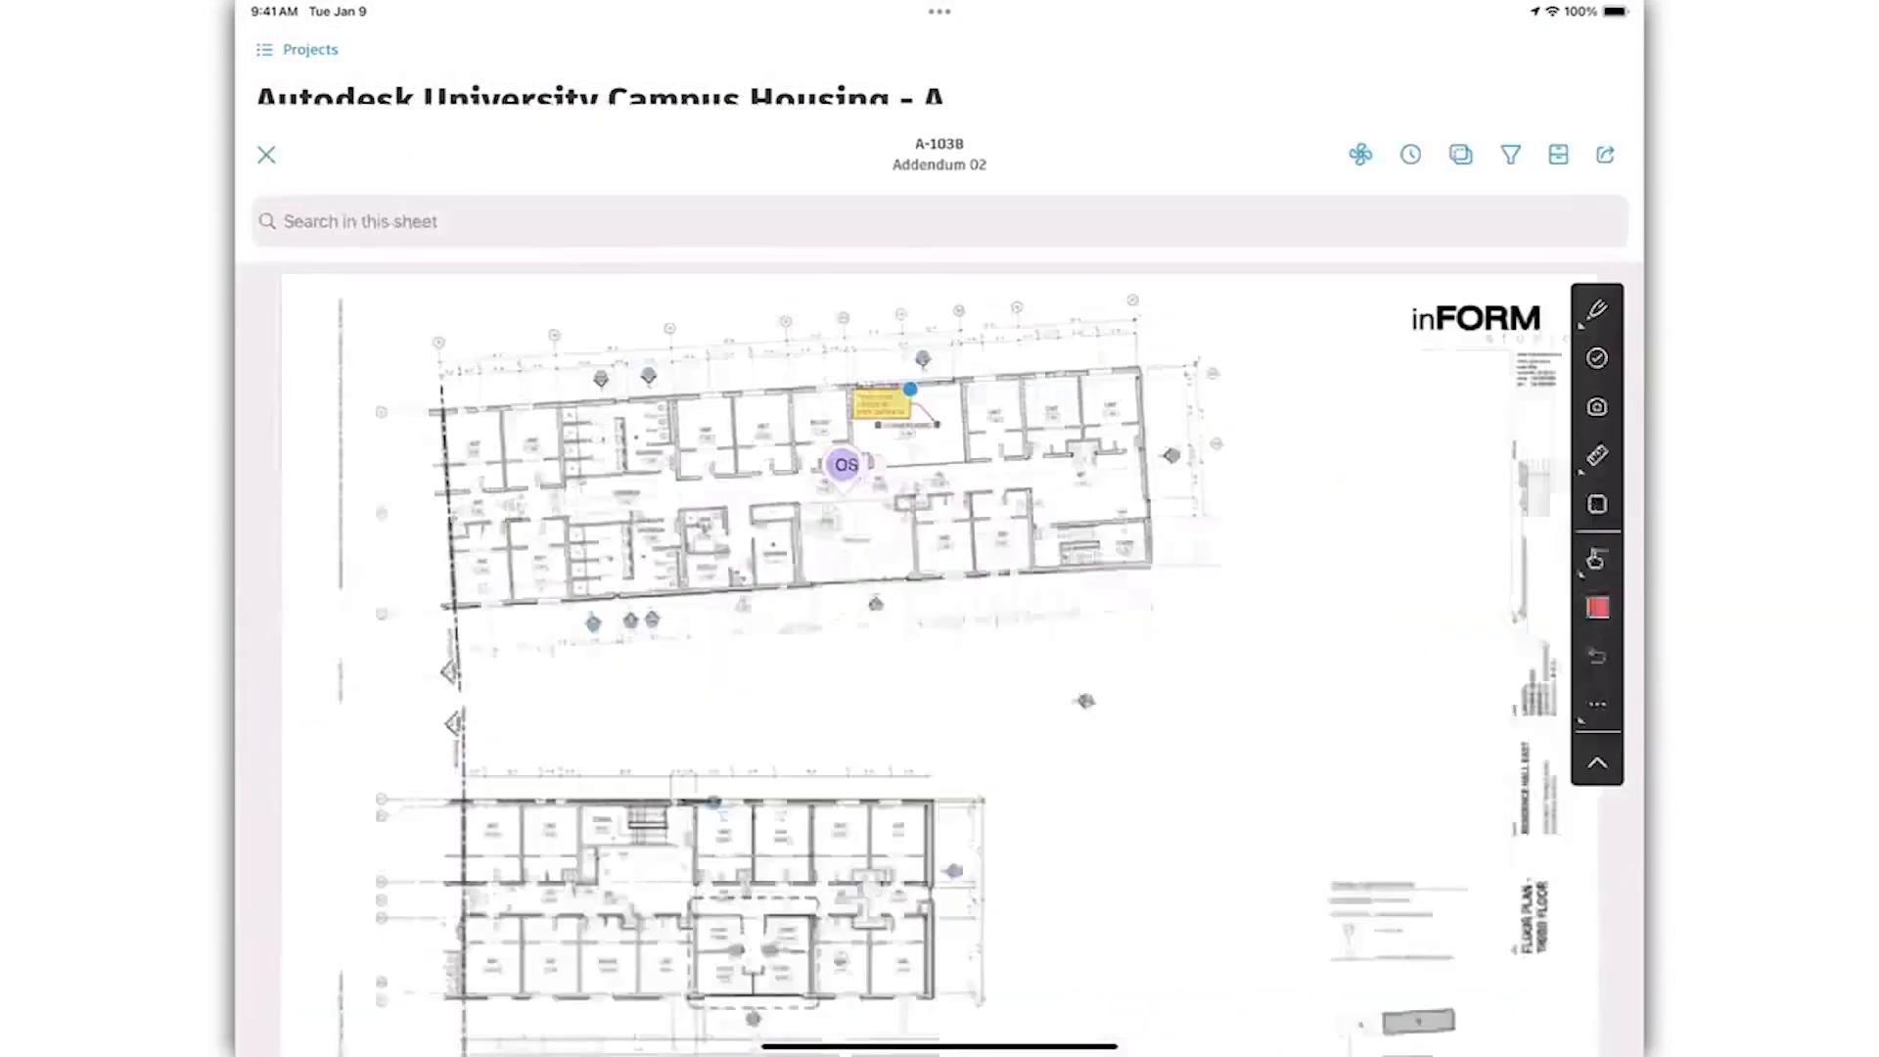
{"action": "left_click", "coordinate": [266, 155]}
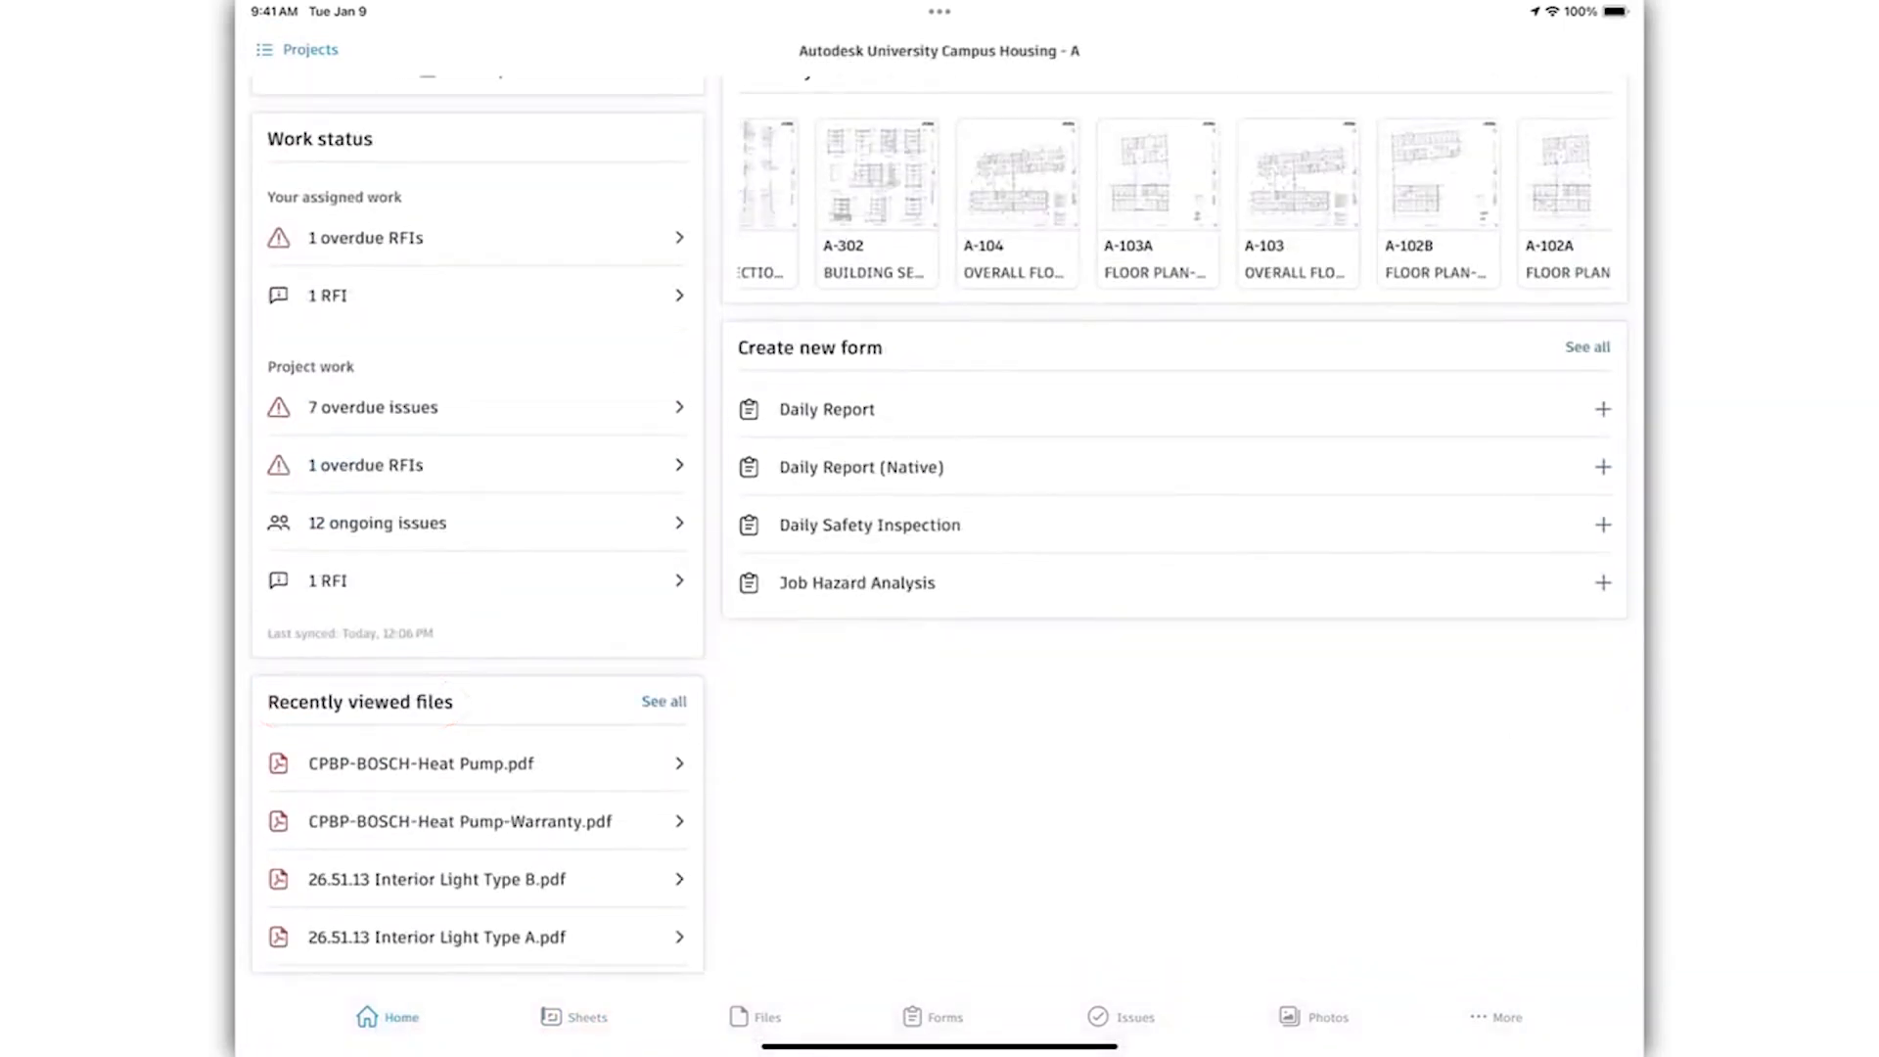
{"action": "left_click", "coordinate": [436, 879]}
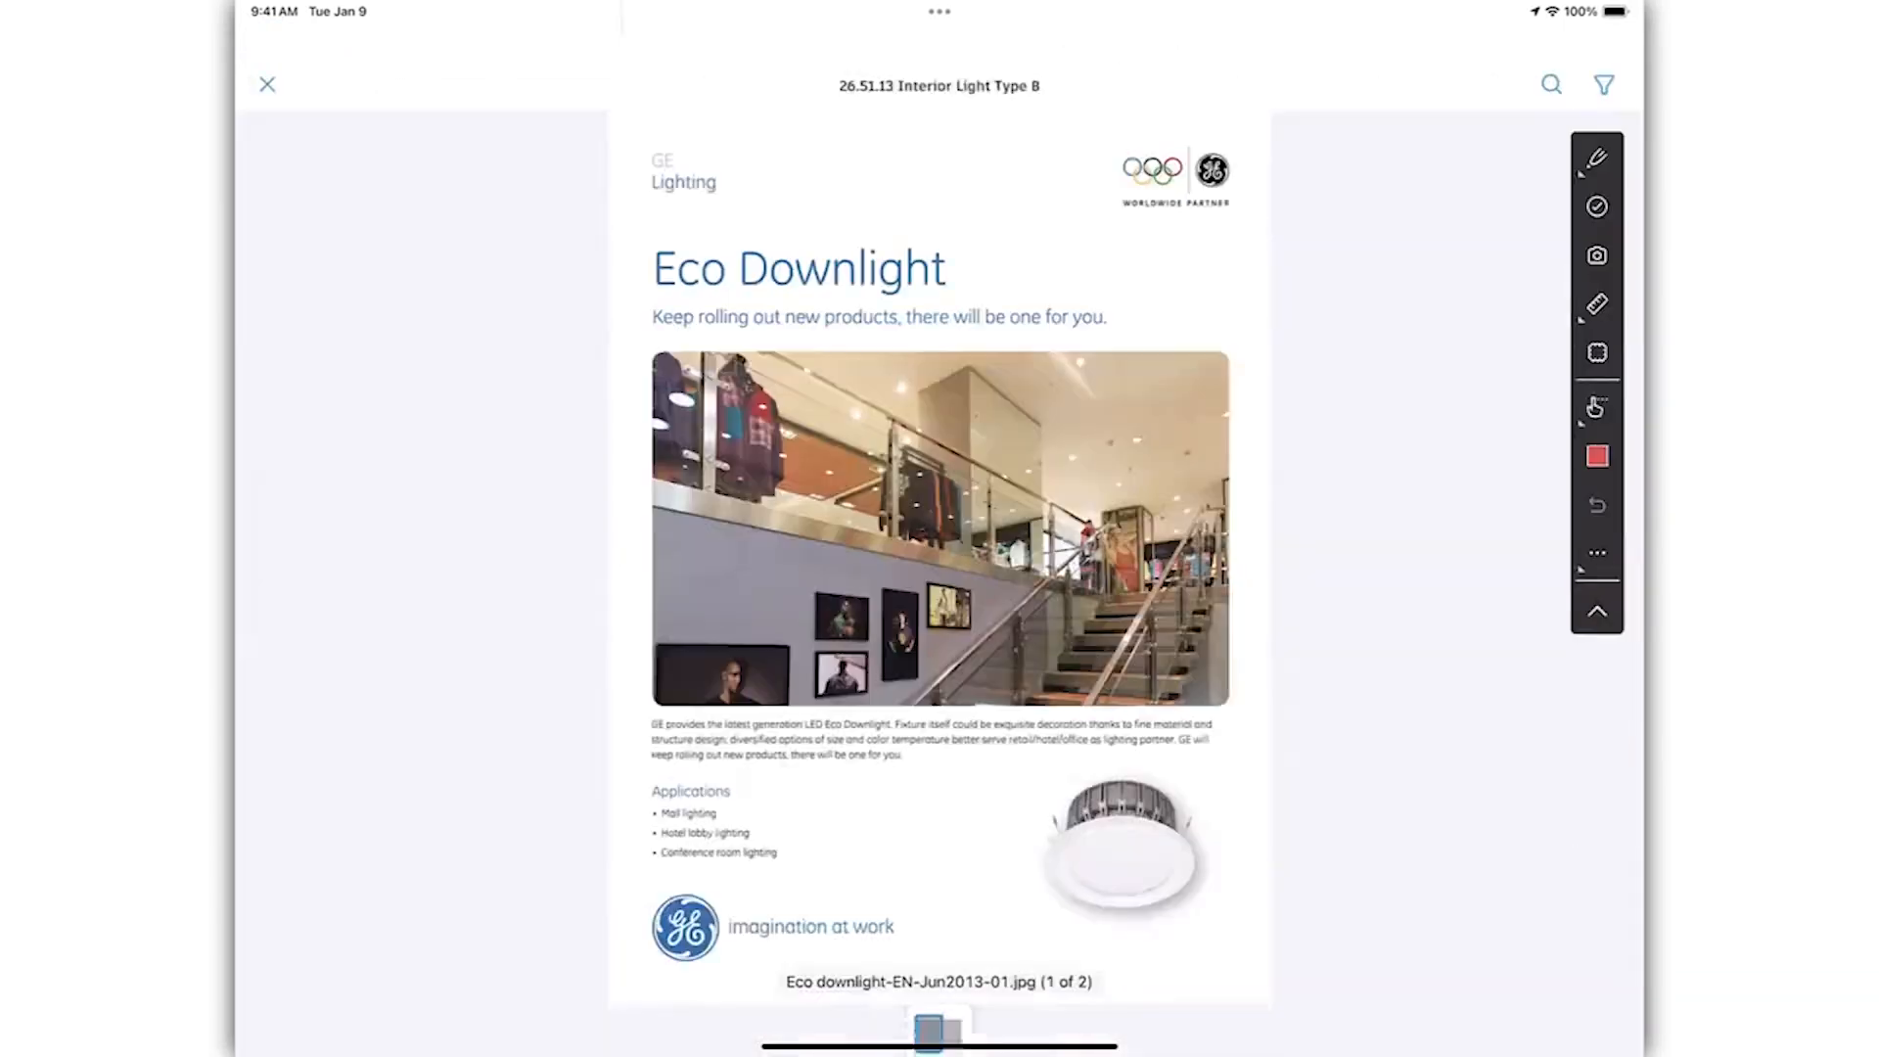
{"action": "left_click", "coordinate": [267, 84]}
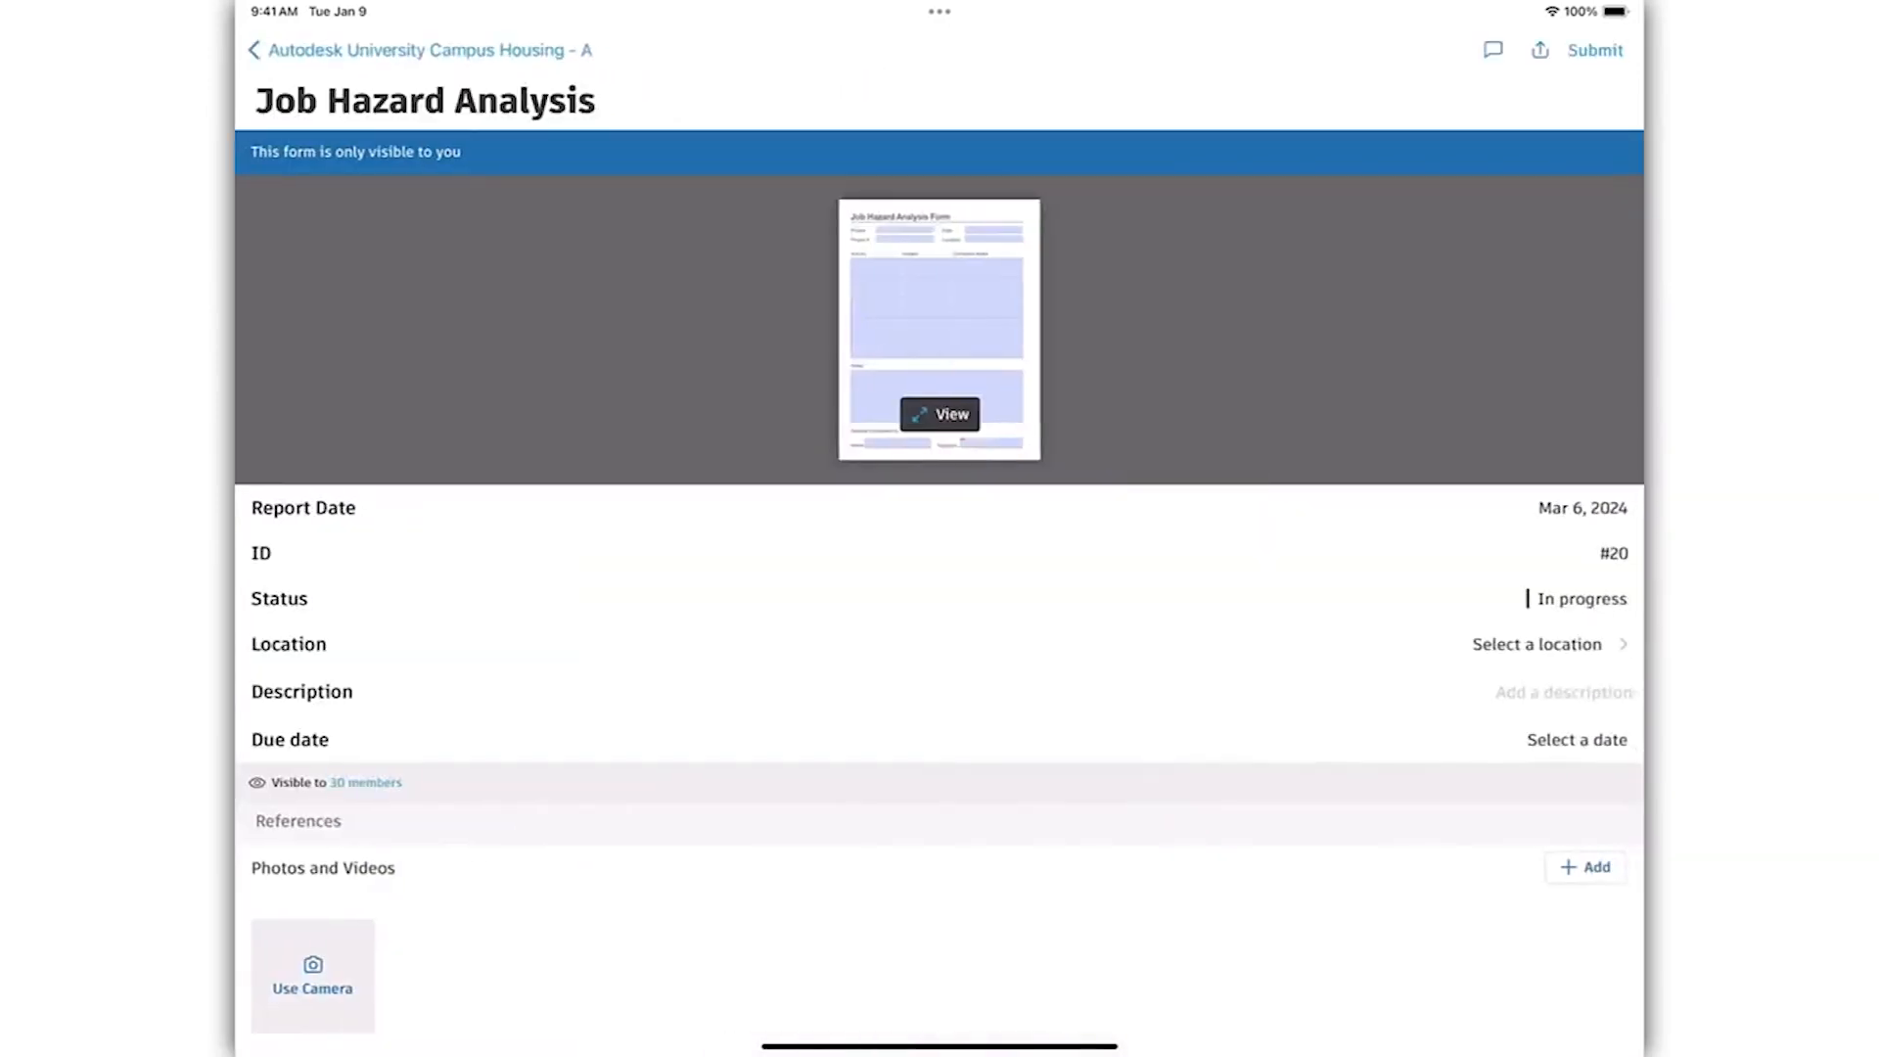
{"action": "left_click", "coordinate": [254, 49]}
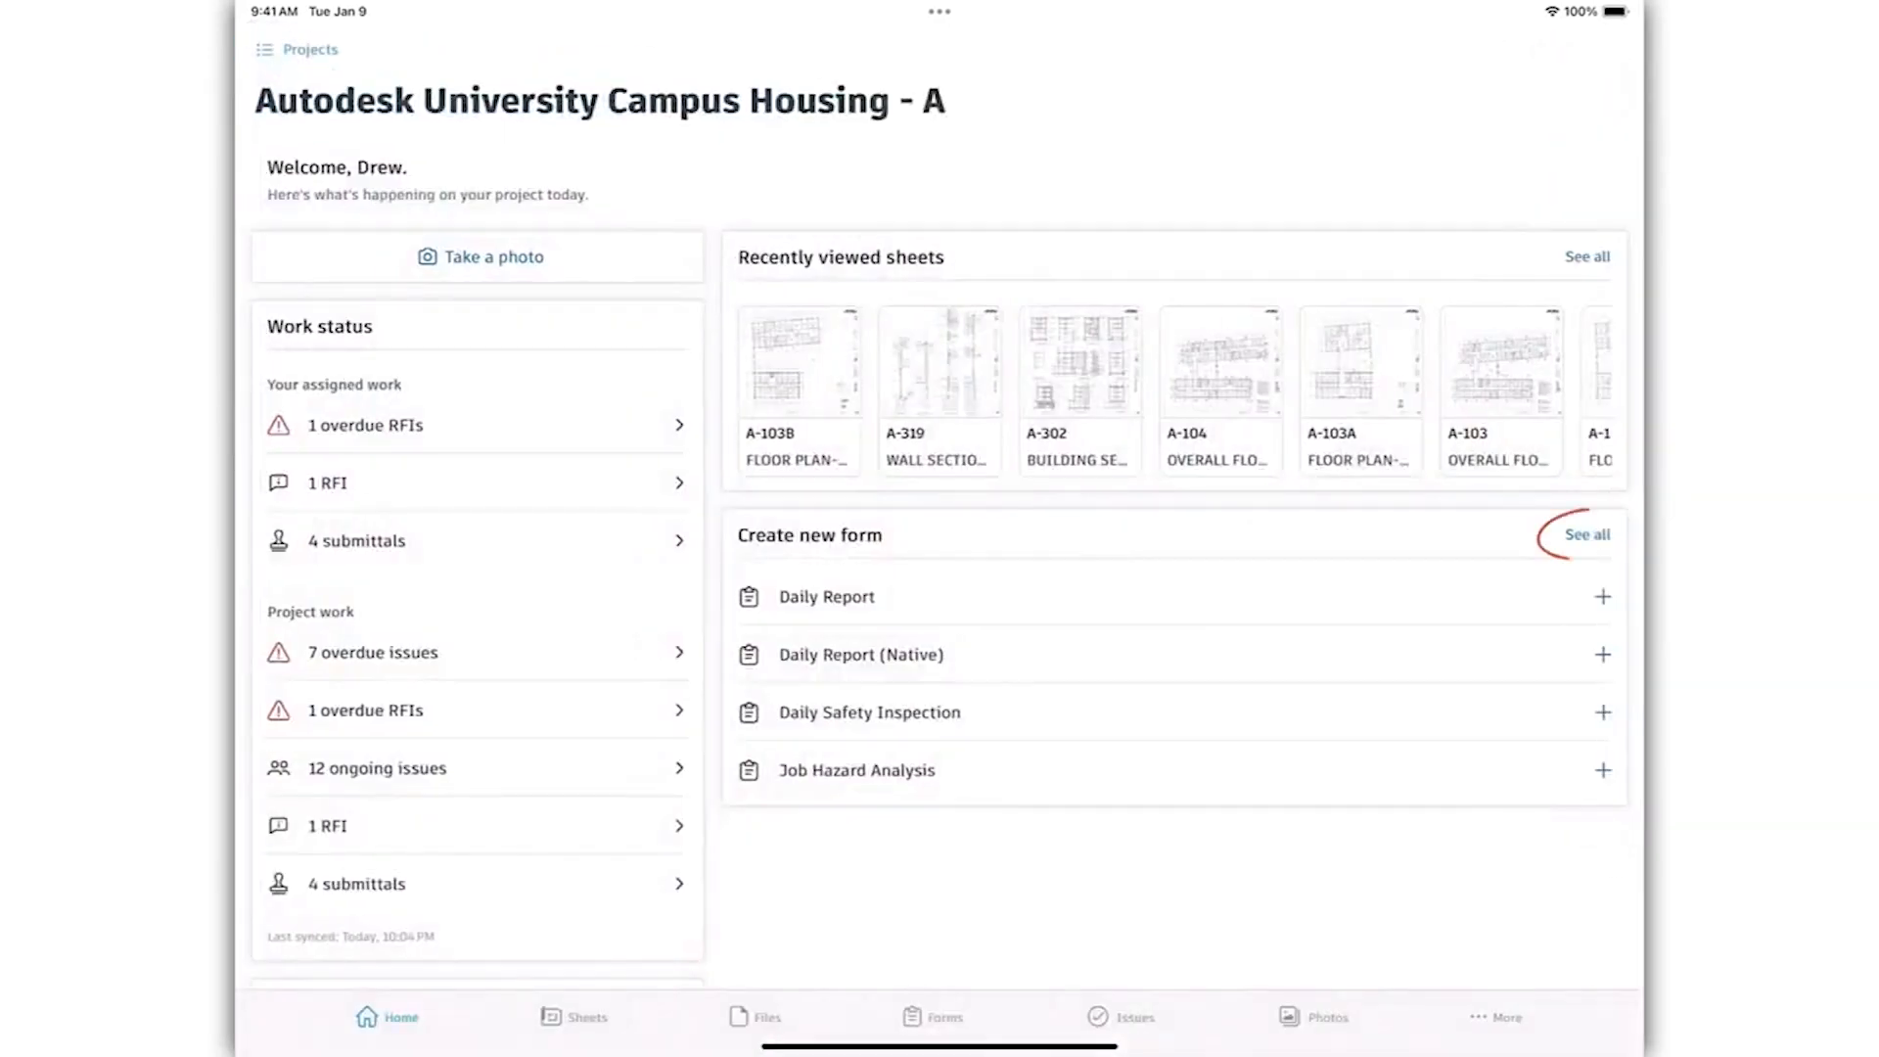
{"action": "left_click", "coordinate": [945, 1015]}
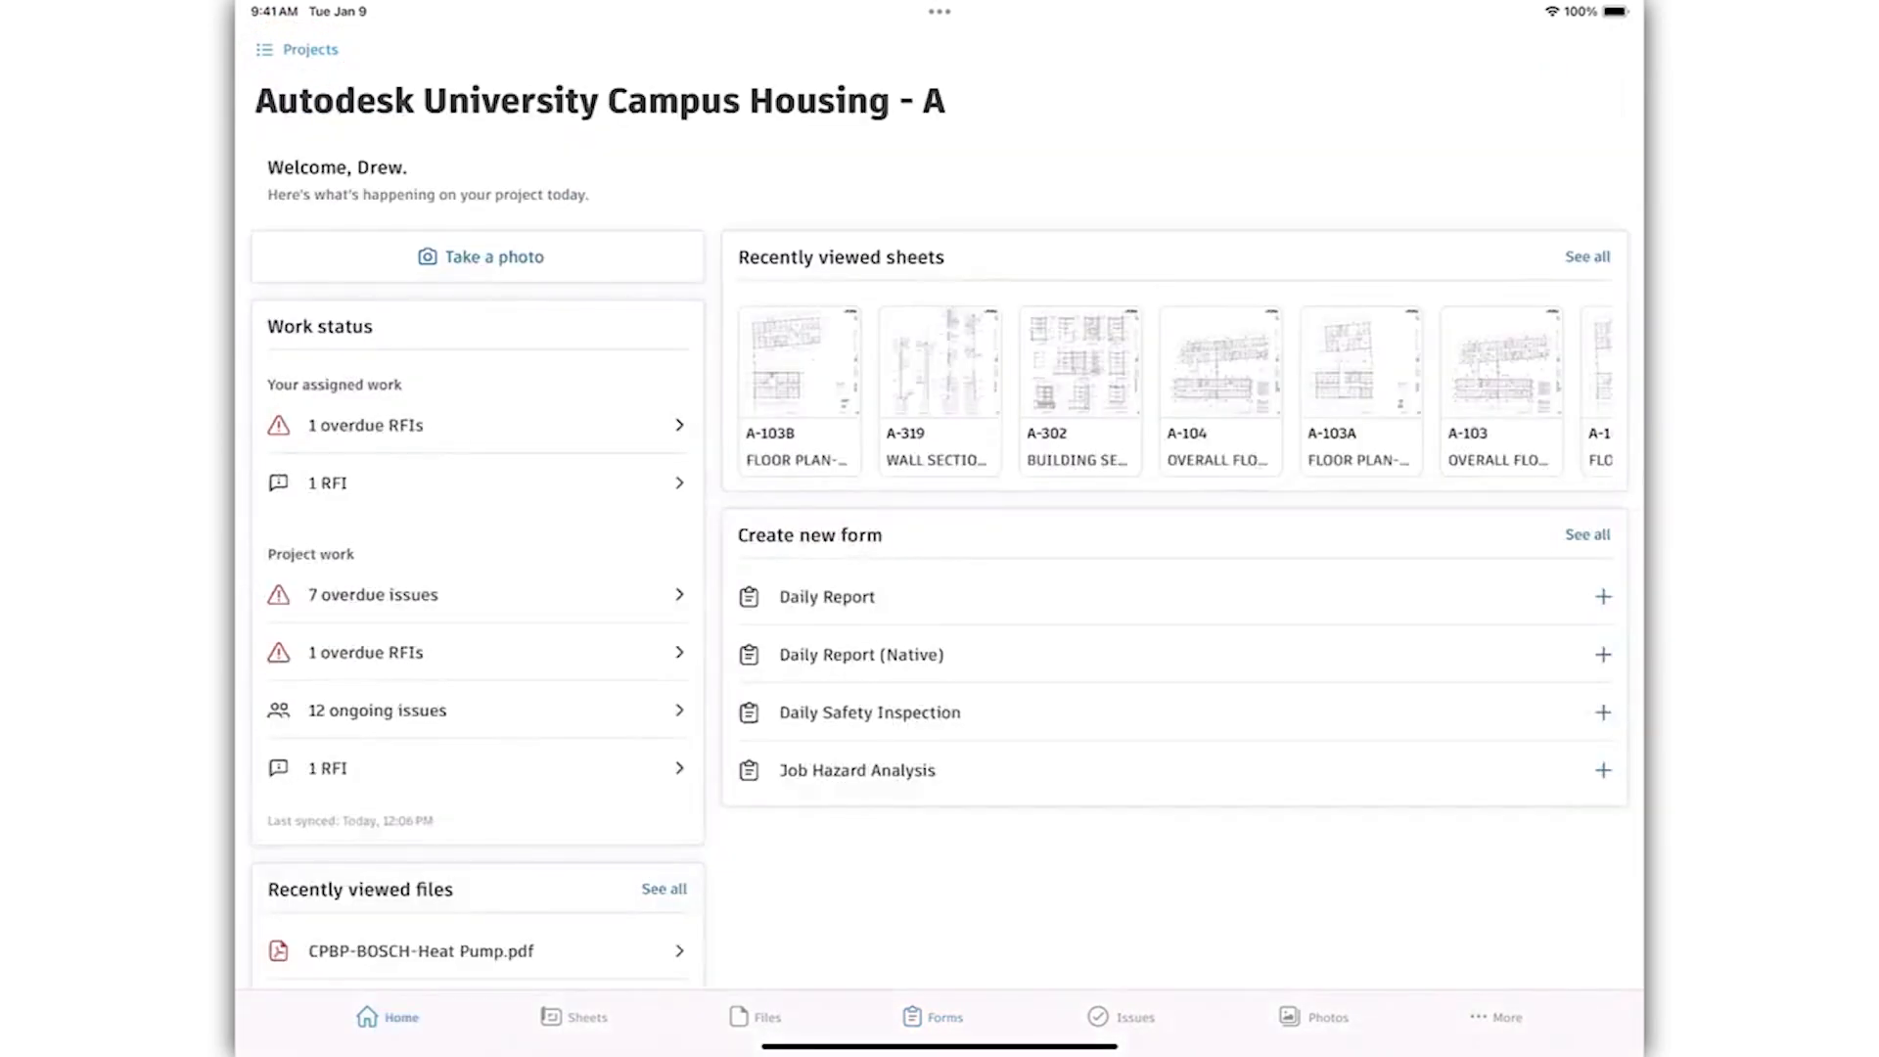
{"action": "scroll", "scroll_direction": "down", "scroll_amount": 3}
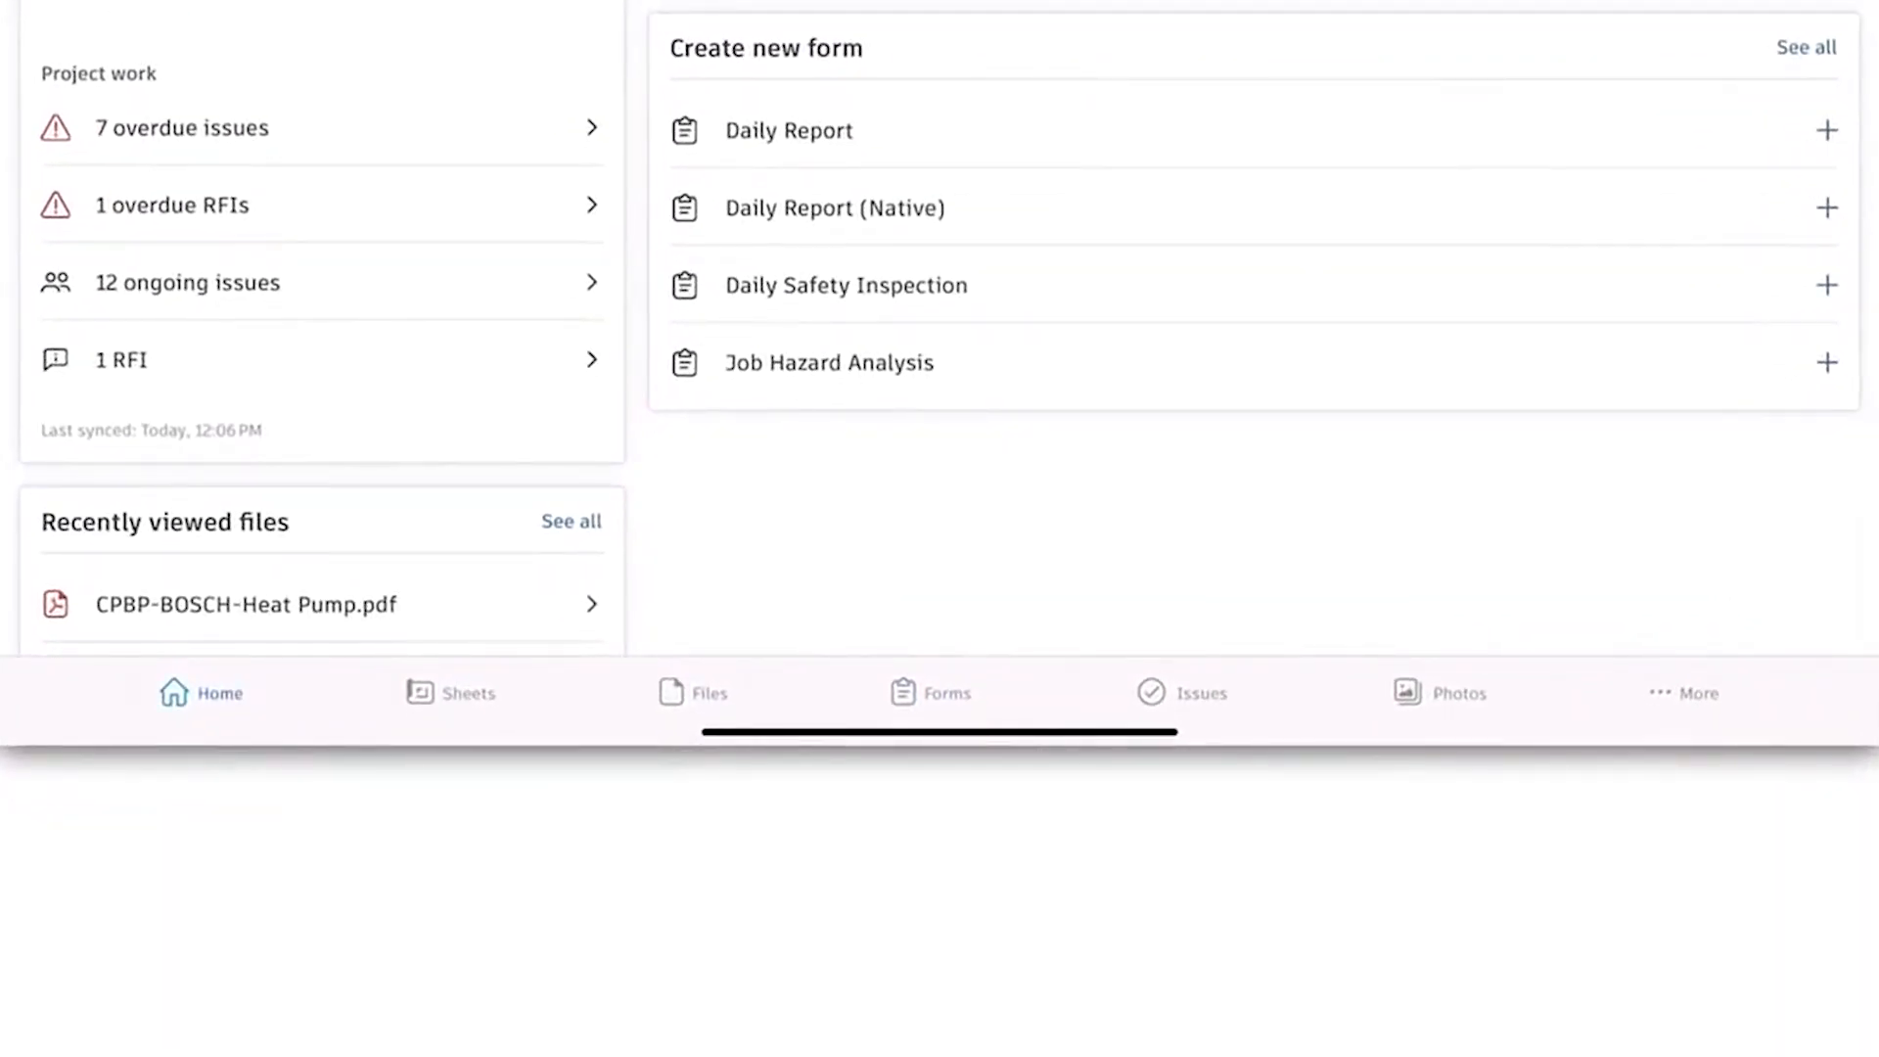
{"action": "left_click", "coordinate": [450, 692]}
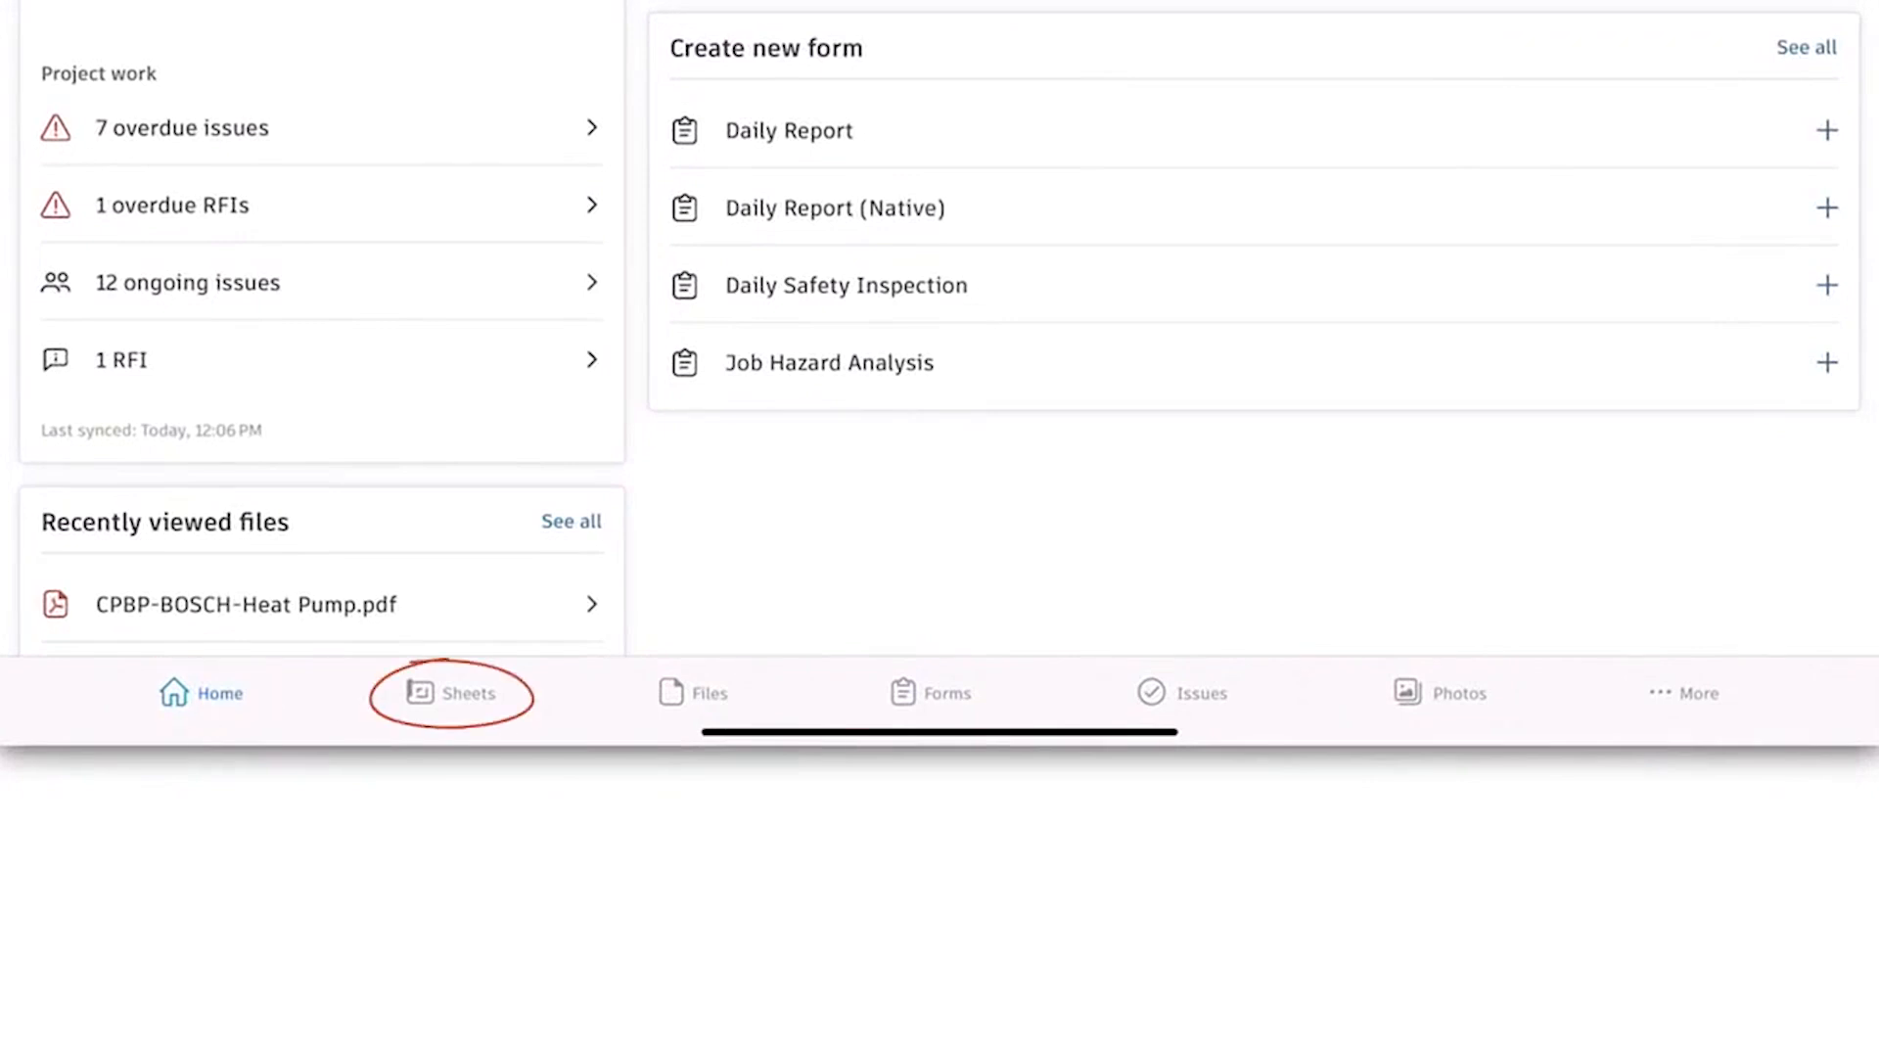
{"action": "left_click", "coordinate": [928, 693]}
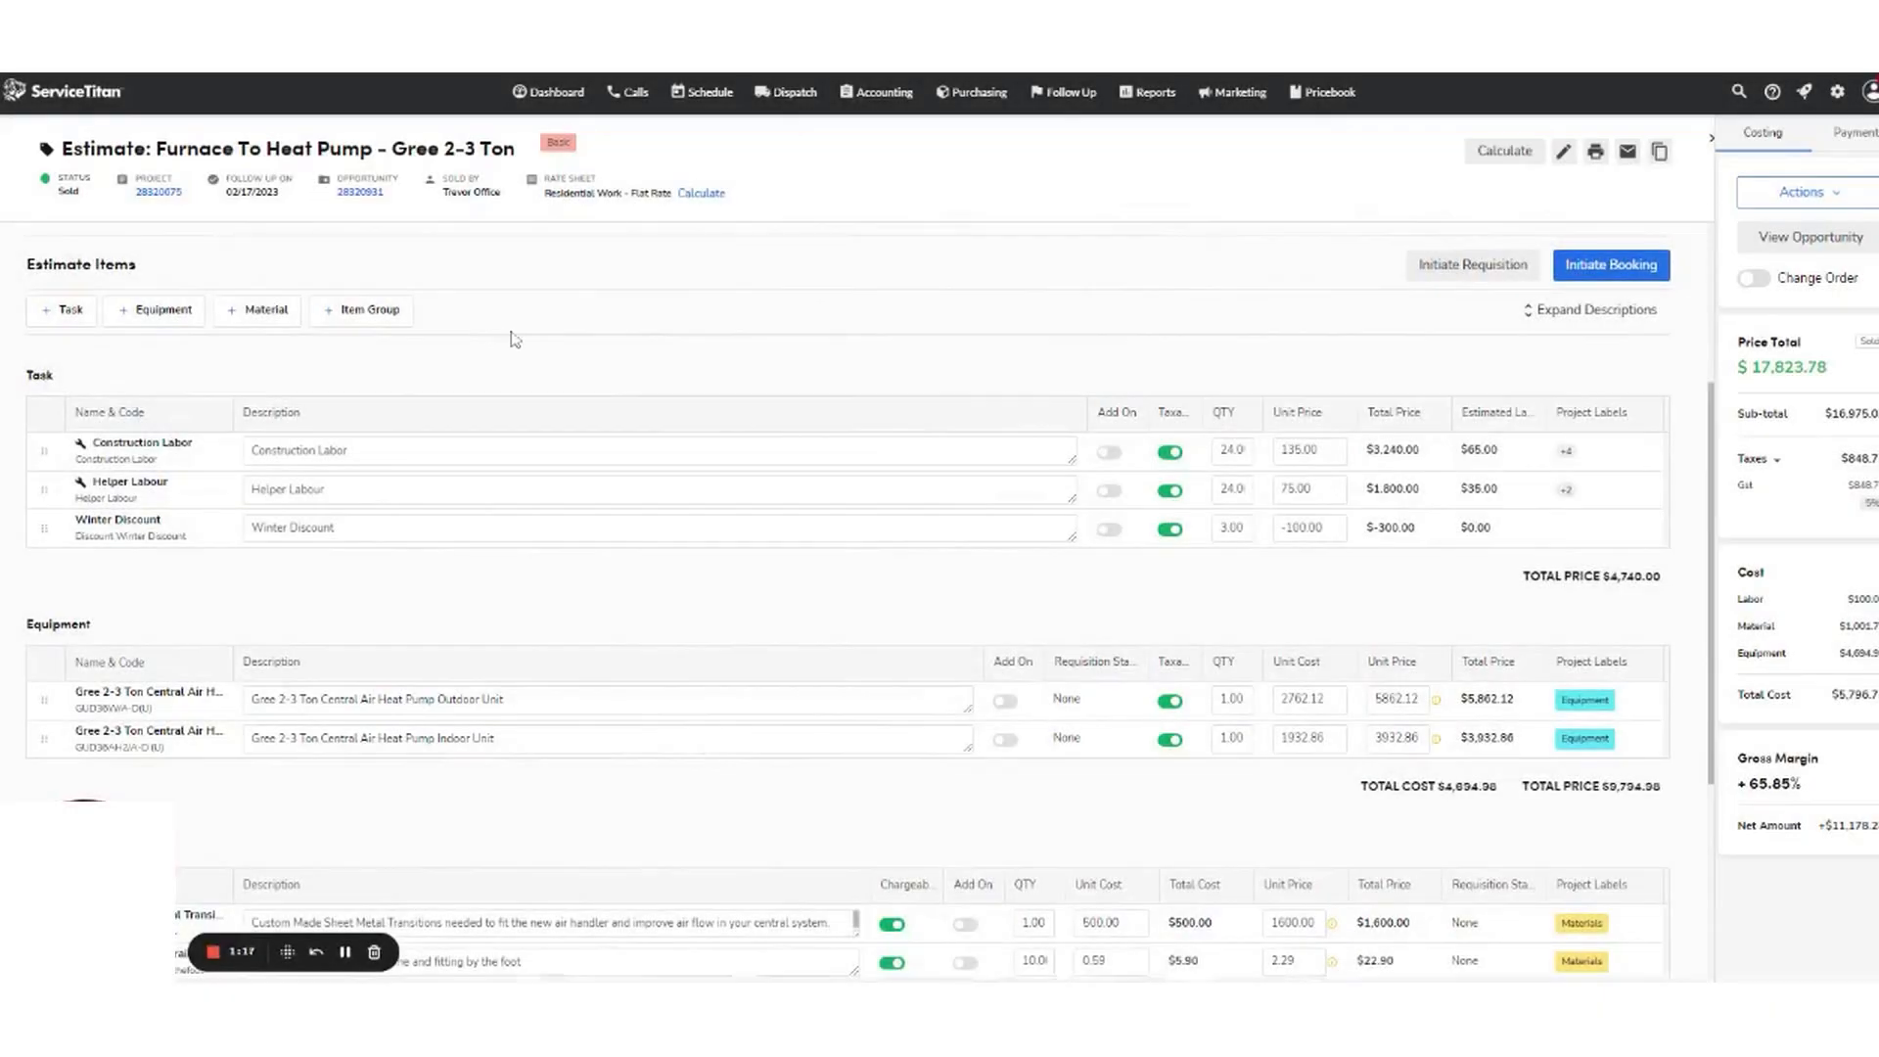
Add the 'project' stage tasks to the estimate and tick Project Planning for booking
{"action": "left_click", "coordinate": [60, 309]}
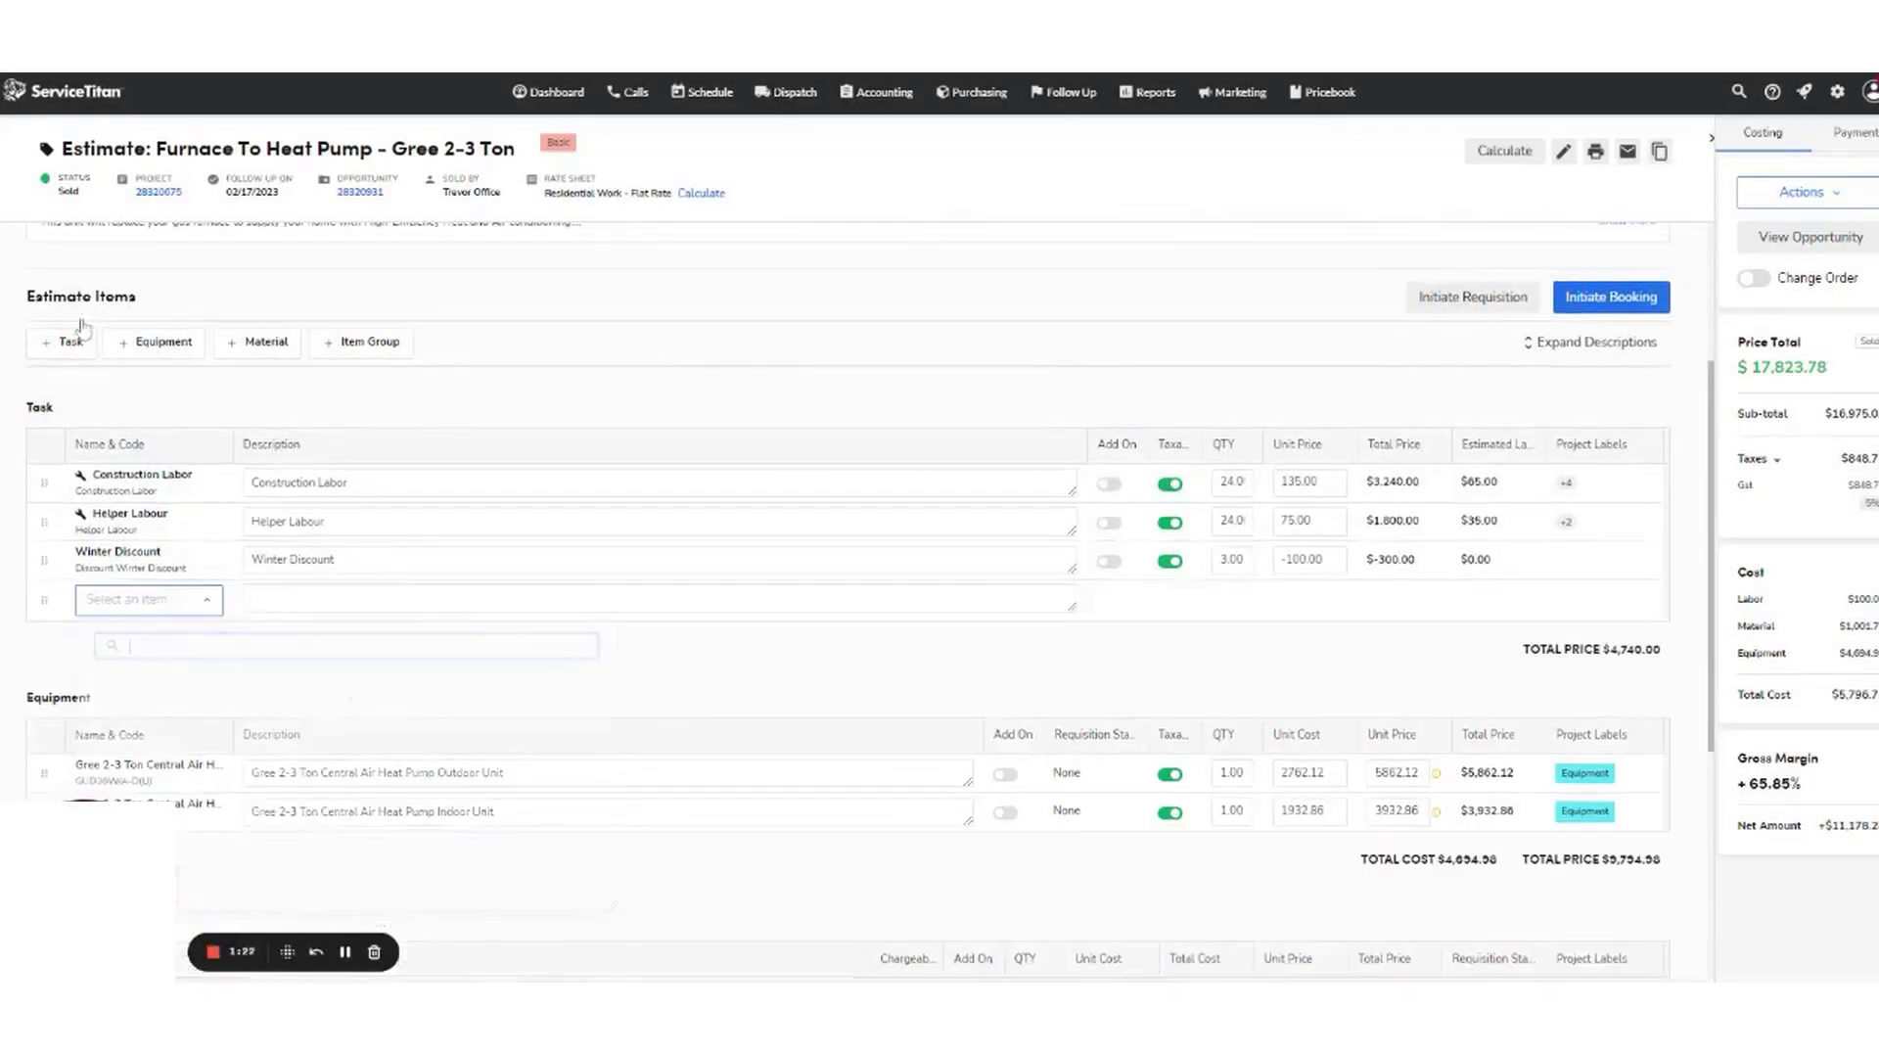
{"action": "type", "text": "project"}
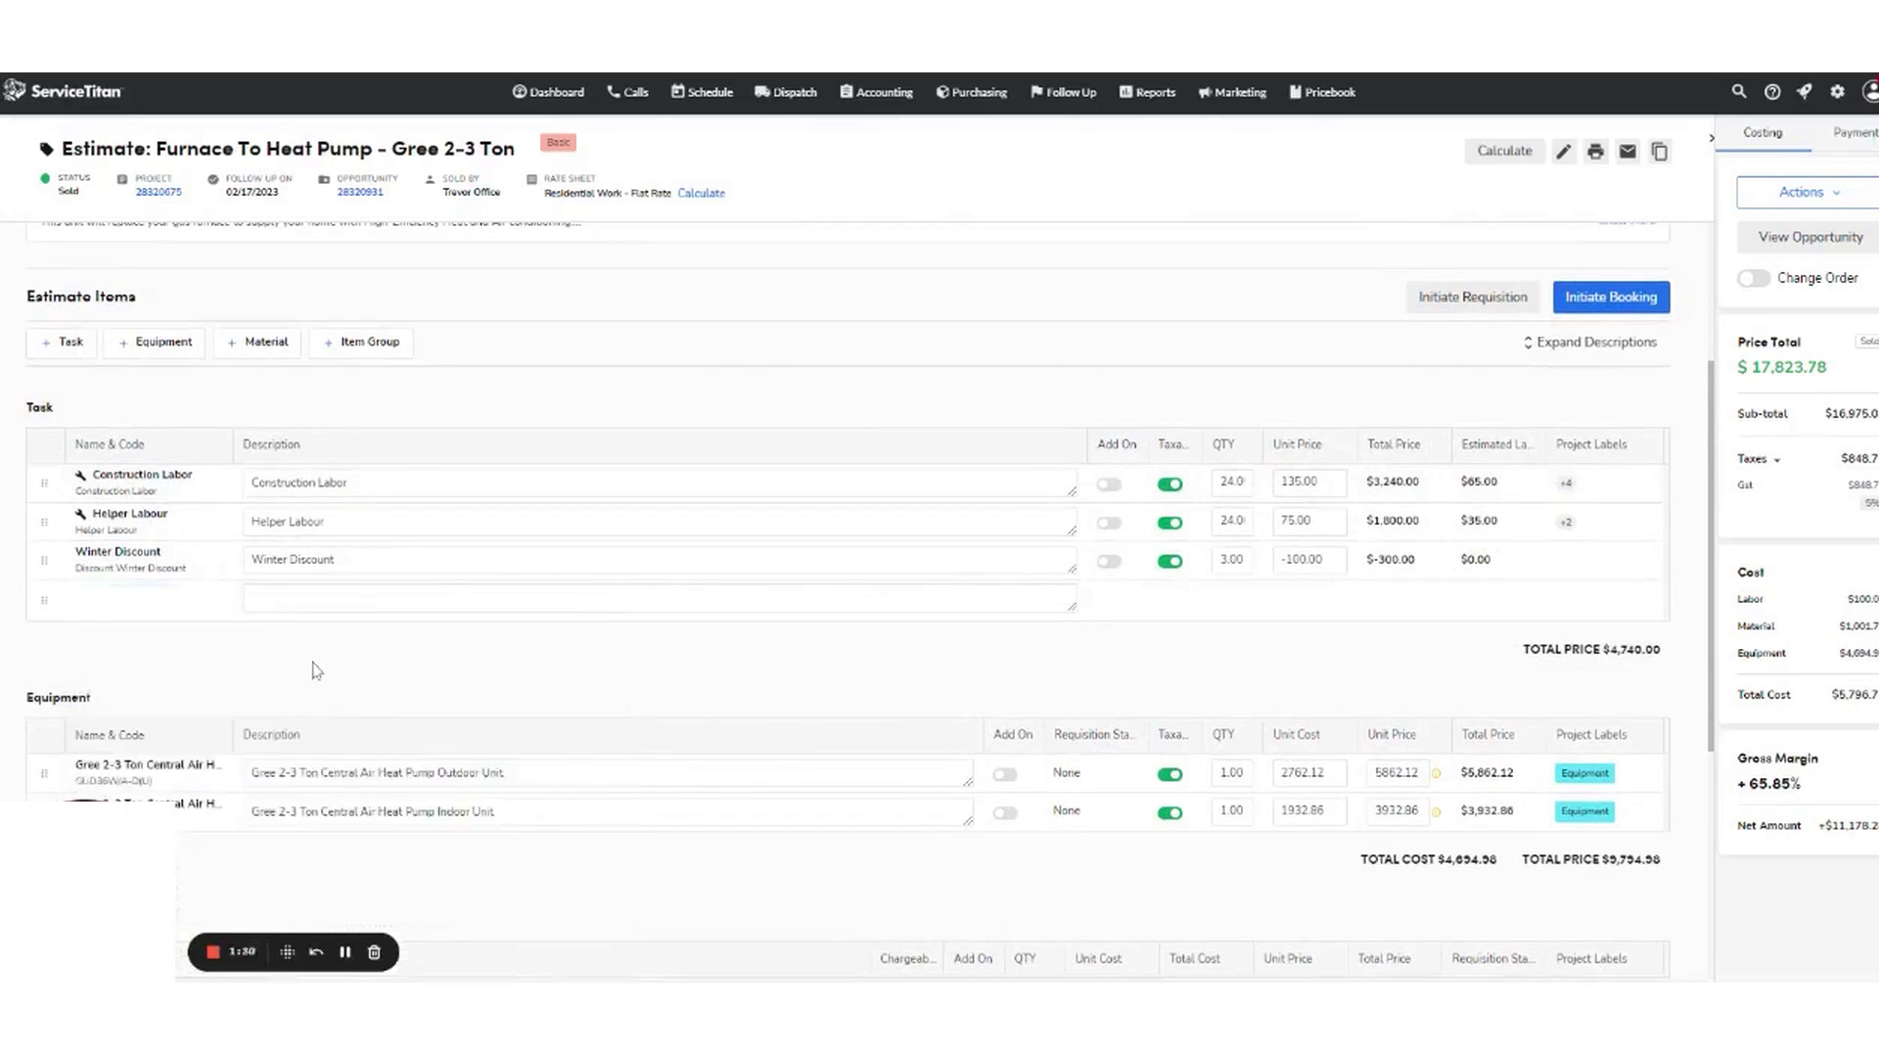
{"action": "left_click", "coordinate": [144, 599]}
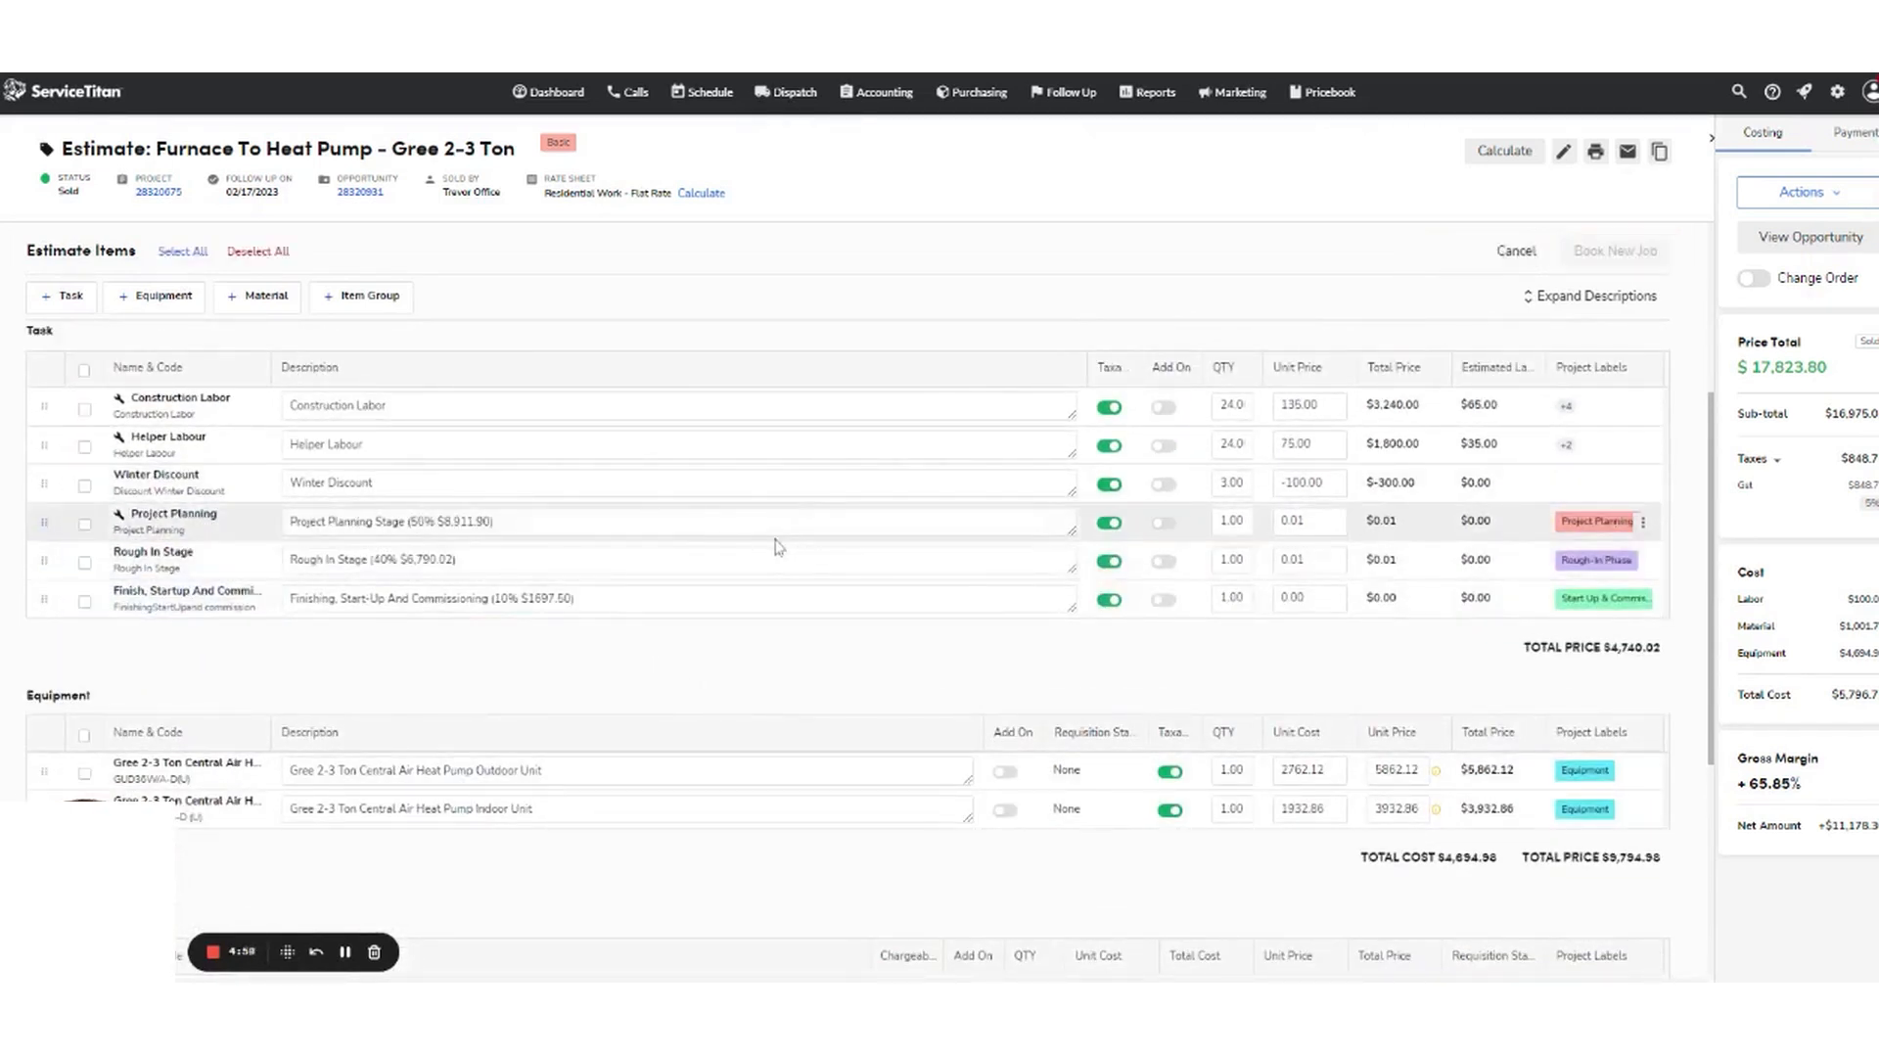
{"action": "left_click", "coordinate": [84, 525]}
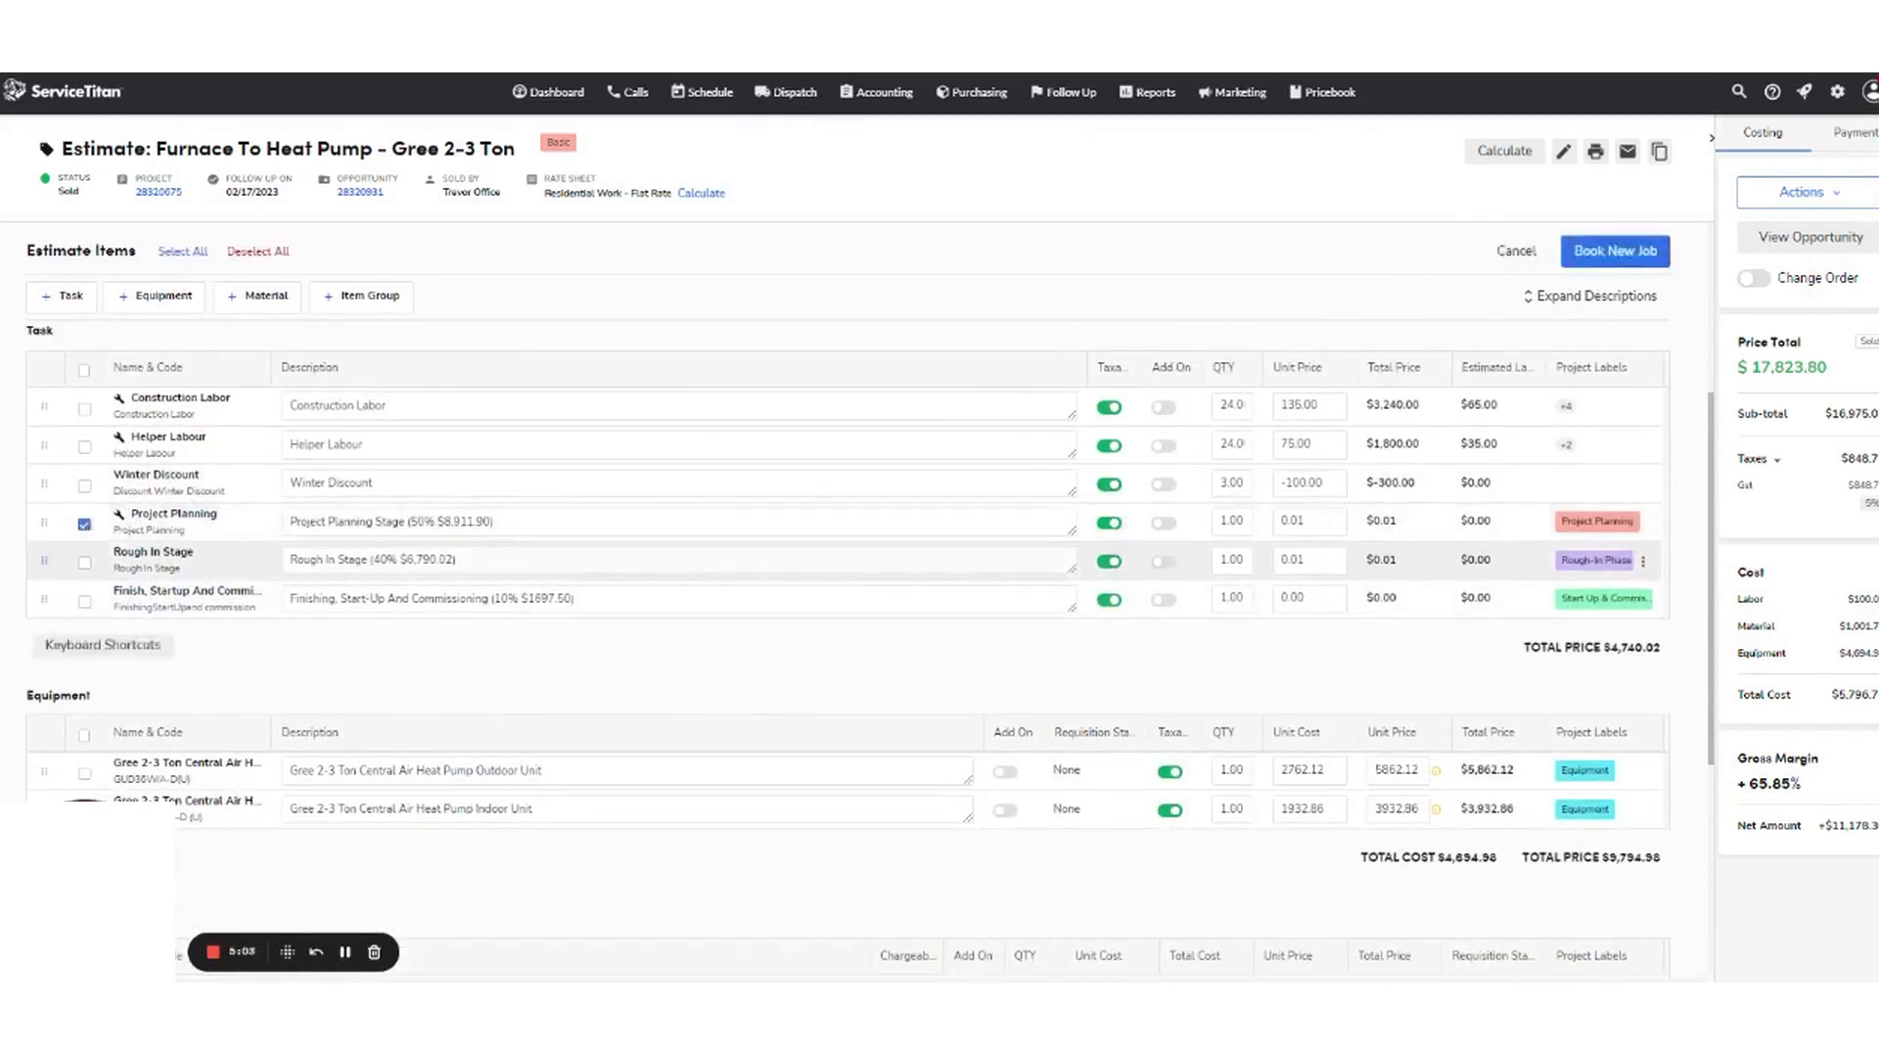
Book a new job with job type Project Planning
{"action": "left_click", "coordinate": [1614, 251]}
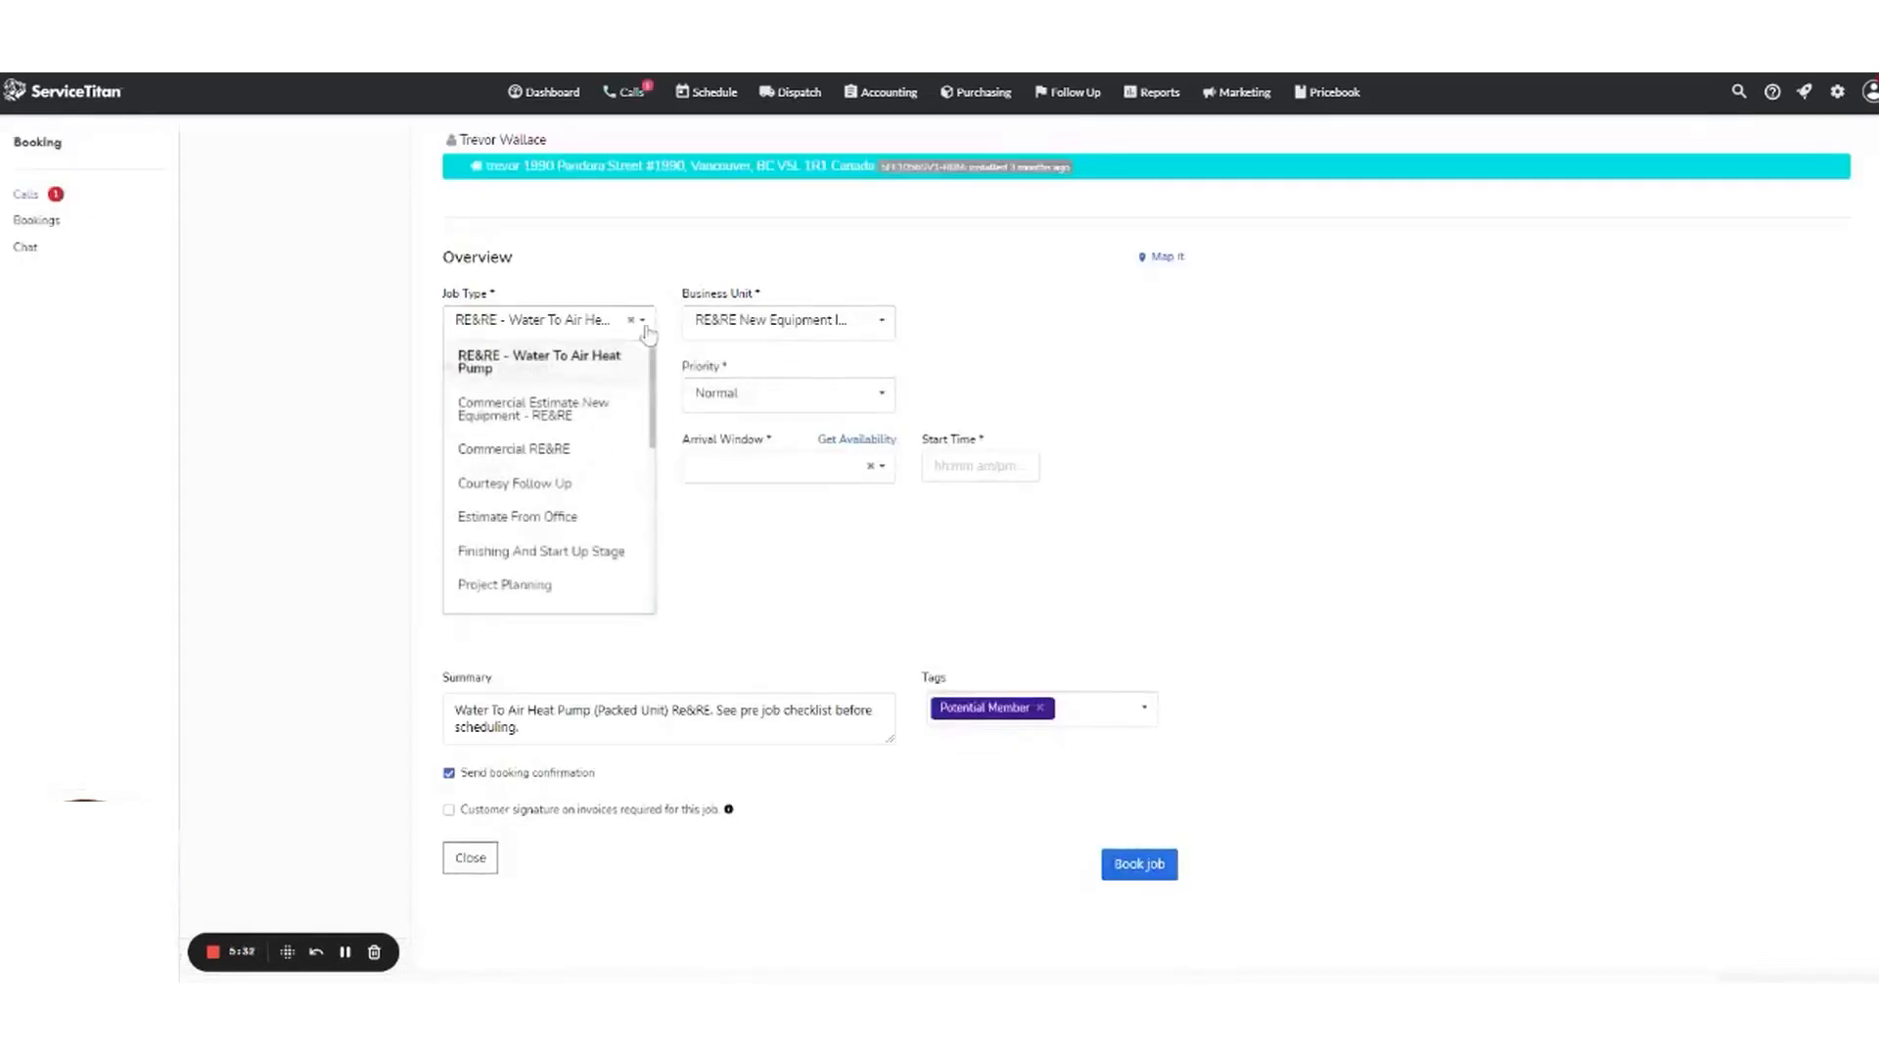
{"action": "type", "text": "proj"}
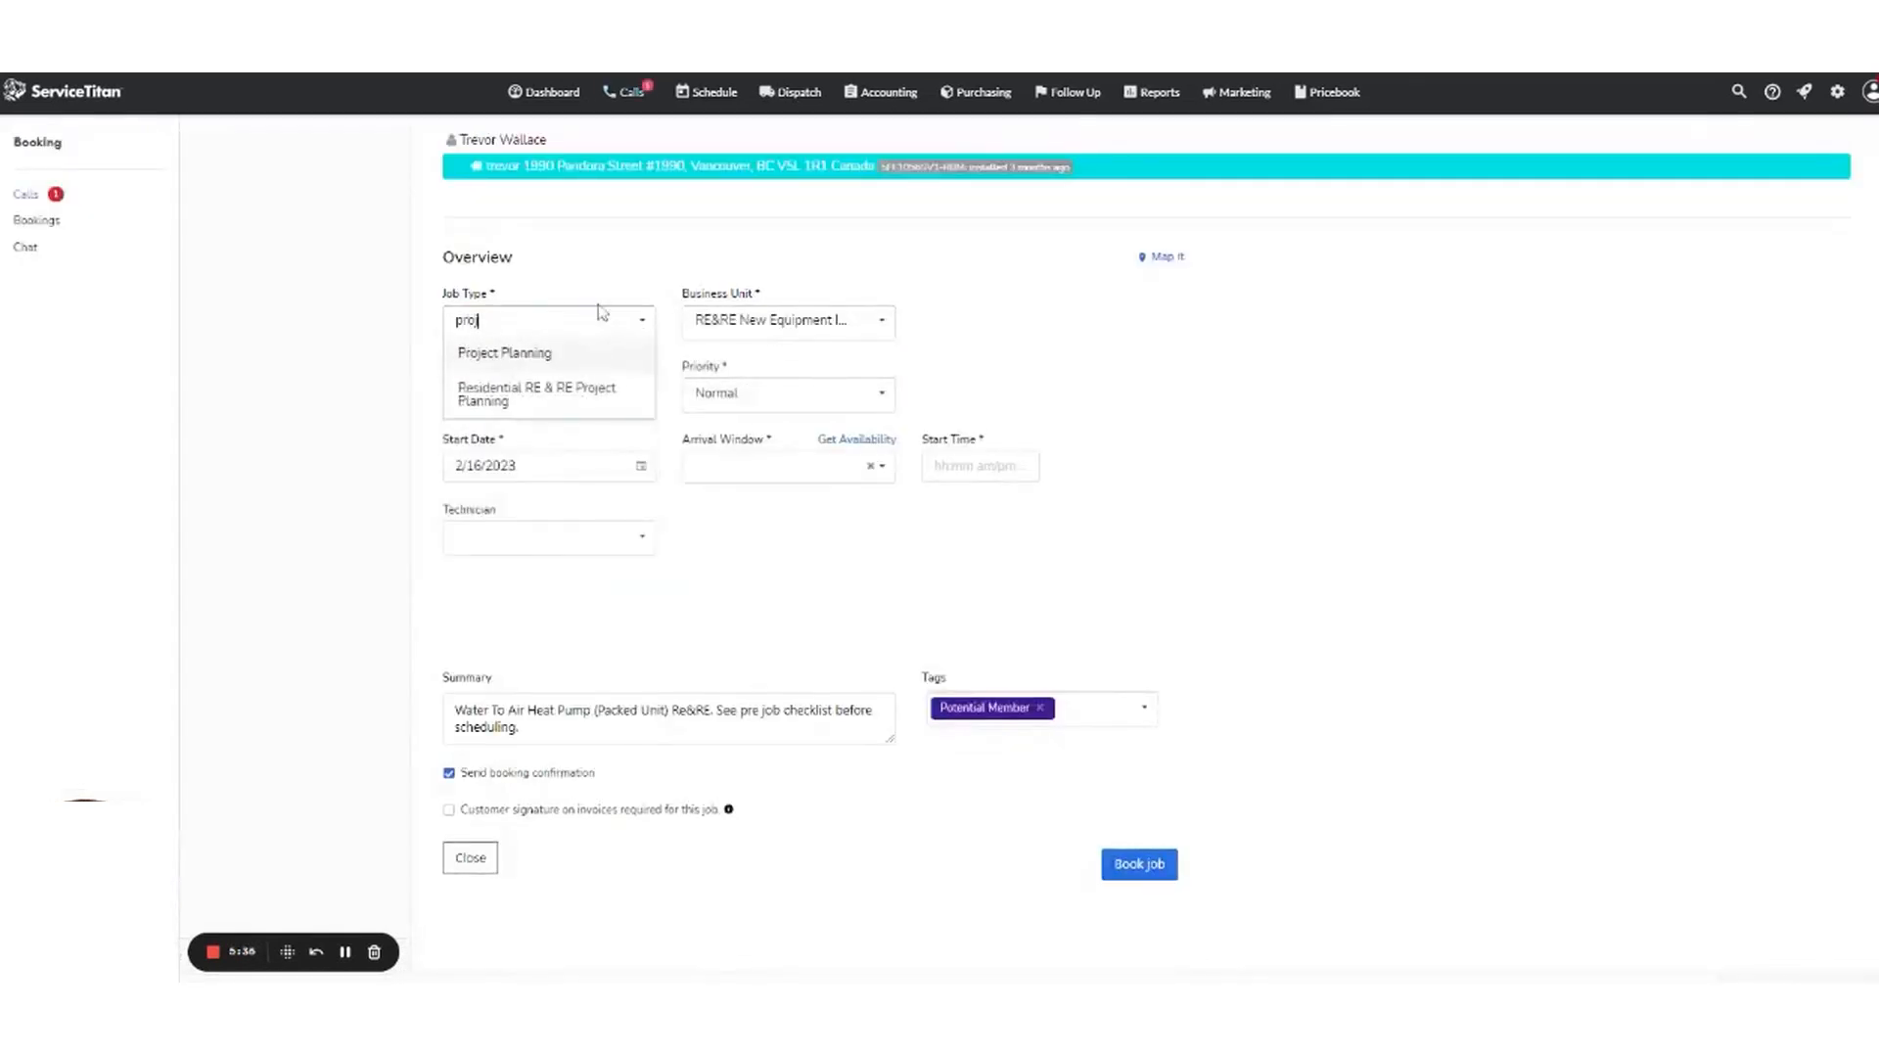
{"action": "left_click", "coordinate": [505, 352]}
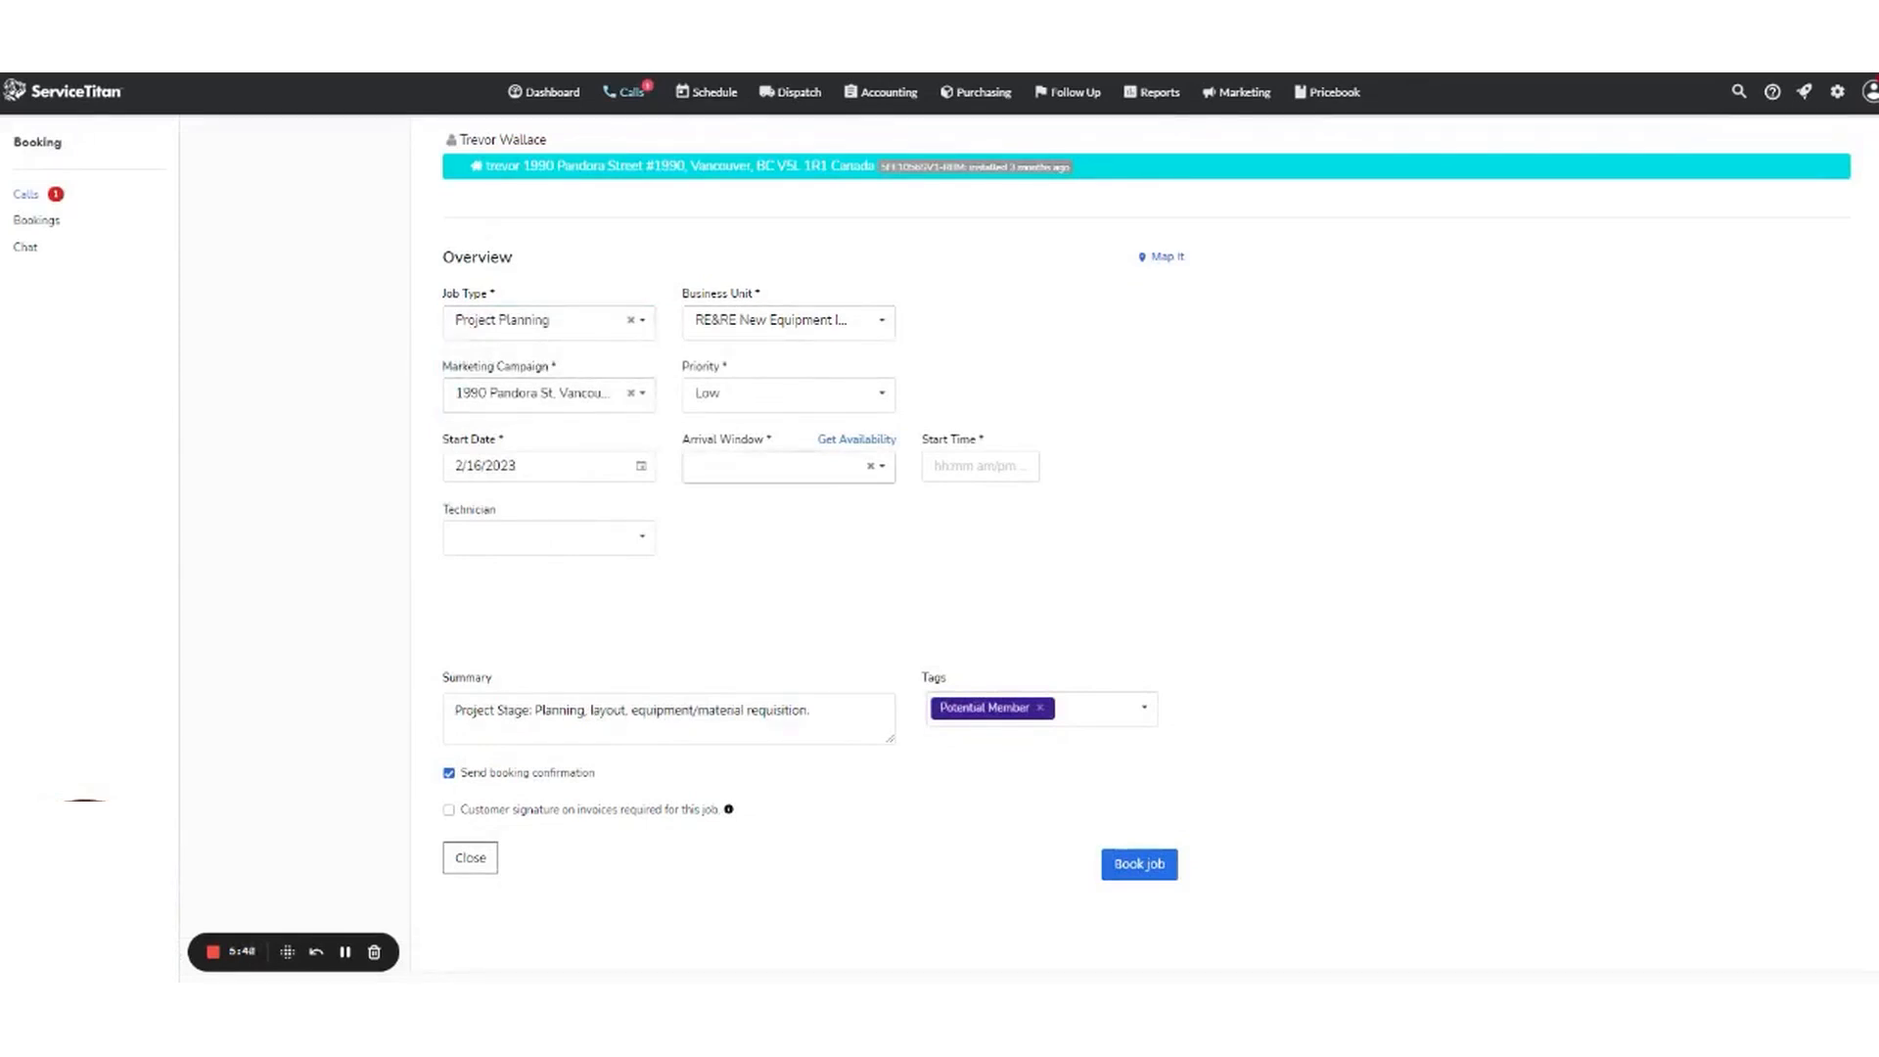
{"action": "left_click", "coordinate": [1136, 864]}
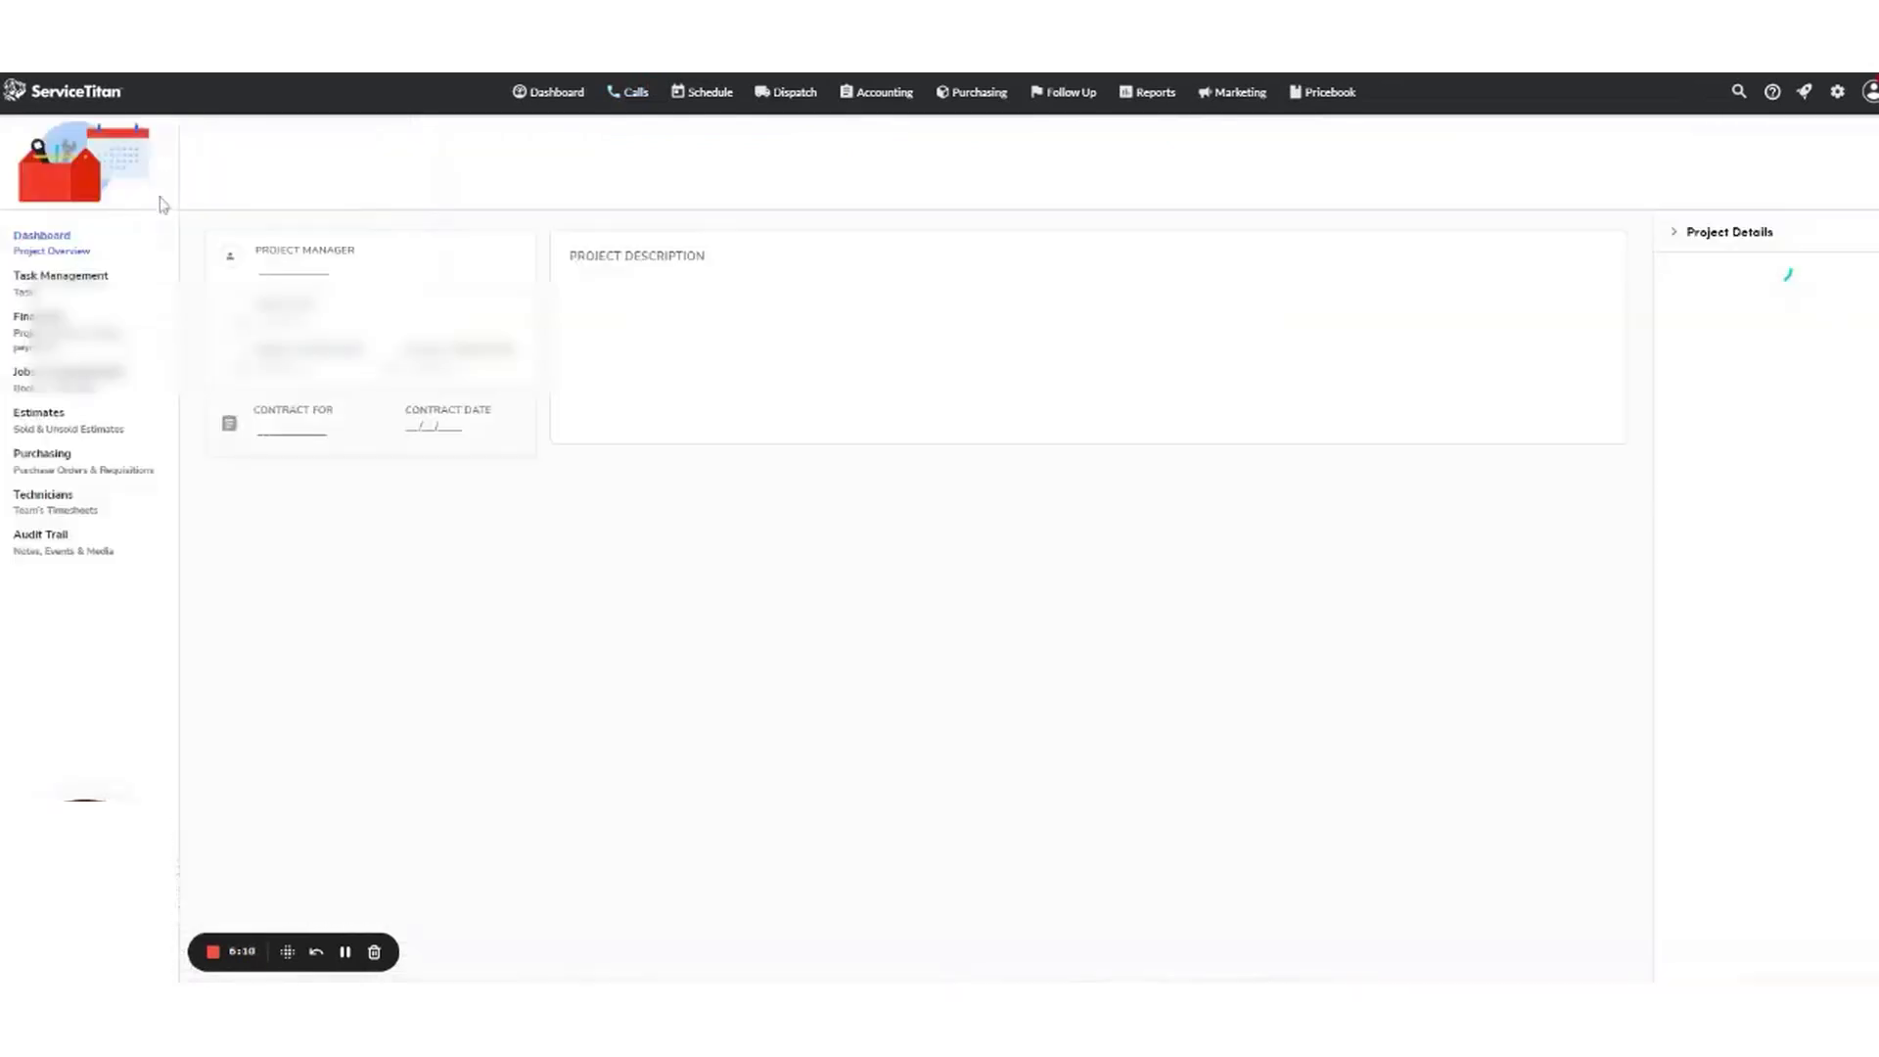
Set job #2237's appointment to Working and open its pending invoice
{"action": "left_click", "coordinate": [68, 371]}
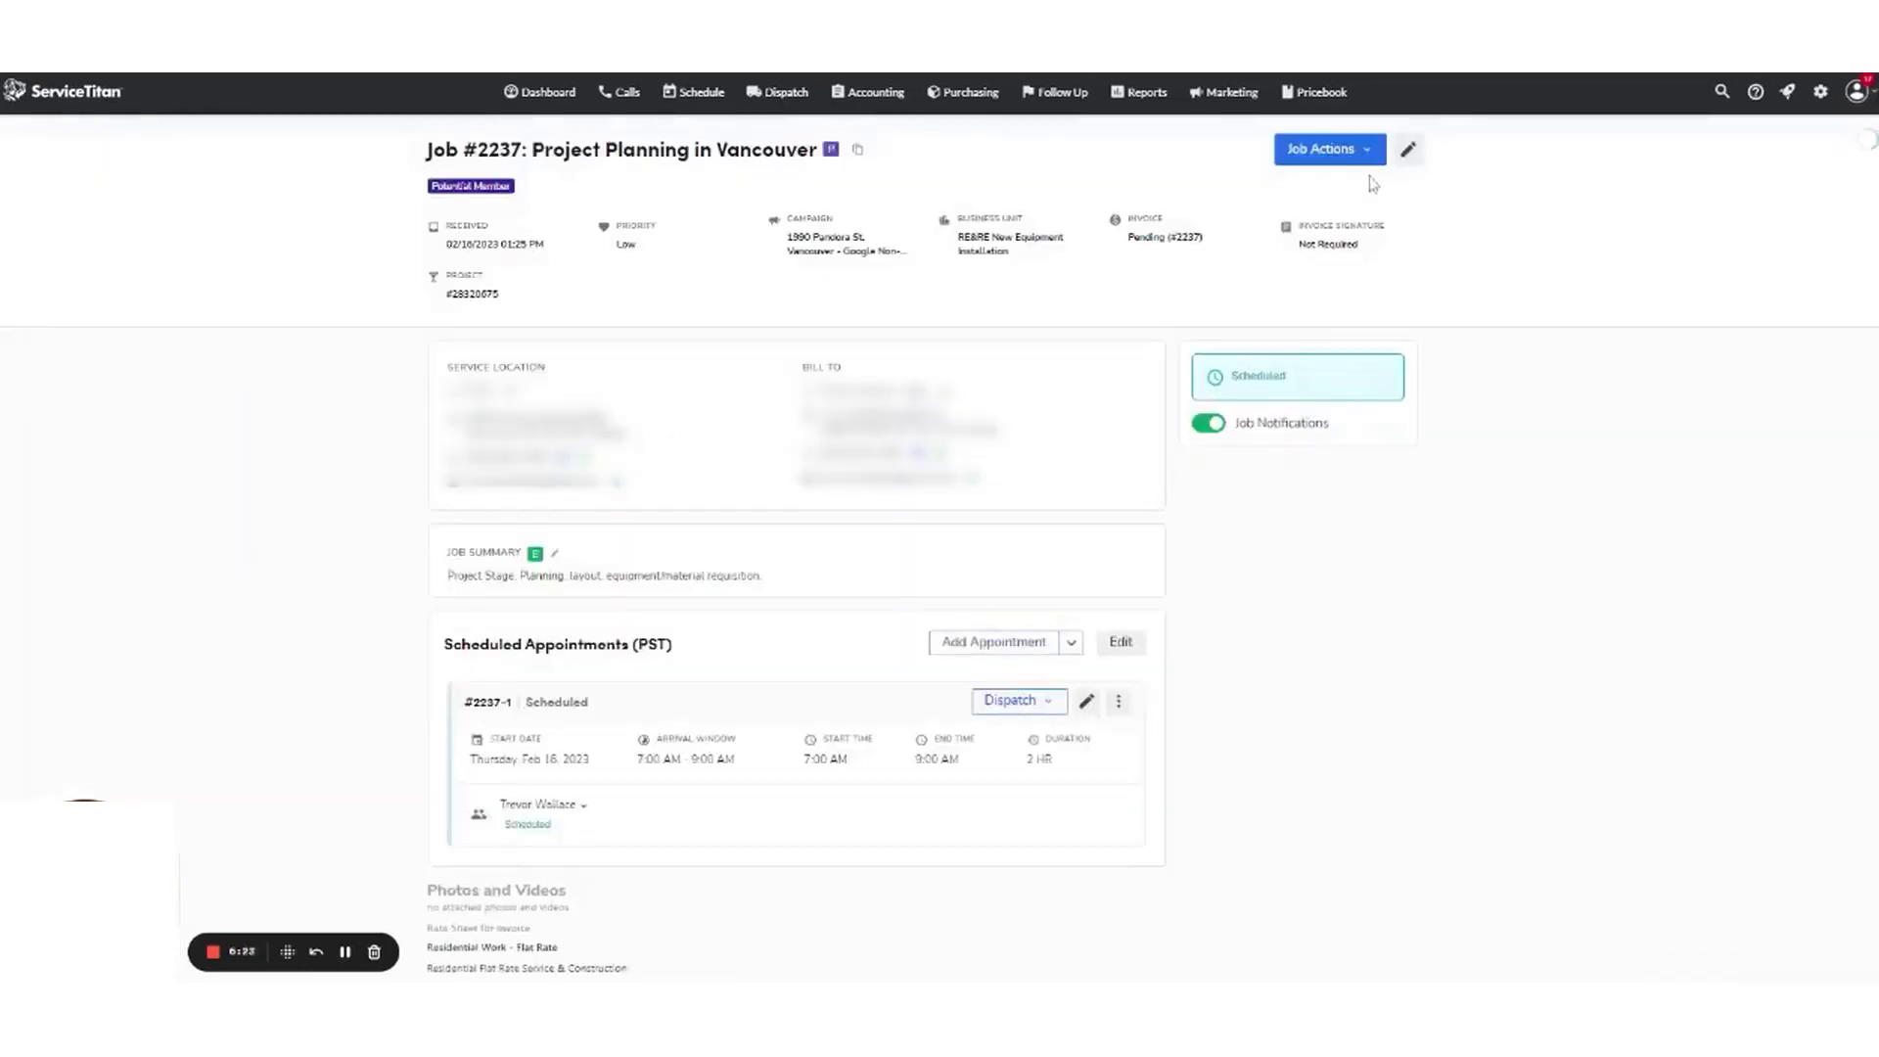
{"action": "left_click", "coordinate": [1323, 148]}
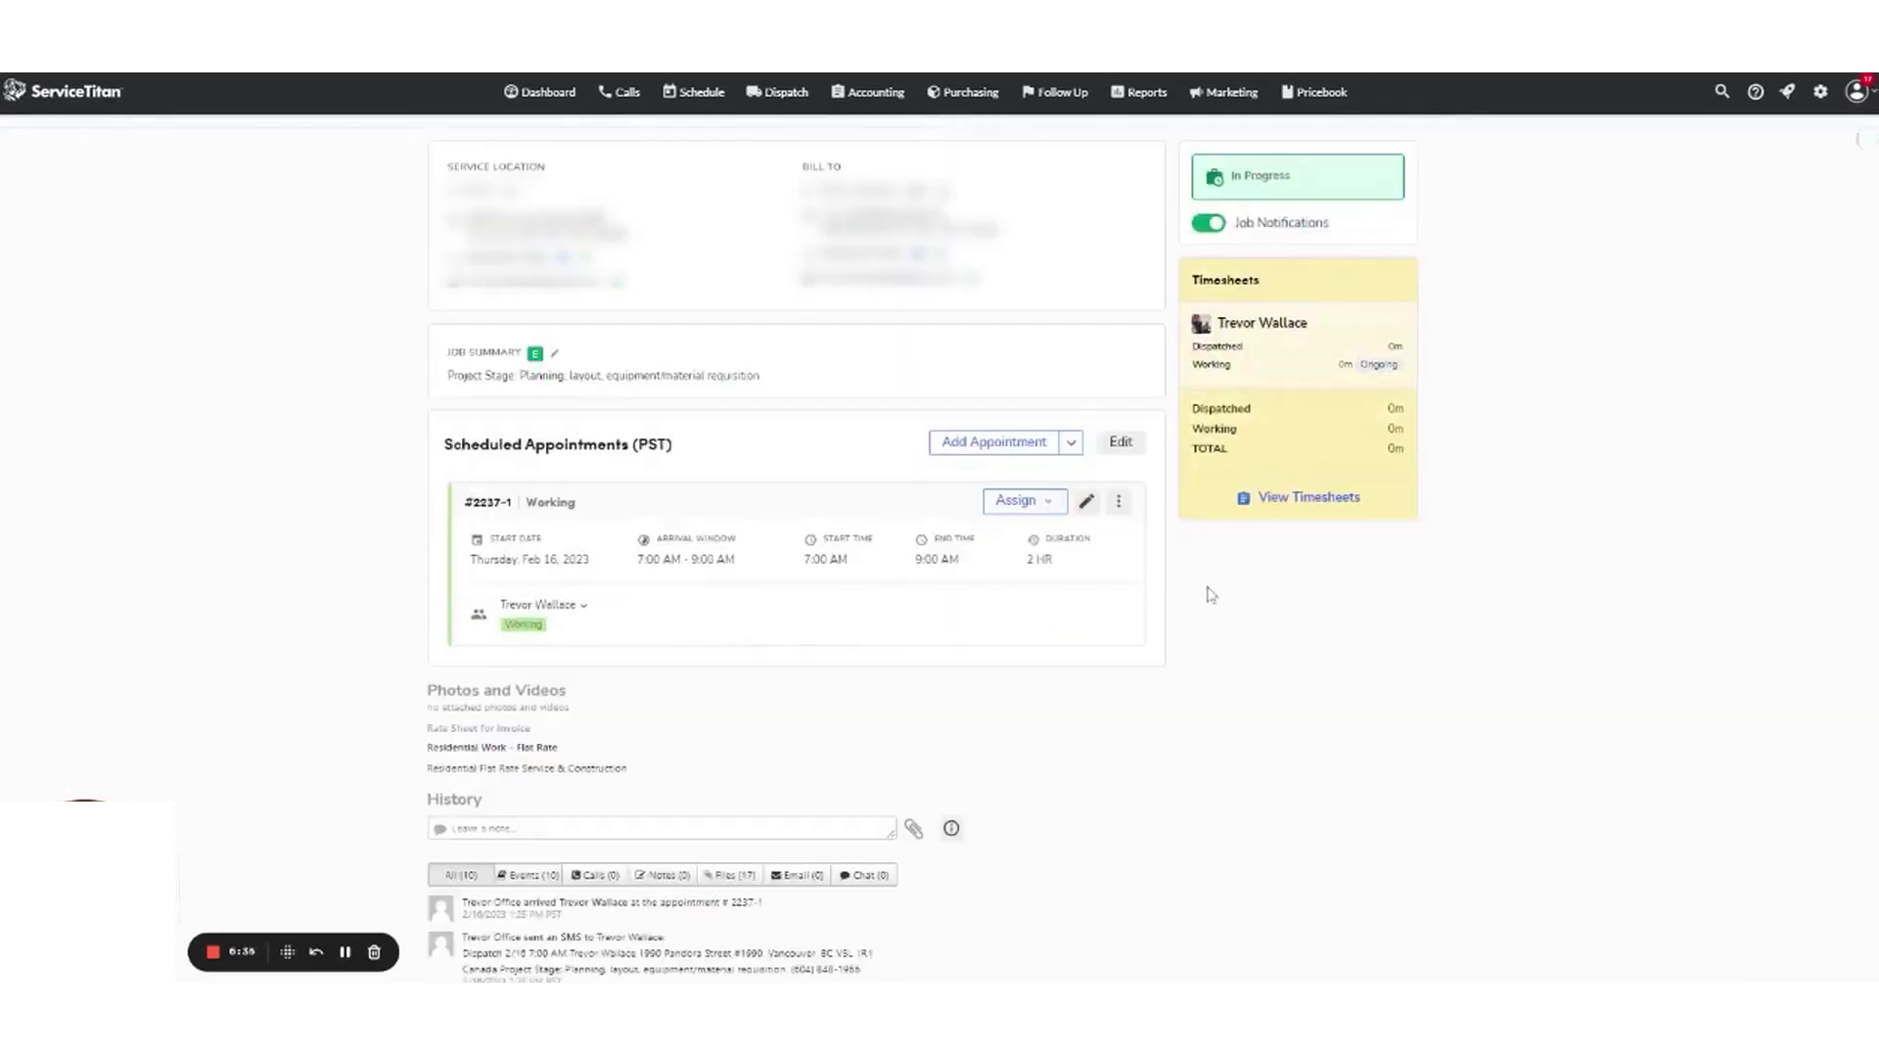
{"action": "scroll", "scroll_direction": "up", "scroll_amount": 3}
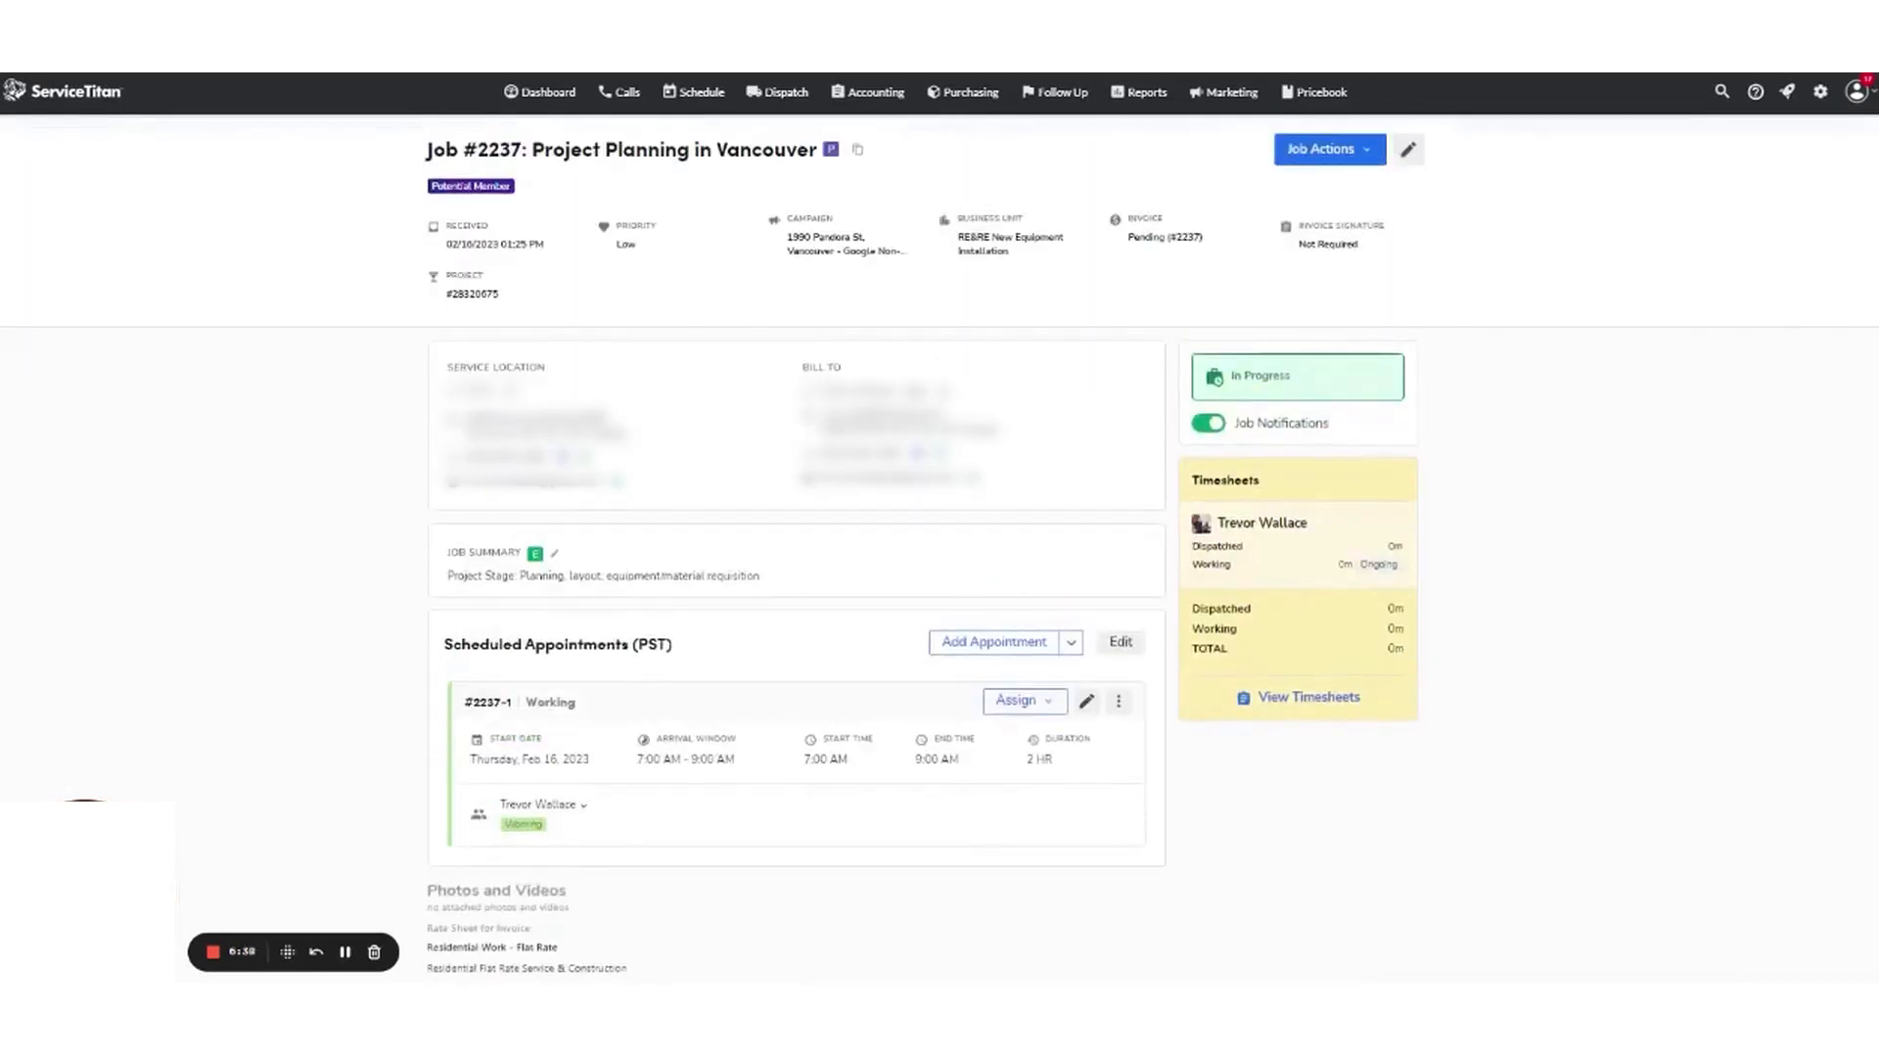
{"action": "left_click", "coordinate": [1323, 148]}
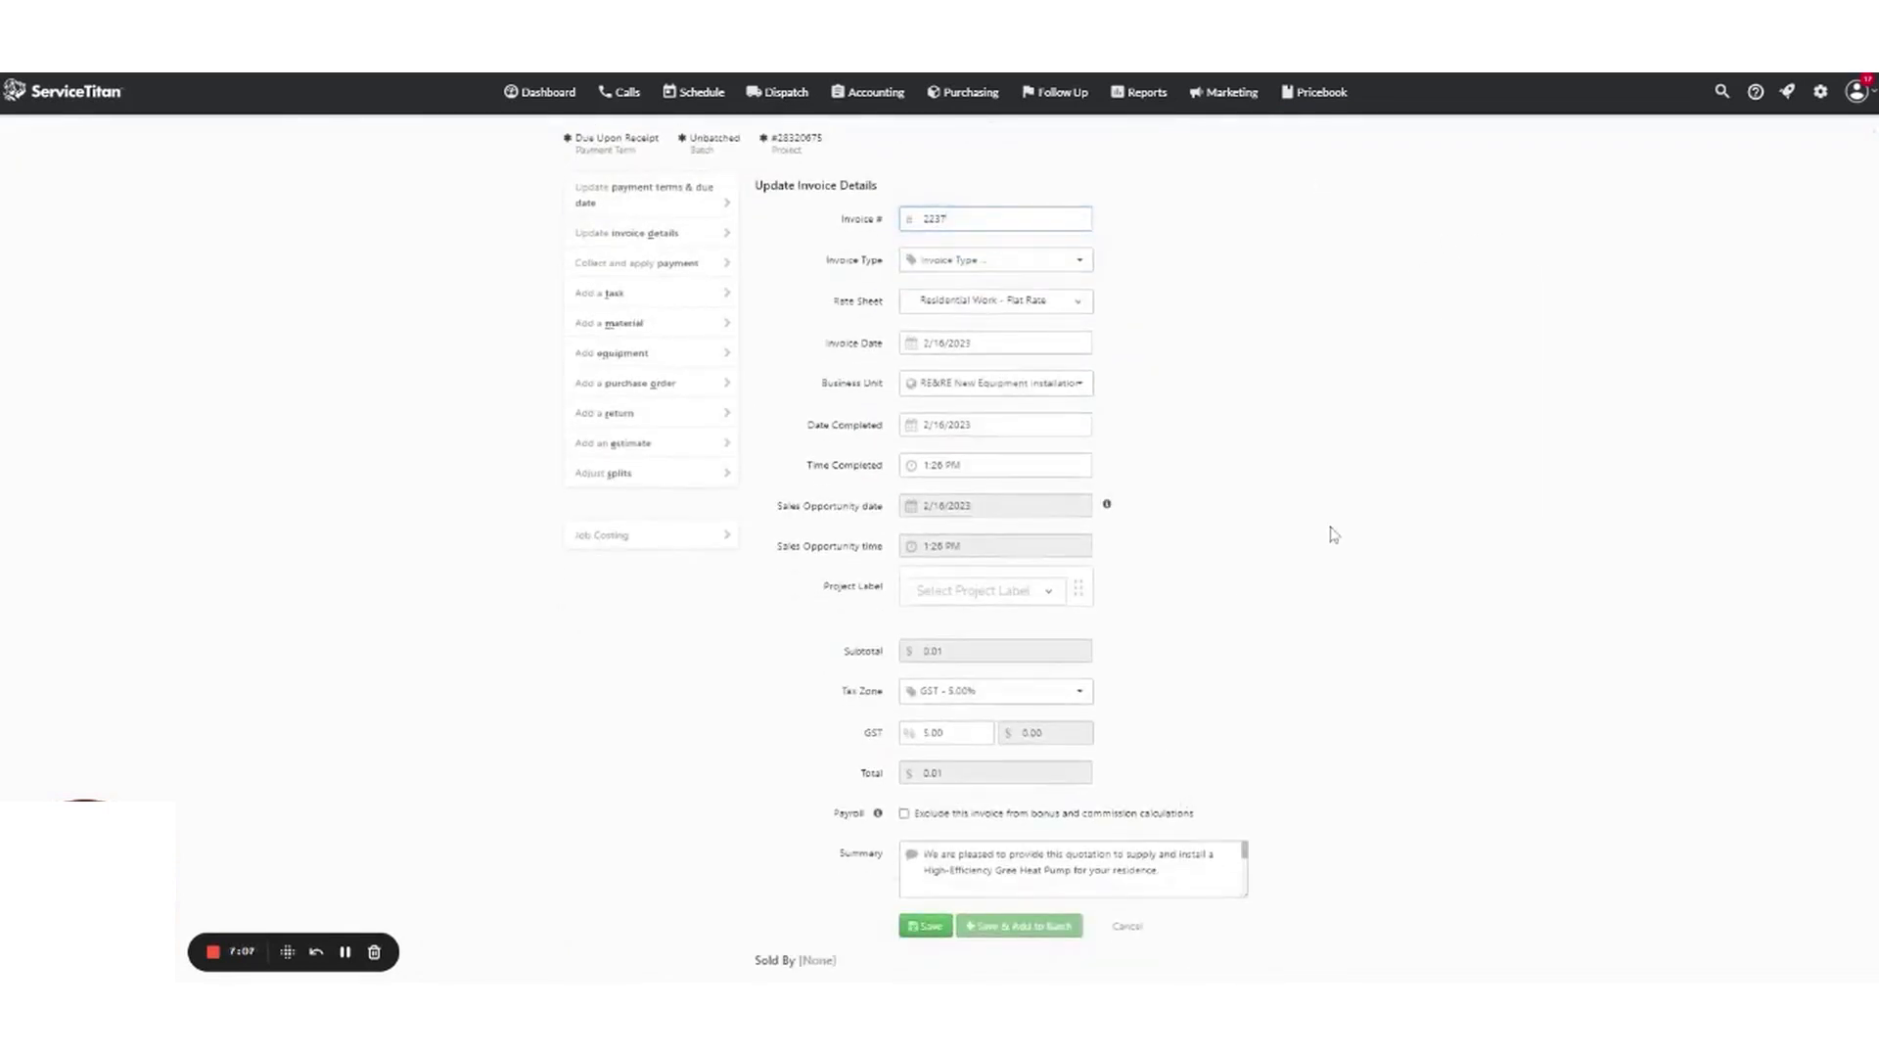
Set the Project Planning task's unit price to 8911.90, save, and review totals
{"action": "left_click", "coordinate": [924, 930]}
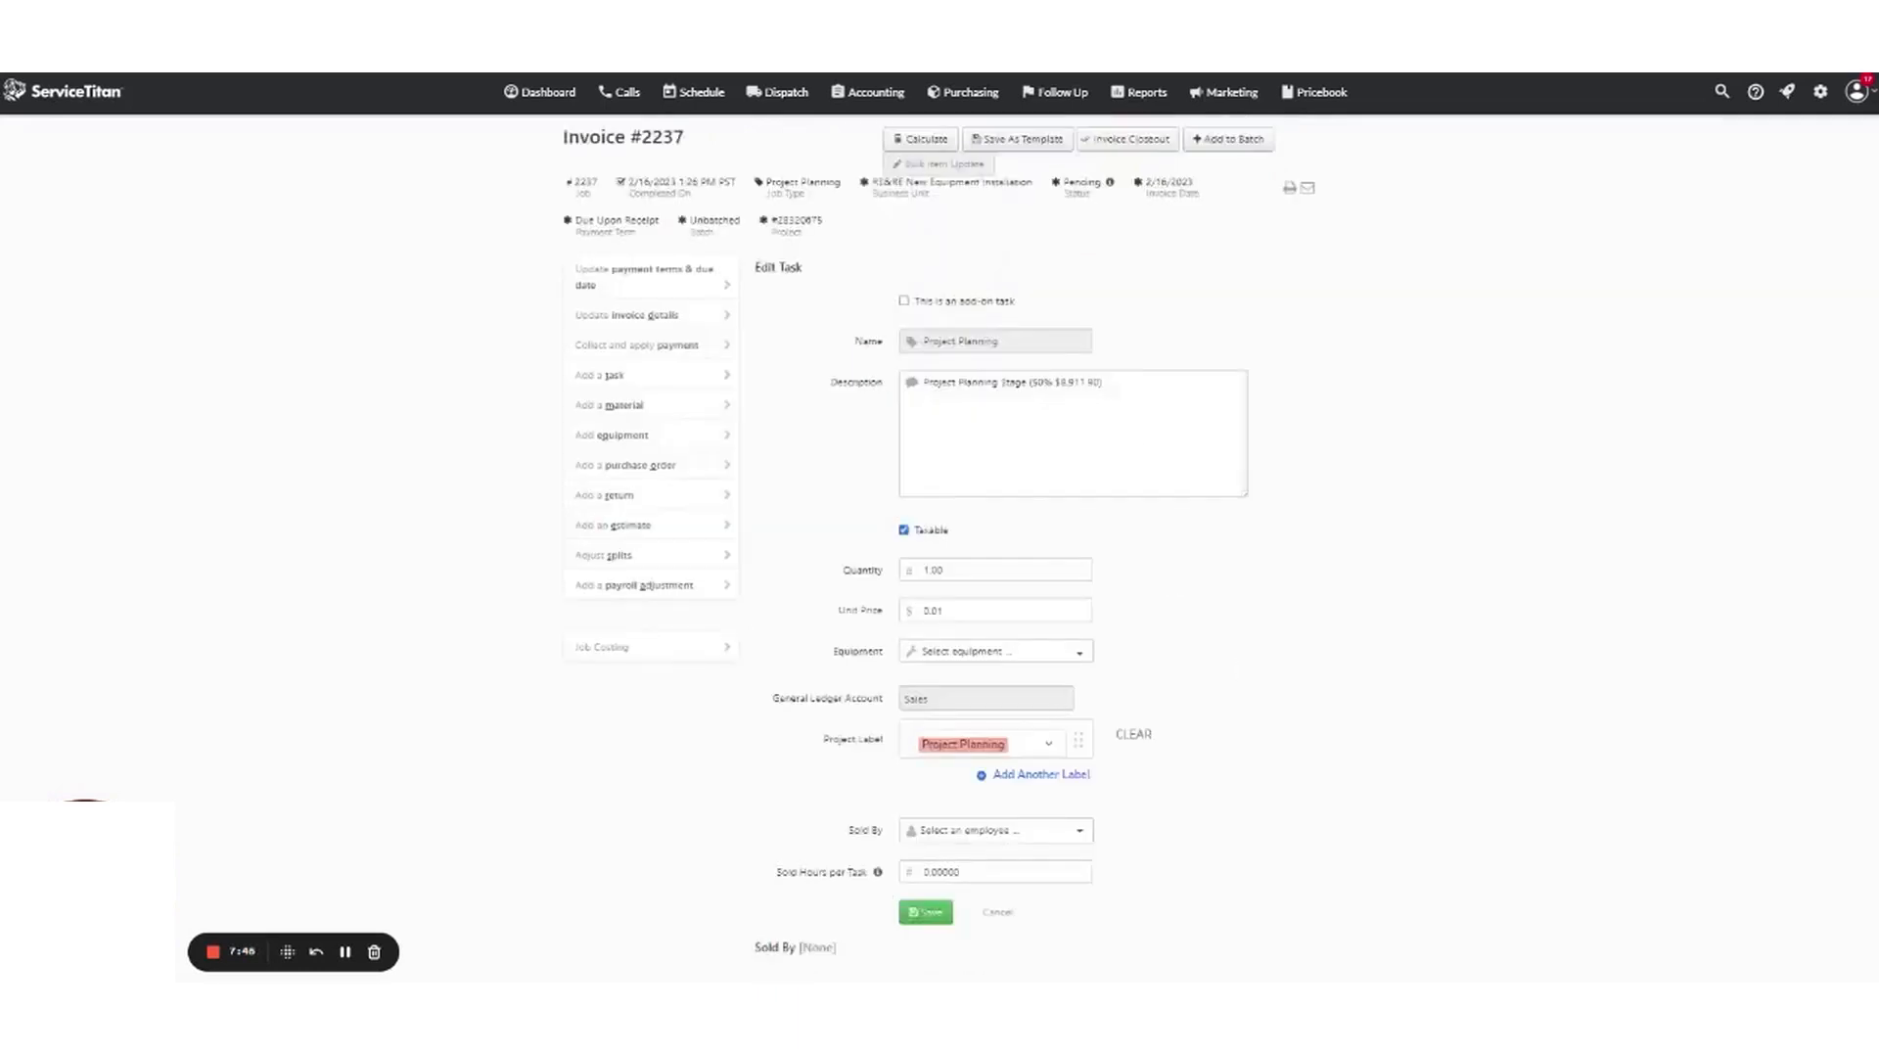
{"action": "type", "text": "8911.90"}
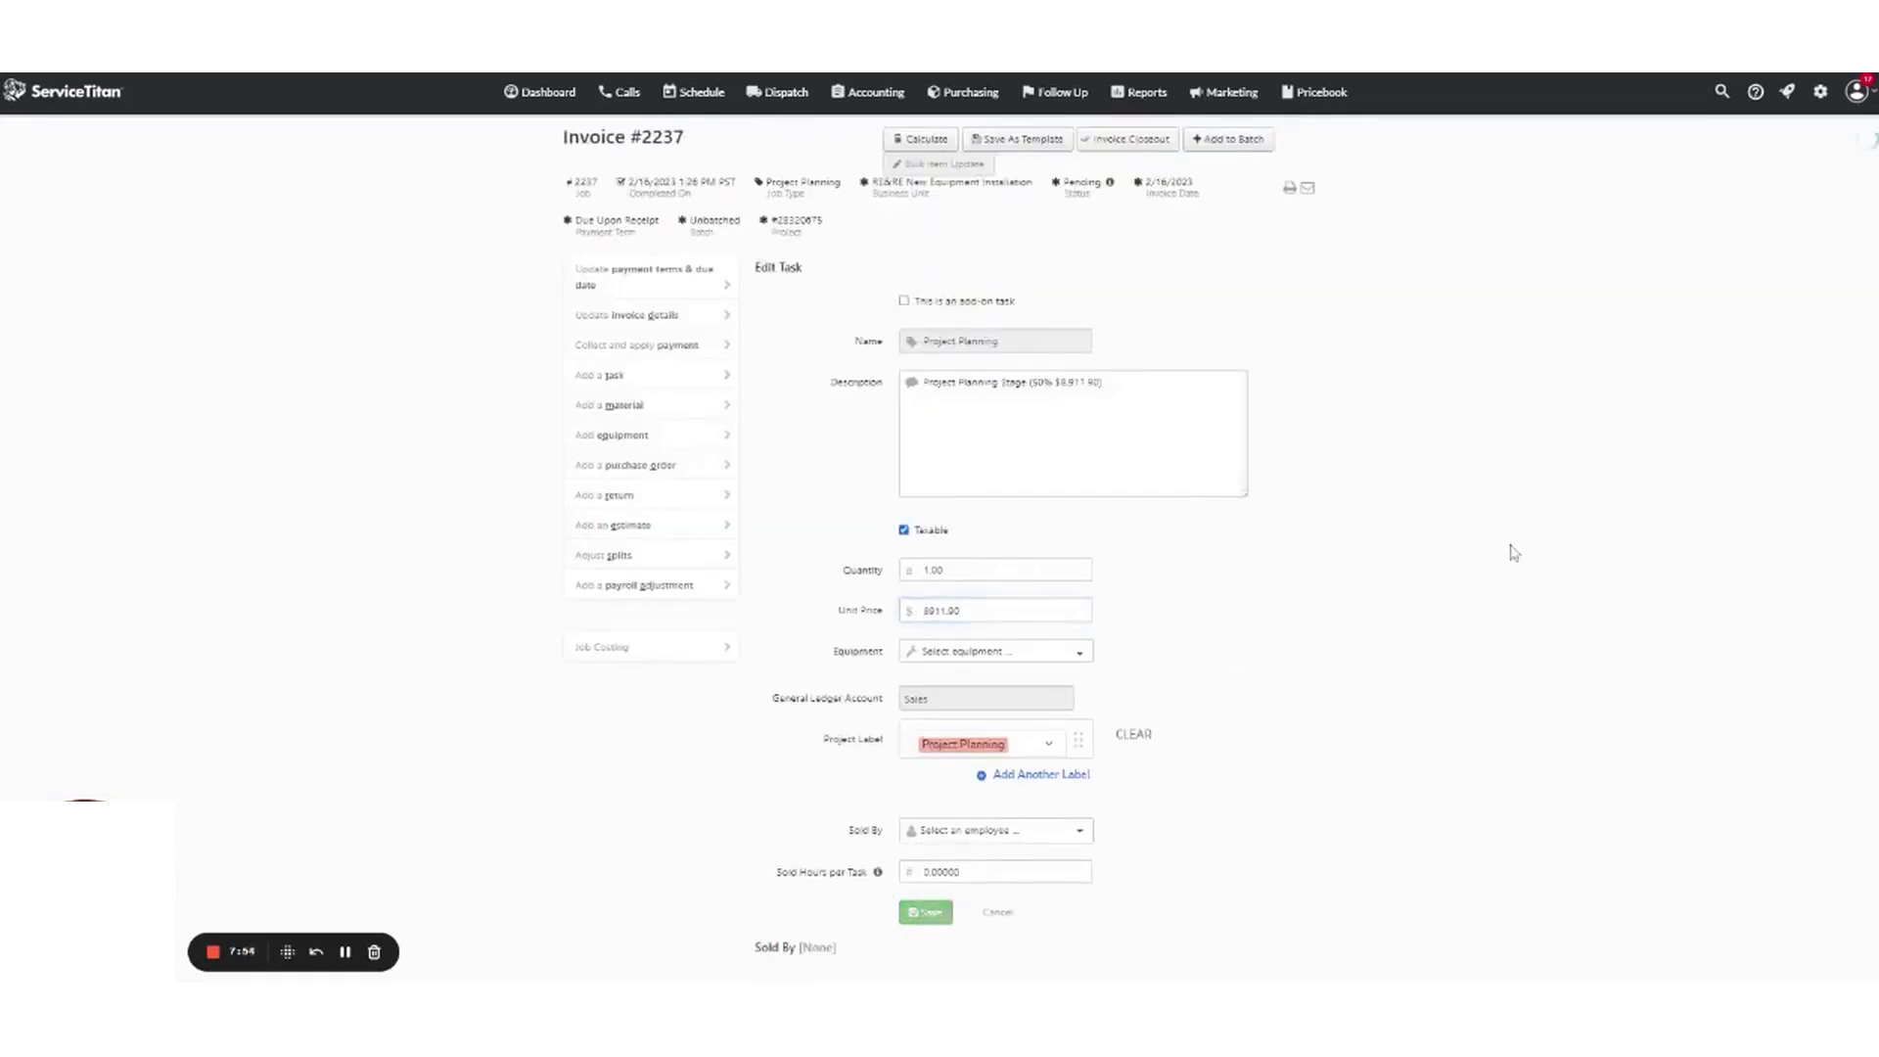
{"action": "left_click", "coordinate": [925, 912]}
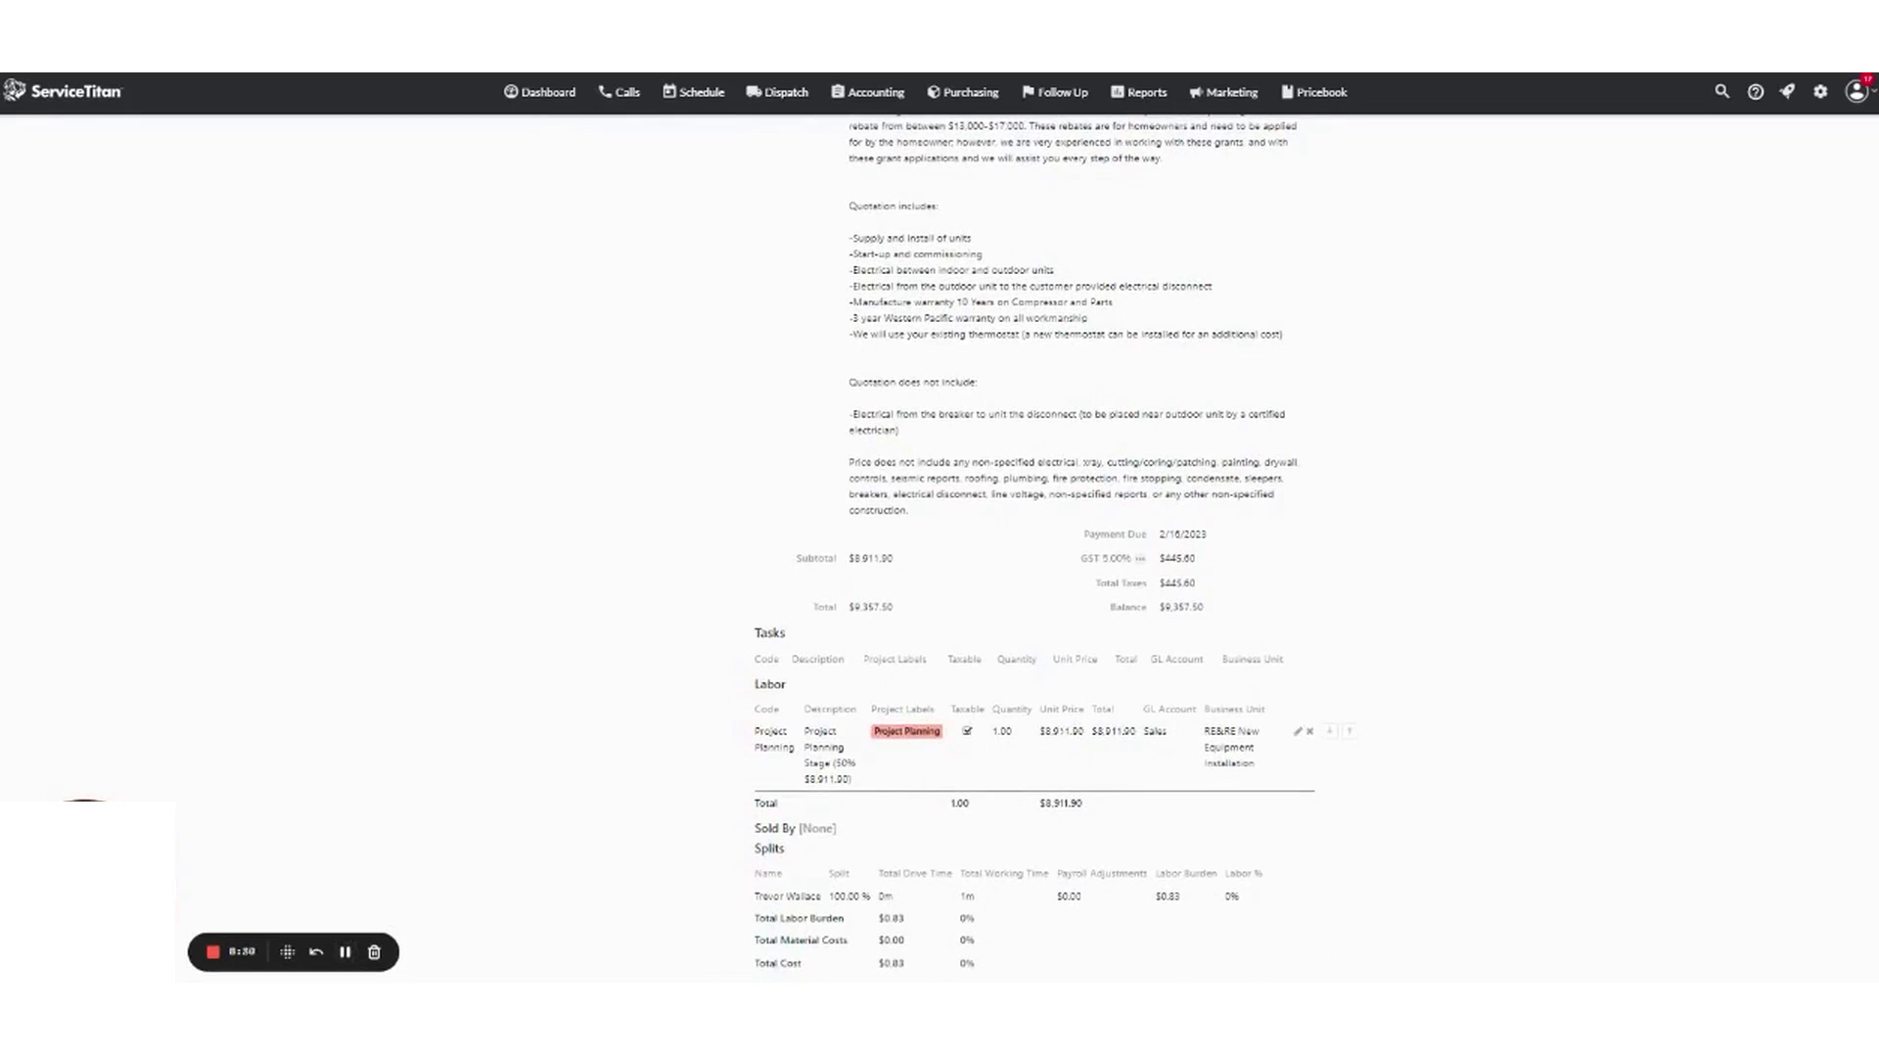
{"action": "scroll", "scroll_direction": "up", "scroll_amount": 3}
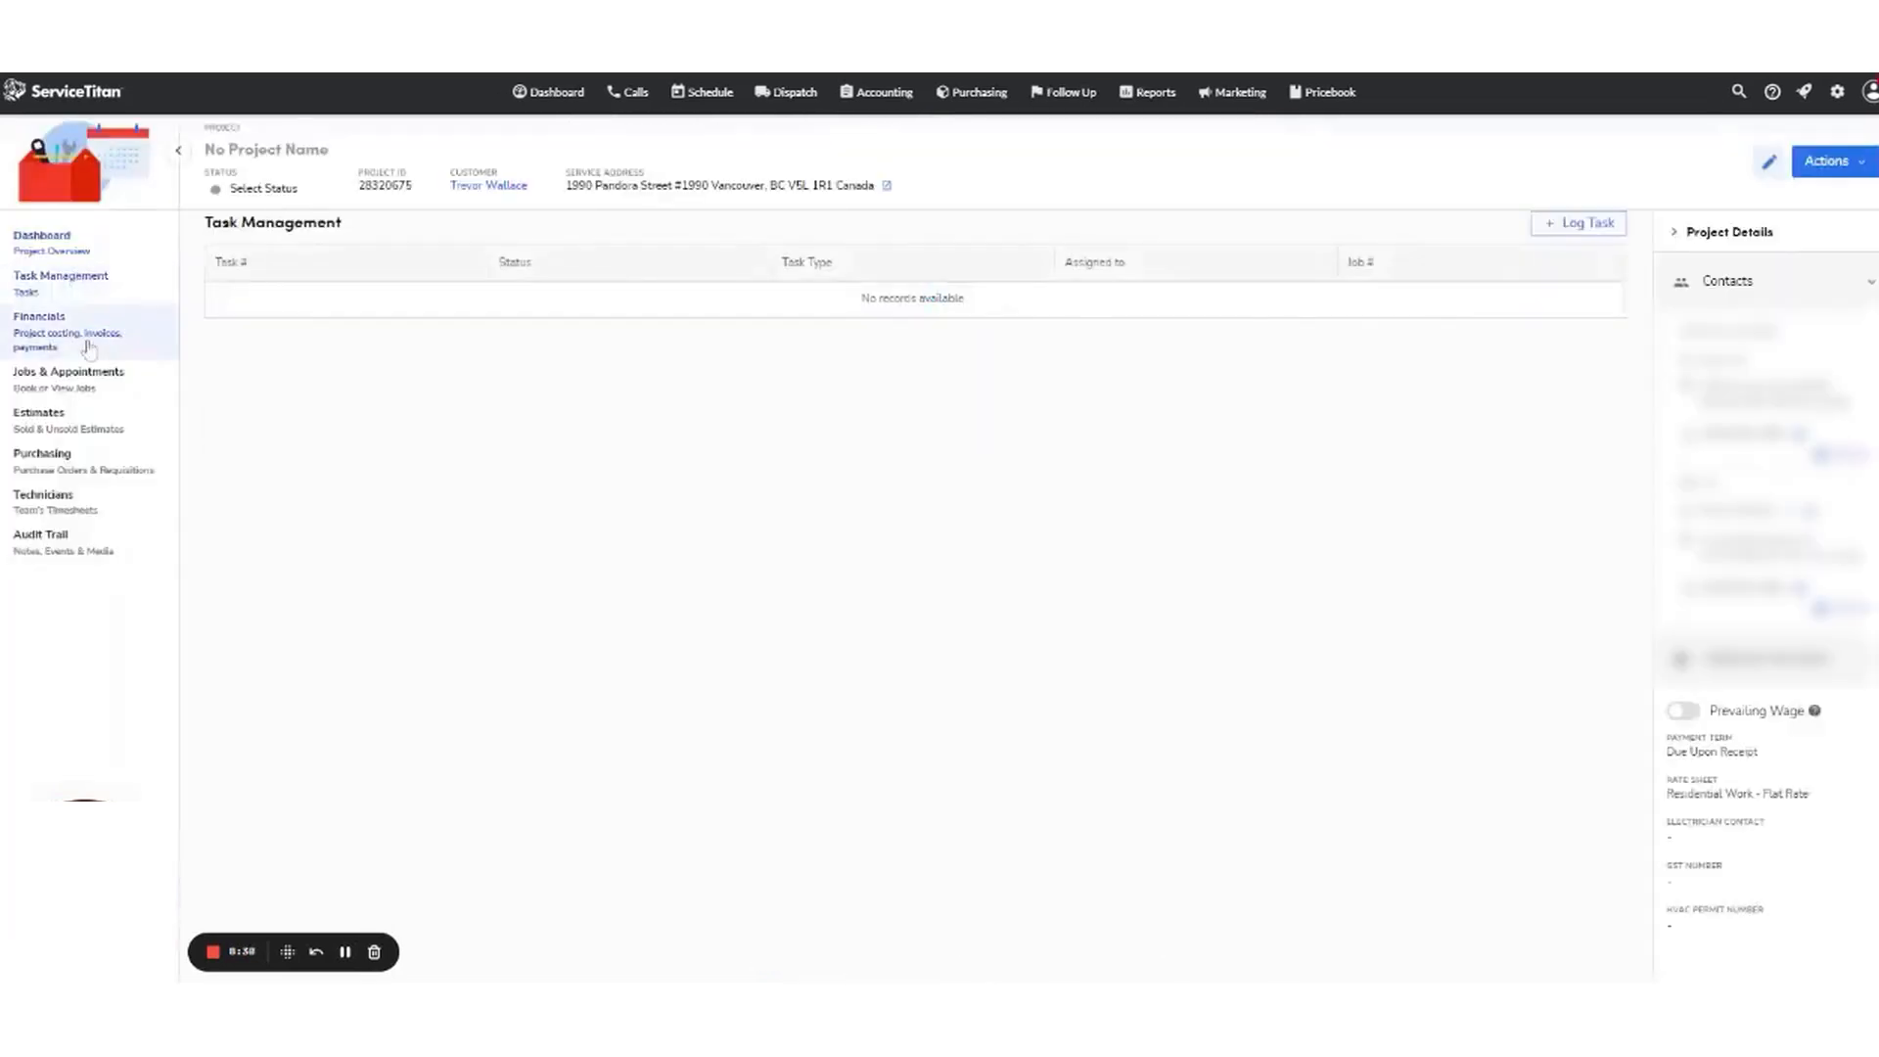
Return to the estimate, tick Rough In Stage, and start a new job booking
{"action": "left_click", "coordinate": [65, 331]}
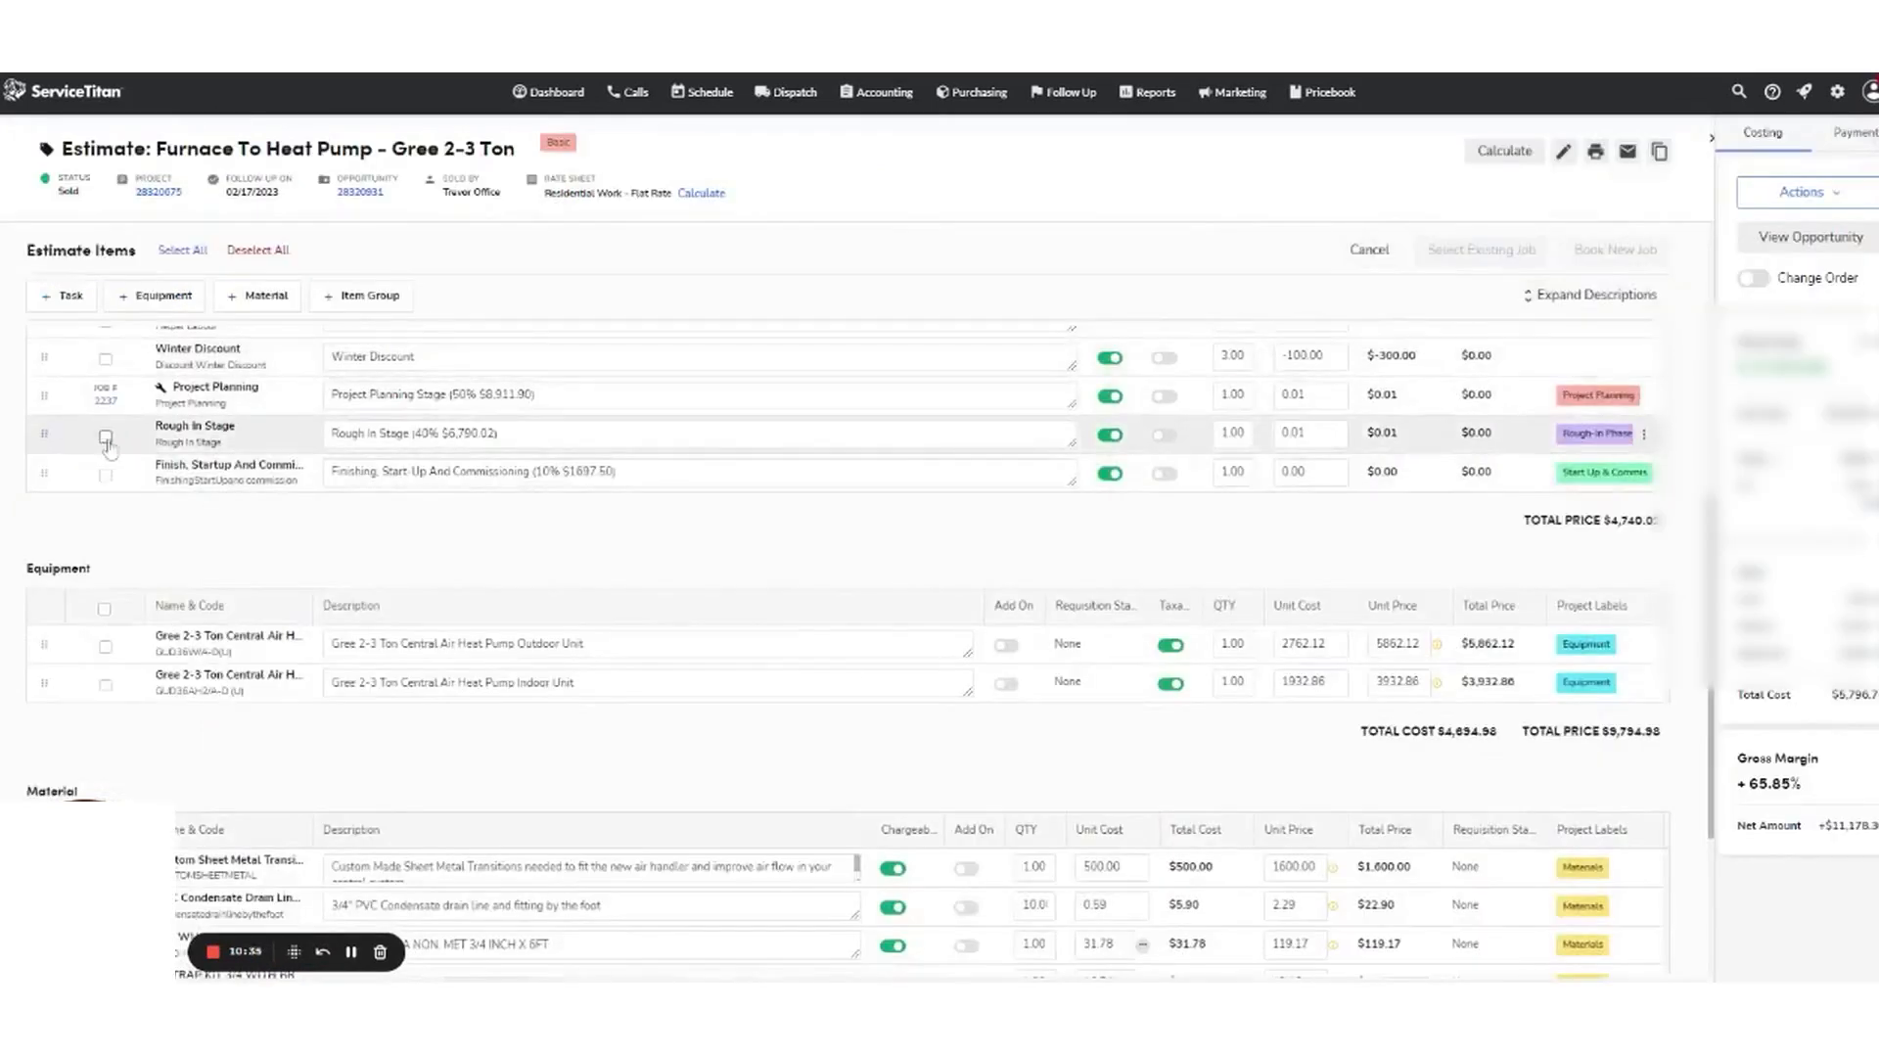
{"action": "left_click", "coordinate": [105, 434]}
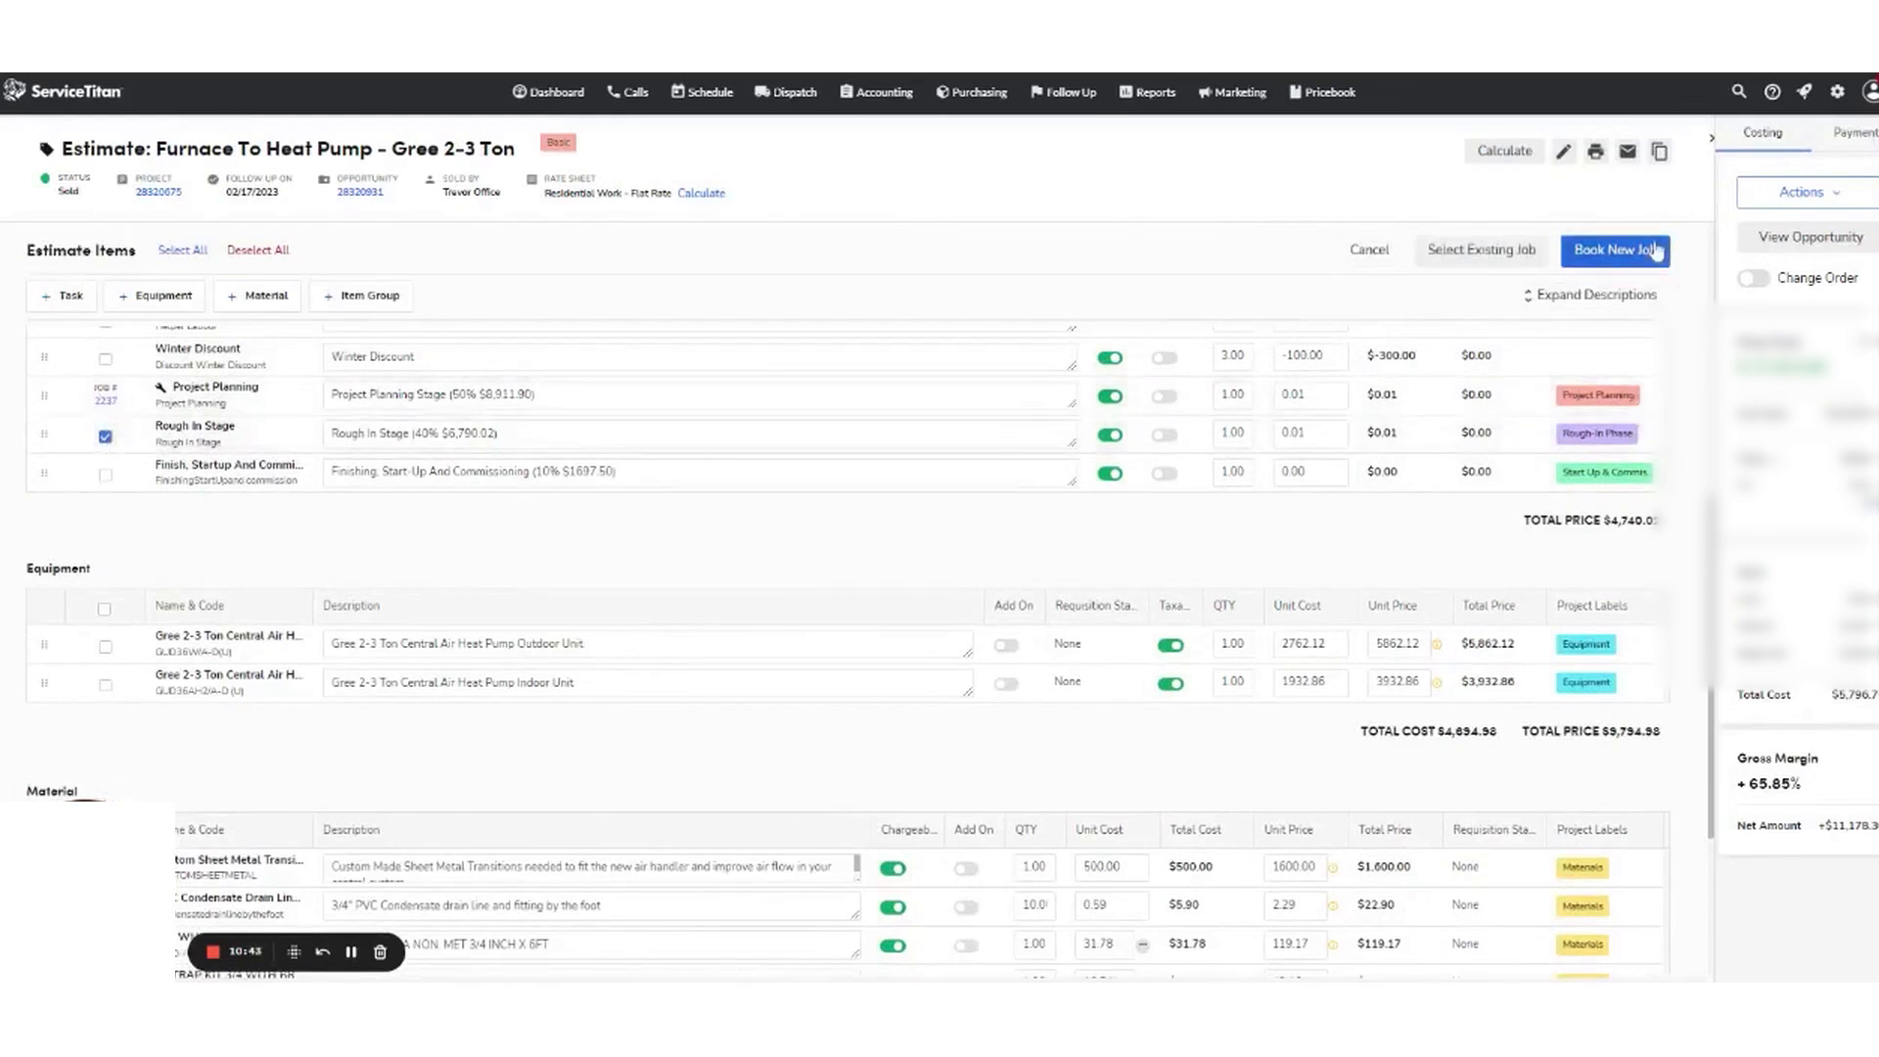
{"action": "left_click", "coordinate": [1614, 250]}
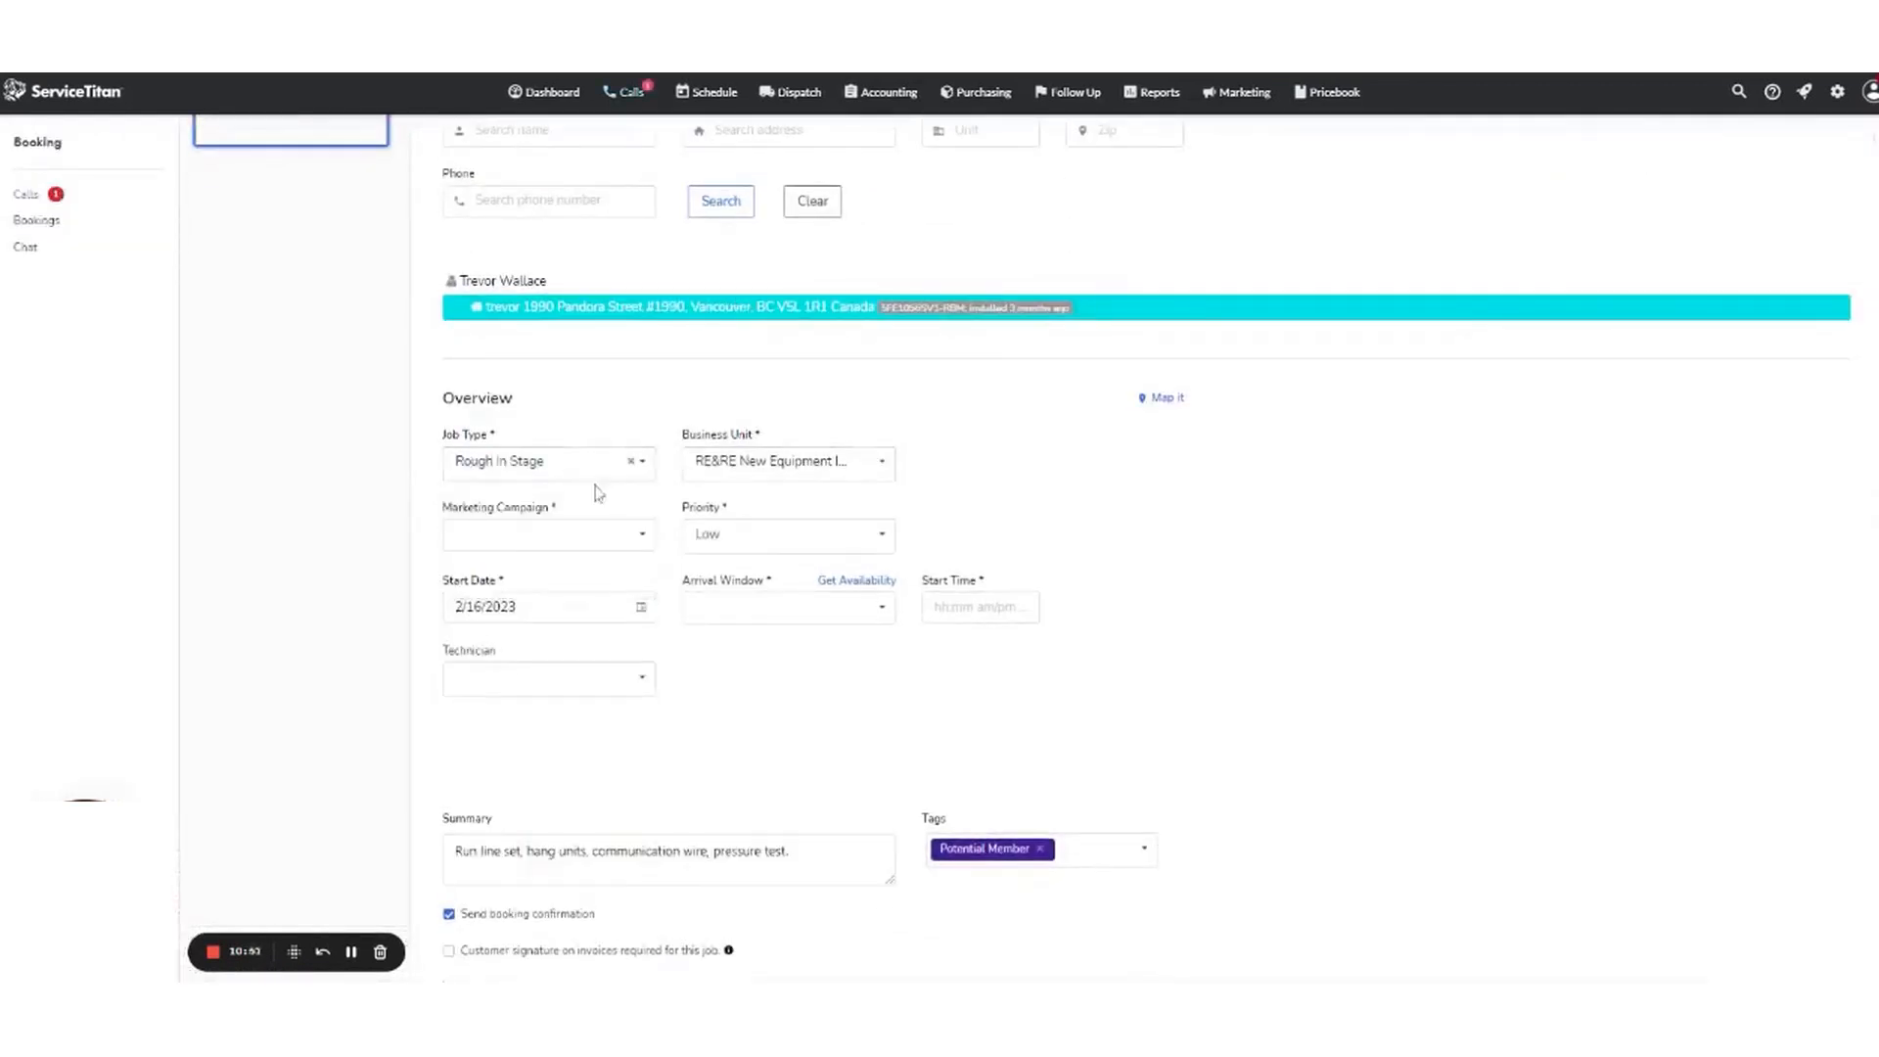
Book the Rough In Stage job and open the new job #2240
{"action": "scroll", "scroll_direction": "down", "scroll_amount": 3}
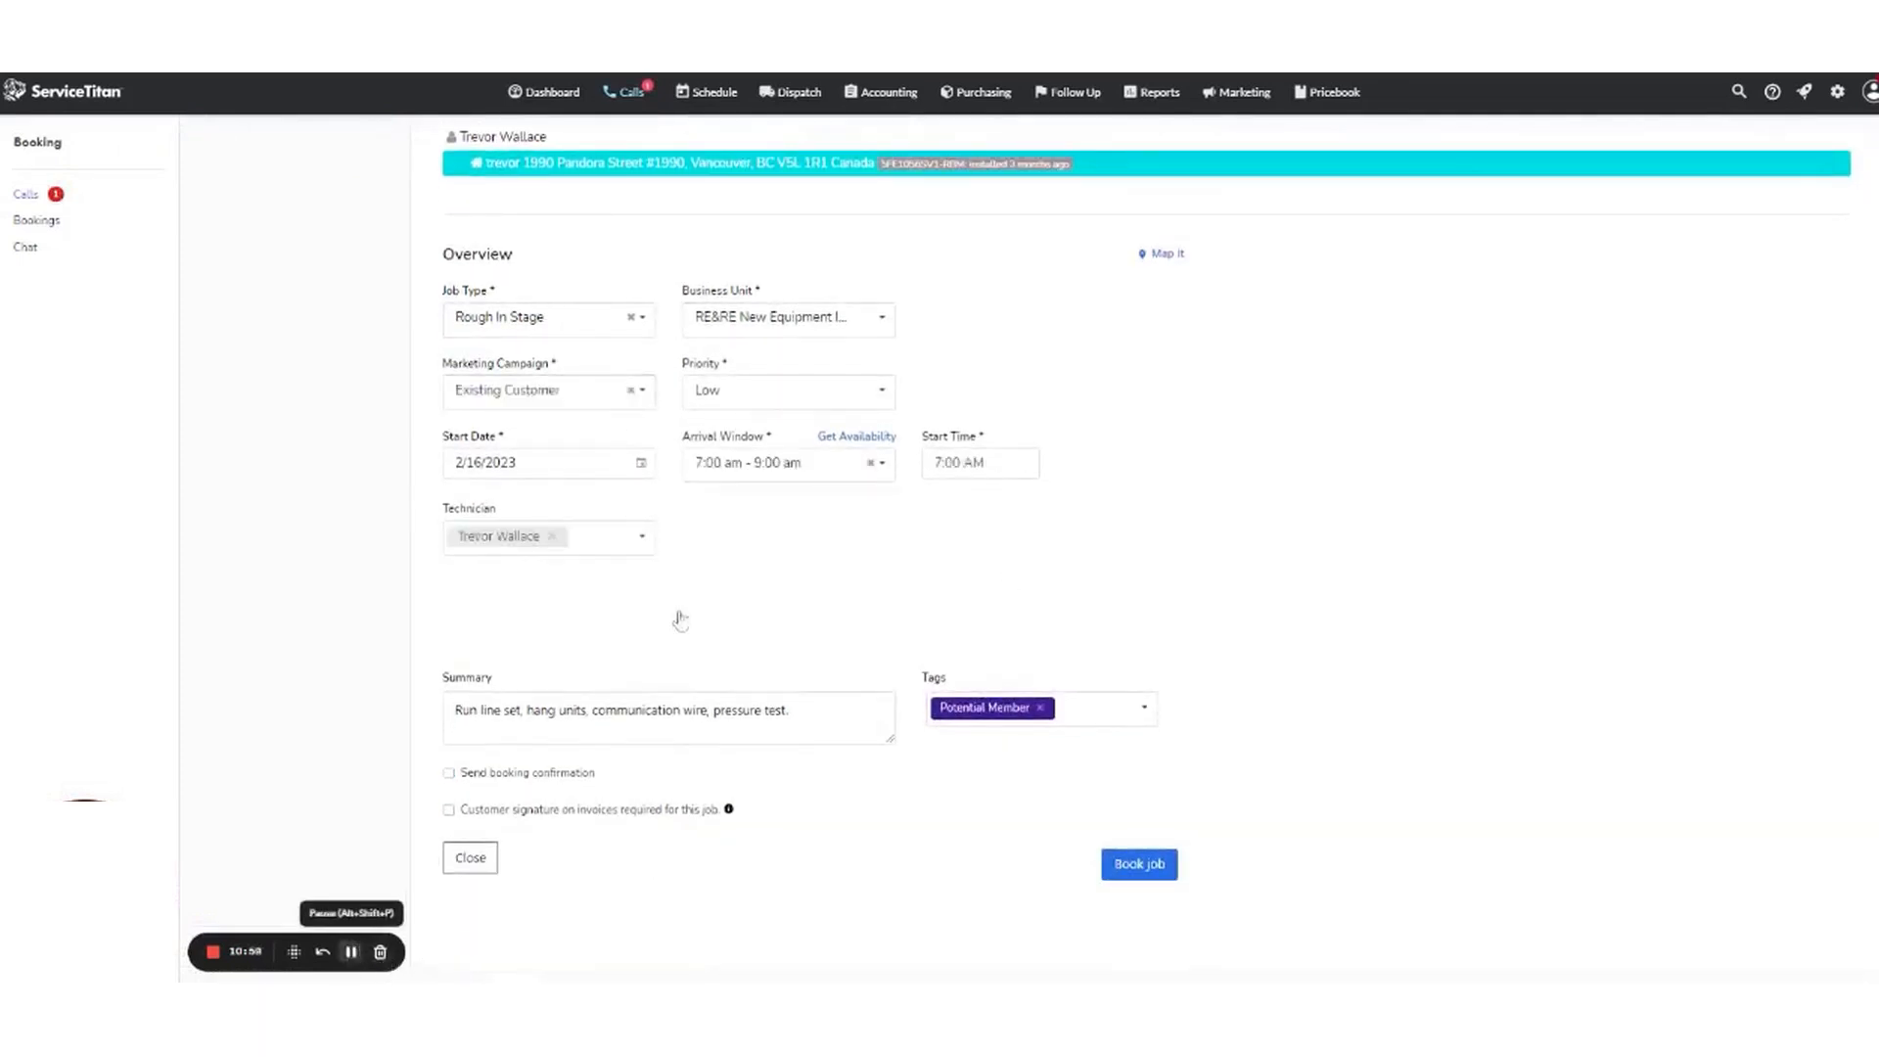
{"action": "left_click", "coordinate": [1137, 865]}
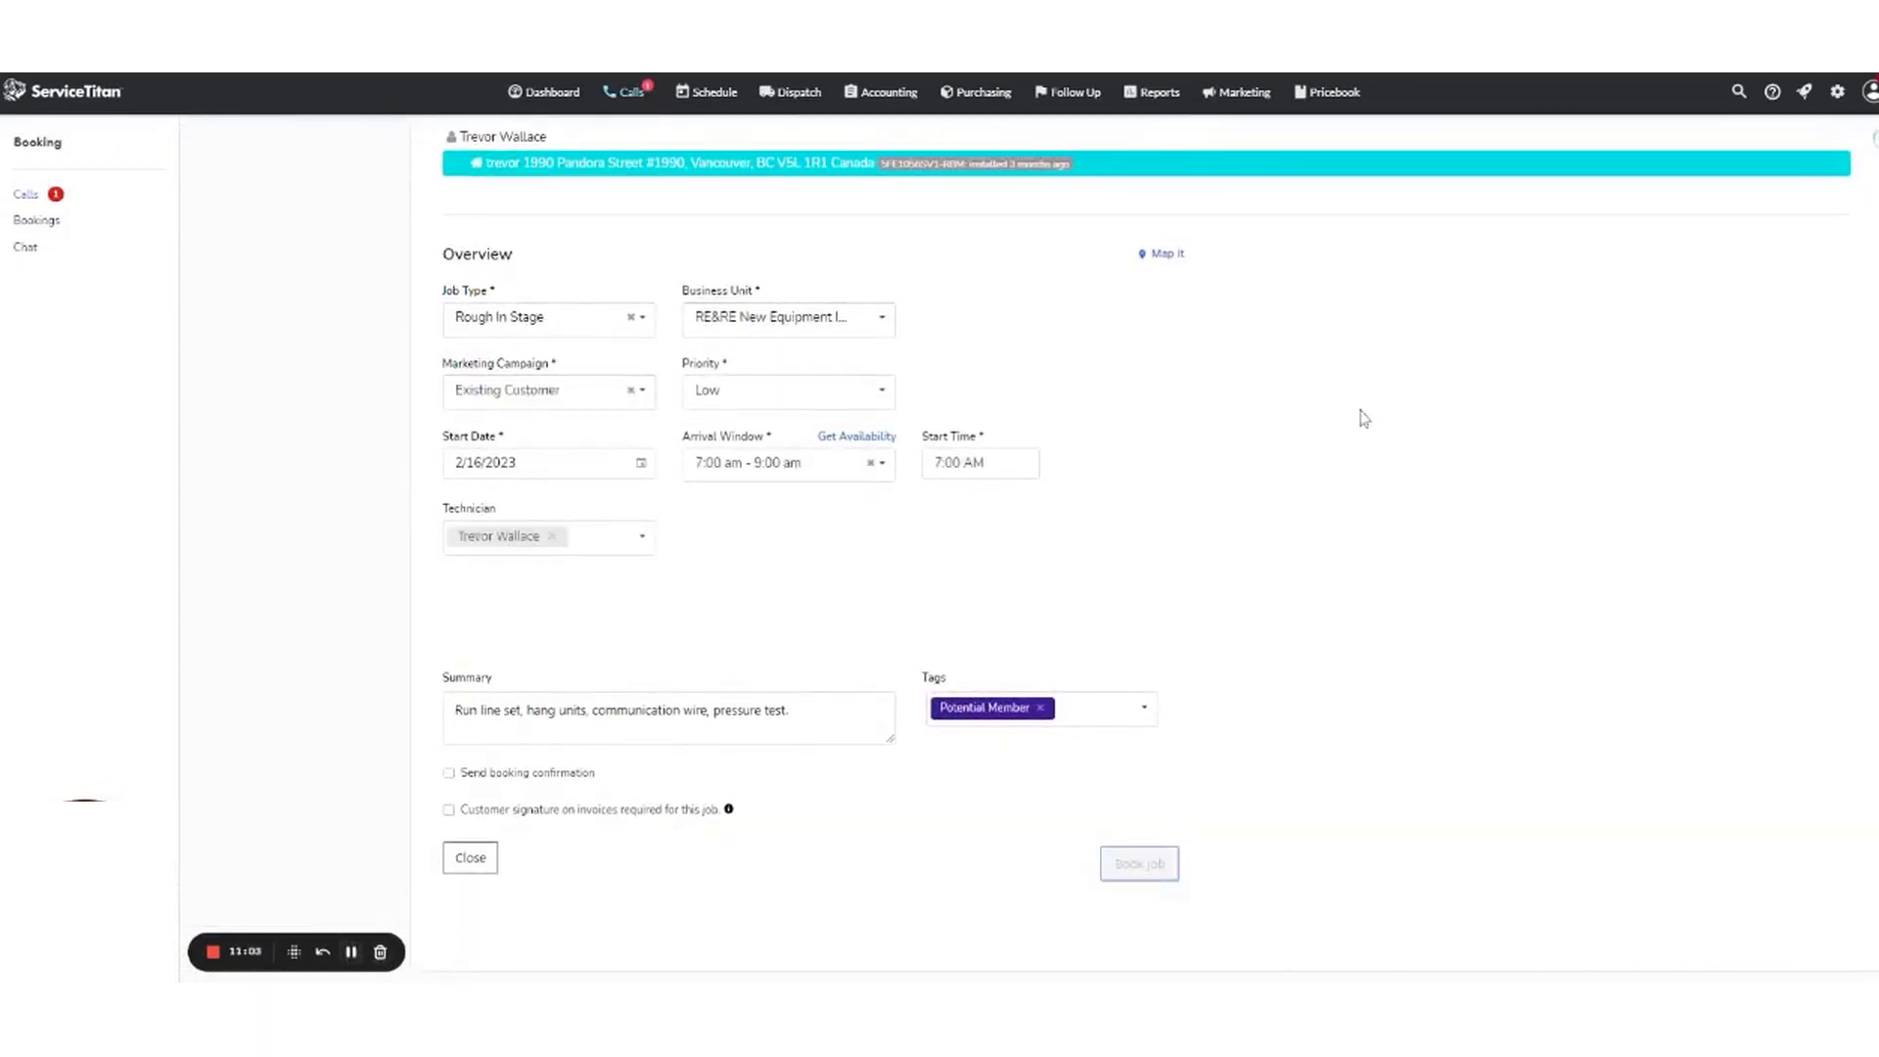
{"action": "left_click", "coordinate": [1137, 863]}
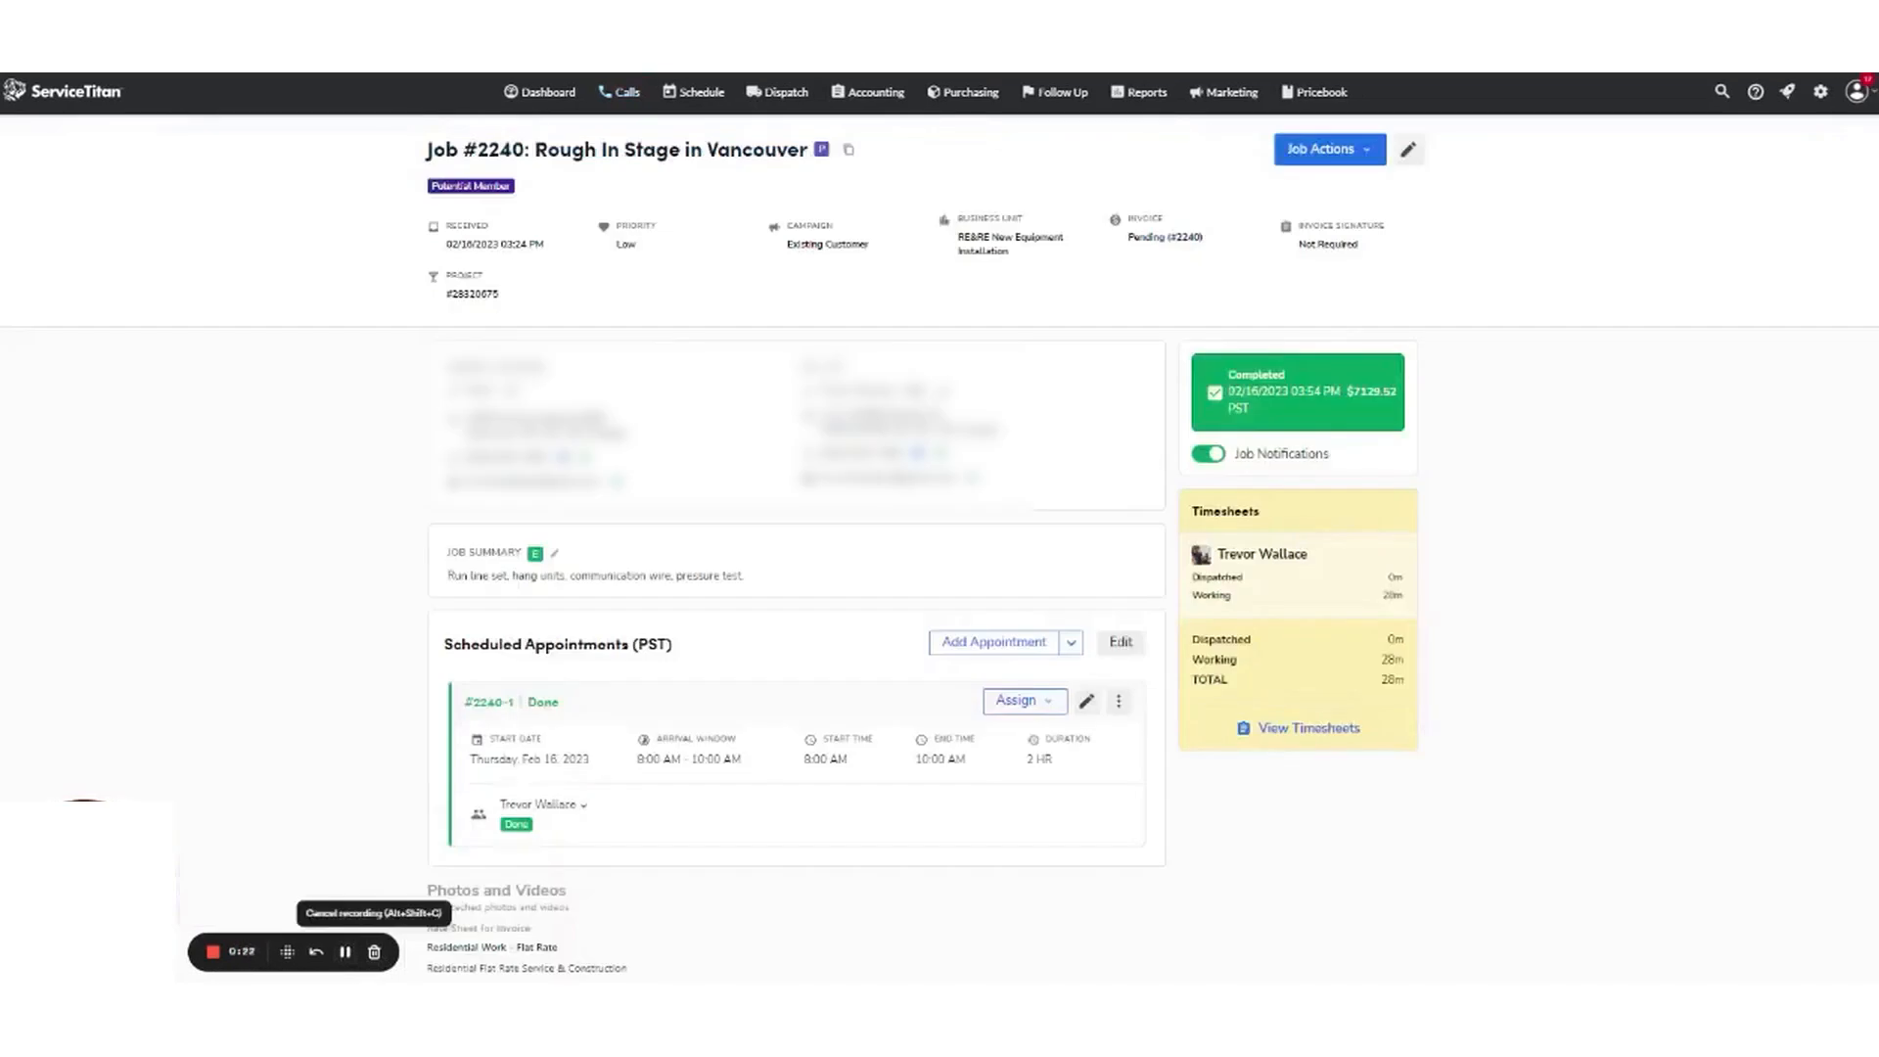